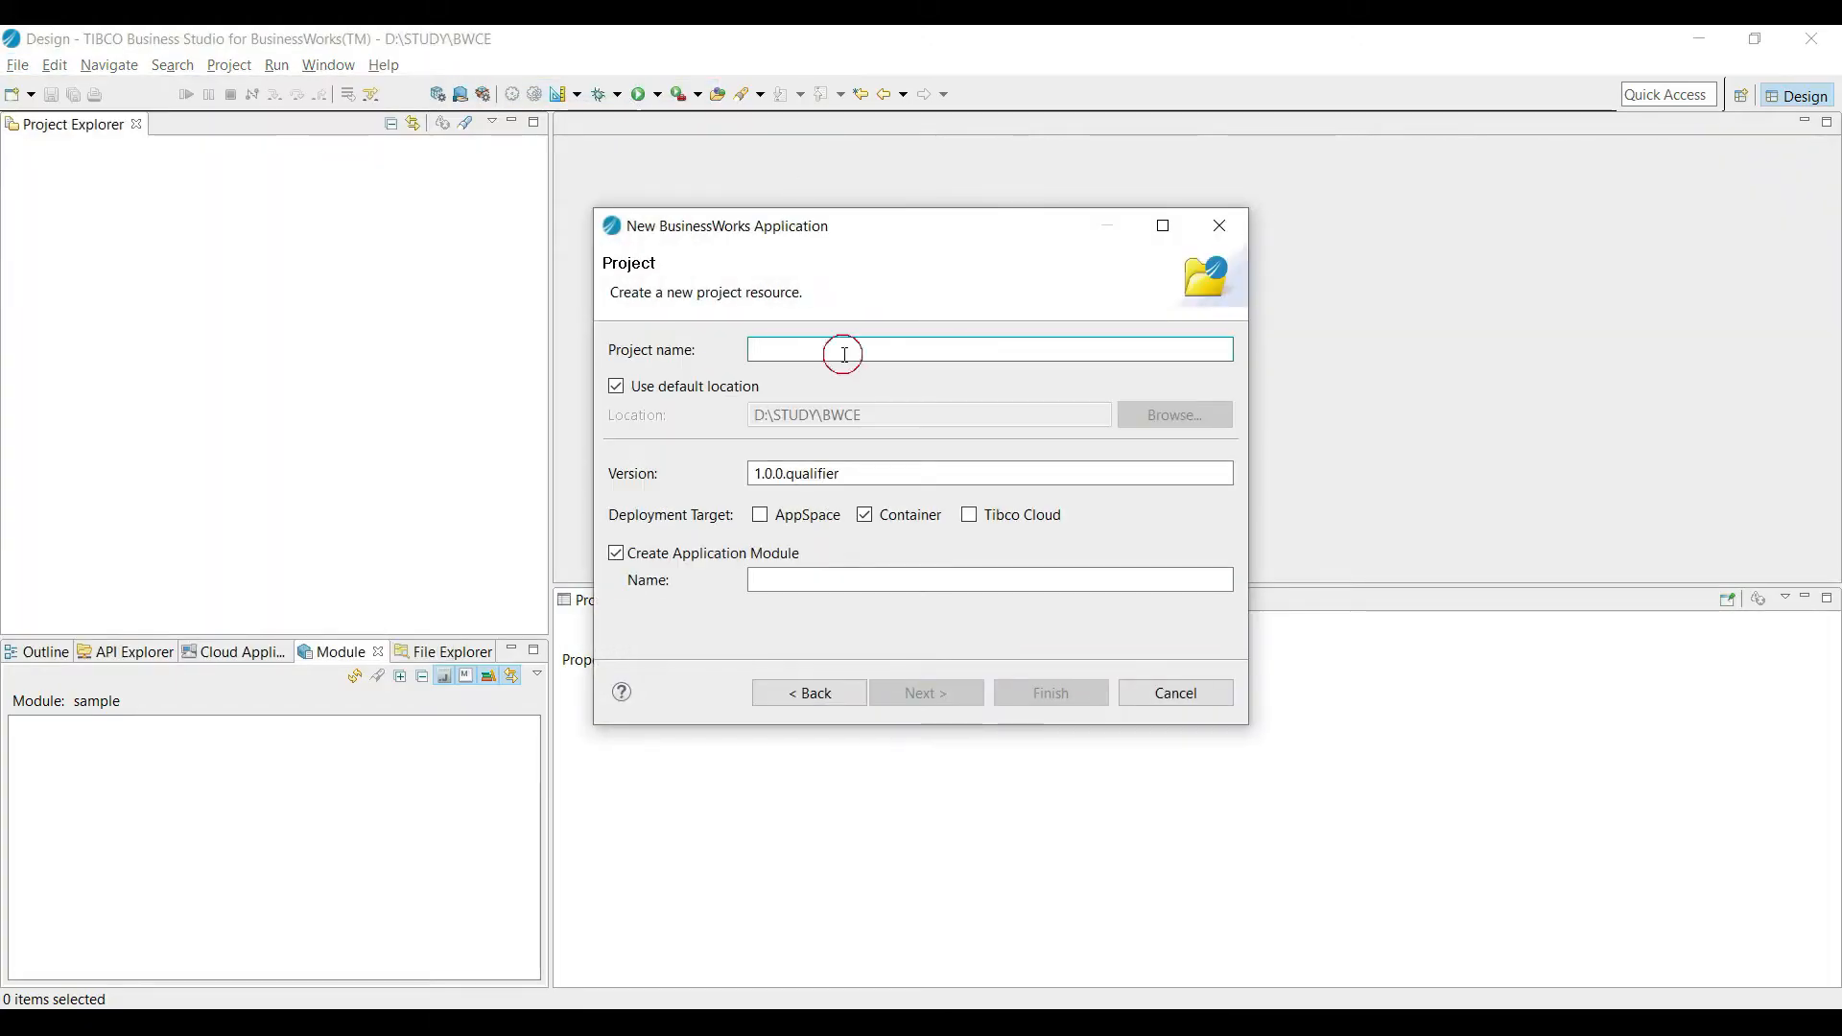
Accept the default special folders and finish creating the bwcewithgv application project.
{"action": "left_click", "coordinate": [925, 693]}
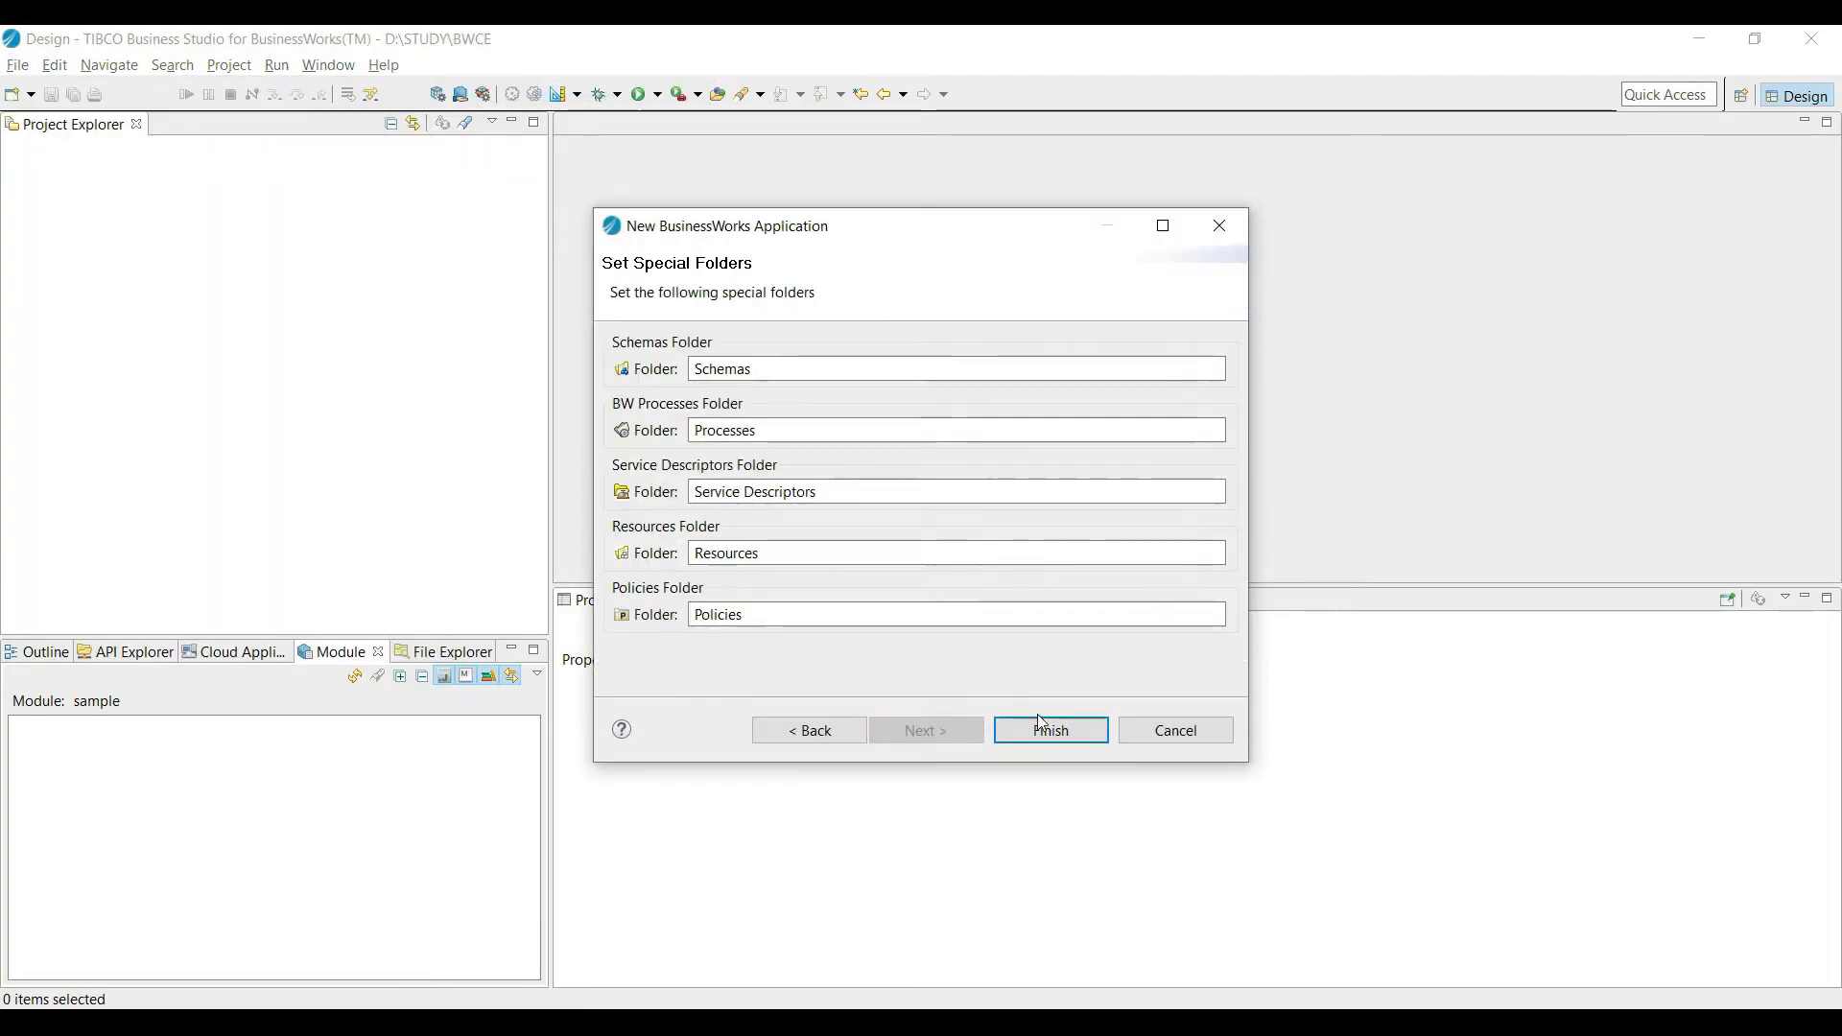
{"action": "left_click", "coordinate": [1048, 729]}
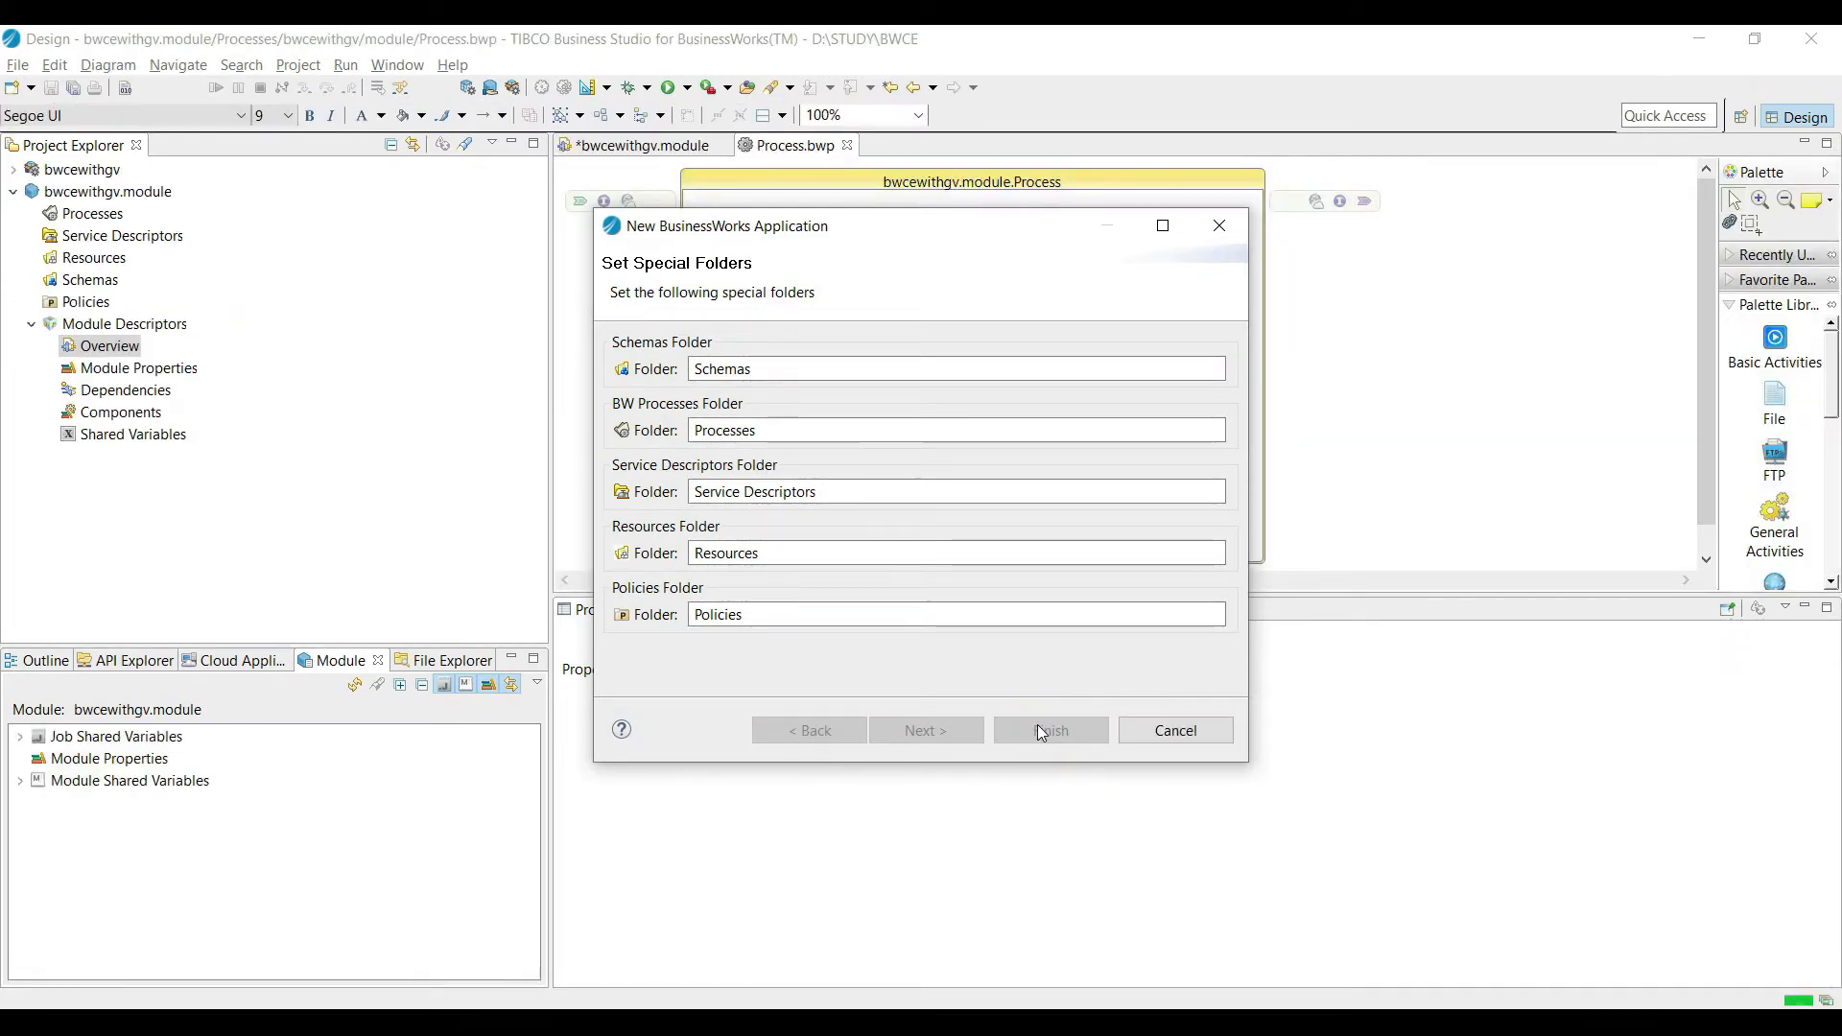
{"action": "left_click", "coordinate": [1049, 730]}
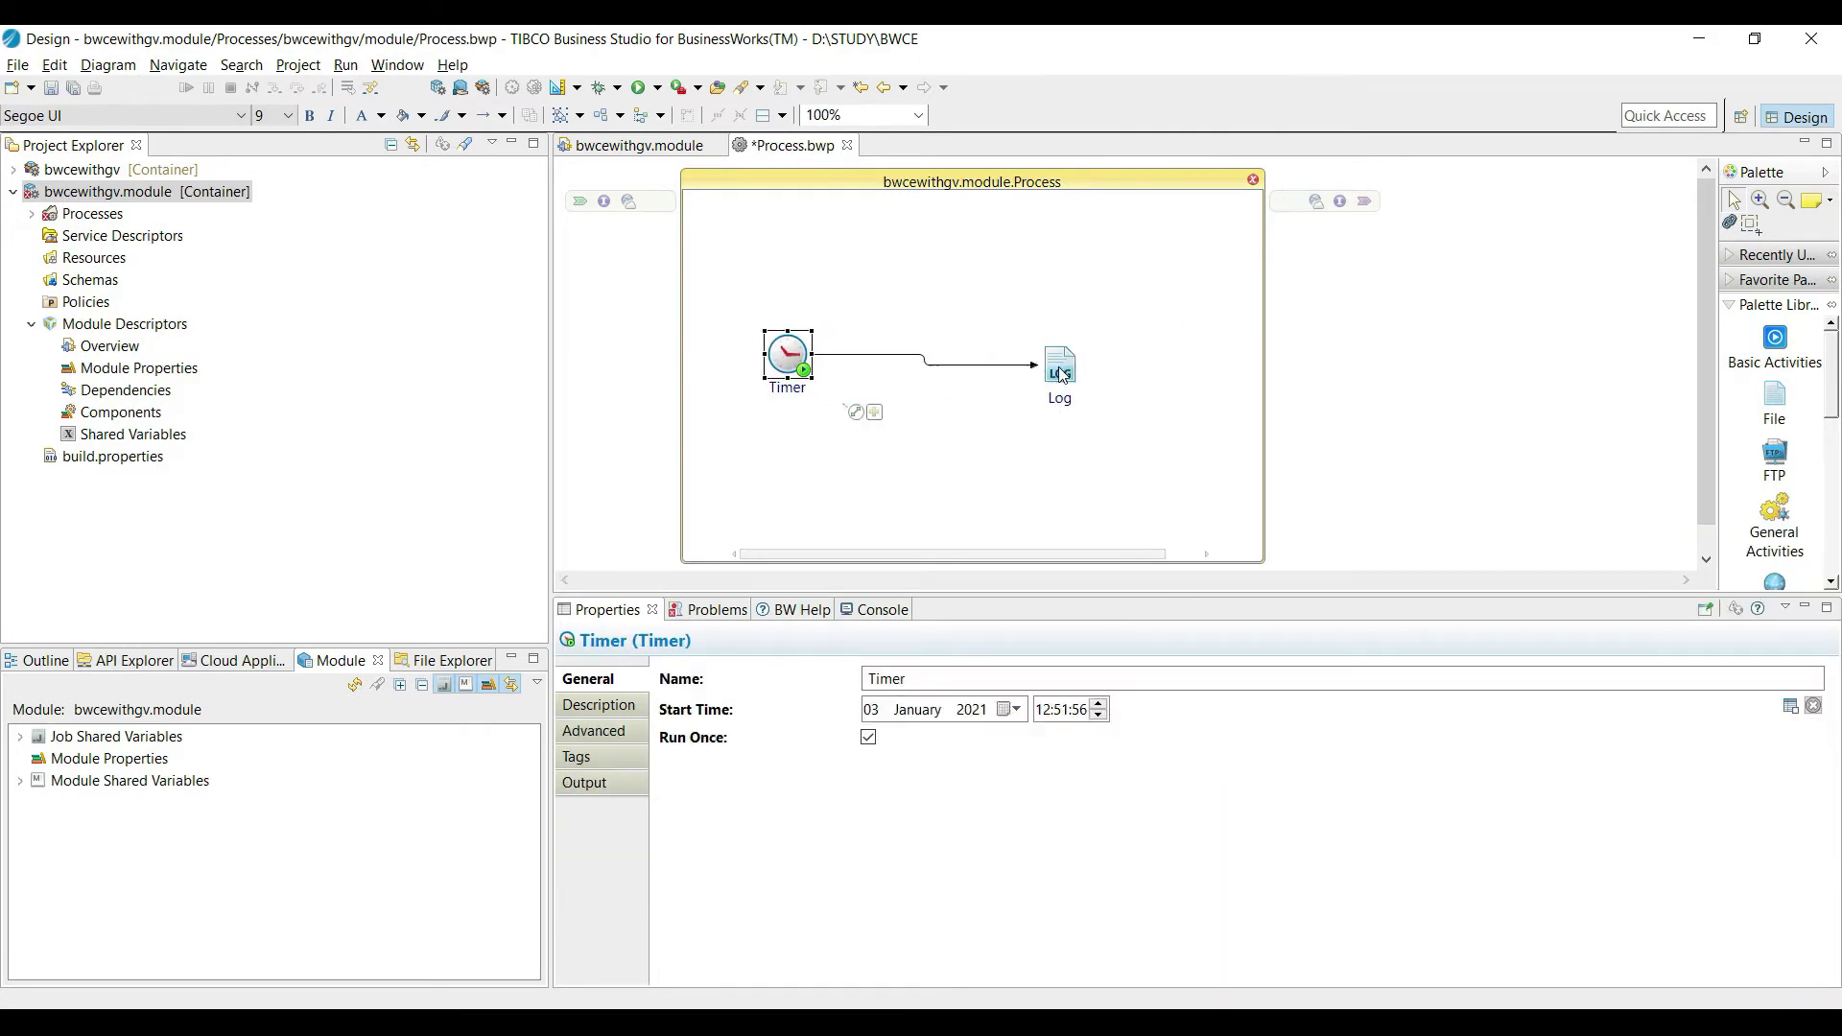
Set the Timer to repeat, give the Log activity a 'Hello' message and save Process.bwp.
{"action": "left_click", "coordinate": [867, 736]}
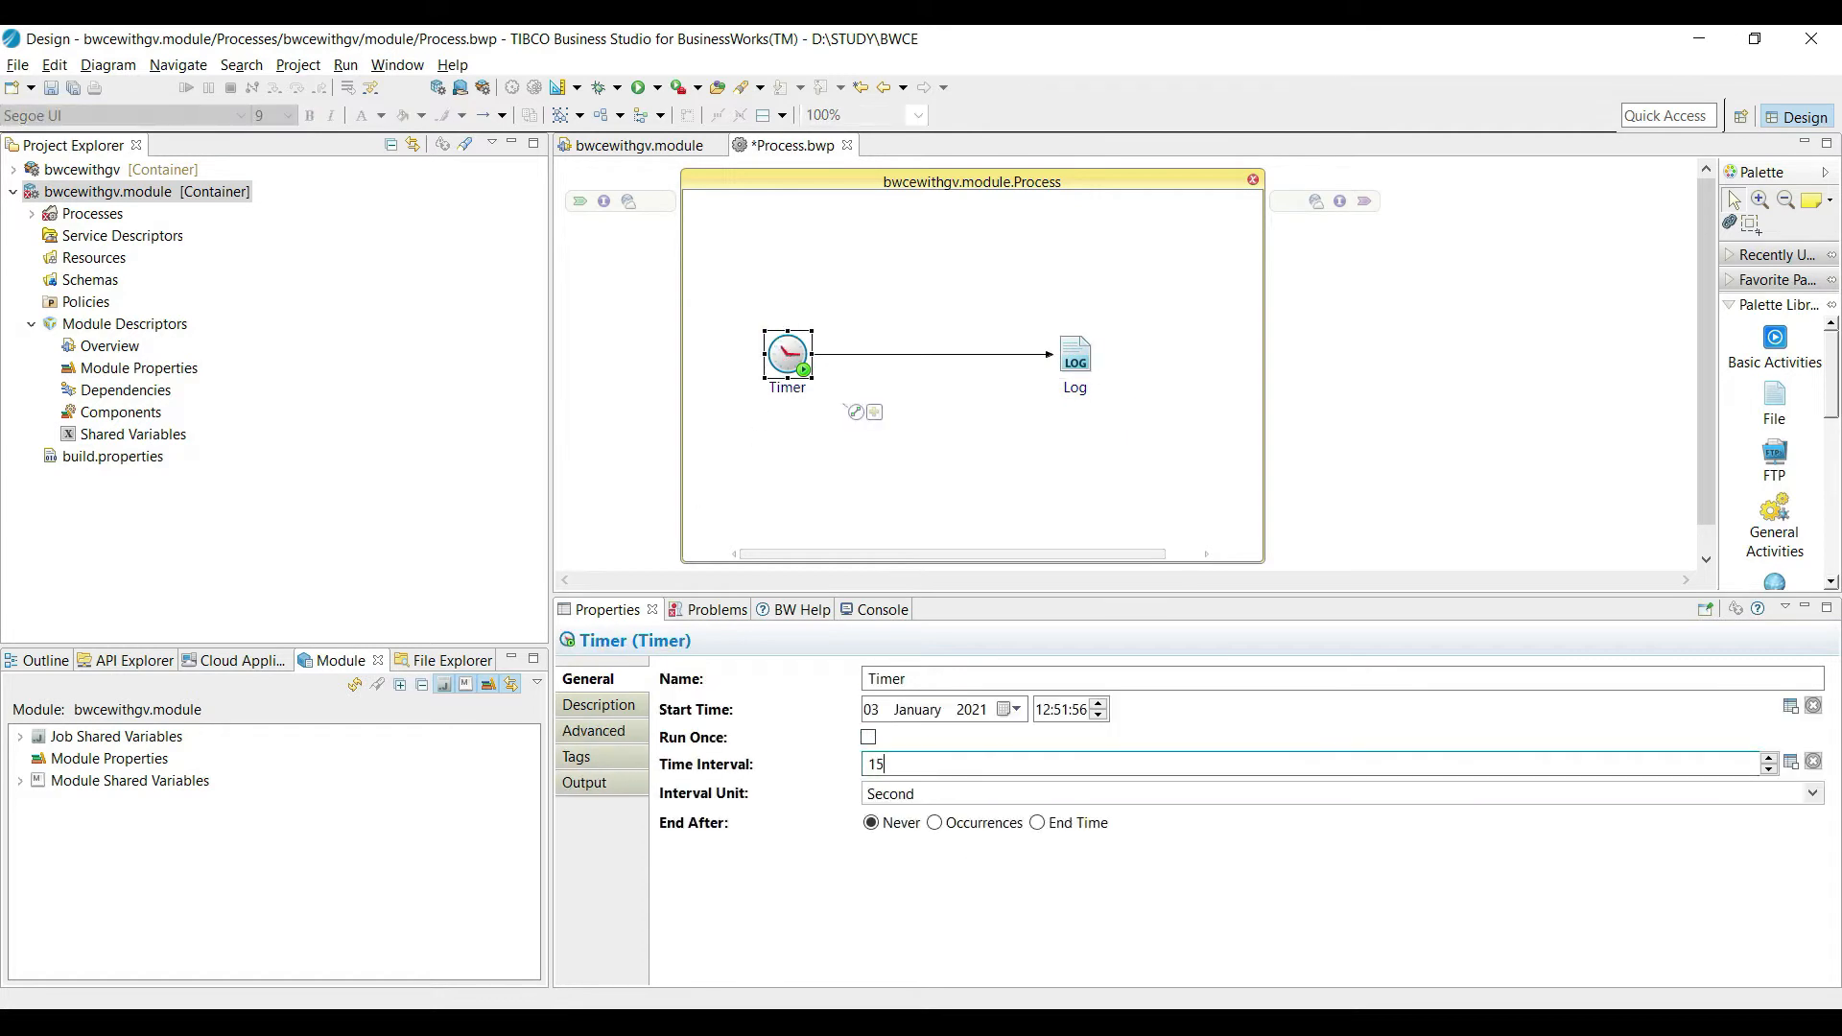
{"action": "left_click", "coordinate": [1072, 355]}
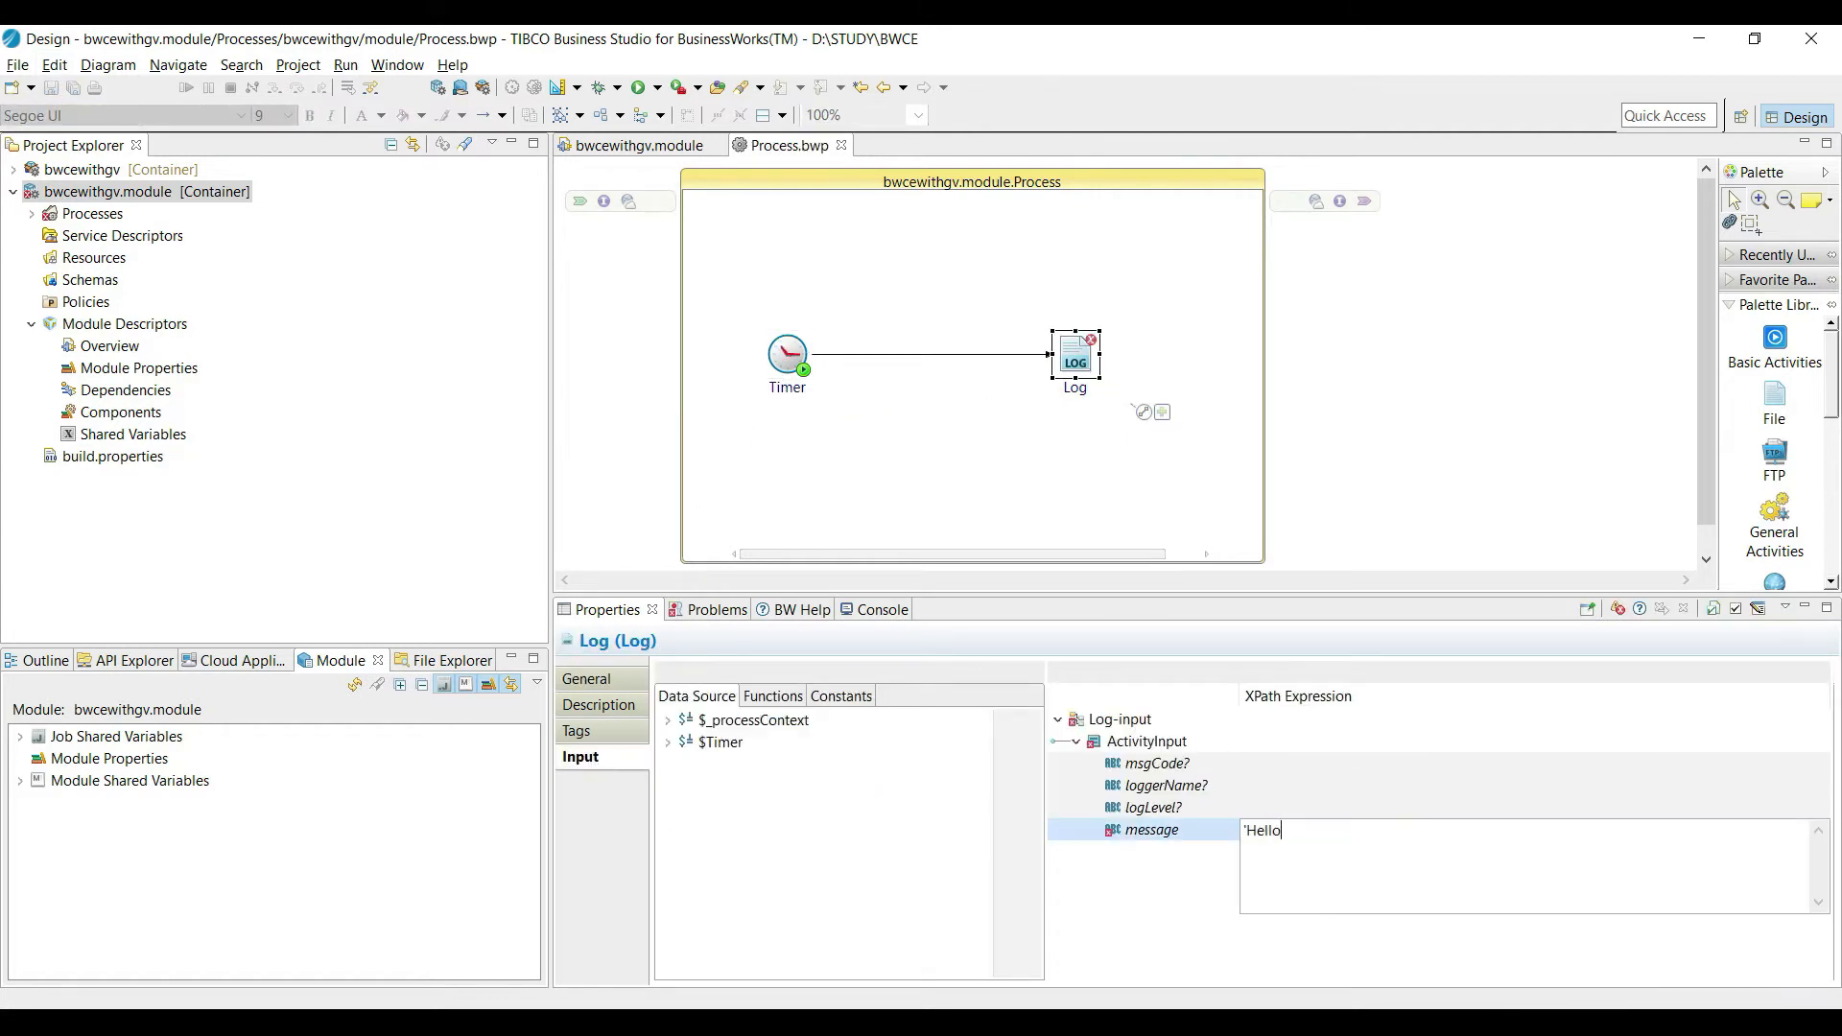
{"action": "left_click", "coordinate": [31, 213]}
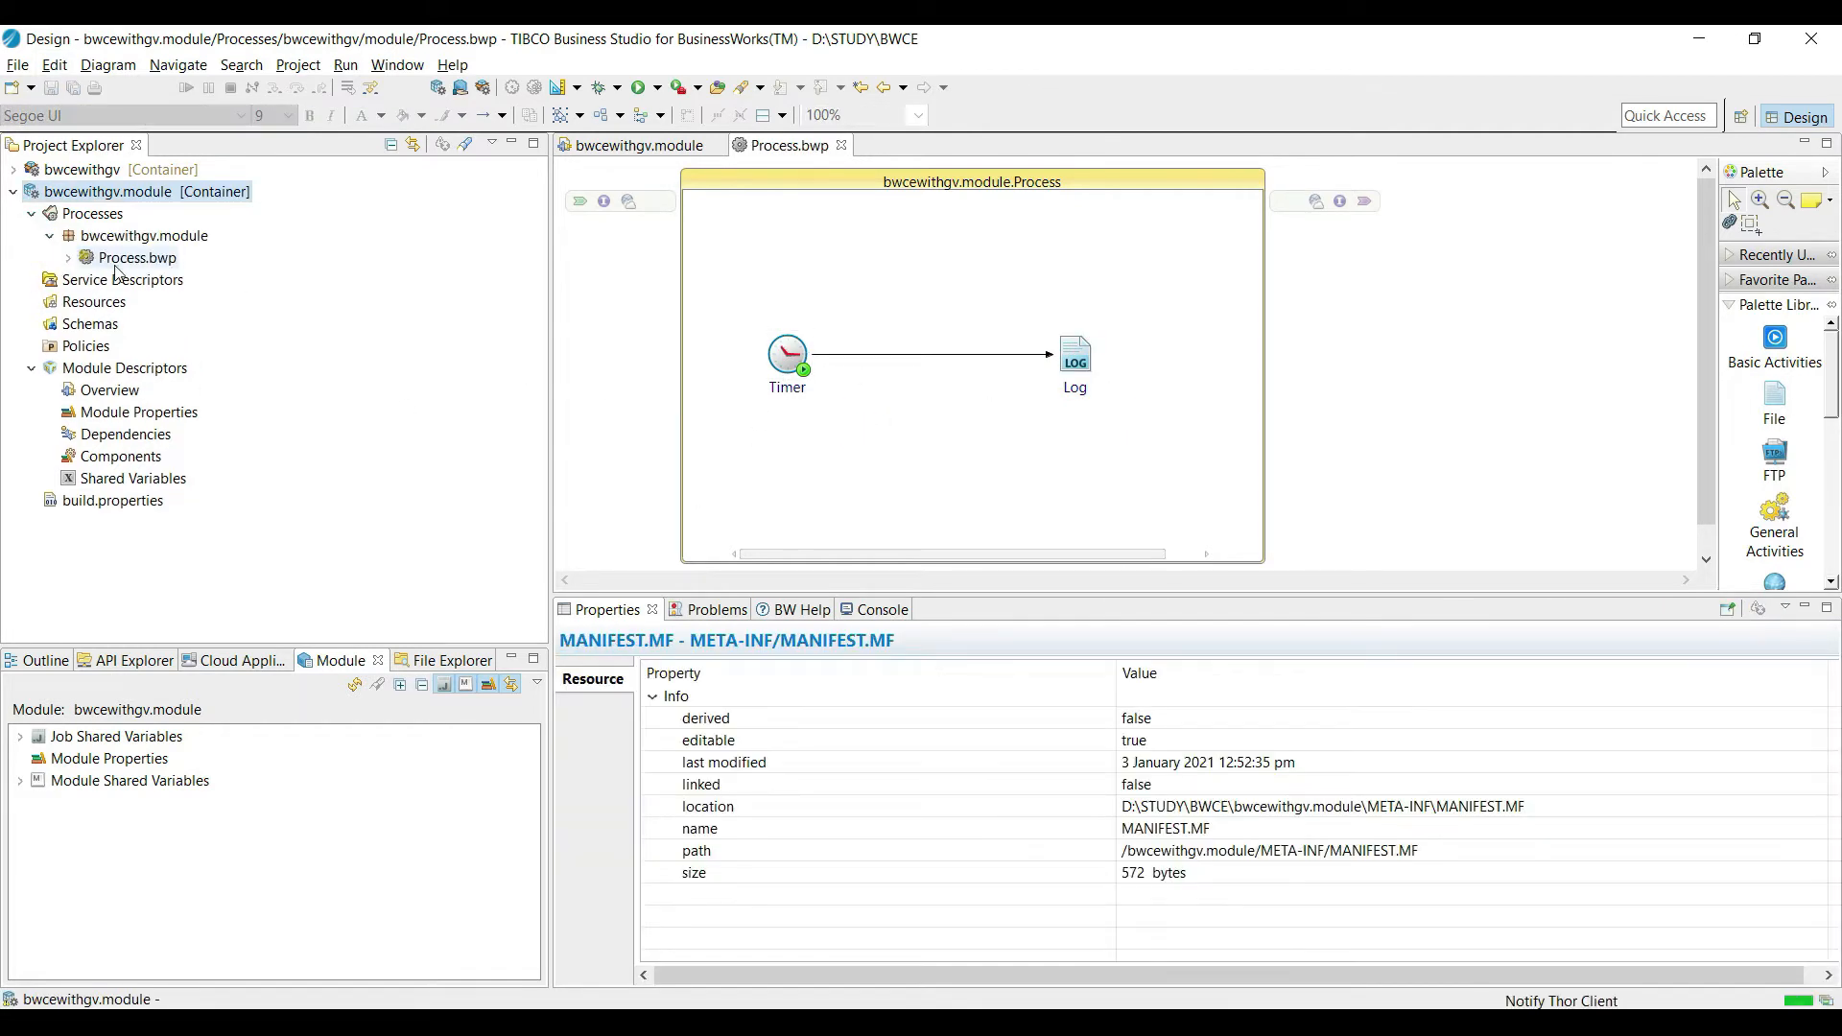
{"action": "left_click", "coordinate": [136, 257]}
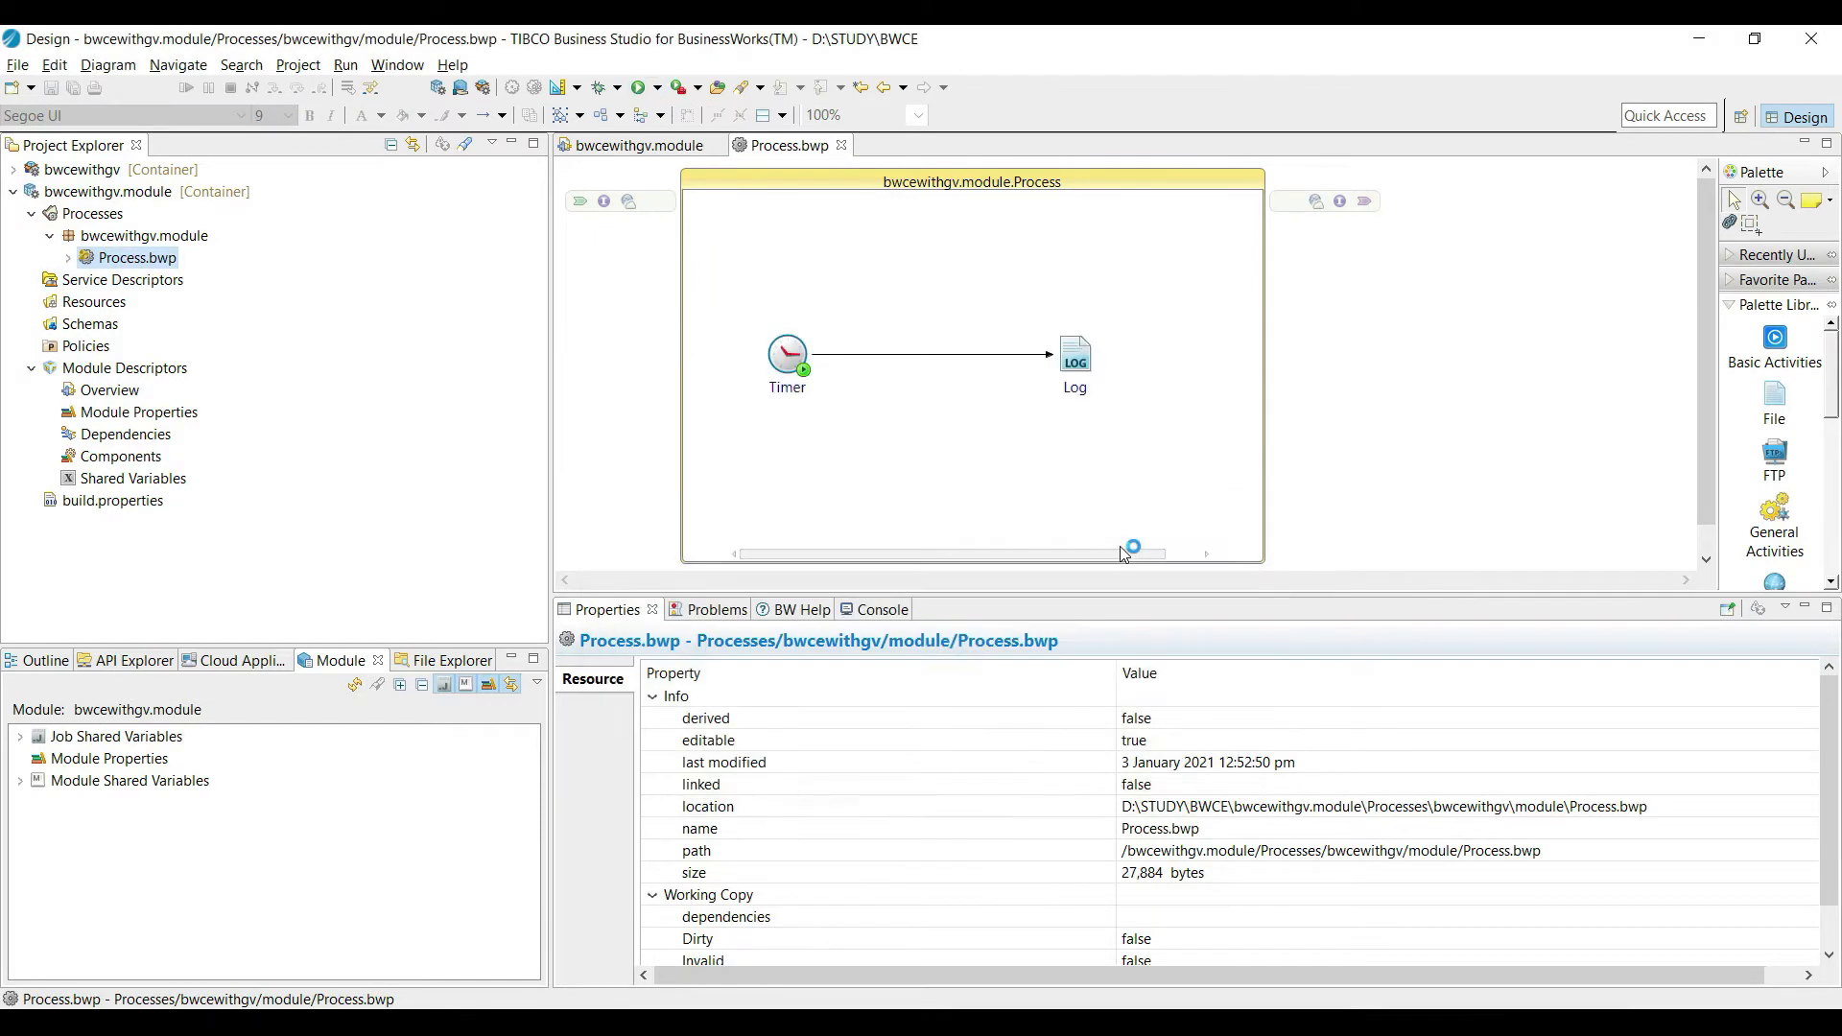
{"action": "left_click", "coordinate": [863, 610]}
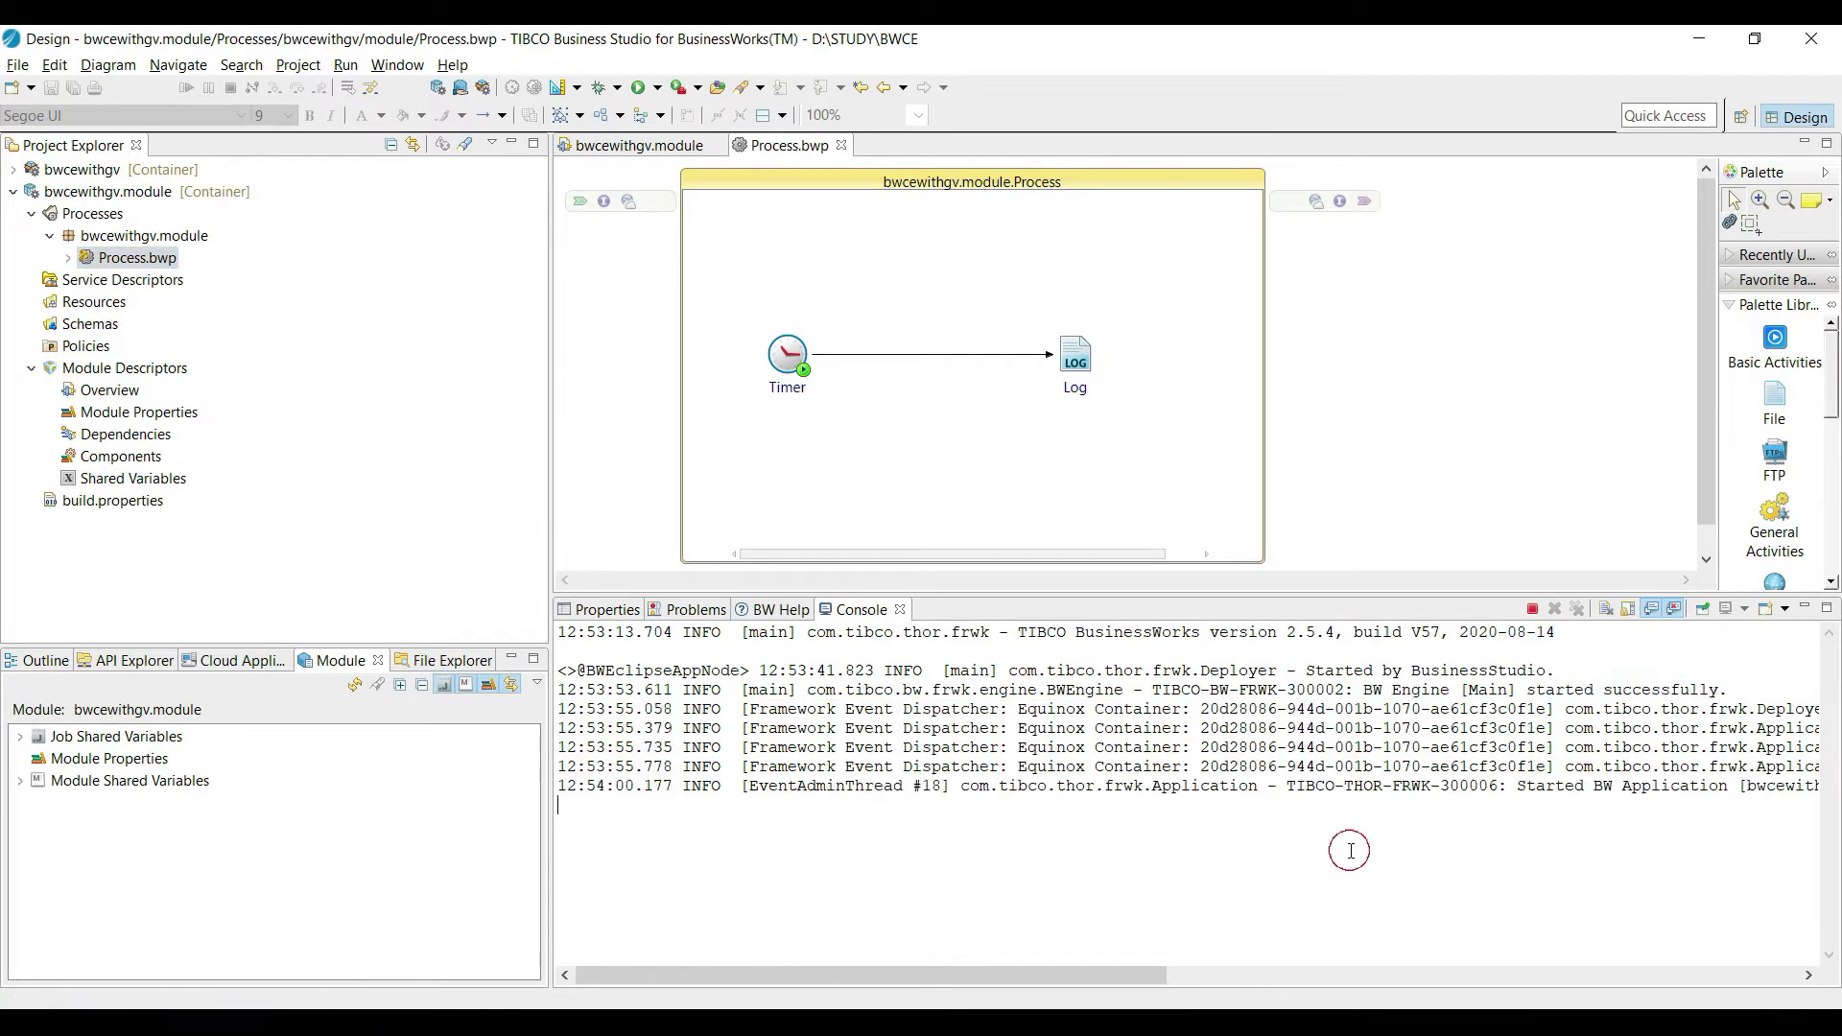
{"action": "mouse_move", "coordinate": [1224, 983]}
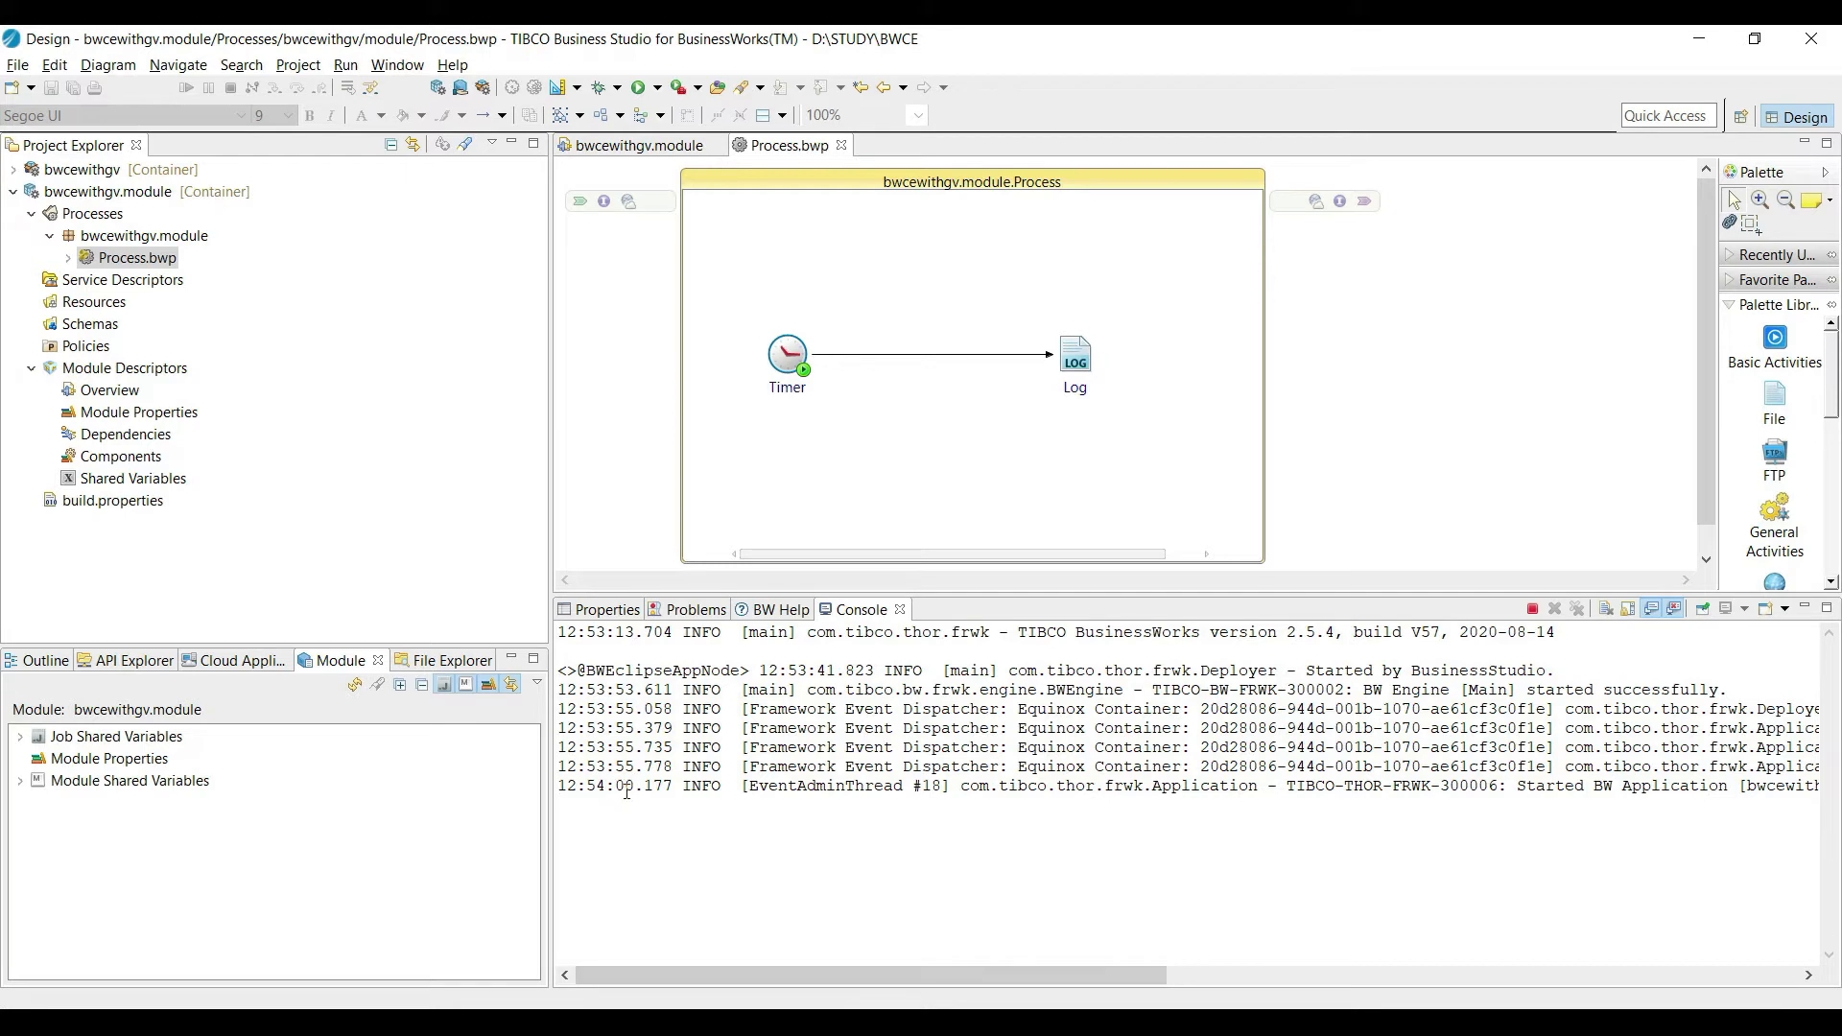
{"action": "mouse_move", "coordinate": [616, 810]}
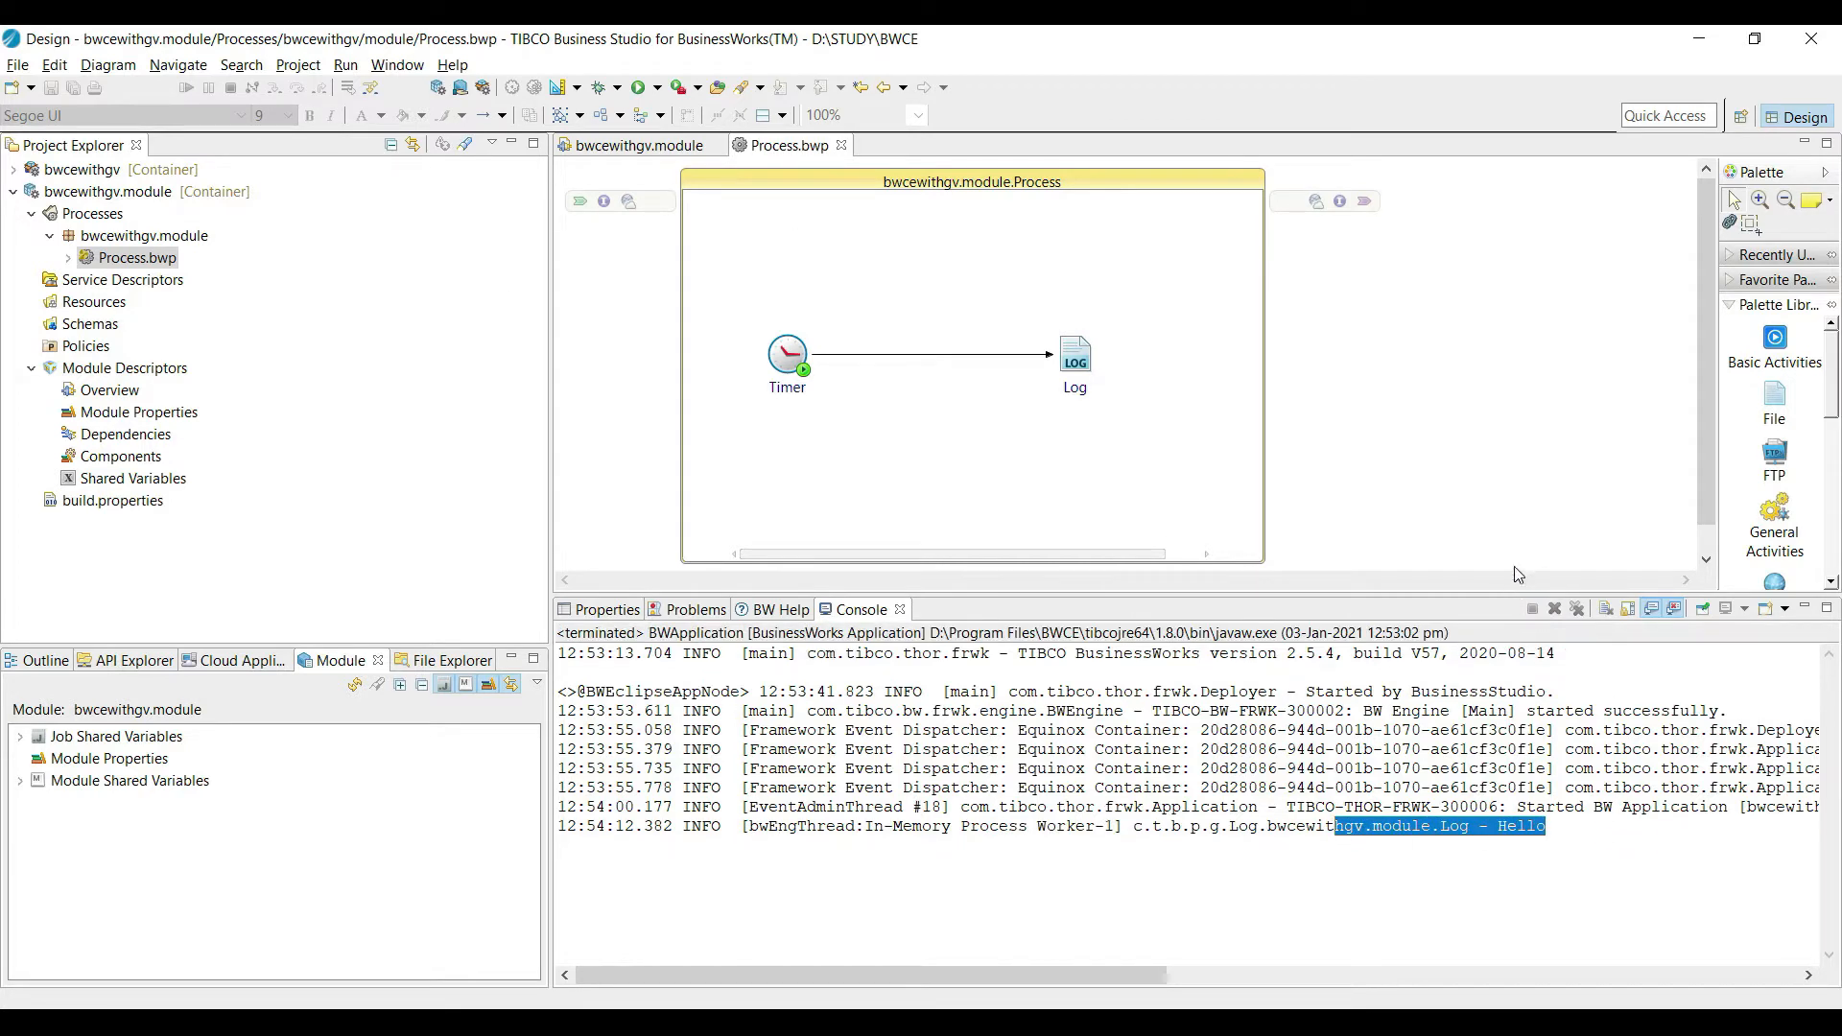
{"action": "mouse_move", "coordinate": [1437, 376]}
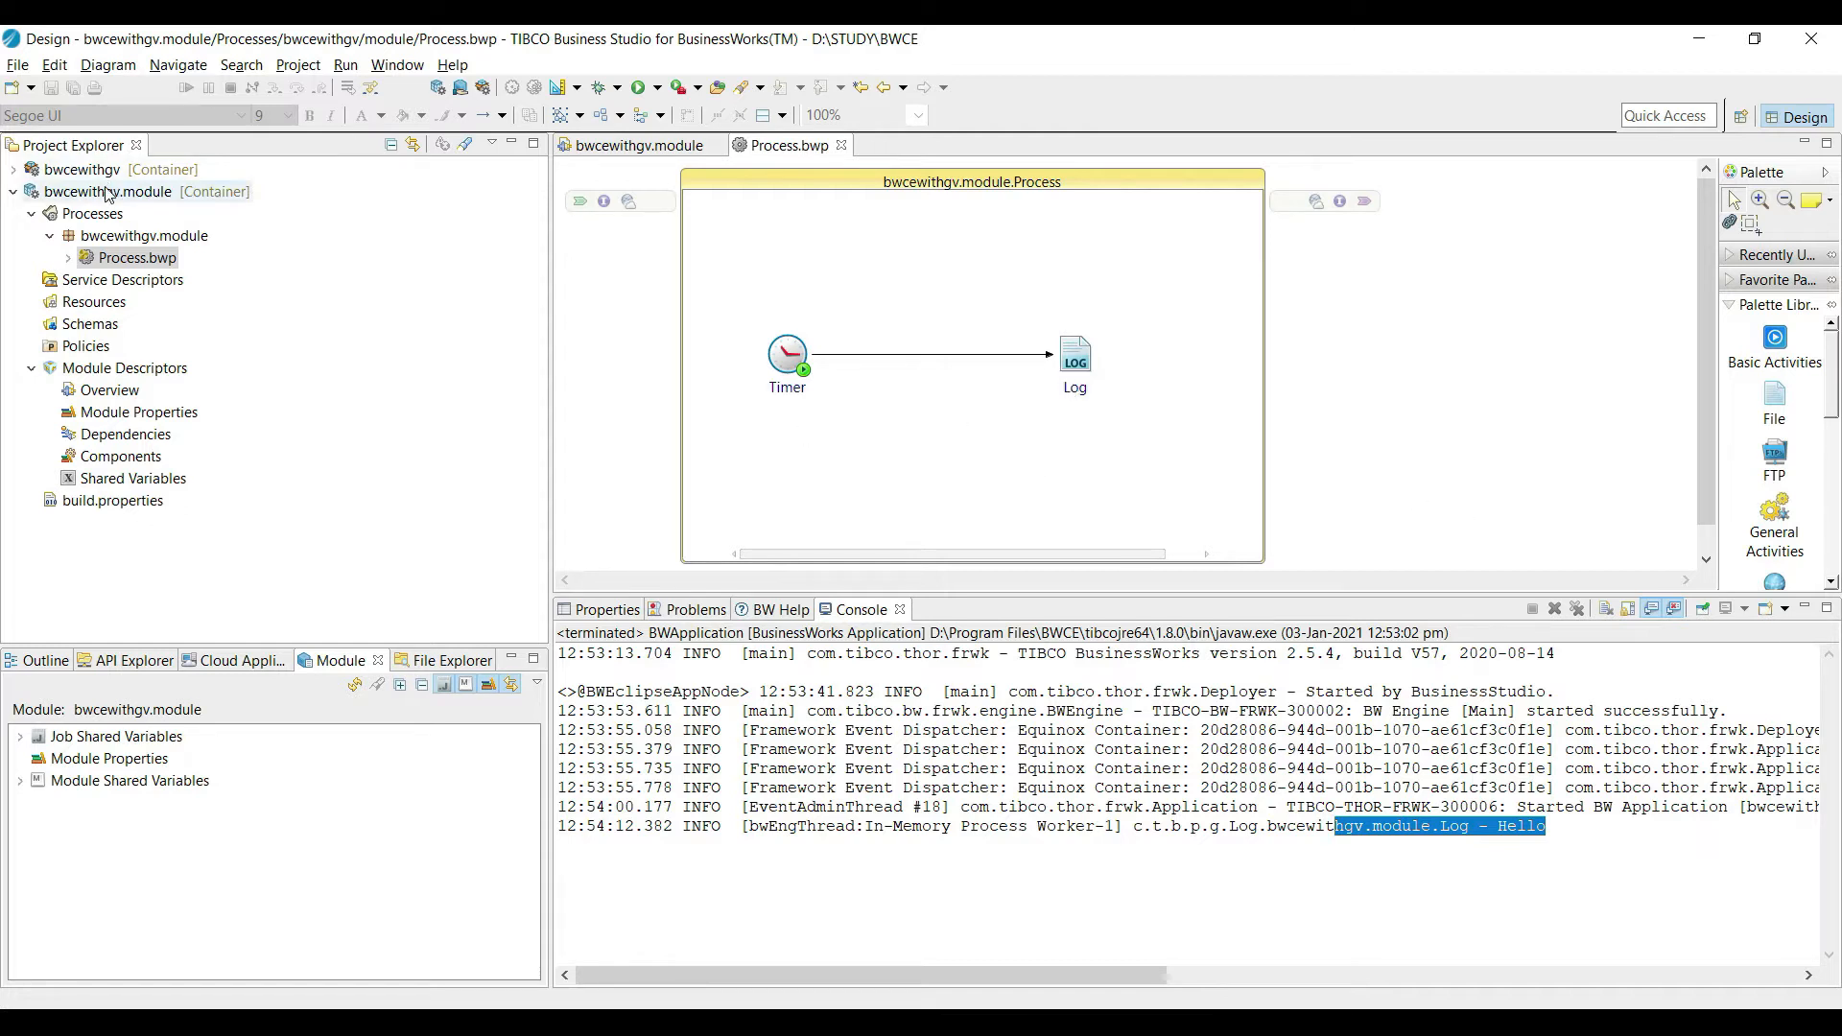
{"action": "mouse_move", "coordinate": [112, 411]}
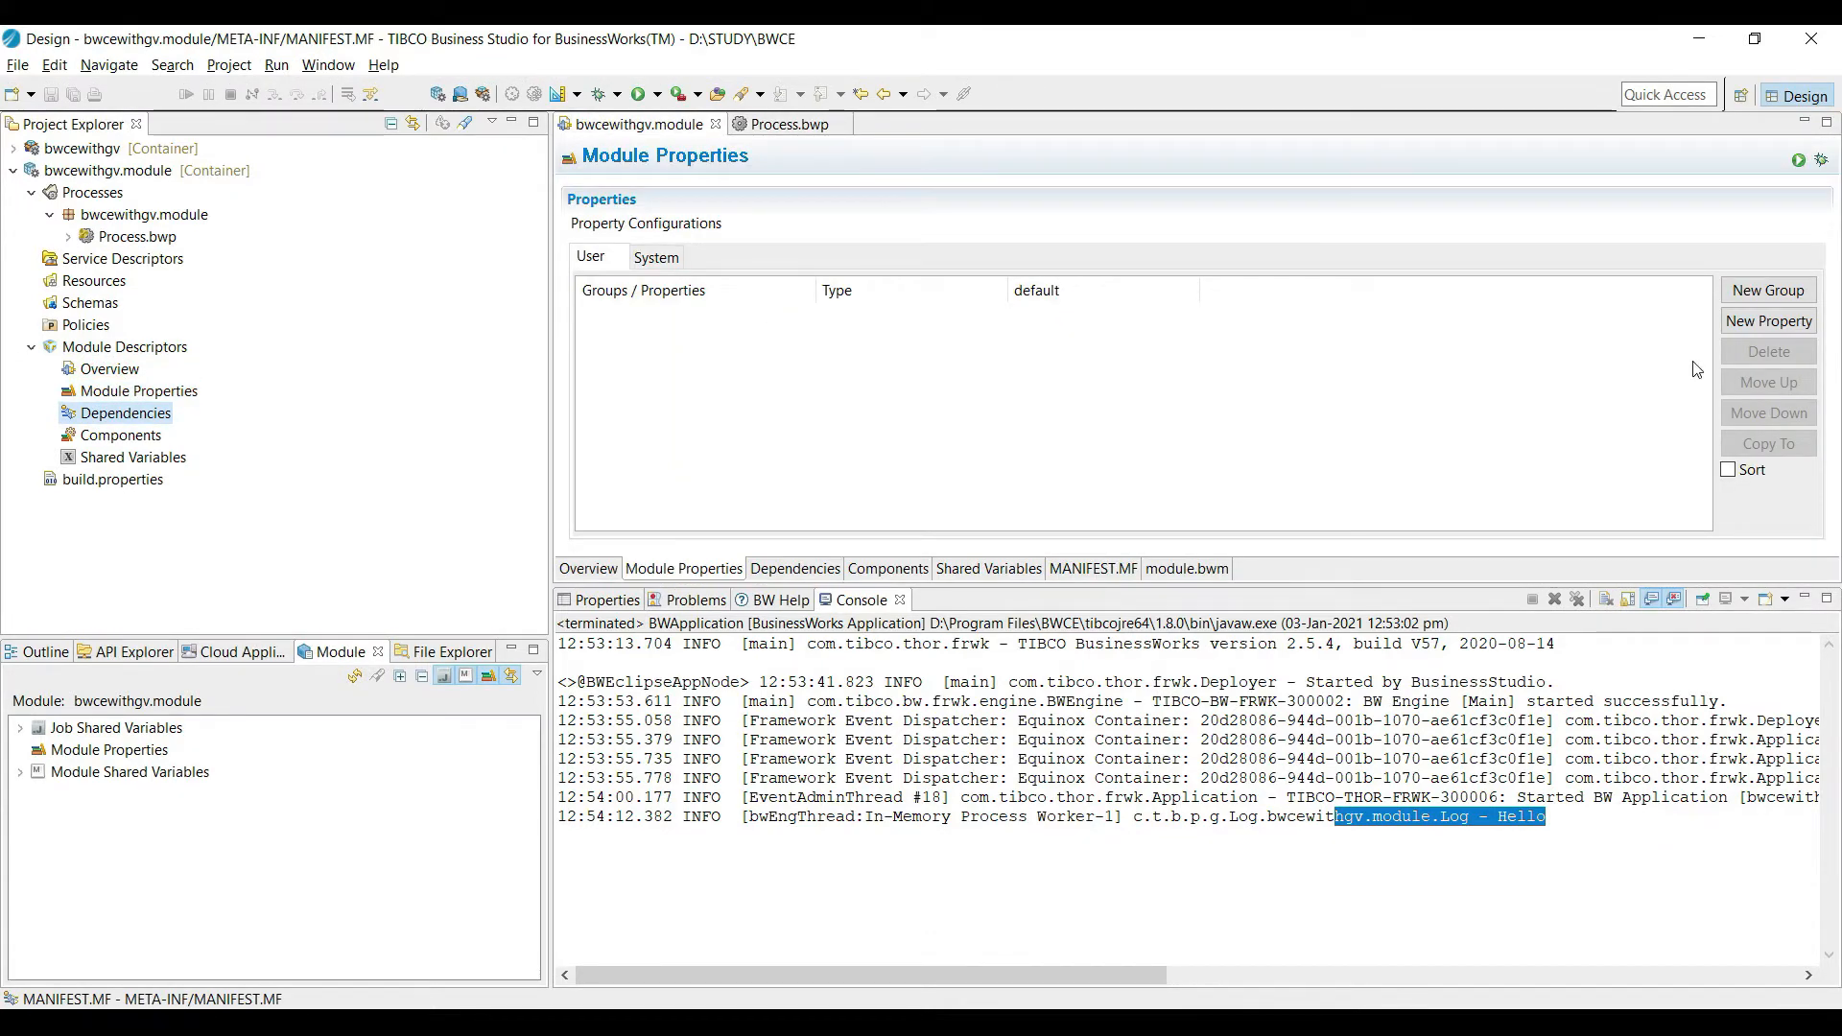
Add module property BW_LOG_MSG with default value 'Hello'.
{"action": "left_click", "coordinate": [1767, 321]}
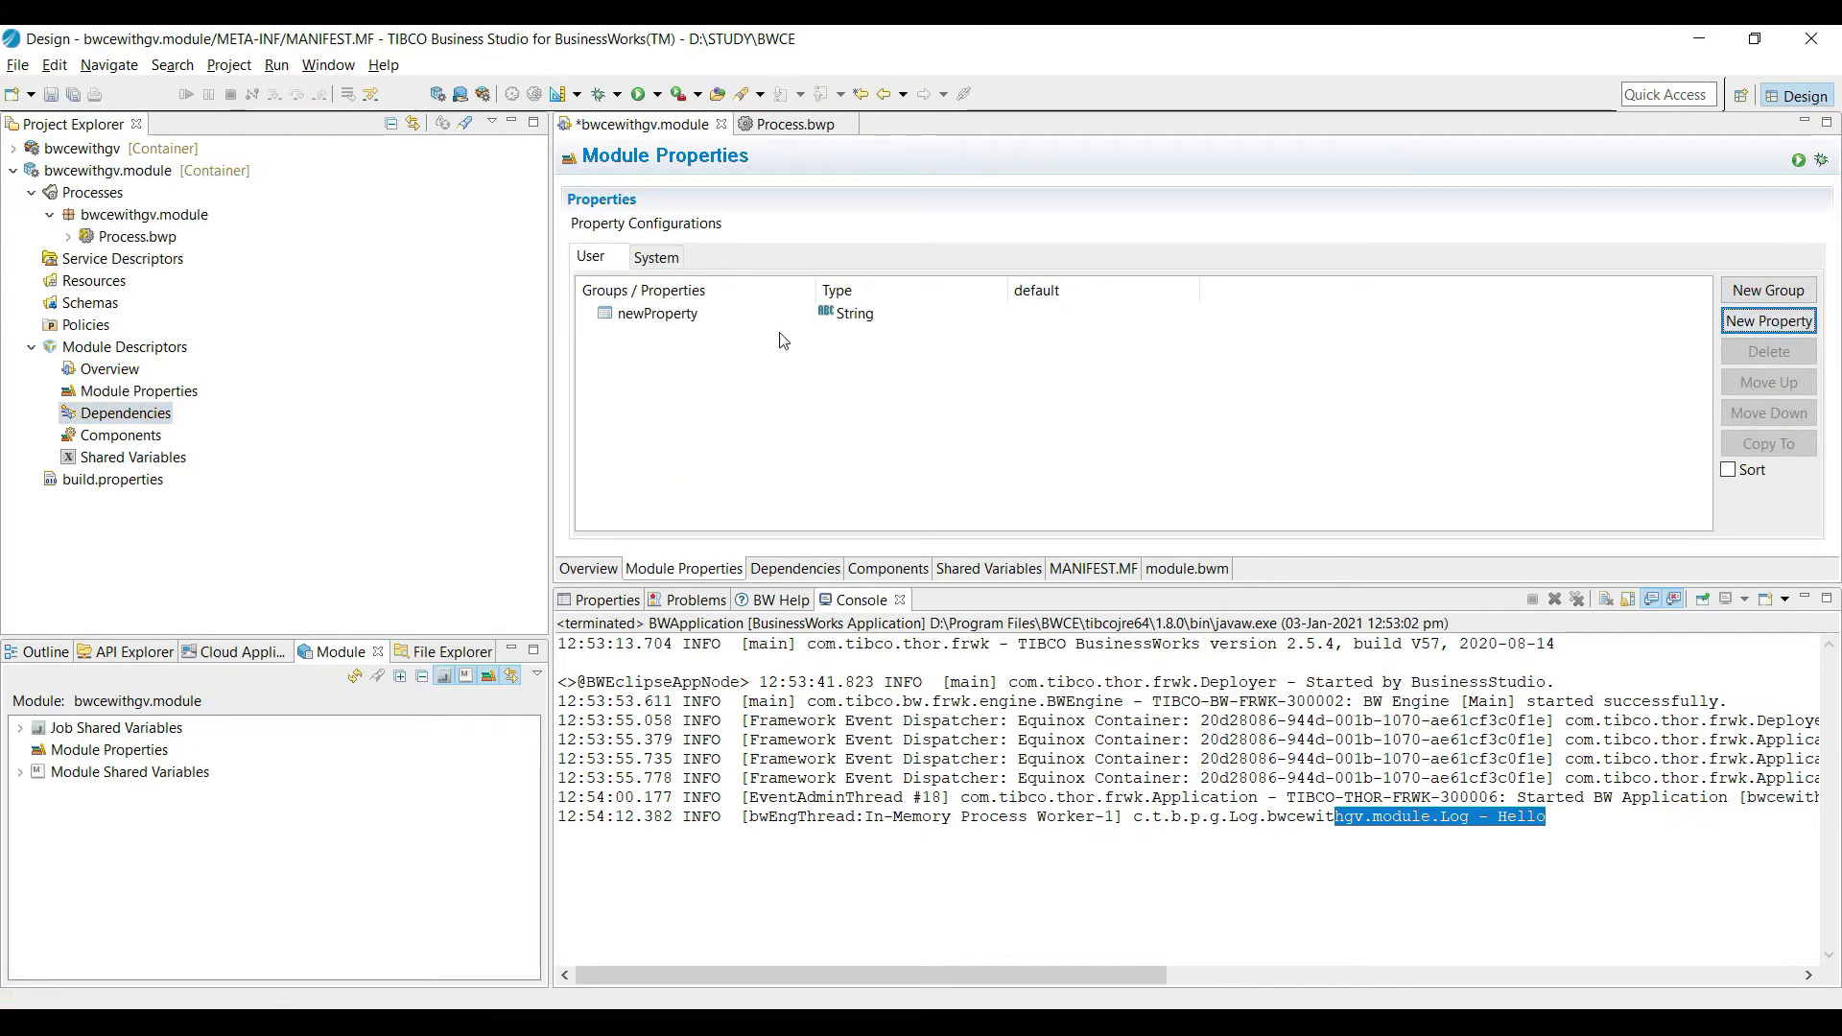
{"action": "left_click", "coordinate": [658, 313]}
{"action": "type", "text": "BW"}
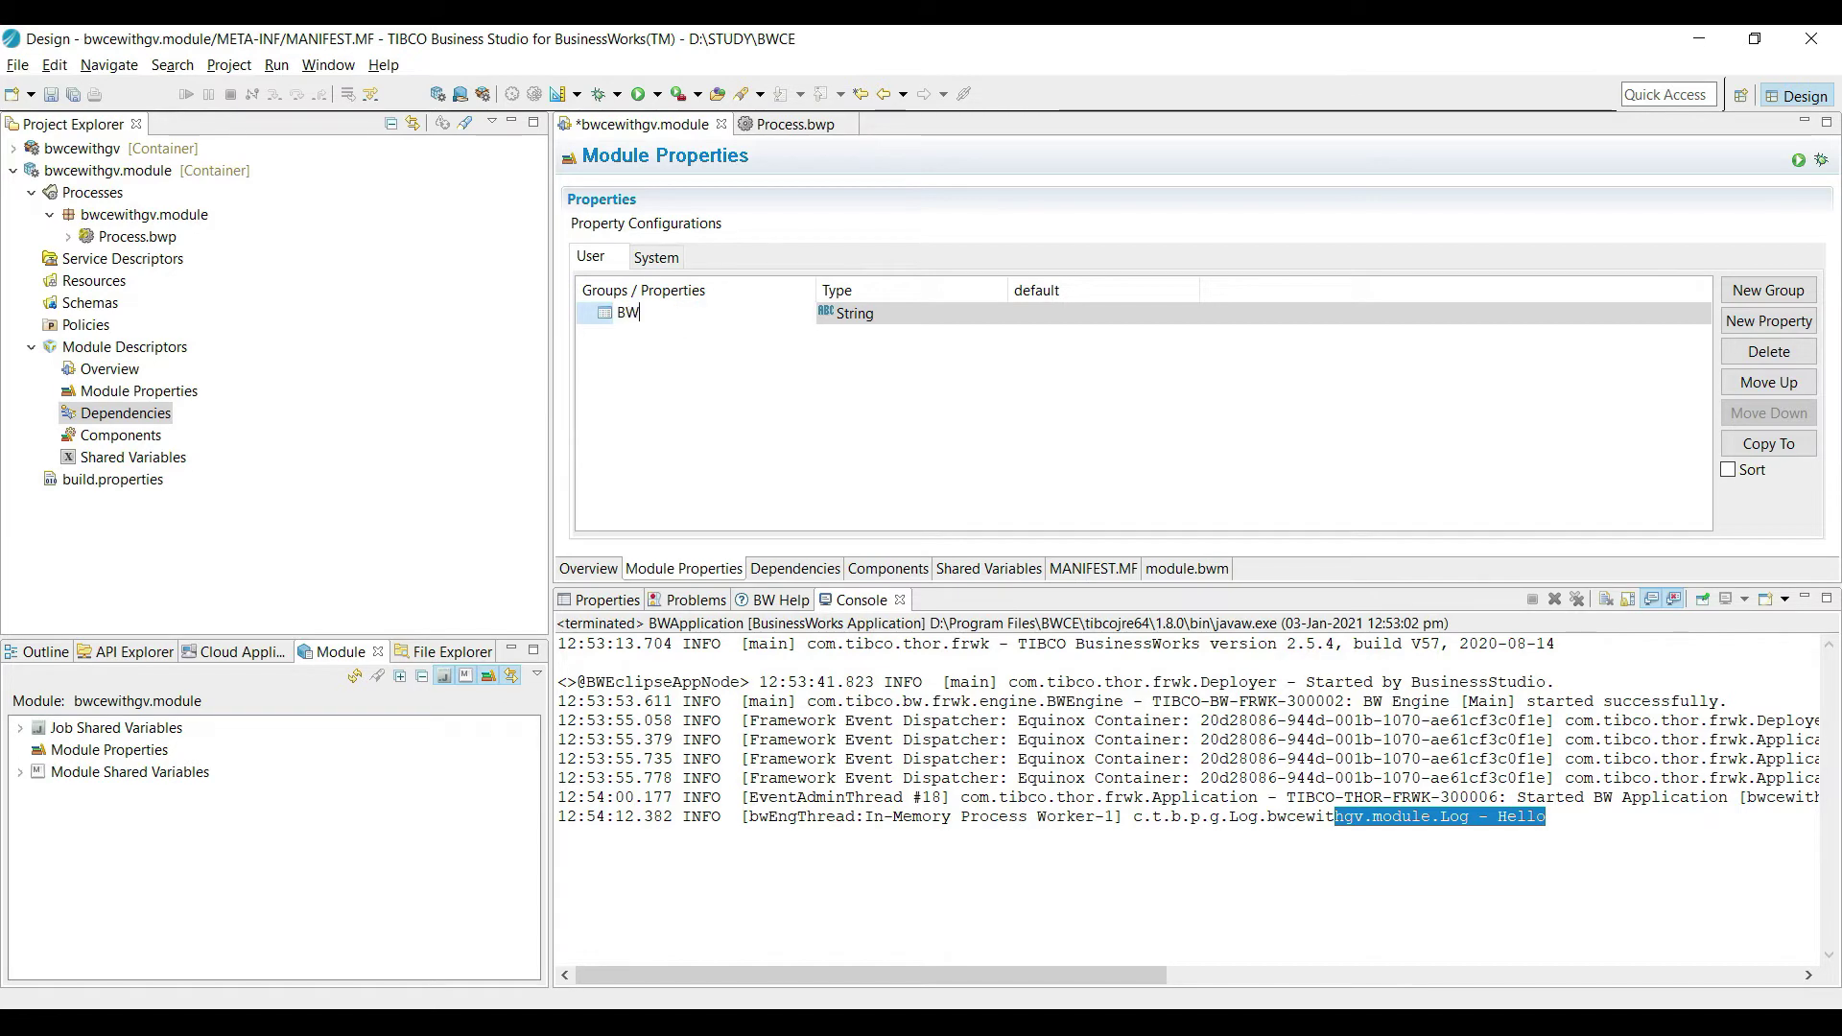
{"action": "type", "text": "_LOG"}
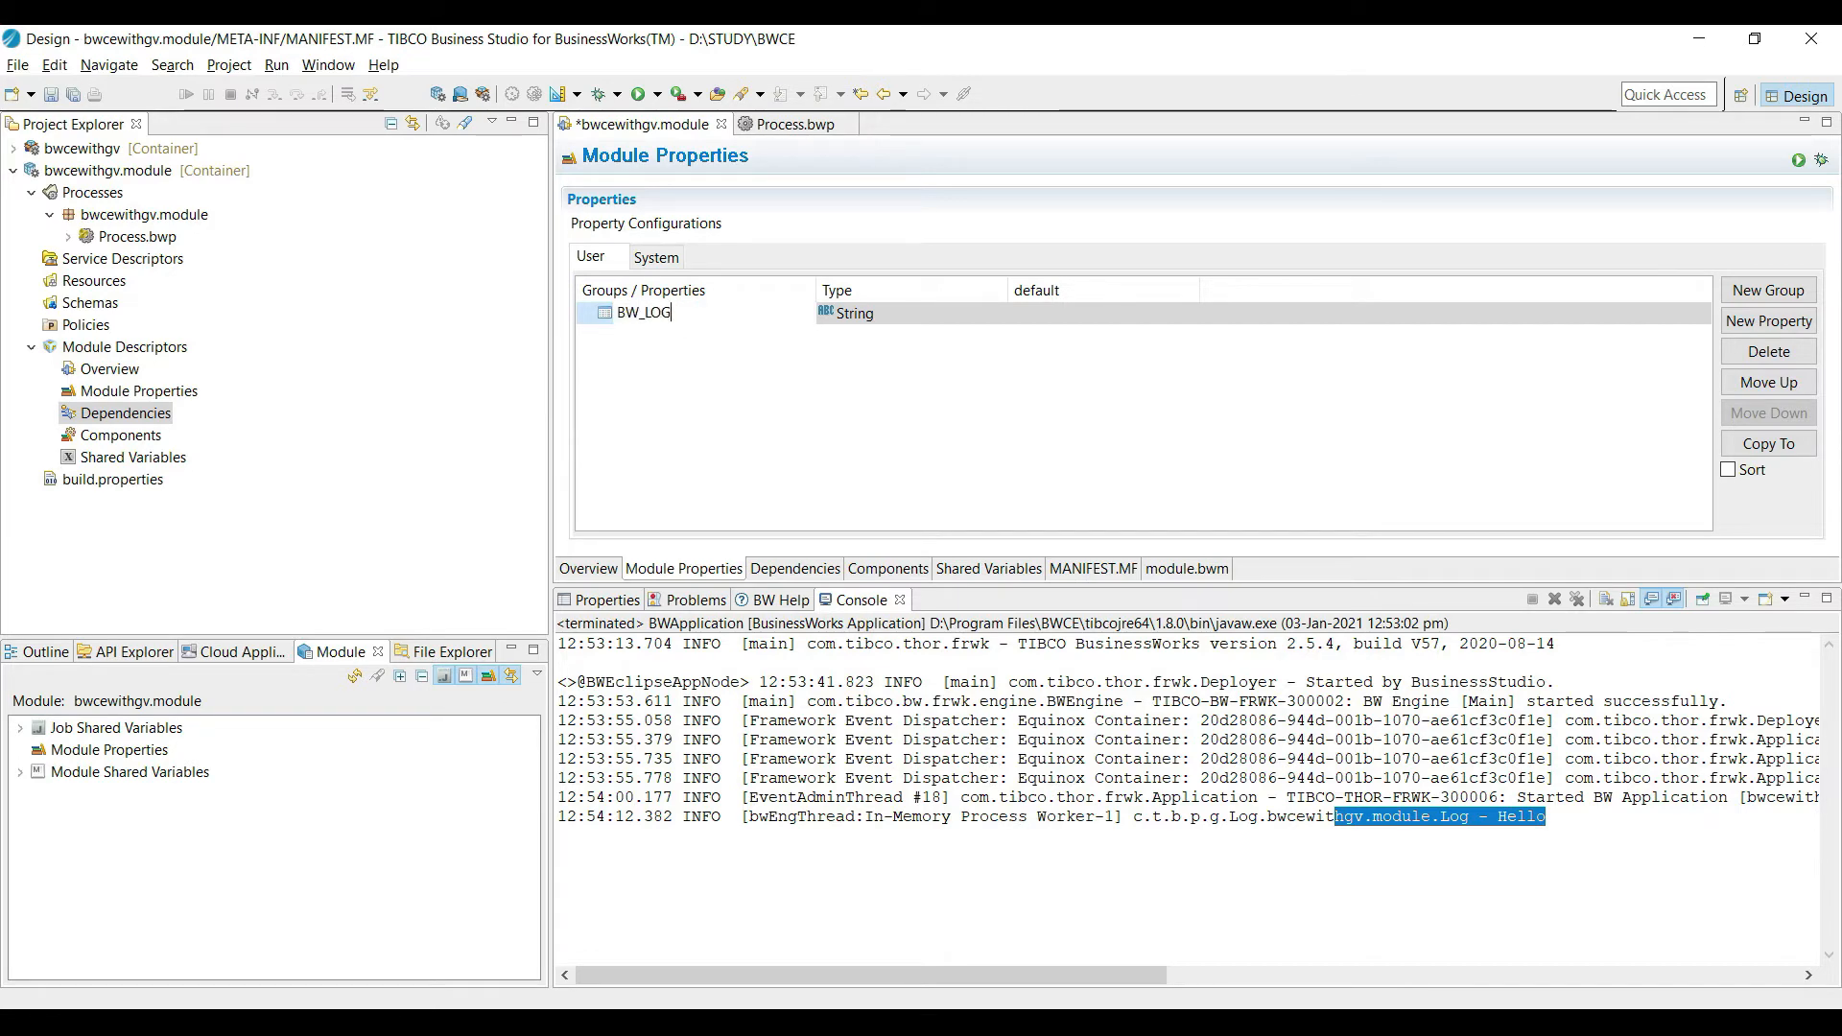
{"action": "type", "text": "_MSG"}
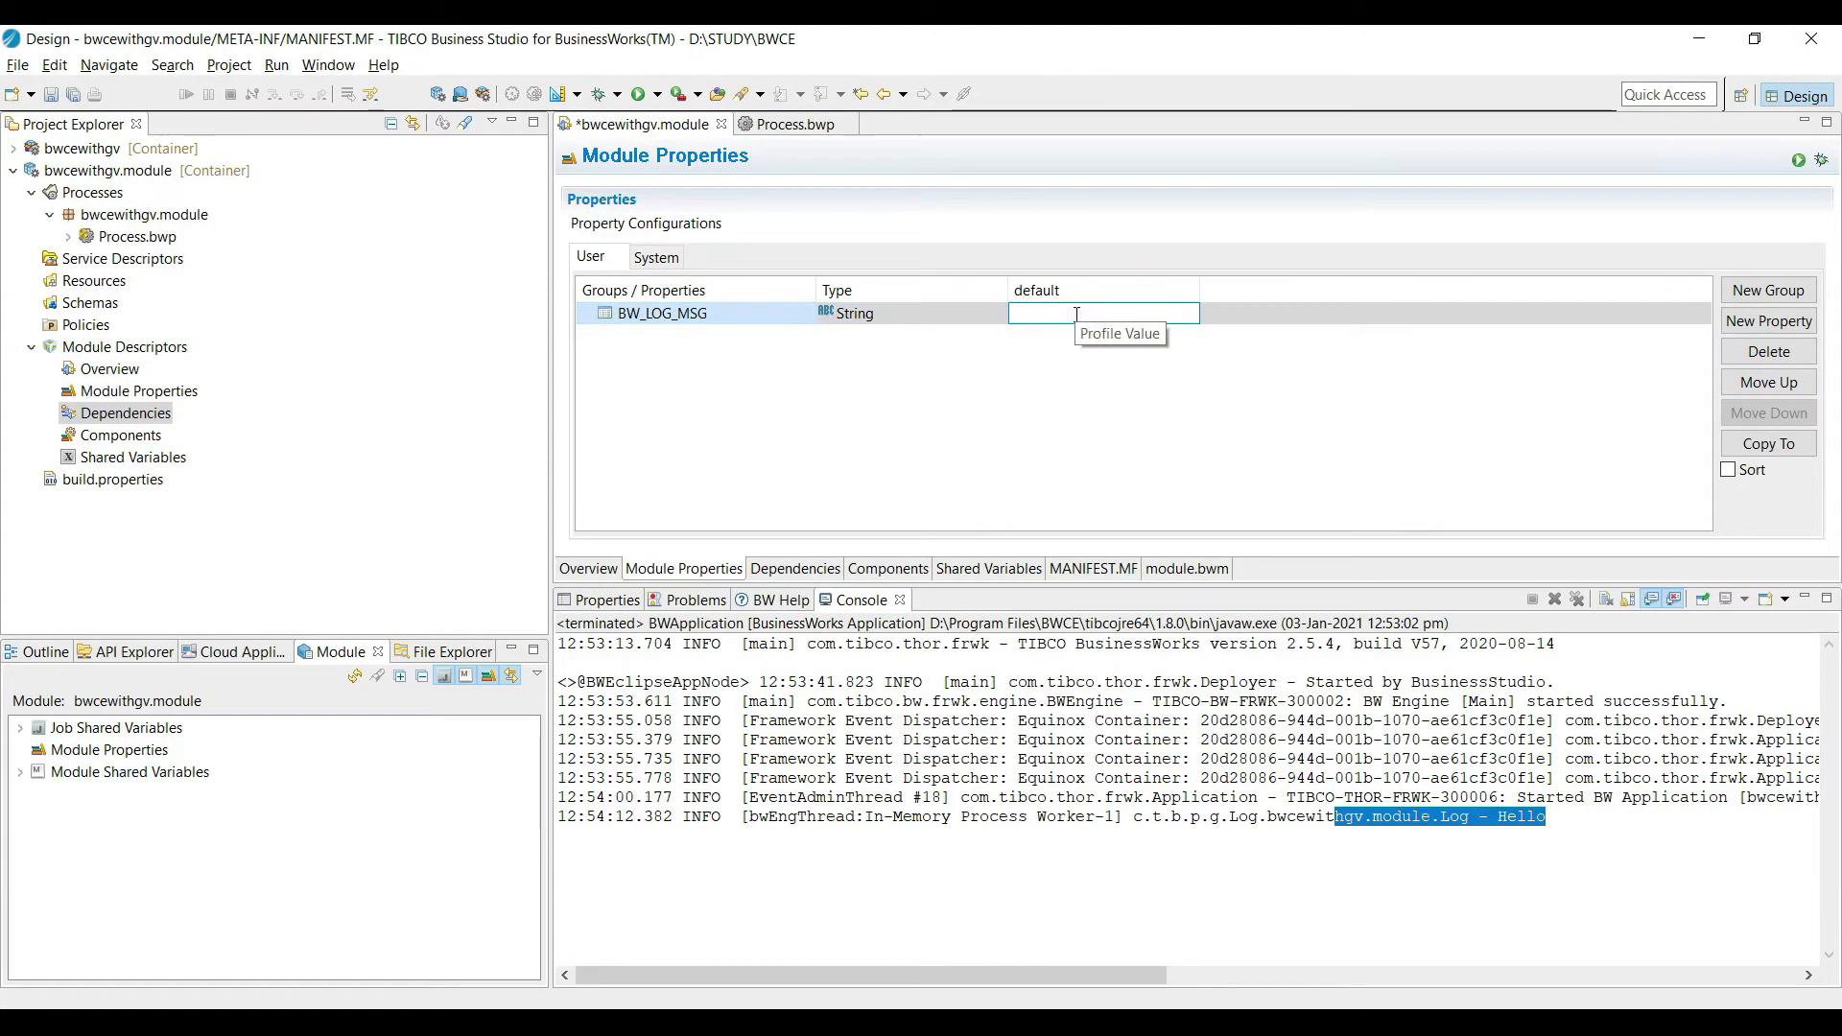
{"action": "type", "text": "'Hello"}
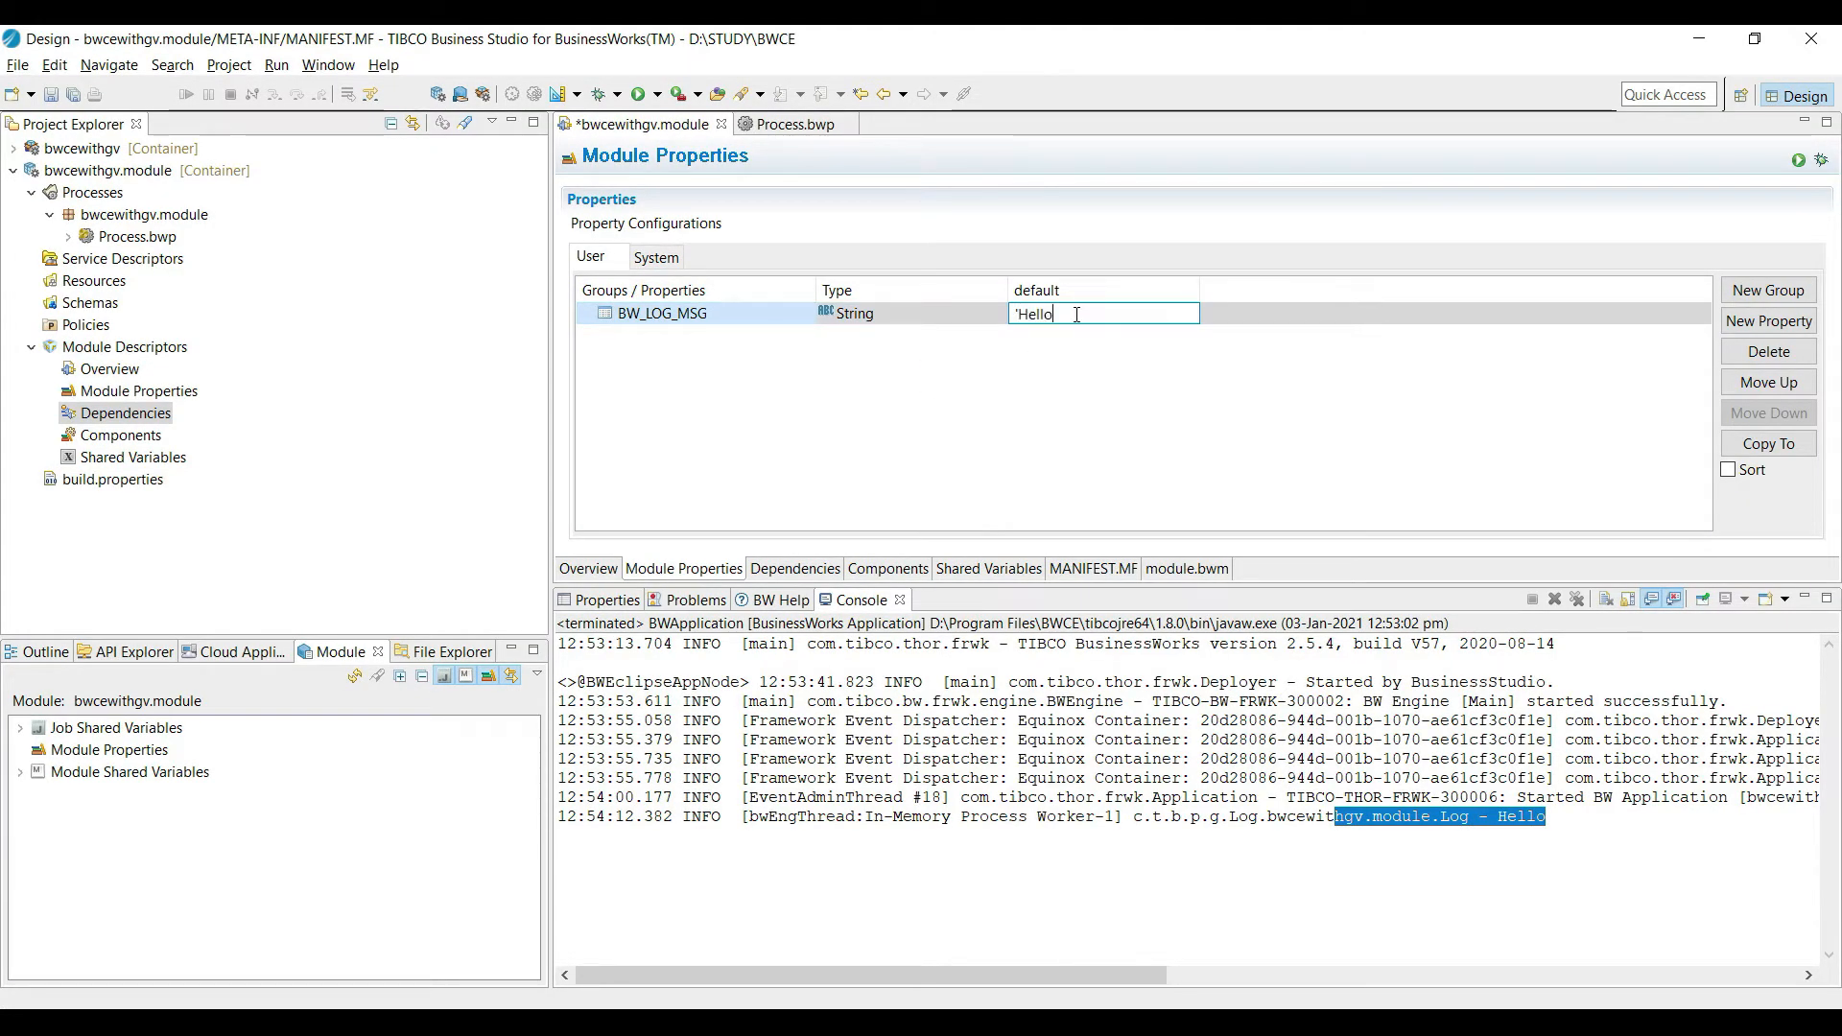
Add a second module property BW_LOG_MSG2 defaulting to 'User' and save the module.
{"action": "left_click", "coordinate": [1768, 320]}
{"action": "type", "text": "'User'"}
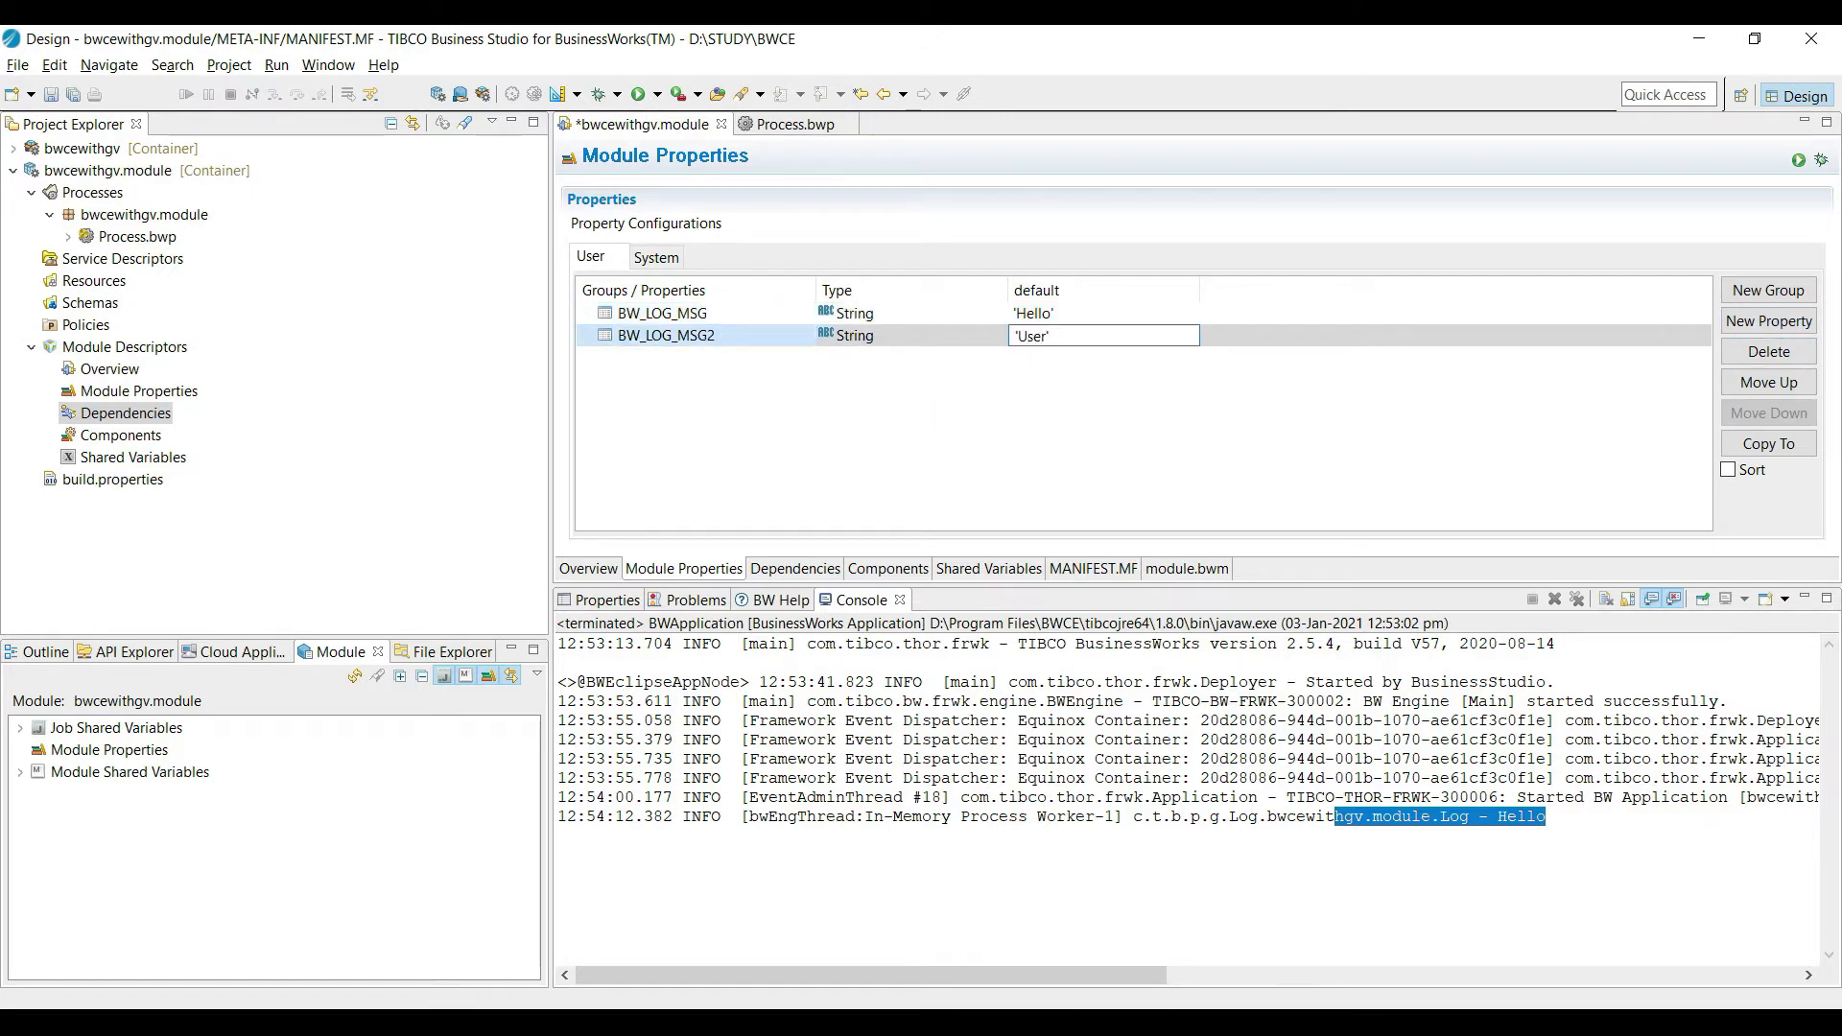
{"action": "left_click", "coordinate": [1203, 457]}
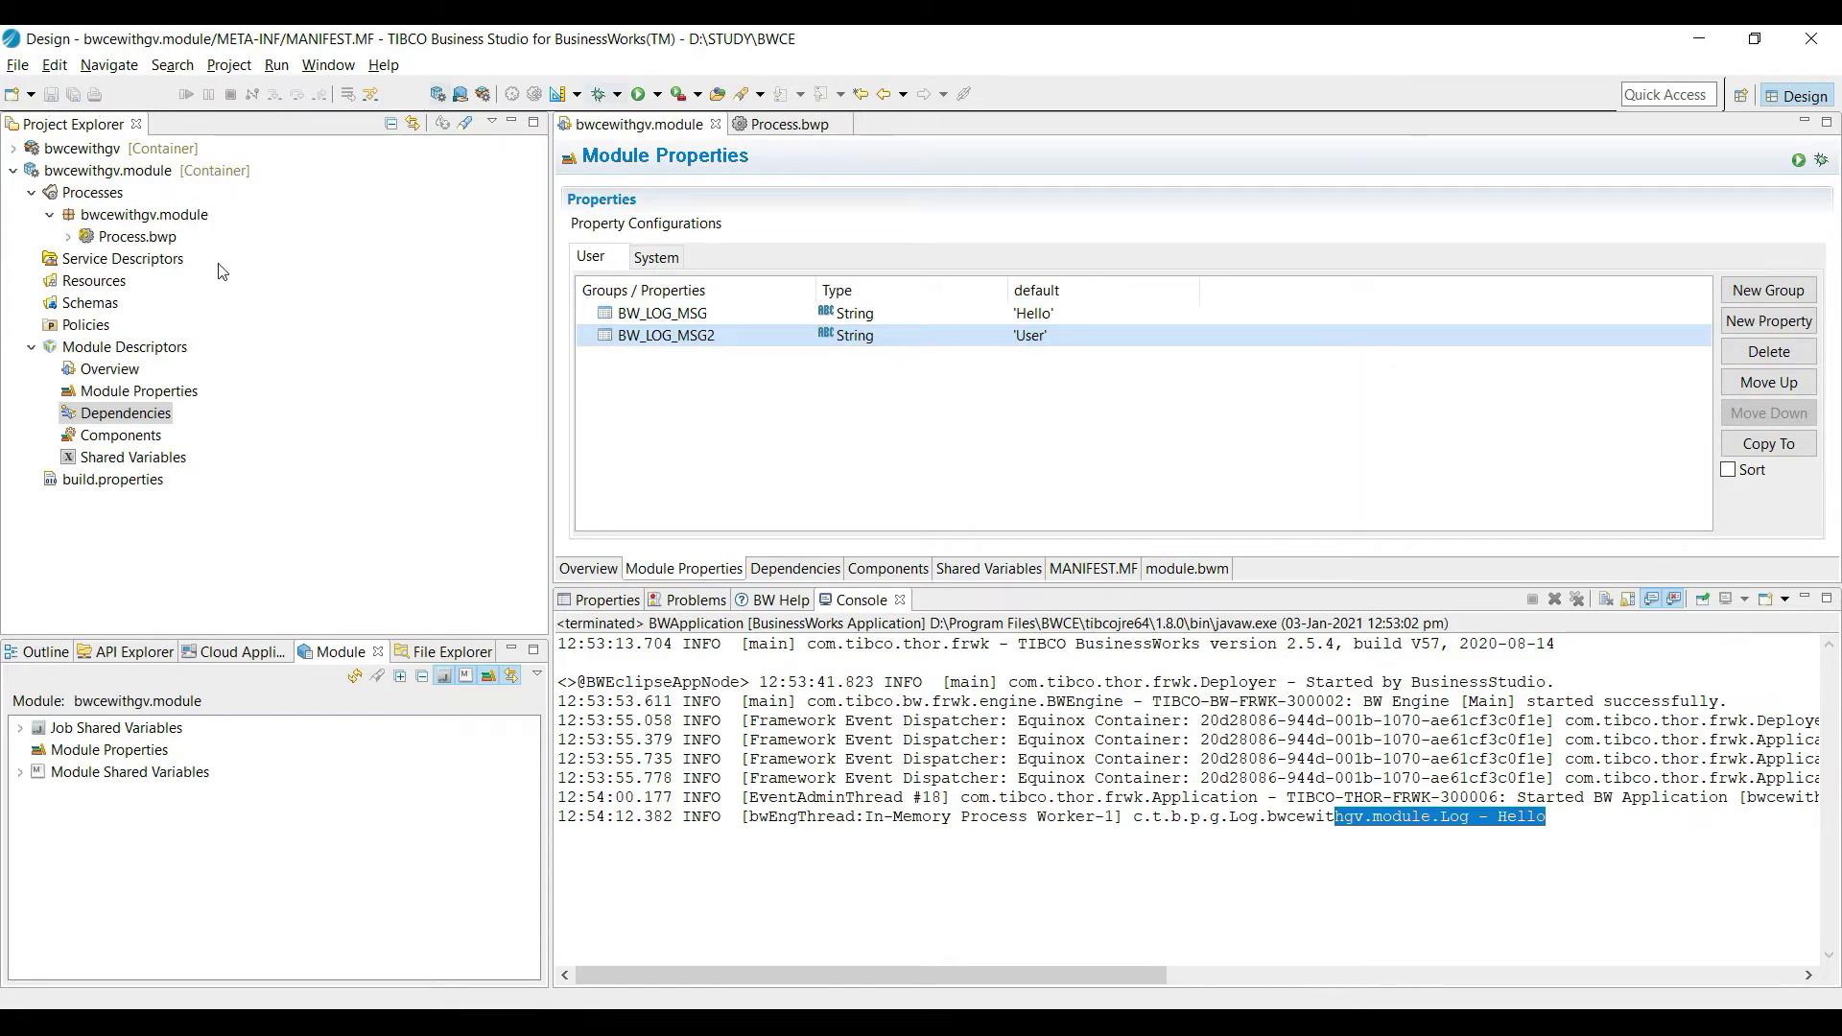
In the application's Properties, create a PROD profile for the bwcewithgv.module group.
{"action": "left_click", "coordinate": [14, 150]}
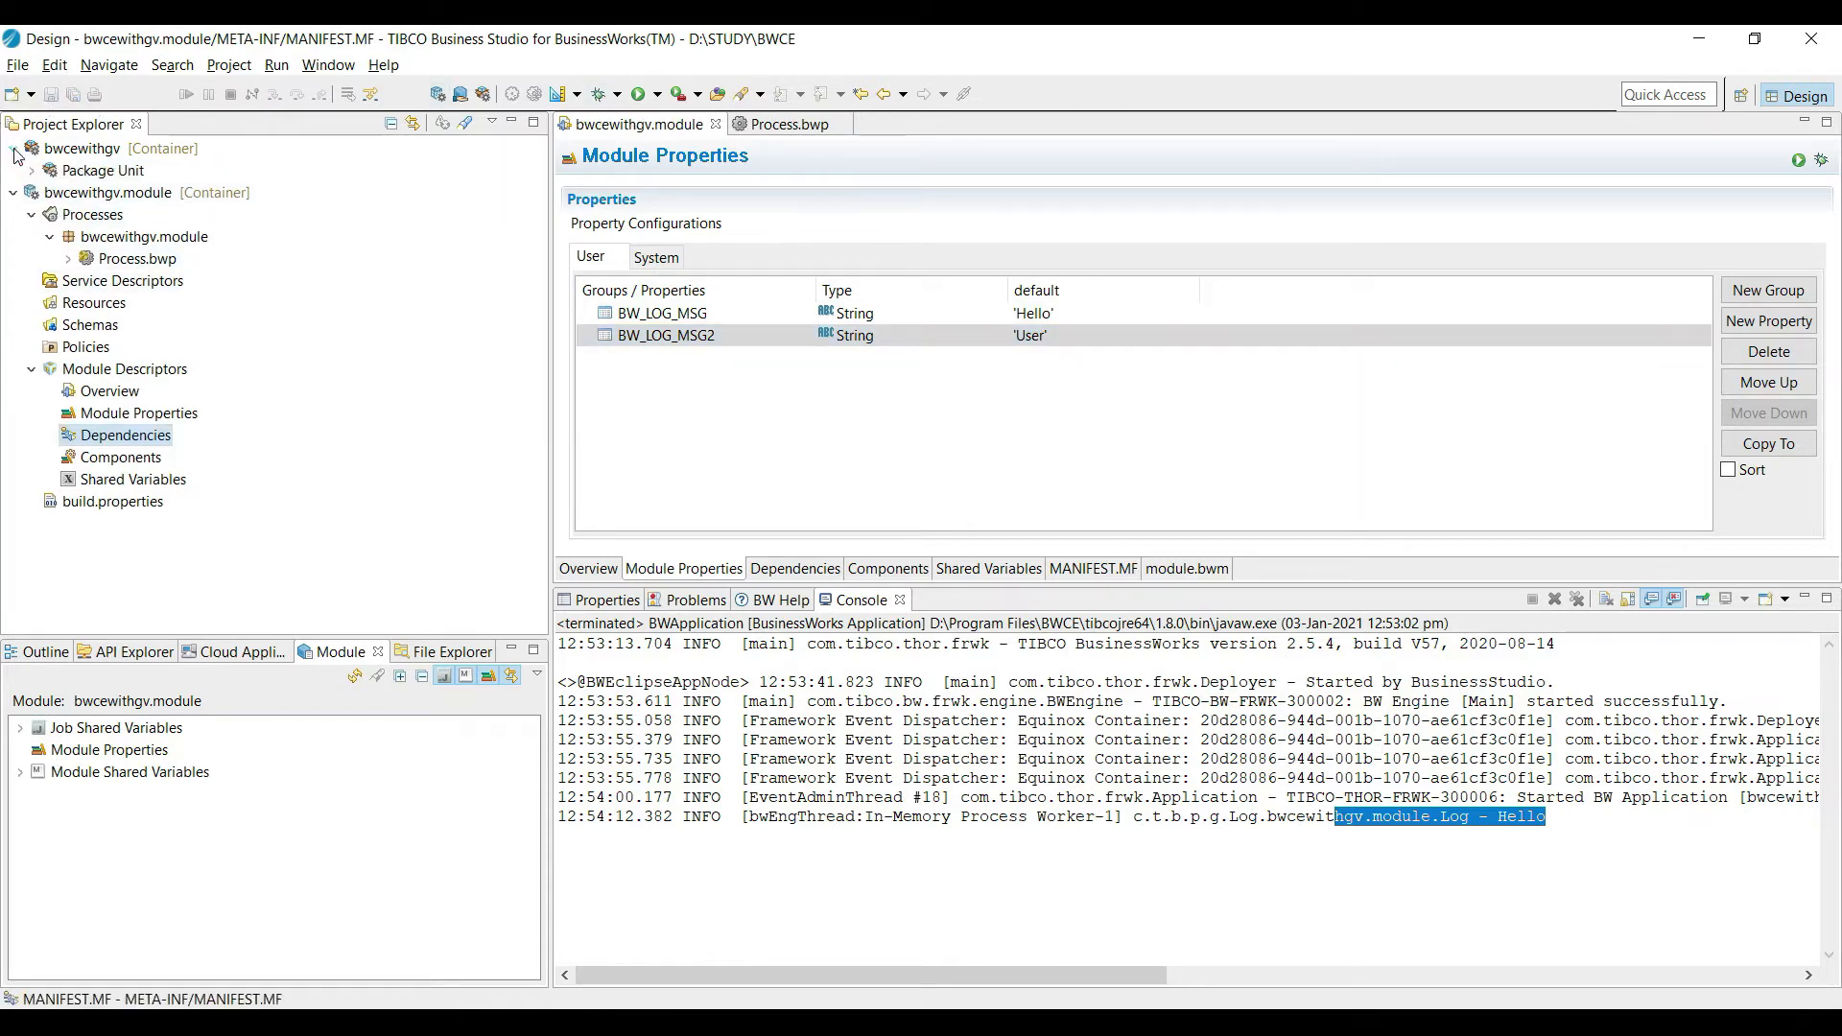
{"action": "left_click", "coordinate": [33, 169]}
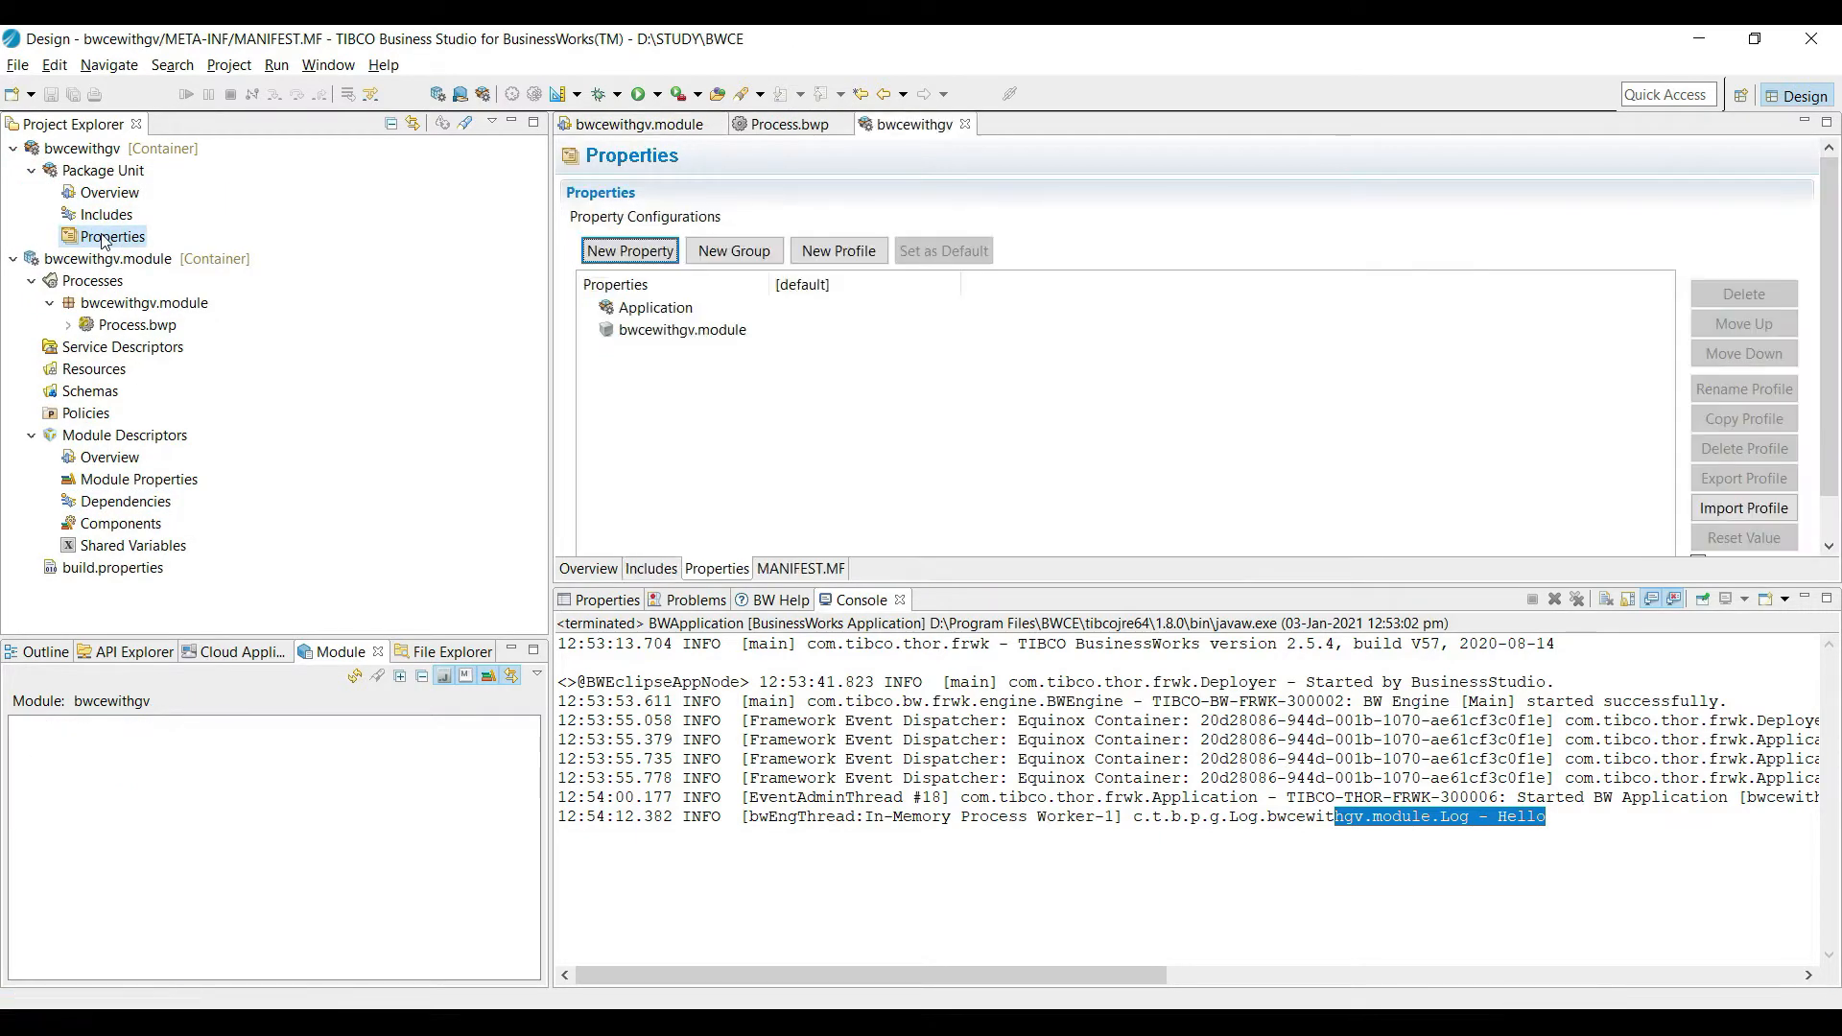
{"action": "mouse_move", "coordinate": [752, 376]}
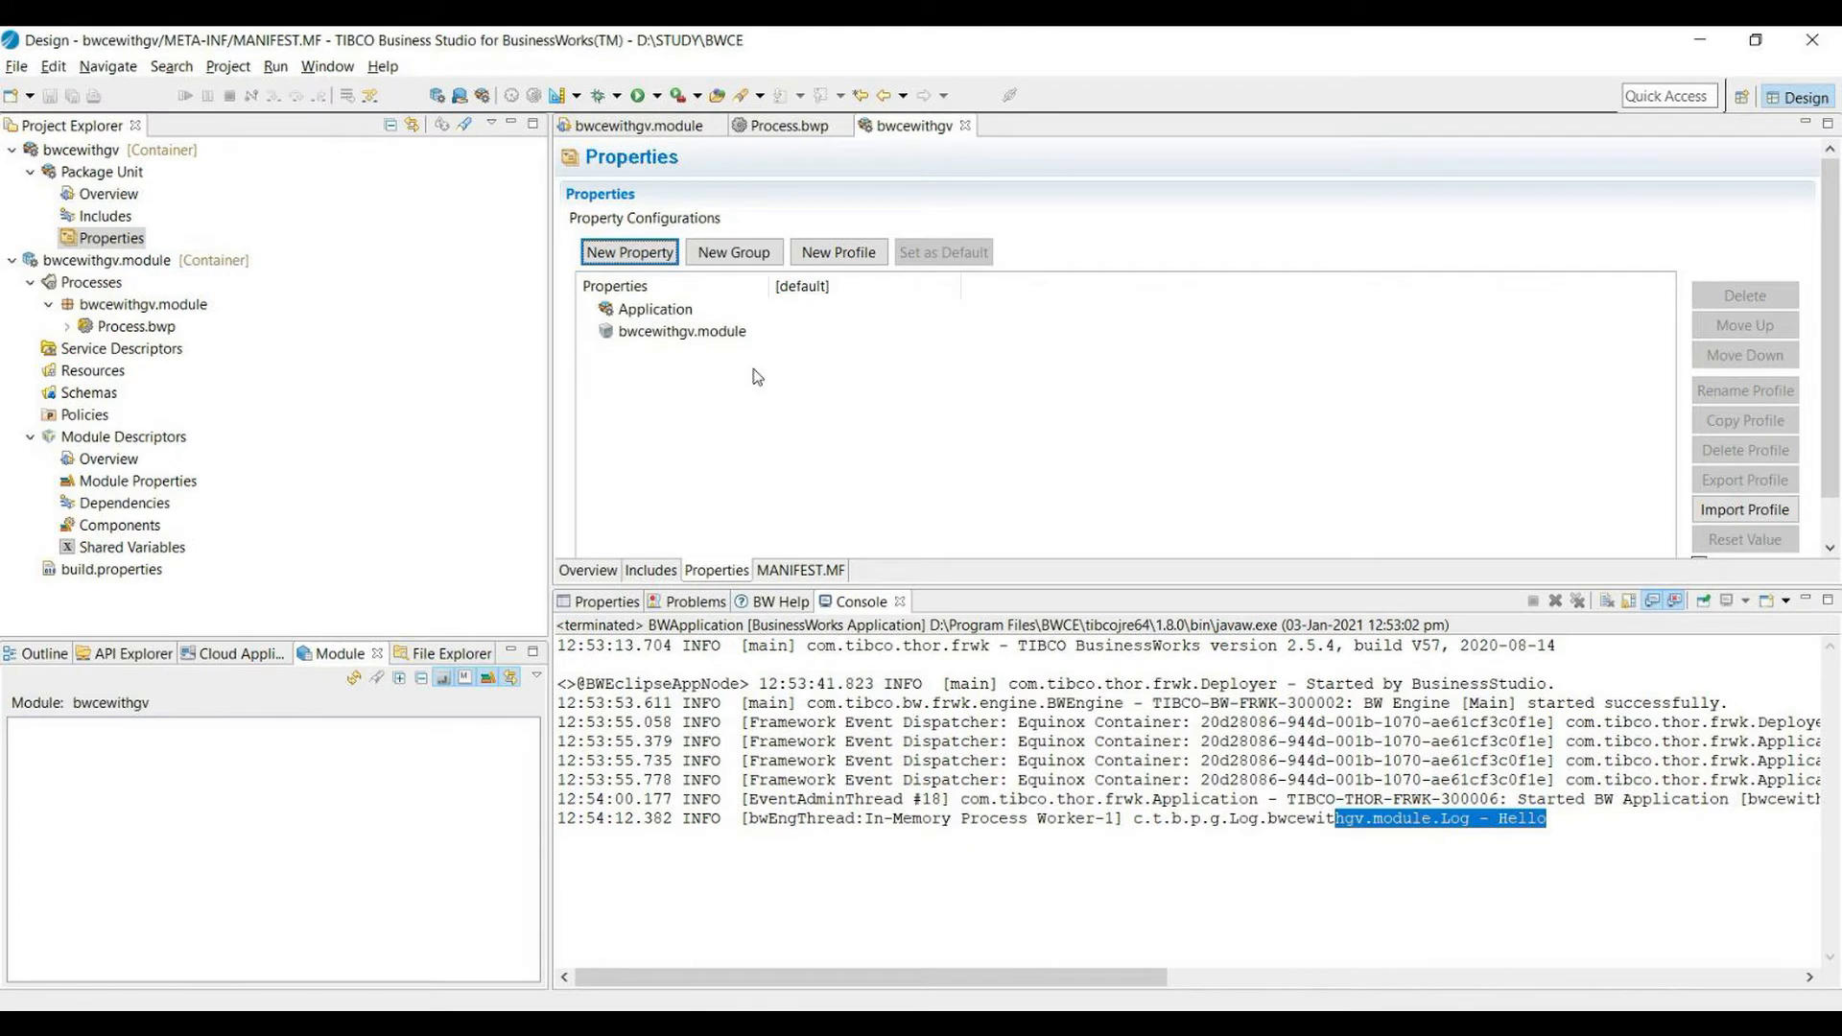
{"action": "mouse_move", "coordinate": [698, 349]}
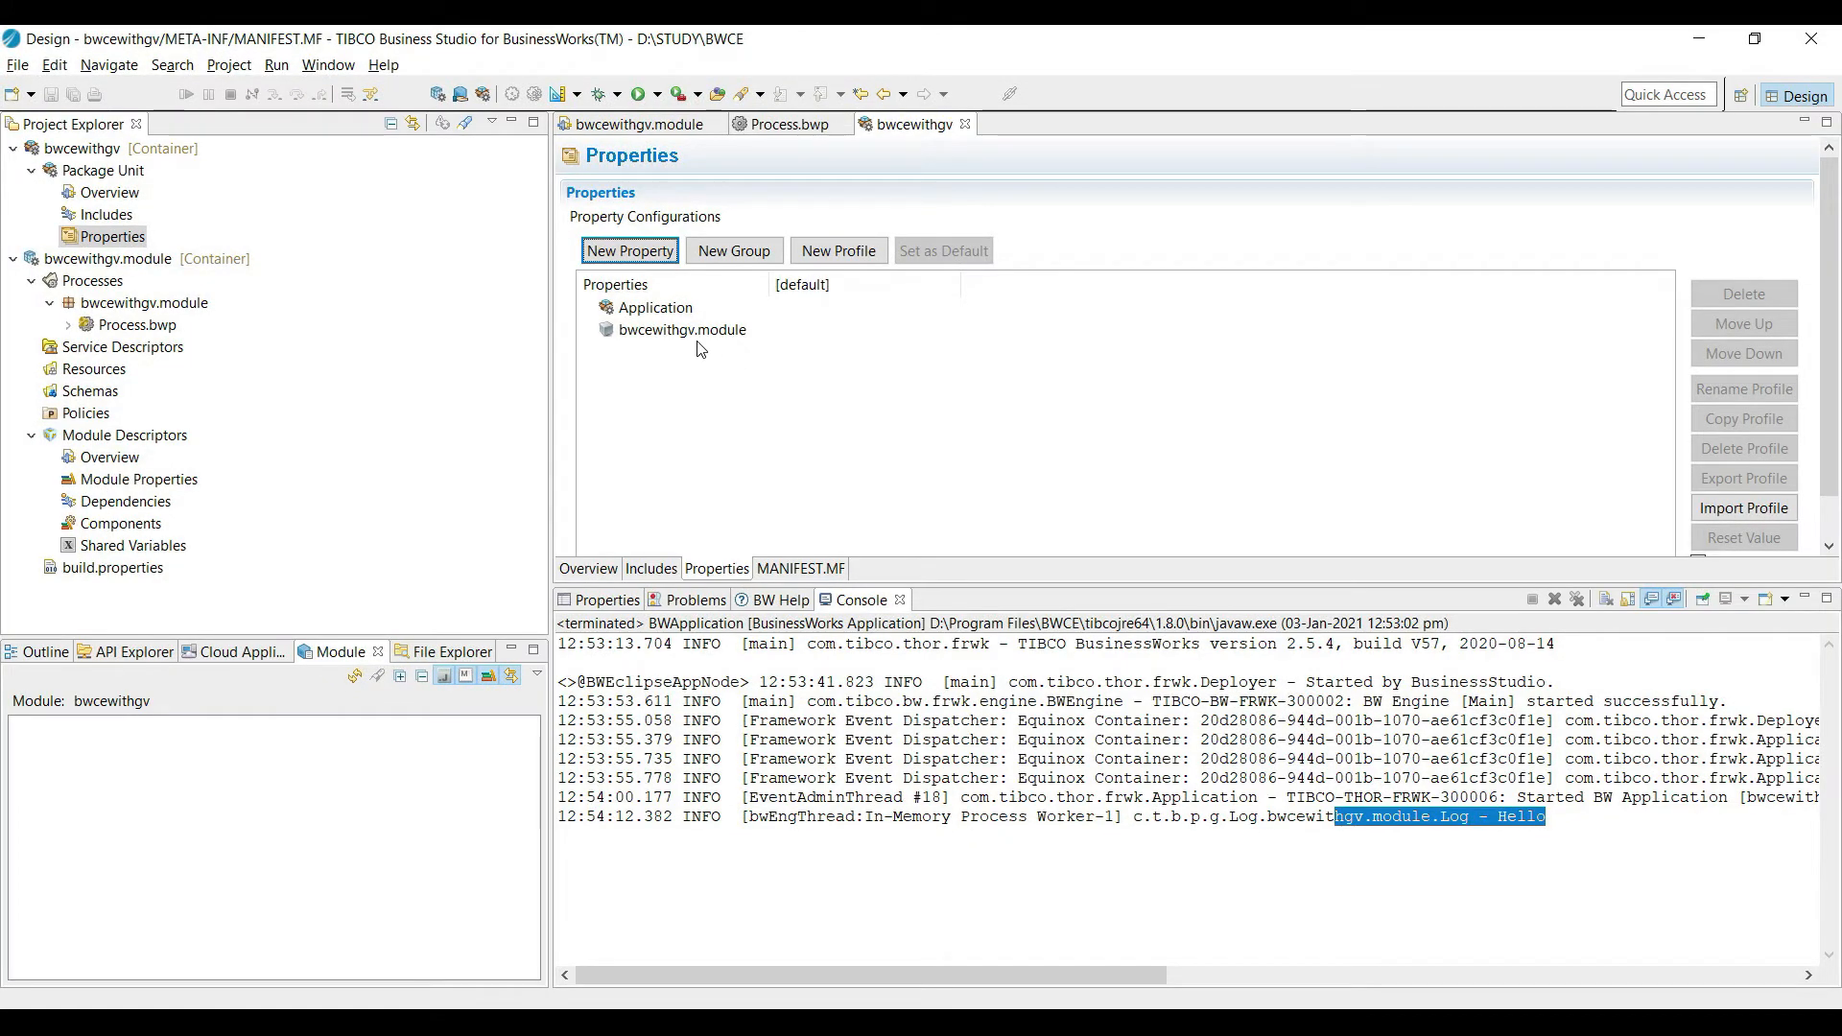
{"action": "left_click", "coordinate": [681, 328]}
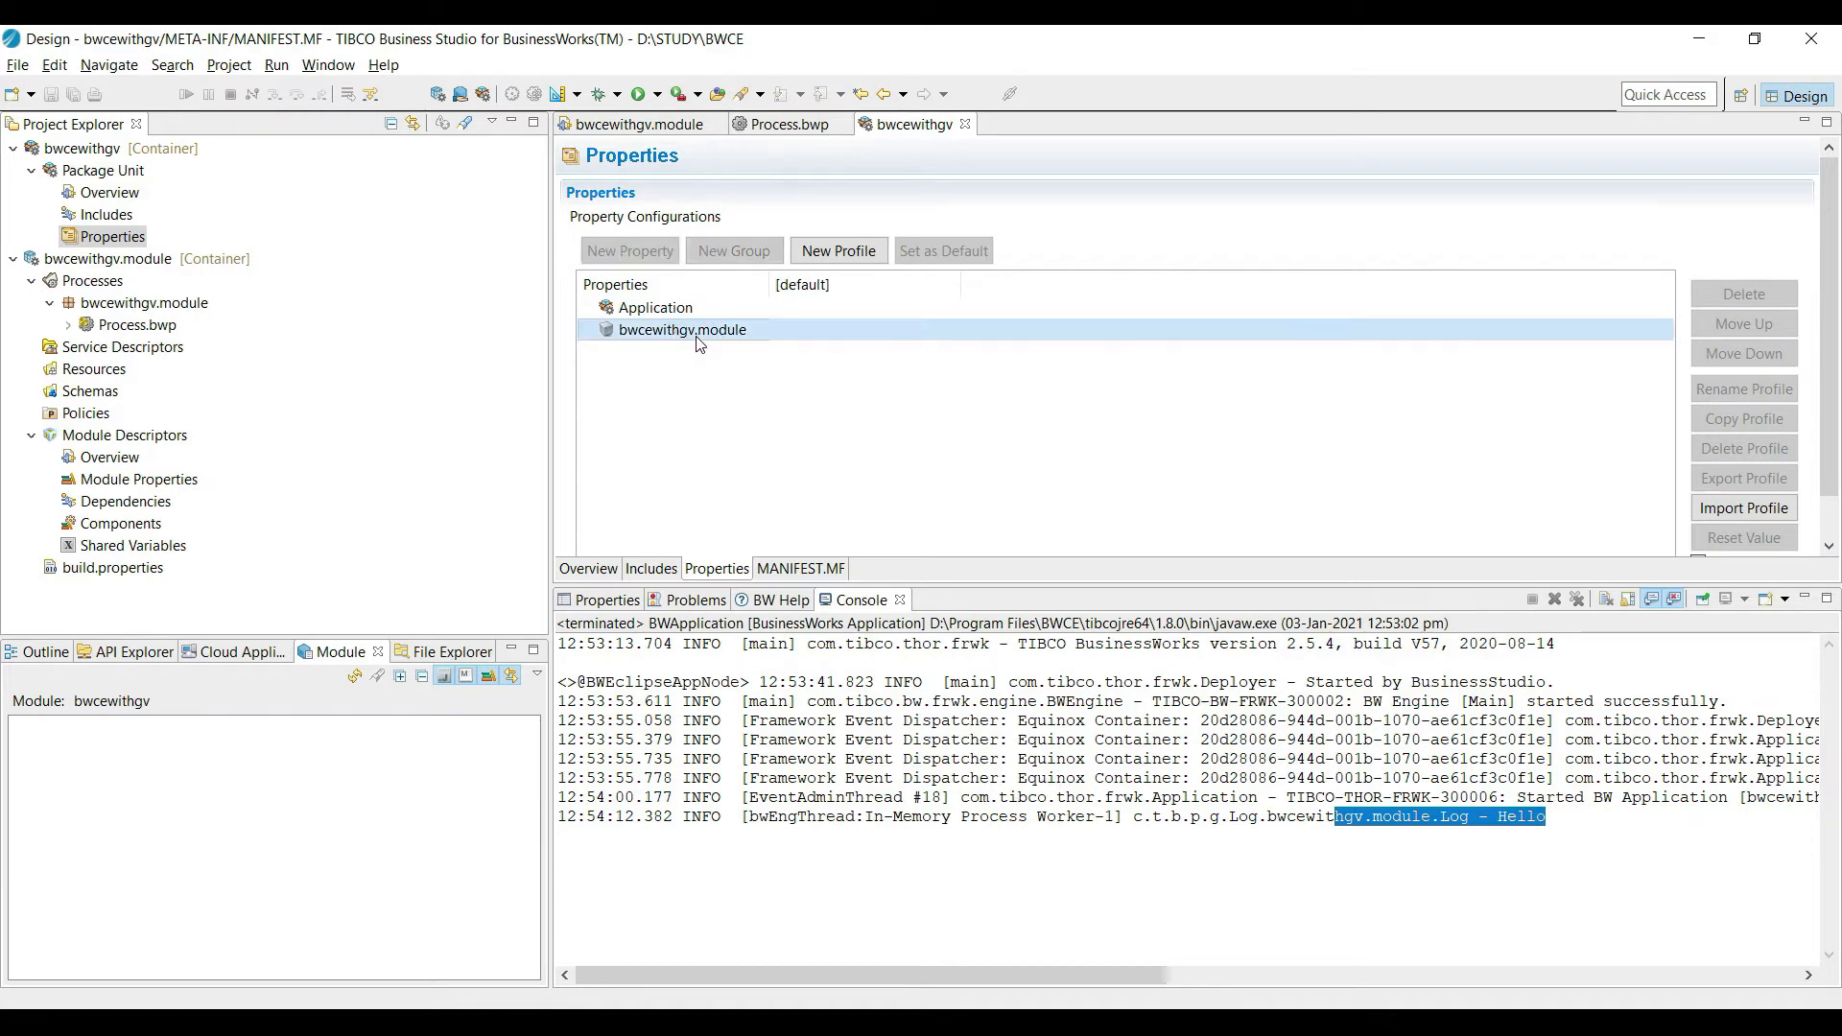
{"action": "left_click", "coordinate": [839, 250]}
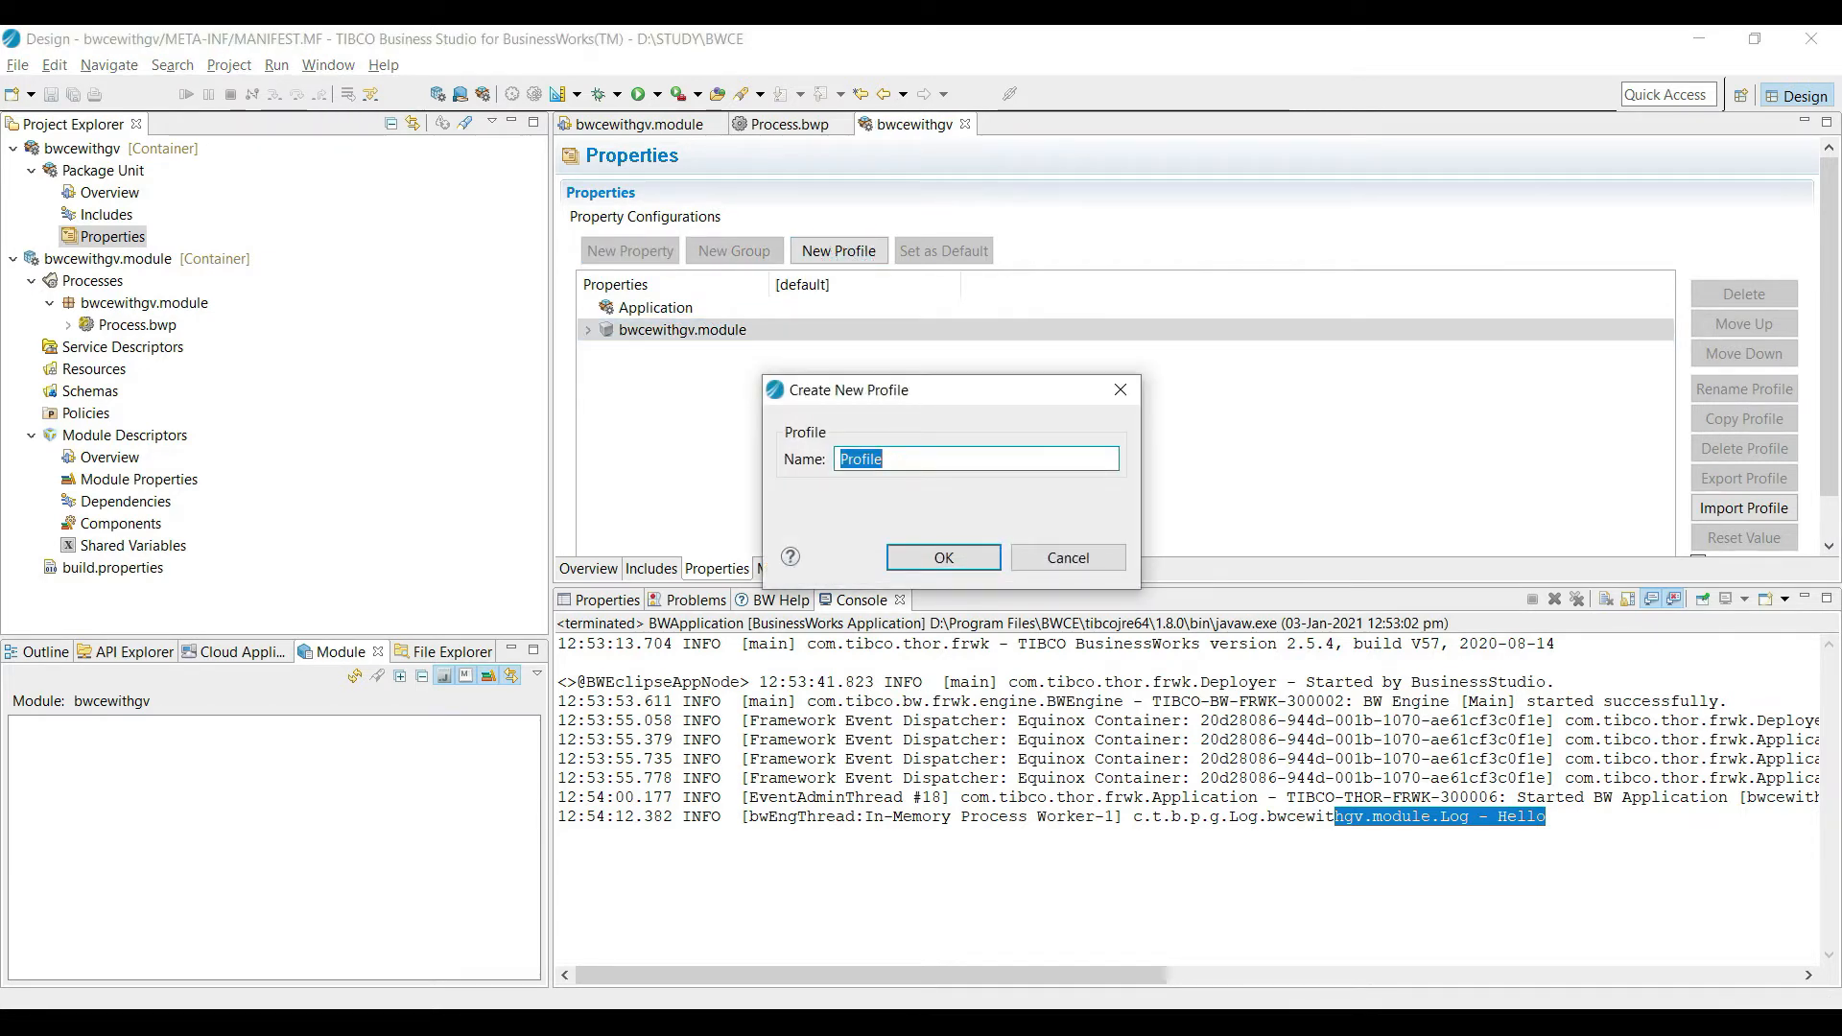
{"action": "left_click", "coordinate": [940, 557]}
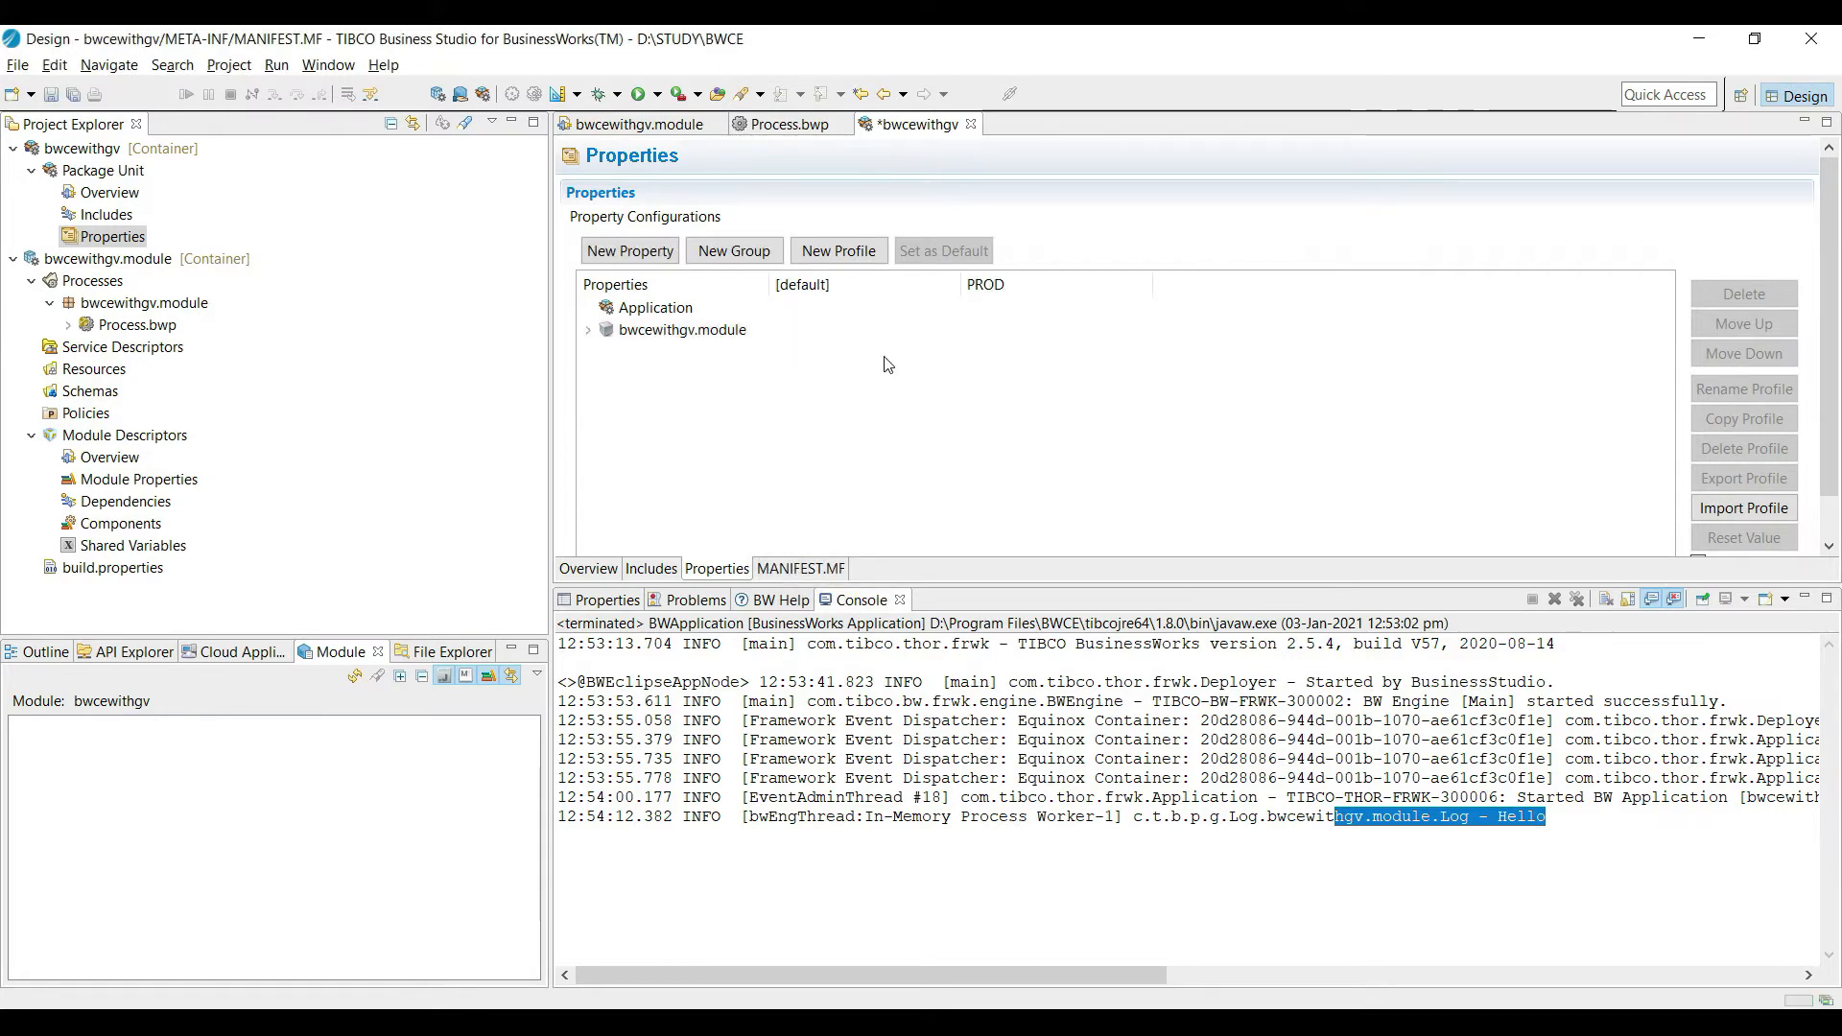
Create a second profile named CERT and show the module properties across profiles.
{"action": "left_click", "coordinate": [838, 249]}
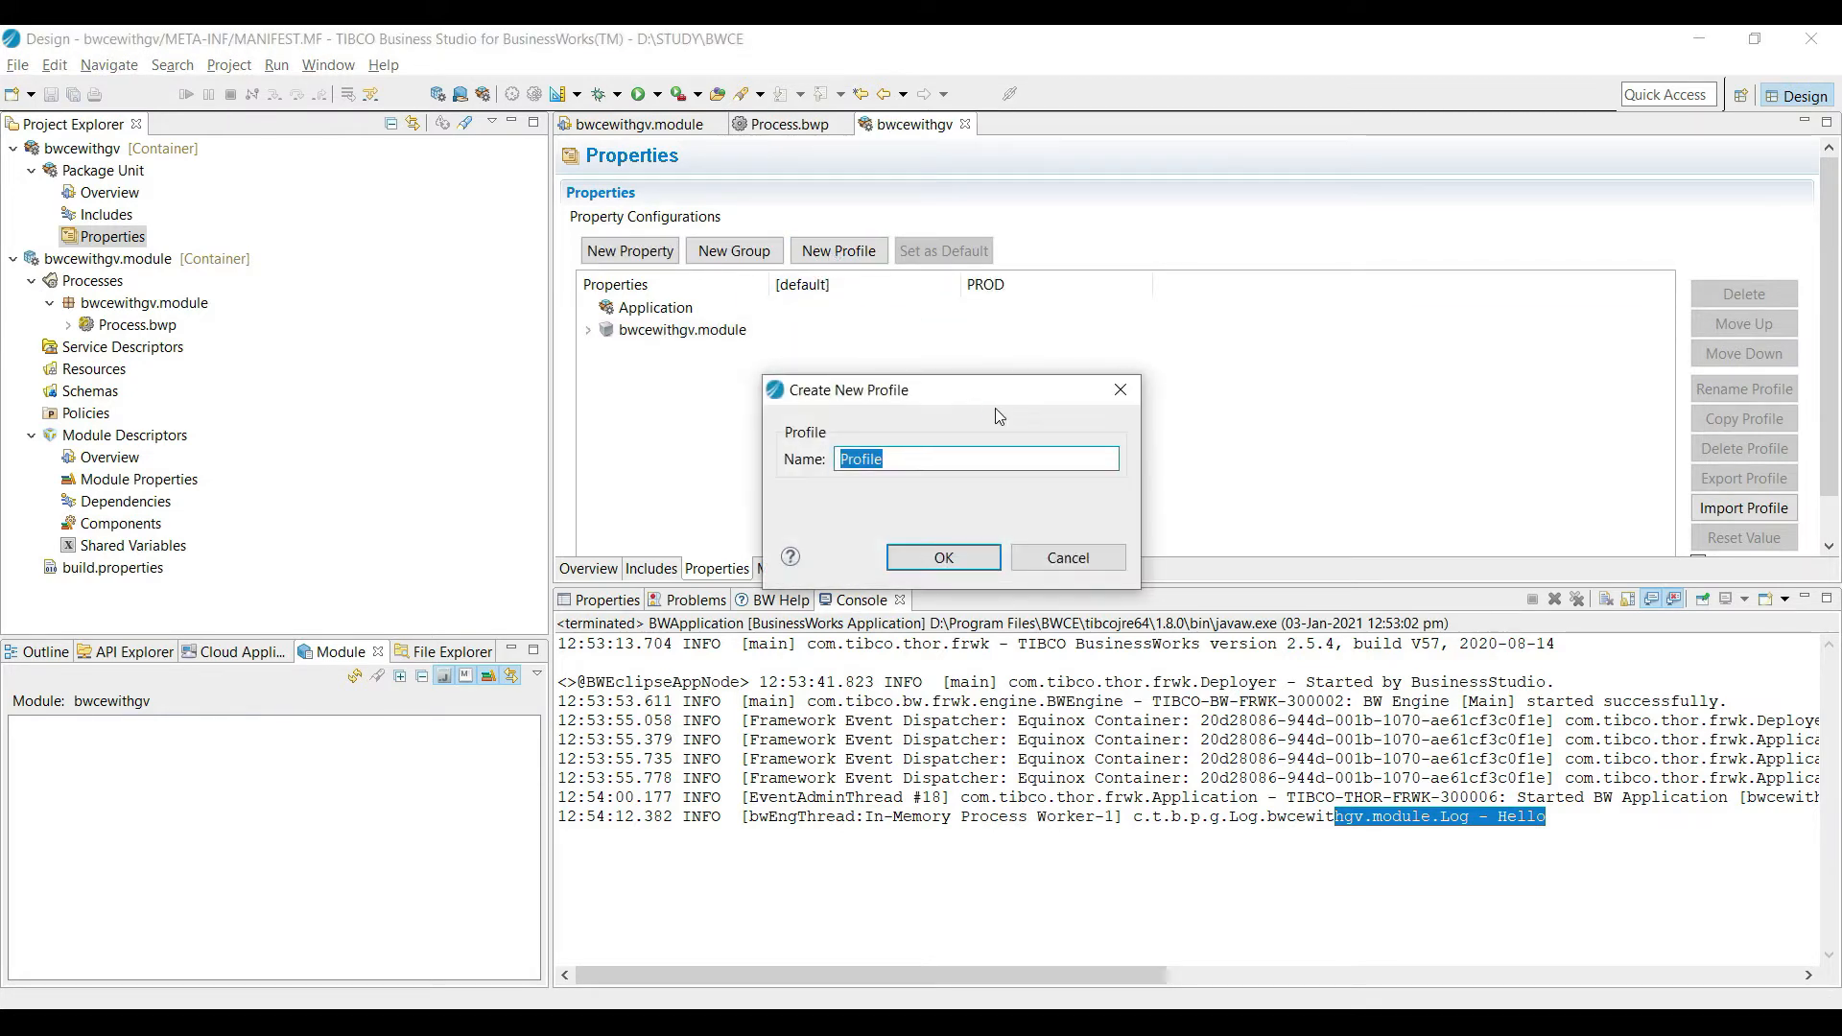
{"action": "type", "text": "CERT"}
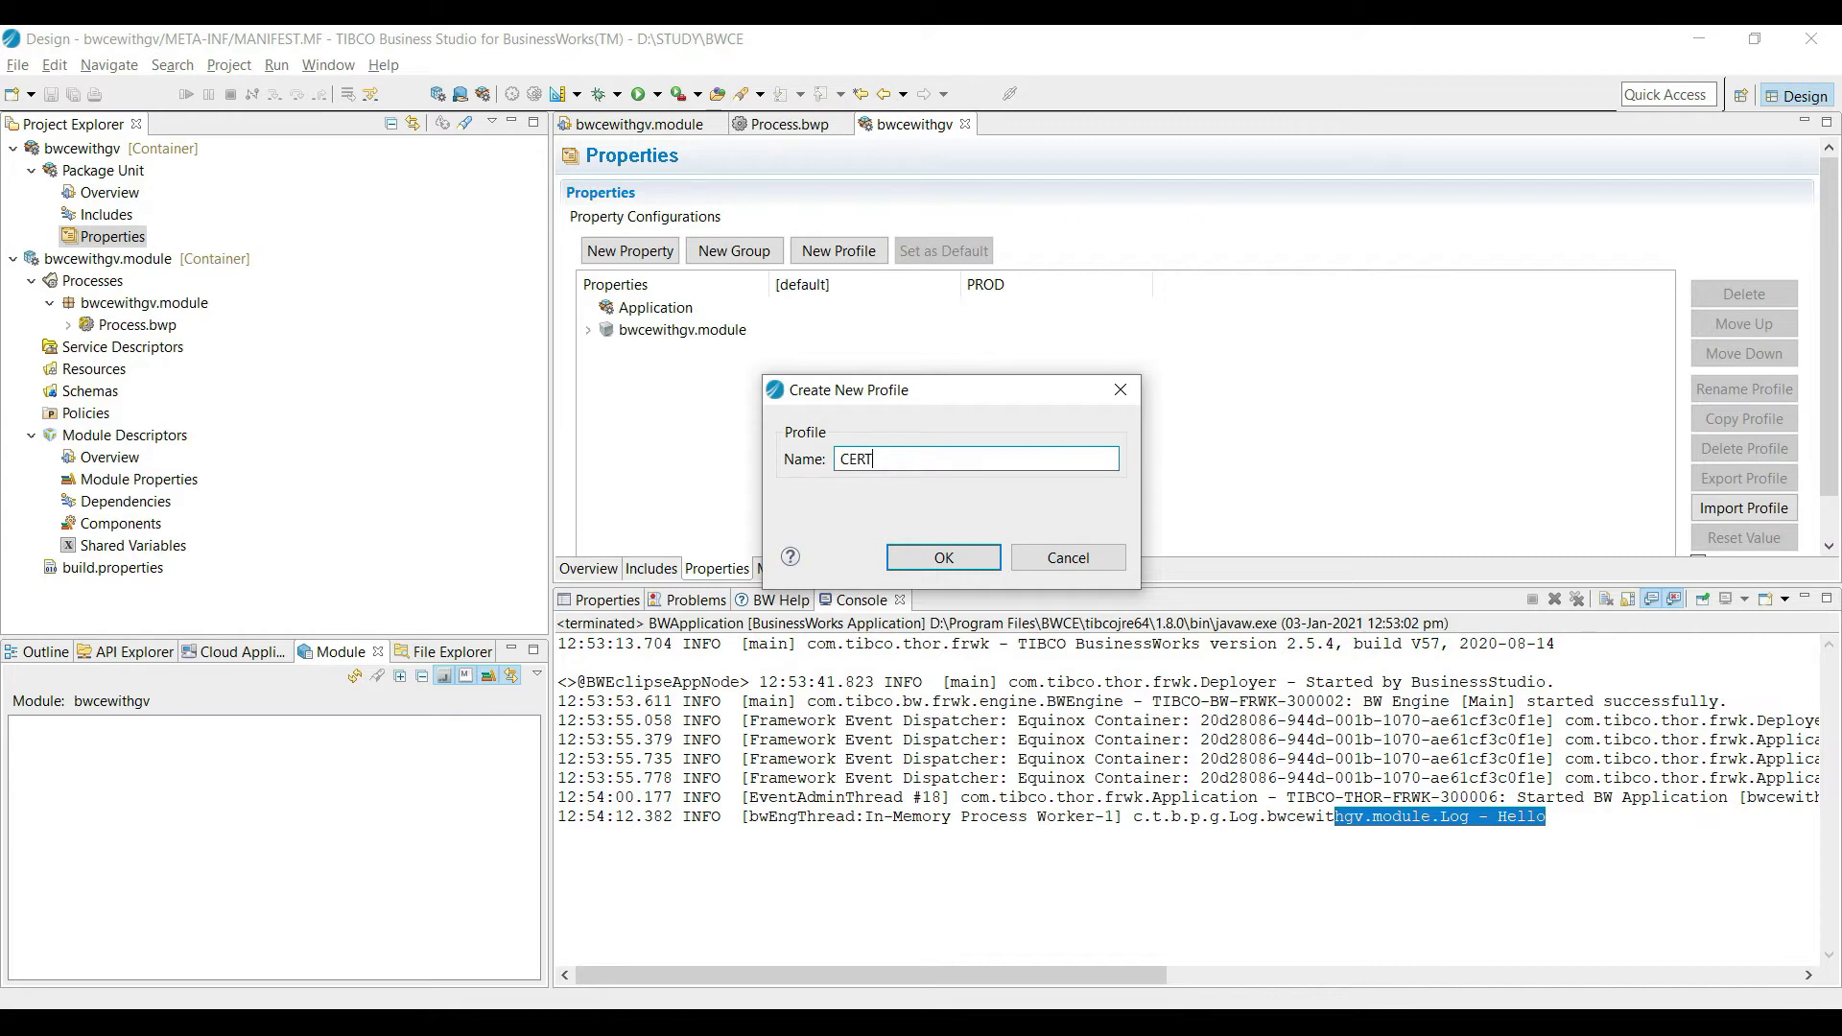
{"action": "left_click", "coordinate": [941, 556]}
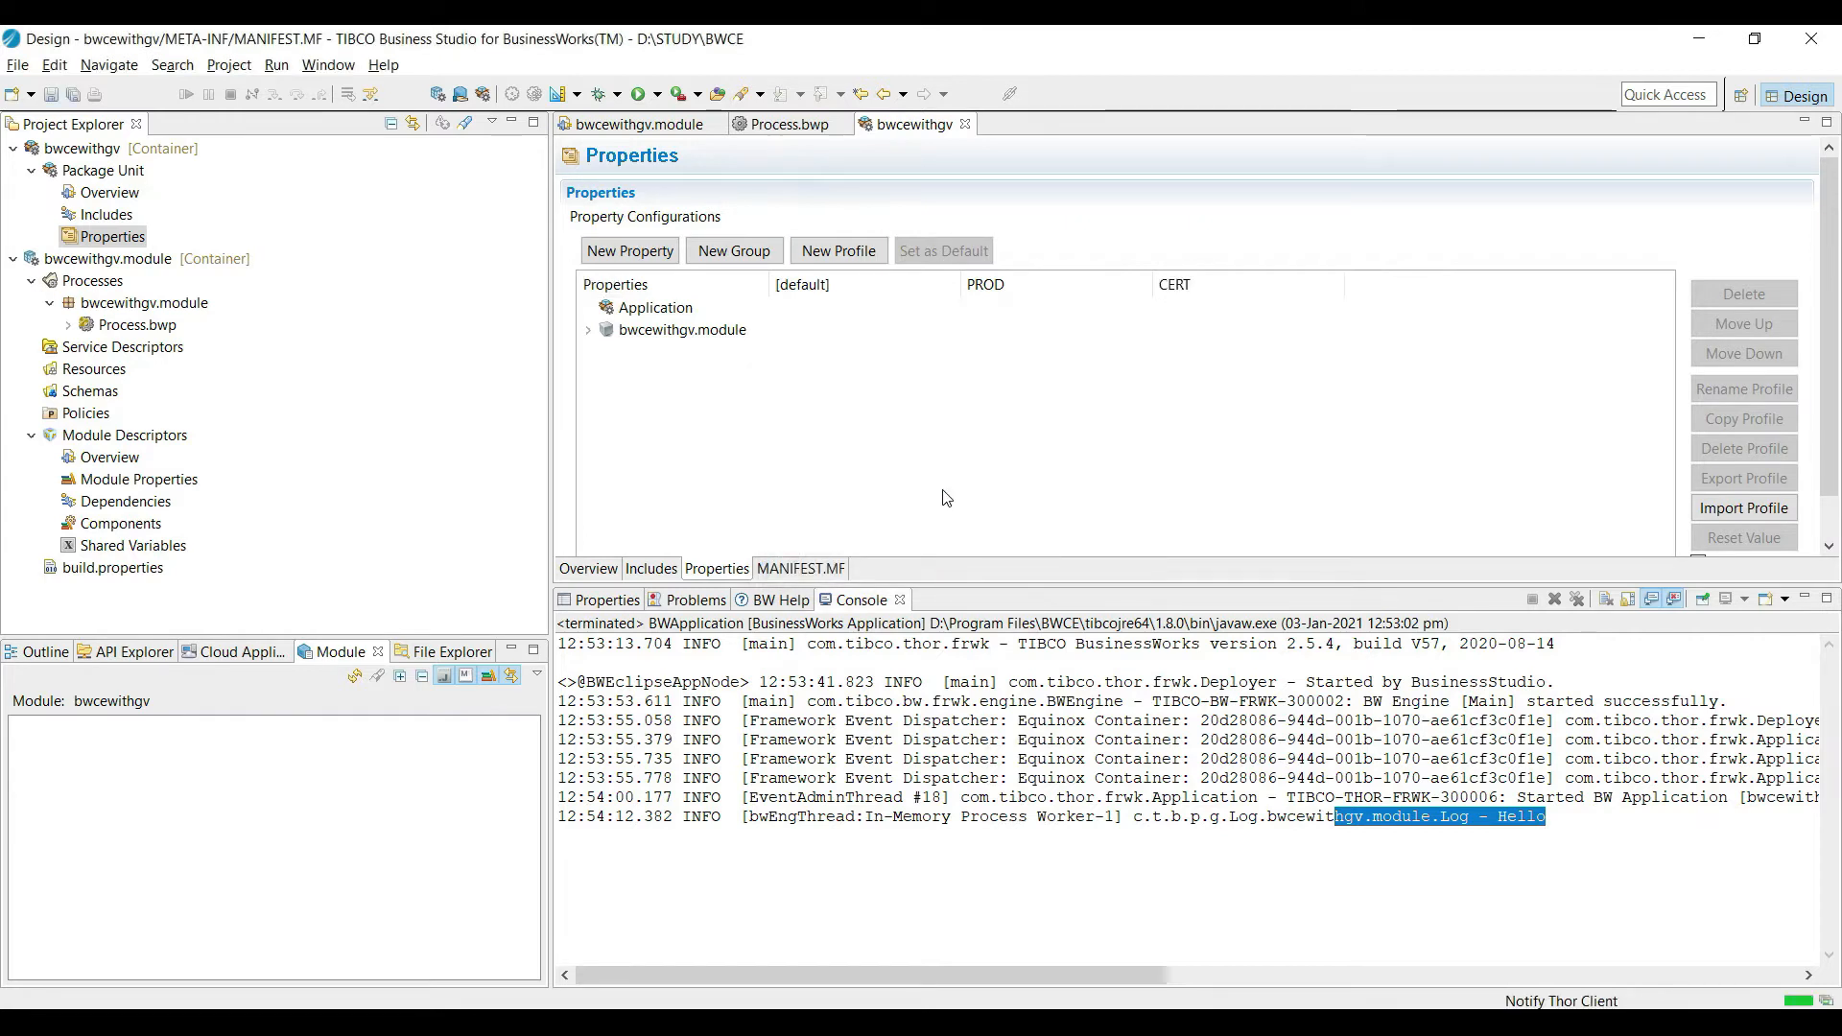
{"action": "left_click", "coordinate": [589, 328]}
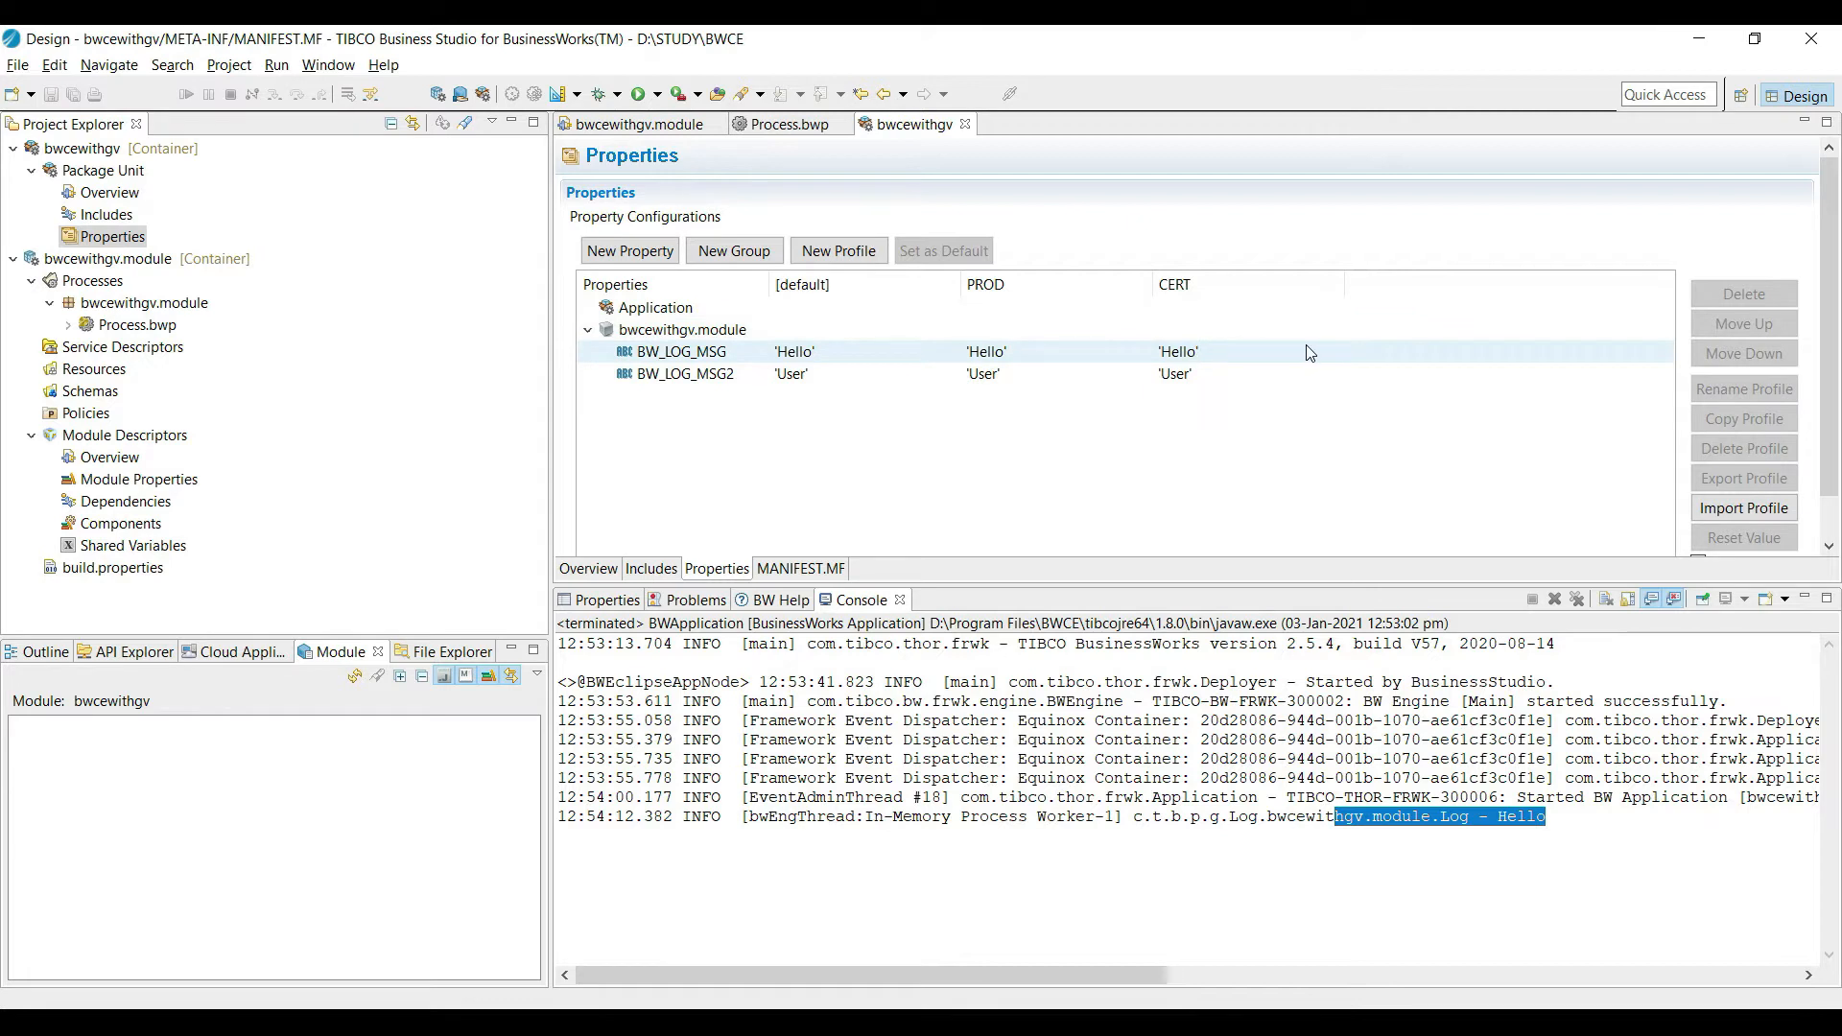
Set BW_LOG_MSG to #BW_LOG# in both the PROD and CERT profiles.
{"action": "left_click", "coordinate": [794, 351]}
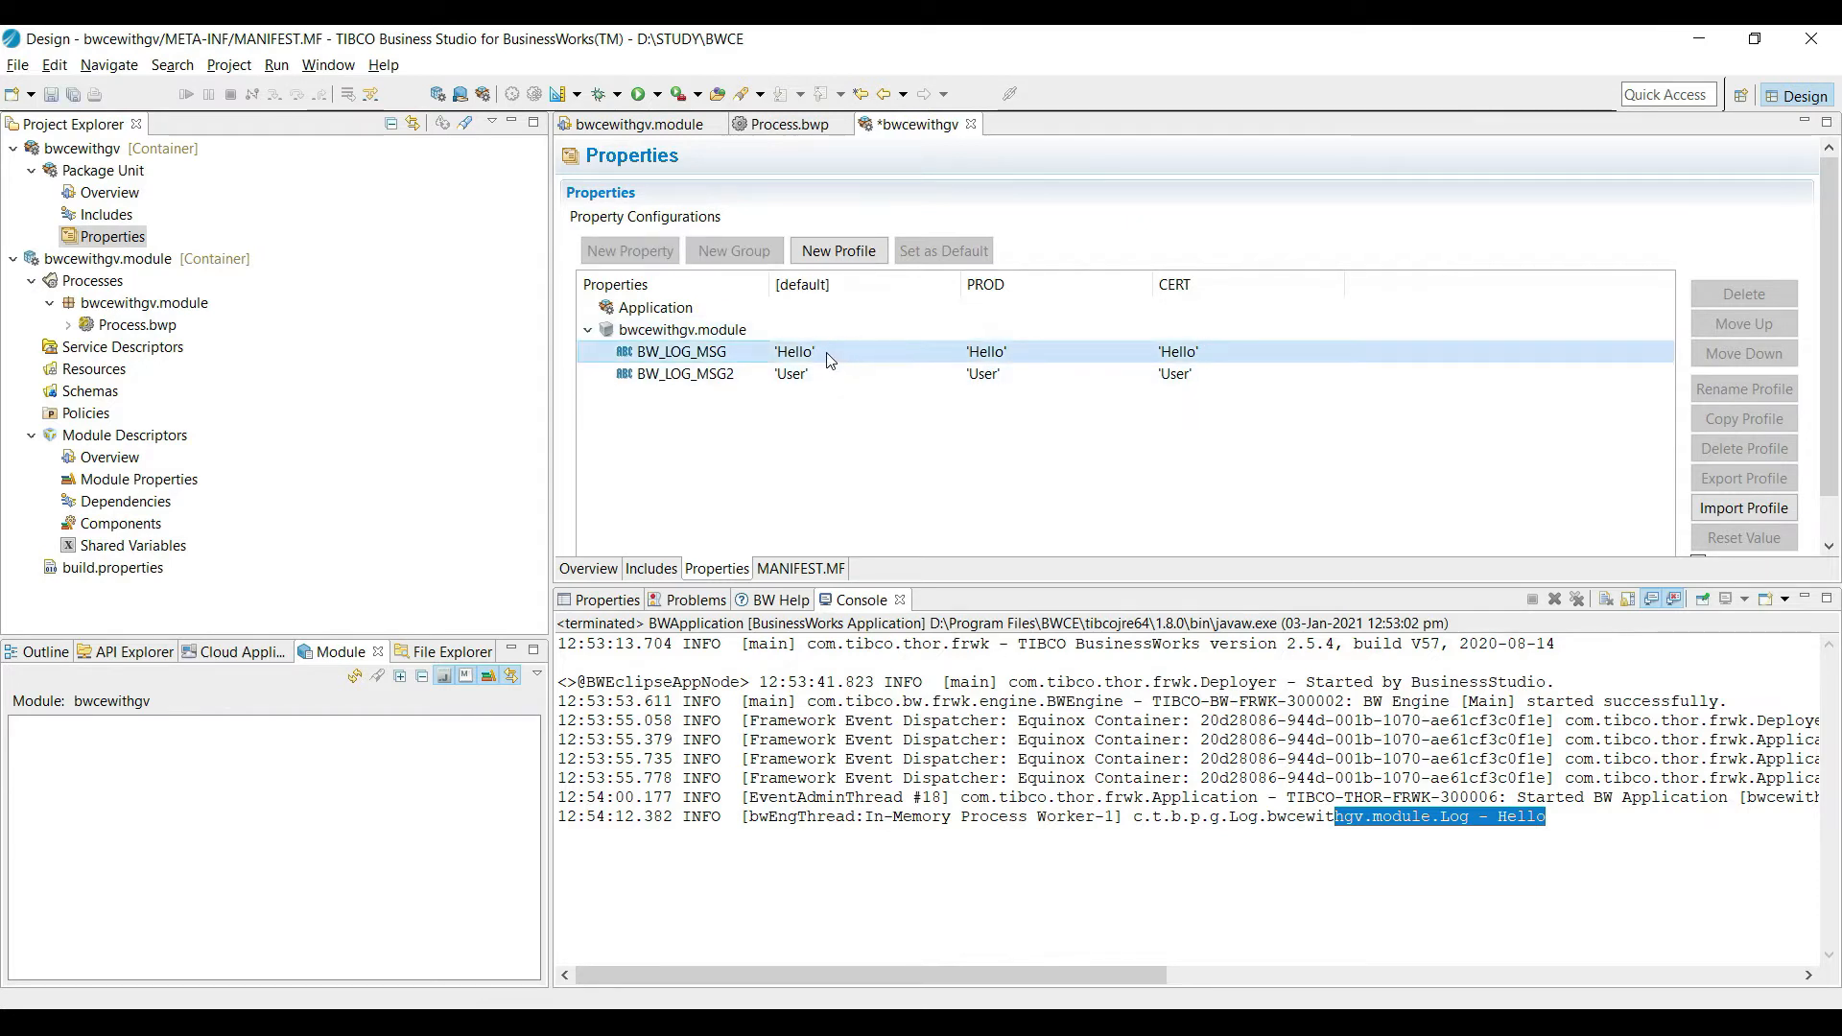
{"action": "double_click", "coordinate": [986, 352]}
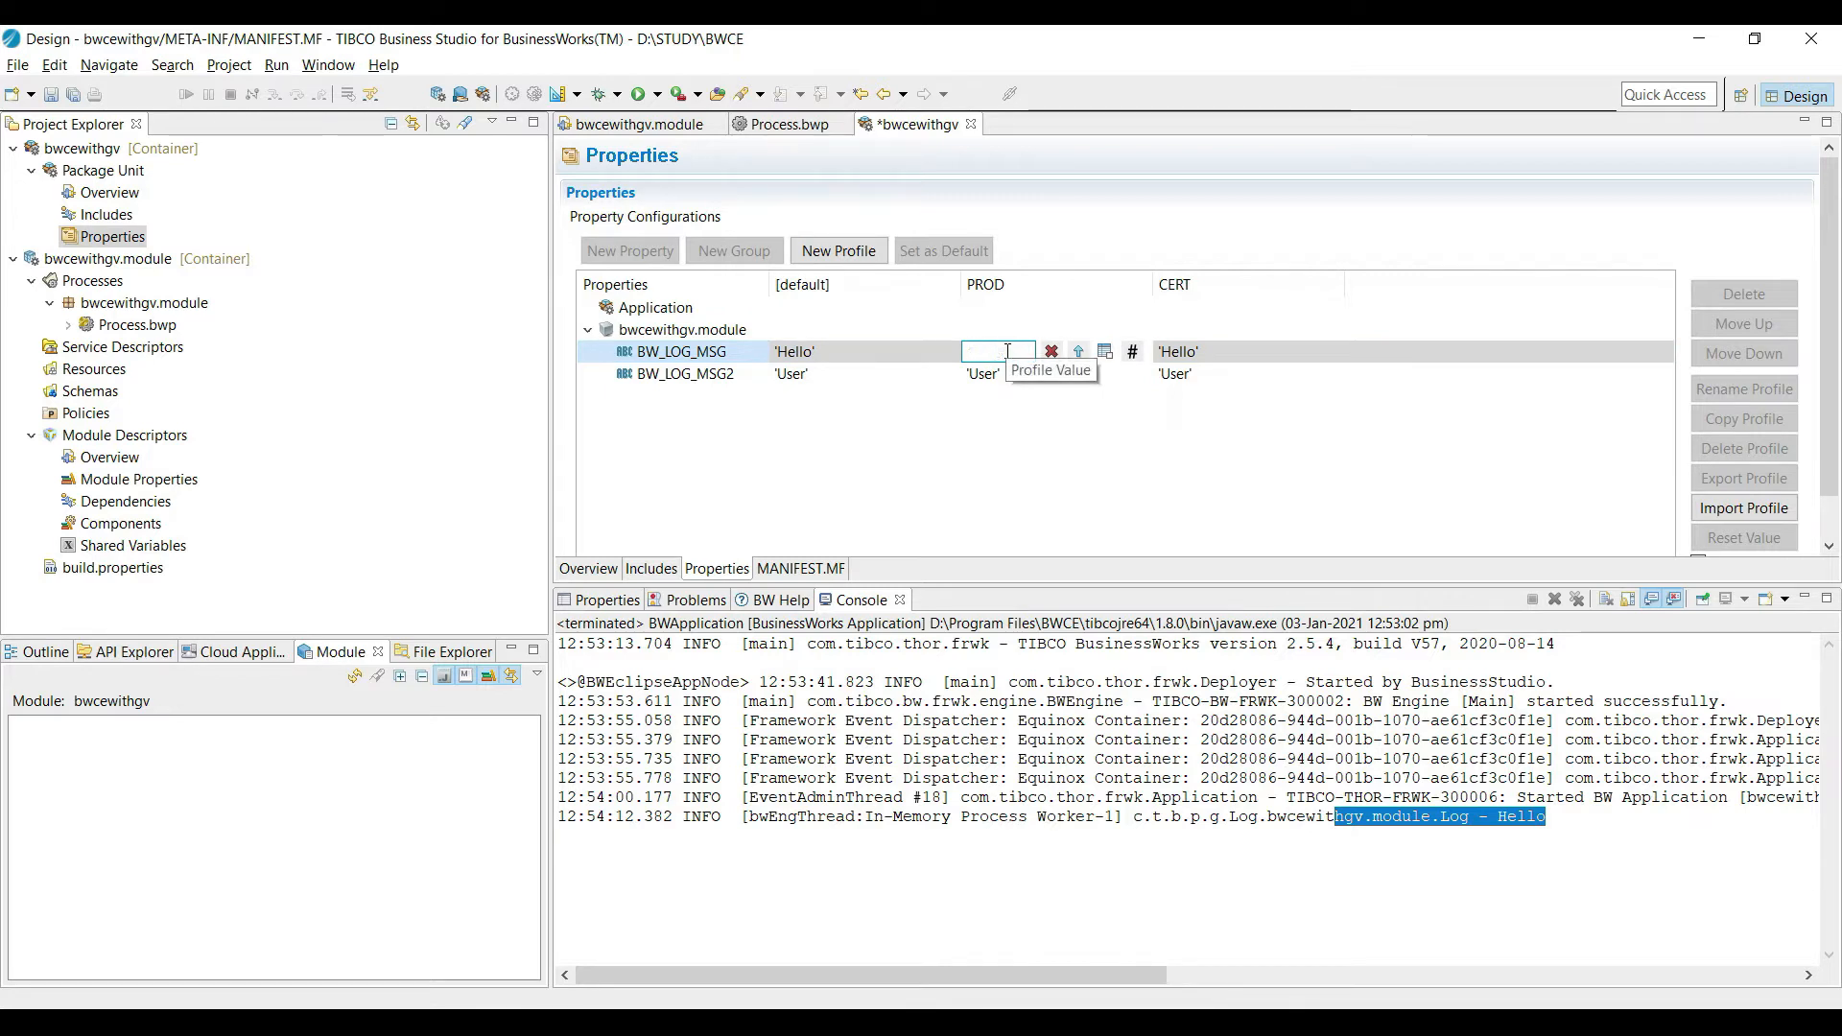
{"action": "type", "text": "#BW_LOG#"}
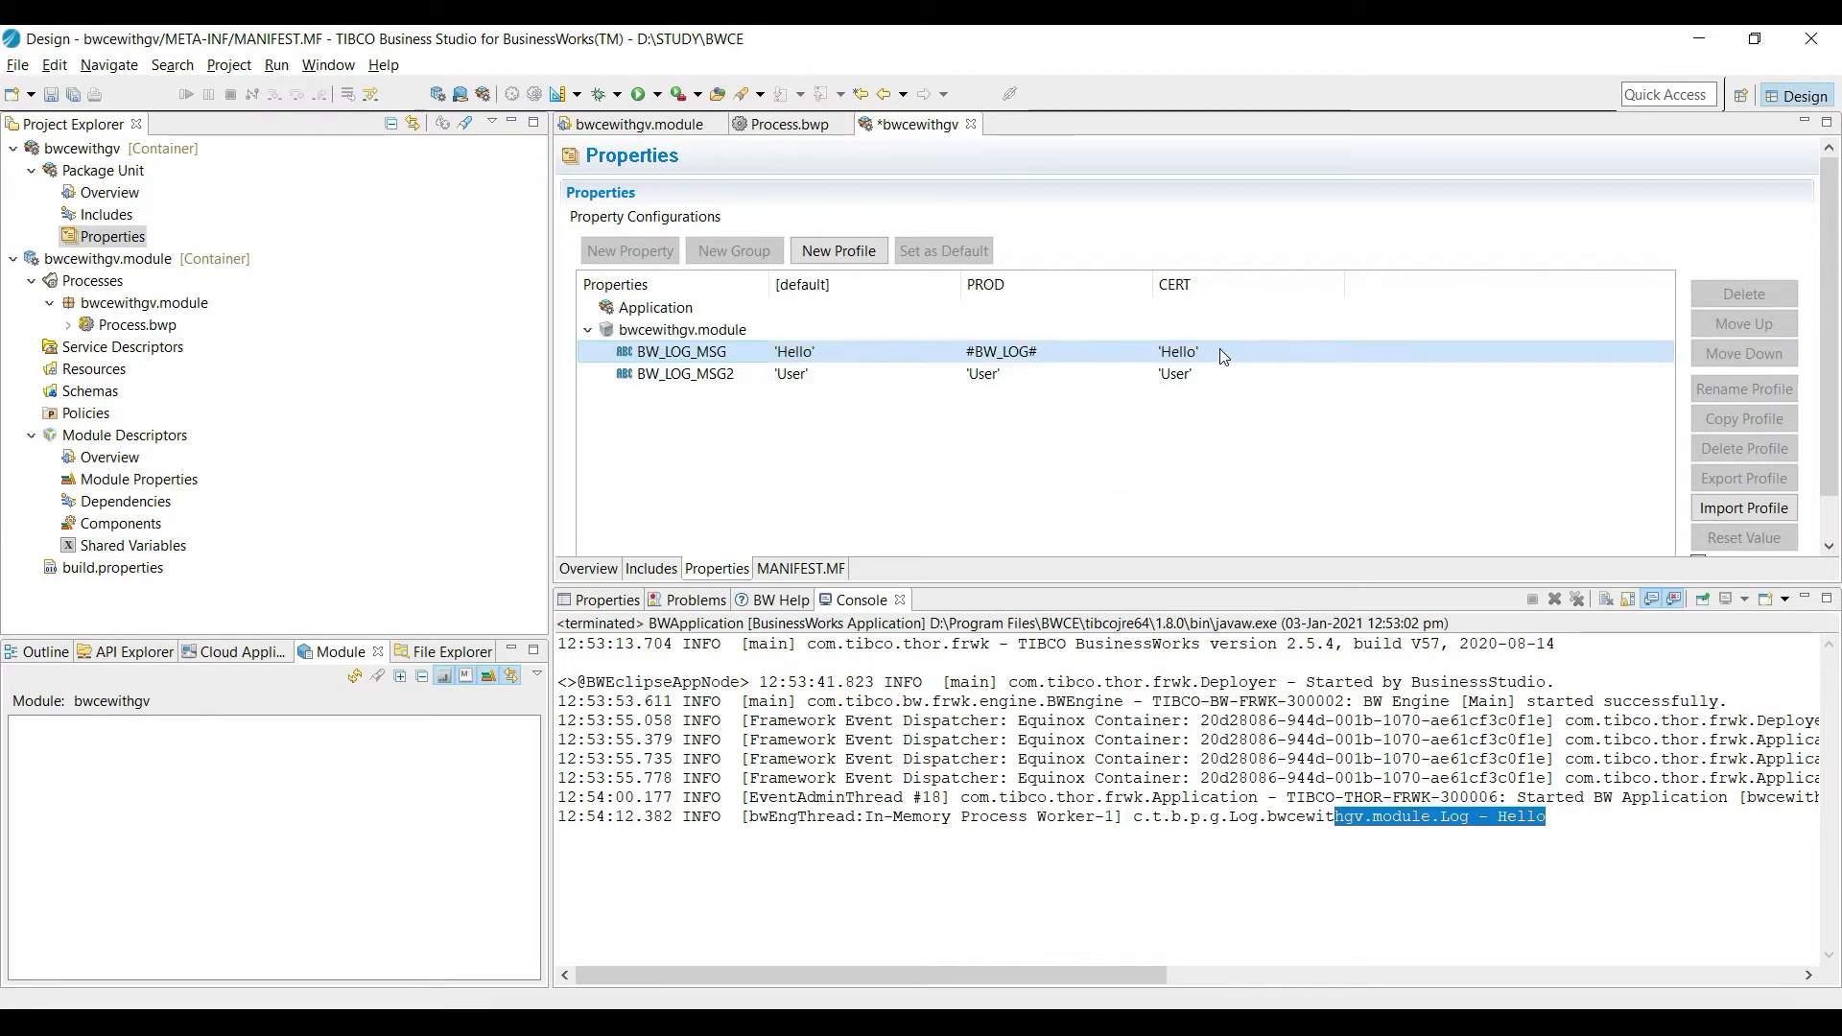
{"action": "left_click", "coordinate": [1174, 352]}
{"action": "type", "text": "#"}
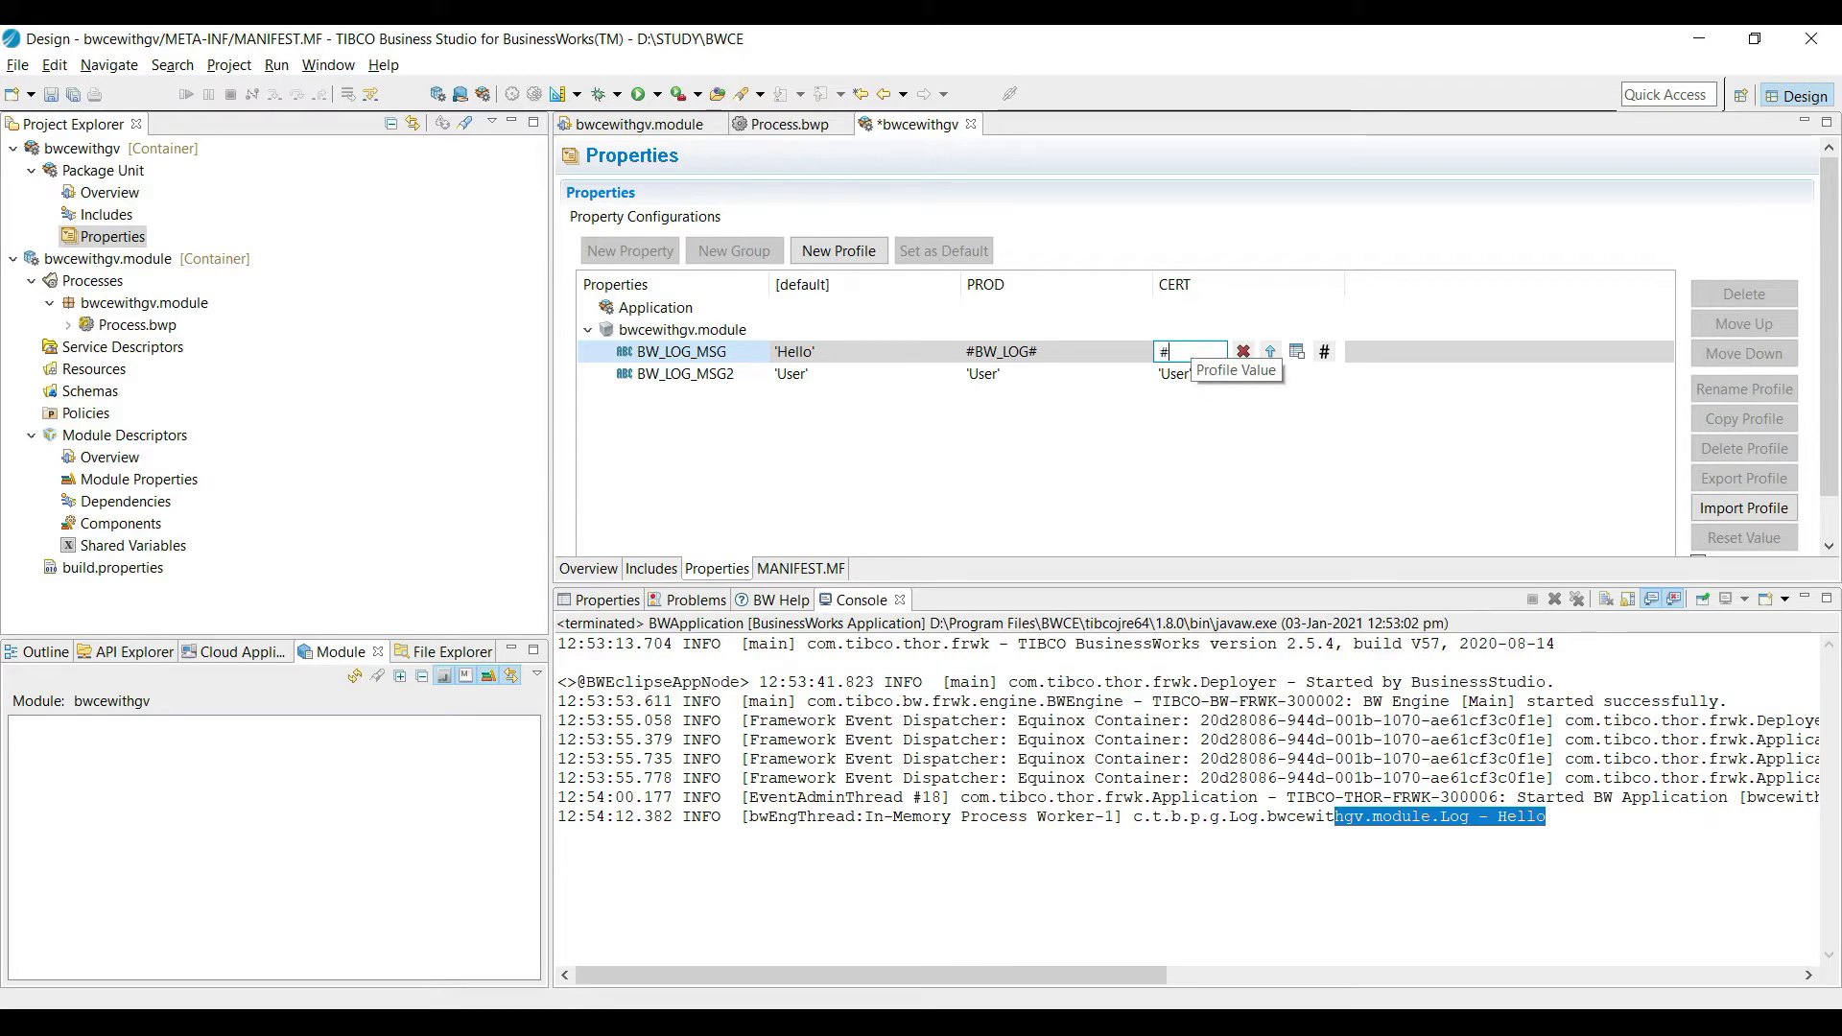
{"action": "type", "text": "BW_LOG#"}
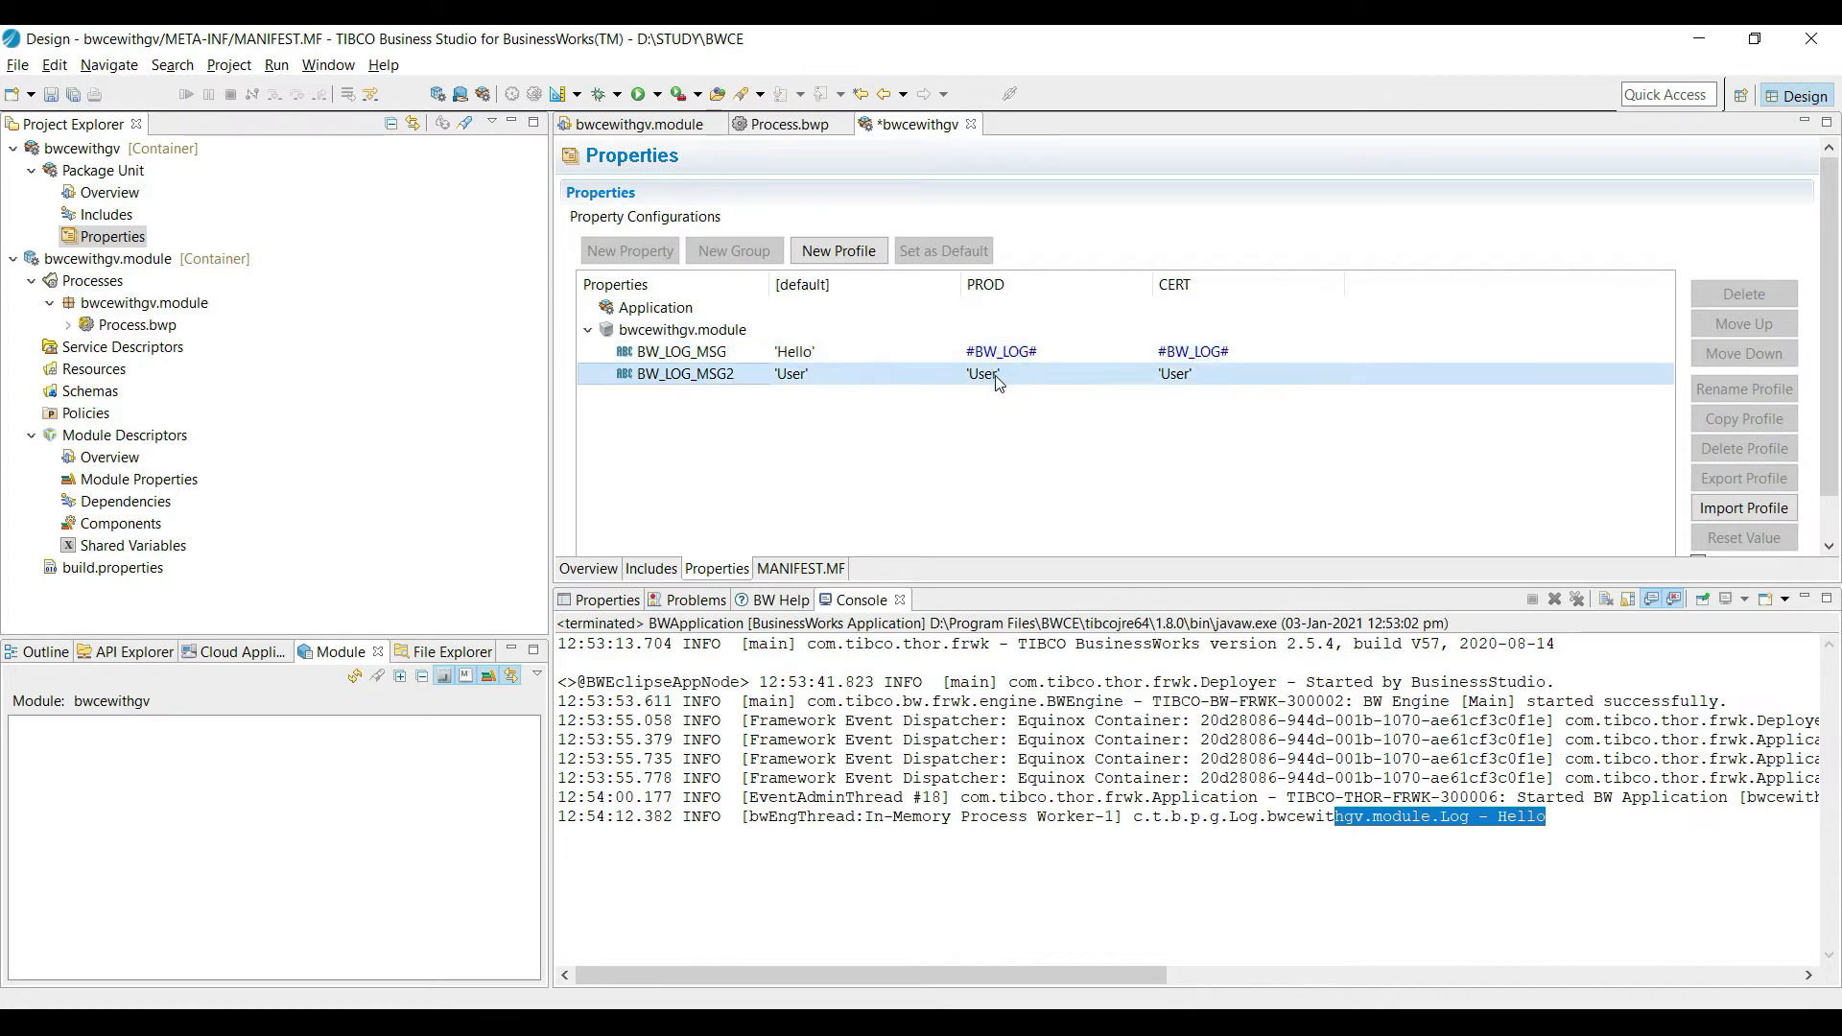
Set BW_LOG_MSG2 to 'Admin' for PROD and 'Tester' for CERT.
{"action": "left_click", "coordinate": [992, 374]}
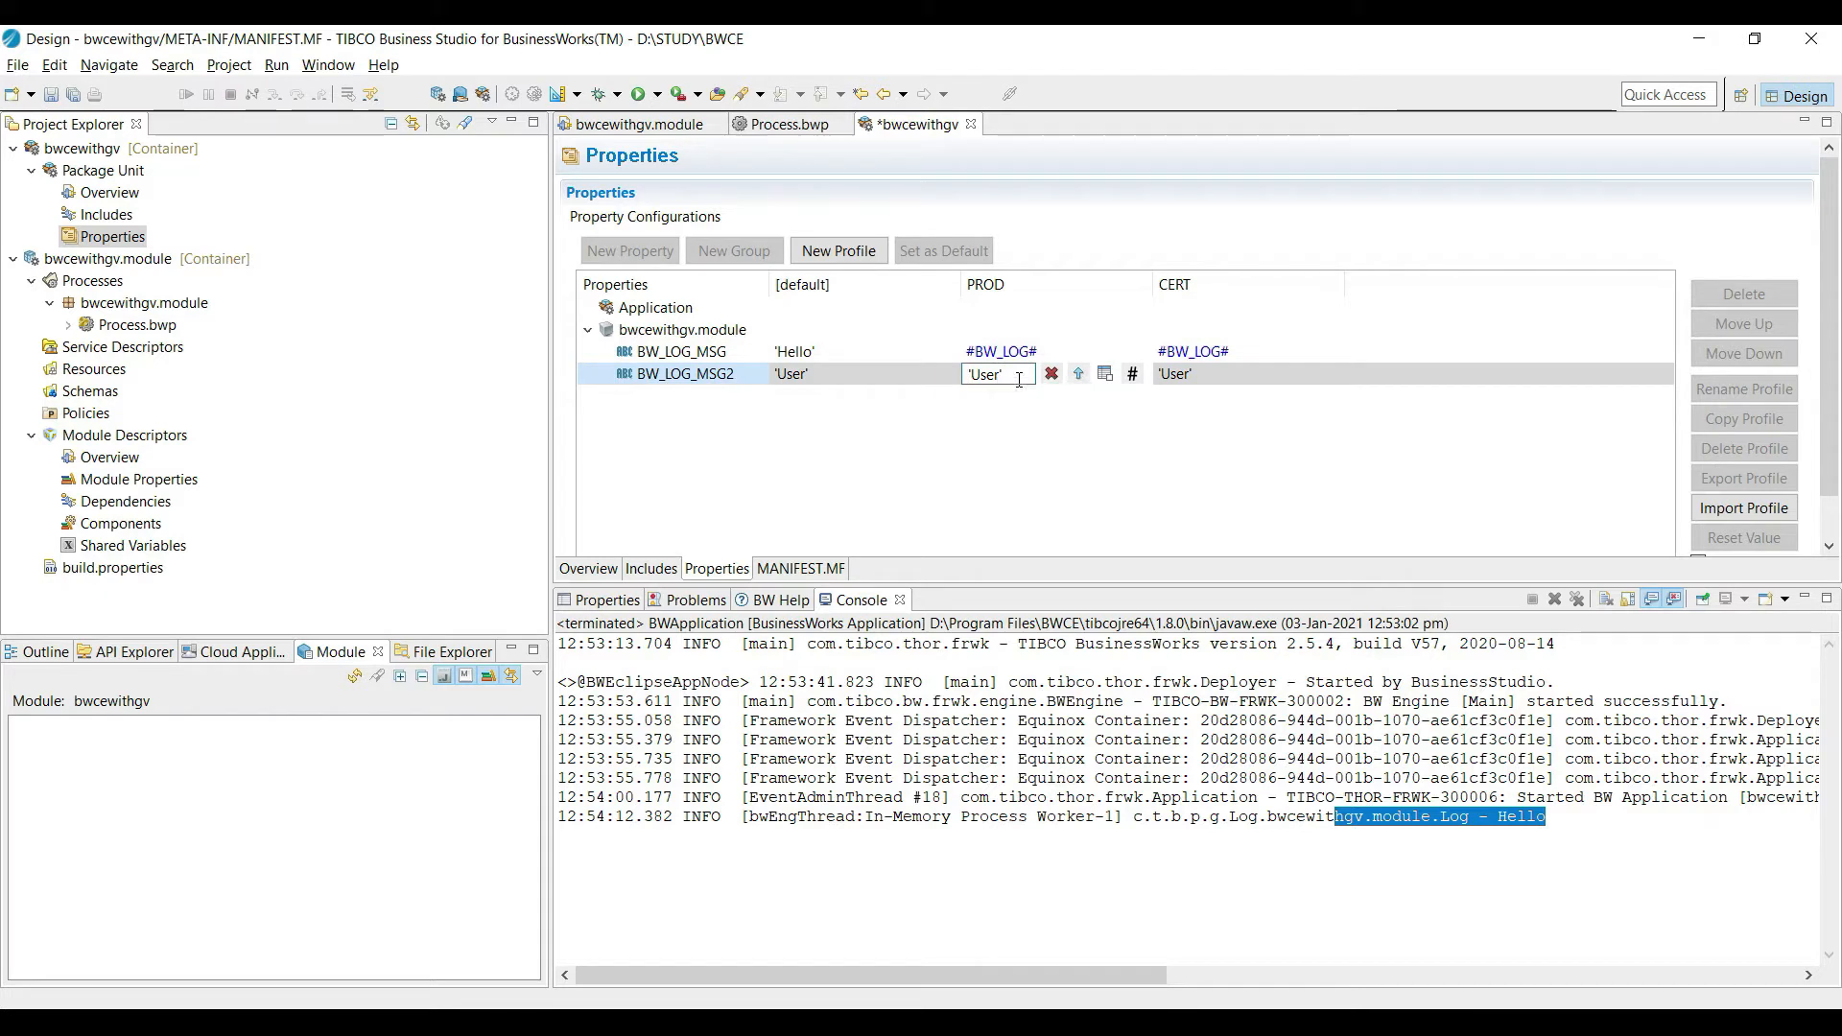
{"action": "double_click", "coordinate": [985, 374]}
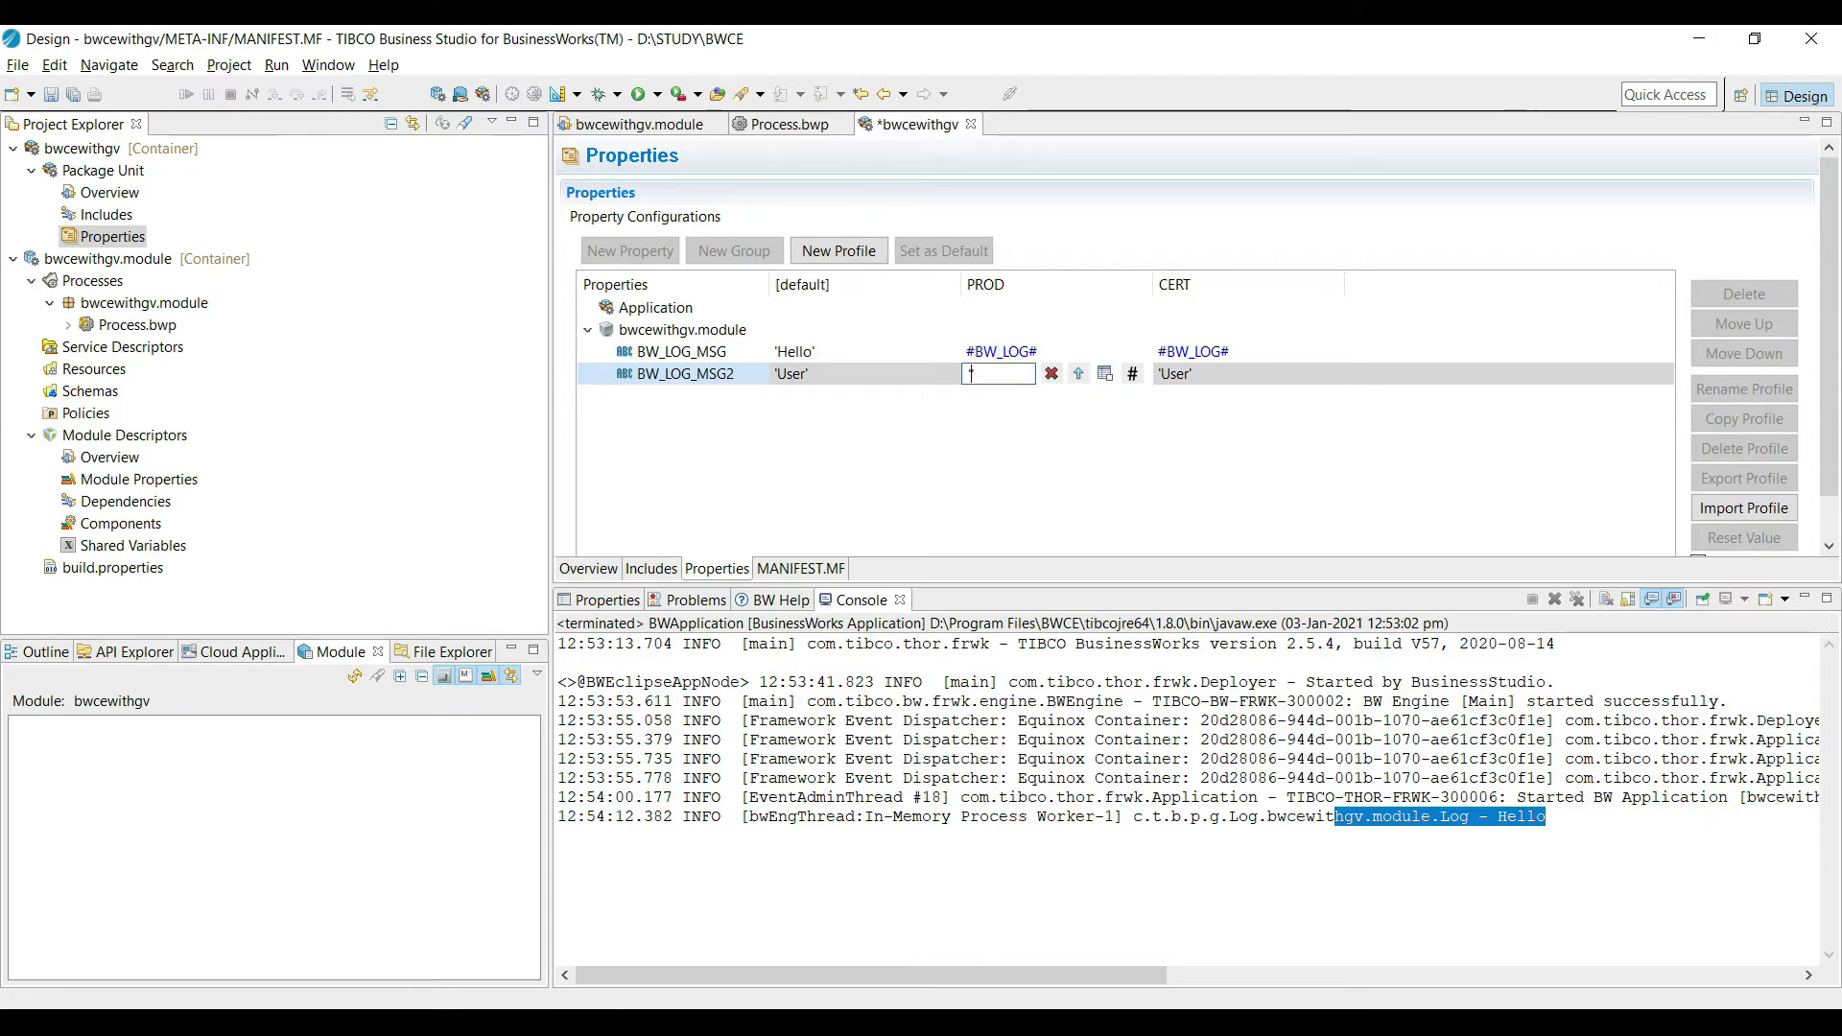
{"action": "type", "text": "Admin'"}
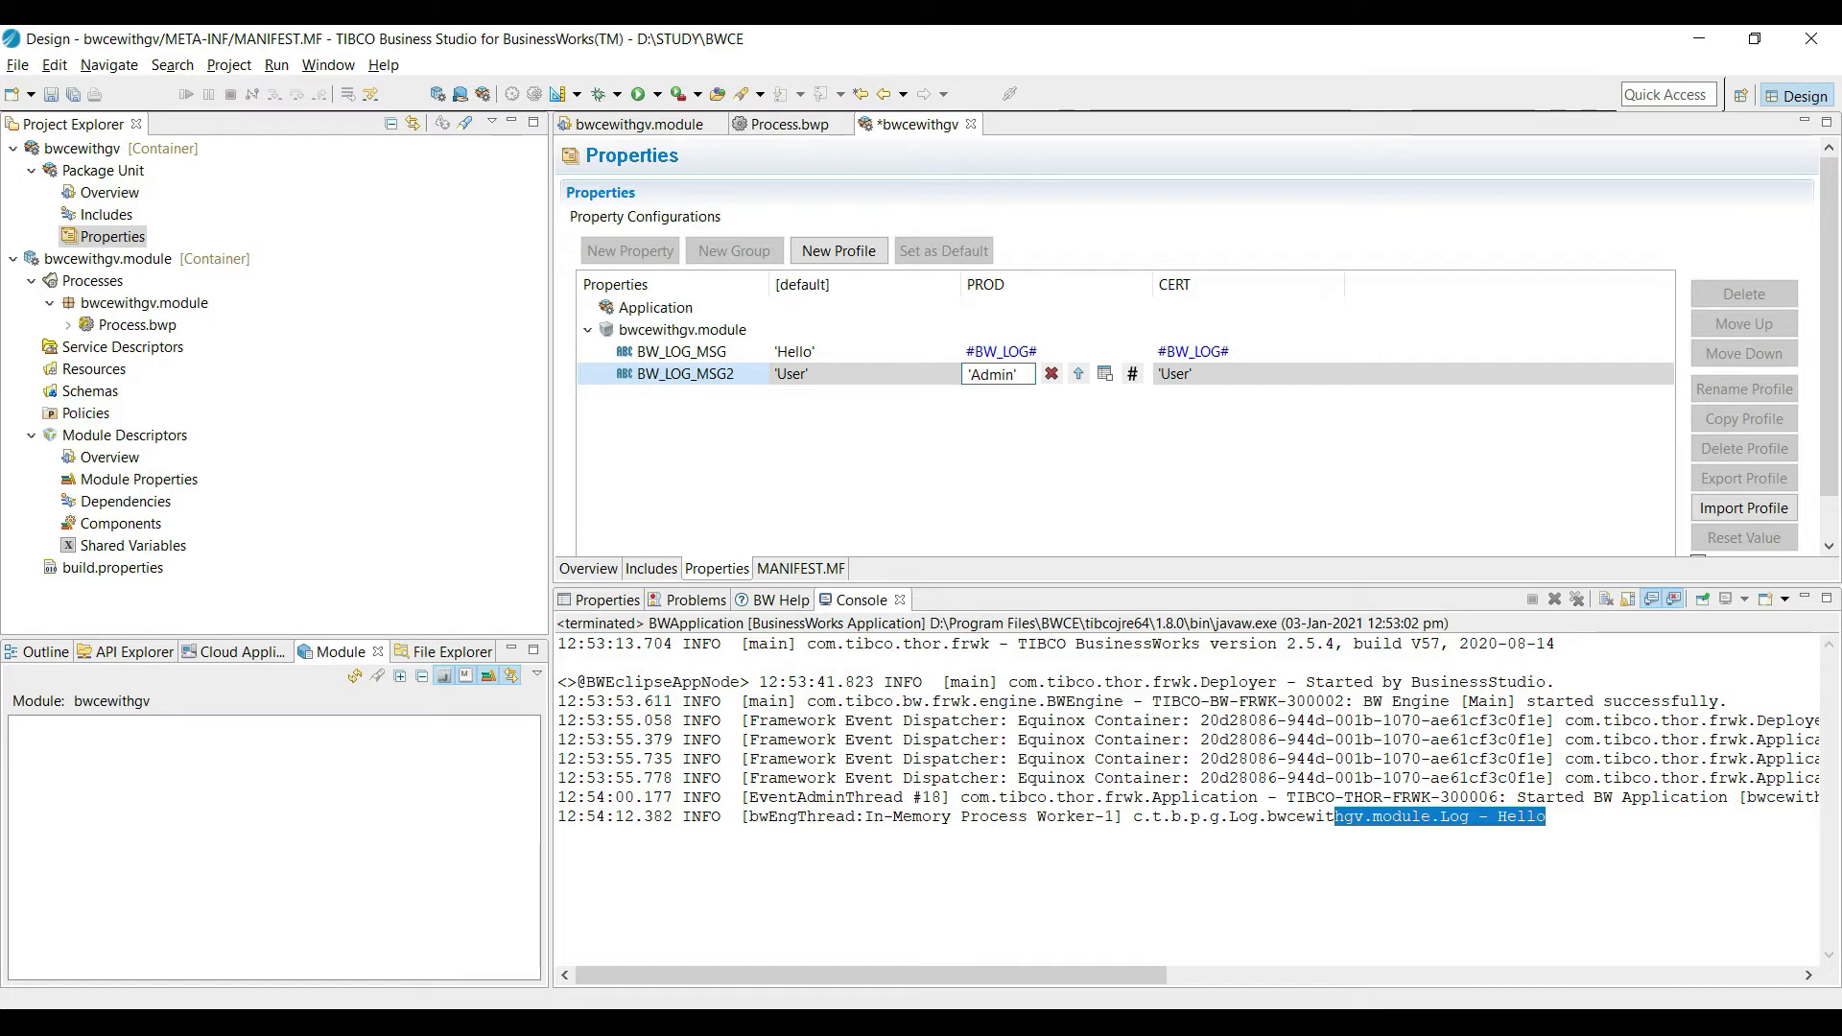
{"action": "left_click", "coordinate": [1174, 374]}
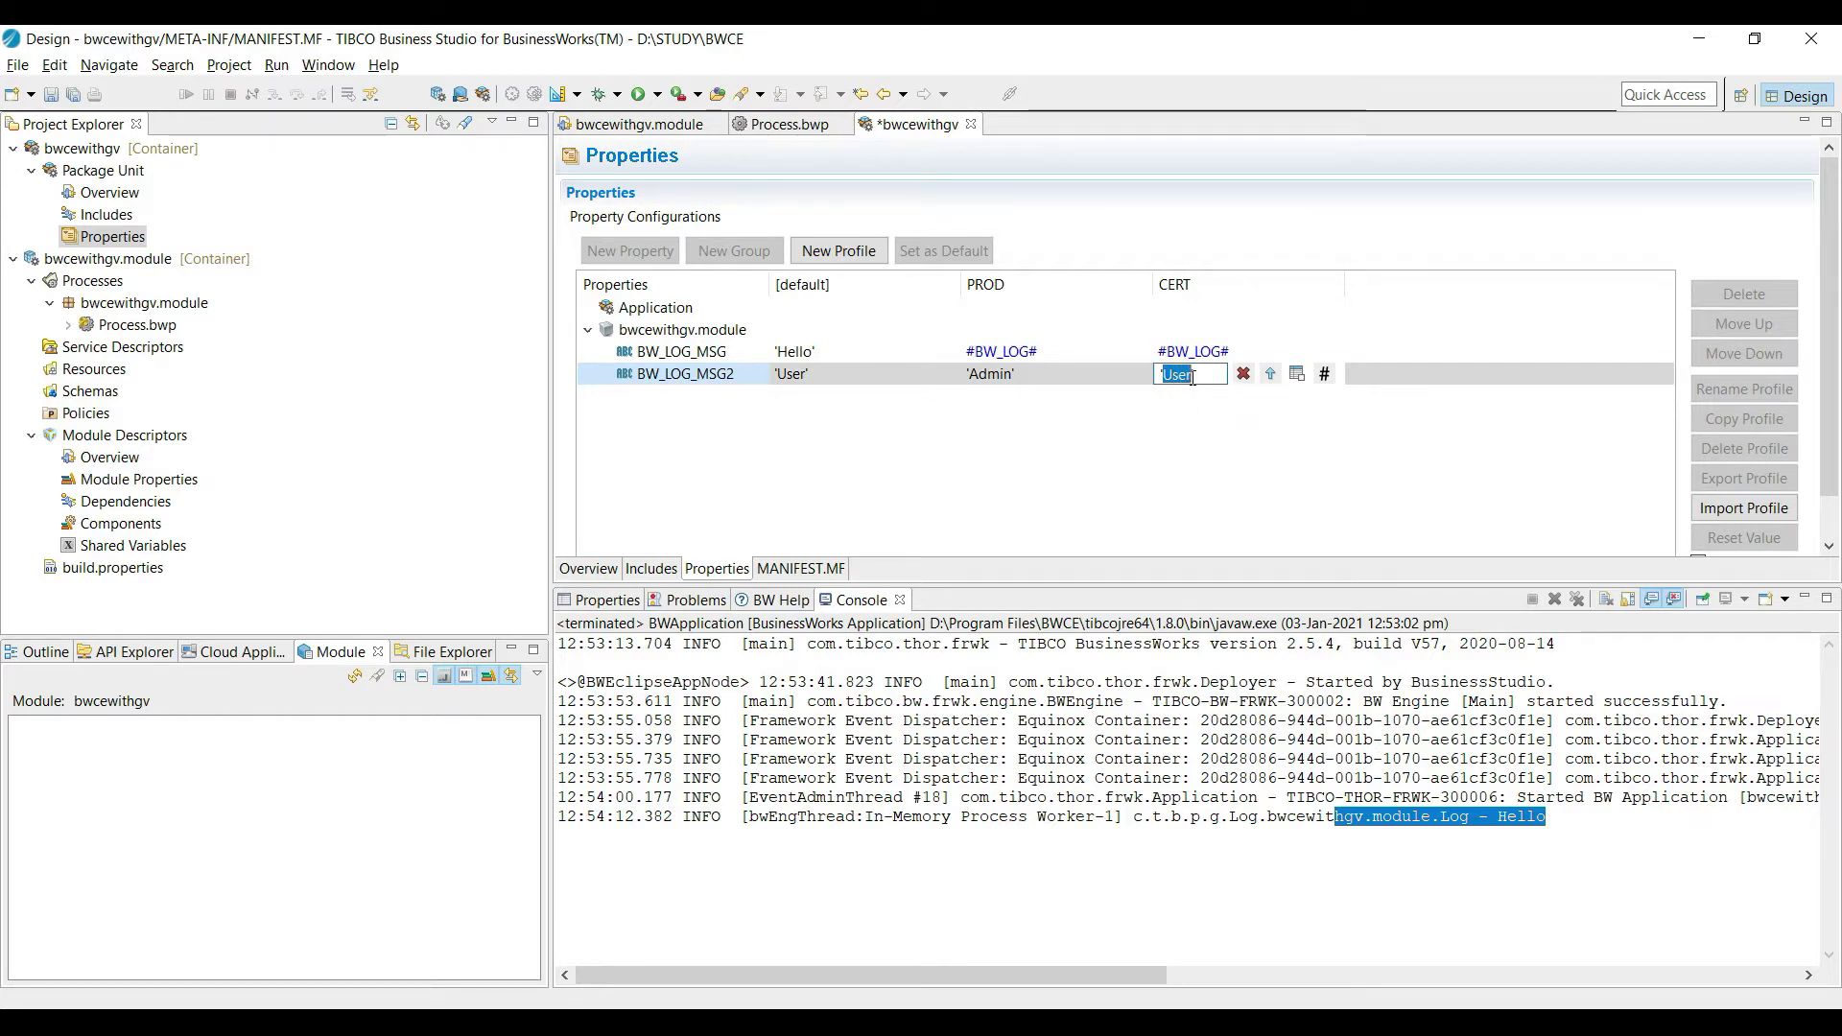
{"action": "type", "text": "Teste"}
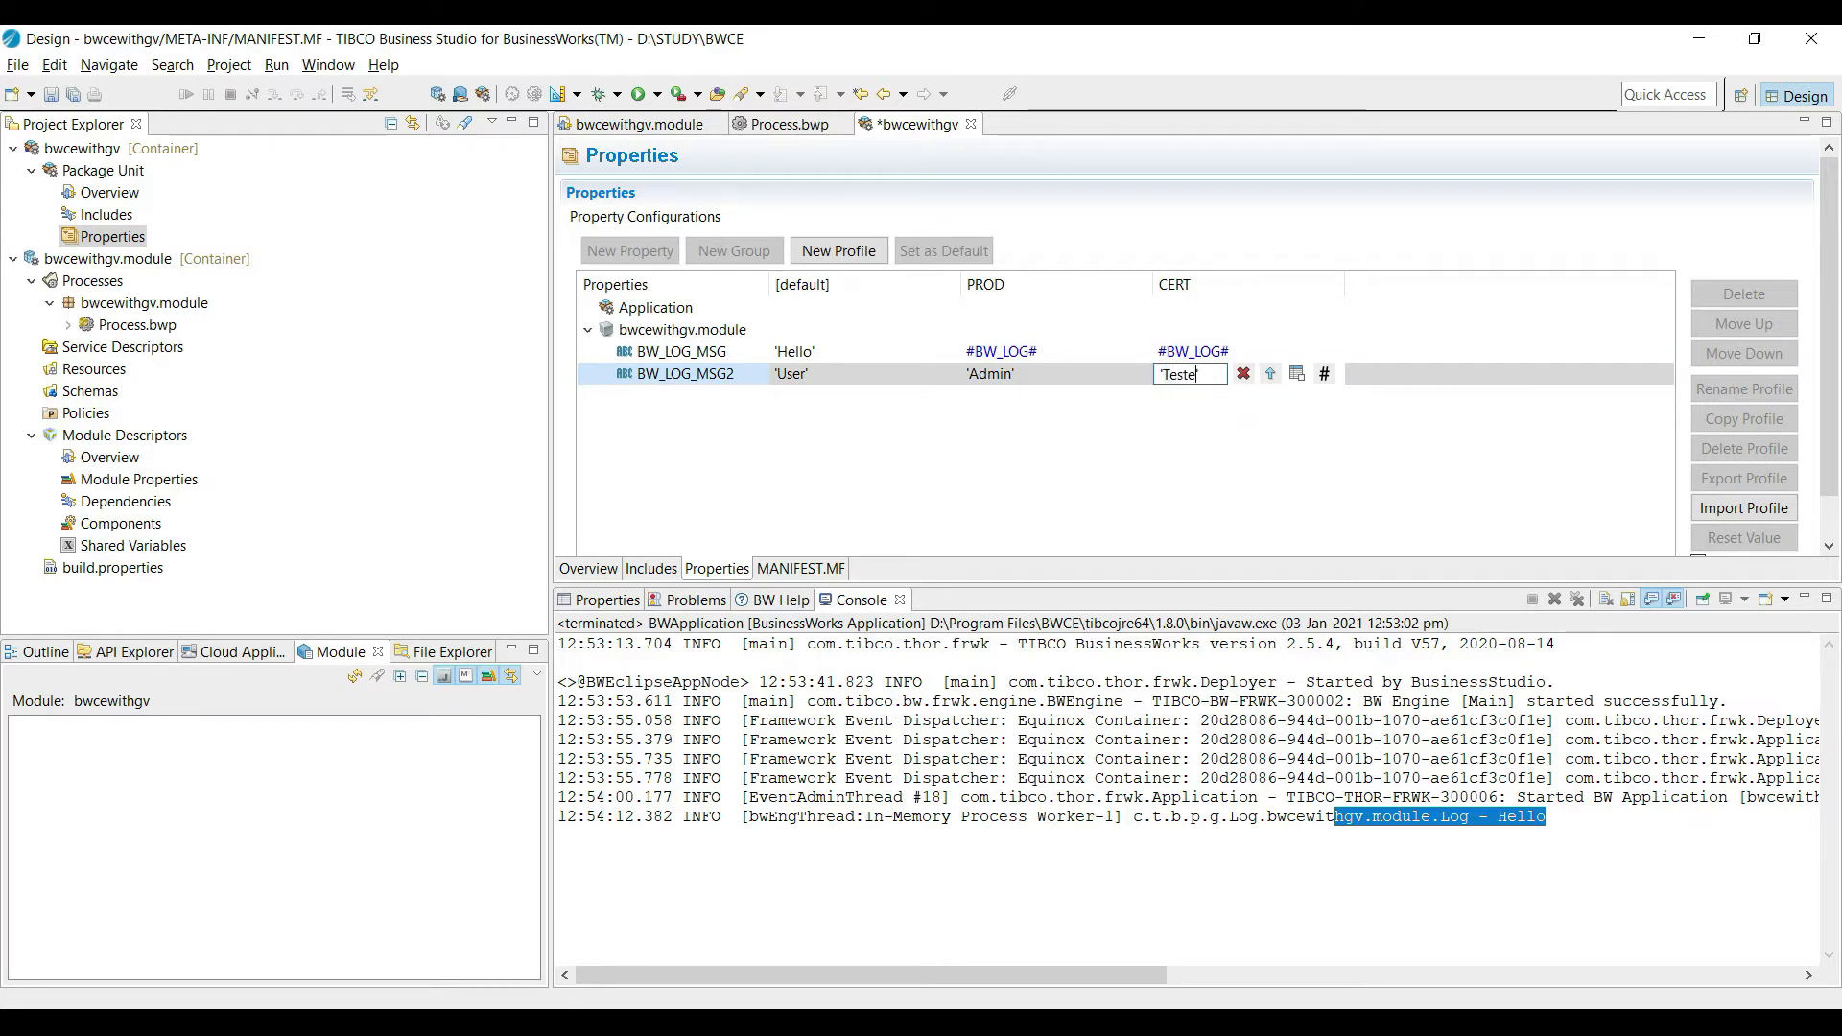
{"action": "type", "text": "r'"}
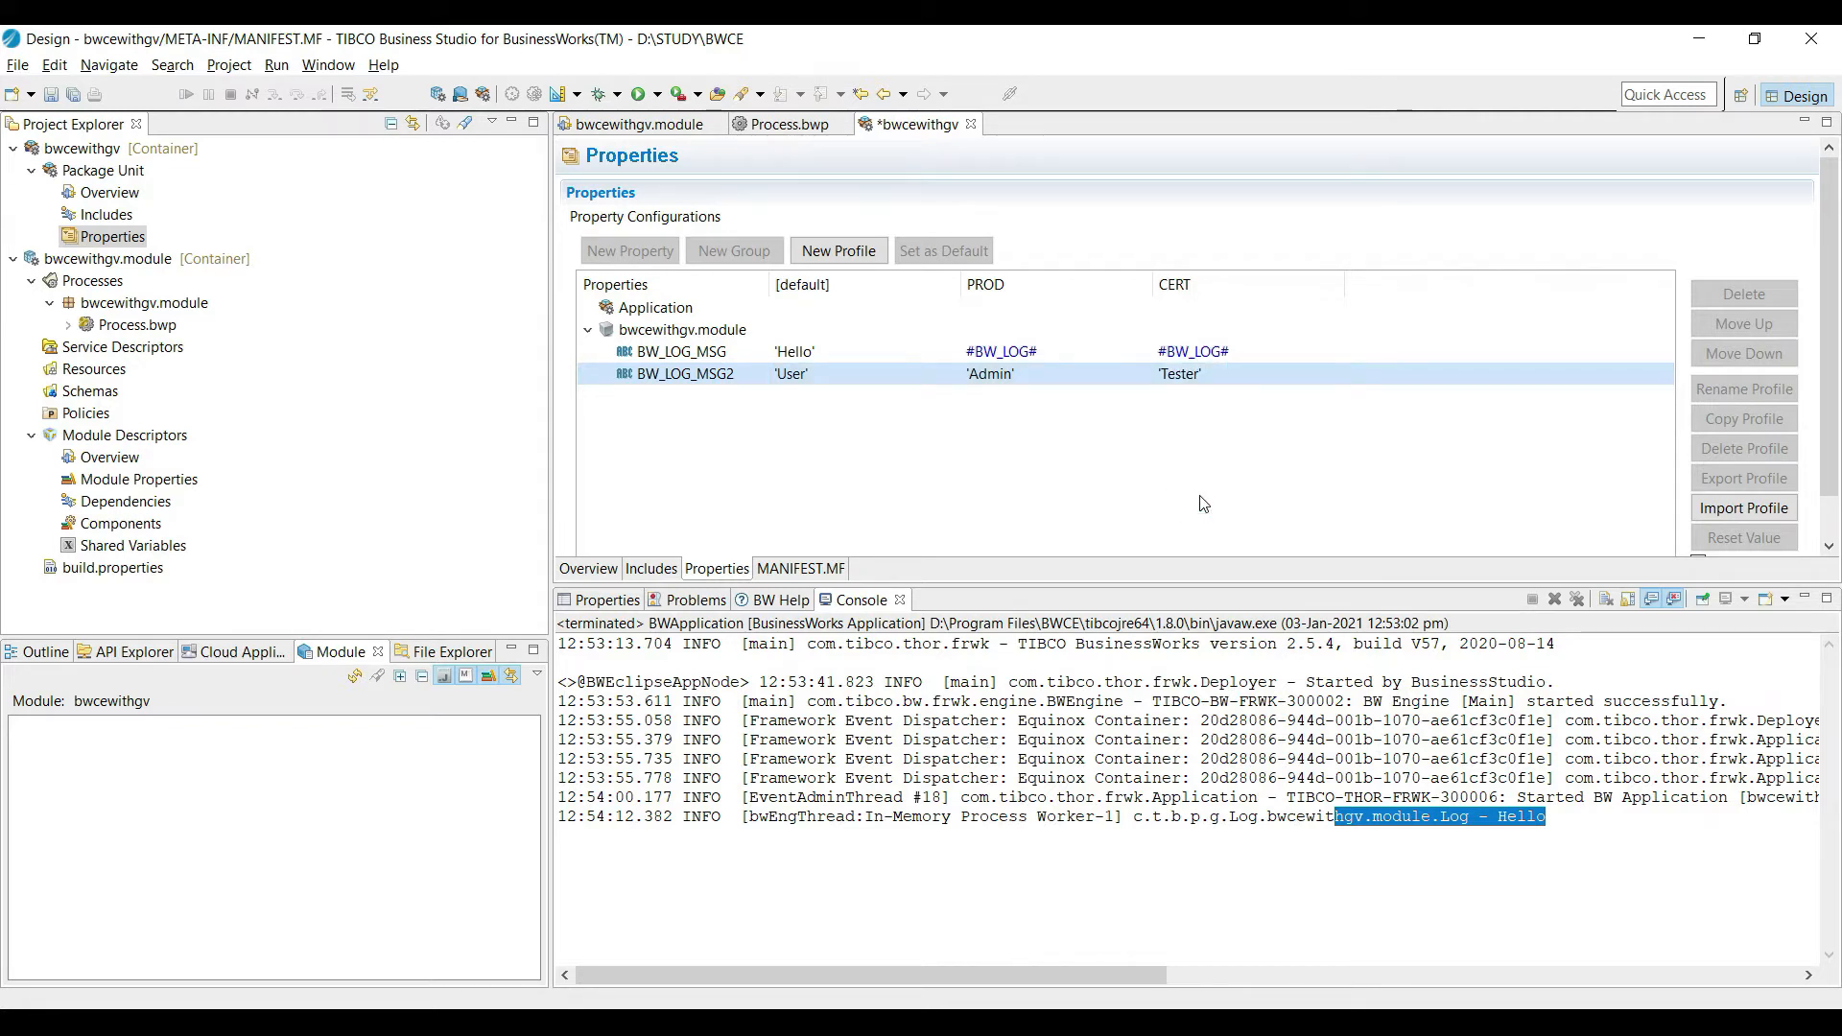
{"action": "mouse_move", "coordinate": [1310, 360]}
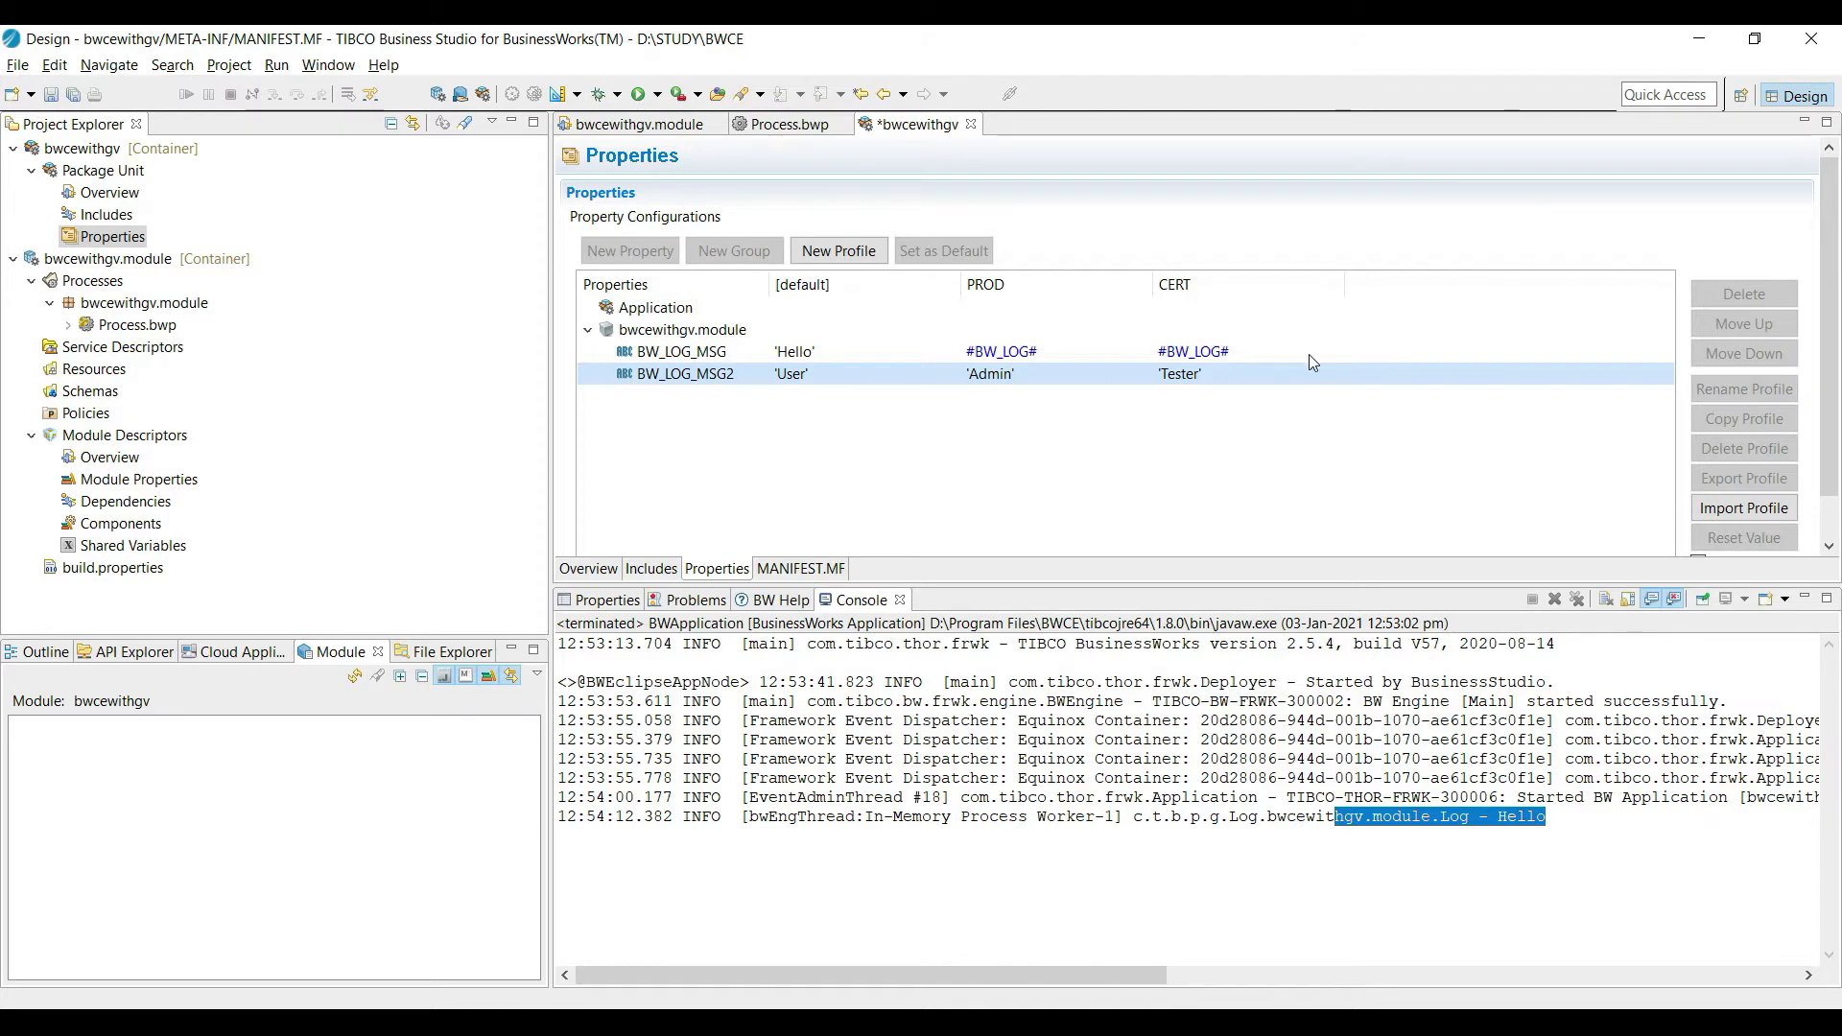
{"action": "left_click", "coordinate": [587, 328]}
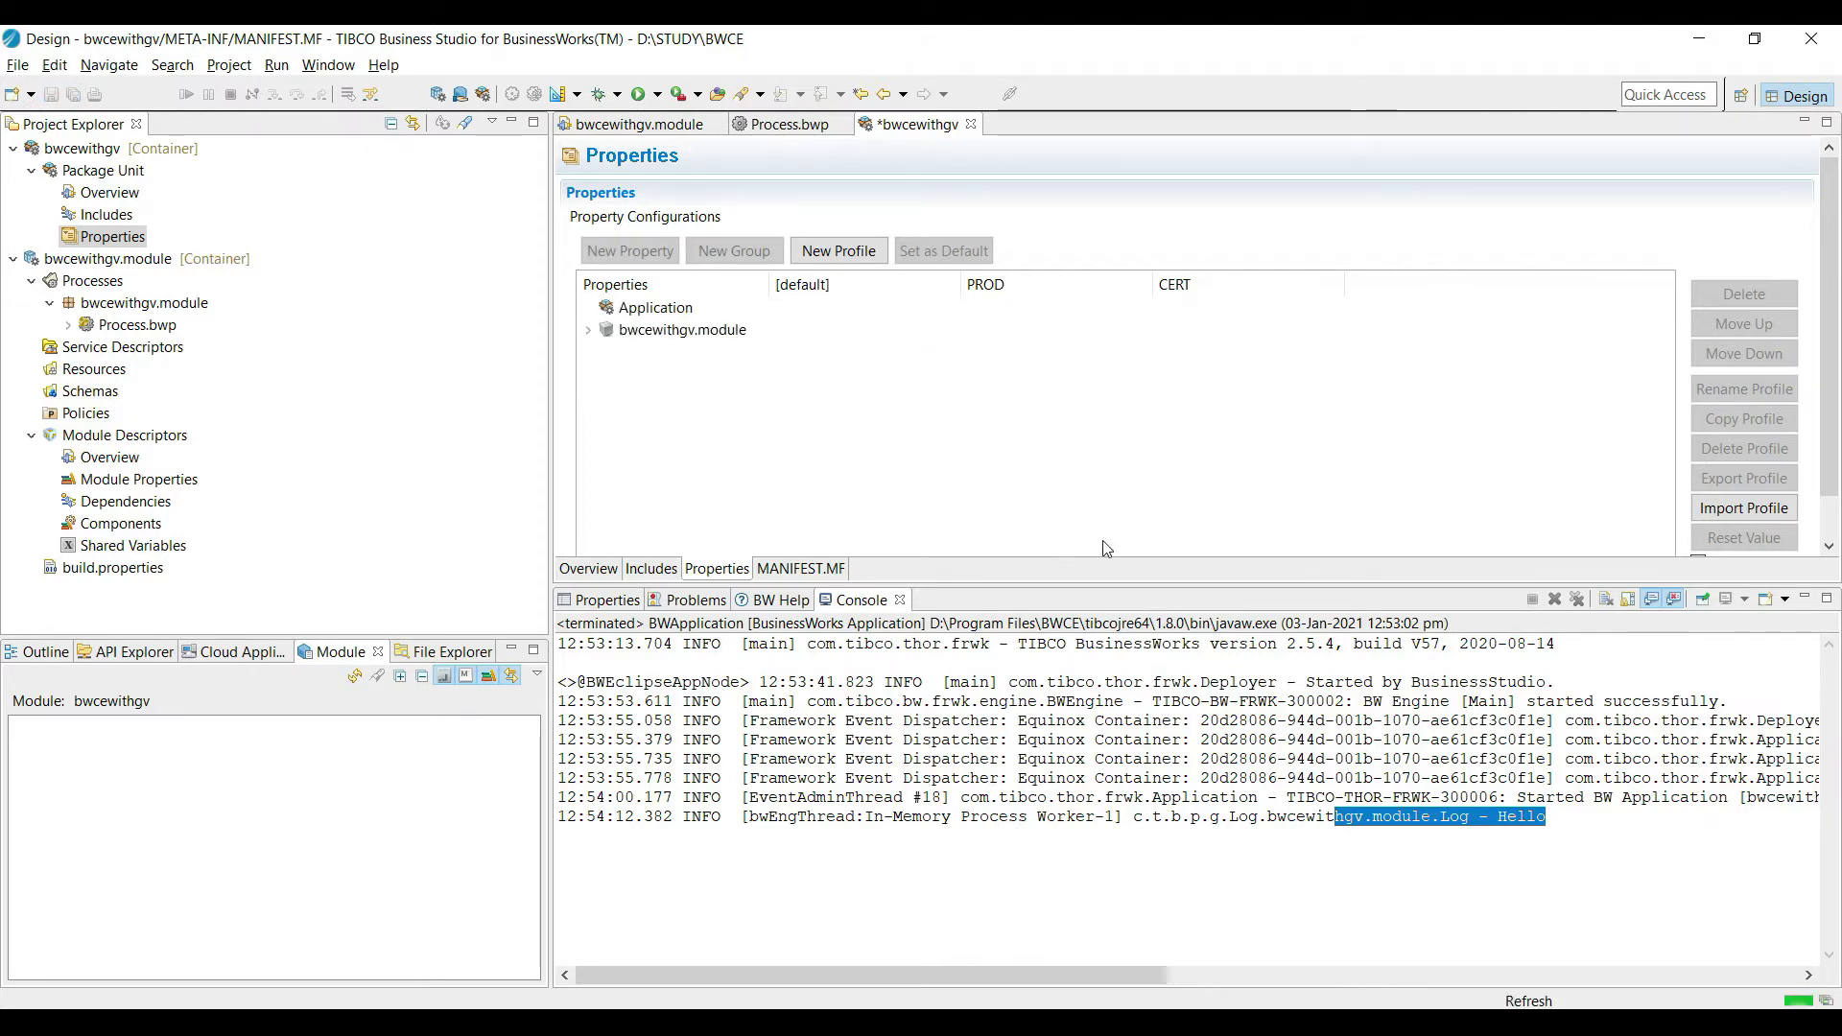
Return to the Process.bwp diagram, review the Log input message 'Hello' and the process settings.
{"action": "left_click", "coordinate": [587, 328]}
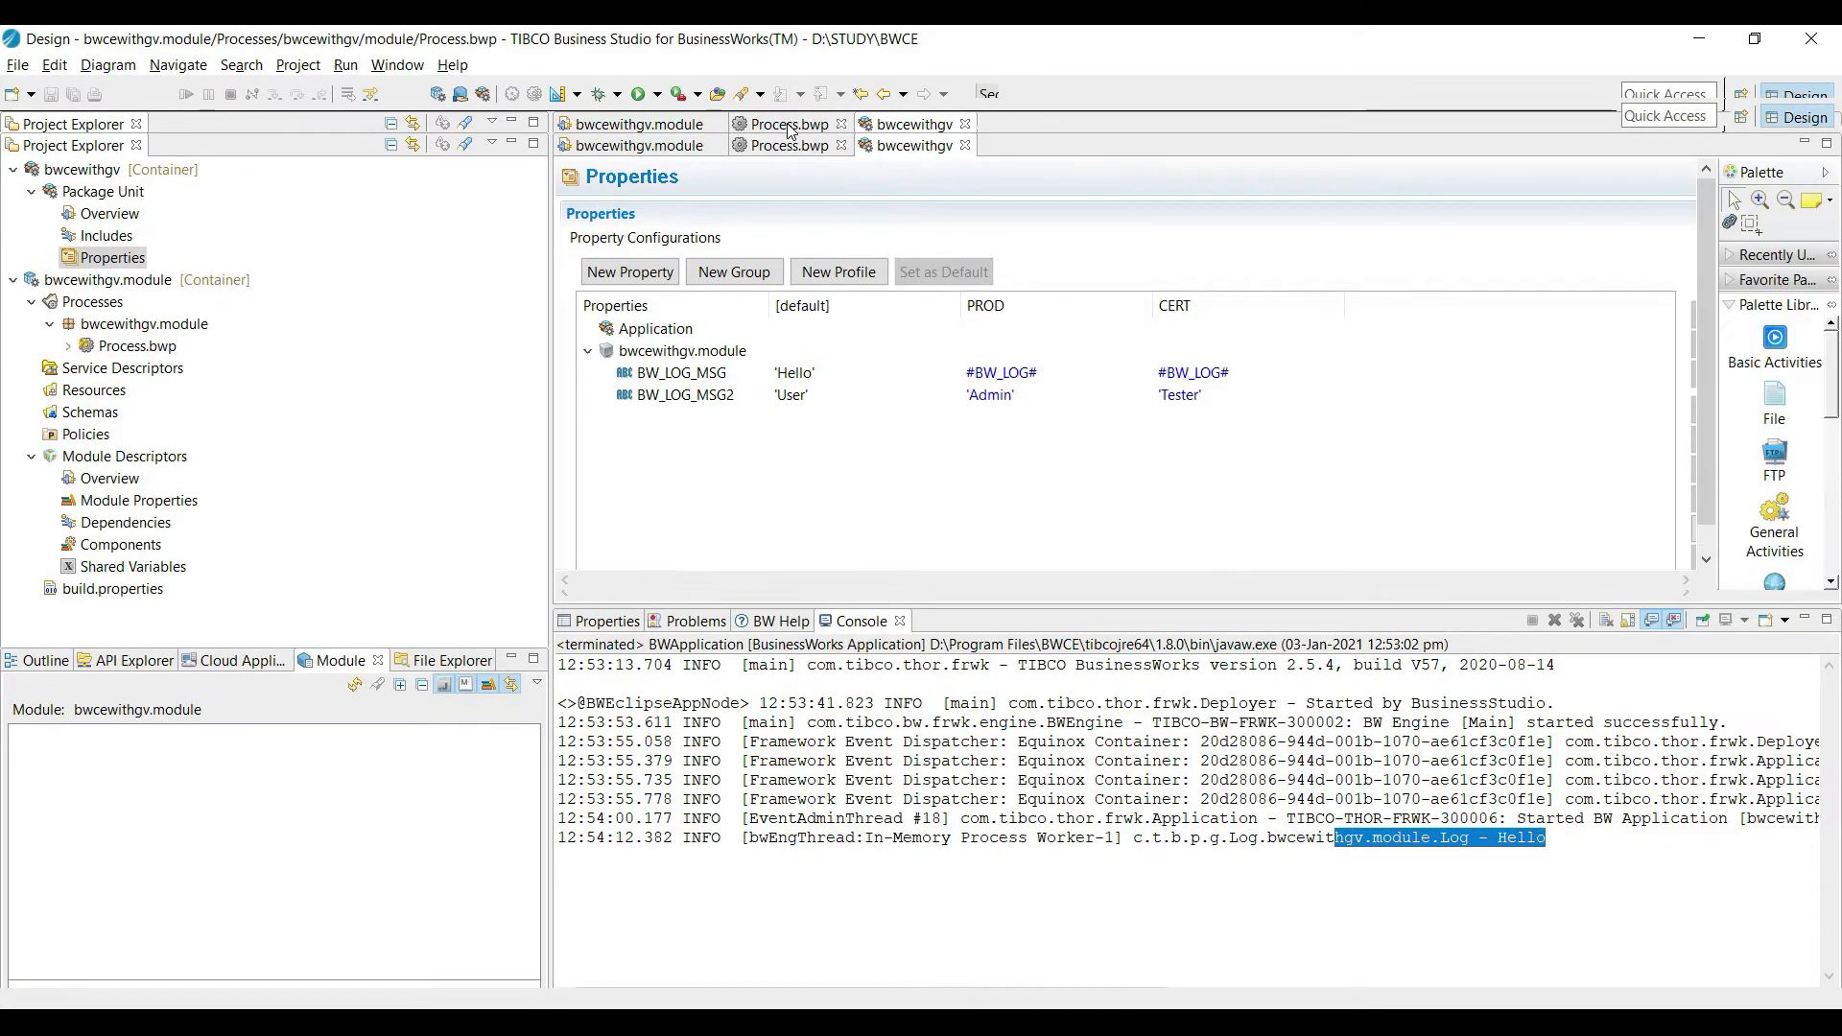
{"action": "left_click", "coordinate": [789, 144]}
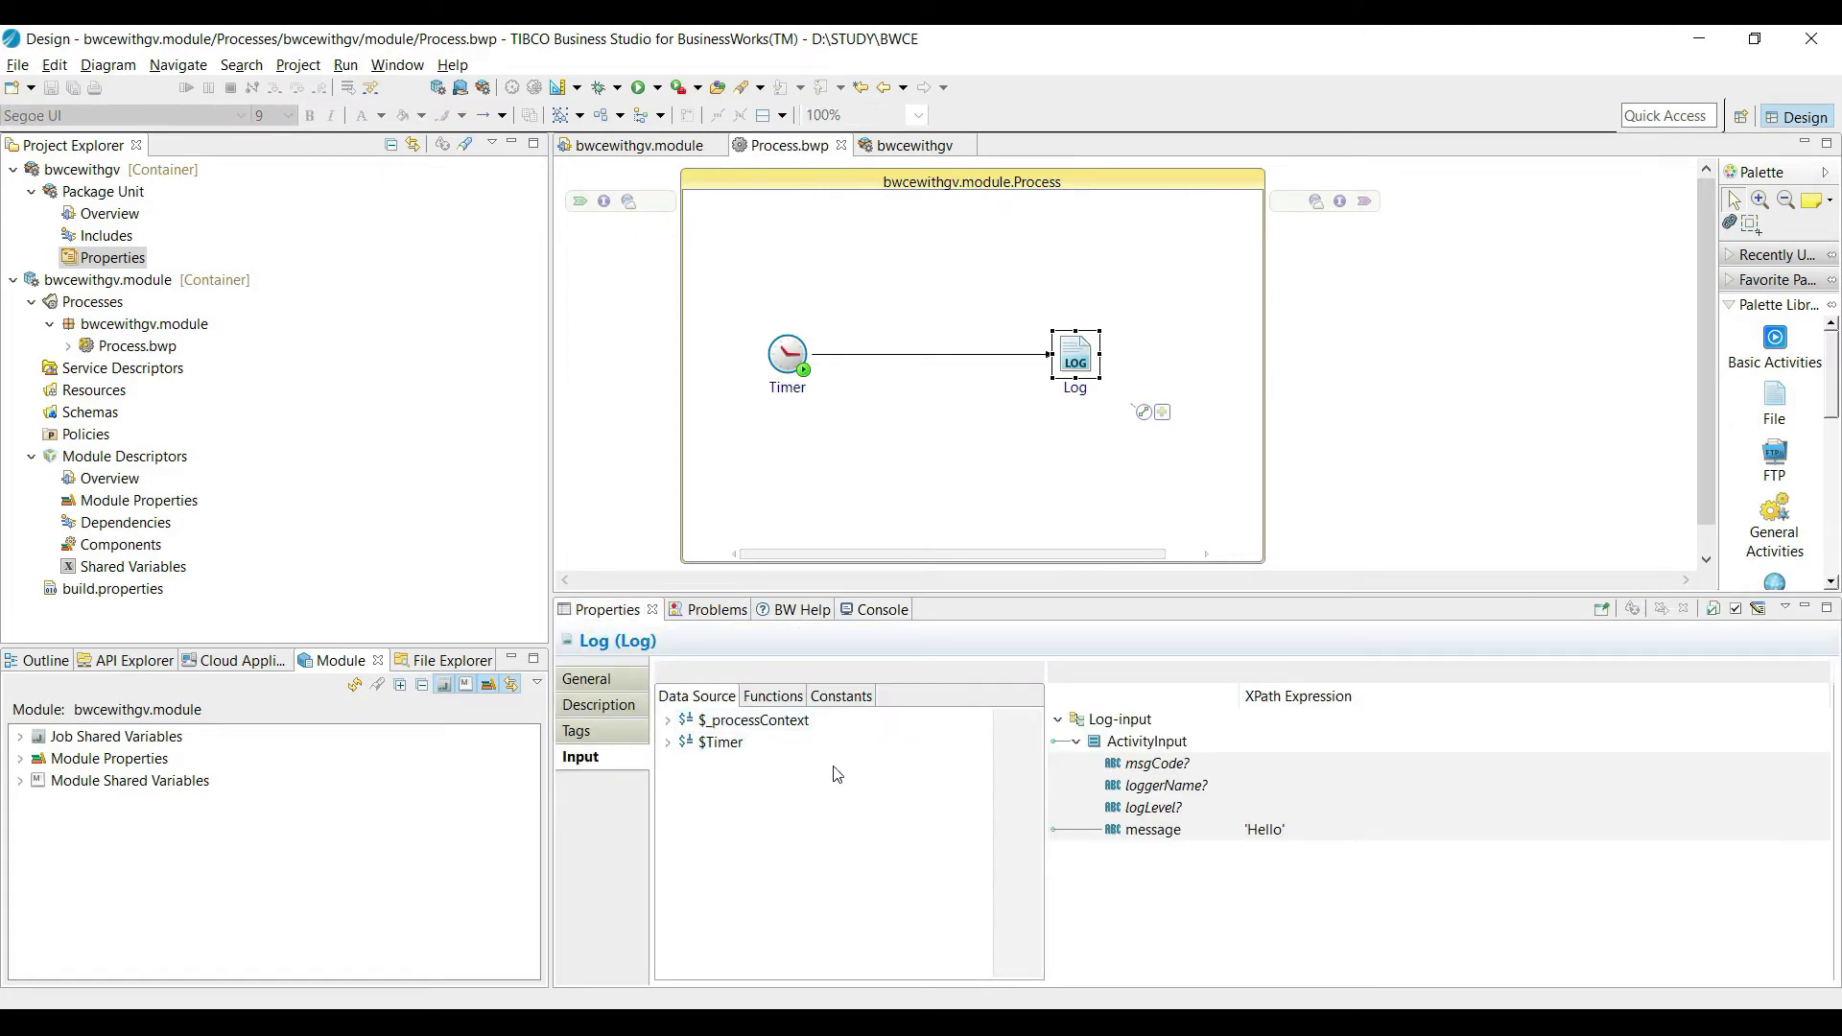
{"action": "mouse_move", "coordinate": [817, 783]}
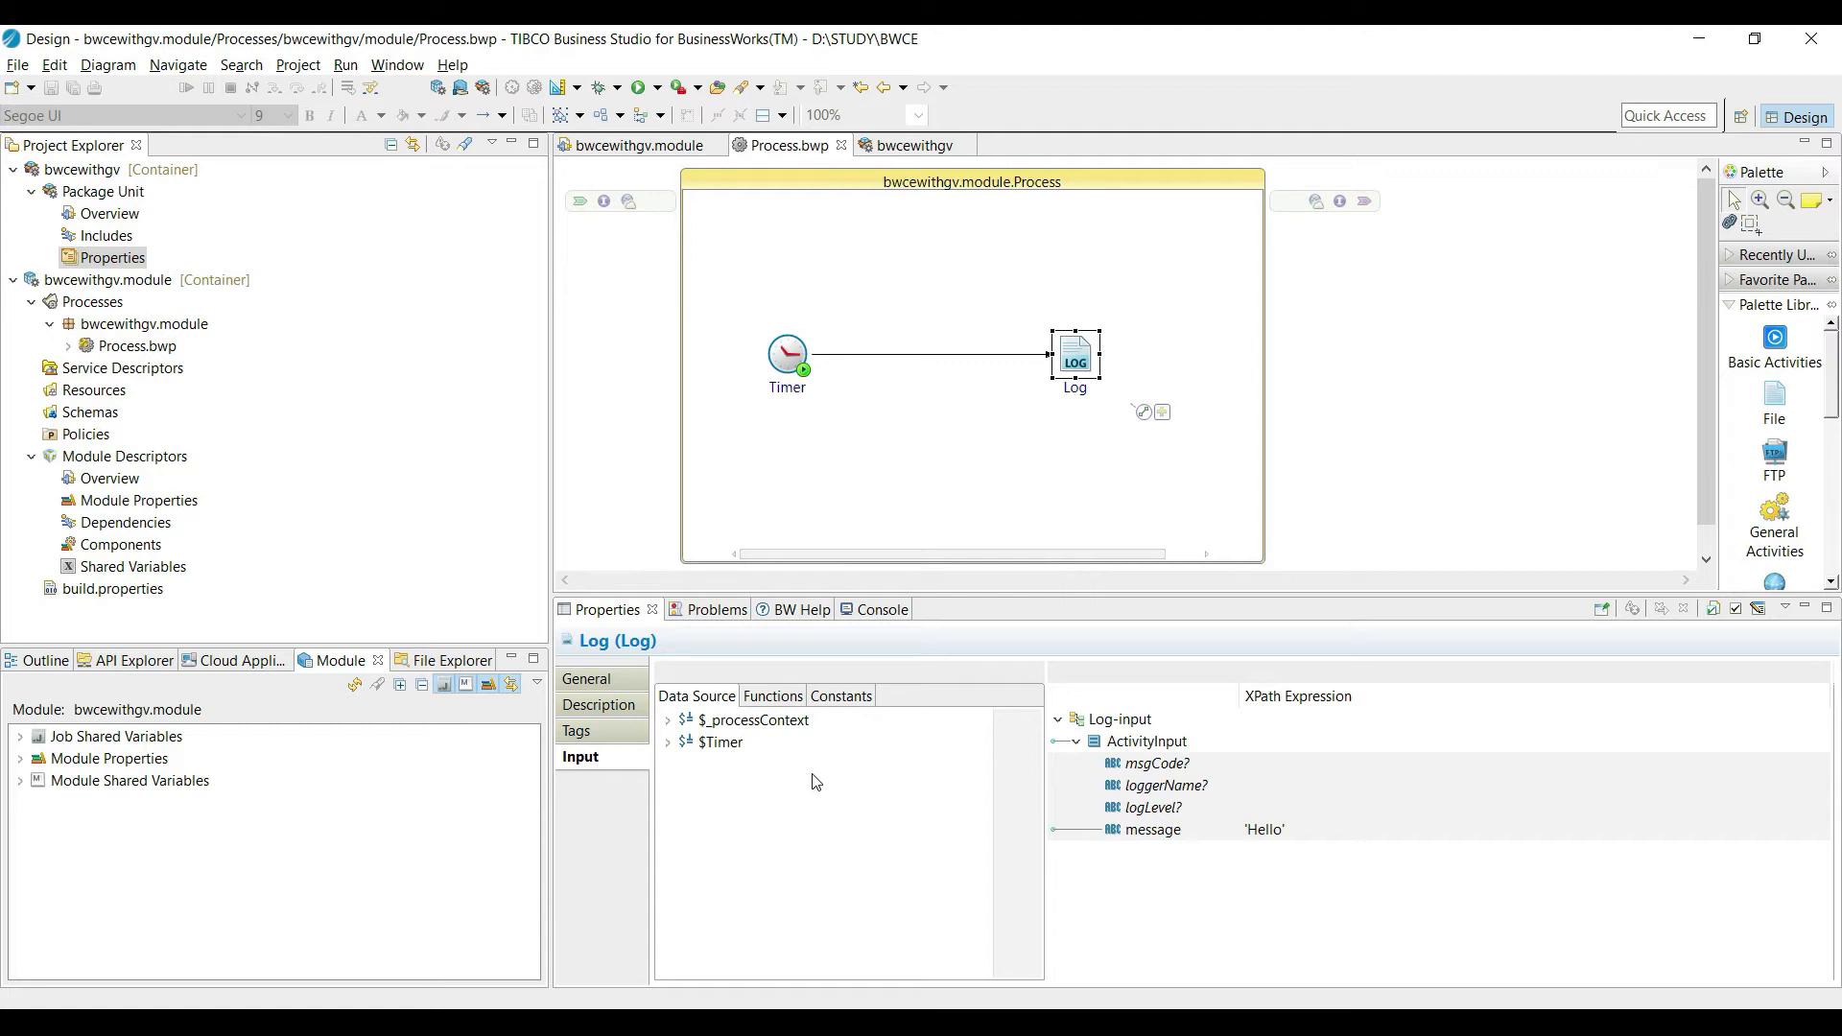
{"action": "mouse_move", "coordinate": [334, 347]}
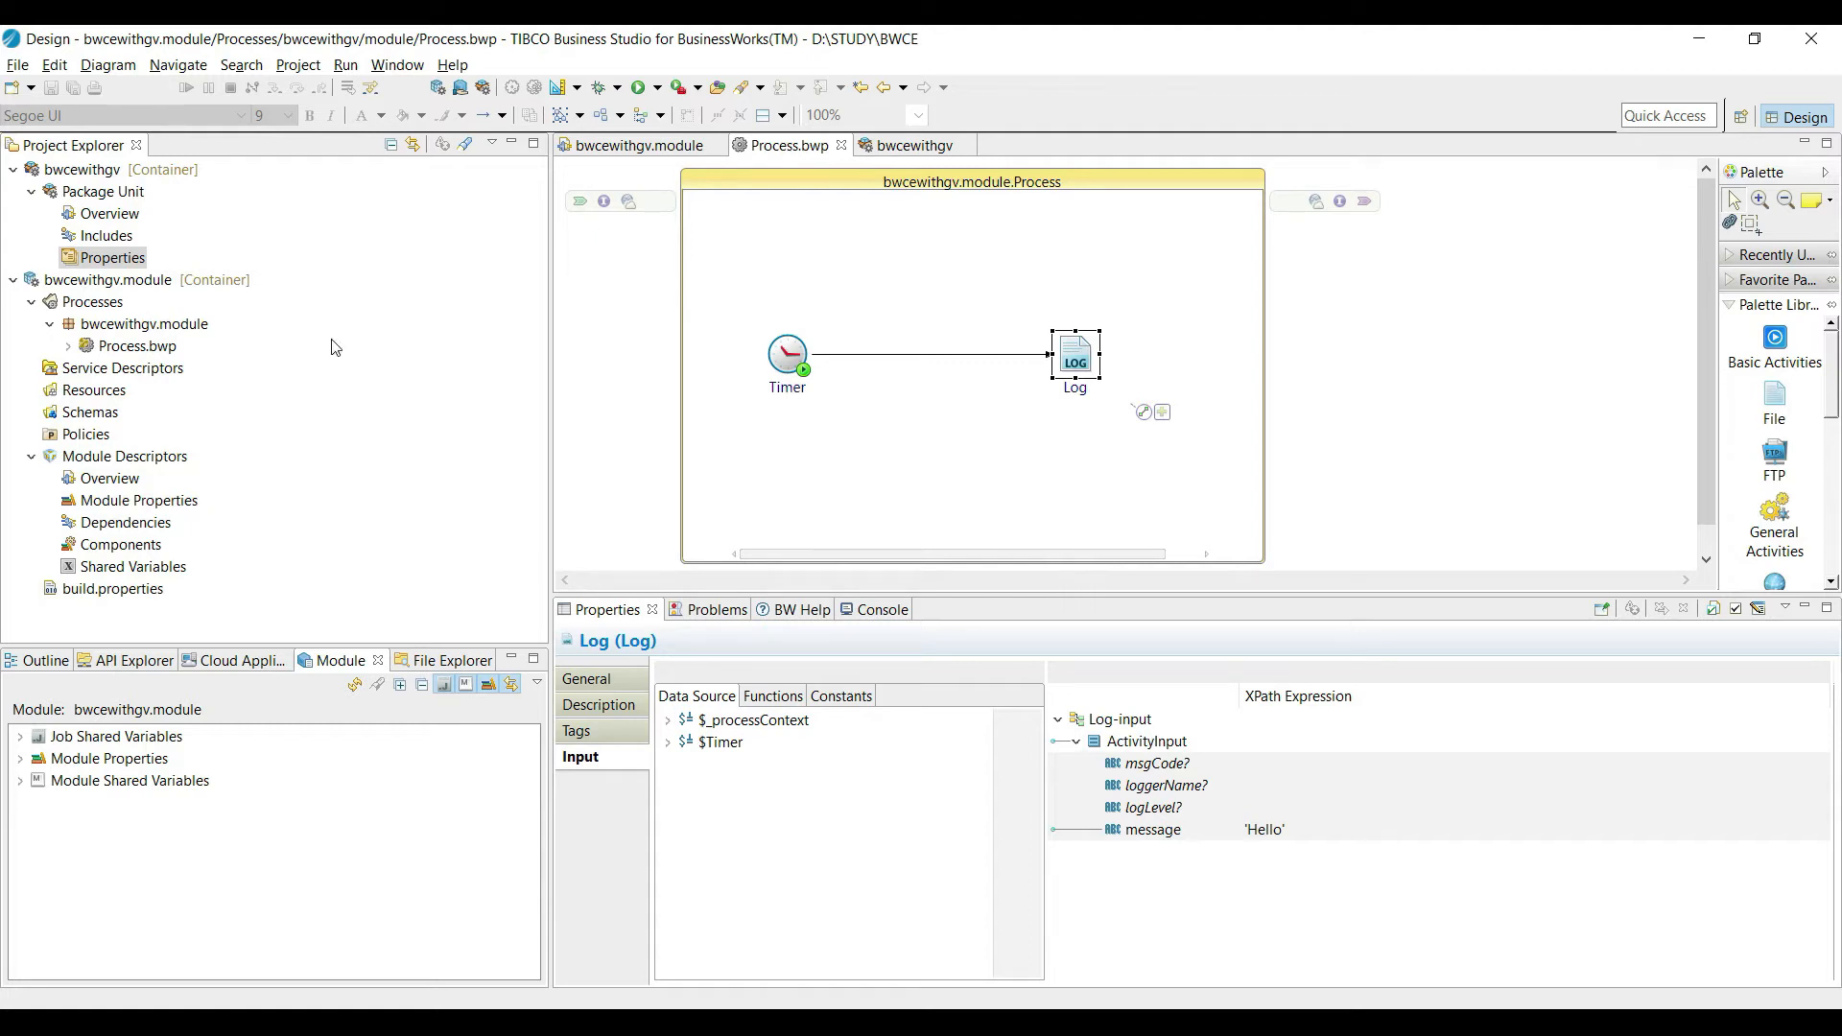
{"action": "left_click", "coordinate": [735, 468]}
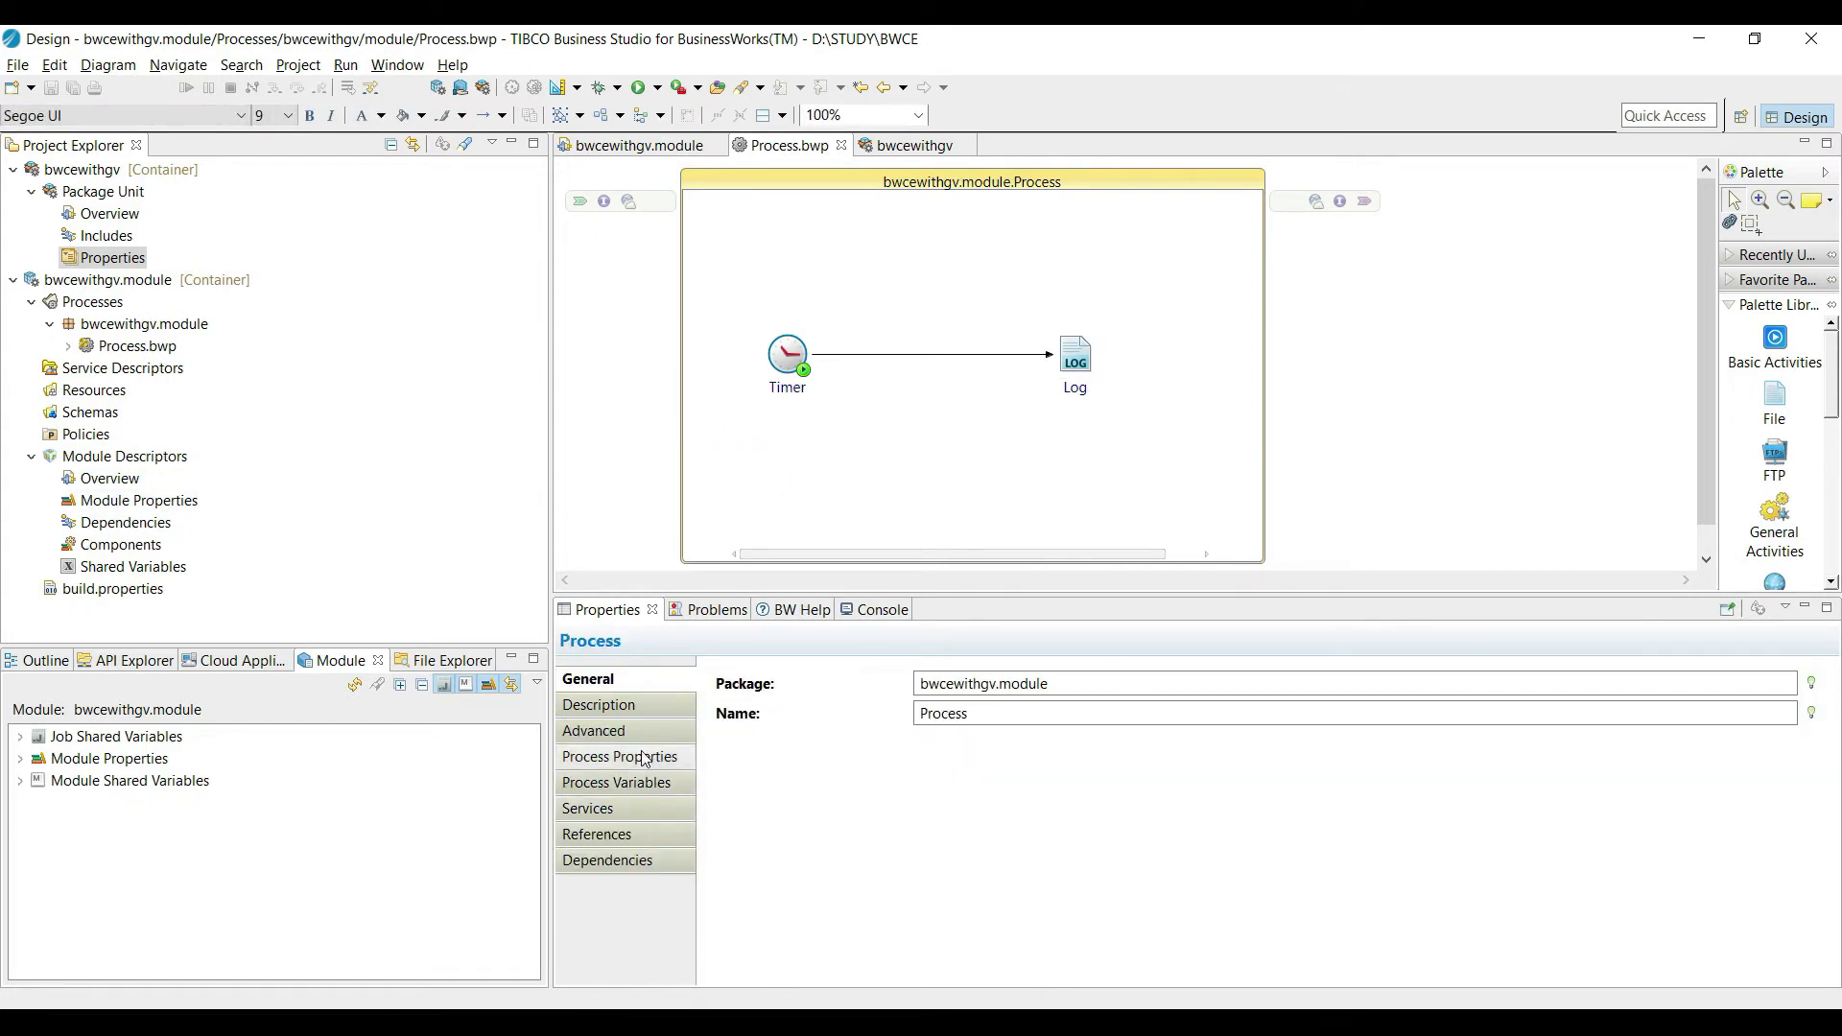
Add process property BW_GREETING_MSG and start choosing a module property as its default.
{"action": "left_click", "coordinate": [620, 756]}
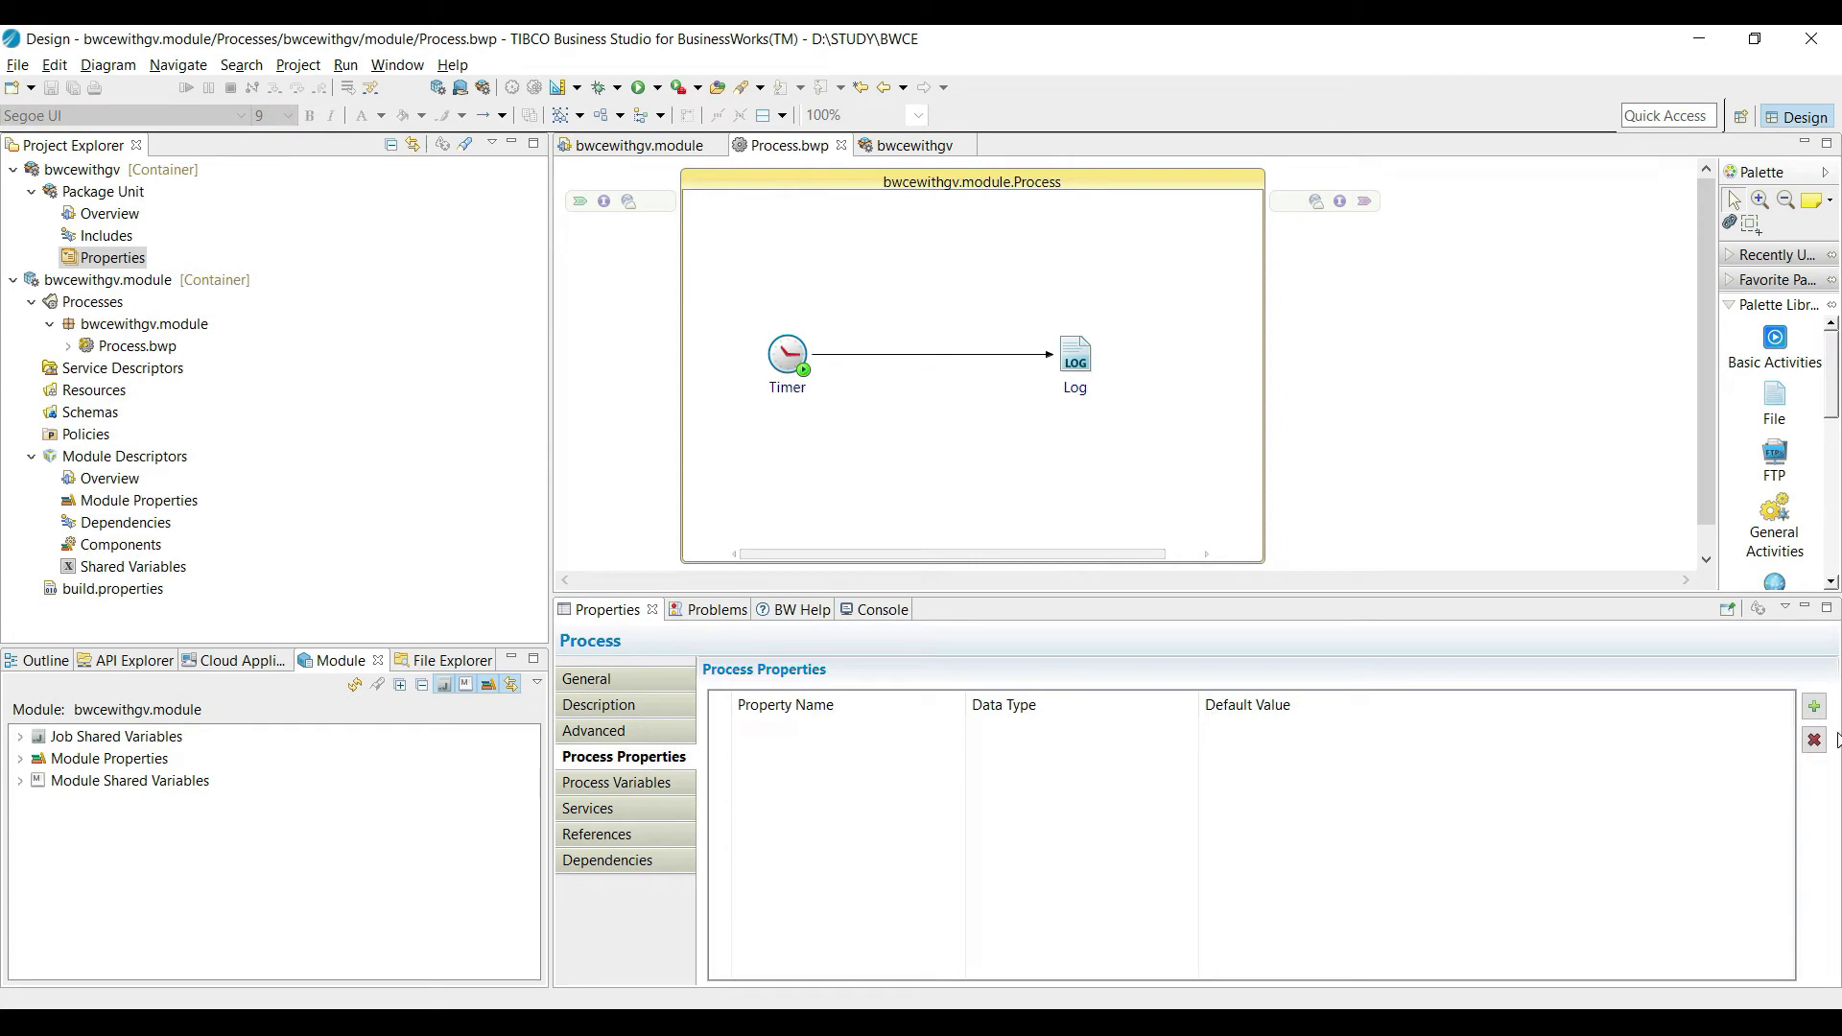
{"action": "left_click", "coordinate": [1813, 704]}
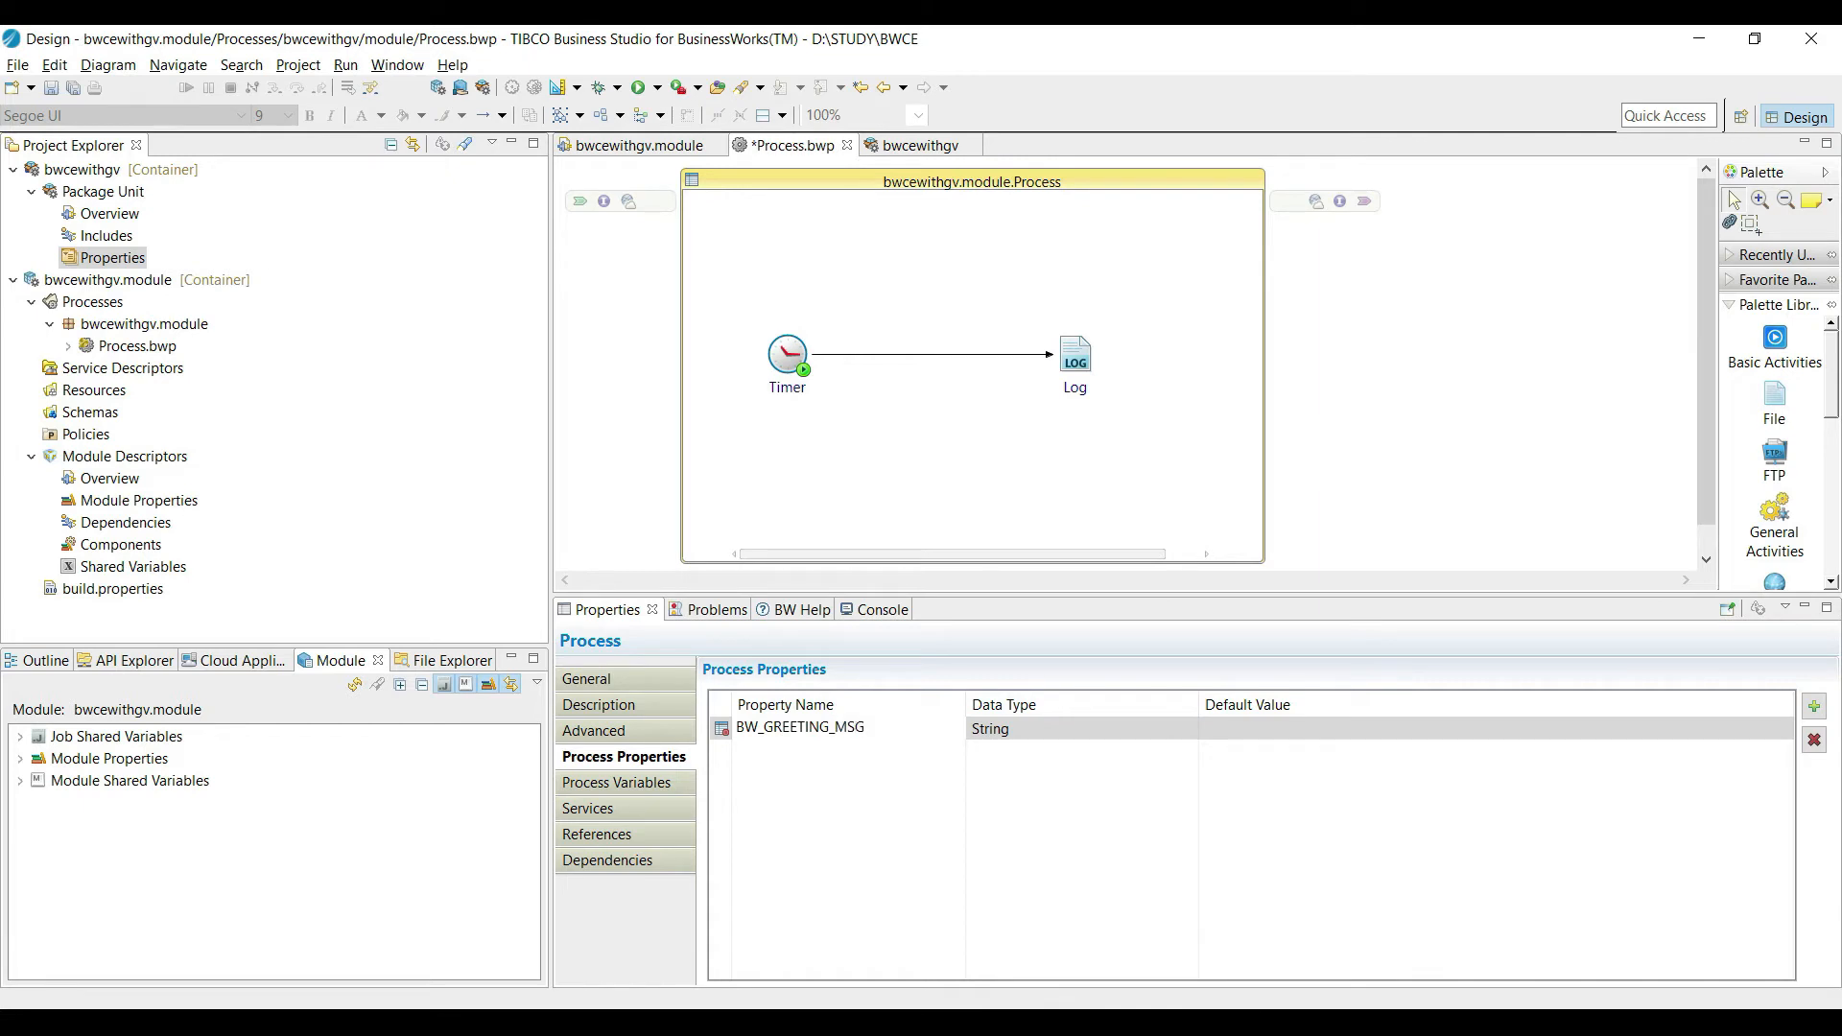
{"action": "left_click", "coordinate": [798, 729]}
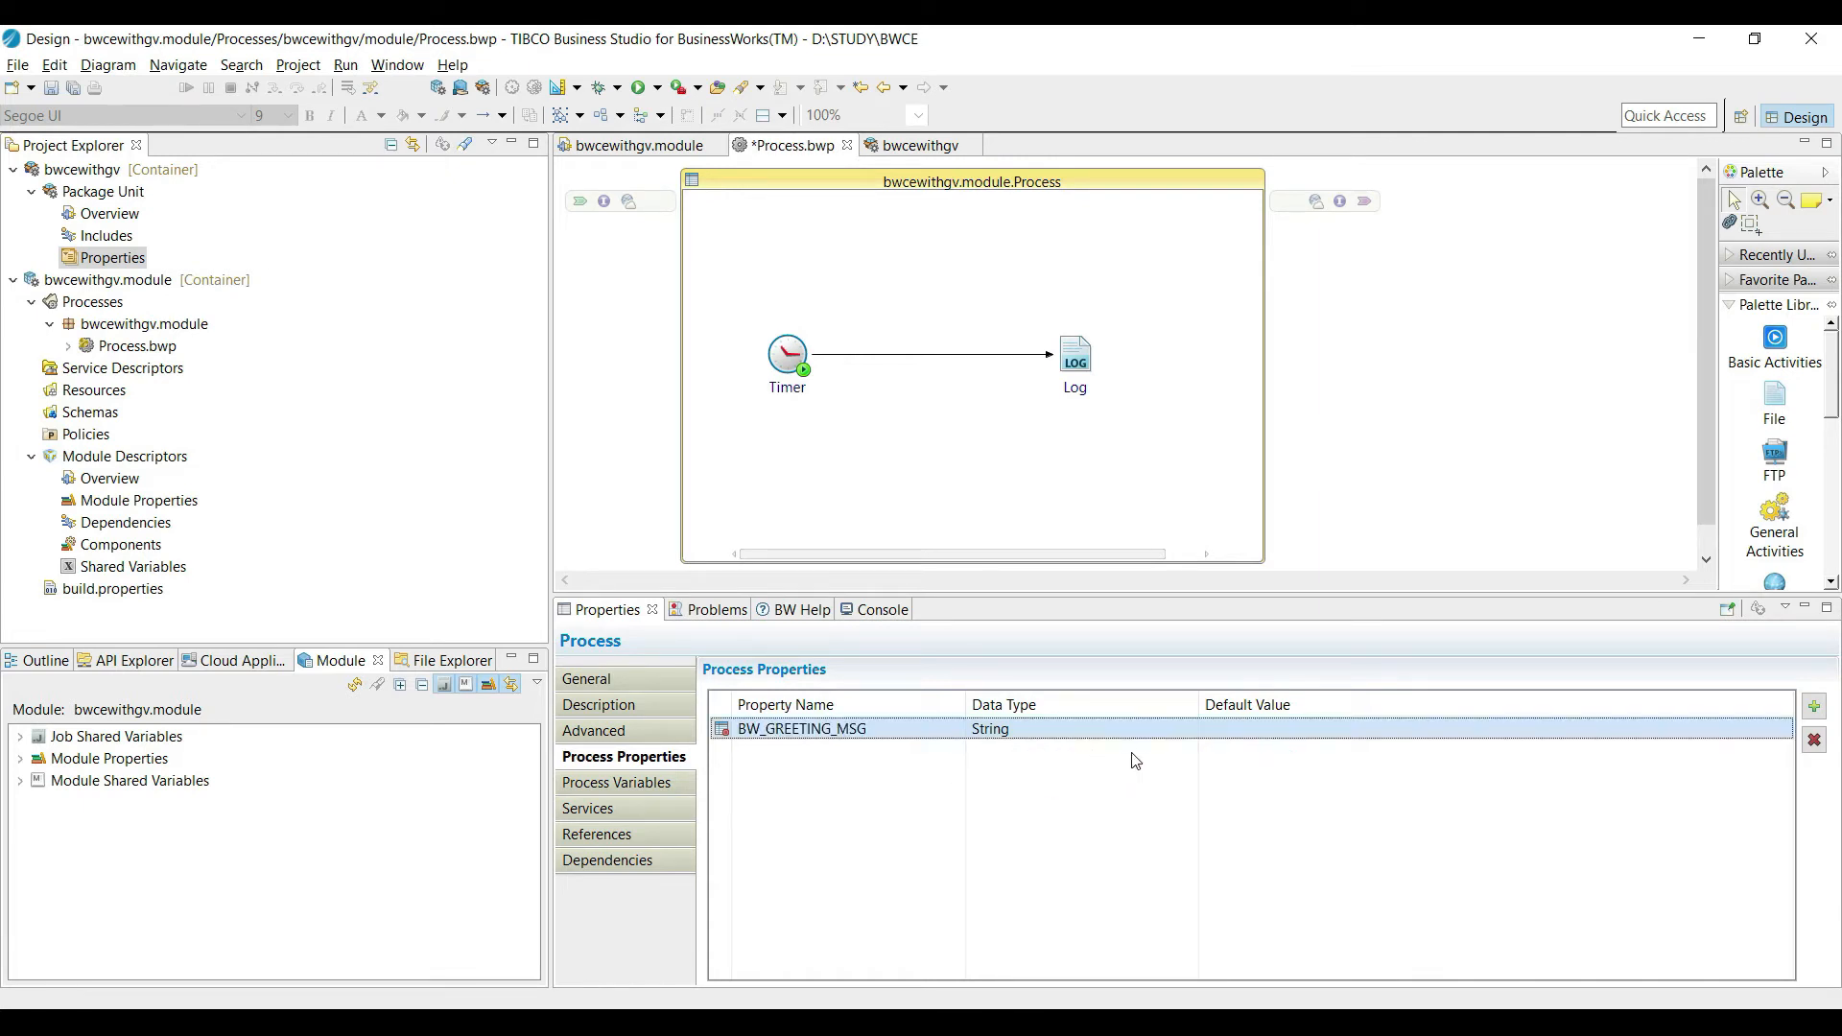
{"action": "left_click", "coordinate": [1080, 729]}
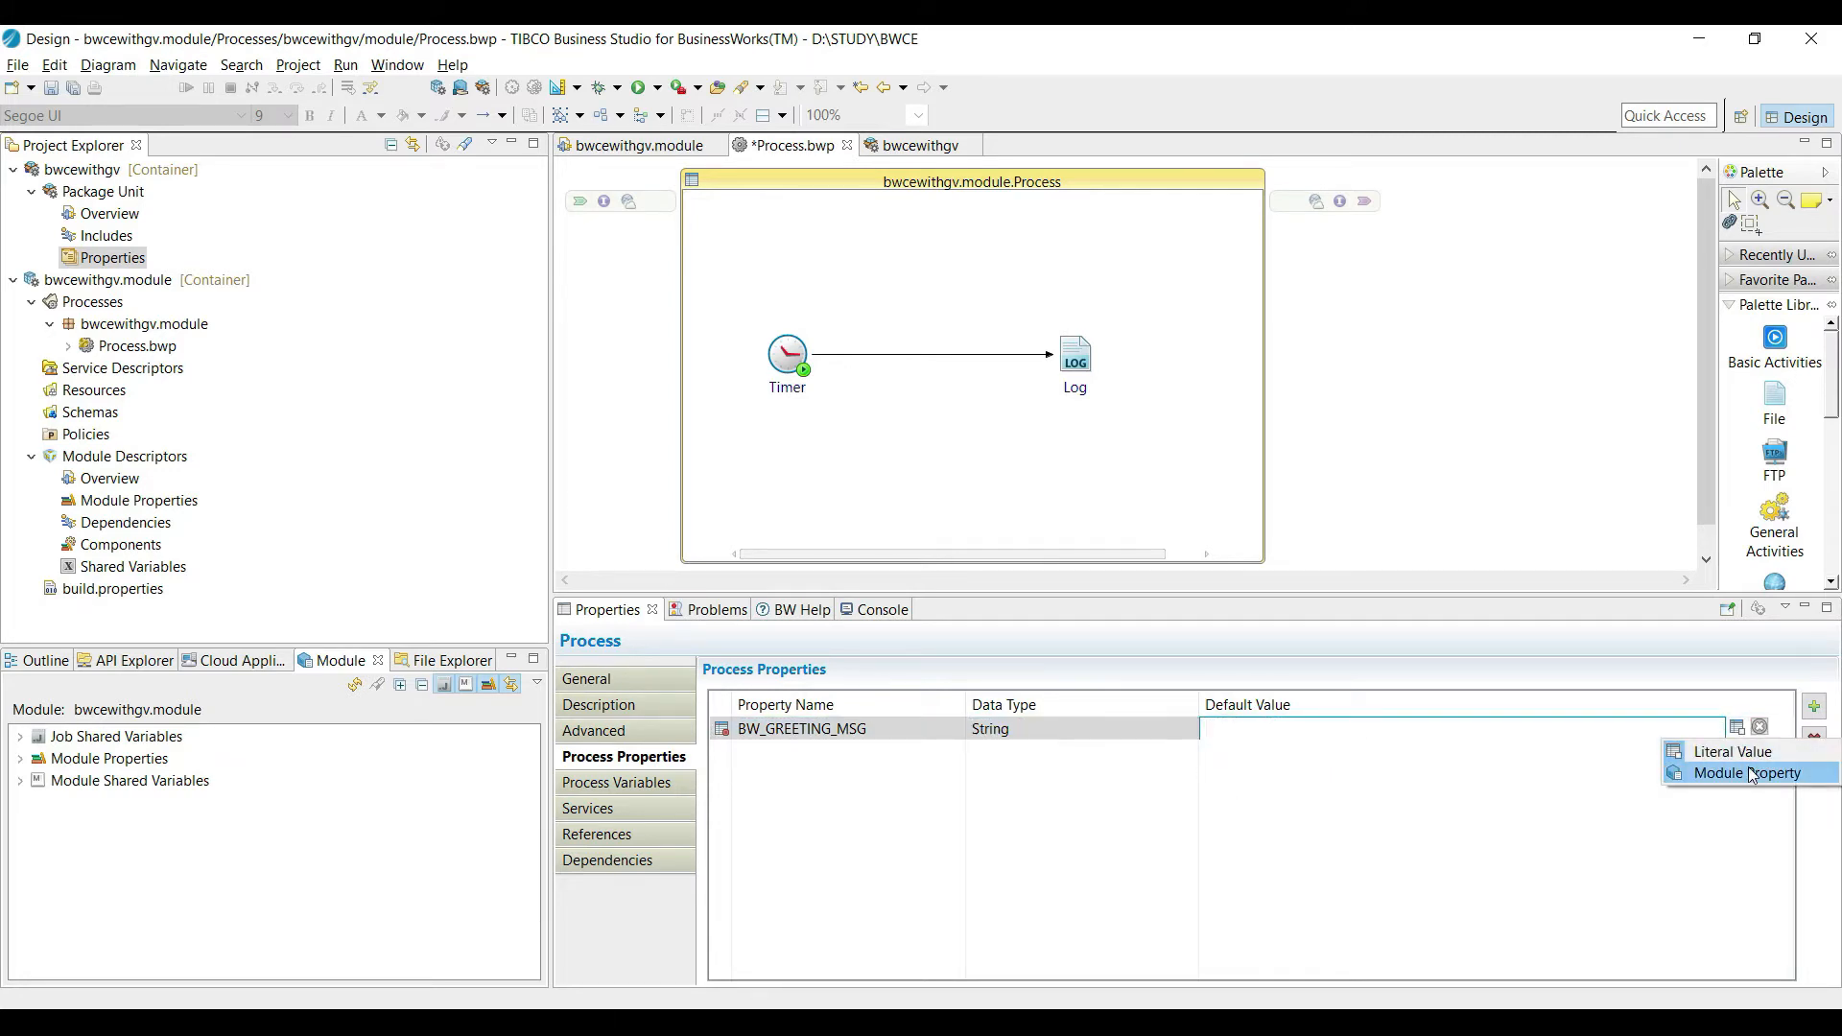
{"action": "left_click", "coordinate": [1750, 773]}
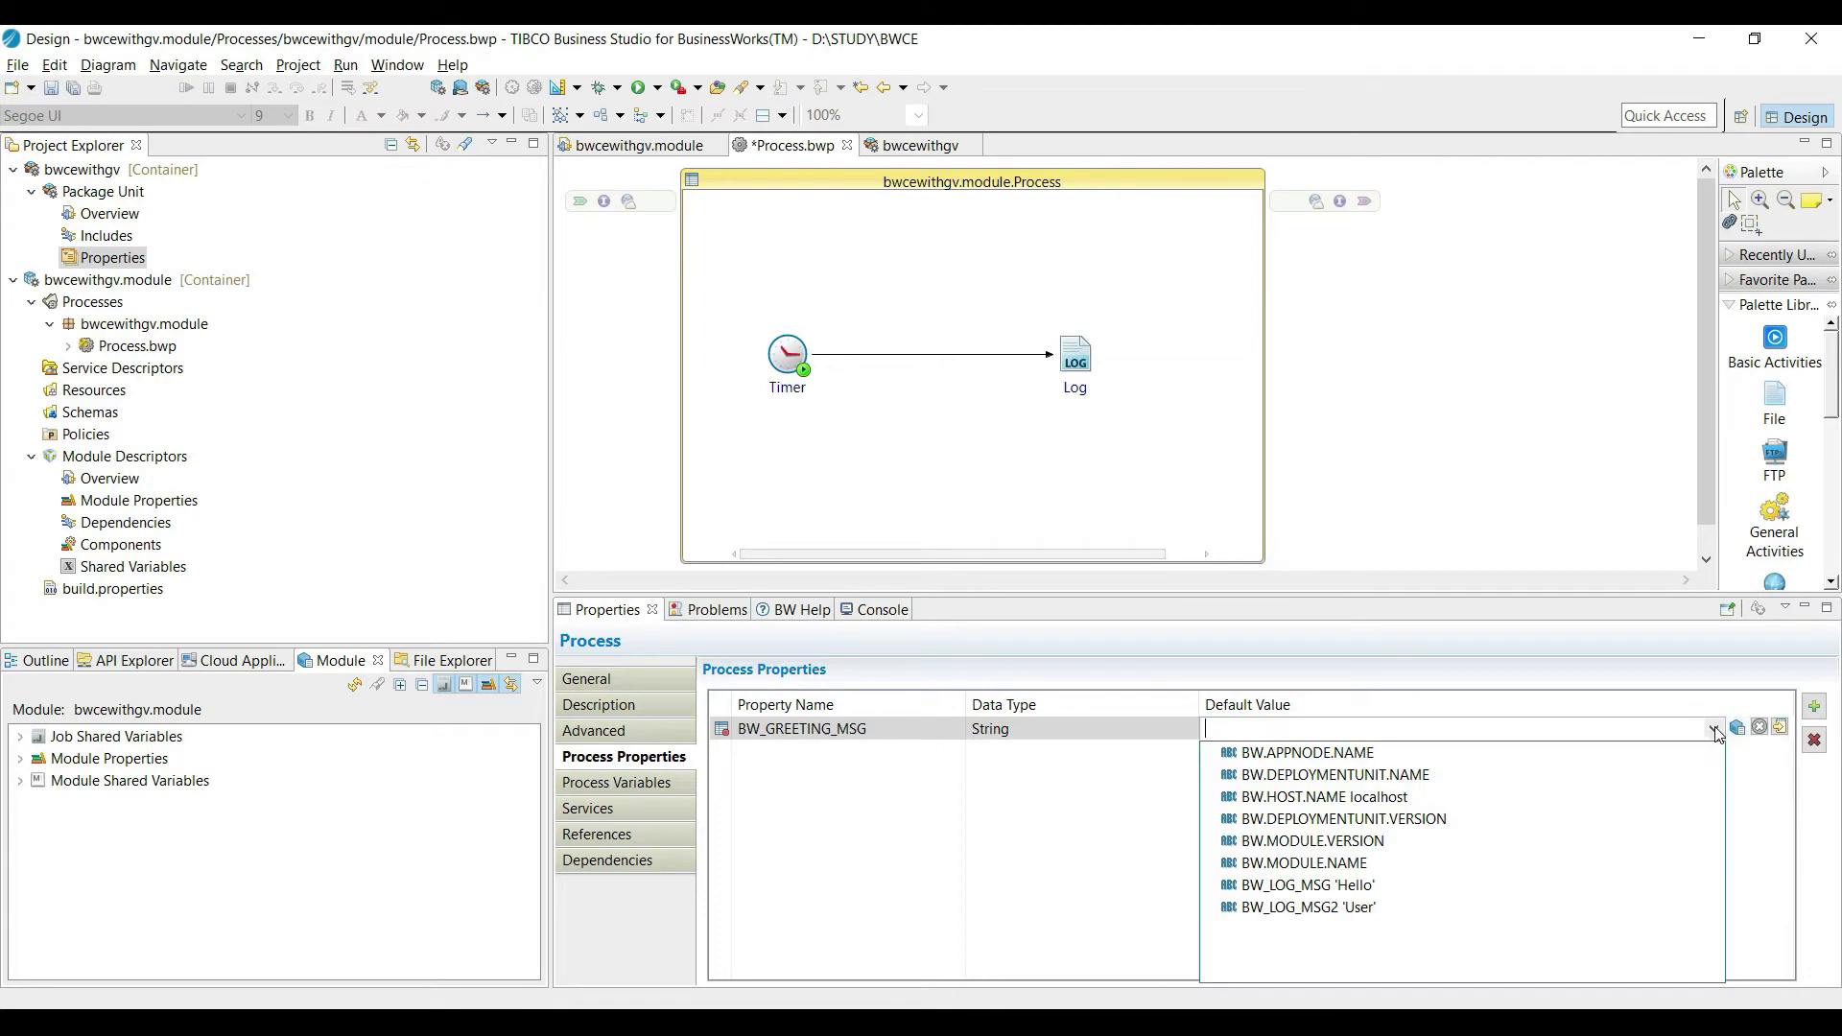
{"action": "mouse_move", "coordinate": [1326, 884]}
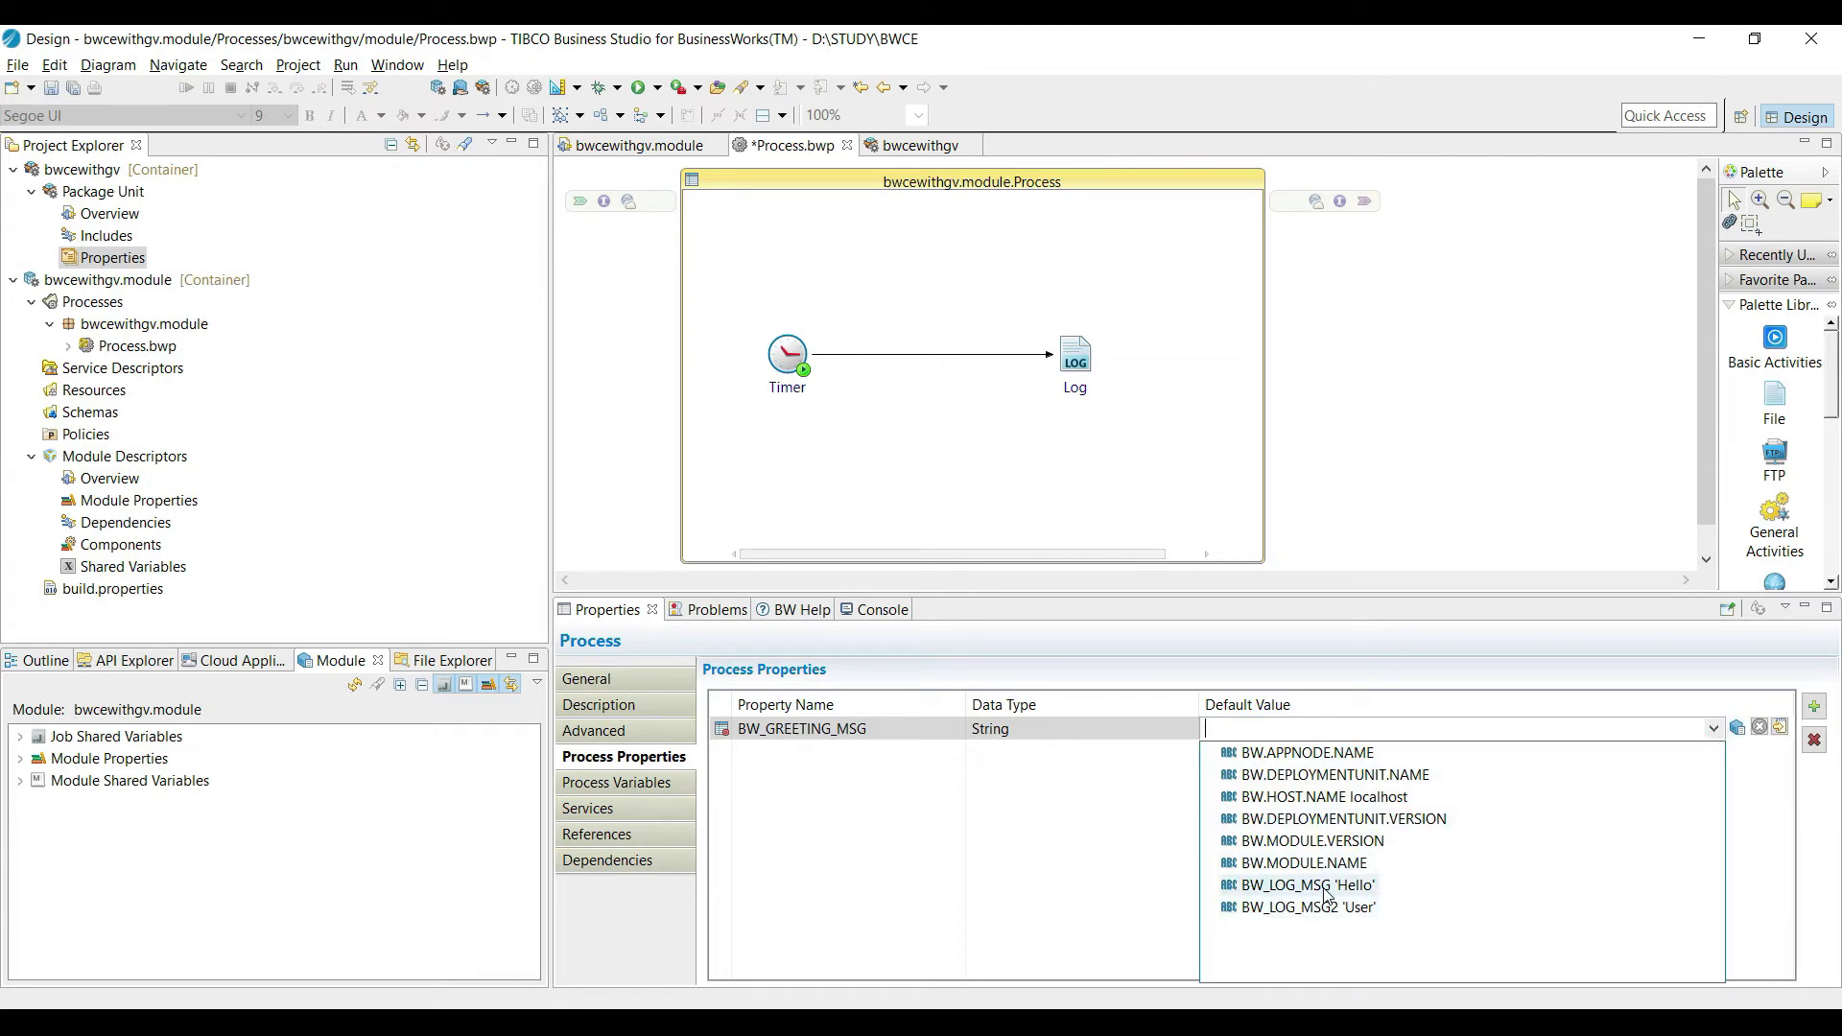
{"action": "mouse_move", "coordinate": [1253, 948]}
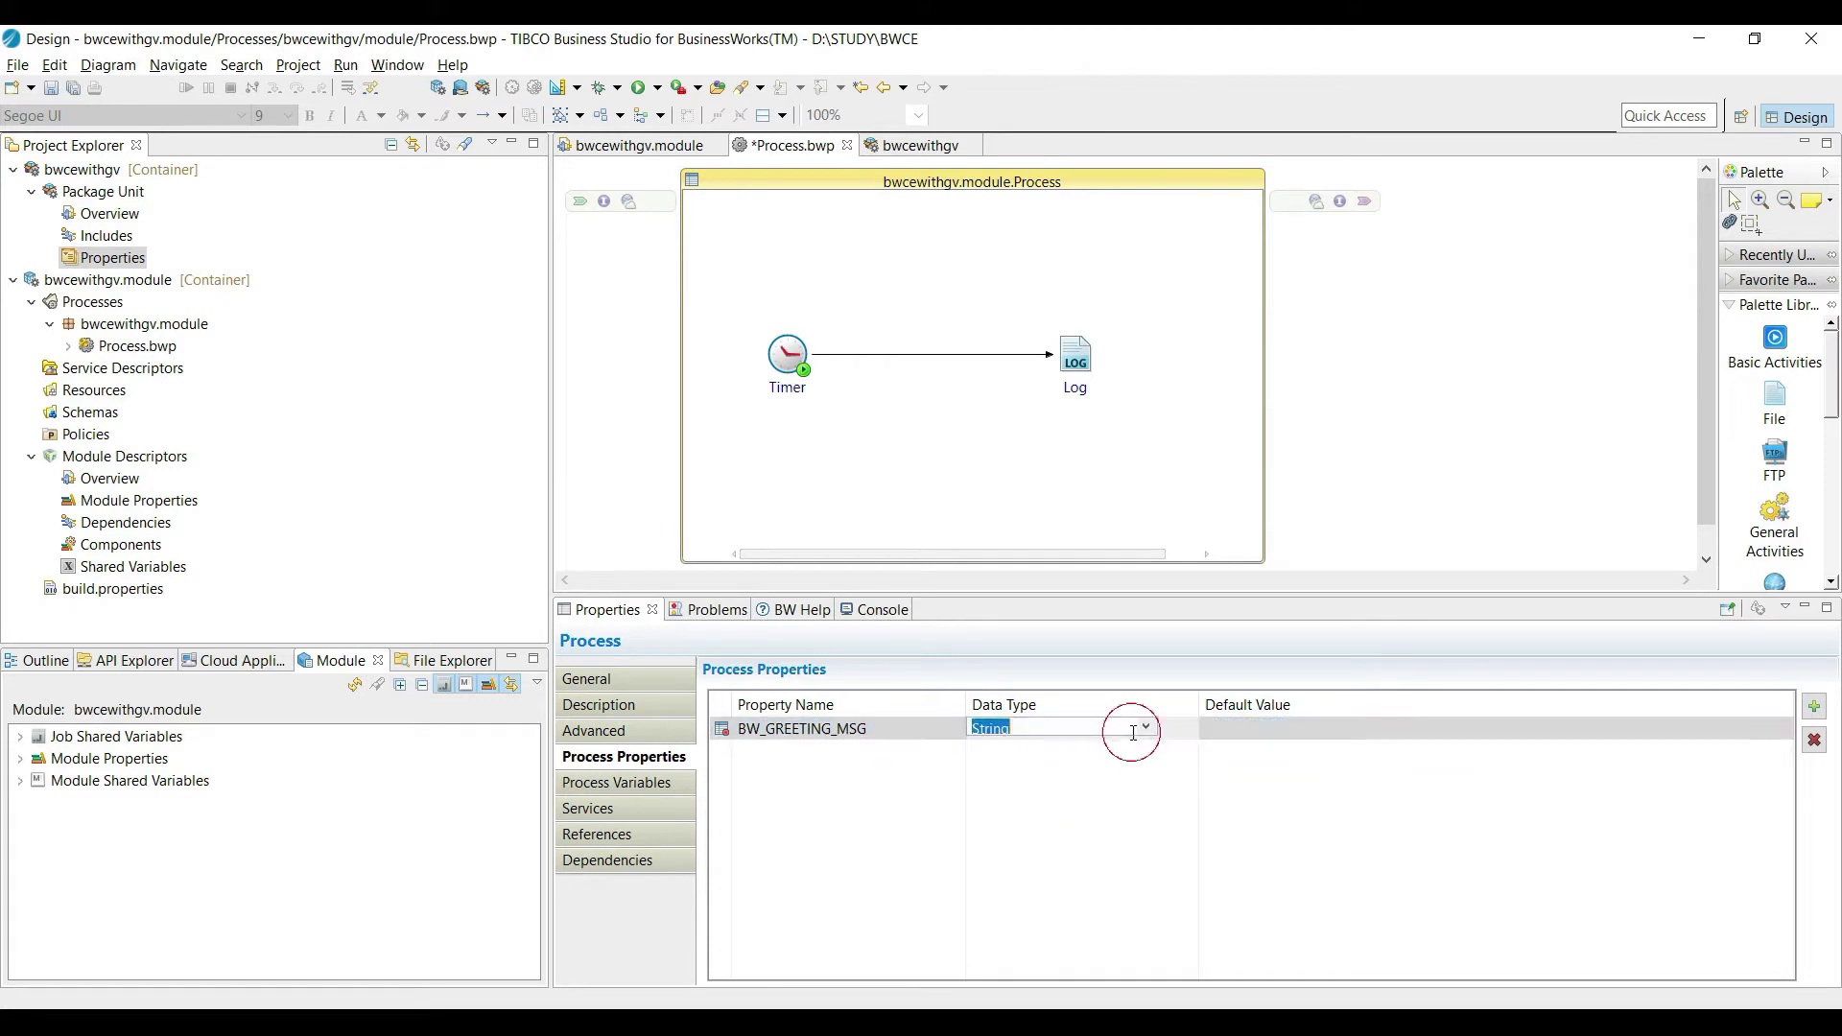
{"action": "left_click", "coordinate": [1144, 729]}
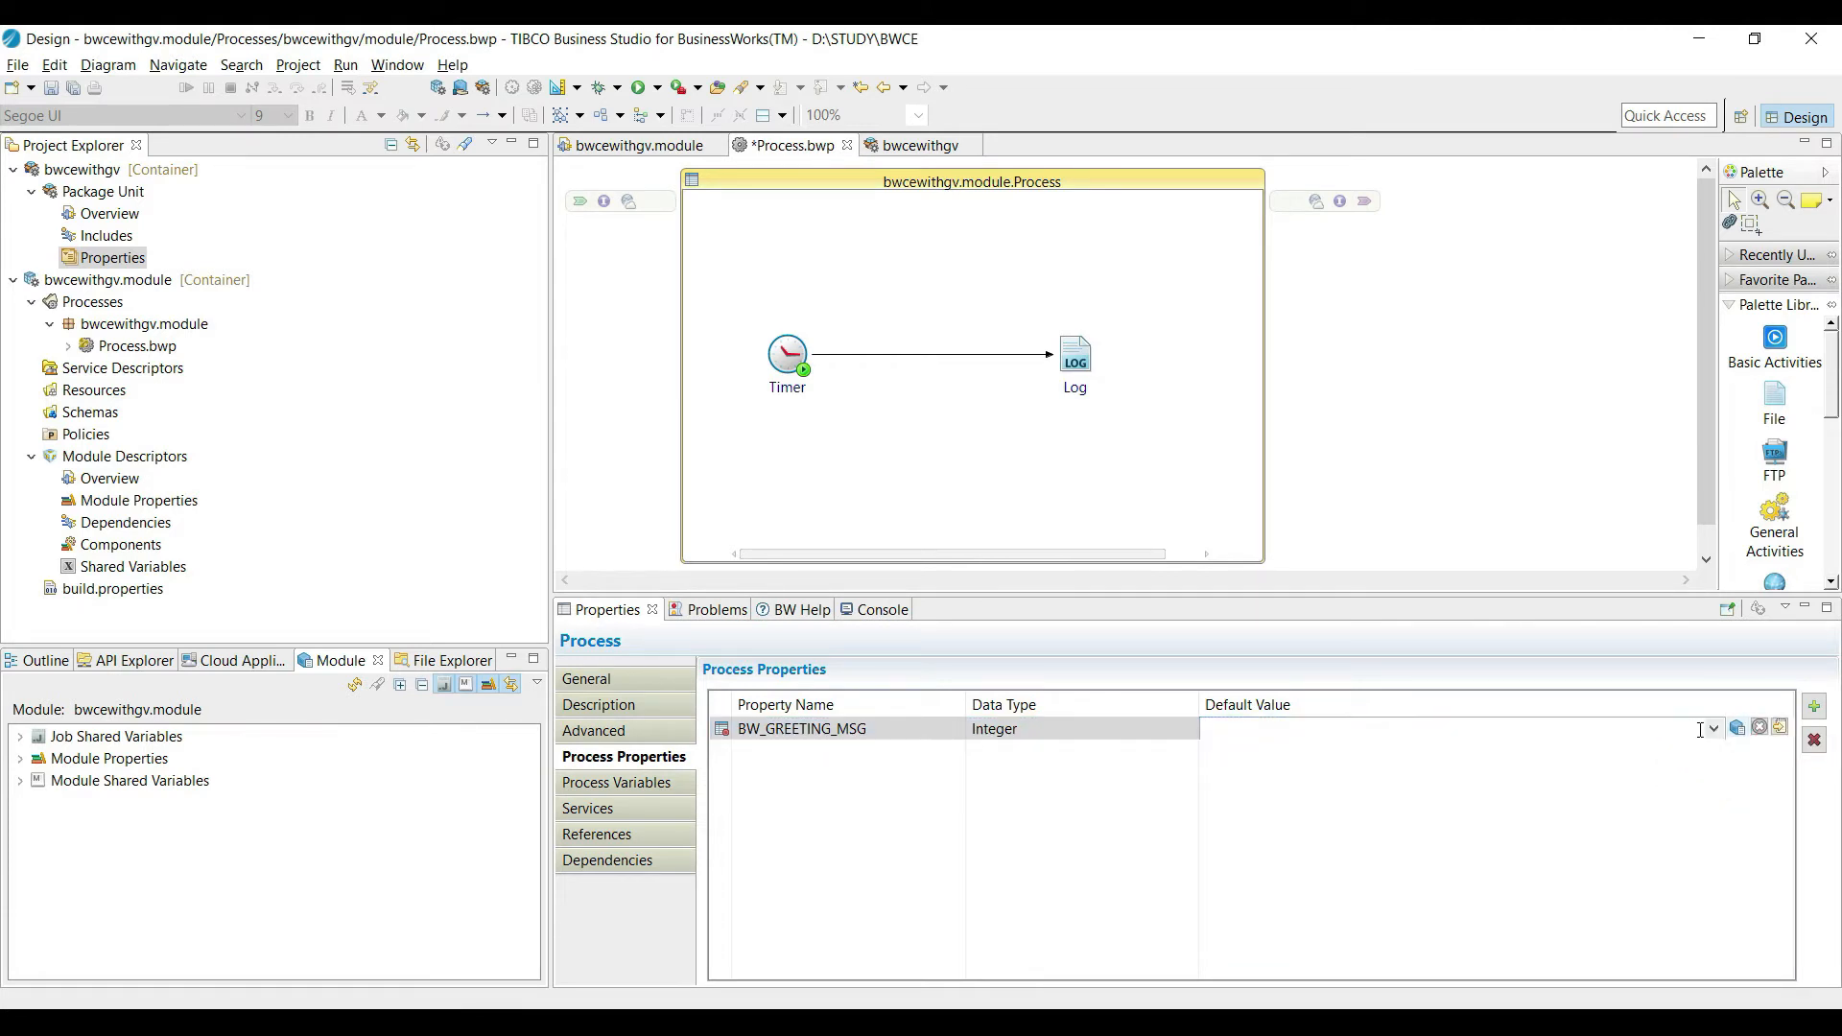
{"action": "left_click", "coordinate": [1709, 729]}
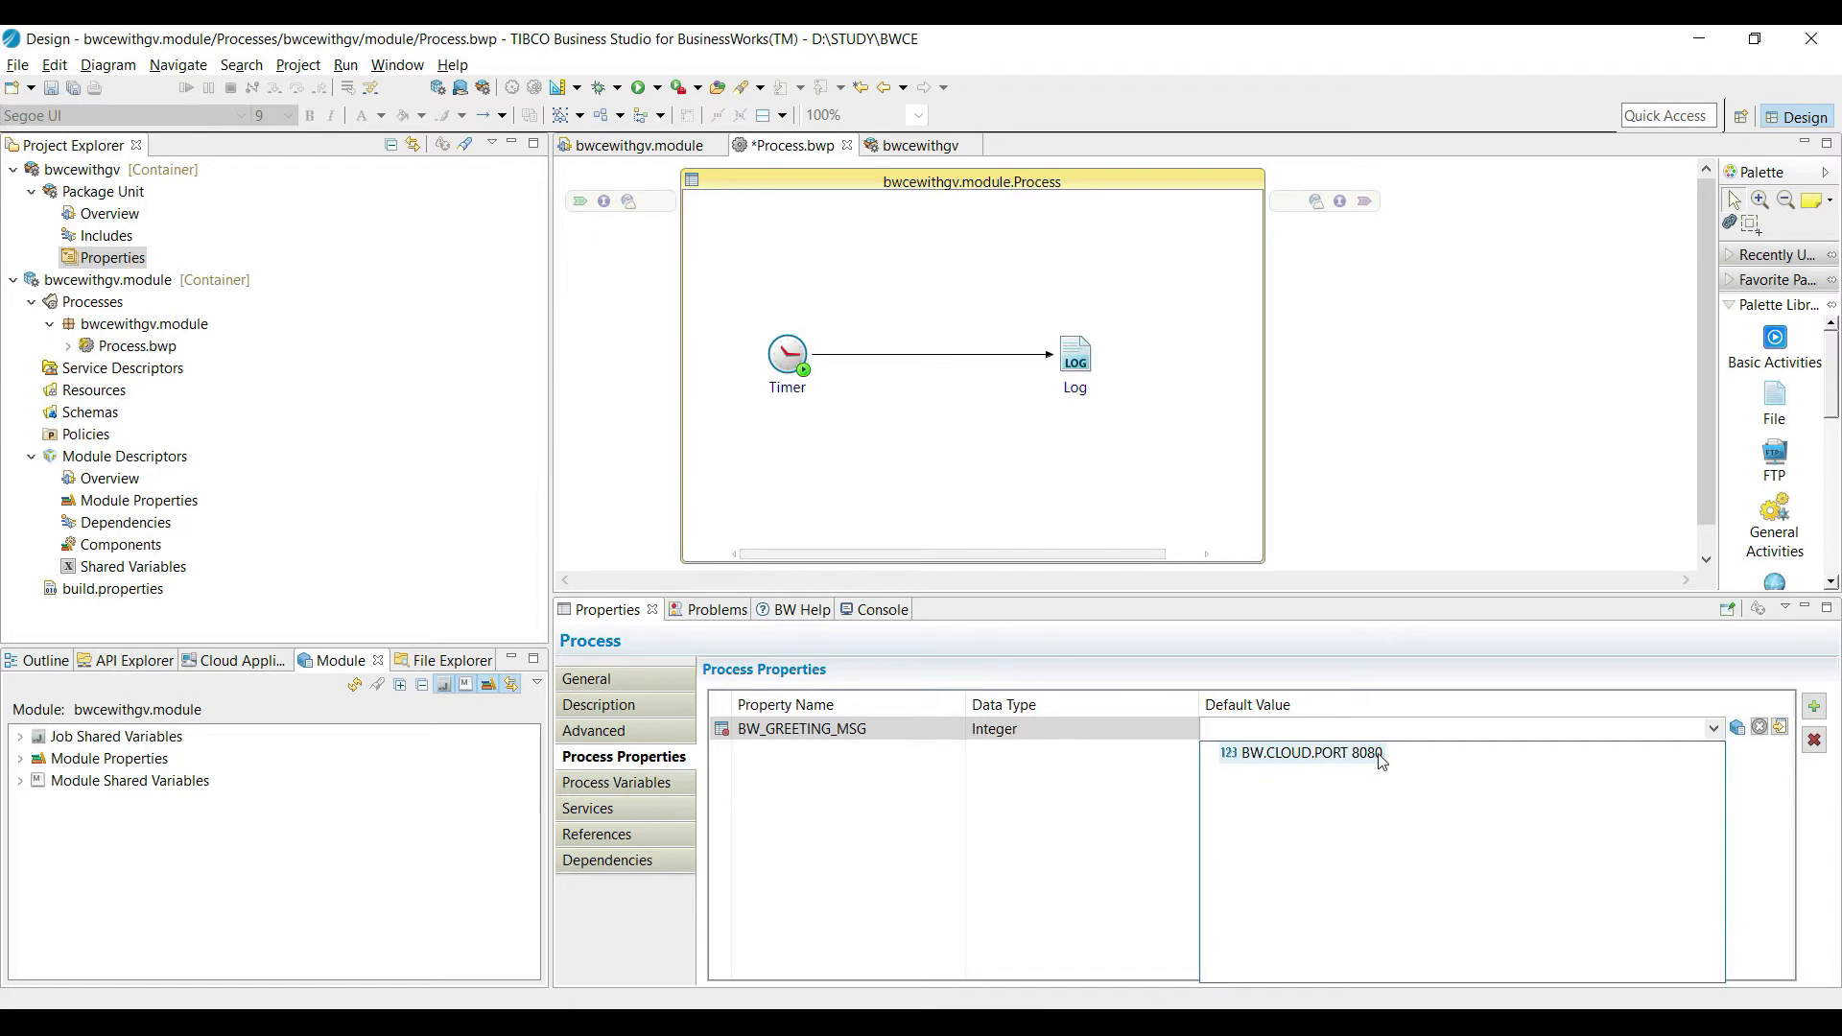
{"action": "left_click", "coordinate": [1174, 729]}
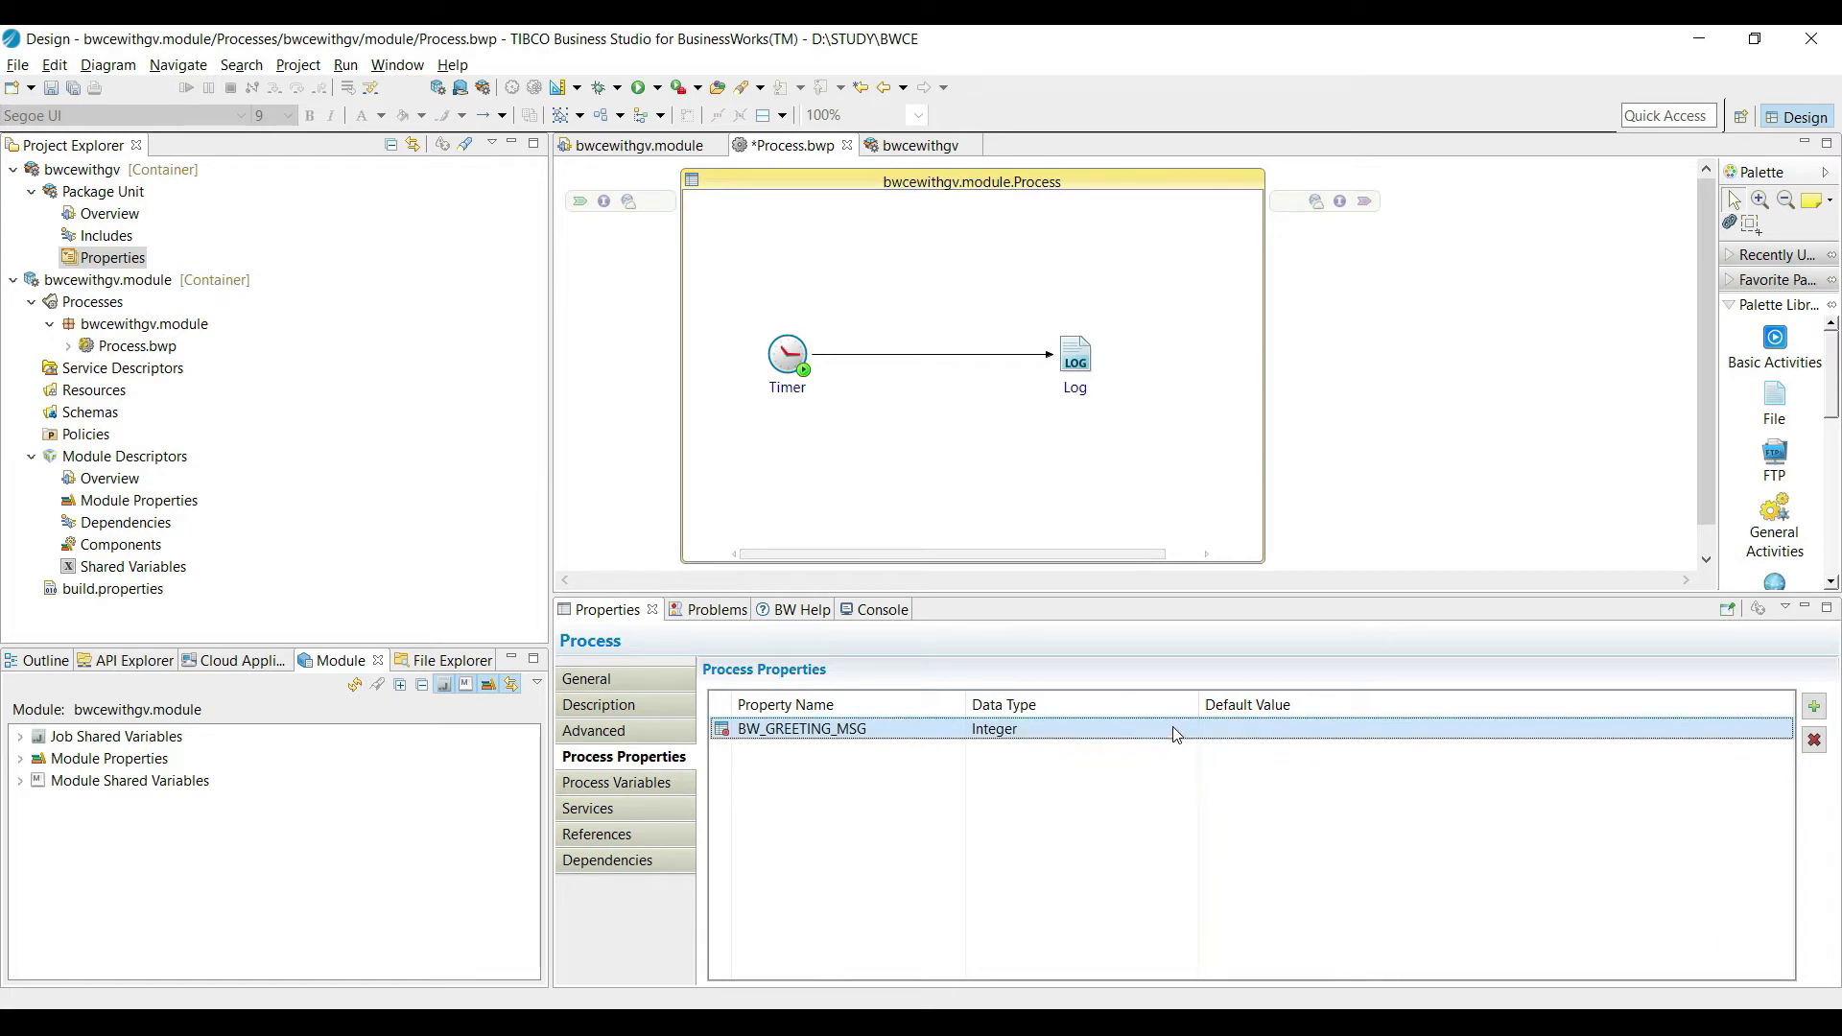
Keep BW_GREETING_MSG as String, bind it to module property BW_LOG_MSG, and add a second property.
{"action": "left_click", "coordinate": [1159, 729]}
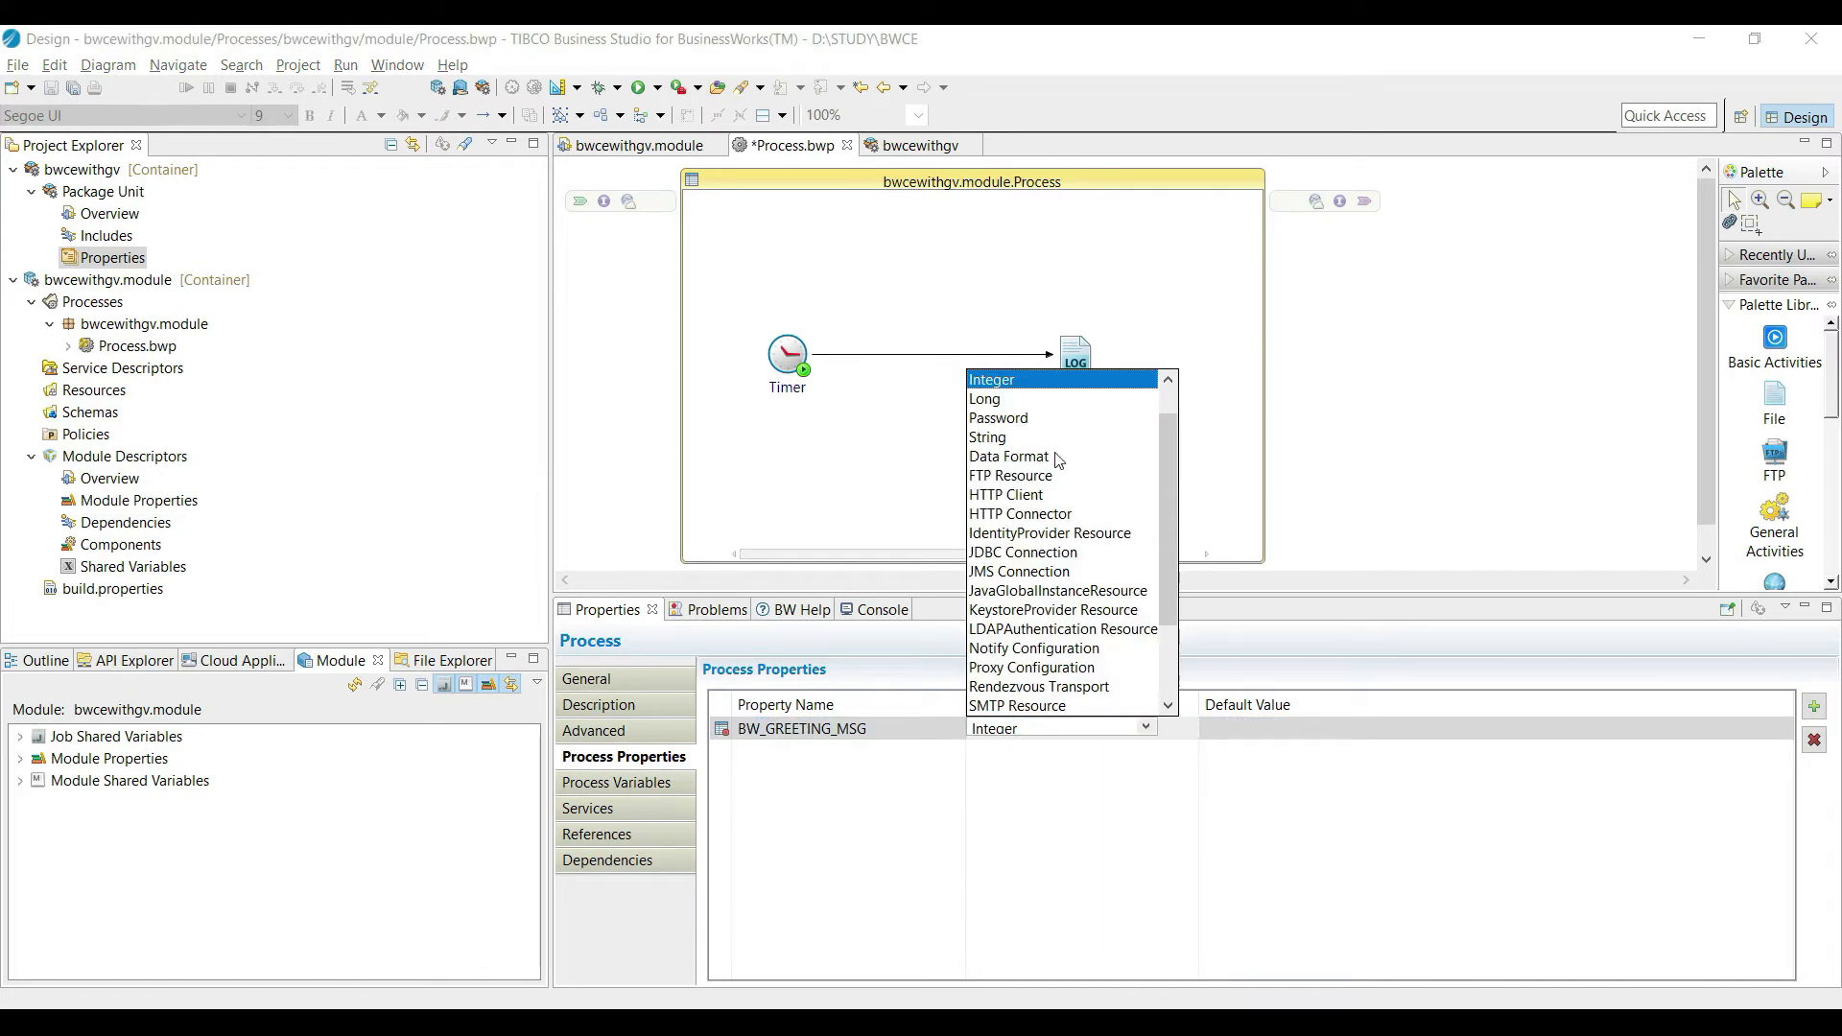
{"action": "left_click", "coordinate": [988, 437]}
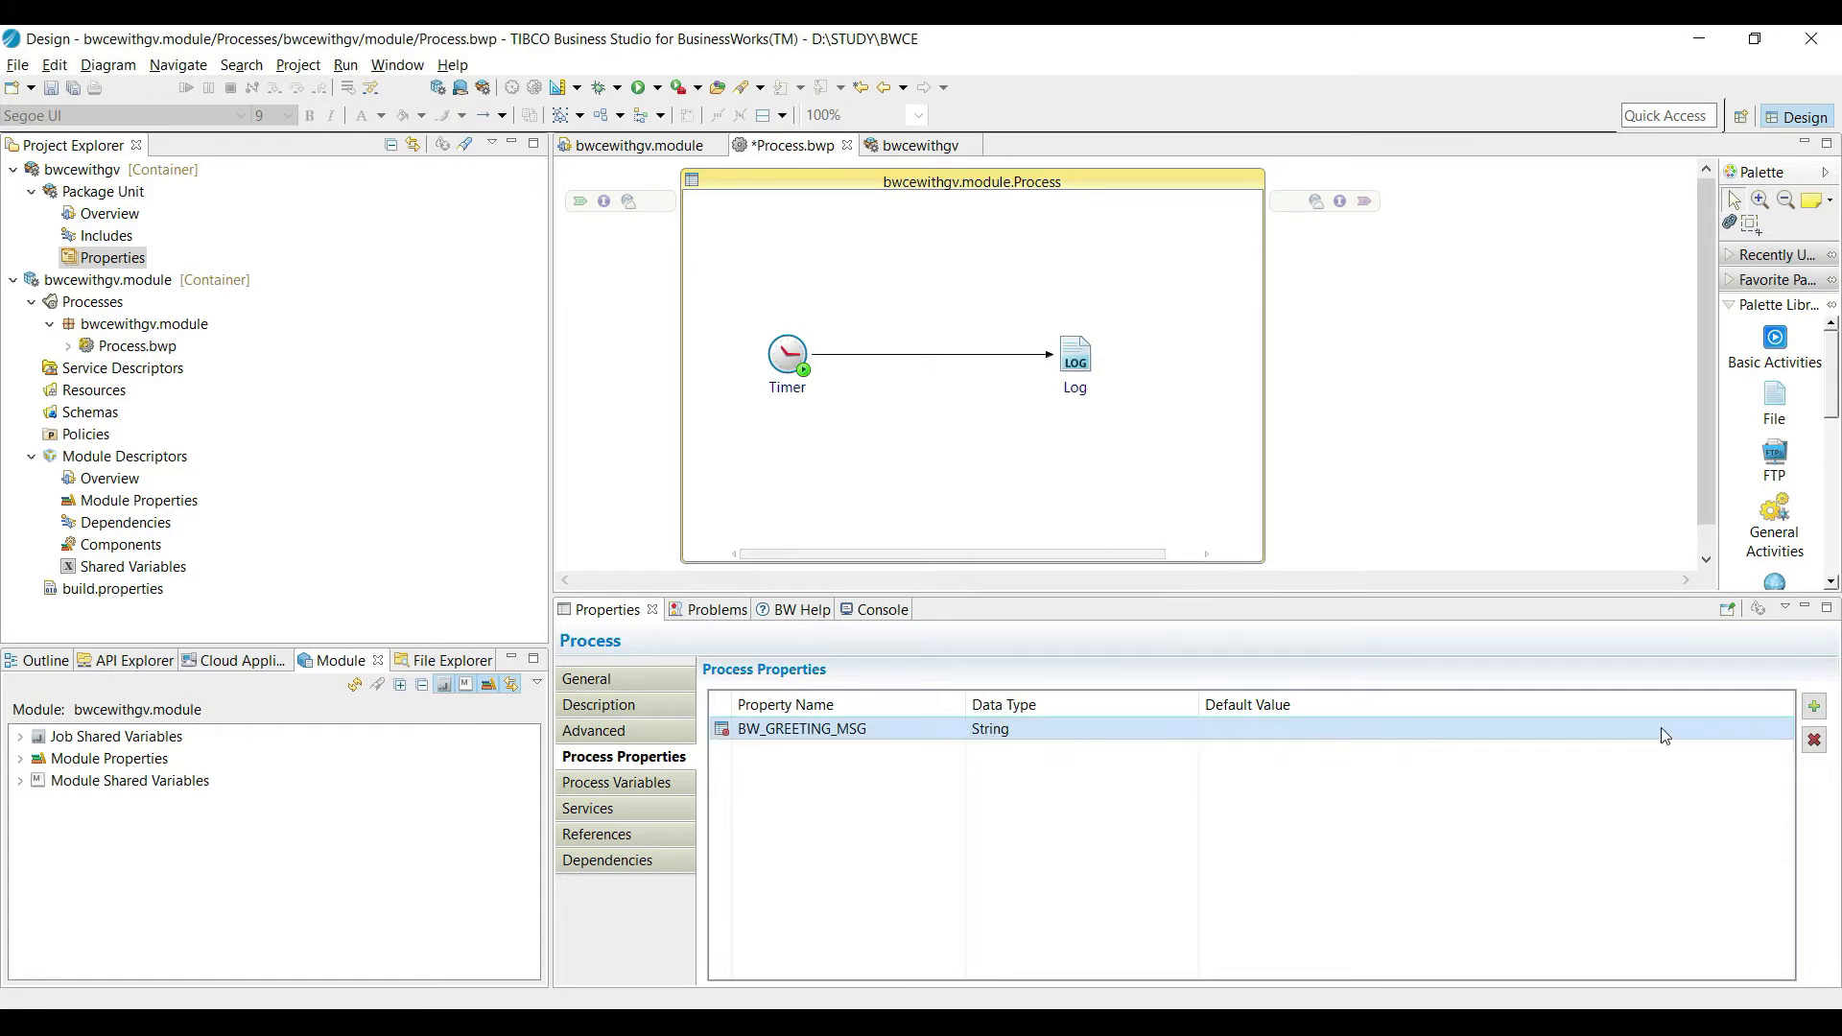
{"action": "left_click", "coordinate": [1736, 727]}
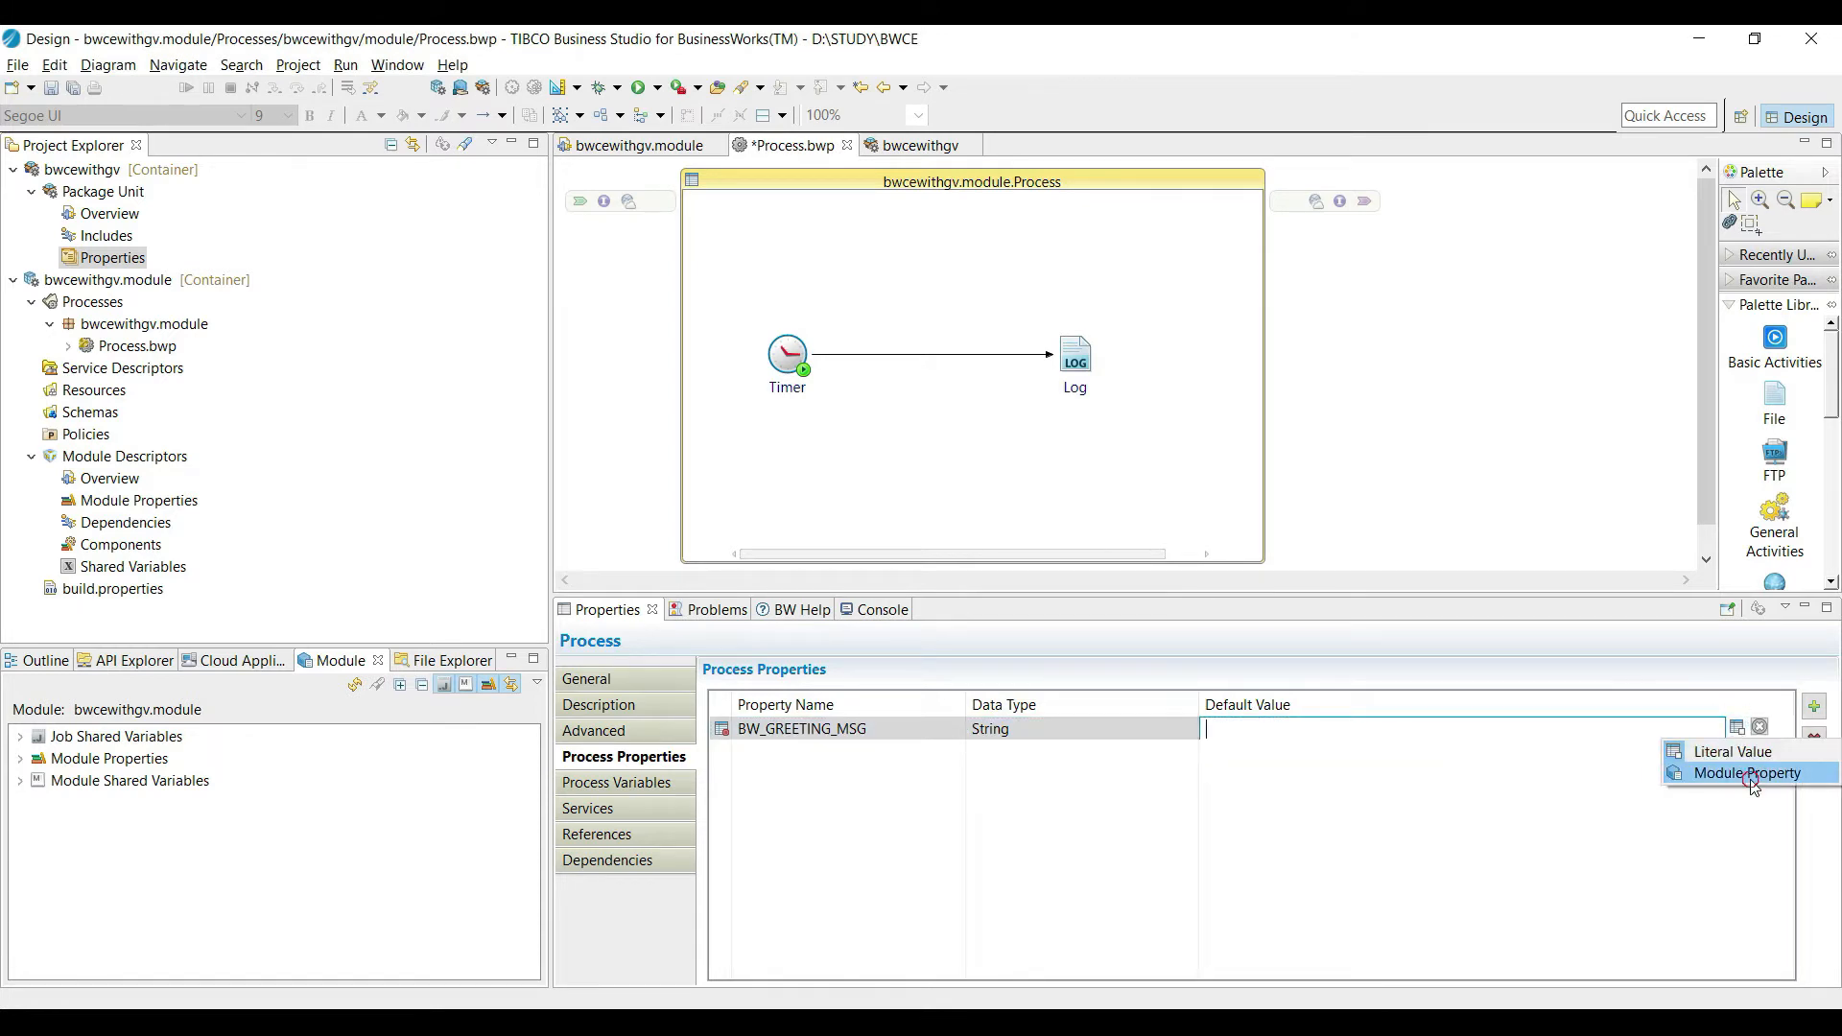
{"action": "left_click", "coordinate": [1746, 773]}
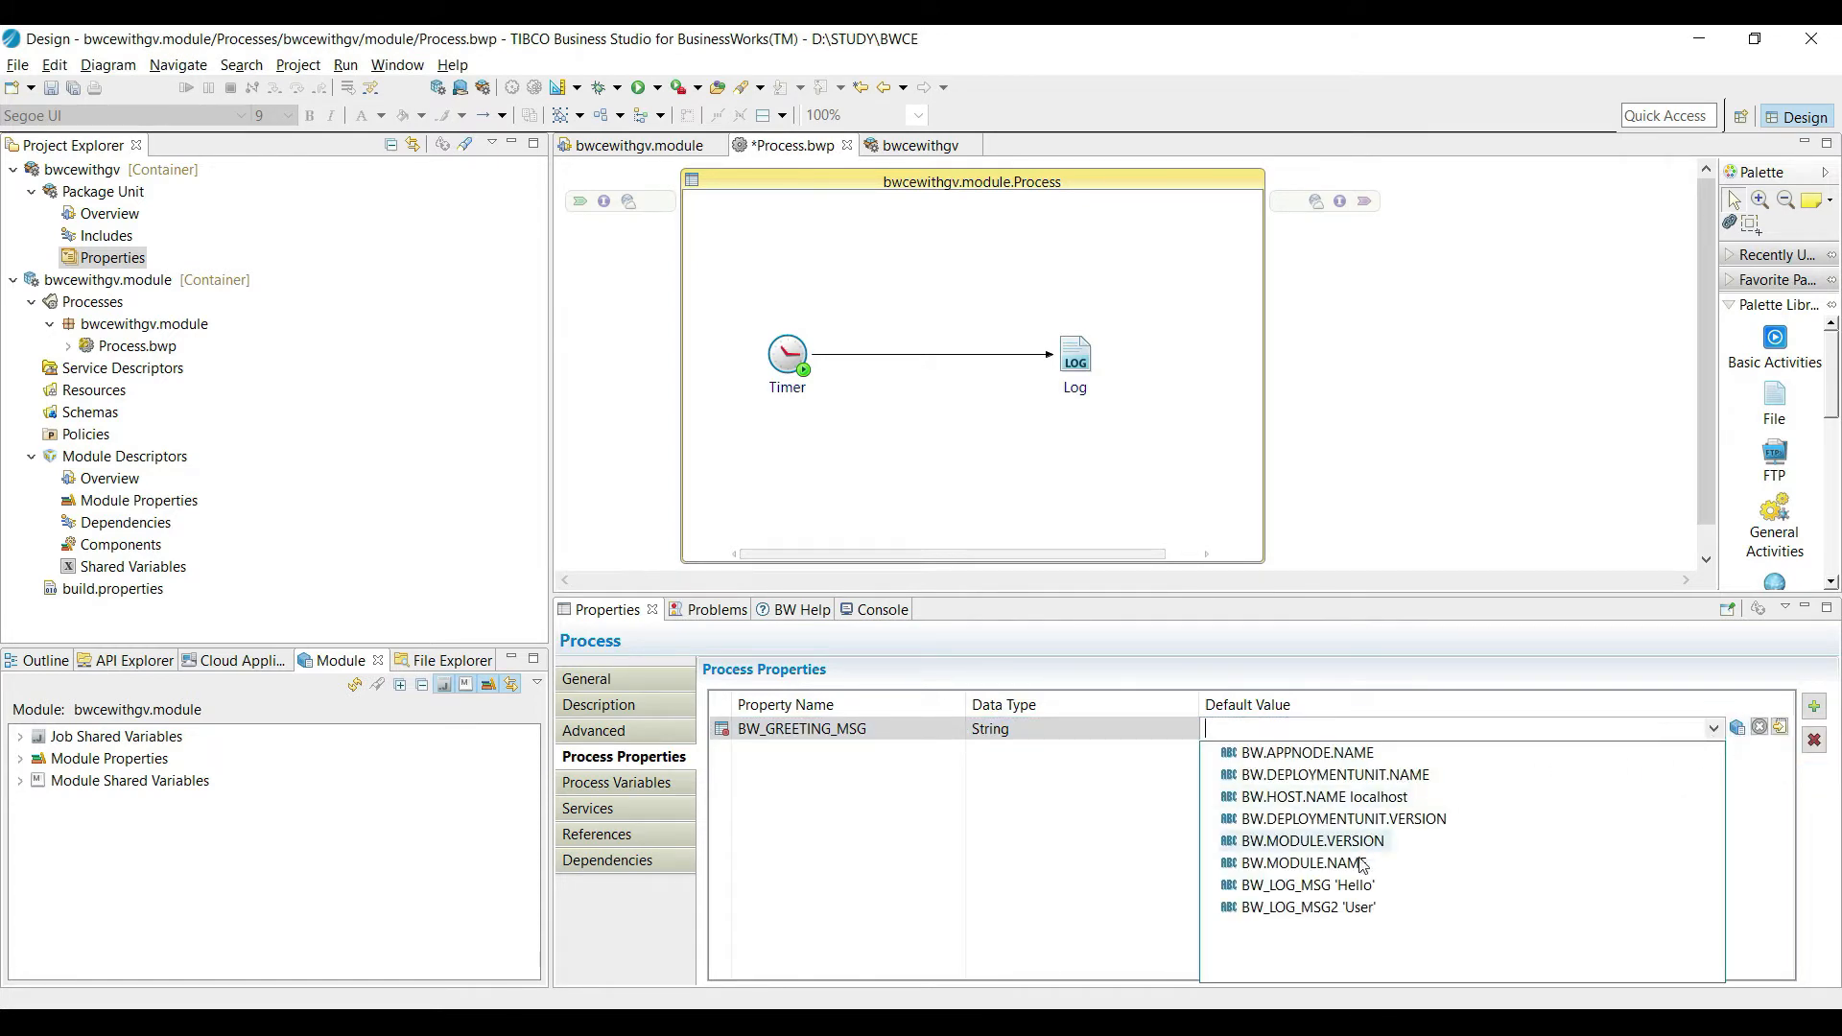
{"action": "left_click", "coordinate": [1289, 884]}
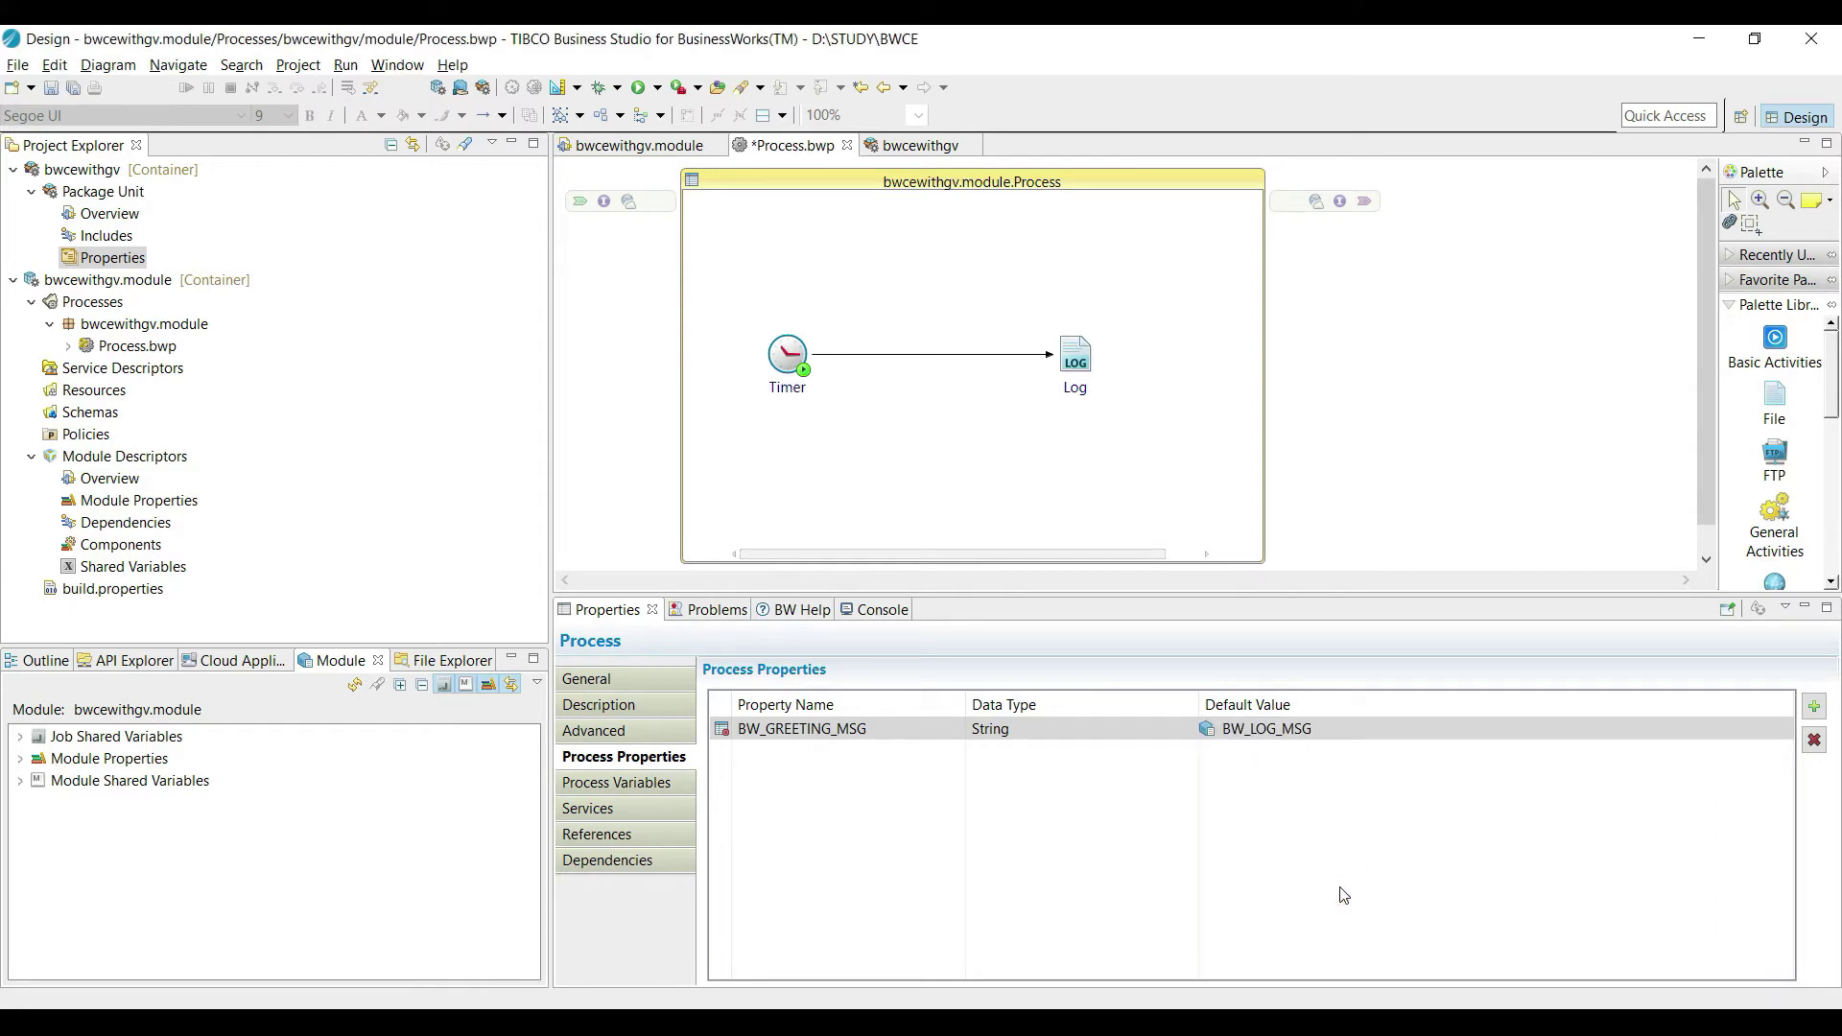
{"action": "left_click", "coordinate": [1813, 704]}
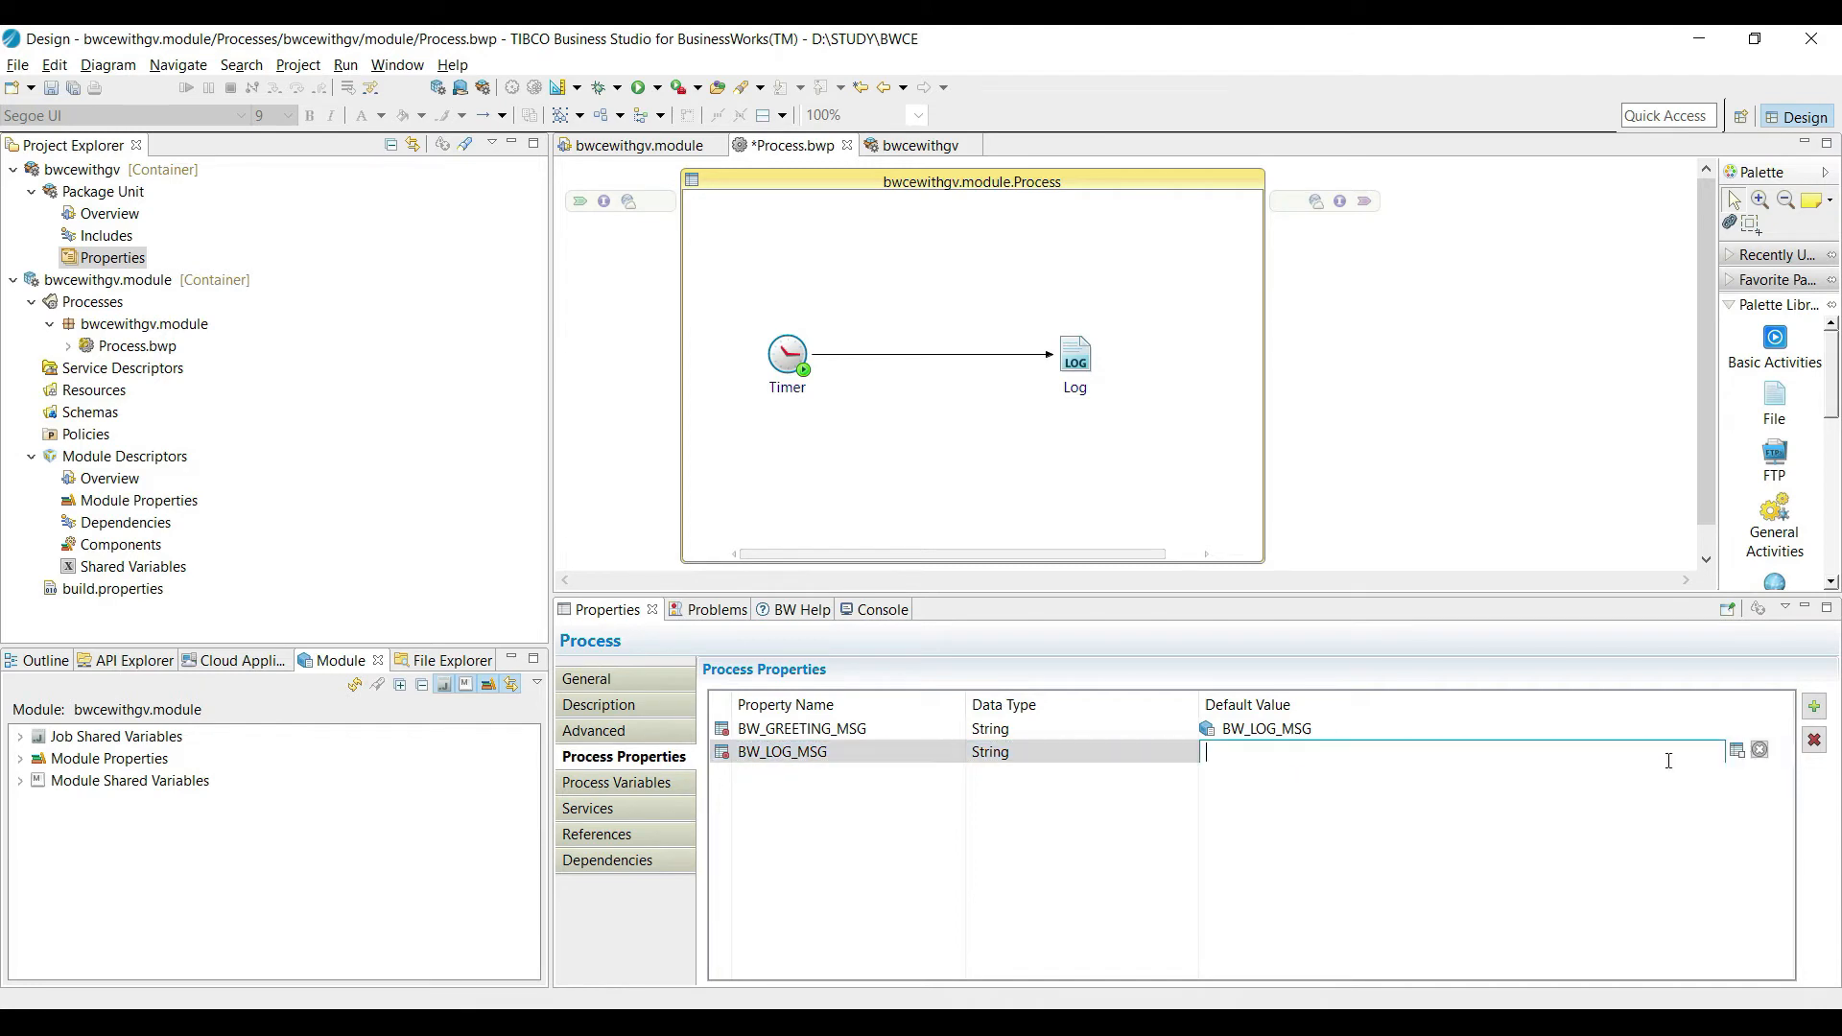
Bind the new property to BW_LOG_MSG2 and set the Log message to concat($BW_GREETING_MSG,' ',$BW_LOG_MSG).
{"action": "type", "text": "BW_LOG_MSG2"}
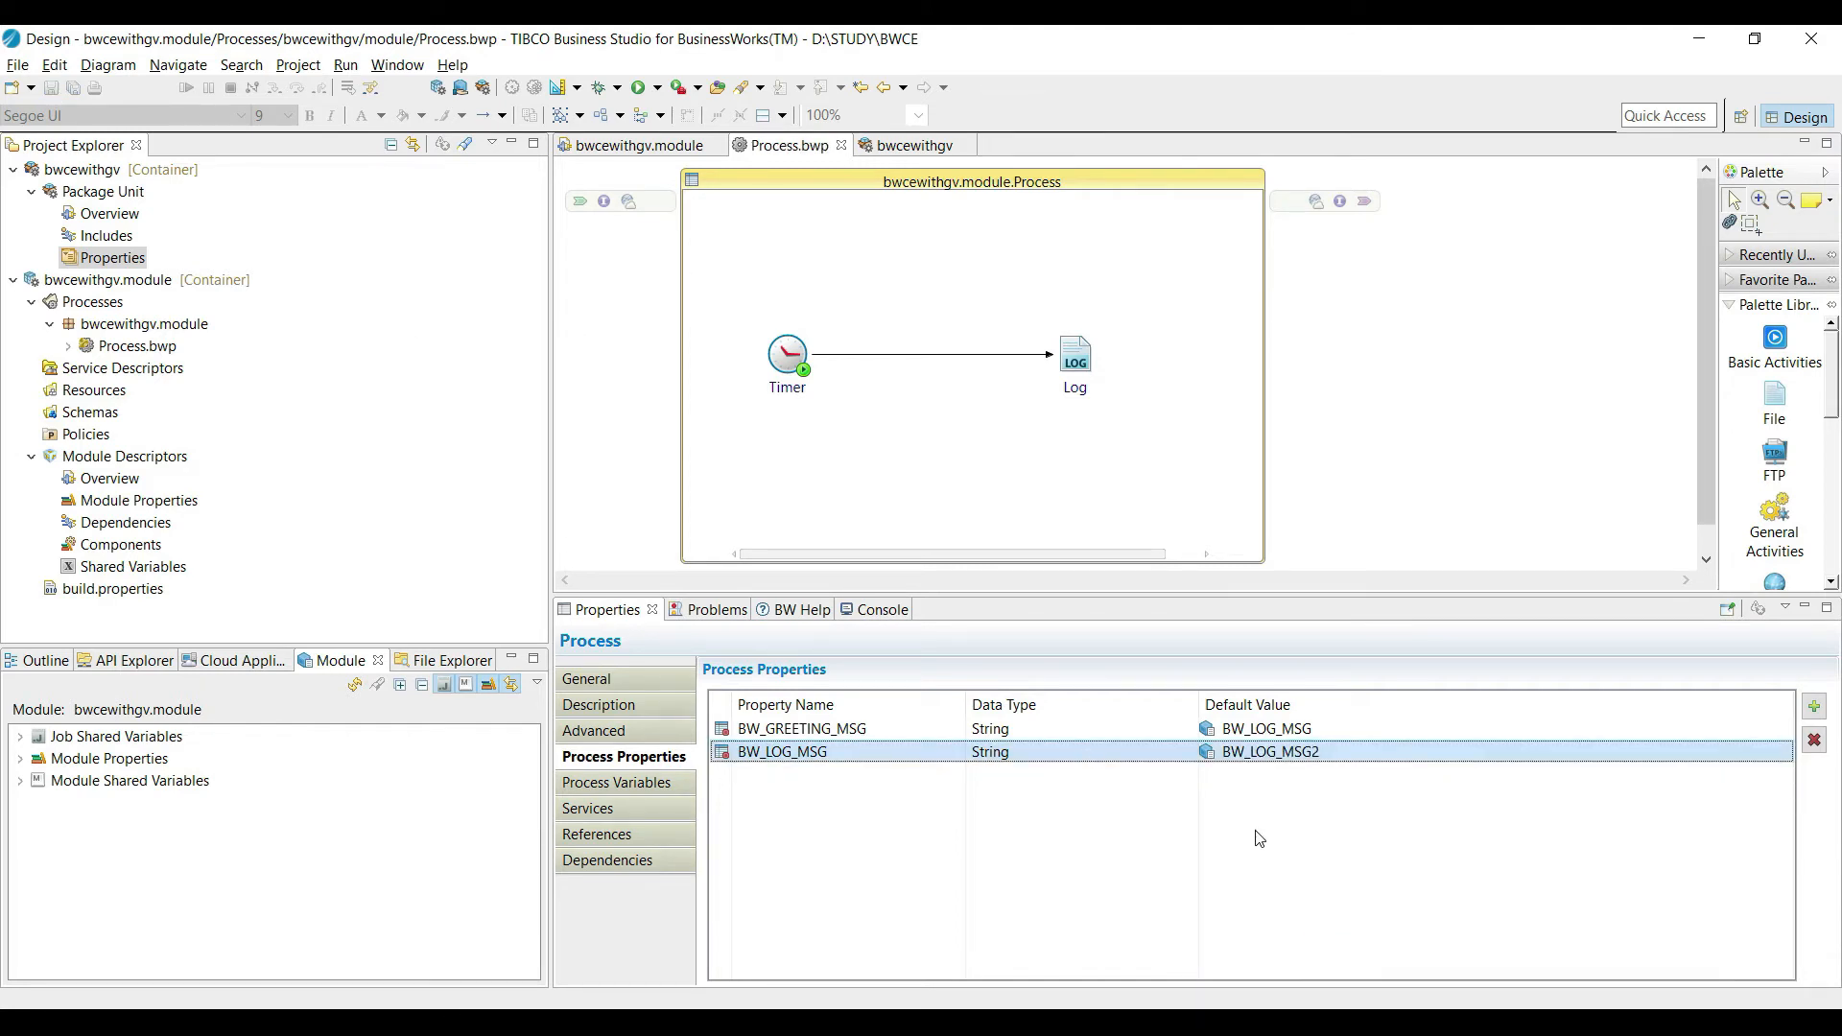
{"action": "left_click", "coordinate": [1072, 353]}
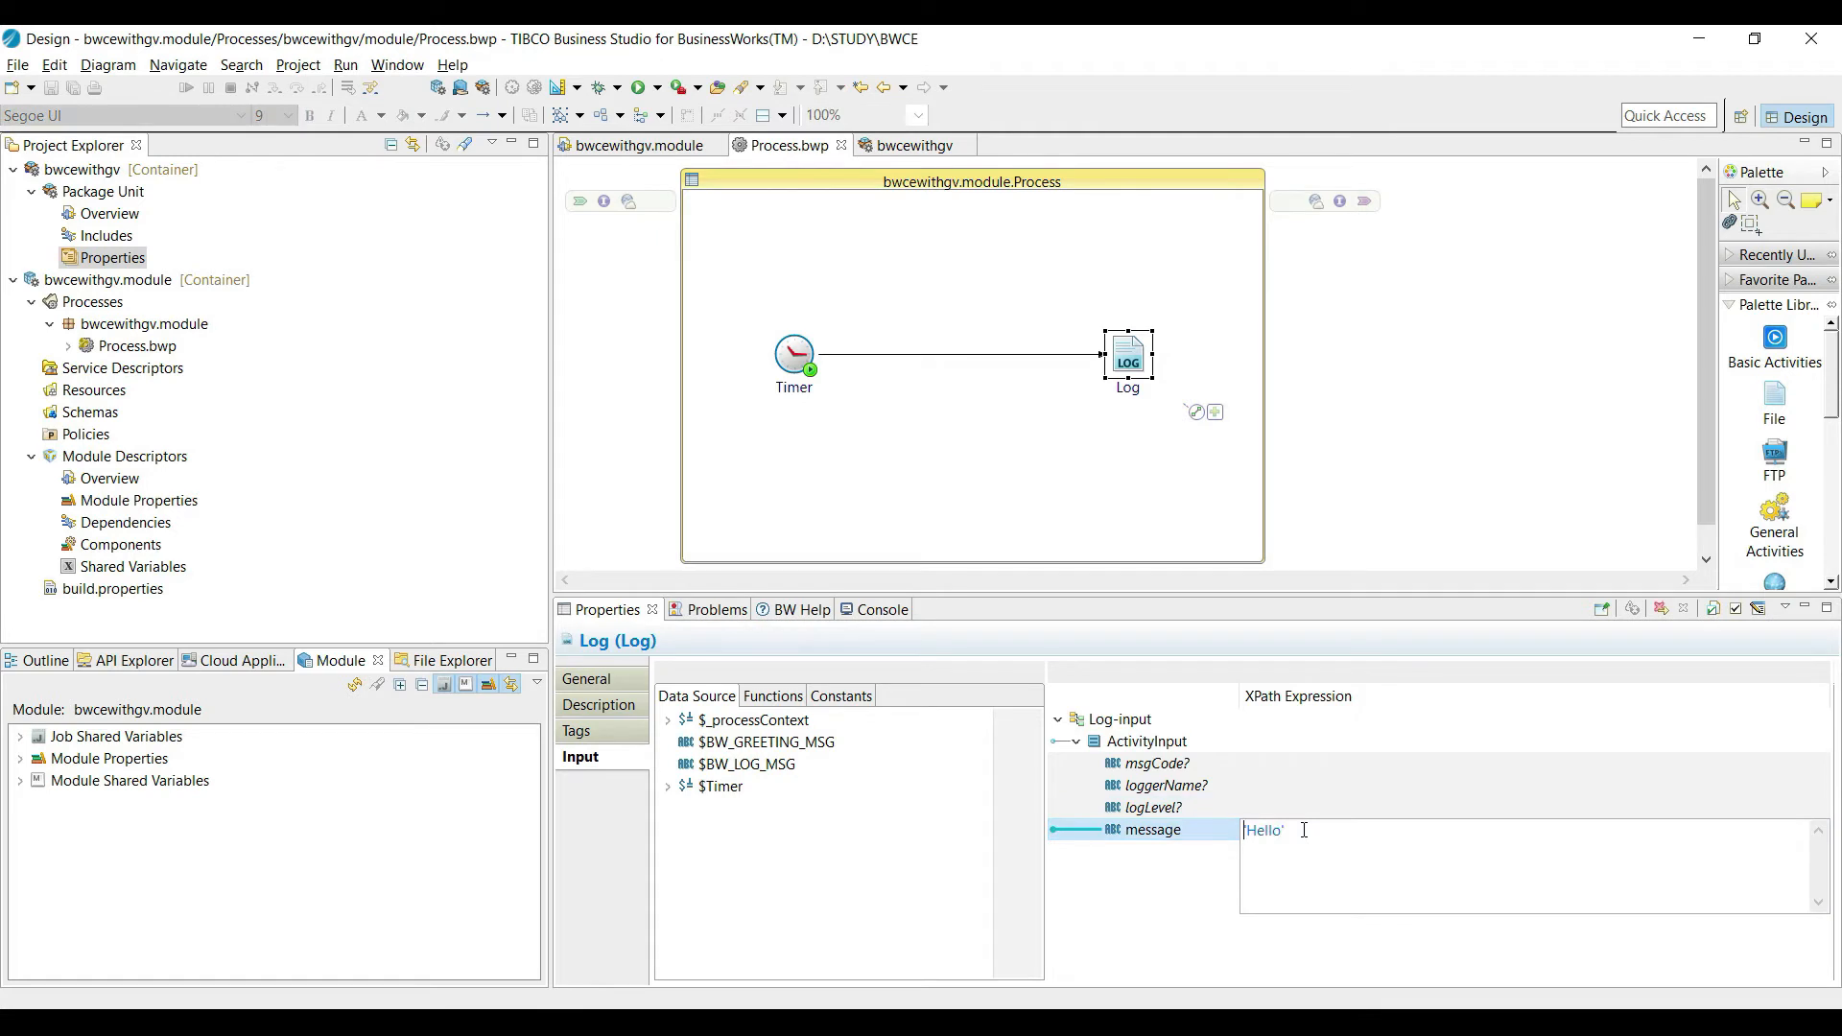
{"action": "left_click", "coordinate": [771, 695]}
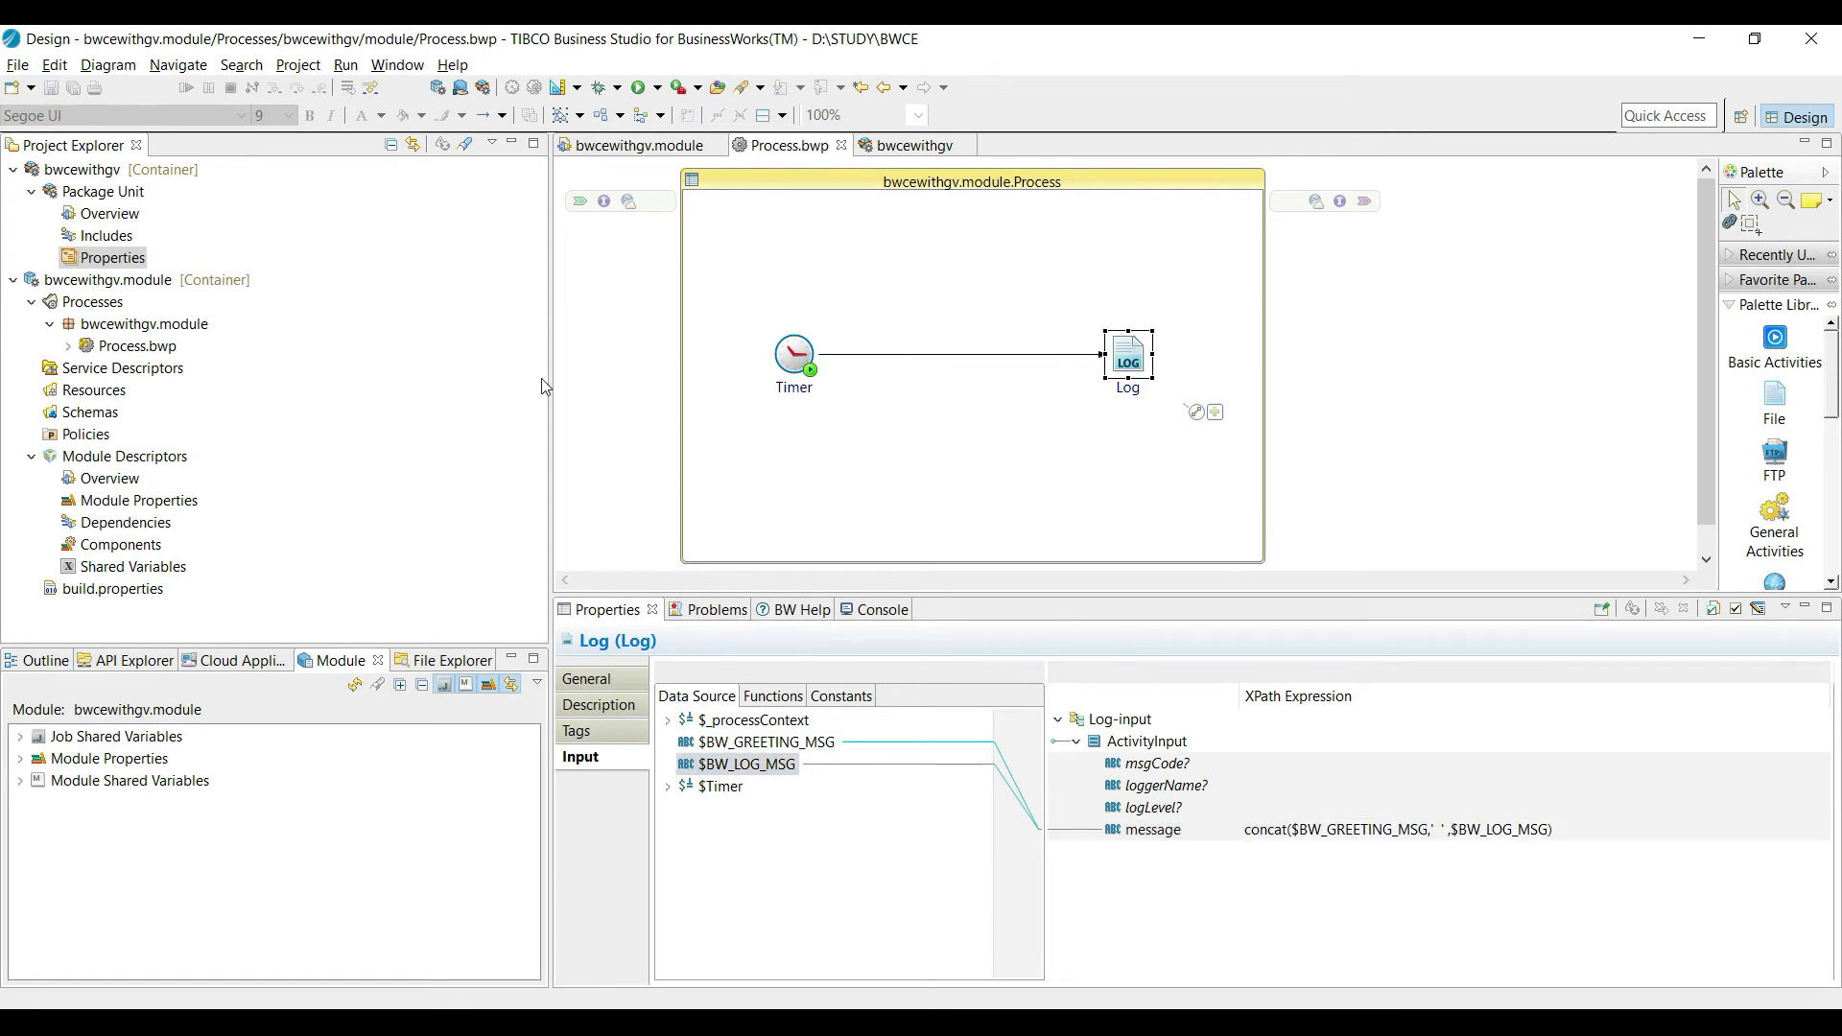
{"action": "left_click", "coordinate": [865, 608]}
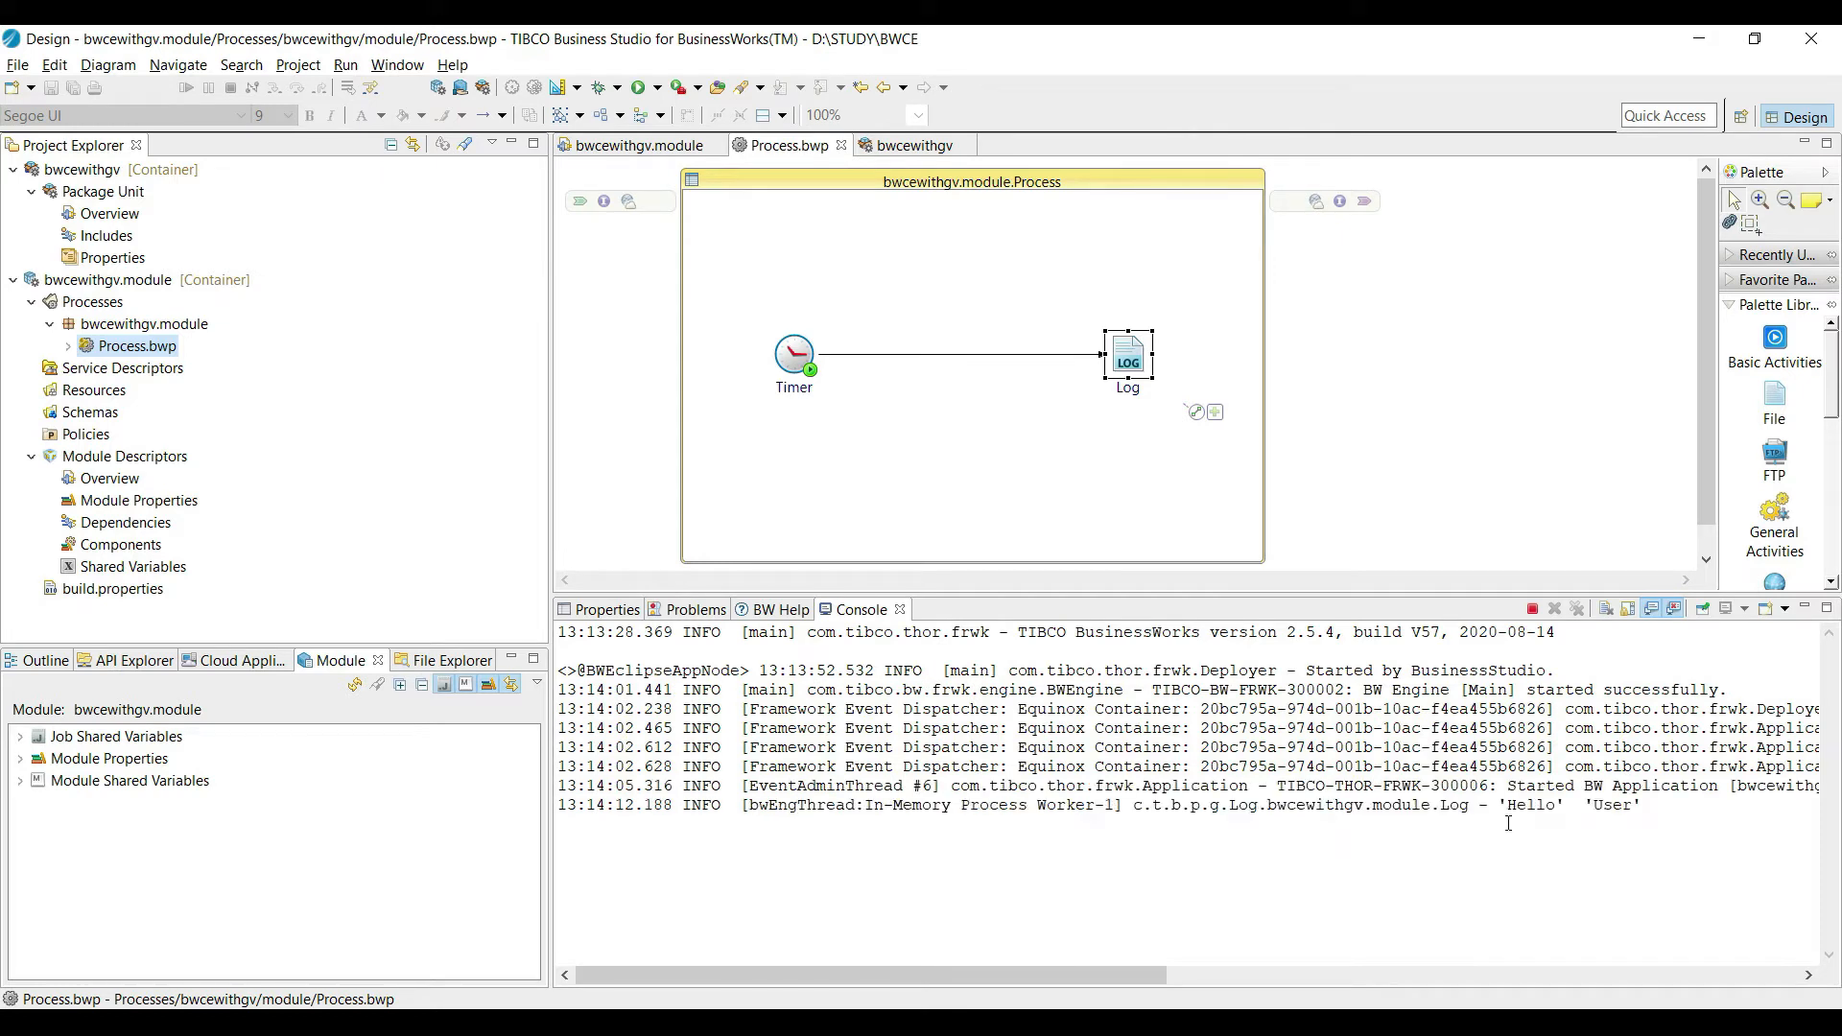
{"action": "mouse_move", "coordinate": [1531, 608]}
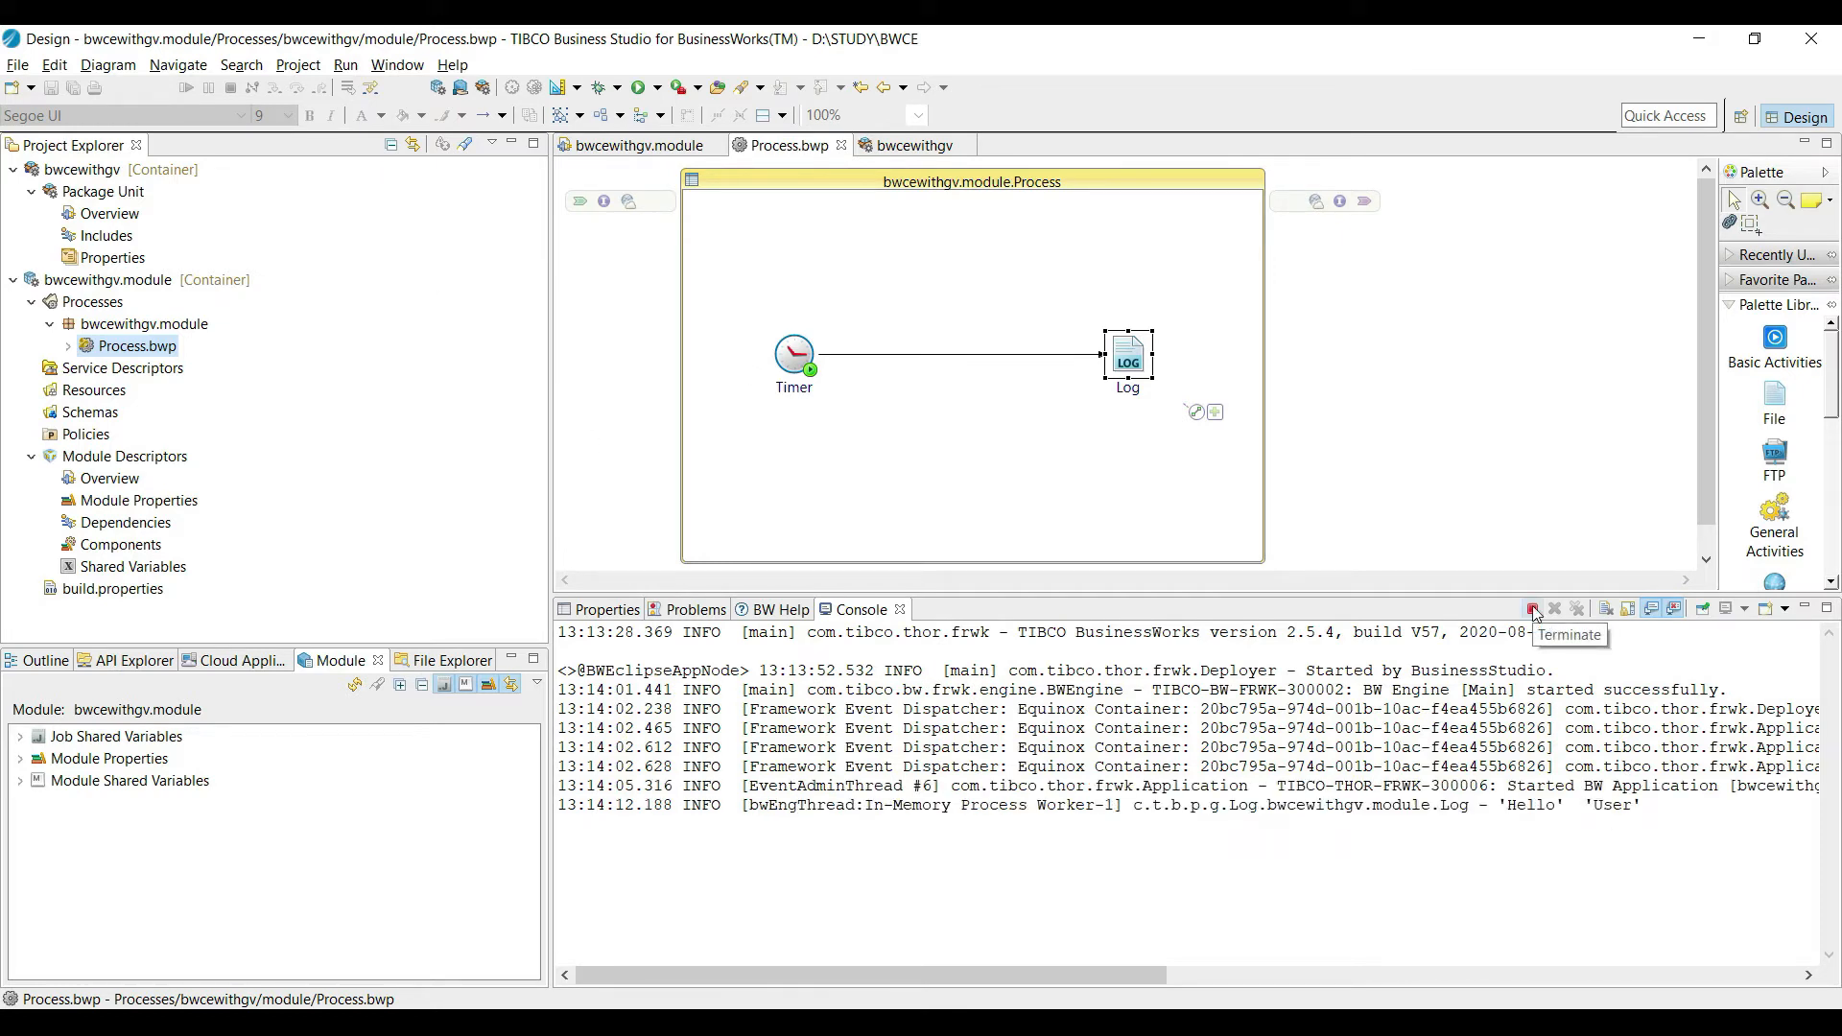
Terminate the local run in the Console and select the bwcewithgv project.
{"action": "left_click", "coordinate": [1531, 608]}
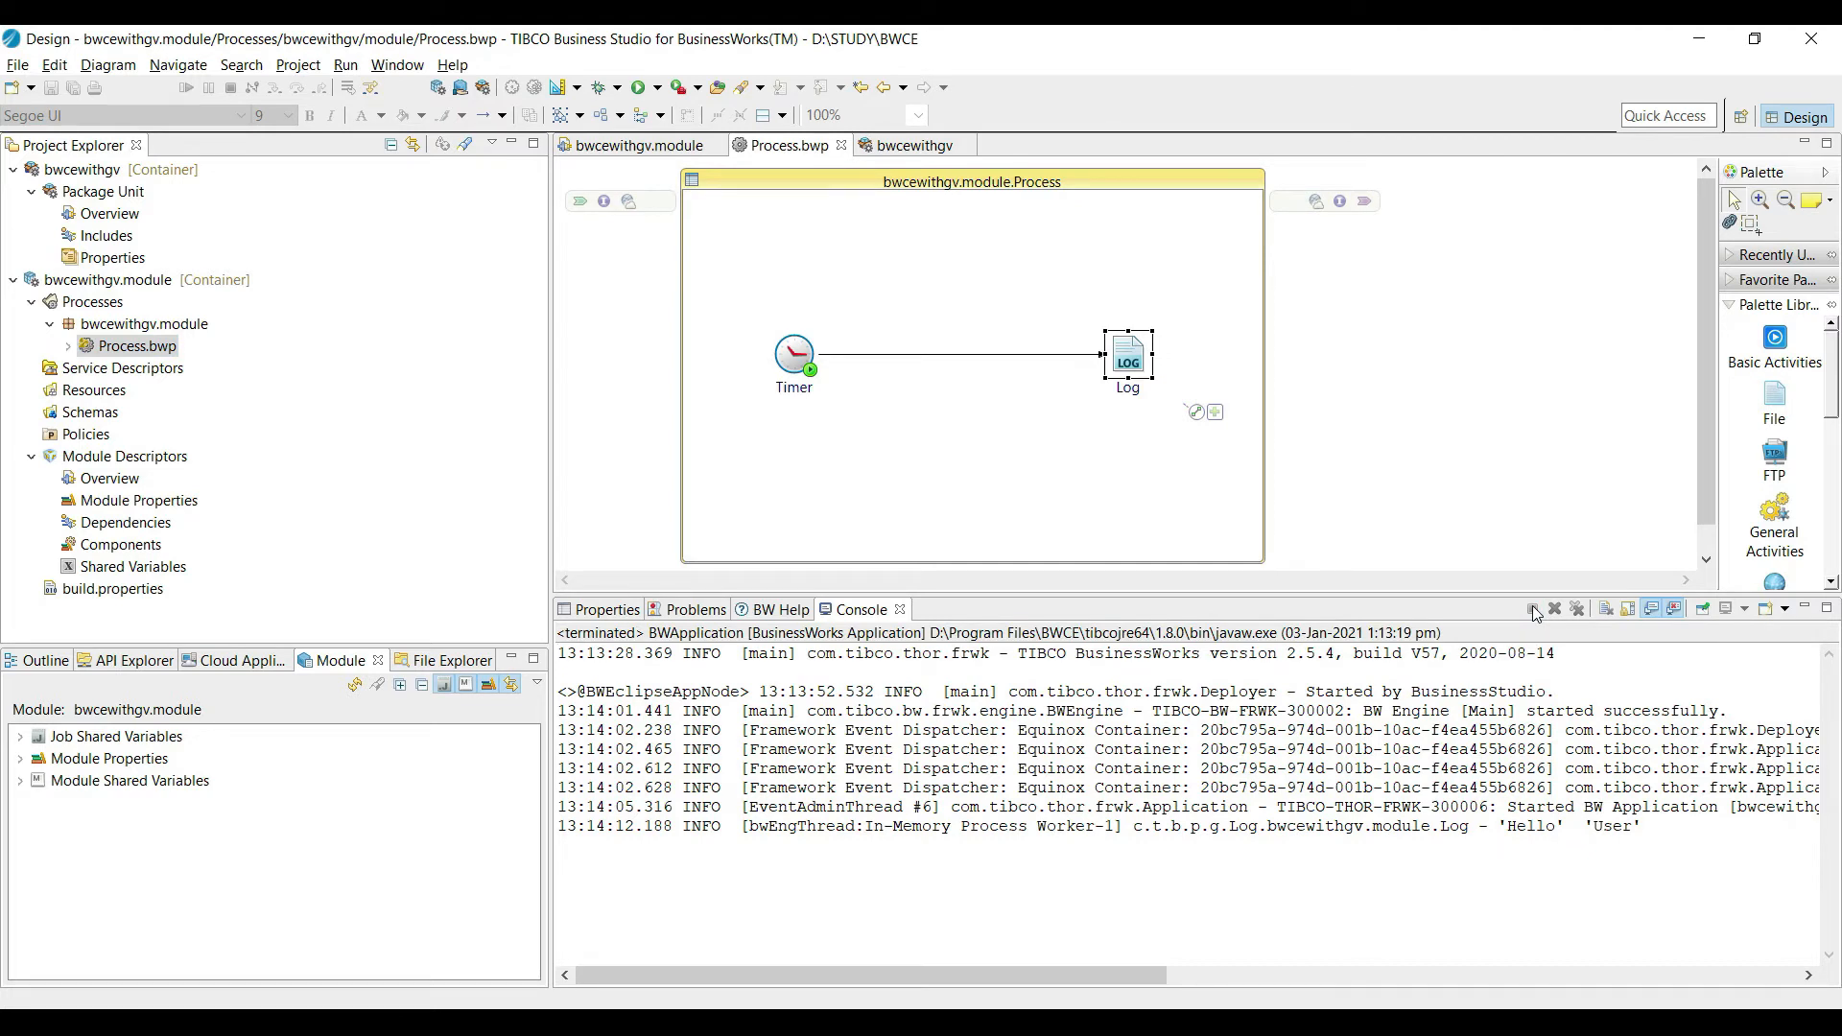
{"action": "left_click", "coordinate": [79, 169]}
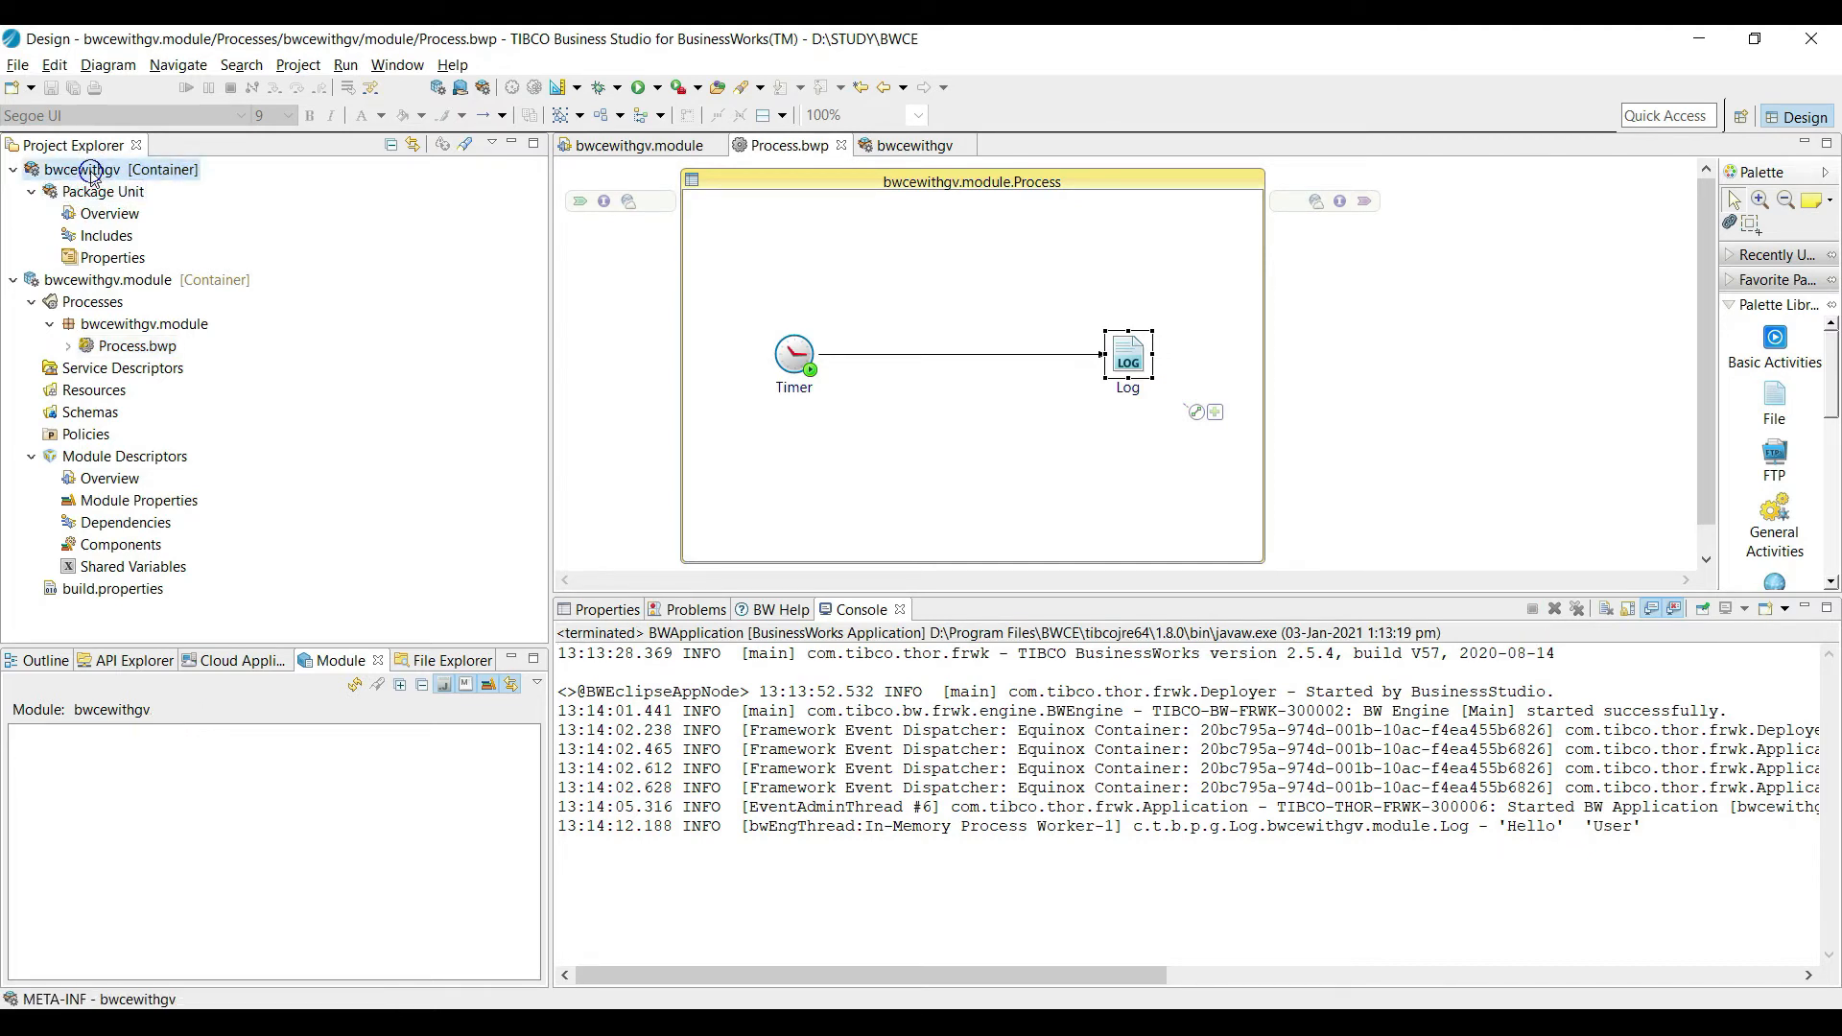
Generate the Maven POM for bwcewithgv with Docker as the deploy option, keeping the base BWCE image.
{"action": "right_click", "coordinate": [88, 169]}
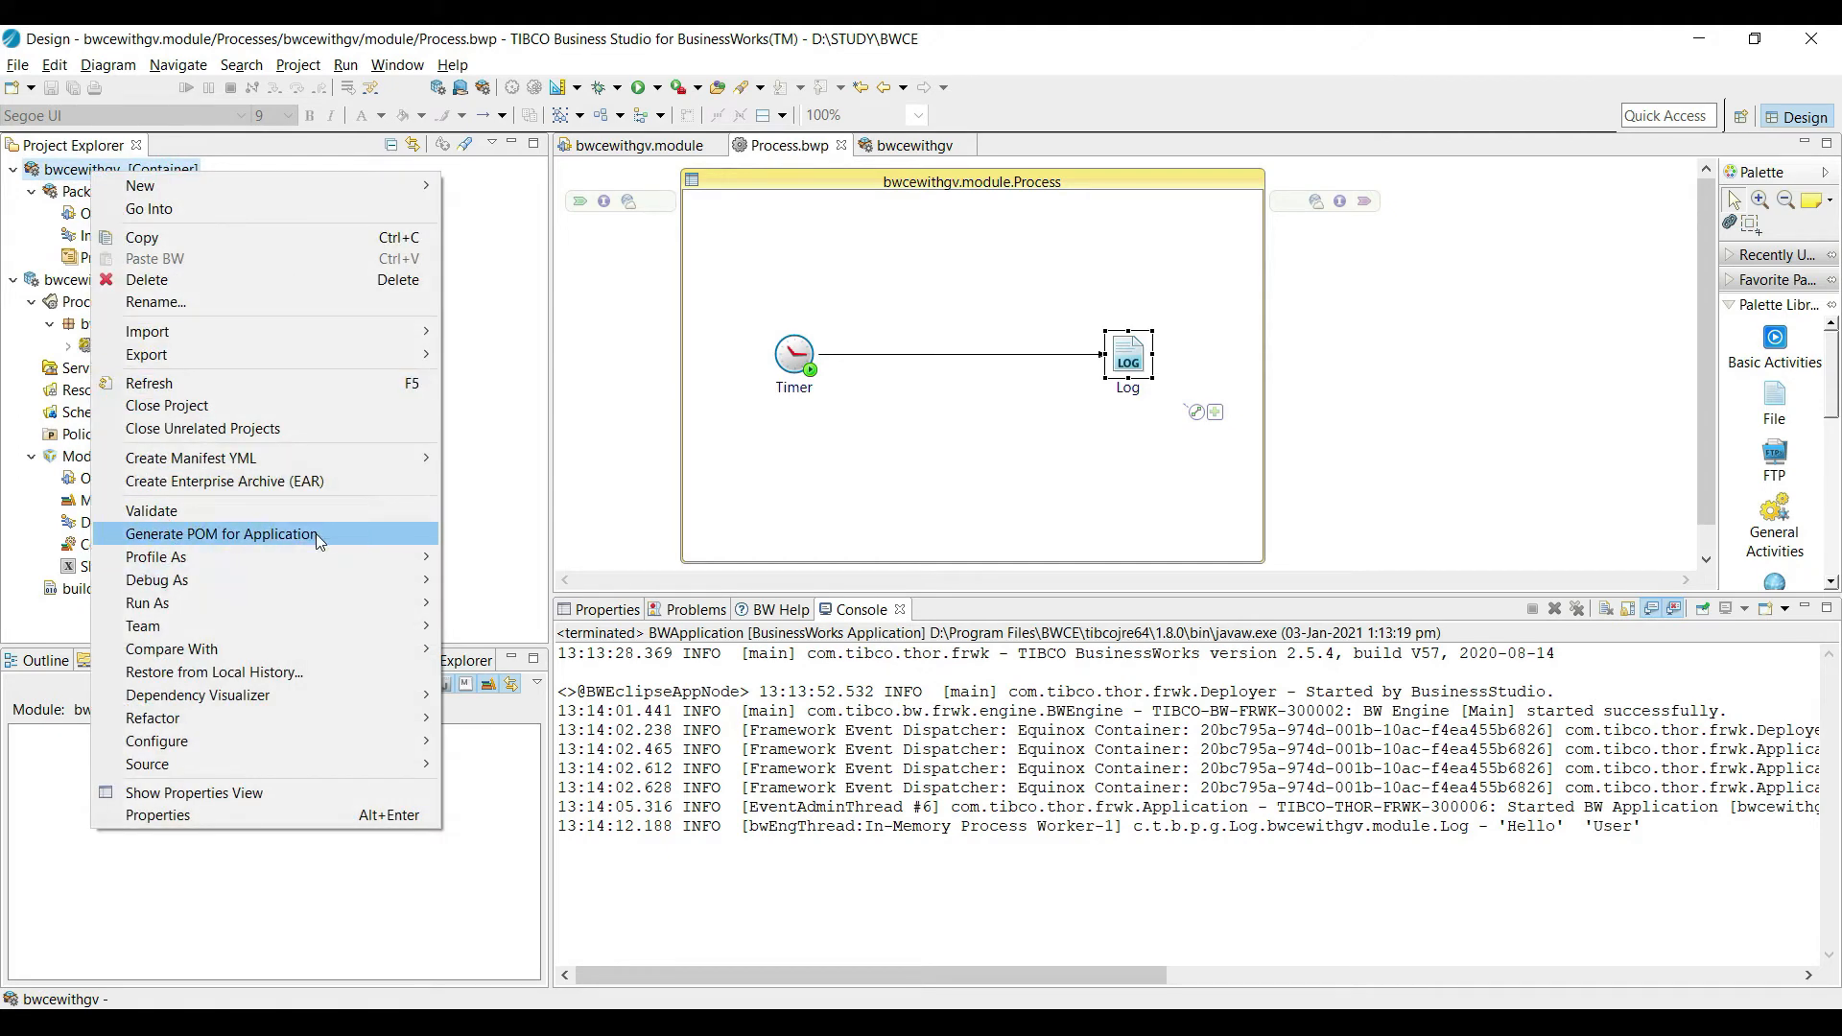
{"action": "left_click", "coordinate": [220, 533]}
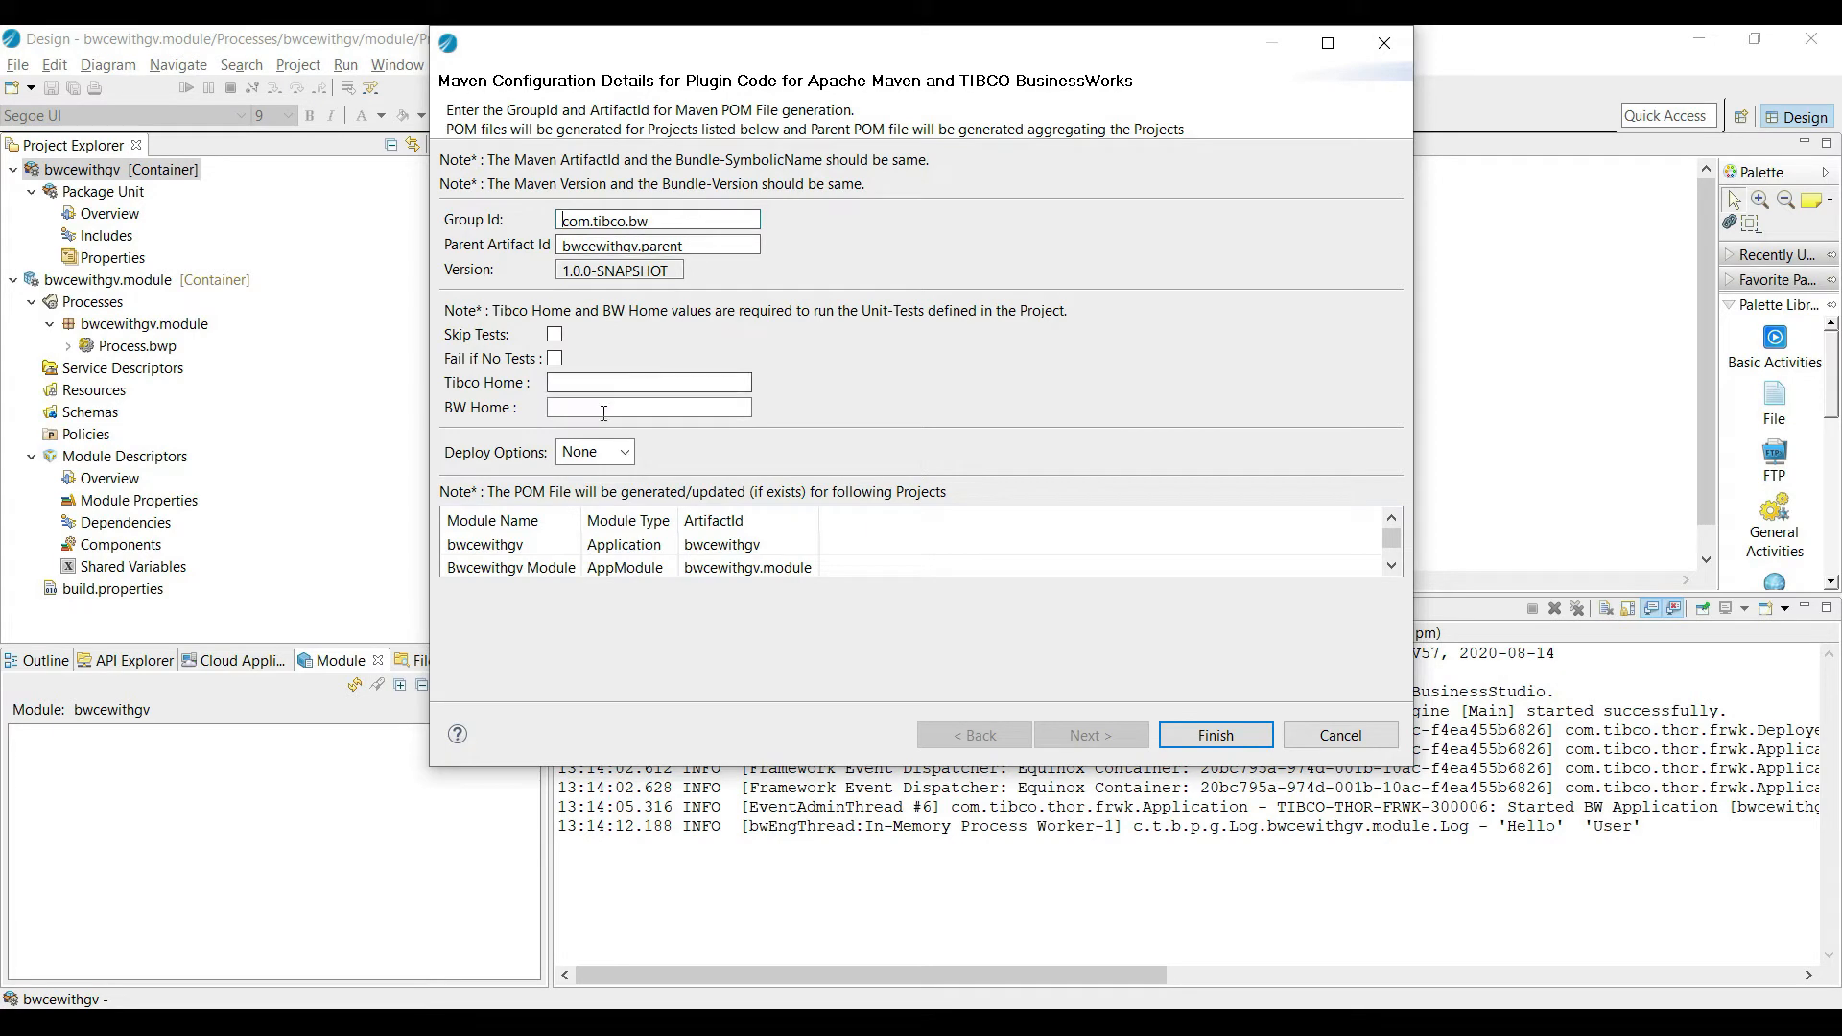
{"action": "left_click", "coordinate": [593, 451]}
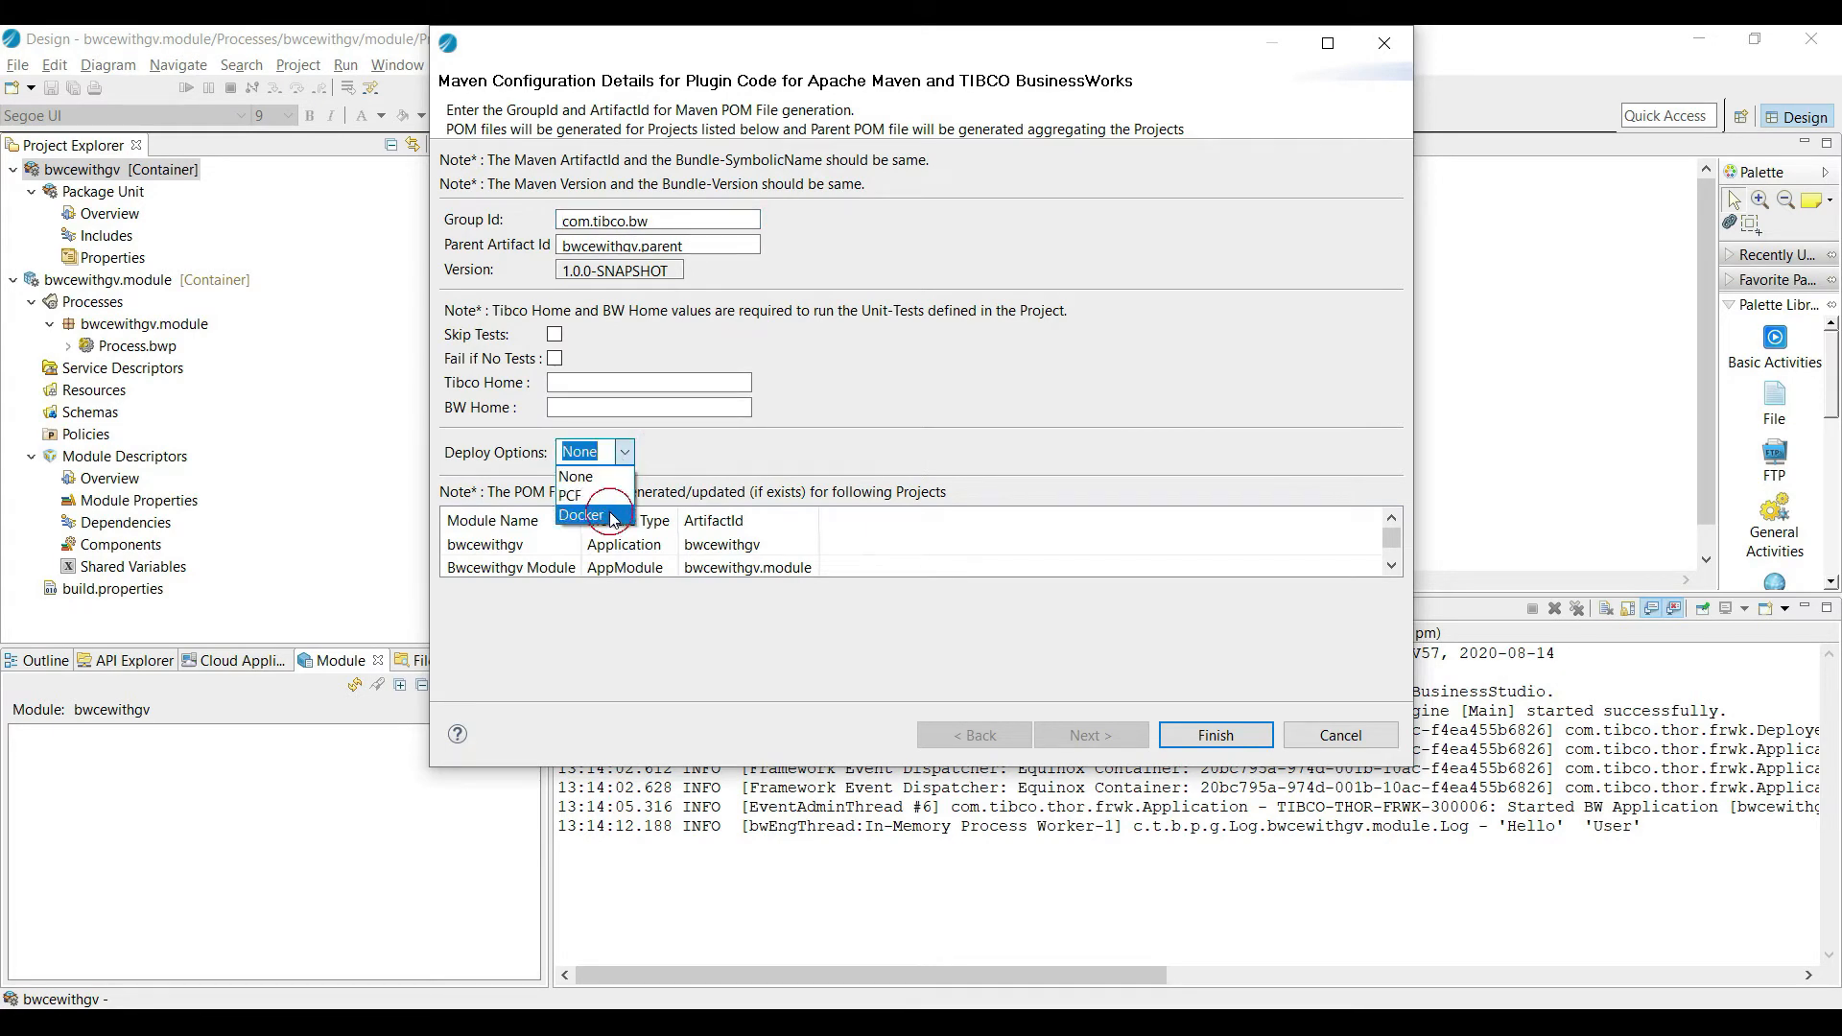
{"action": "left_click", "coordinate": [580, 515]}
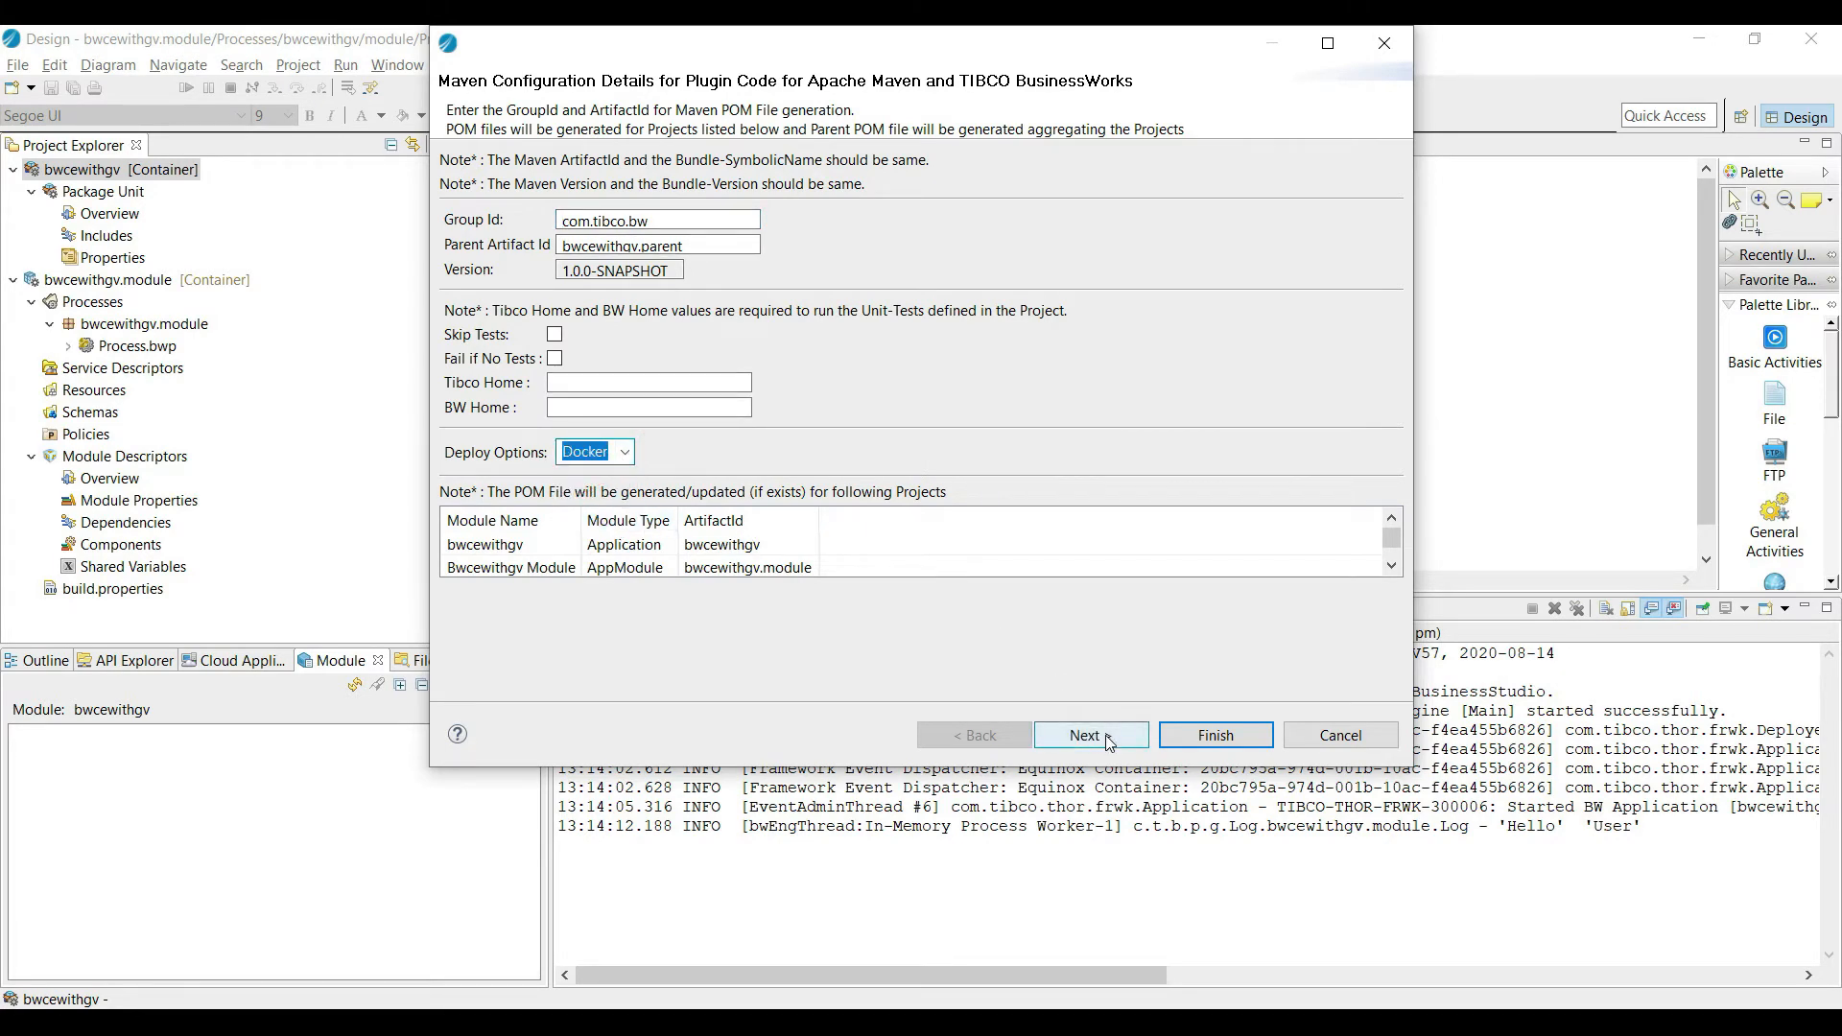
{"action": "left_click", "coordinate": [1083, 735]}
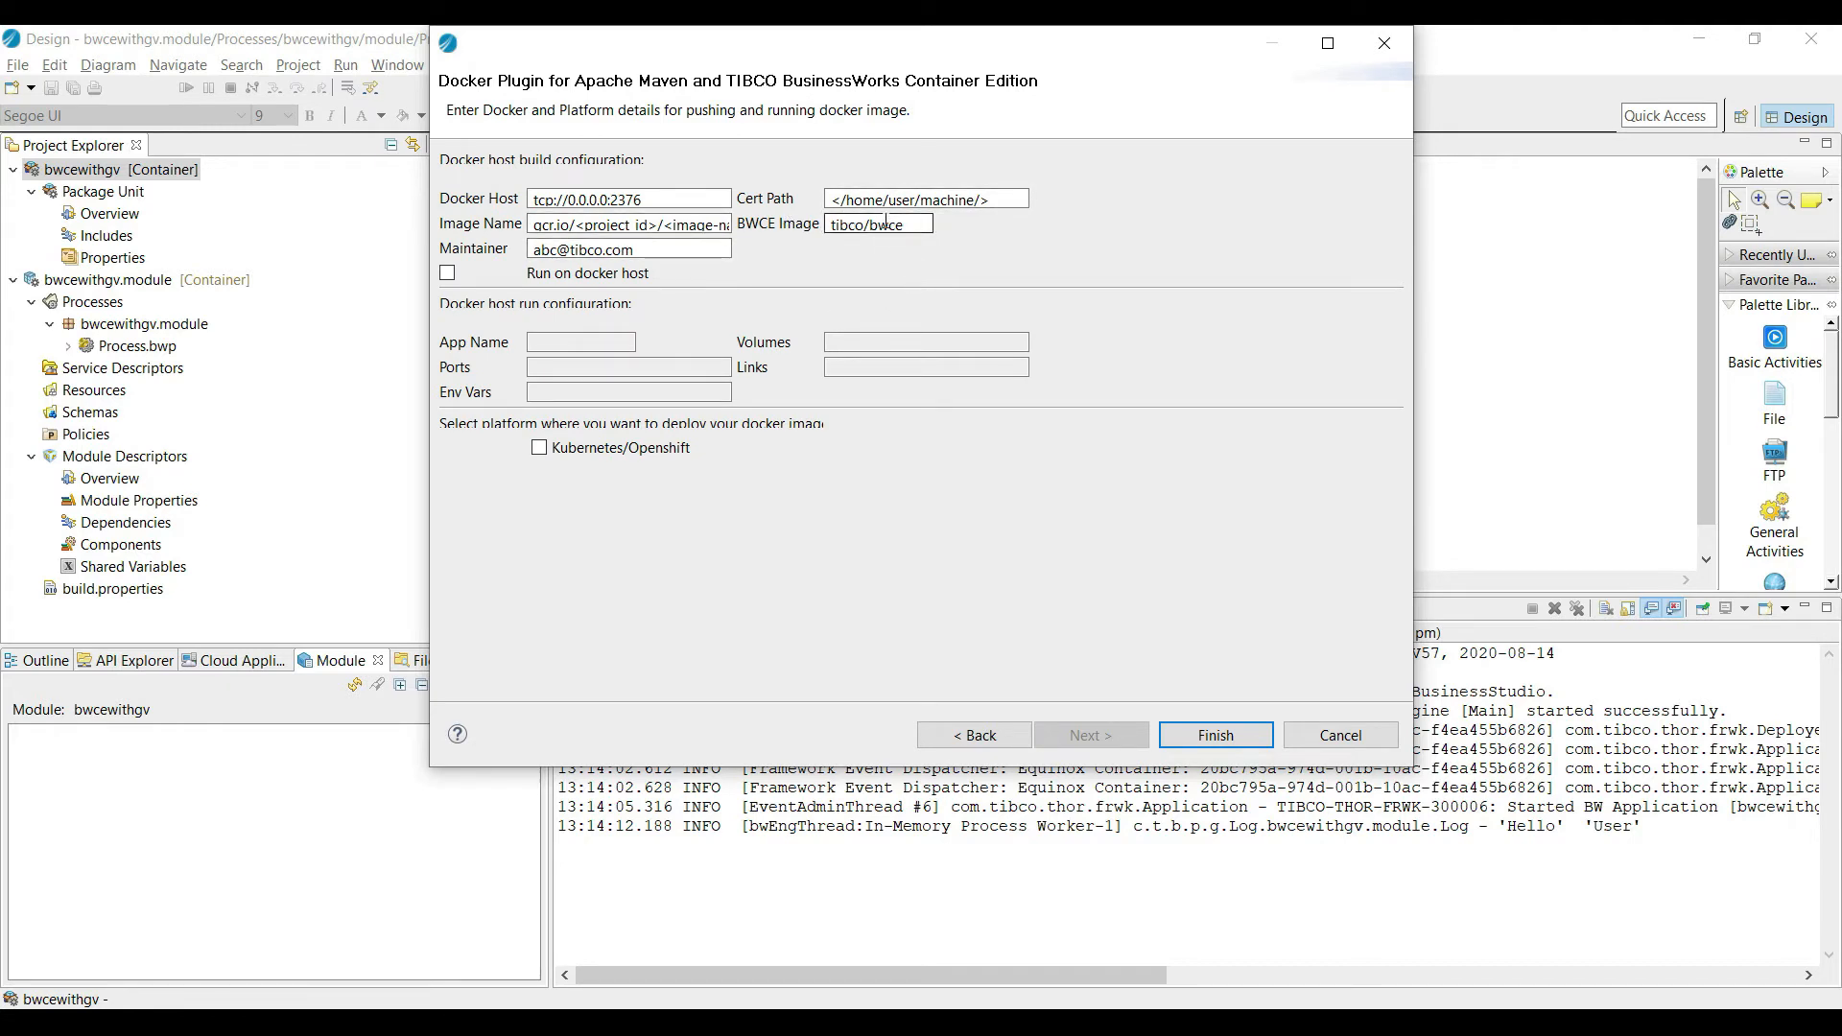
{"action": "triple_click", "coordinate": [877, 225]}
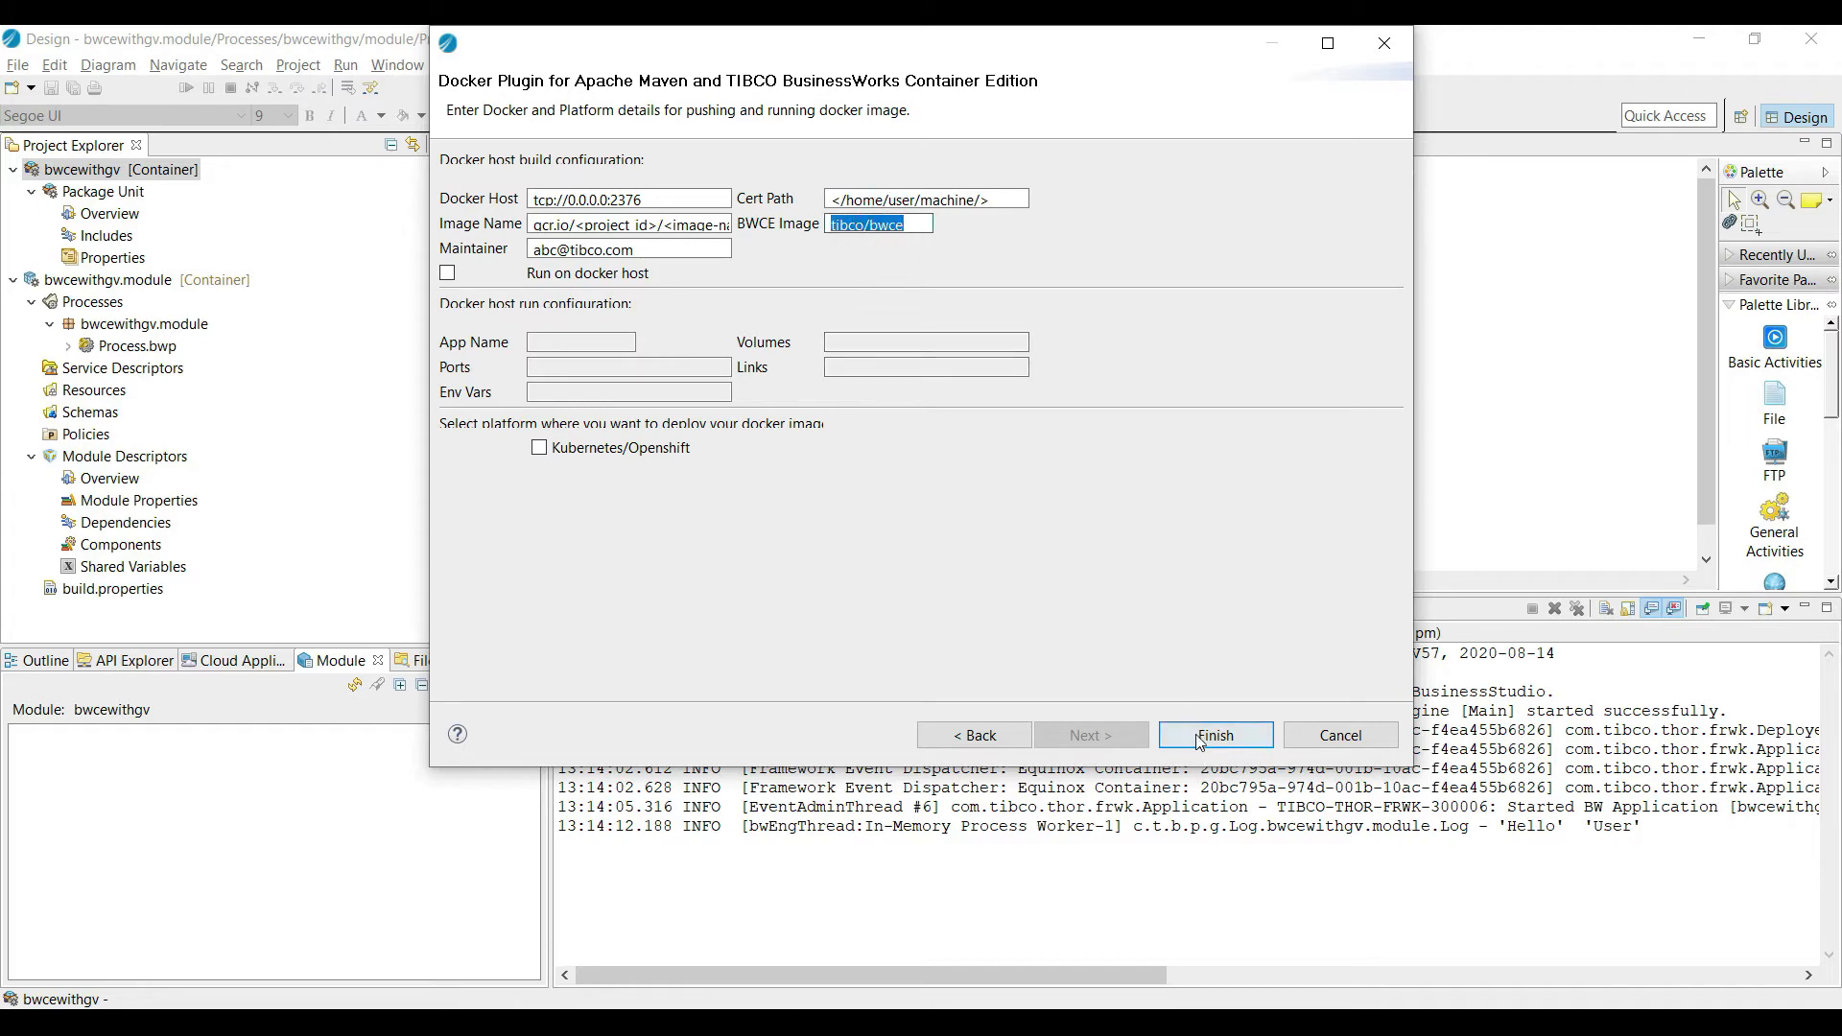
{"action": "left_click", "coordinate": [1213, 735]}
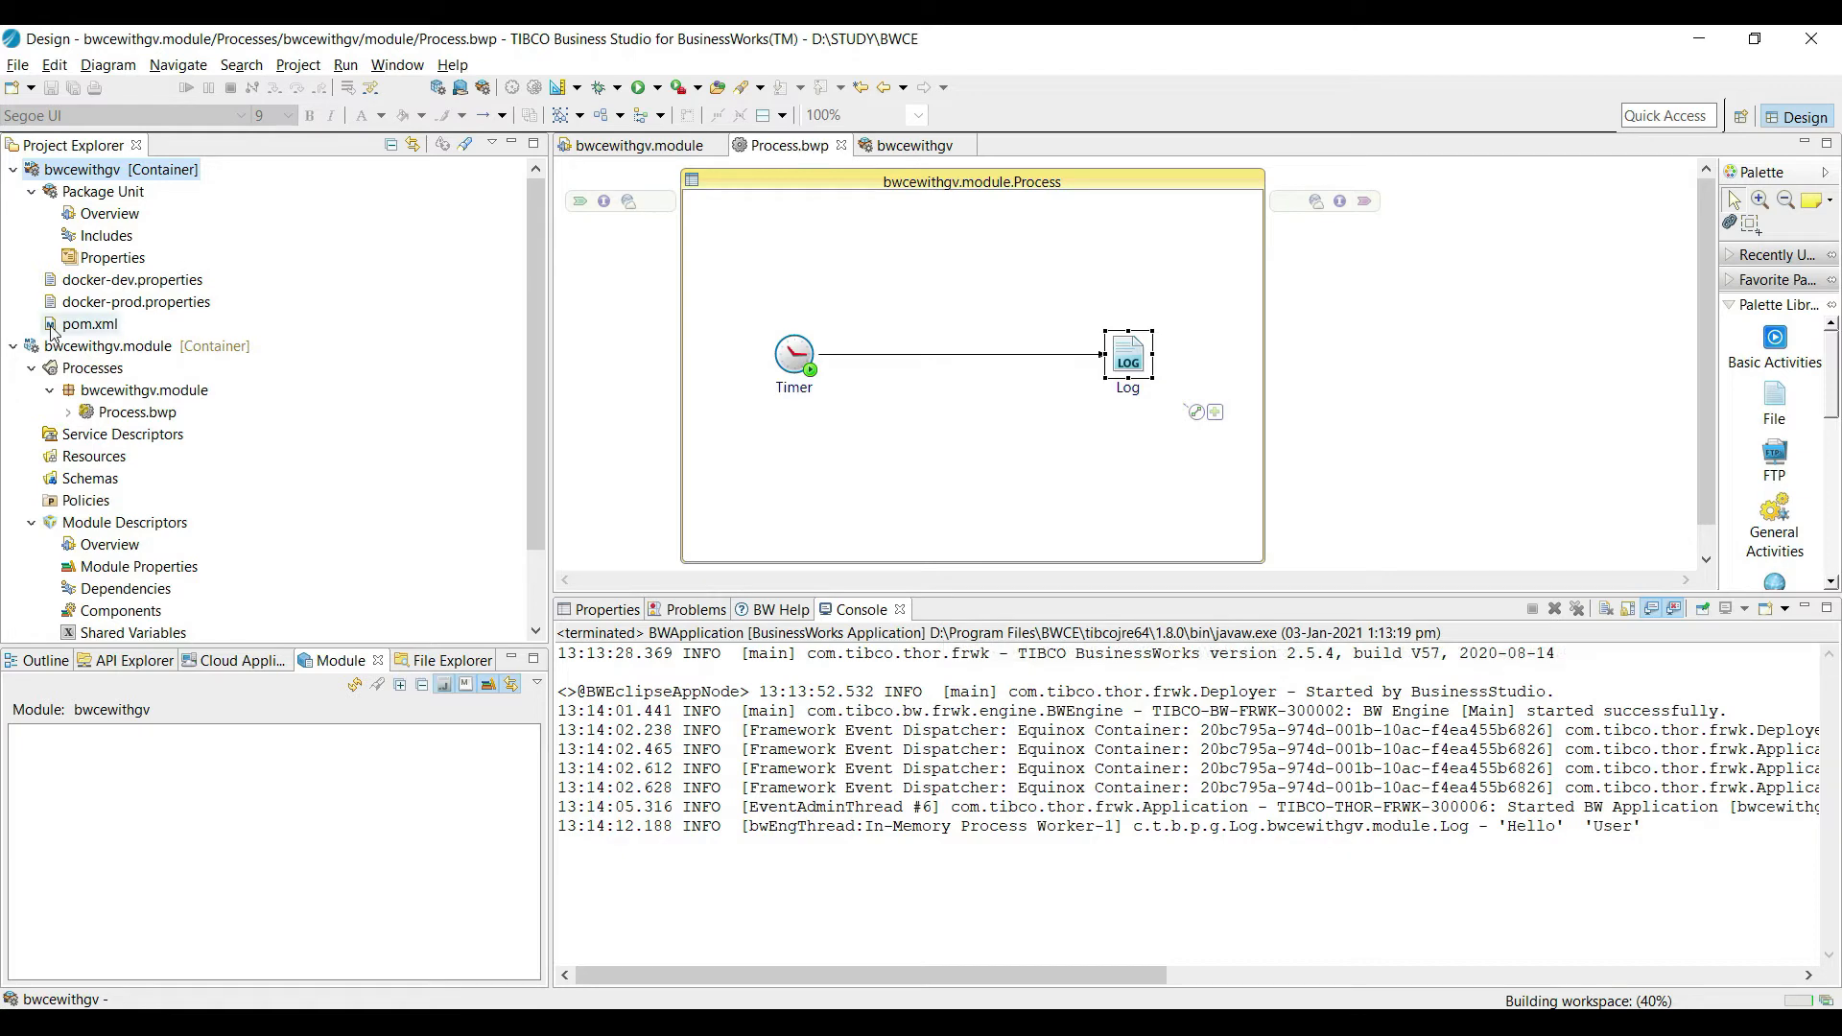
Review the generated docker-dev.properties, noting the empty containername entry.
{"action": "left_click", "coordinate": [132, 280]}
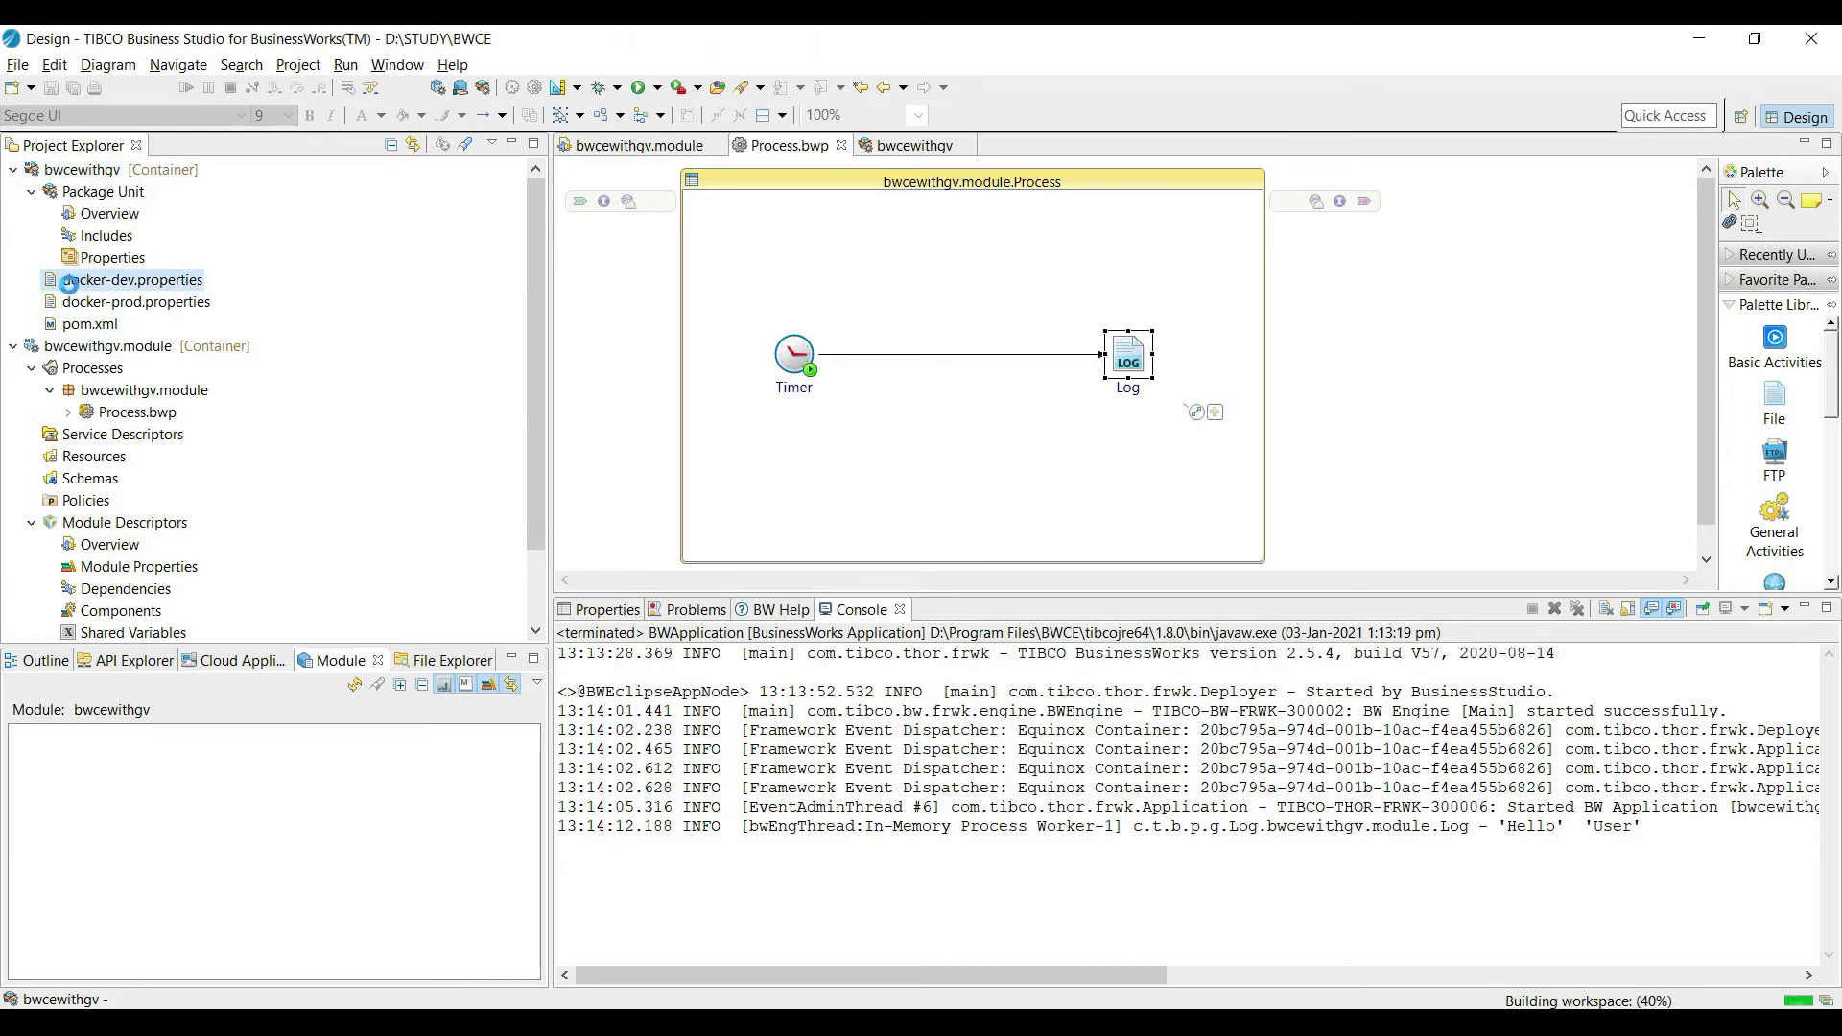
{"action": "double_click", "coordinate": [134, 280]}
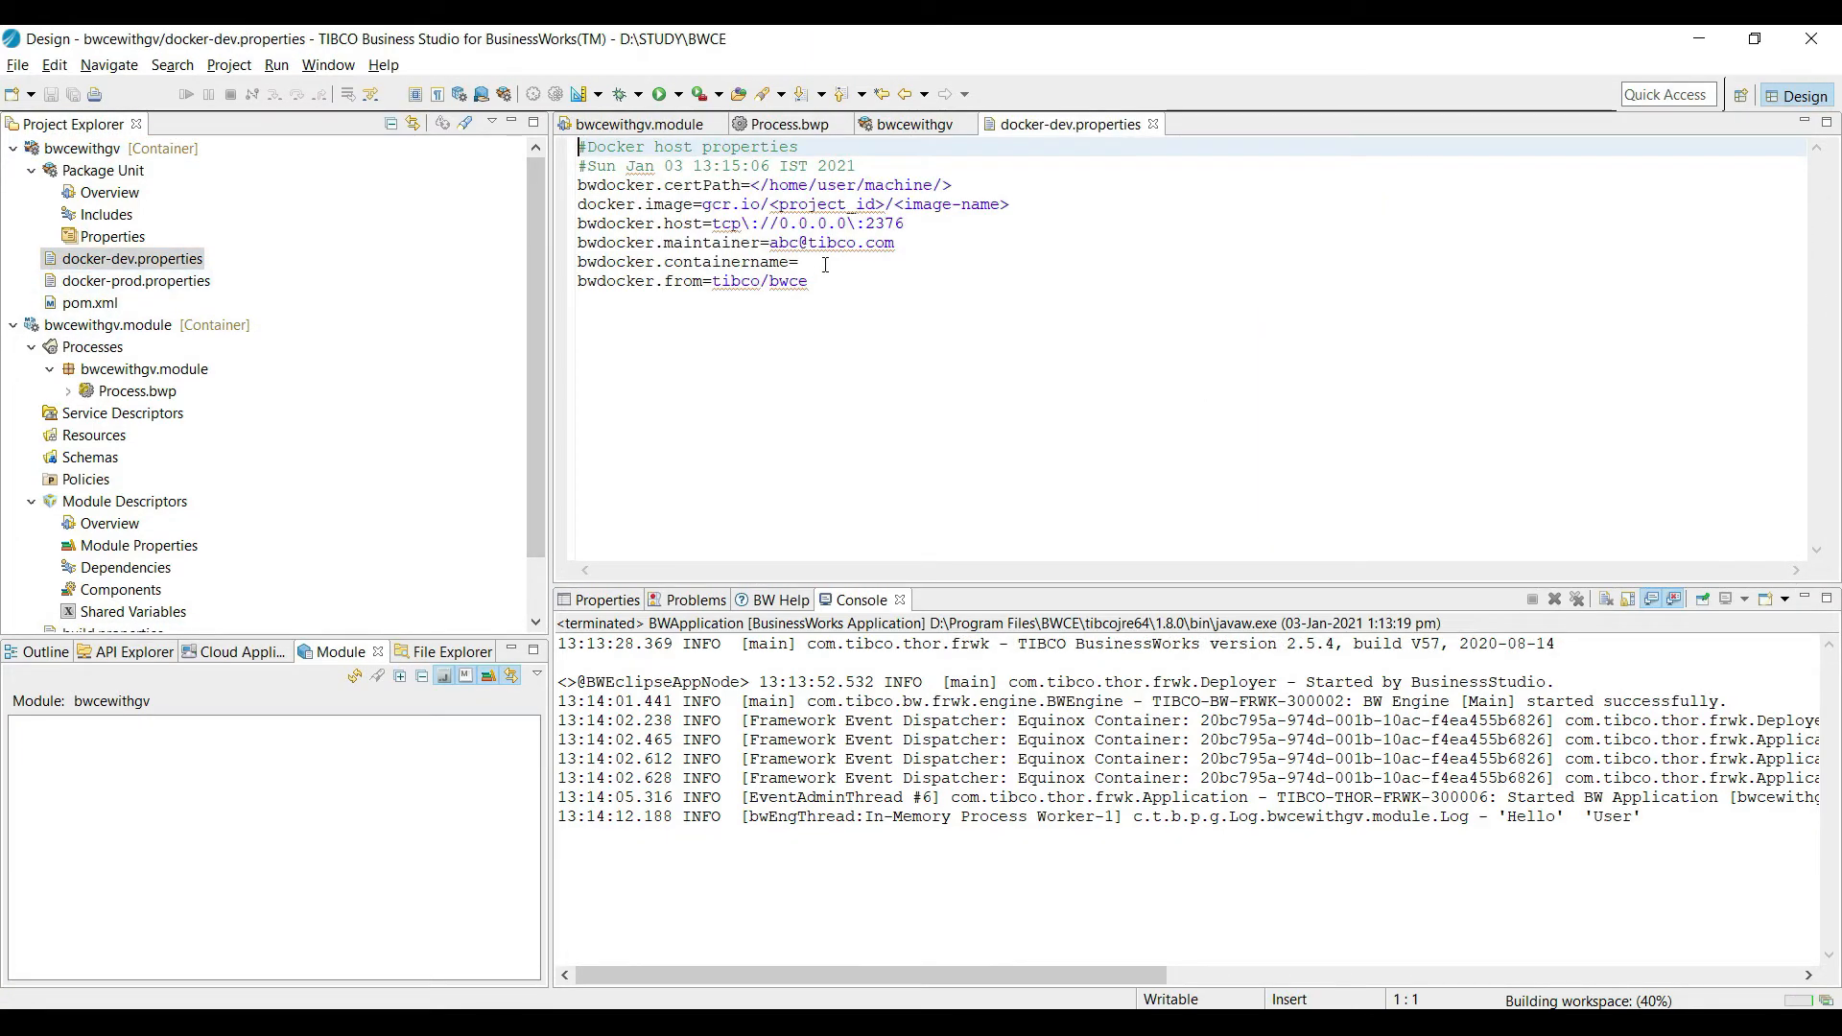
{"action": "left_click", "coordinate": [798, 261]}
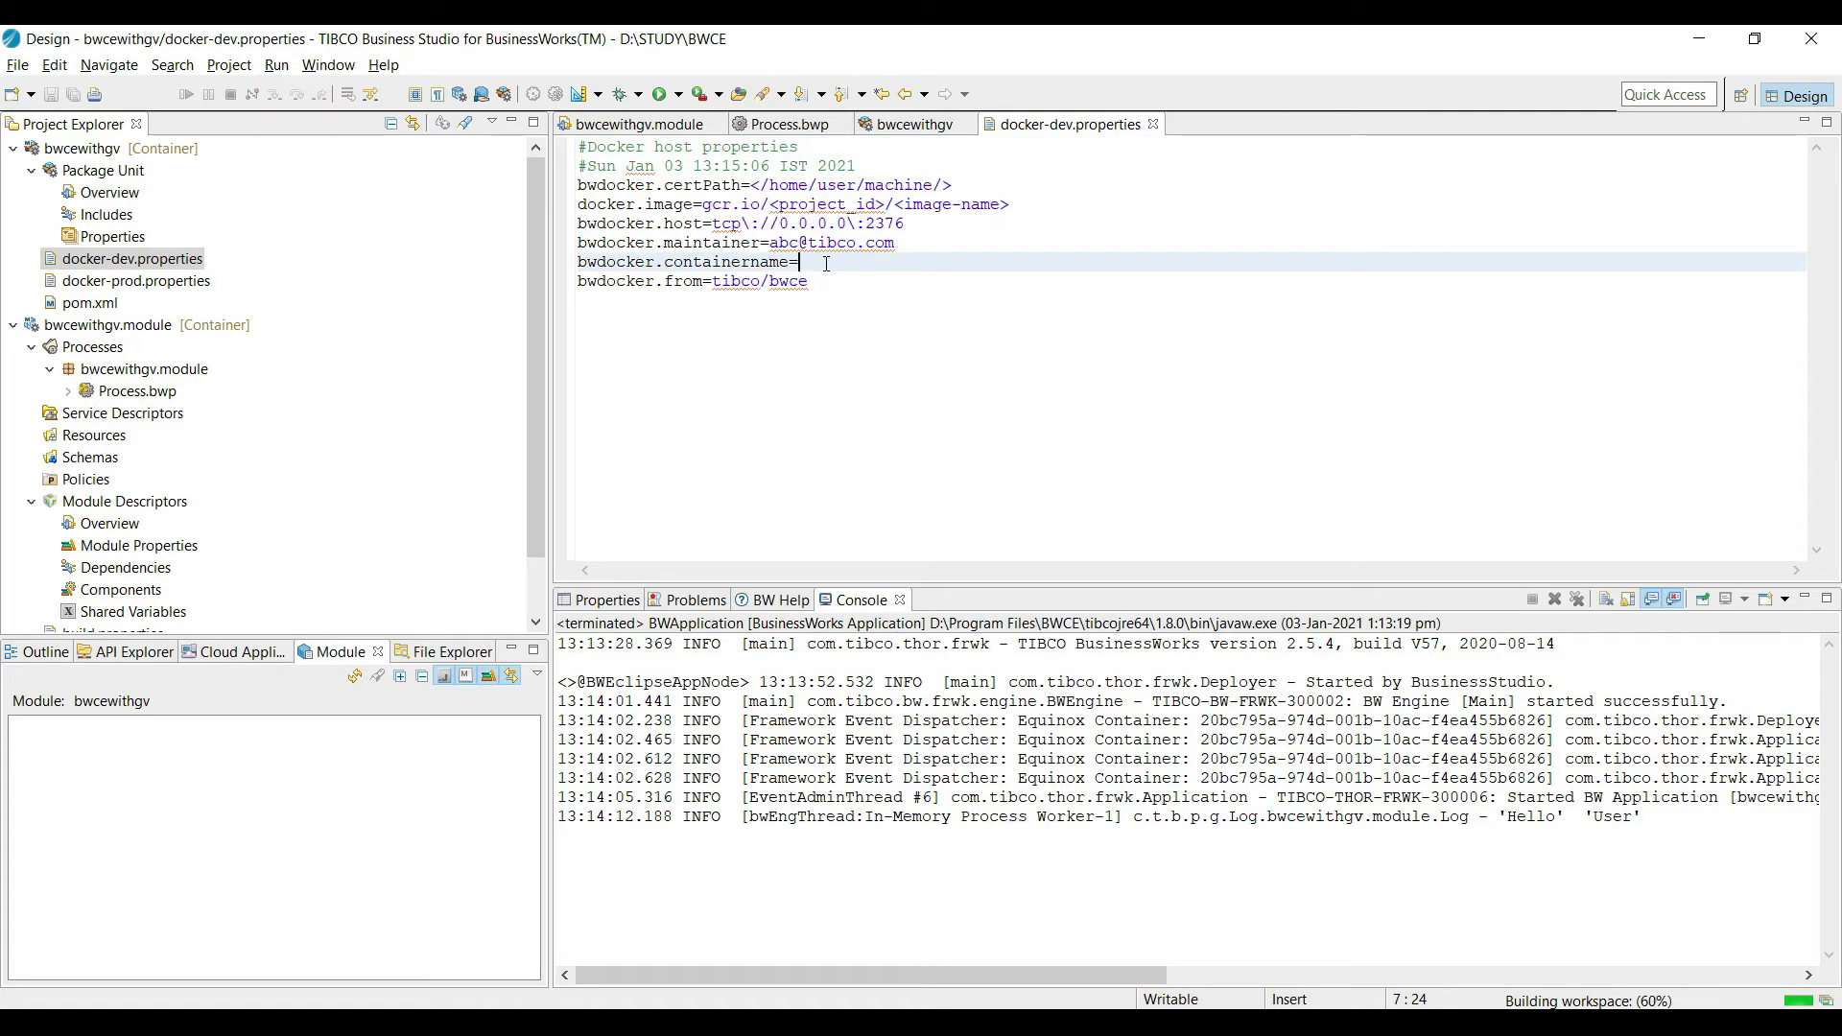
{"action": "mouse_move", "coordinate": [804, 290]}
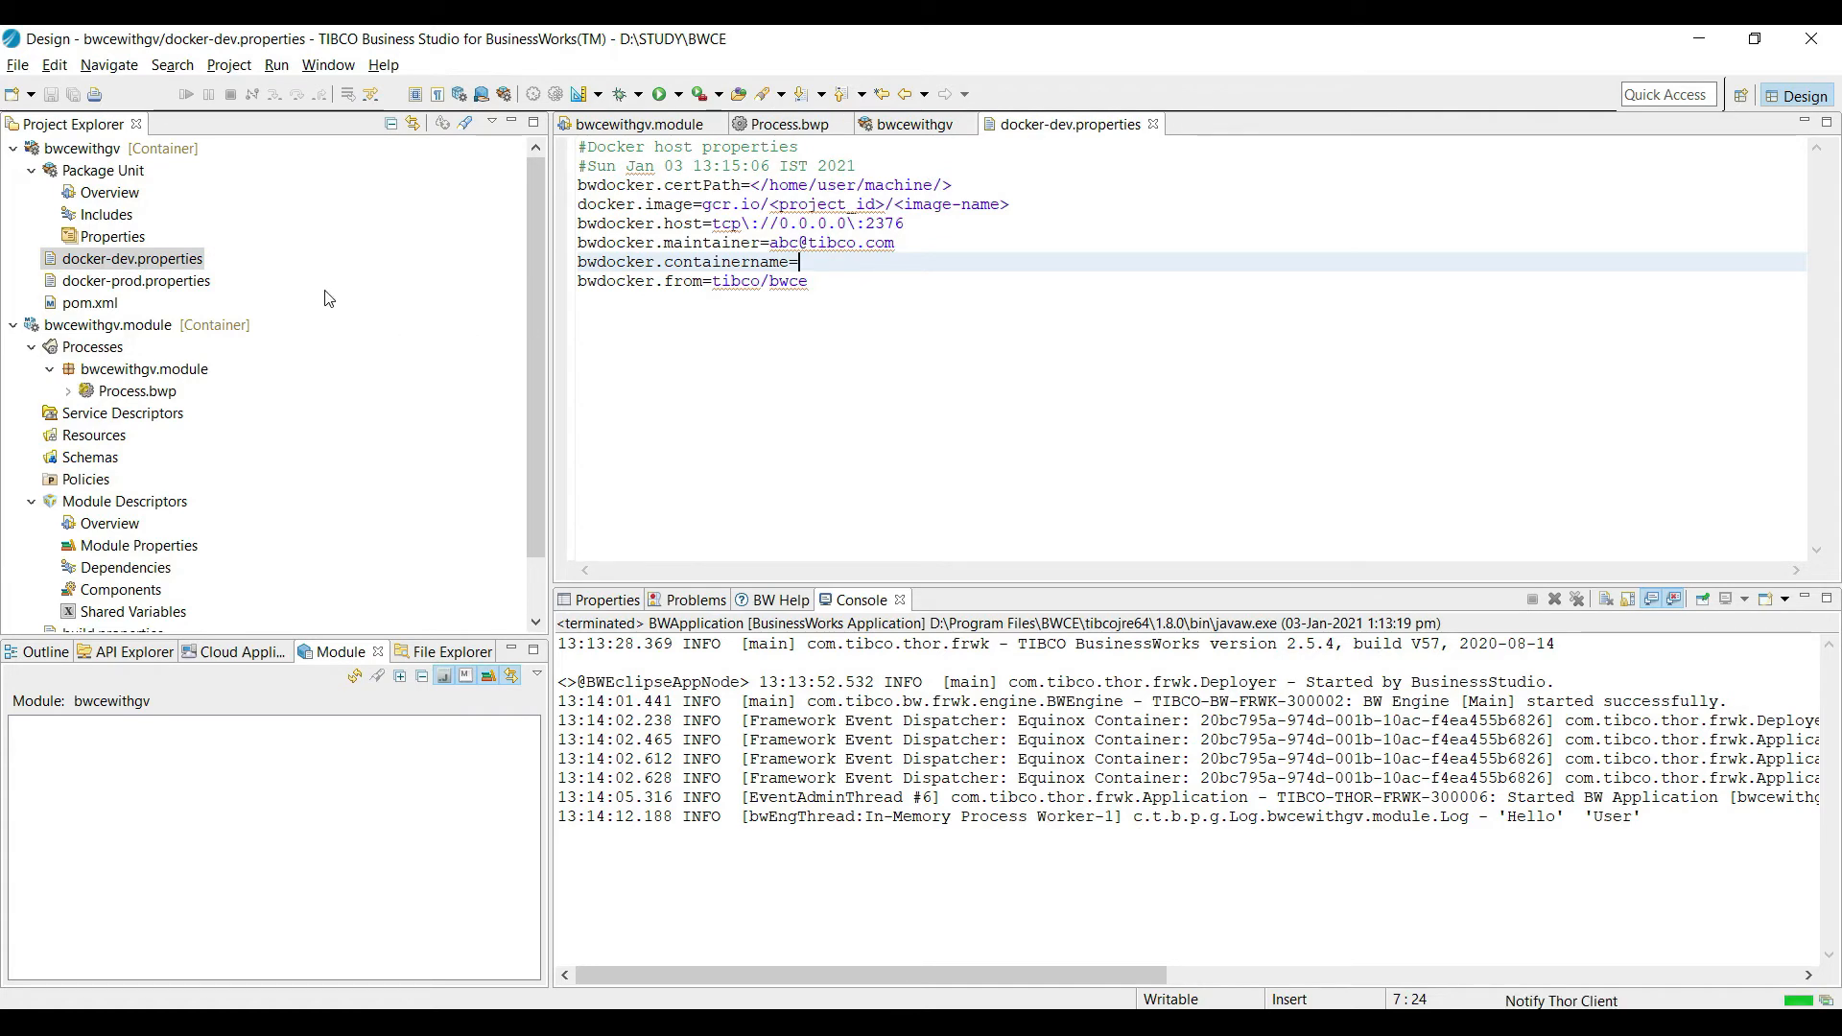
{"action": "mouse_move", "coordinate": [81, 147]}
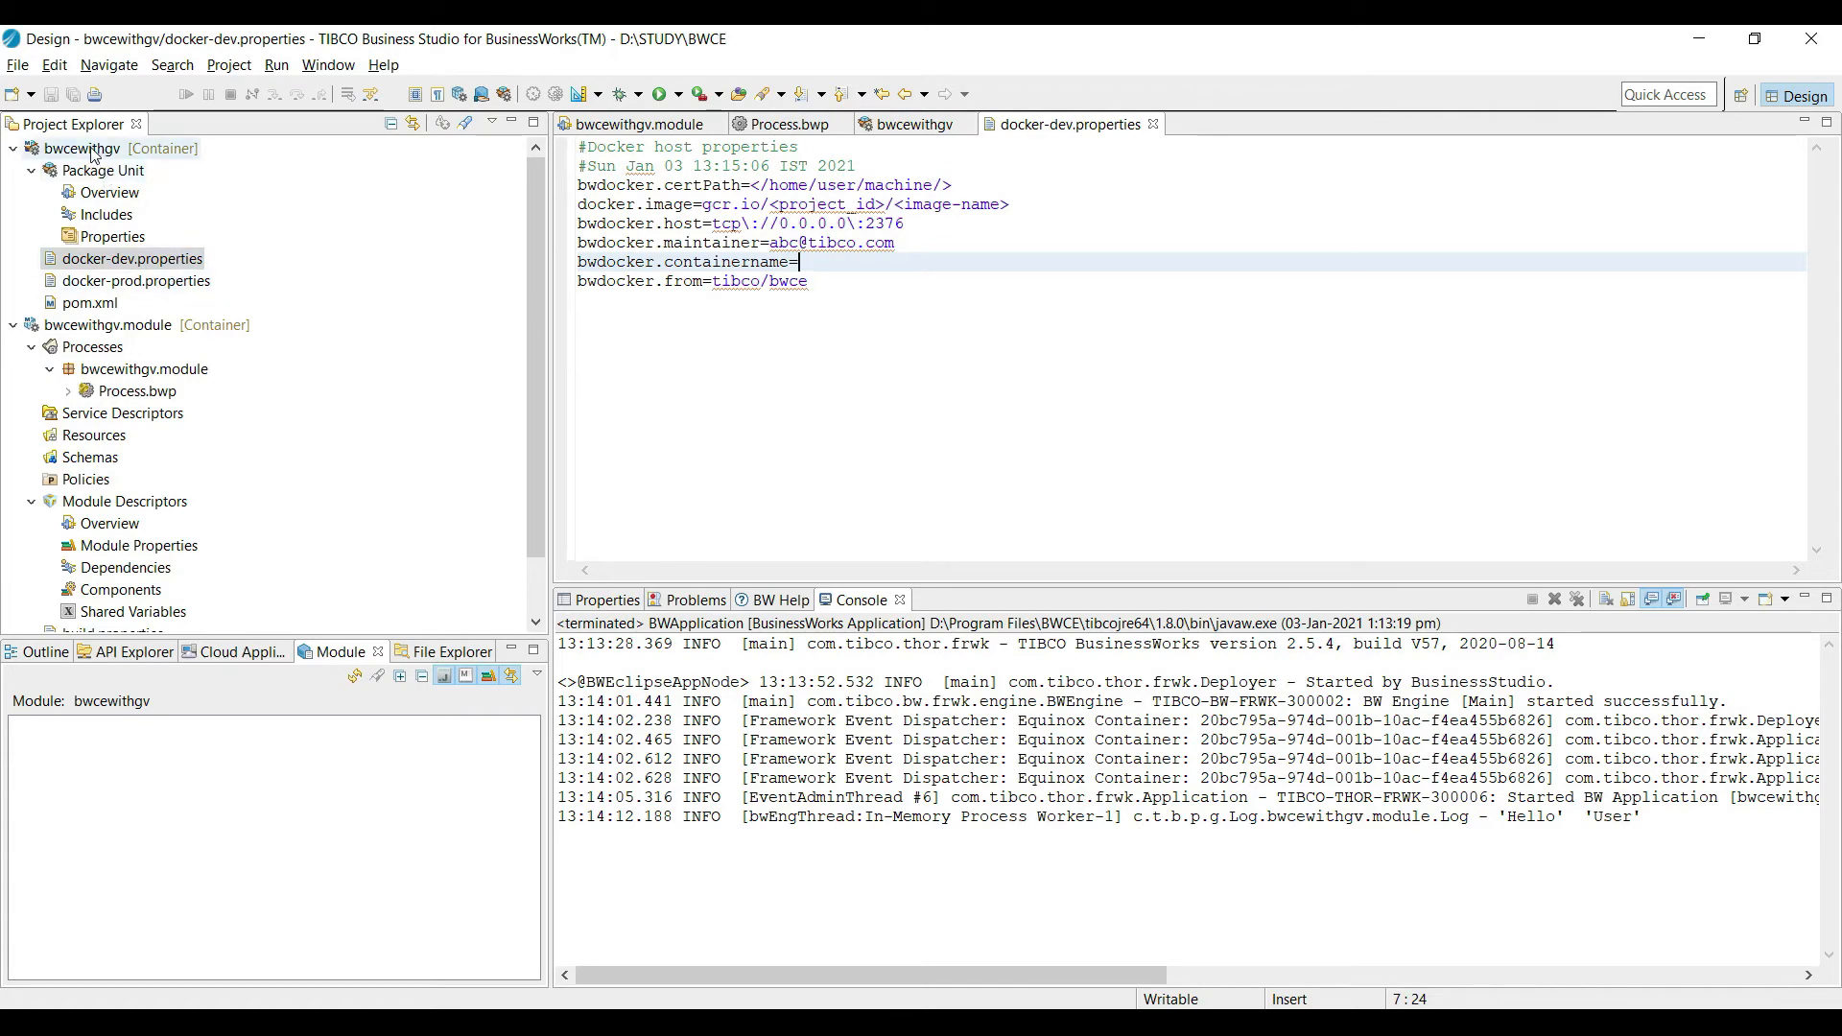
Export the bwcewithgv application as an Enterprise Archive (EAR) via the project's context menu.
{"action": "right_click", "coordinate": [81, 148]}
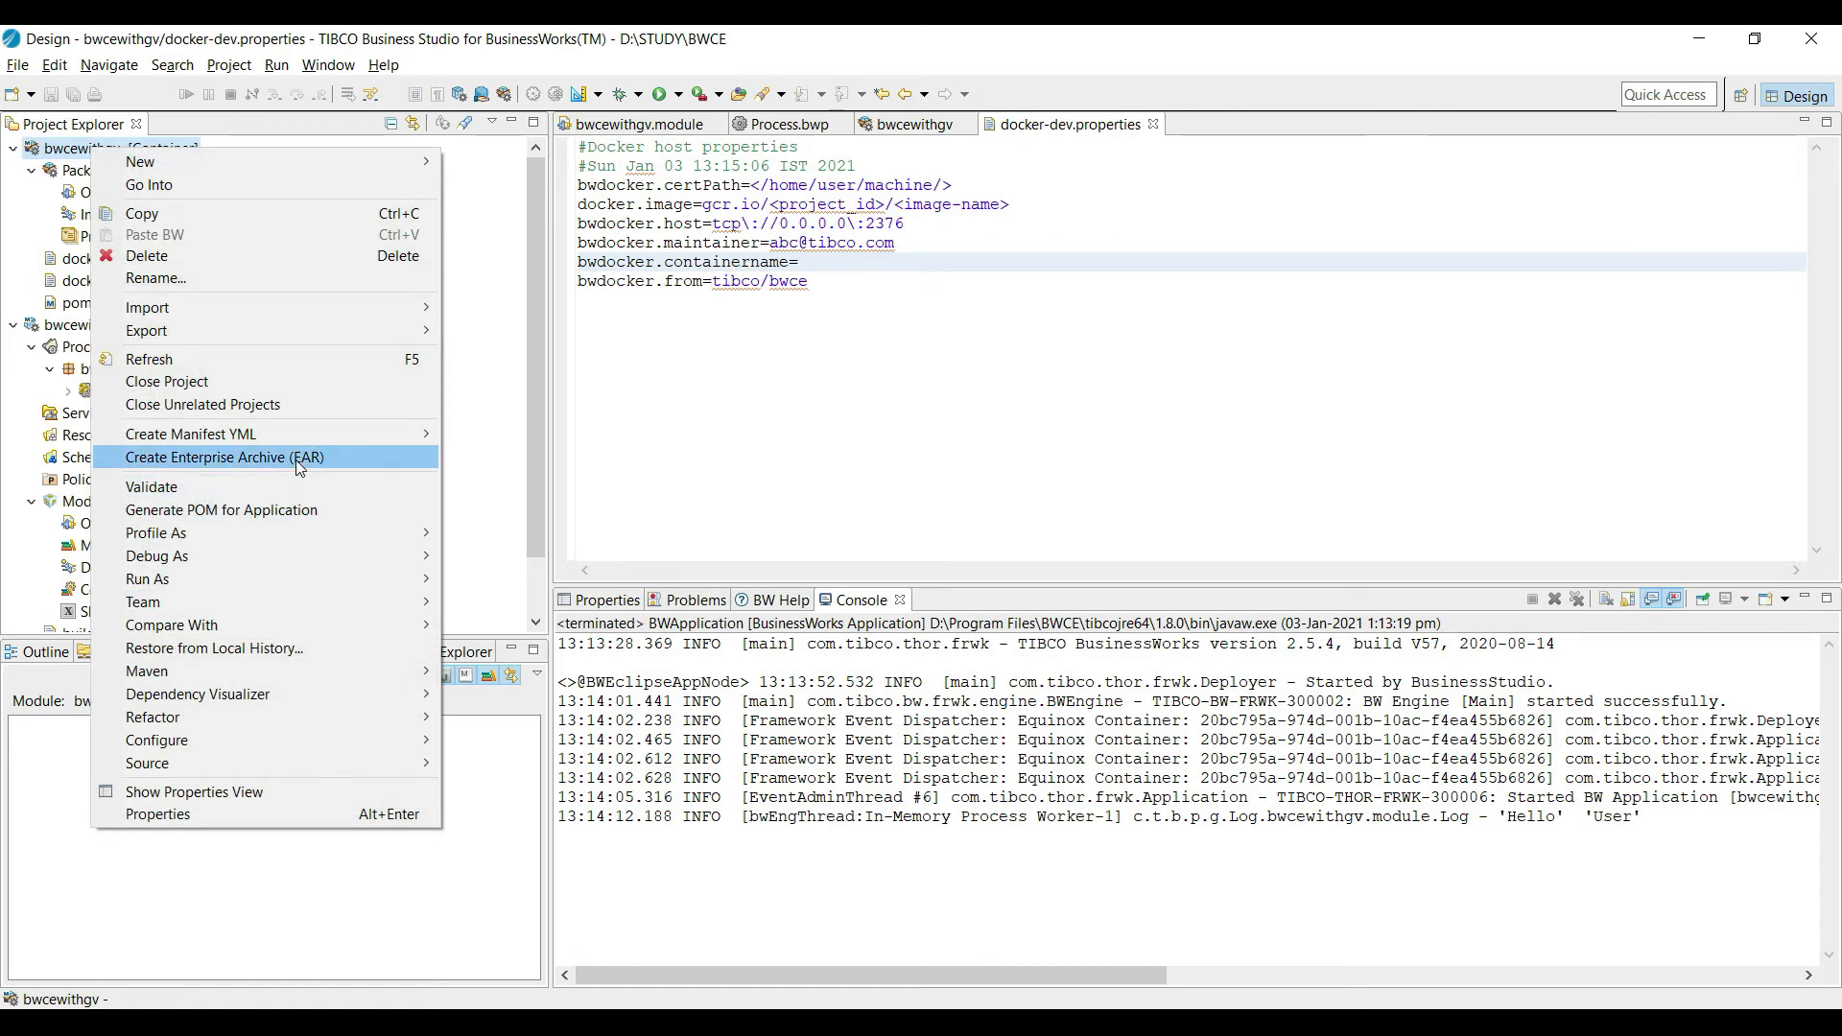
{"action": "left_click", "coordinate": [224, 456]}
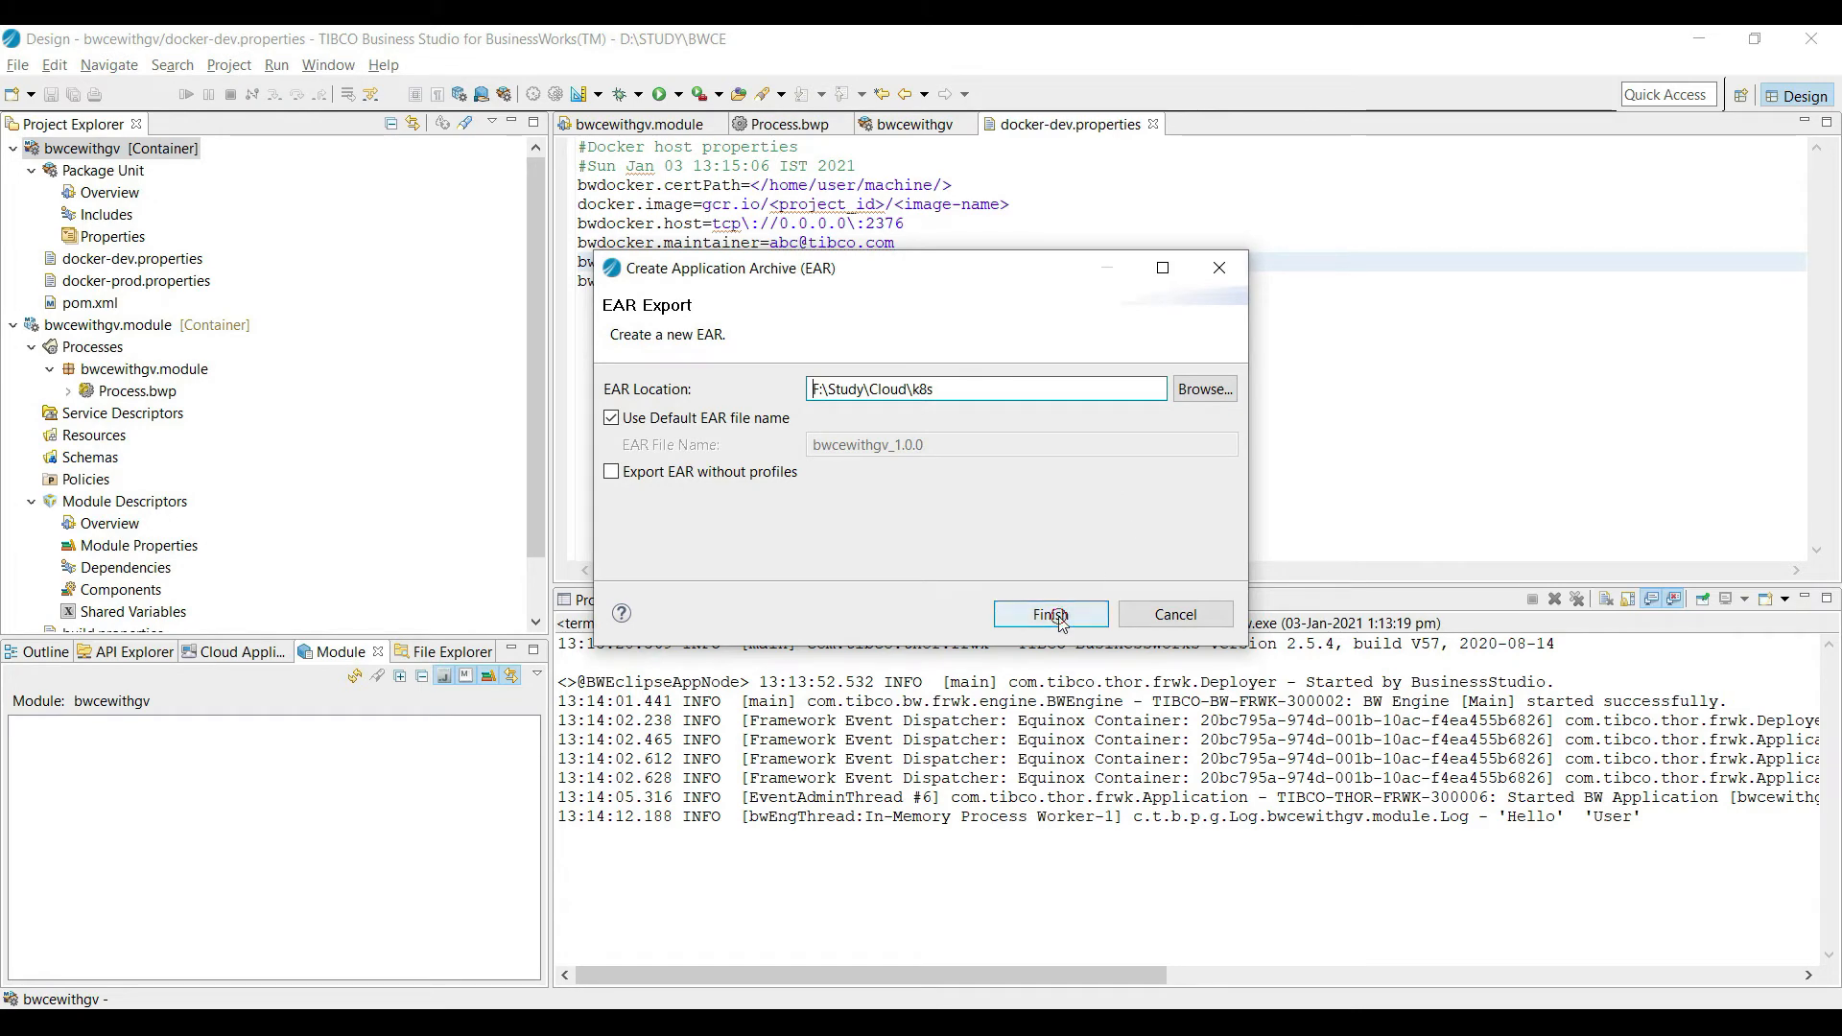
{"action": "left_click", "coordinate": [1048, 614]}
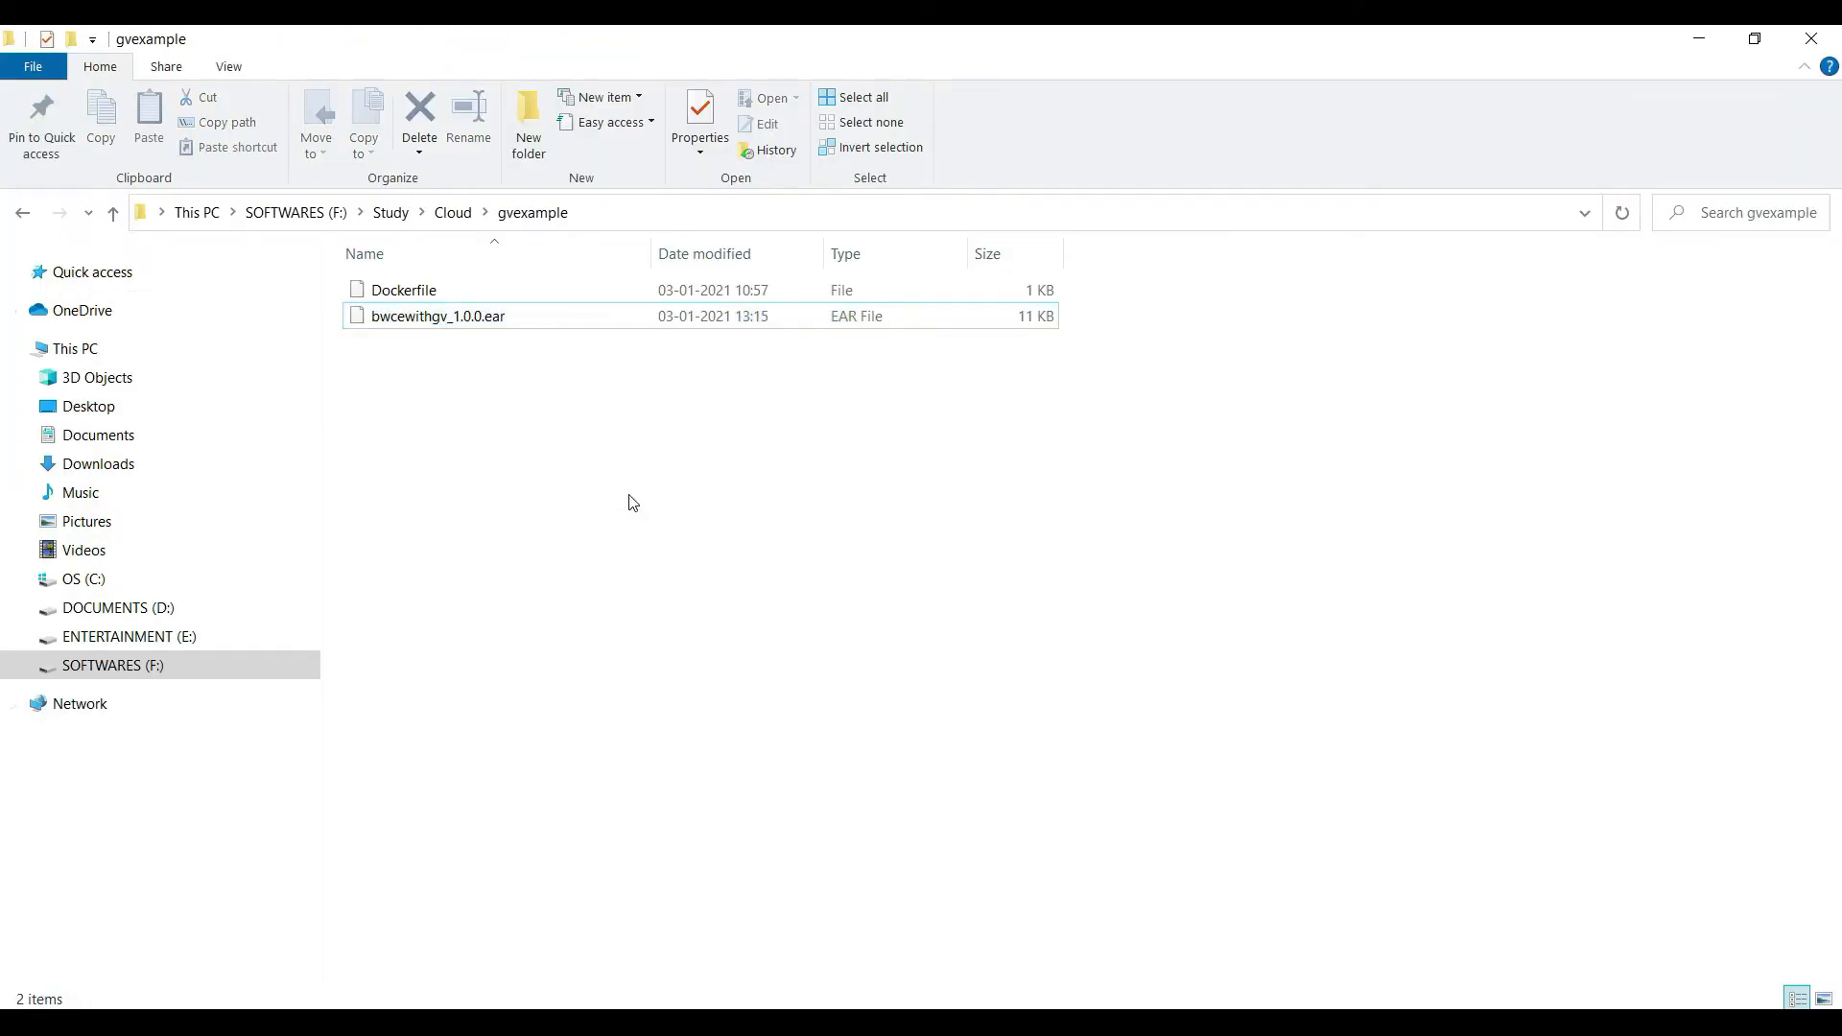
Open the Dockerfile sitting beside bwcewithgv_1.0.0.ear in the gvexample folder for editing.
{"action": "left_click", "coordinate": [403, 290]}
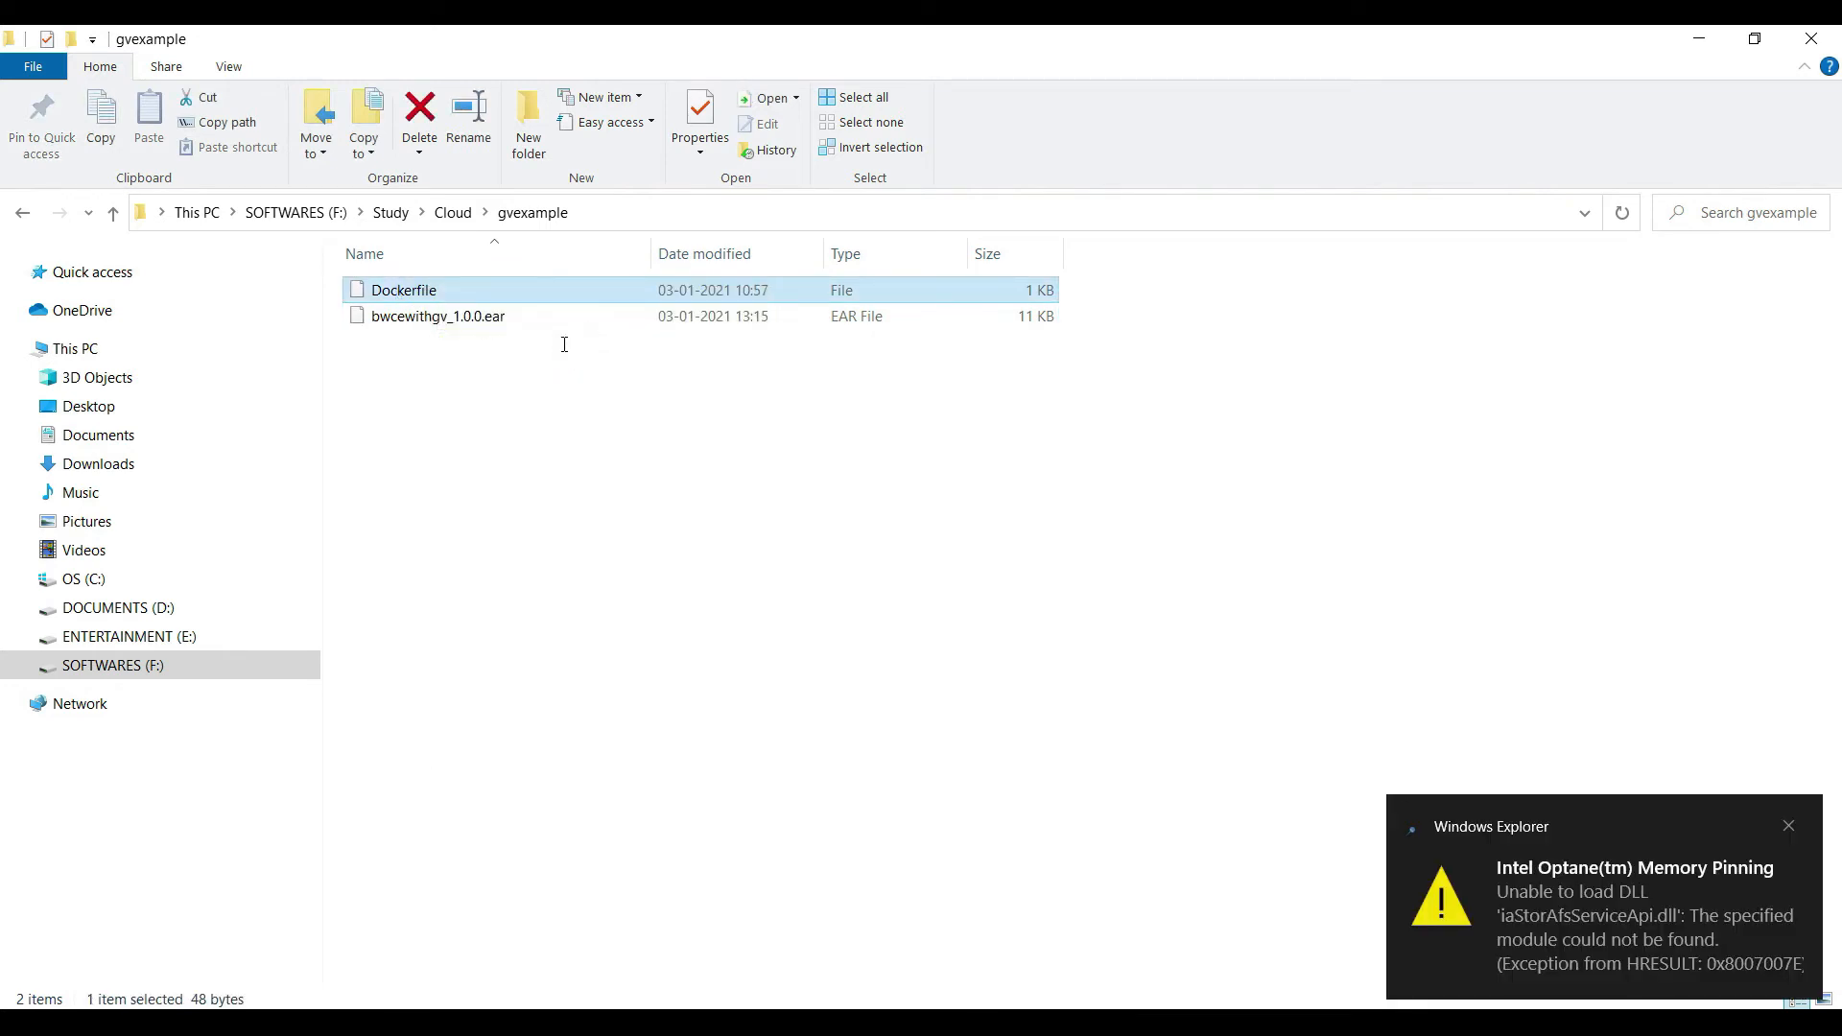
{"action": "left_click", "coordinate": [458, 316]}
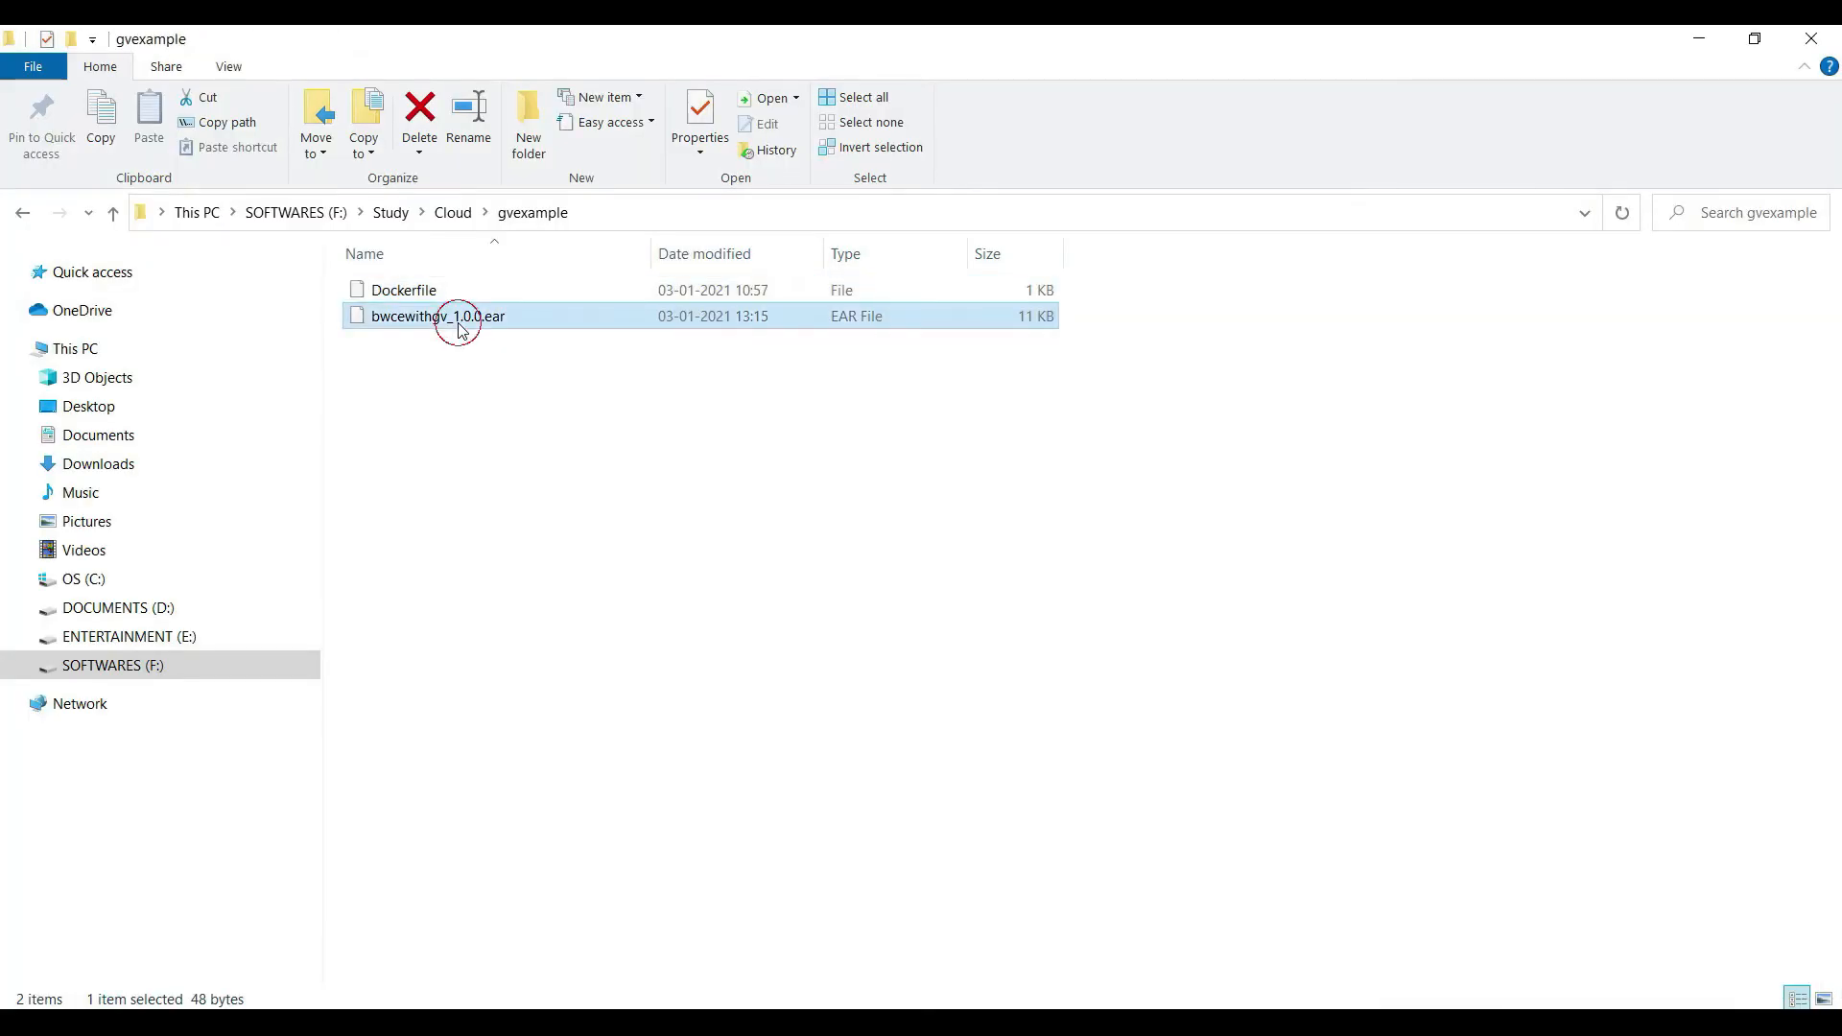
{"action": "left_click", "coordinate": [442, 316]}
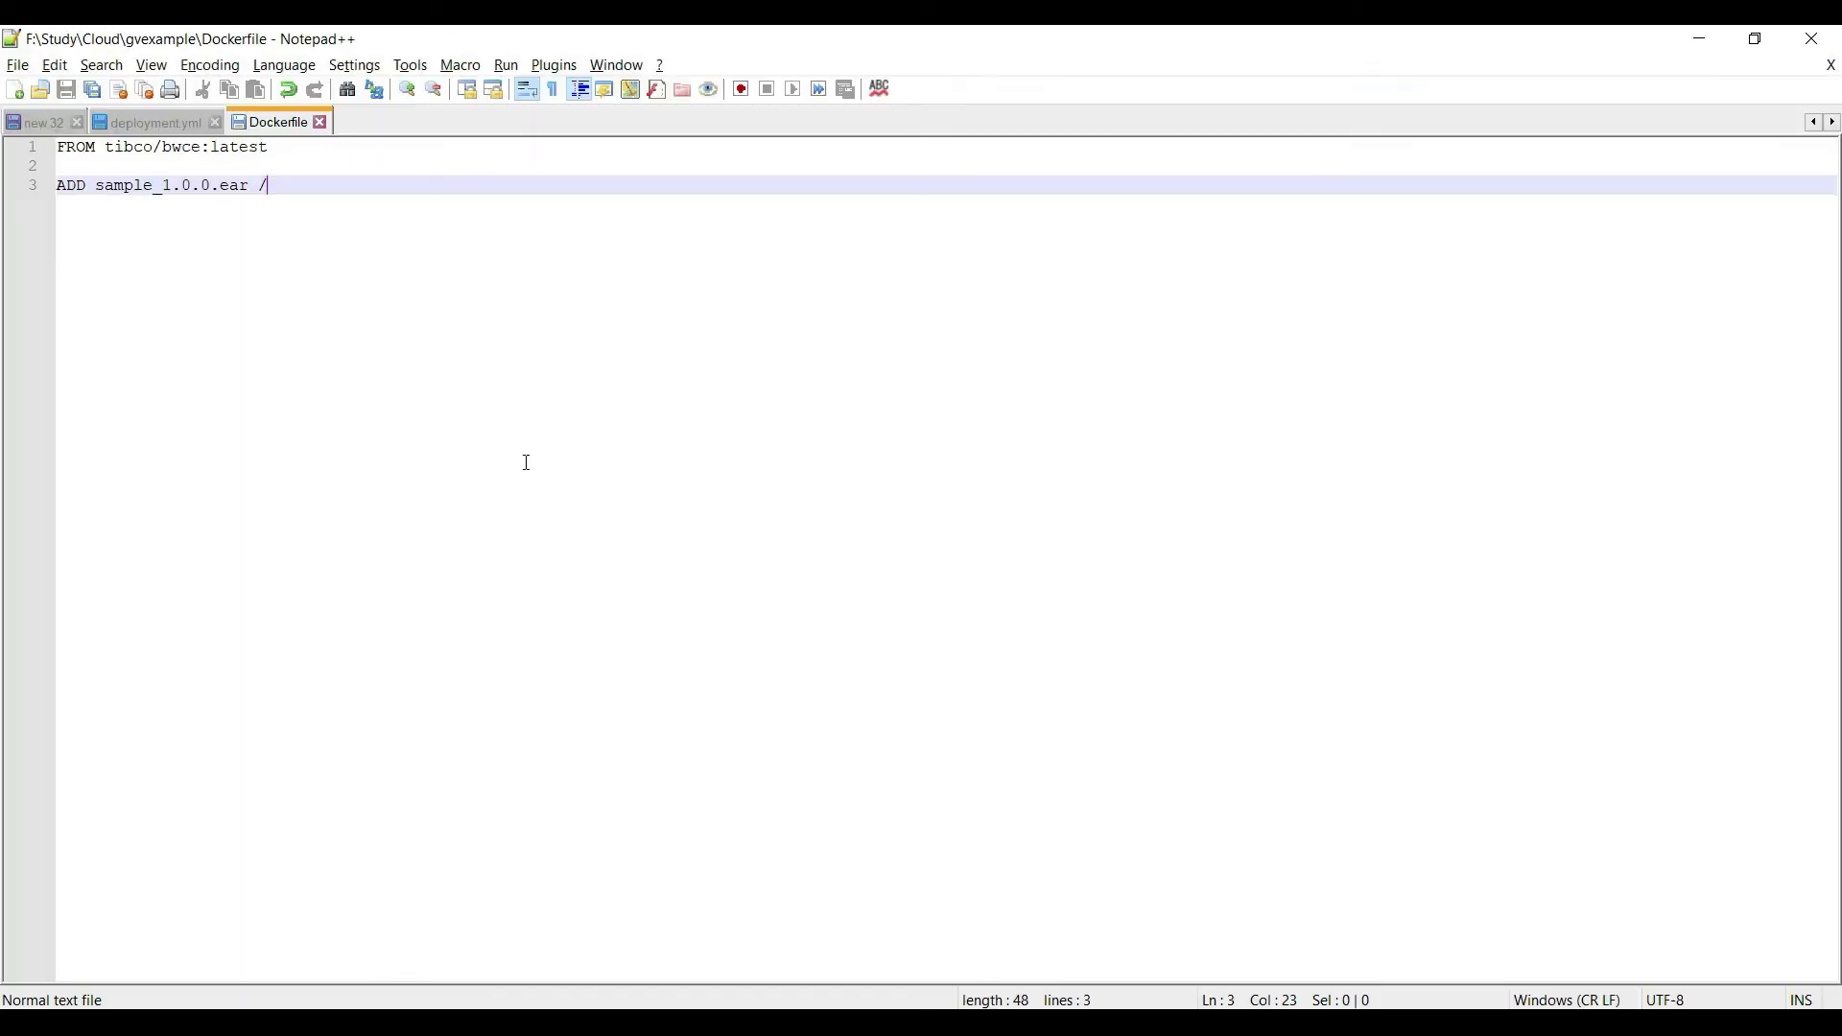
Replace the sample archive name in the ADD line with bwcewithgv_1.0.0.ear and save the Dockerfile.
{"action": "double_click", "coordinate": [122, 186]}
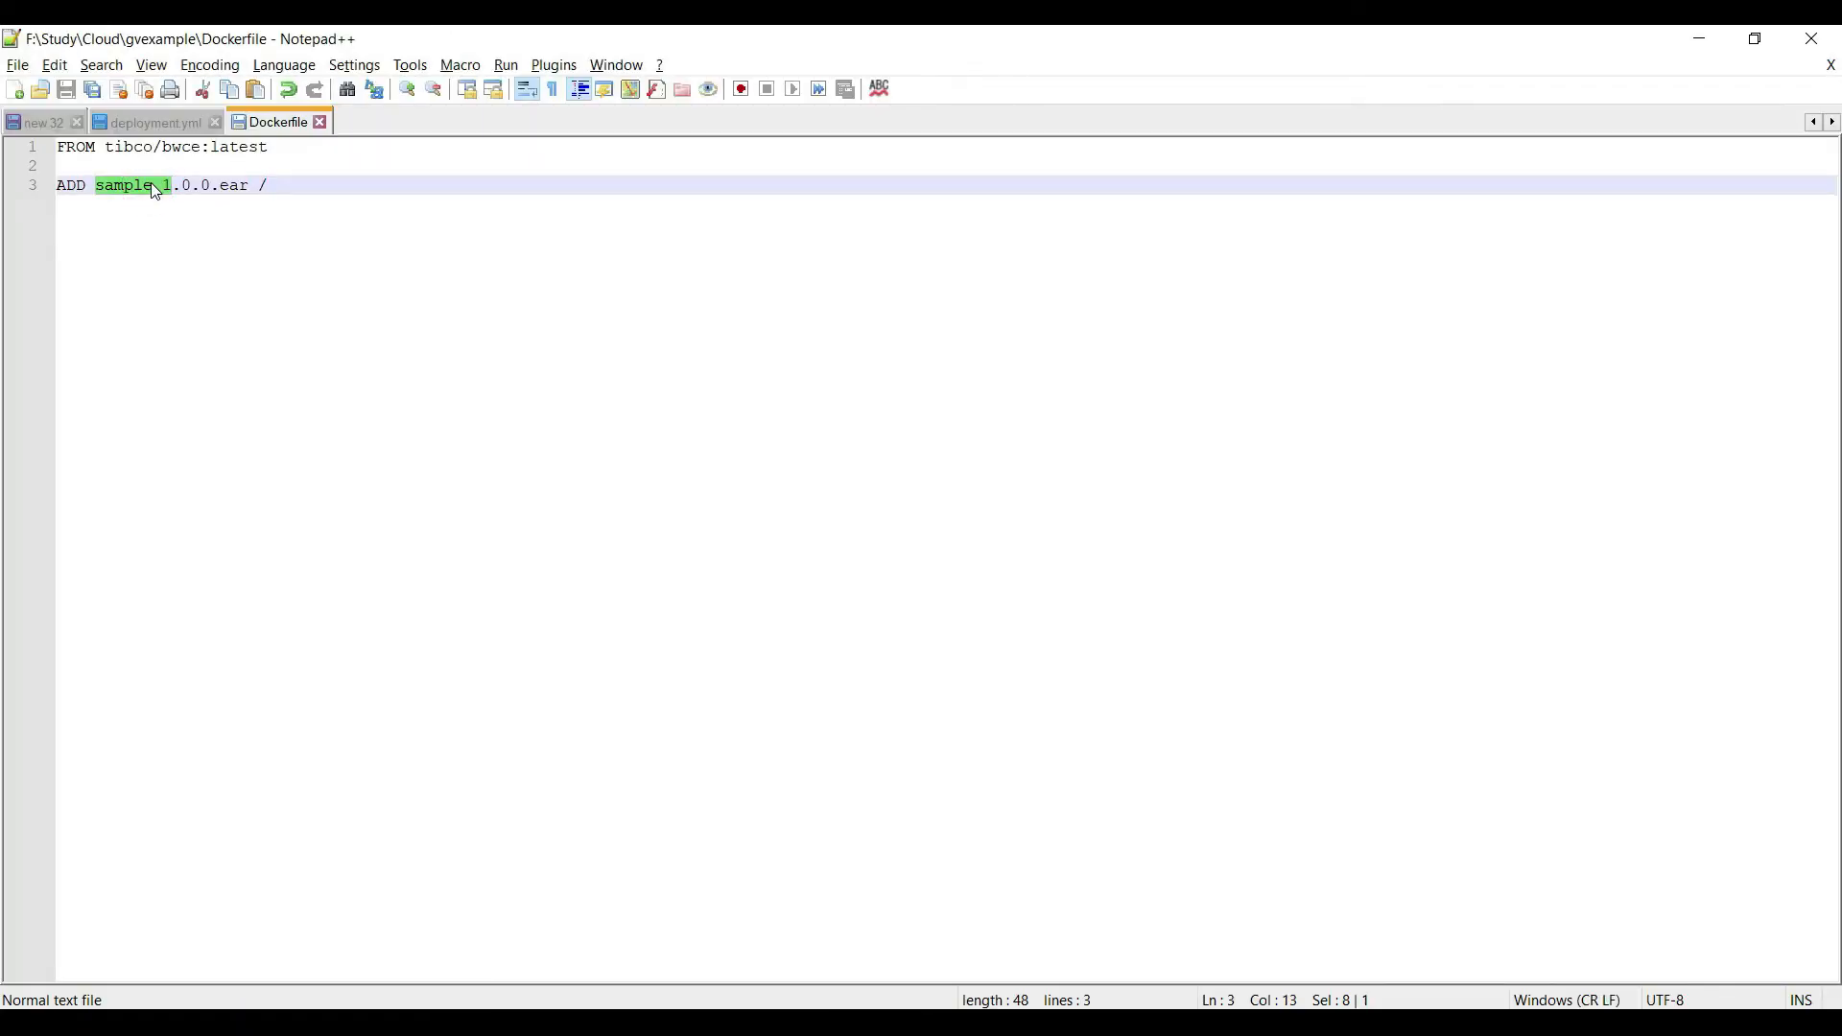
{"action": "key", "text": "Delete"}
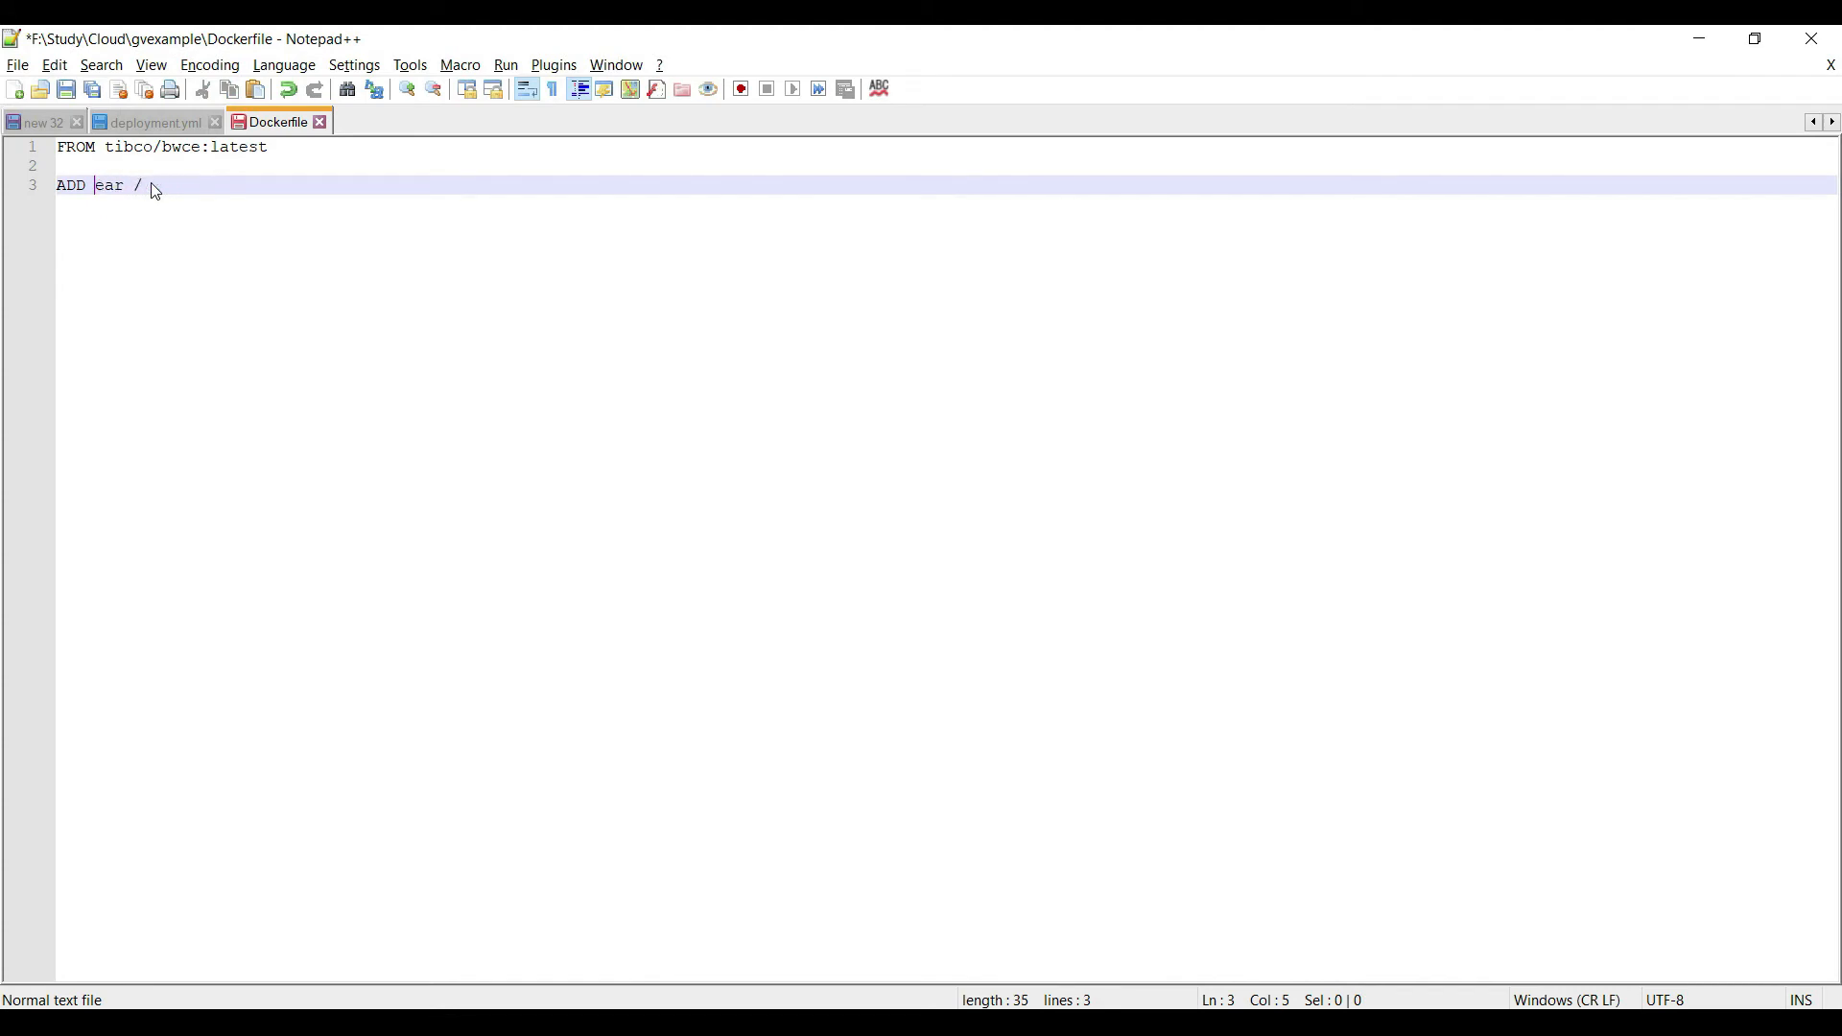
{"action": "type", "text": "bwcewithgv_1.0.0"}
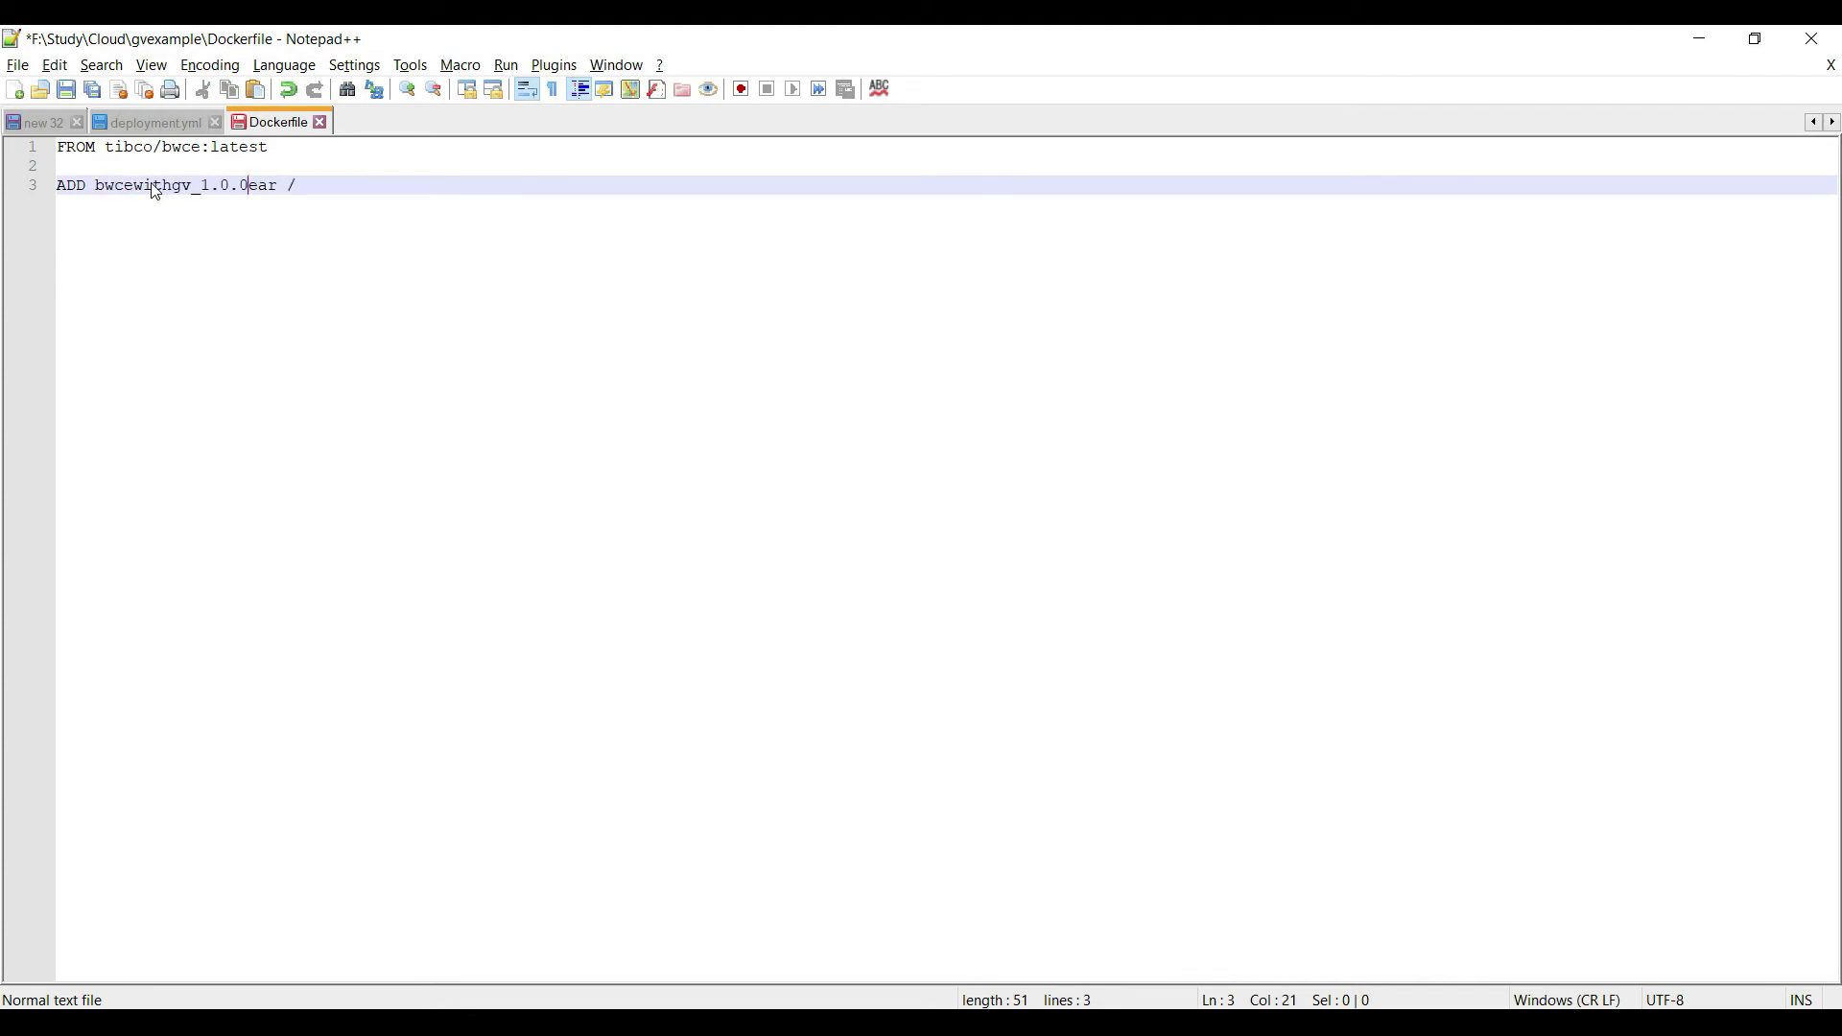
{"action": "type", "text": "."}
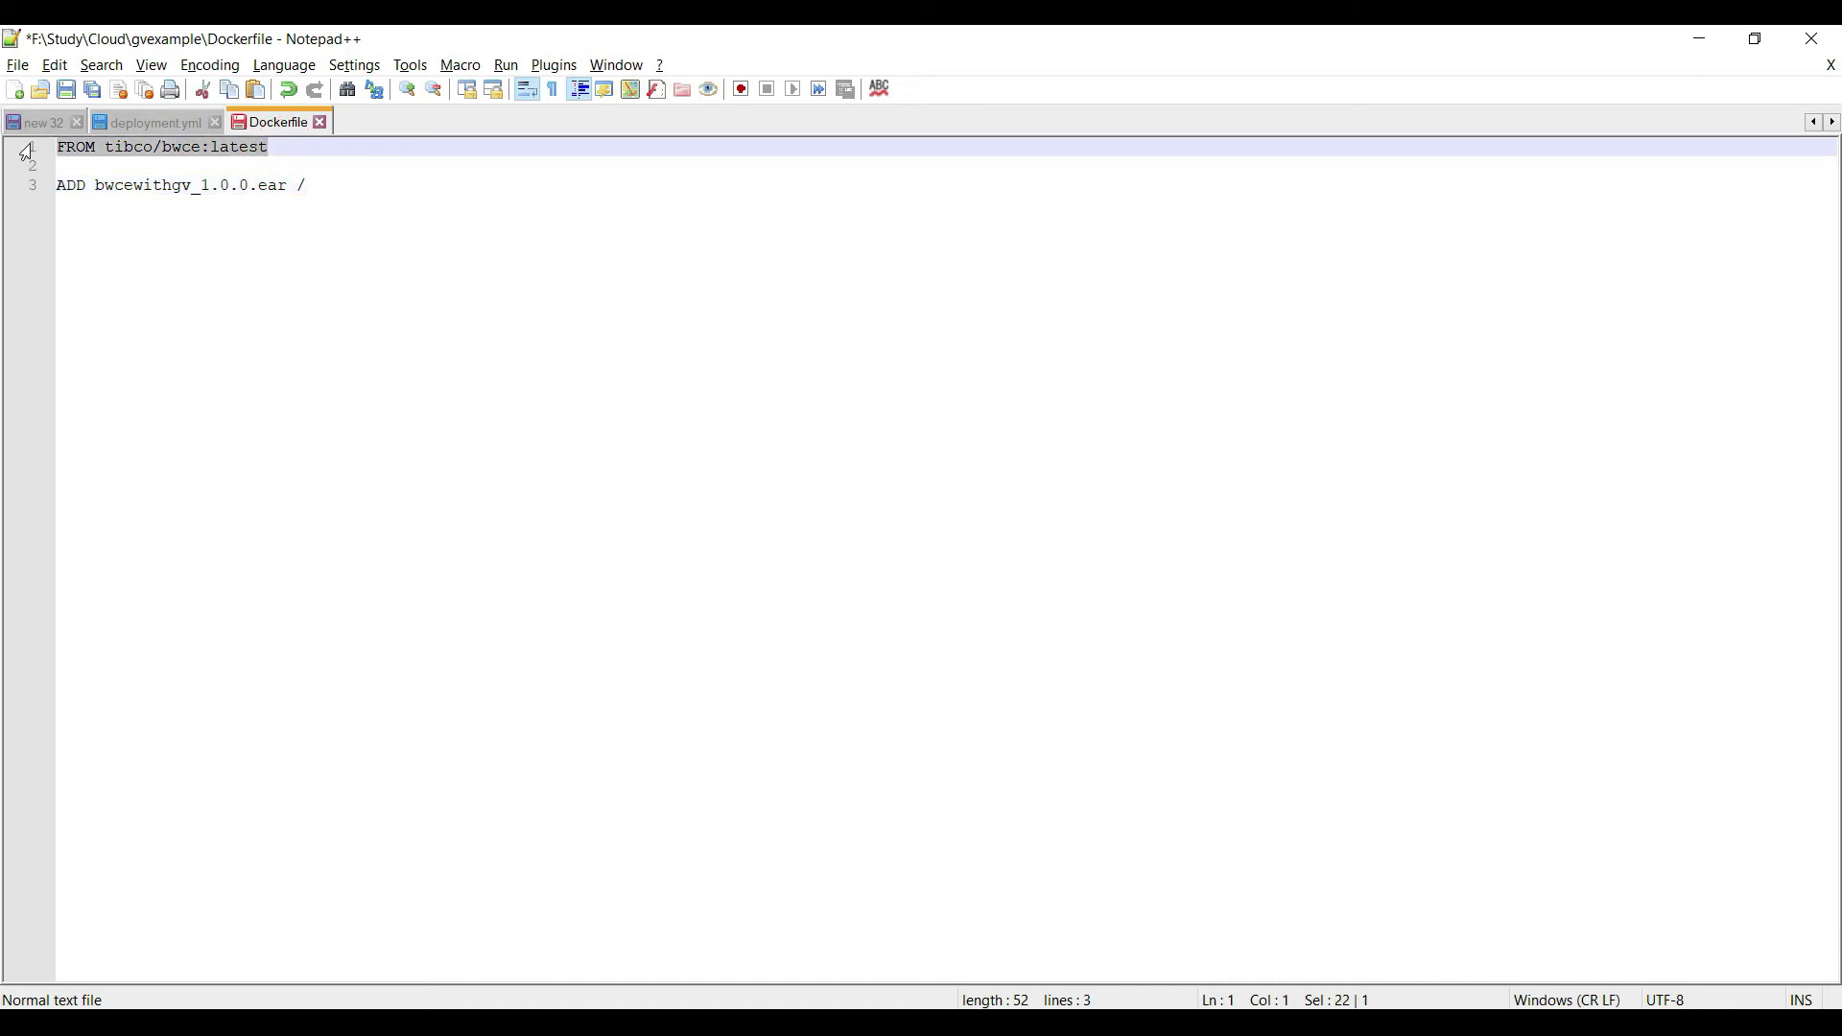
{"action": "left_click", "coordinate": [305, 186]}
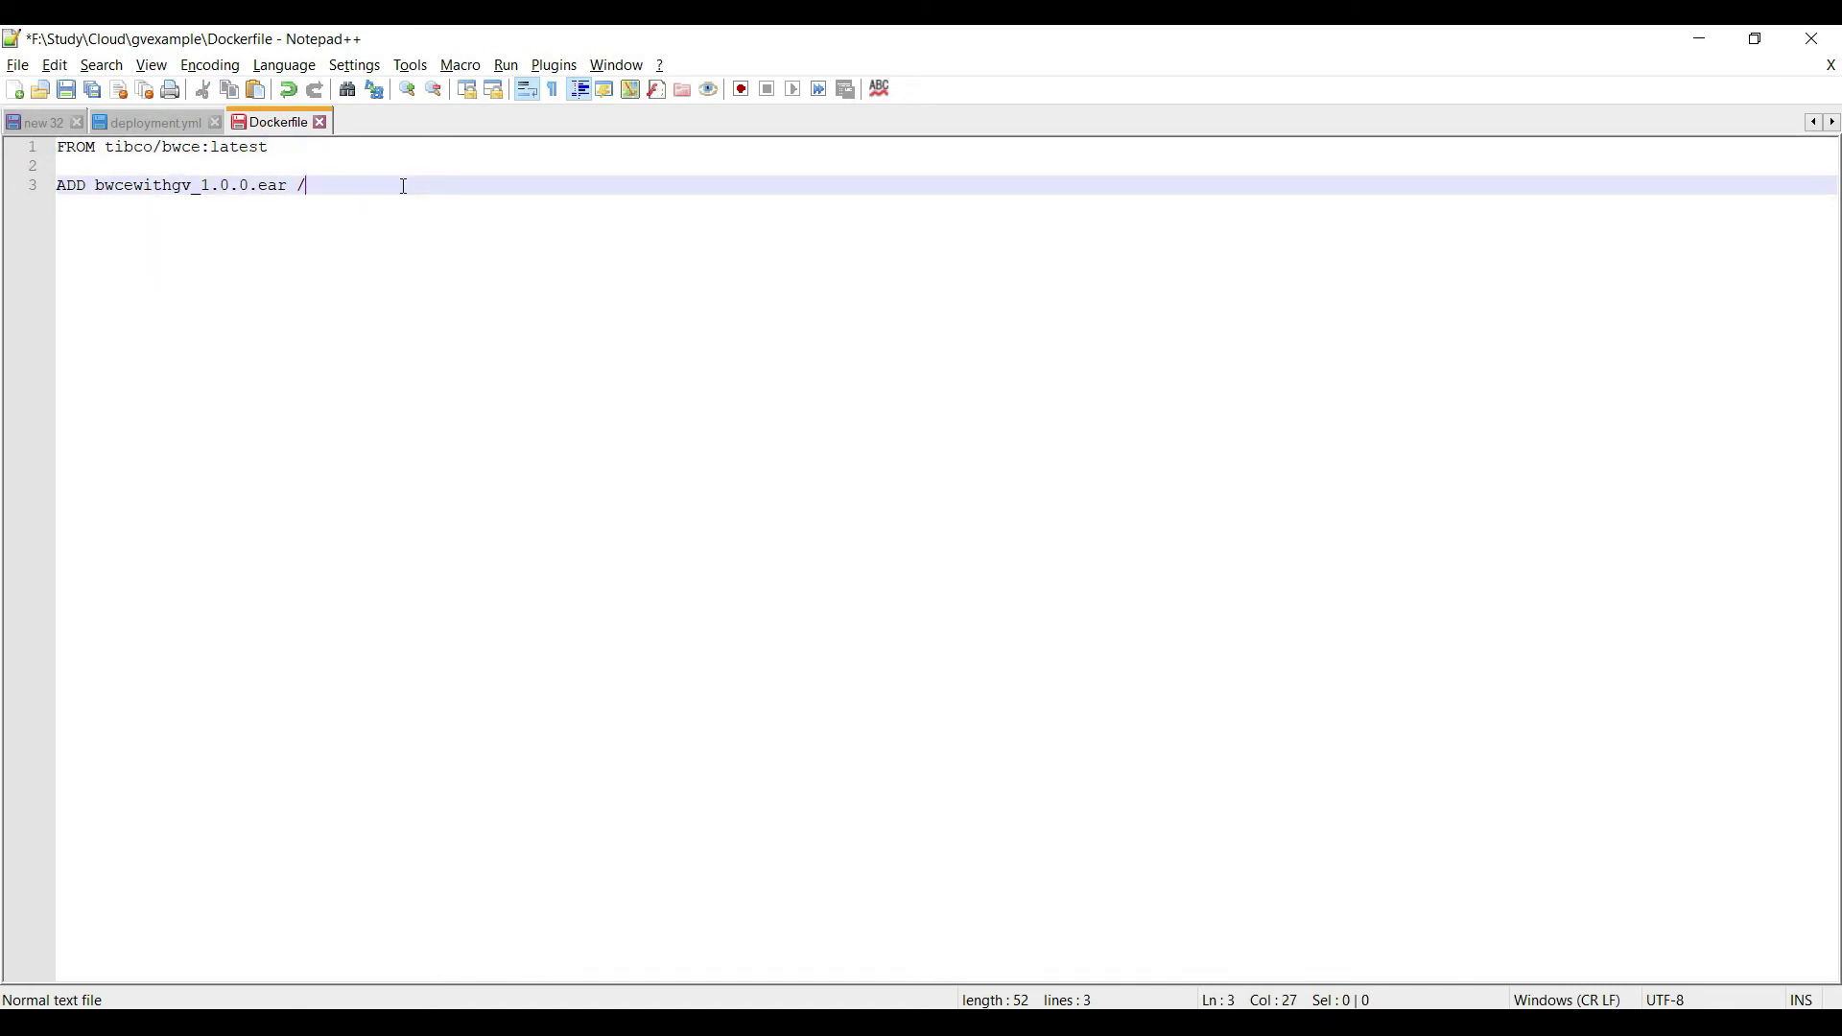
{"action": "key", "text": "ctrl+s"}
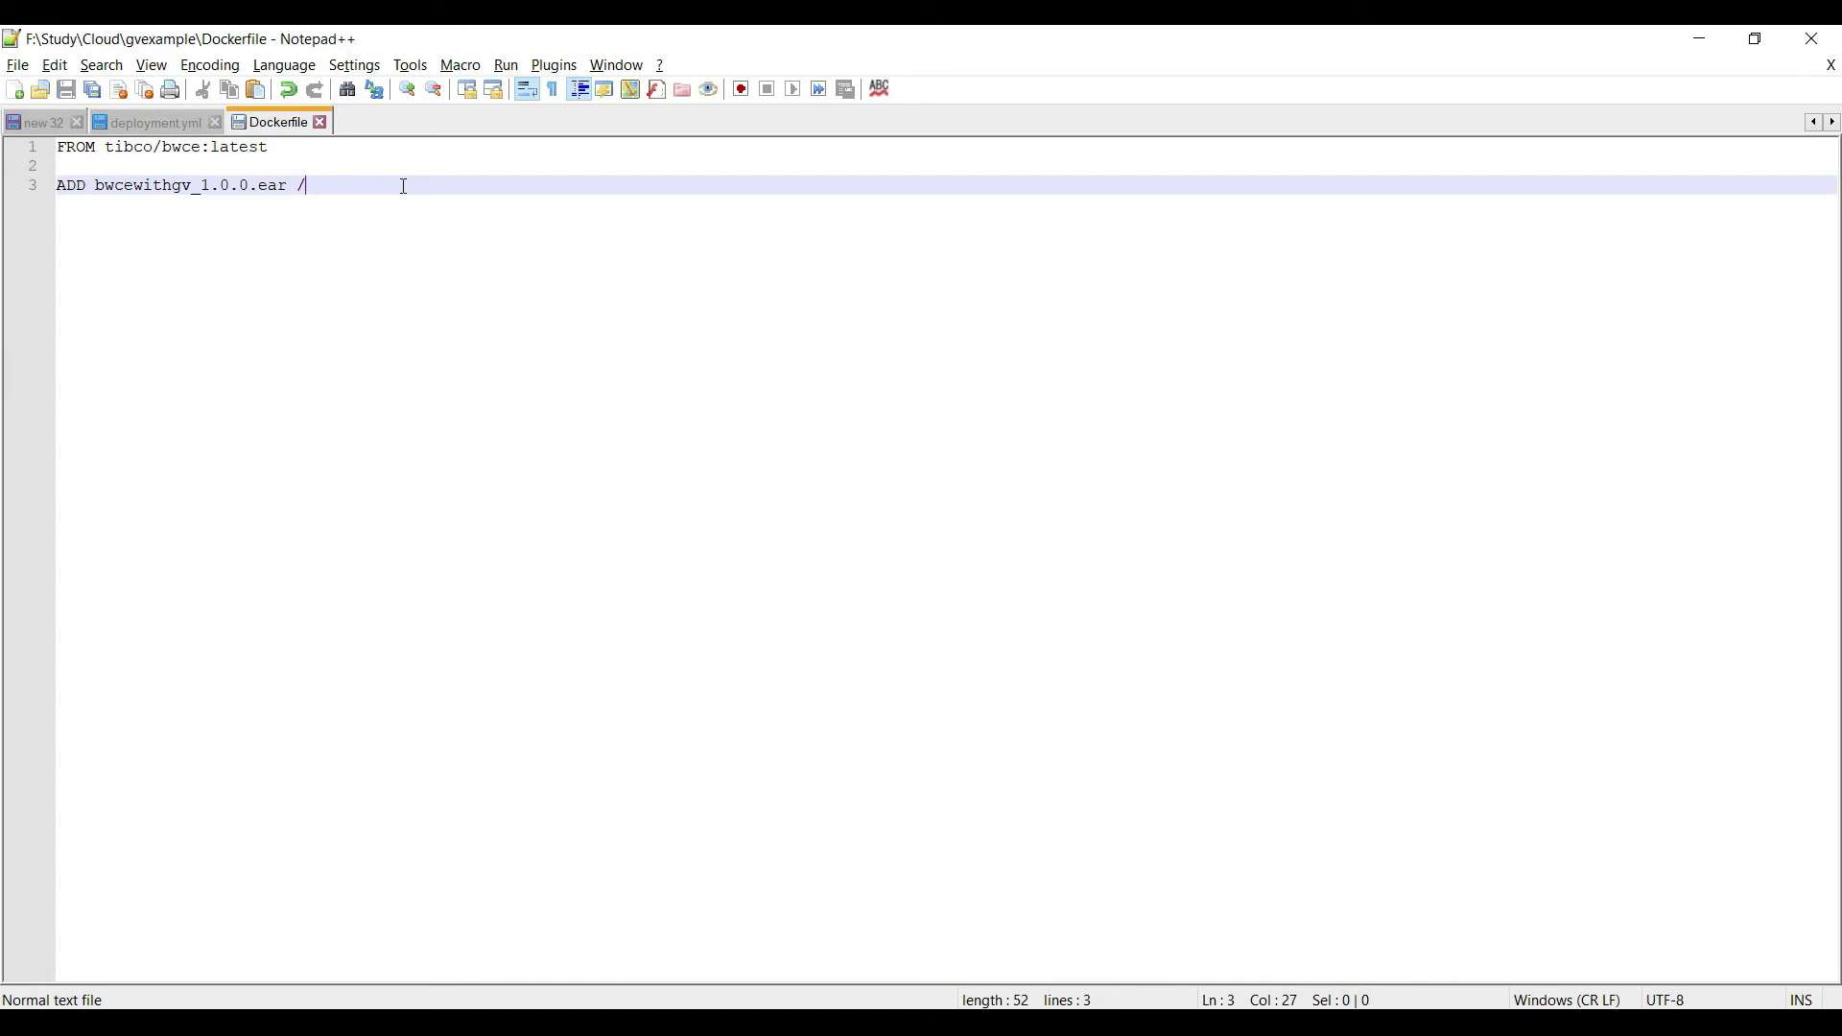
{"action": "mouse_move", "coordinate": [1210, 708]}
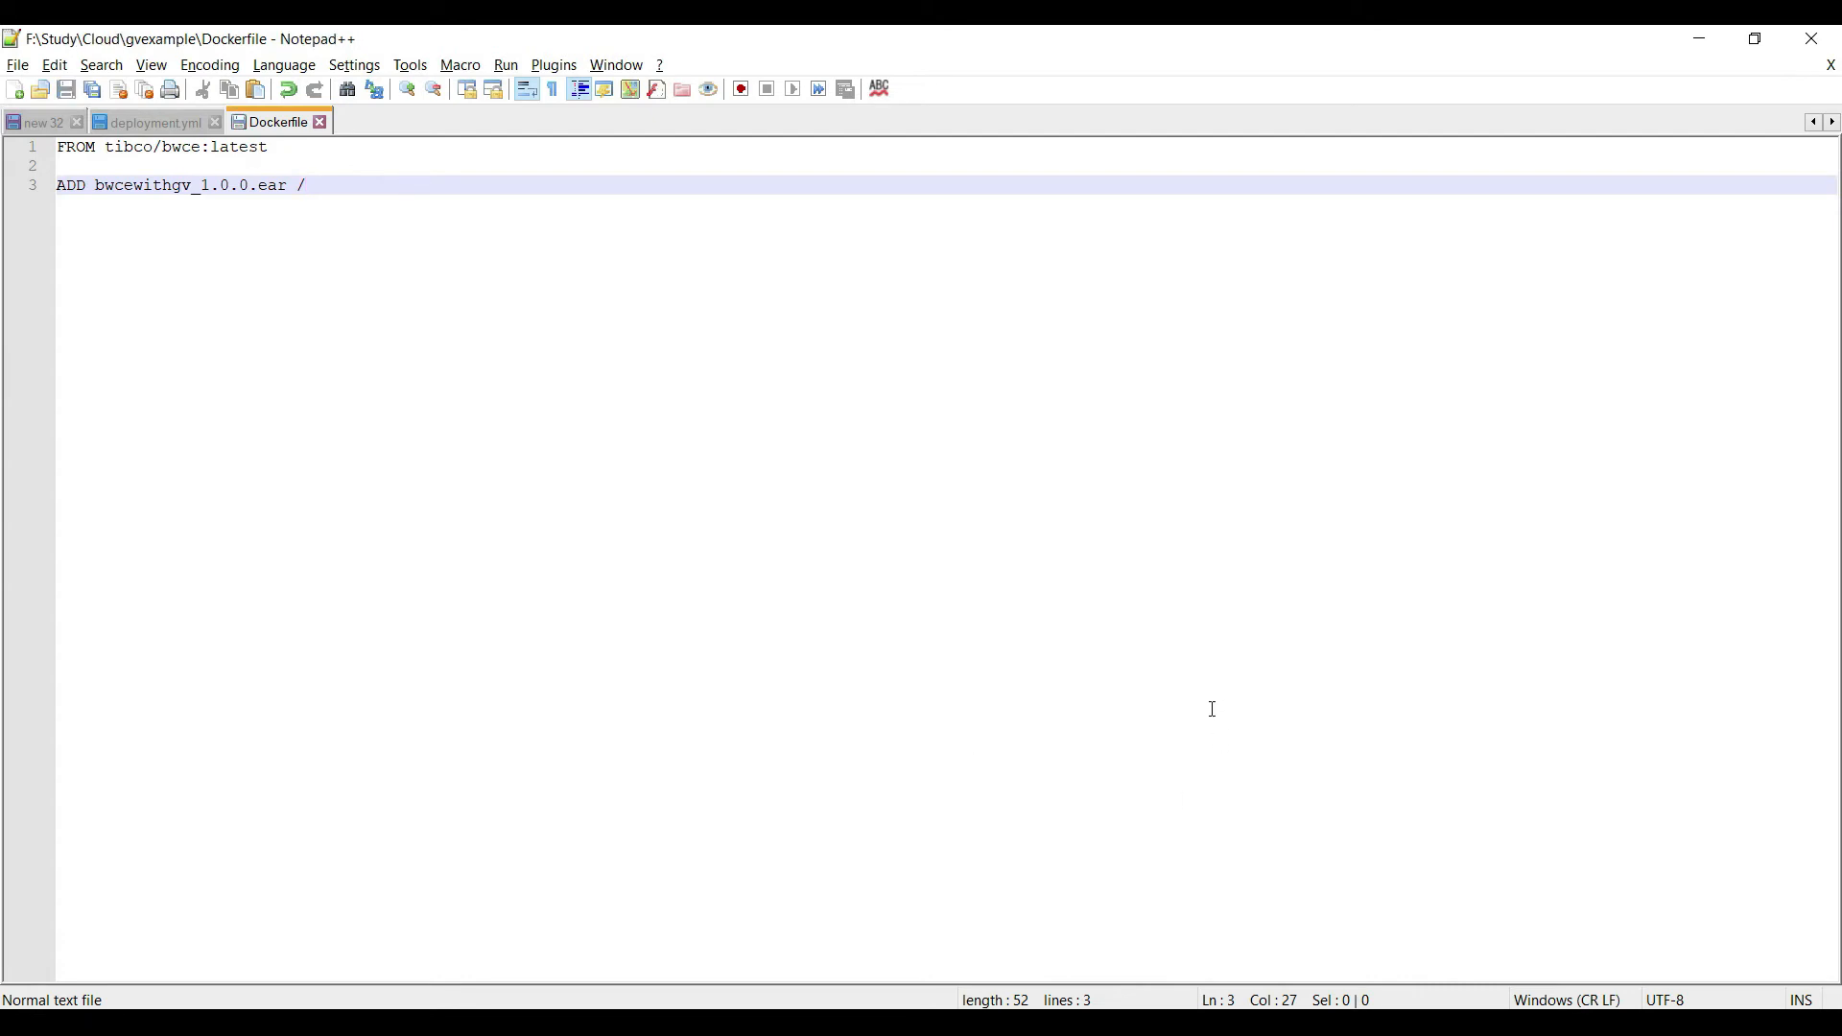
{"action": "mouse_move", "coordinate": [718, 478]}
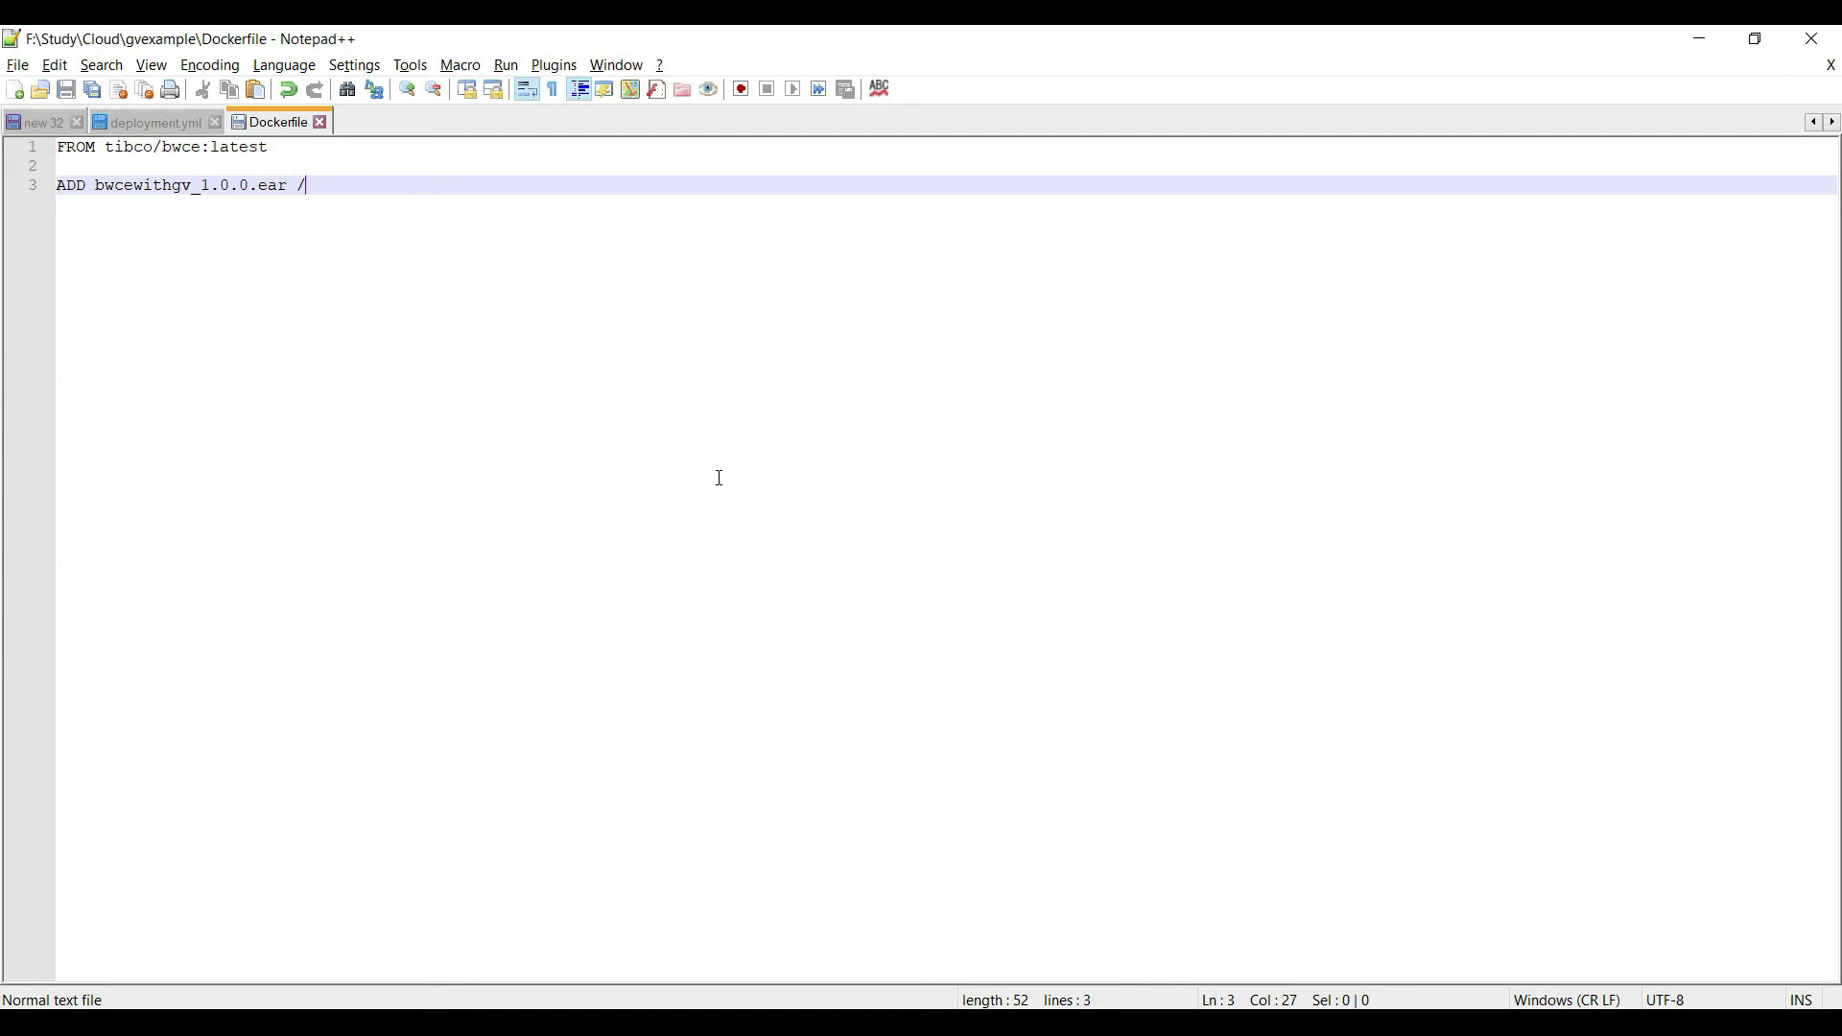
{"action": "mouse_move", "coordinate": [706, 472]}
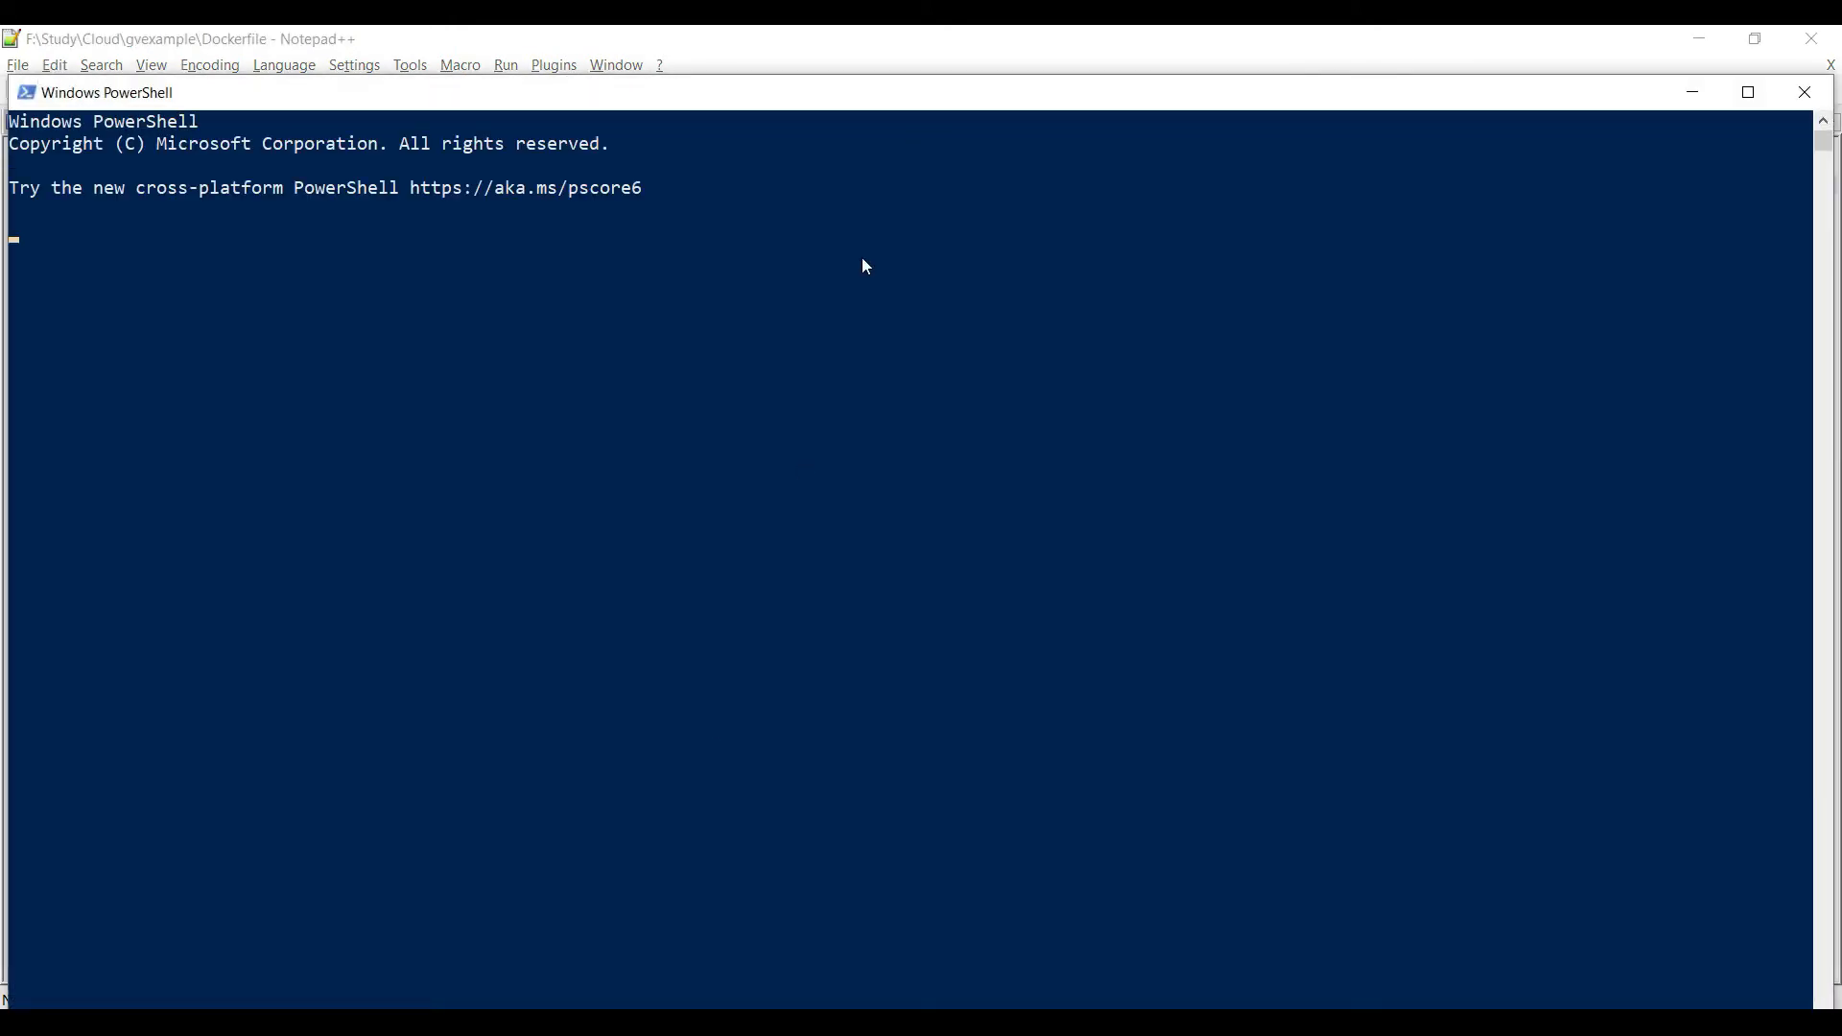
Run docker build -t bwce/bwcewithgv:1.0.0 in PowerShell from the gvexample folder.
{"action": "left_click", "coordinate": [1746, 92]}
{"action": "type", "text": "cd F:\\Study\\Cloud\\gvexample"}
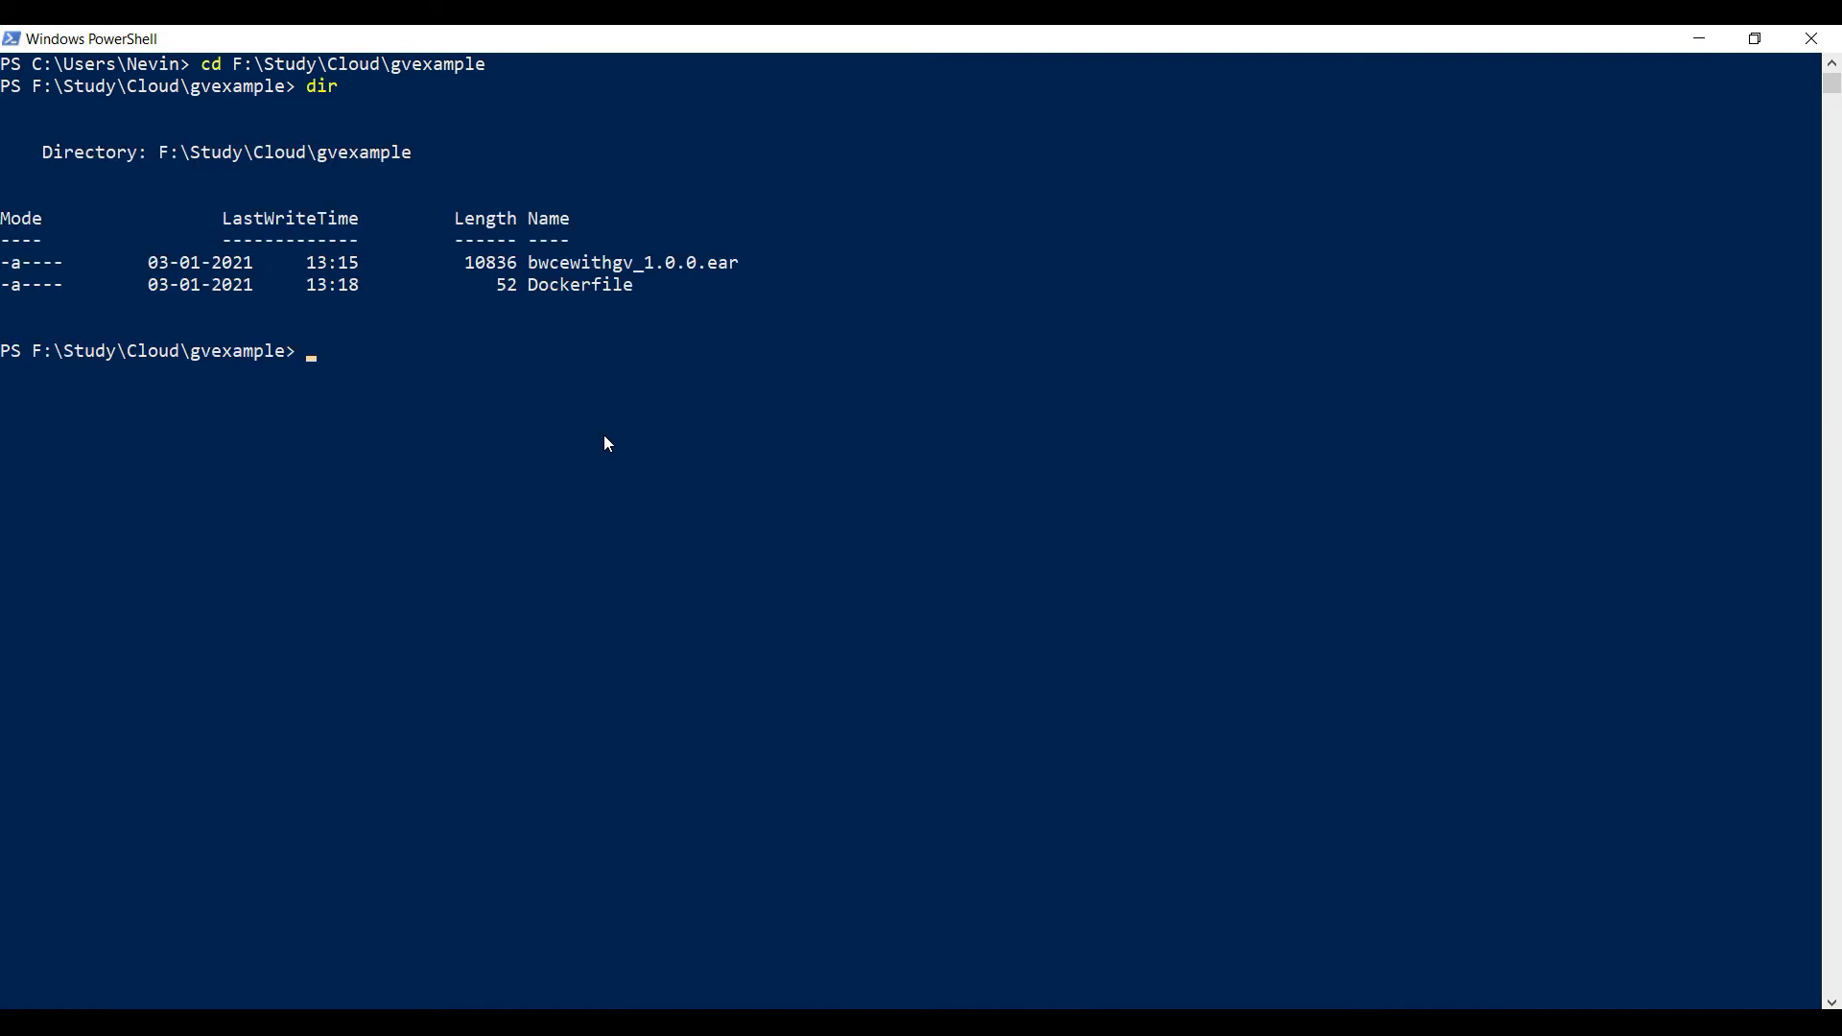
{"action": "type", "text": "docker build -t bwce"}
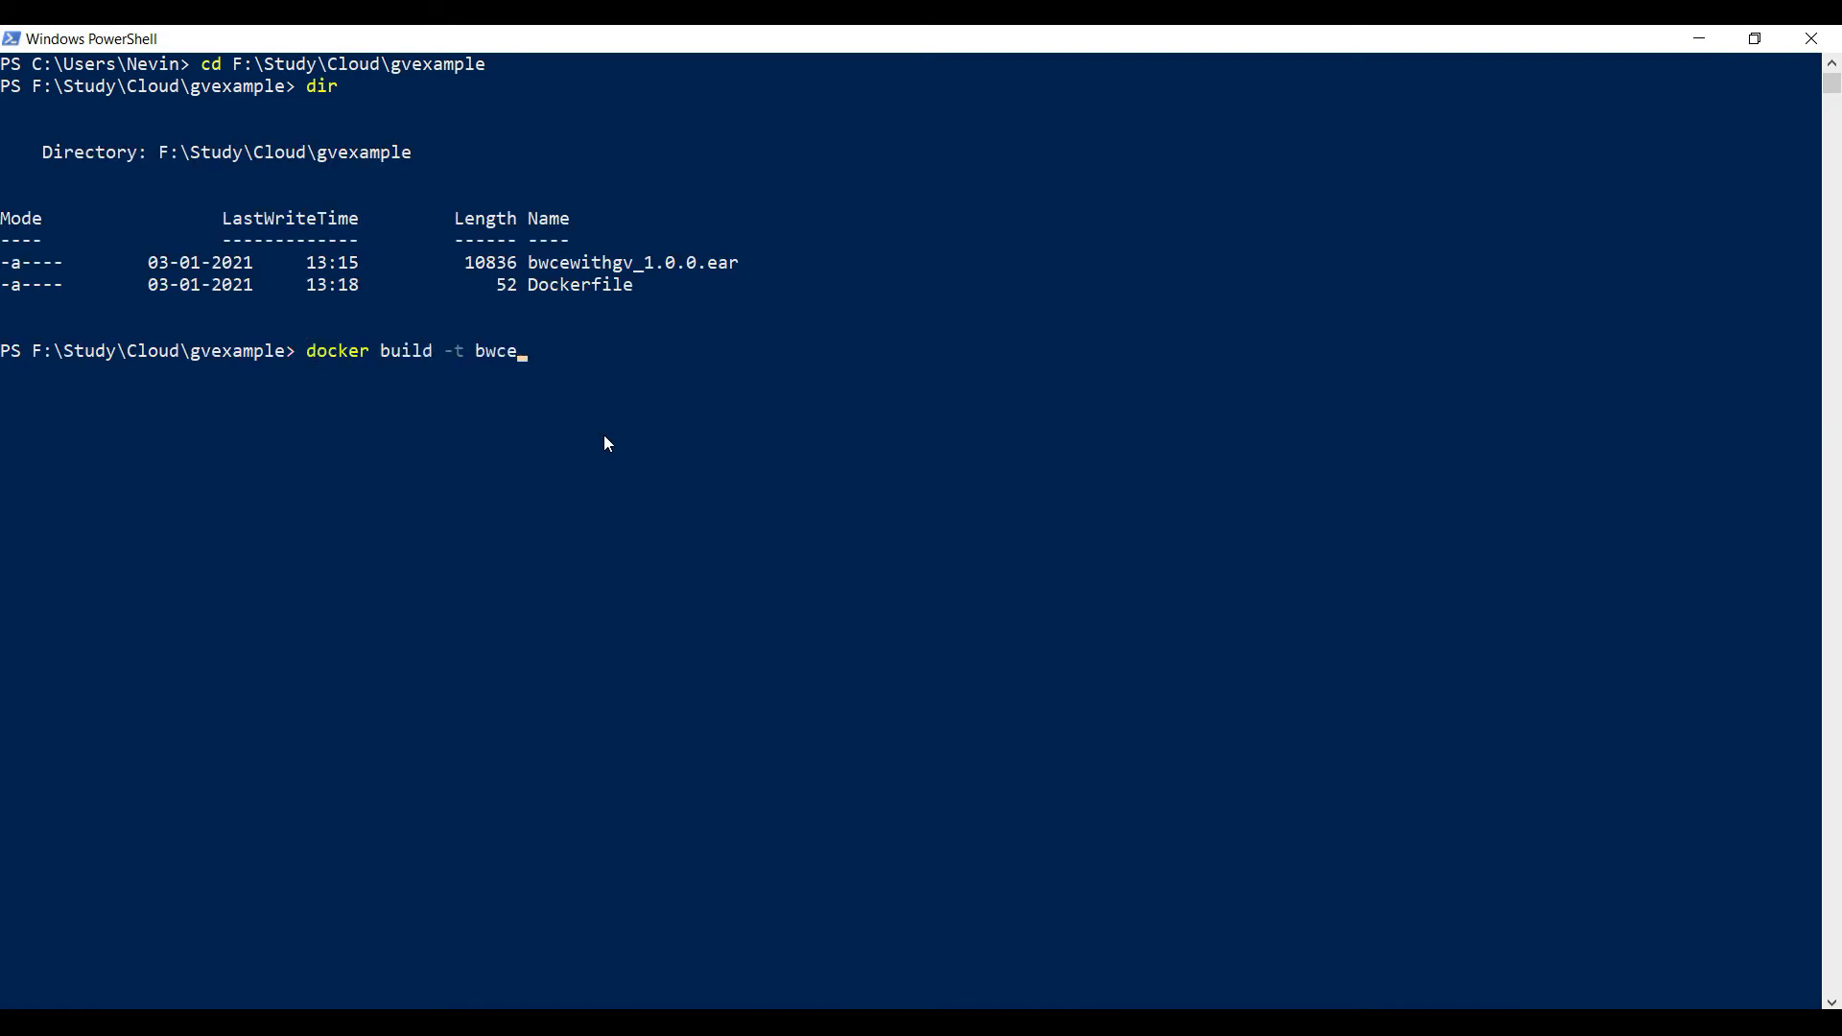
{"action": "type", "text": "/"}
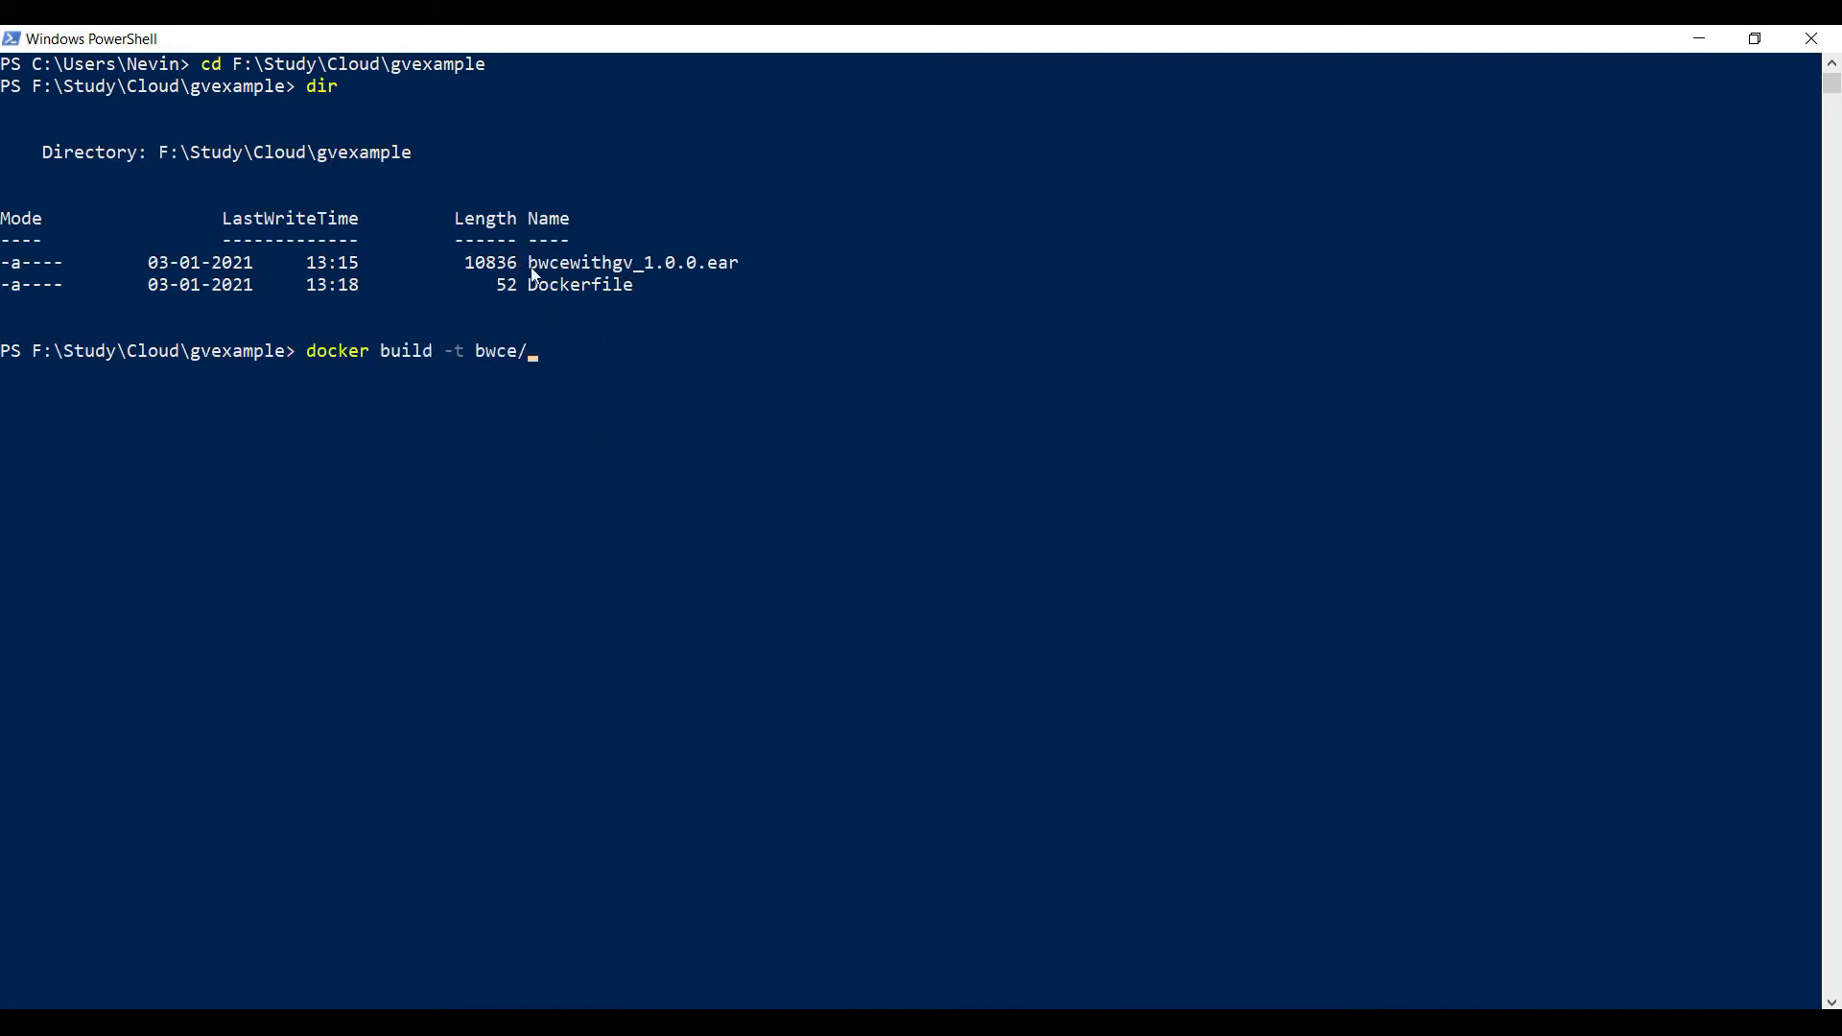
{"action": "type", "text": "bwcewithgv:1.0.0"}
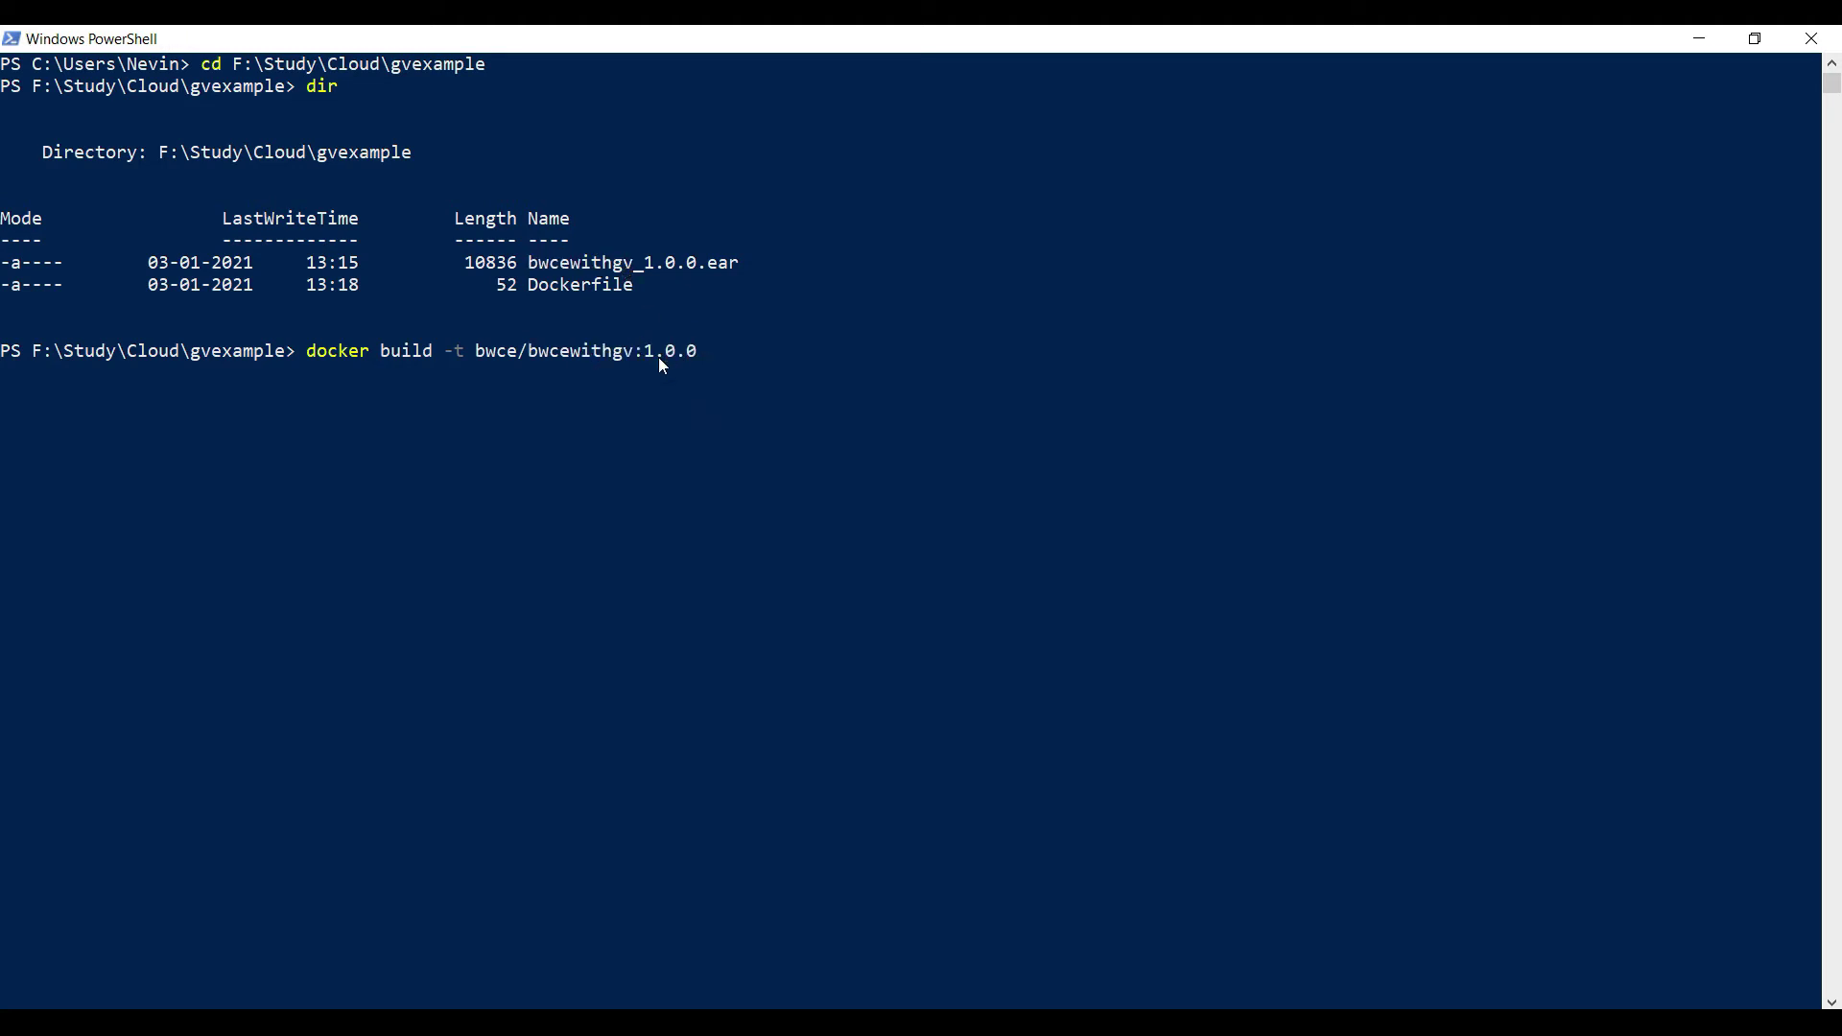
{"action": "key", "text": "Return"}
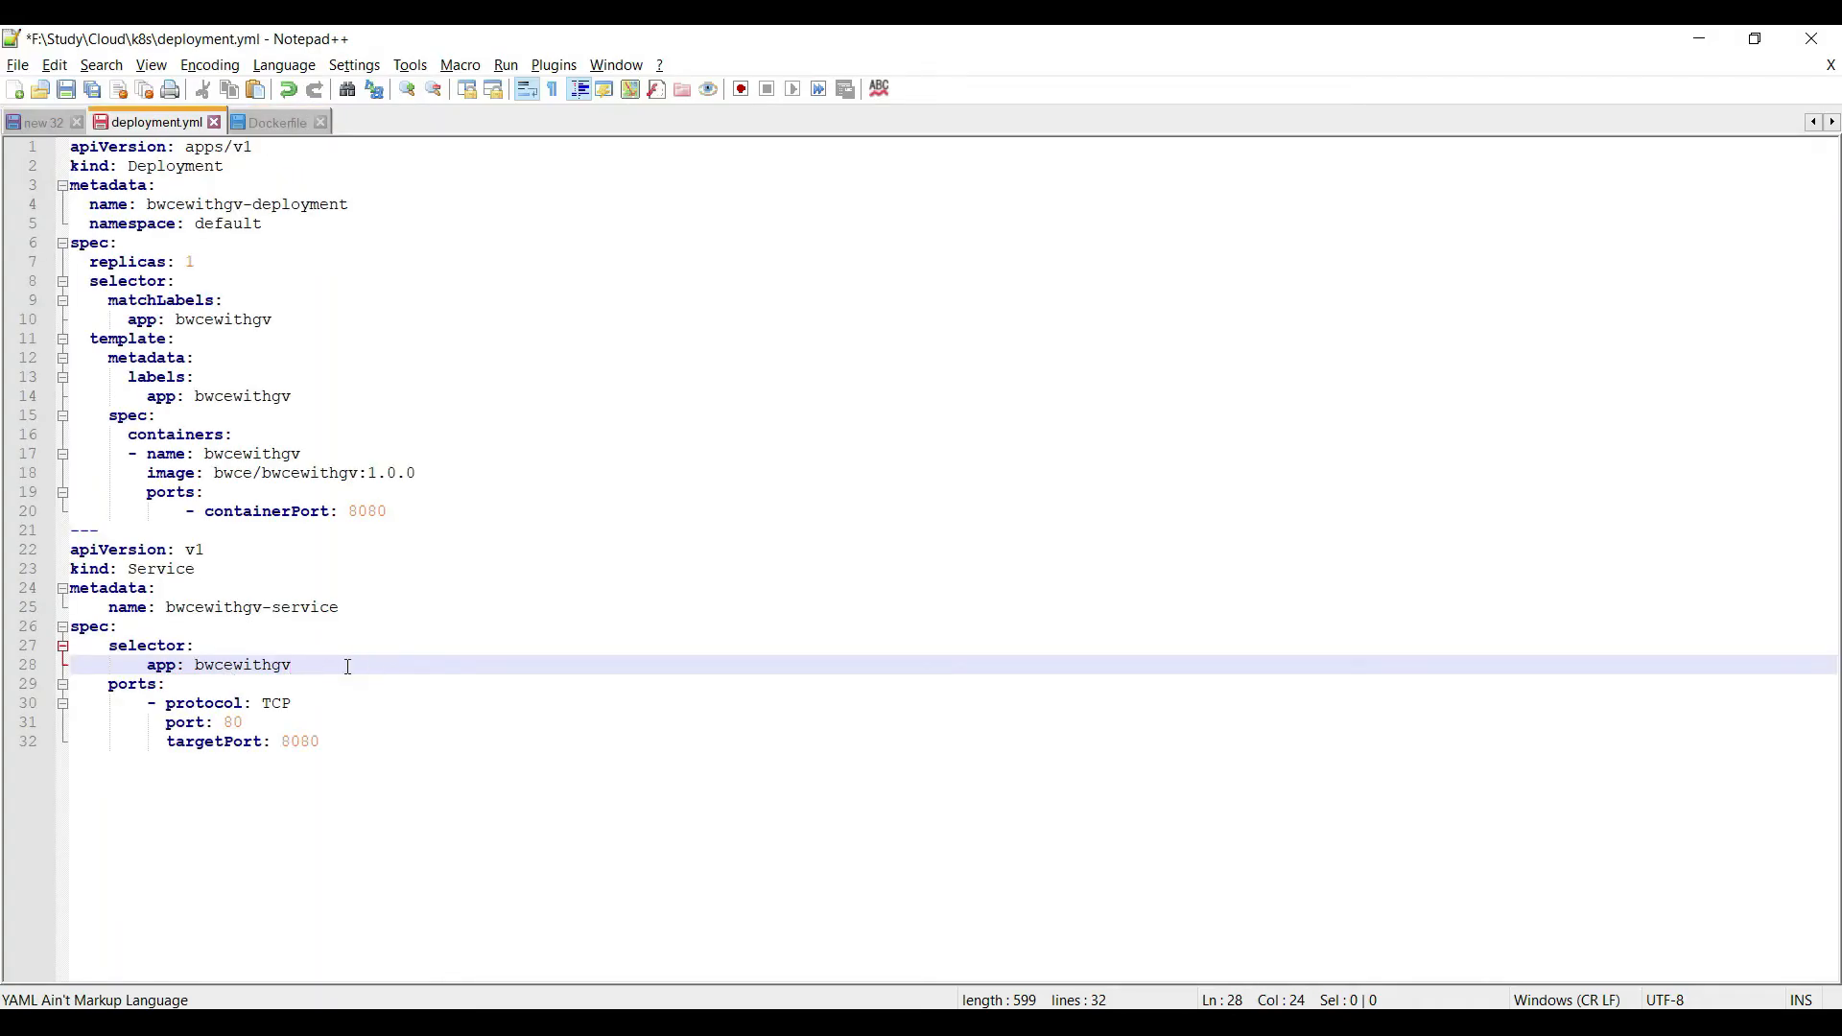
Save deployment.yml referencing image bwce/bwcewithgv:1.0.0.
{"action": "key", "text": "ctrl+s"}
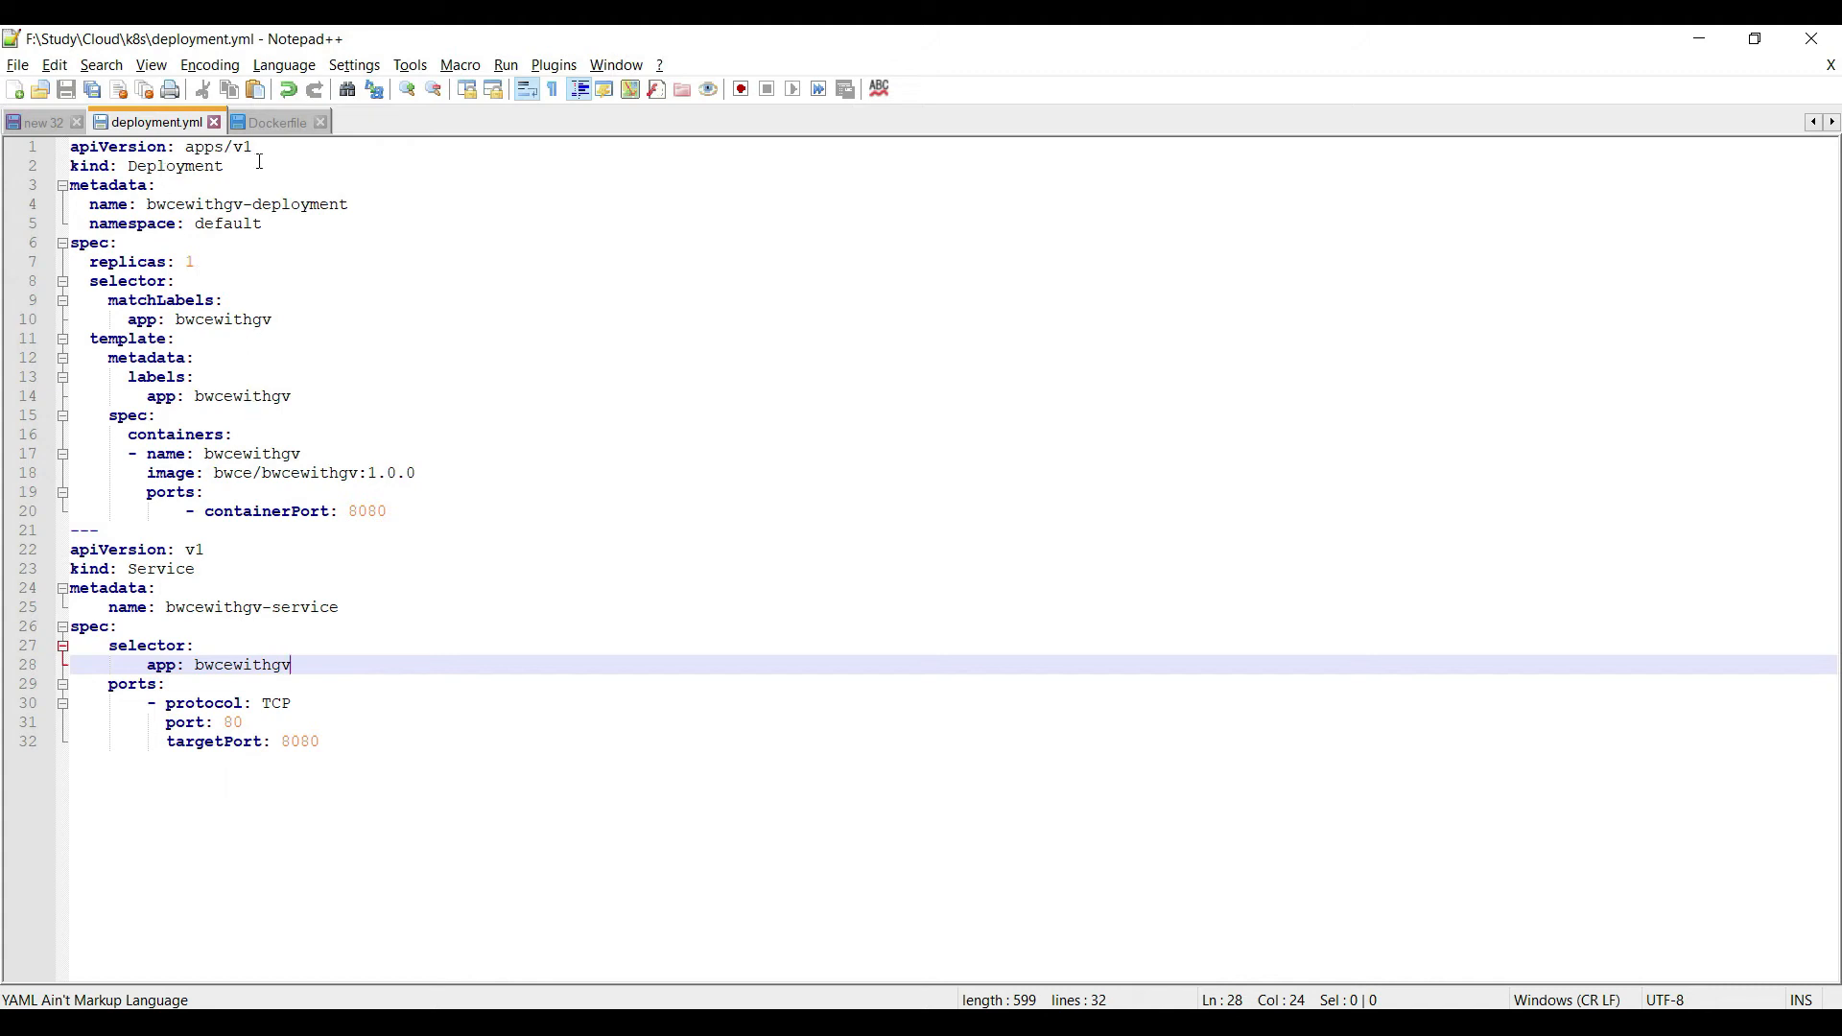
{"action": "mouse_move", "coordinate": [341, 725]}
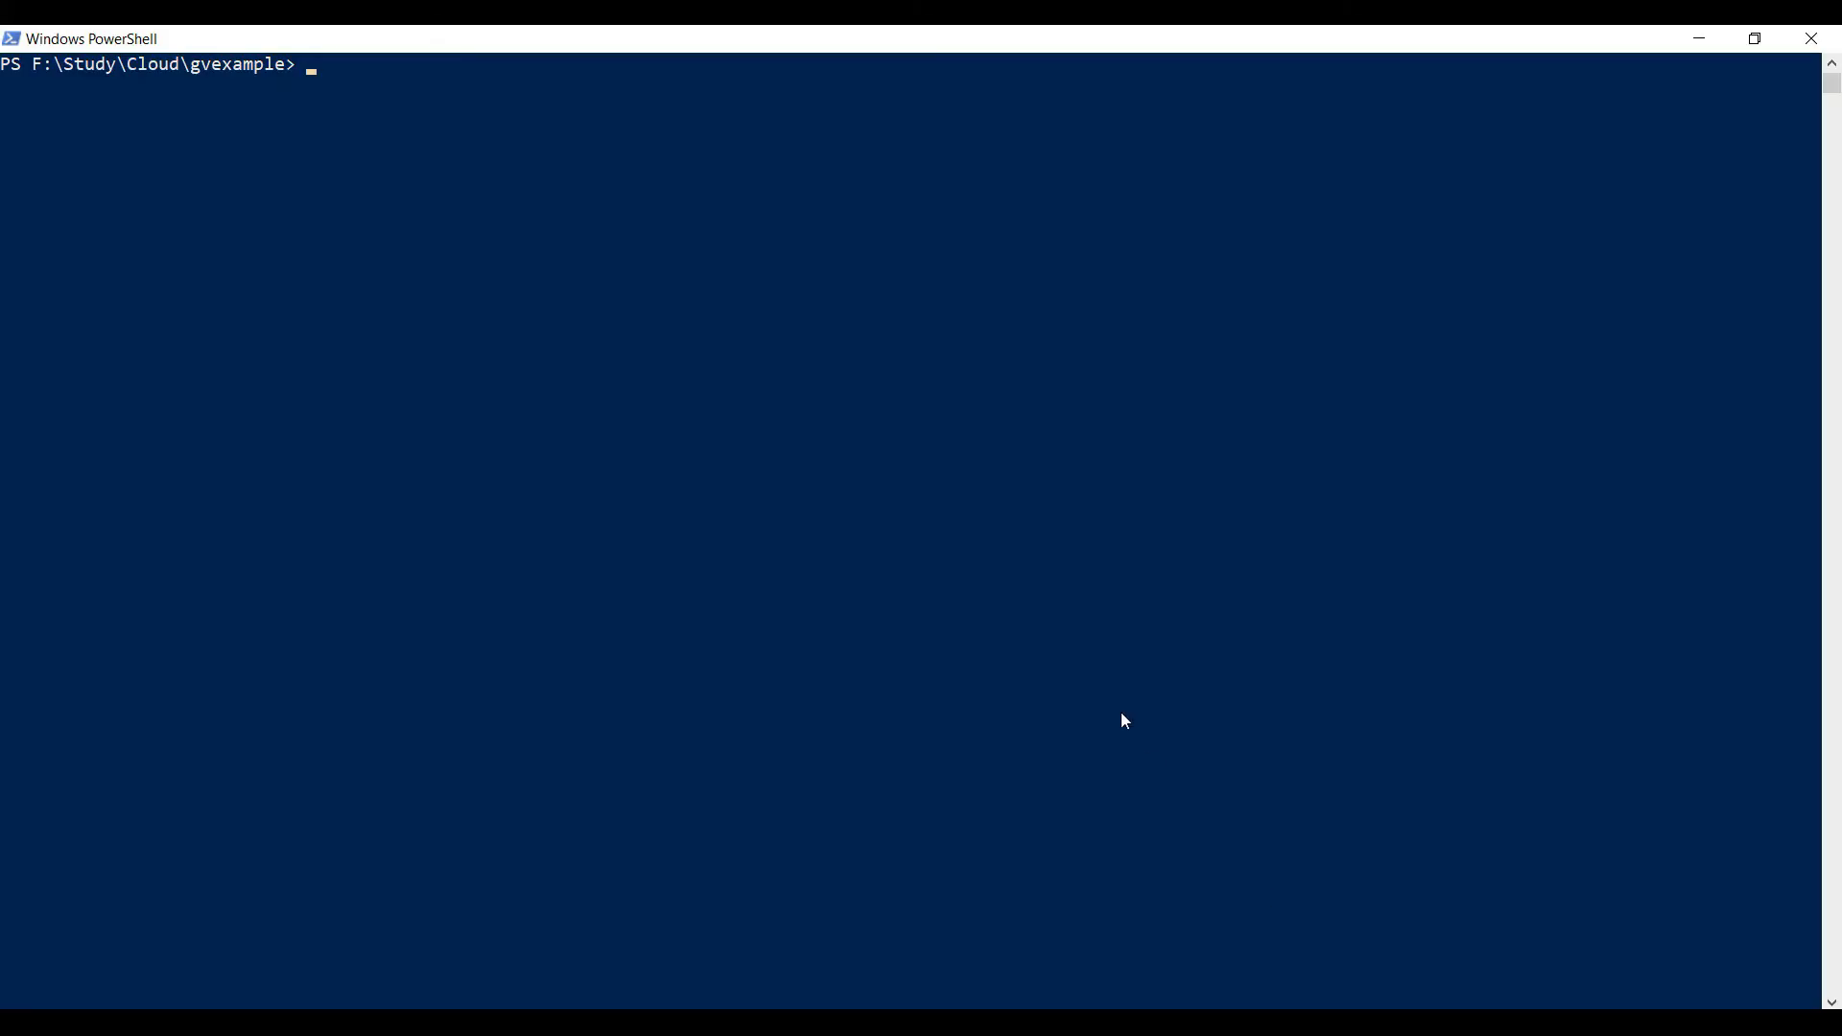
Apply .\deployment.yml with kubectl to create the bwcewithgv deployment and service.
{"action": "type", "text": "cd ..\\k8s\\"}
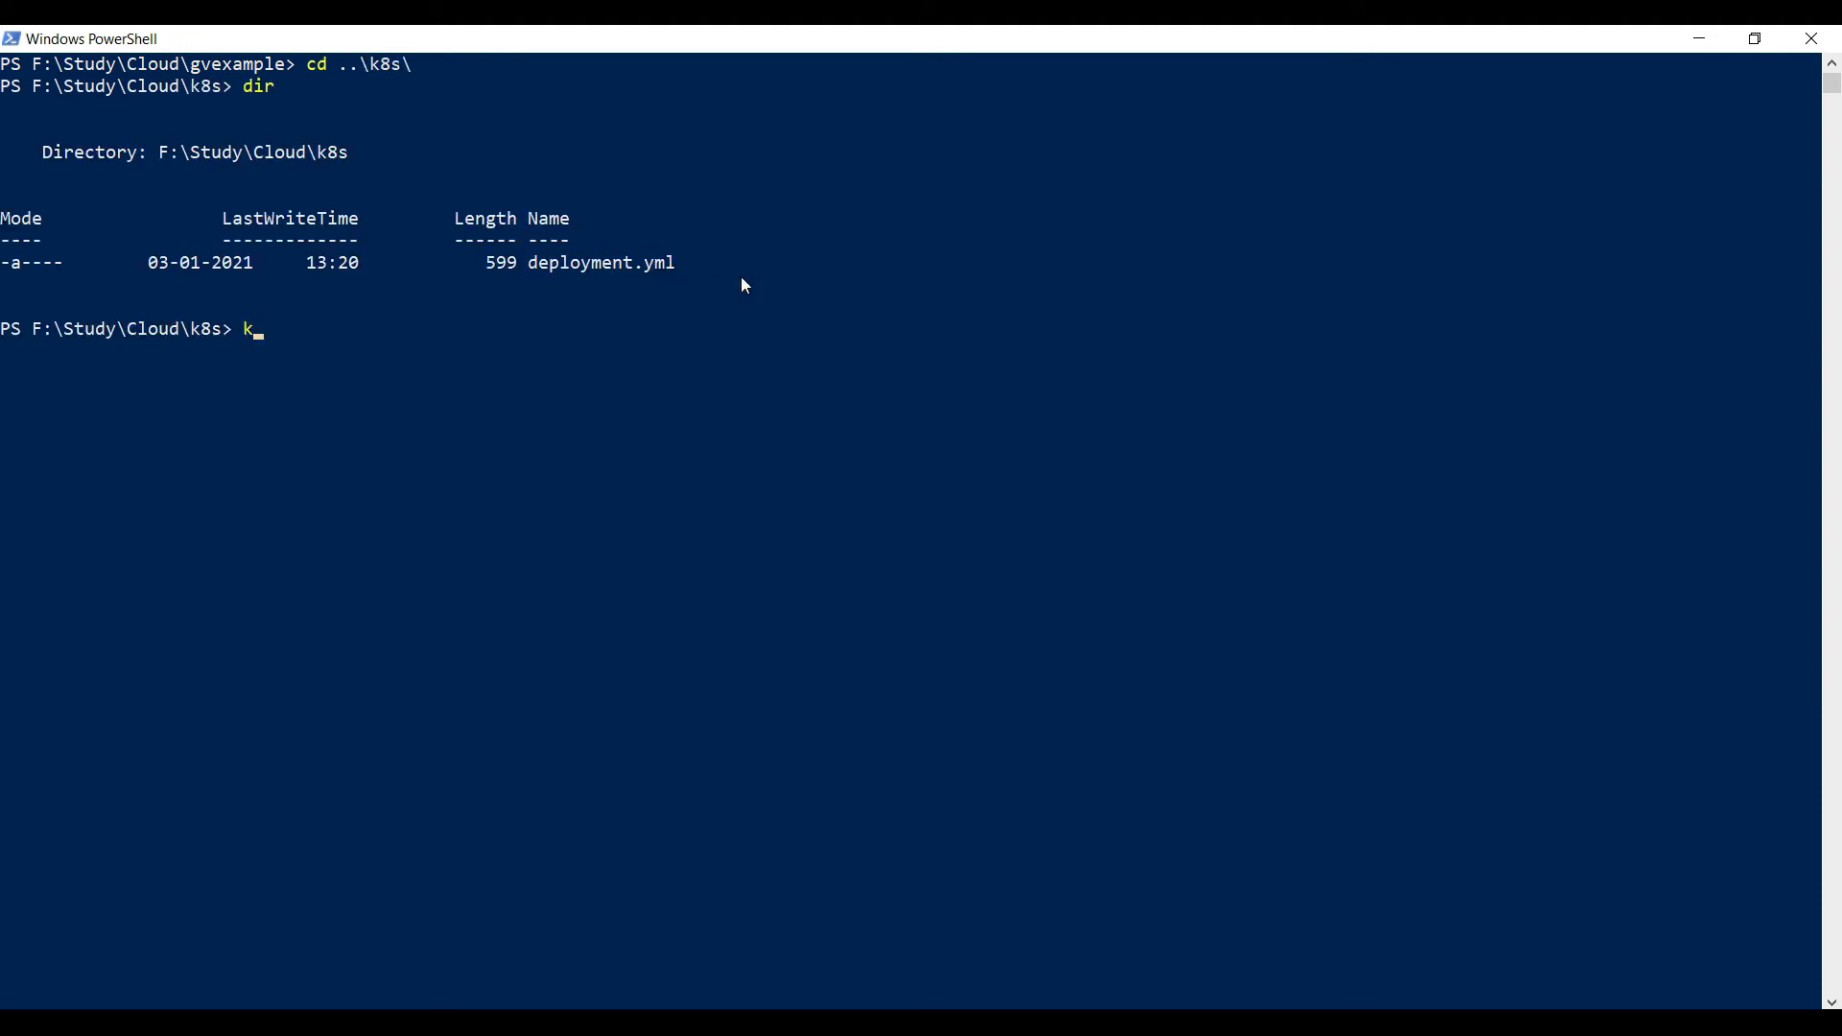
{"action": "type", "text": "ubectl apply -f .\\deployment.yml"}
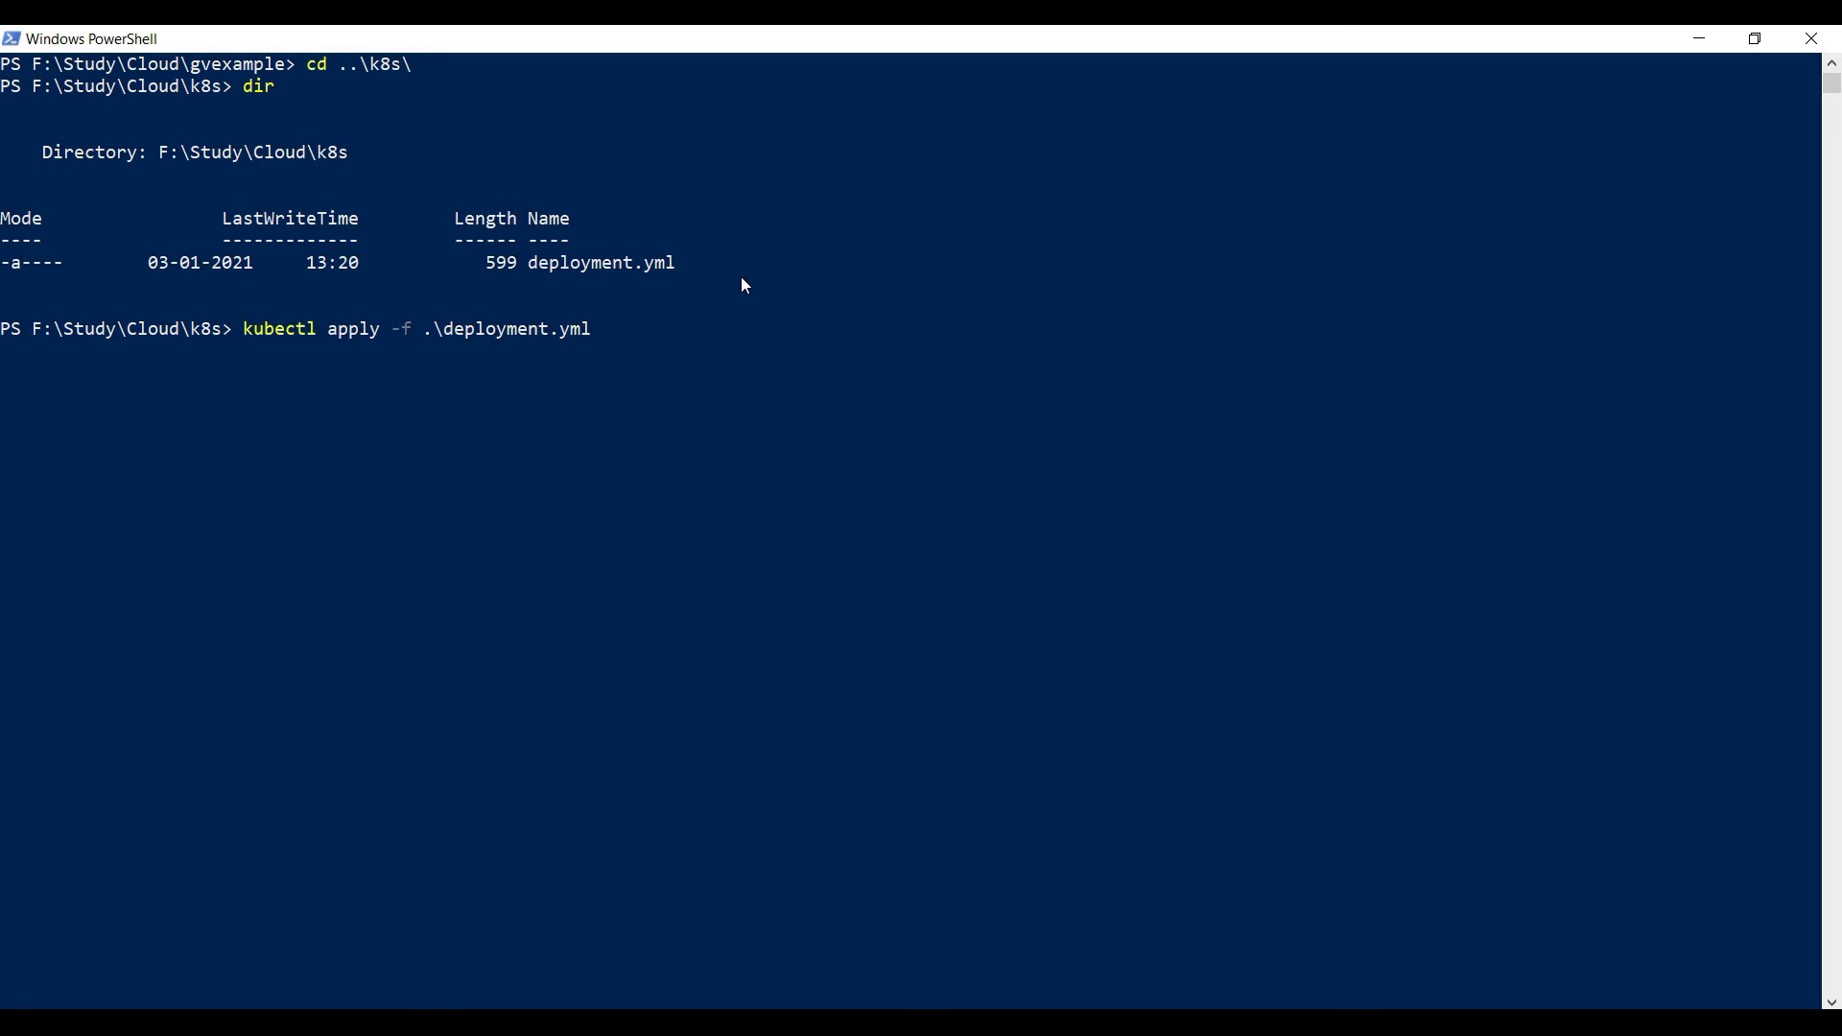
{"action": "key", "text": "Return"}
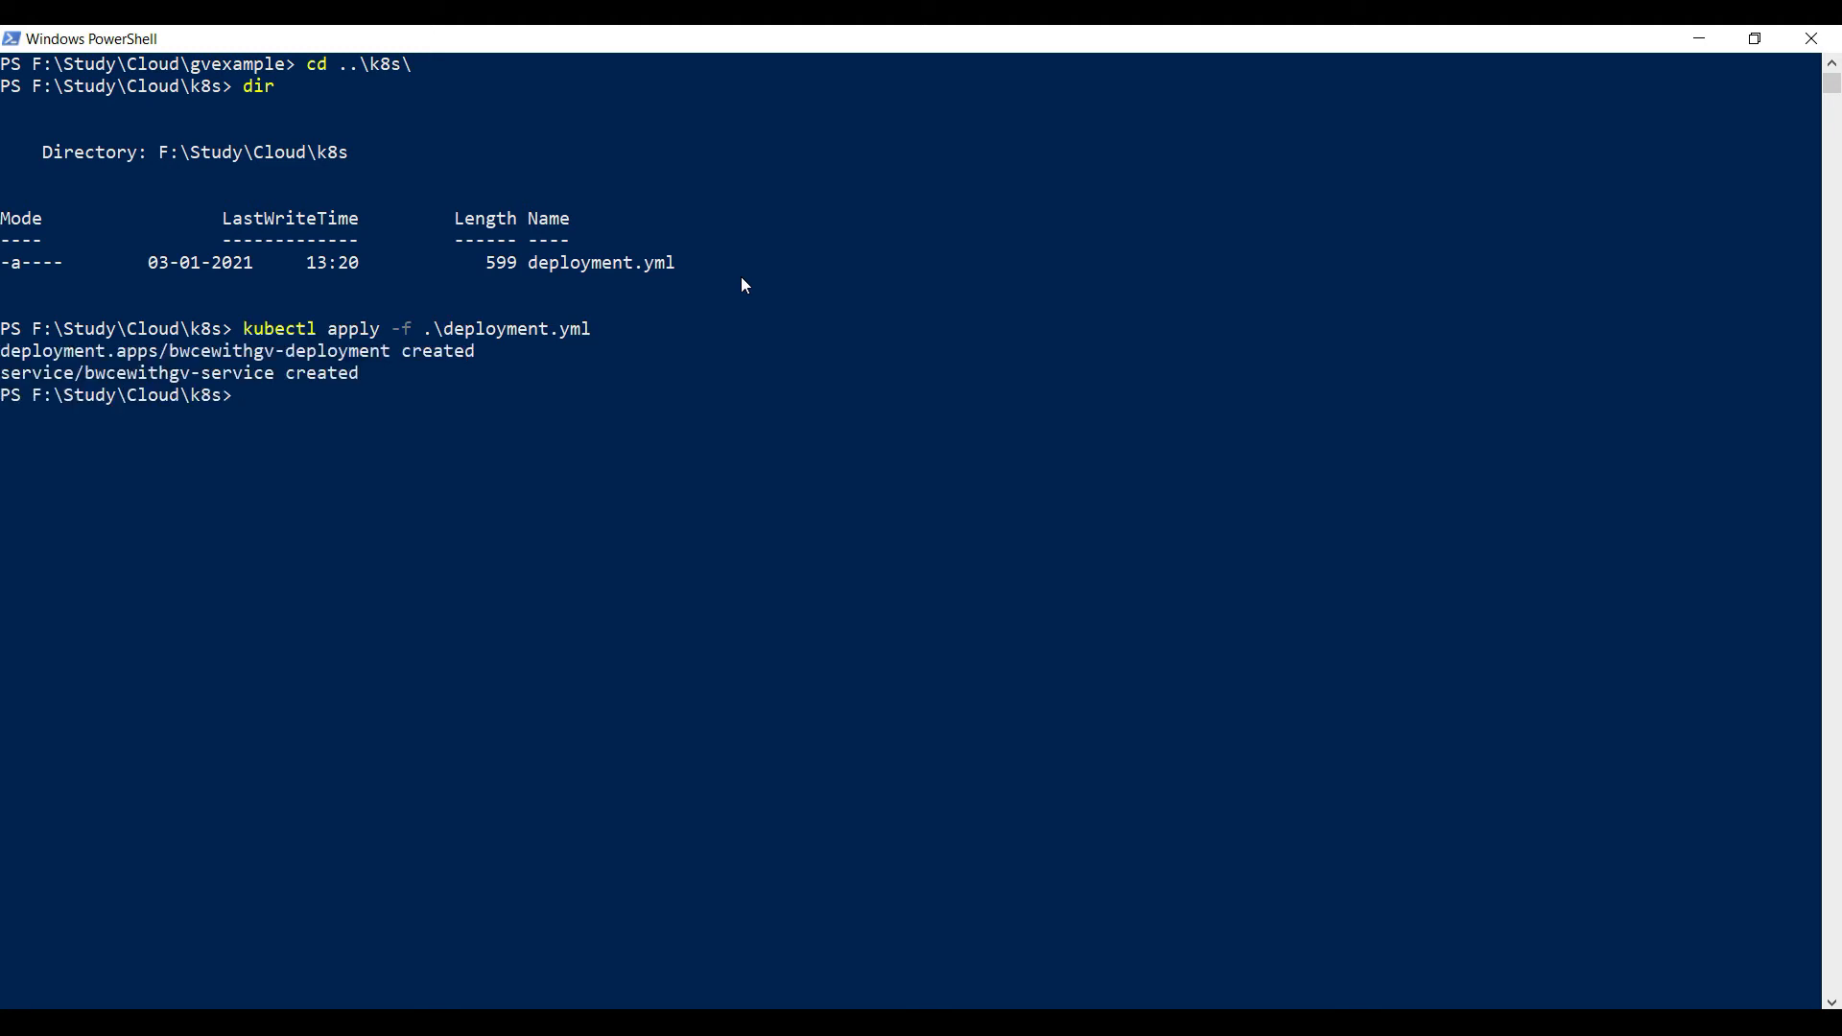
{"action": "key", "text": "Return"}
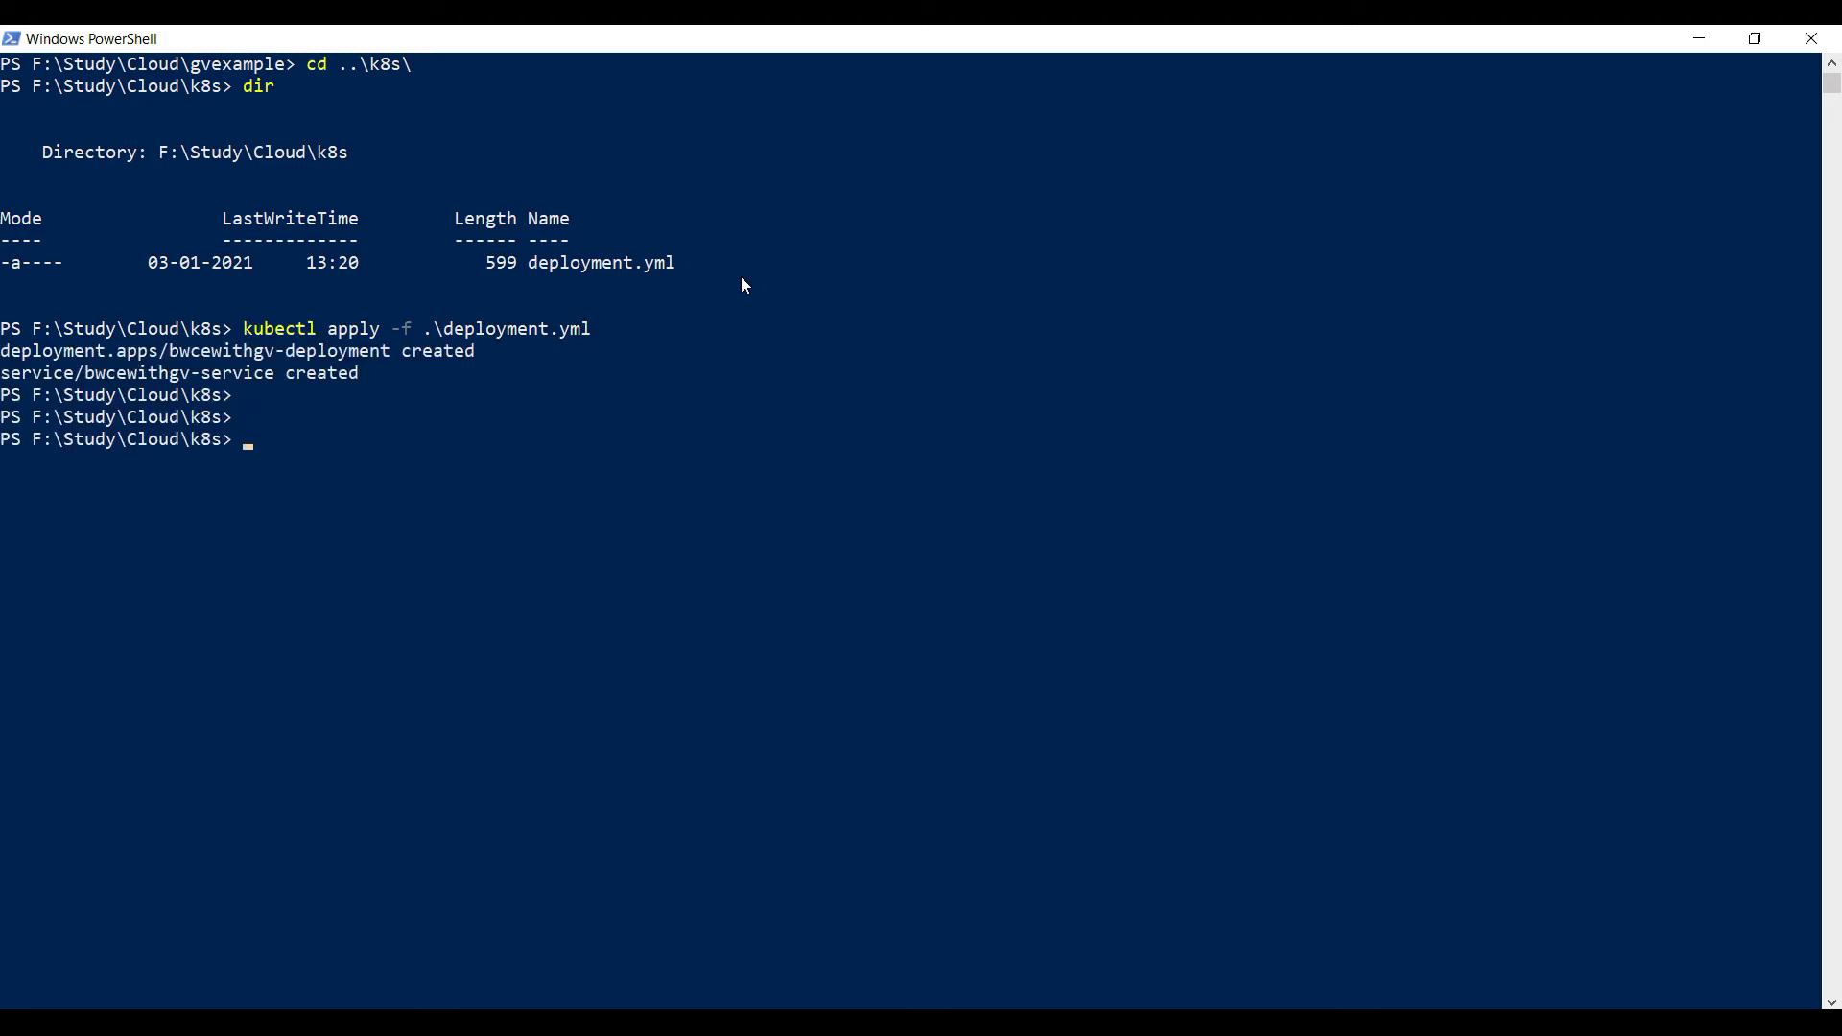
List the pods with kubectl get pods and fetch the running pod's startup logs.
{"action": "type", "text": "kubectl get pods"}
{"action": "type", "text": "kubectl logs bwcewithgv-deployment-698cccc88d-flrj6"}
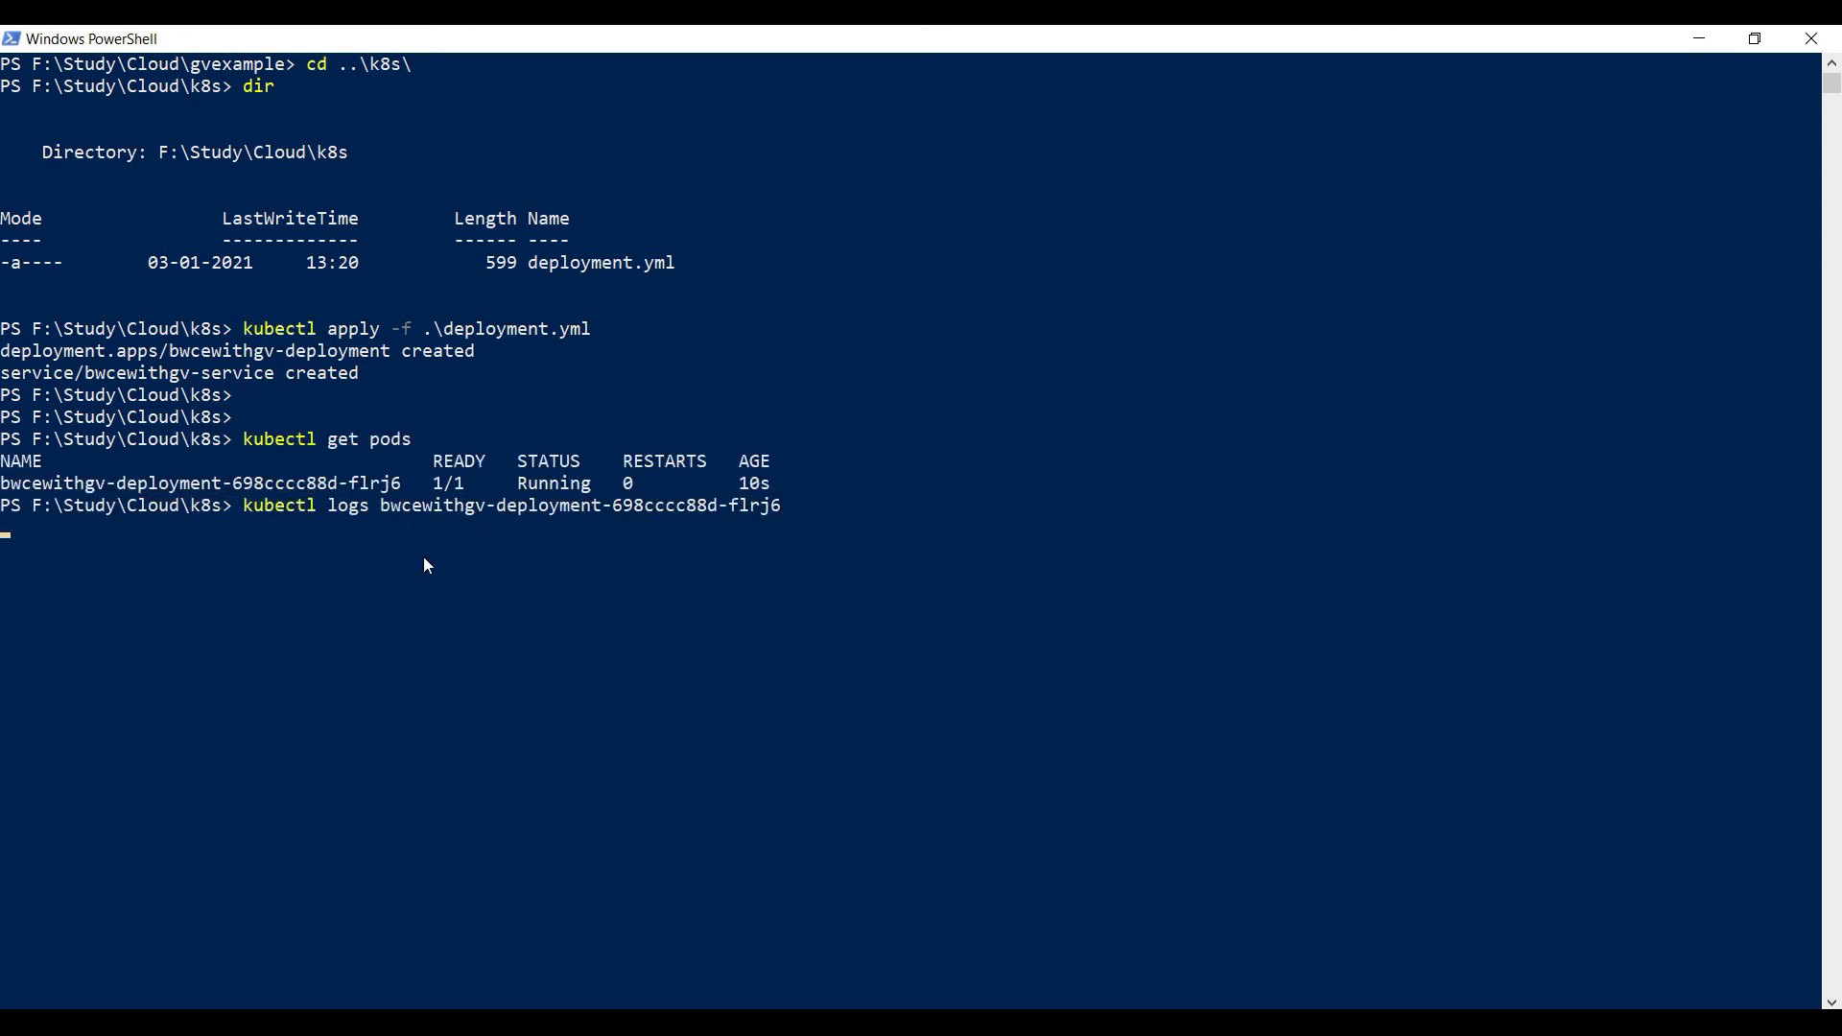
{"action": "key", "text": "Return"}
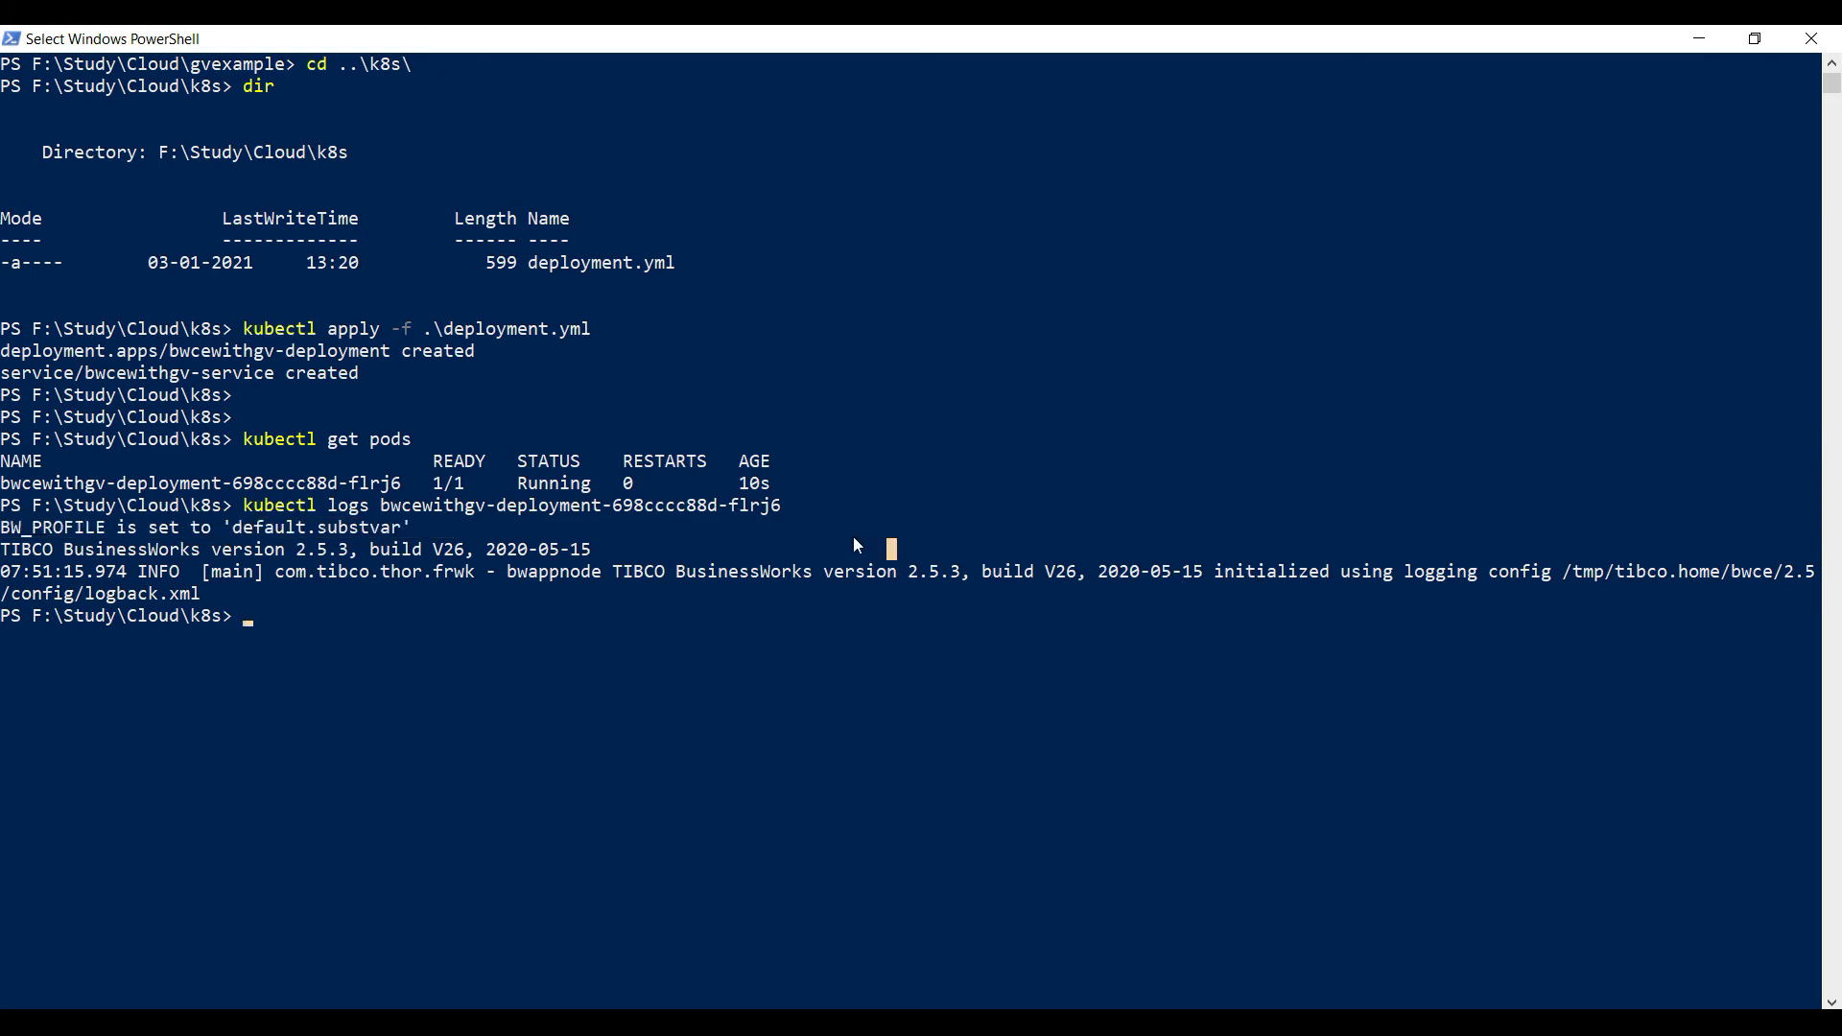
{"action": "key", "text": "Return"}
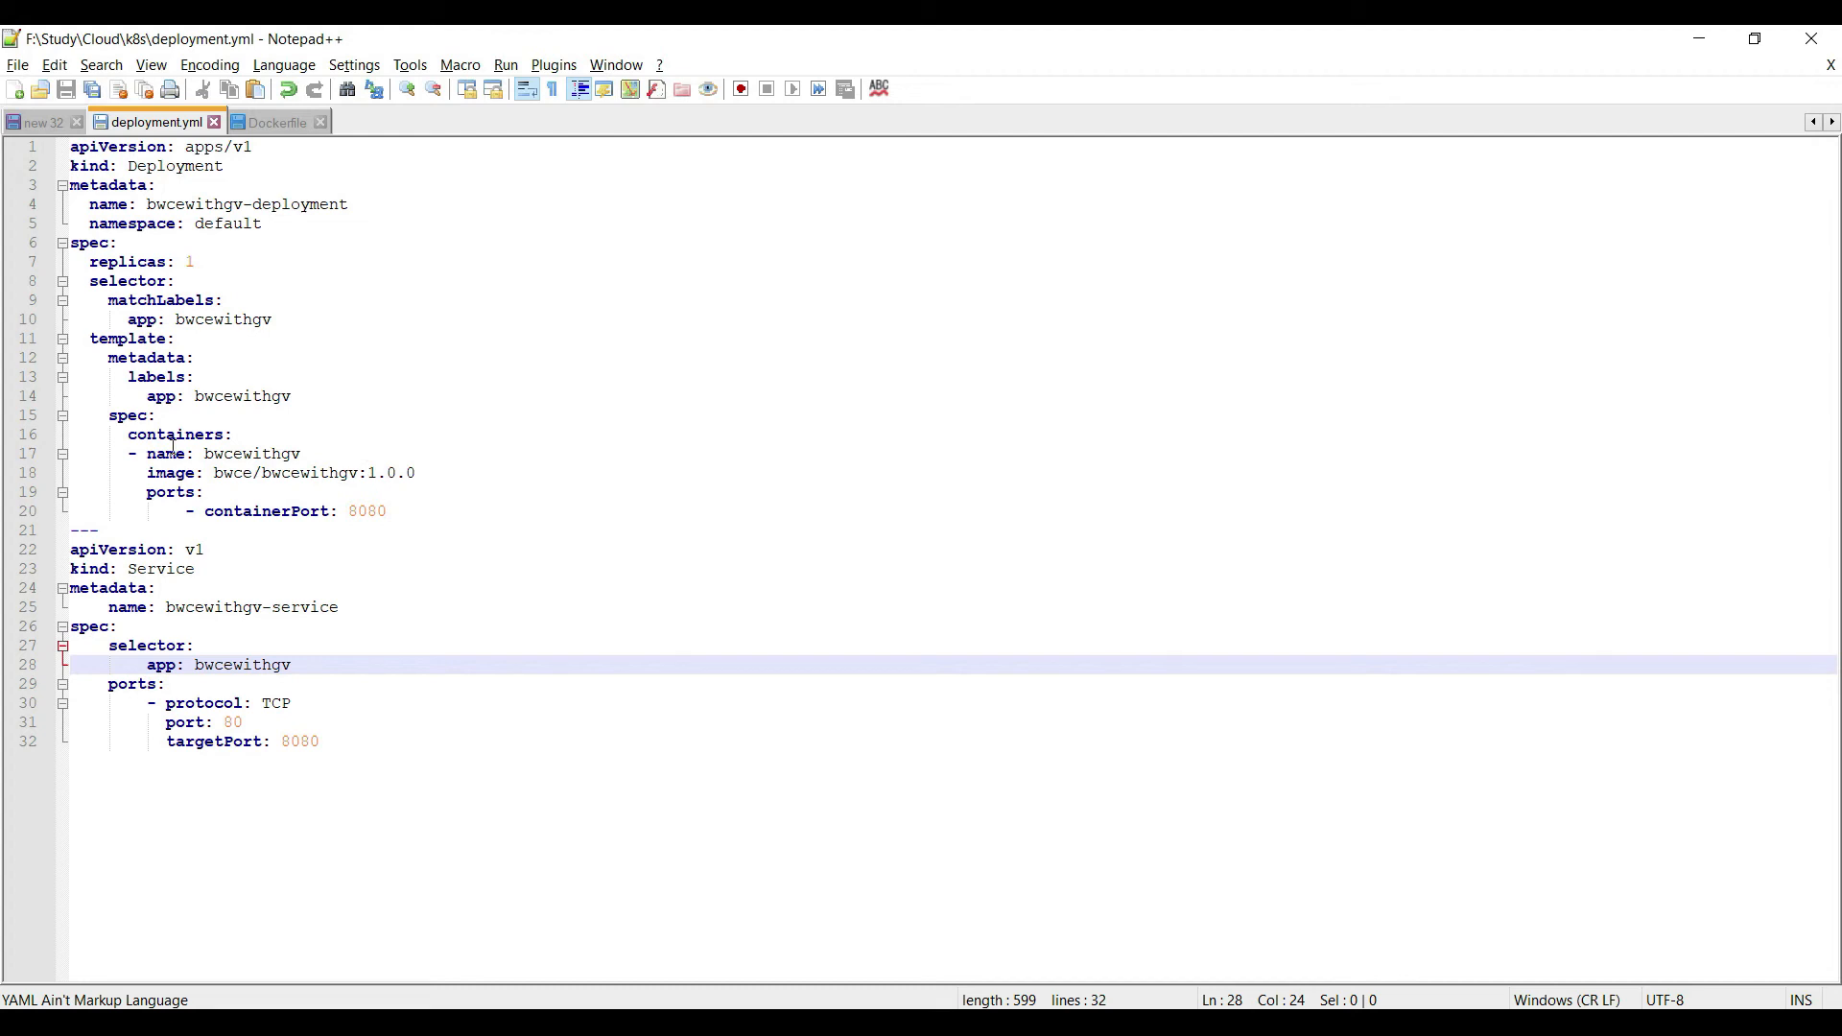
Add an env entry - name: BW_PROFILE, value: PROD under the container in deployment.yml.
{"action": "left_click", "coordinate": [234, 433]}
{"action": "type", "text": "- env:"}
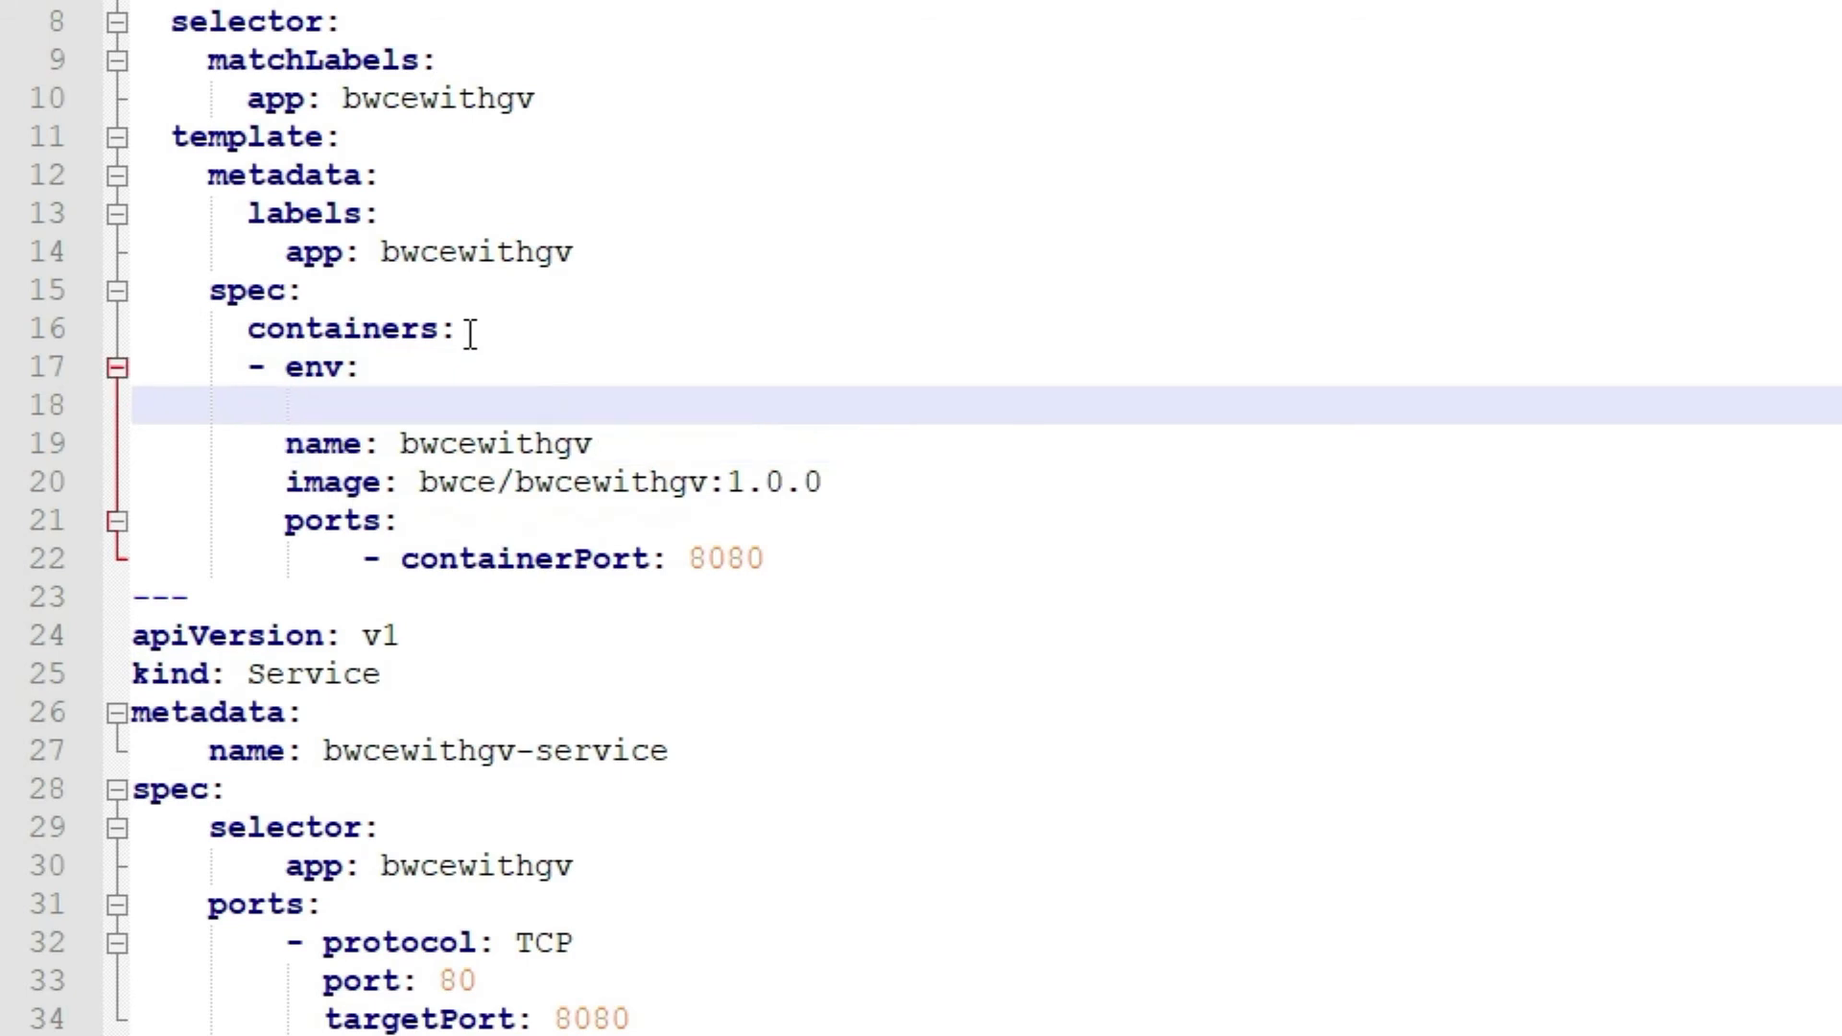
{"action": "type", "text": "- name:"}
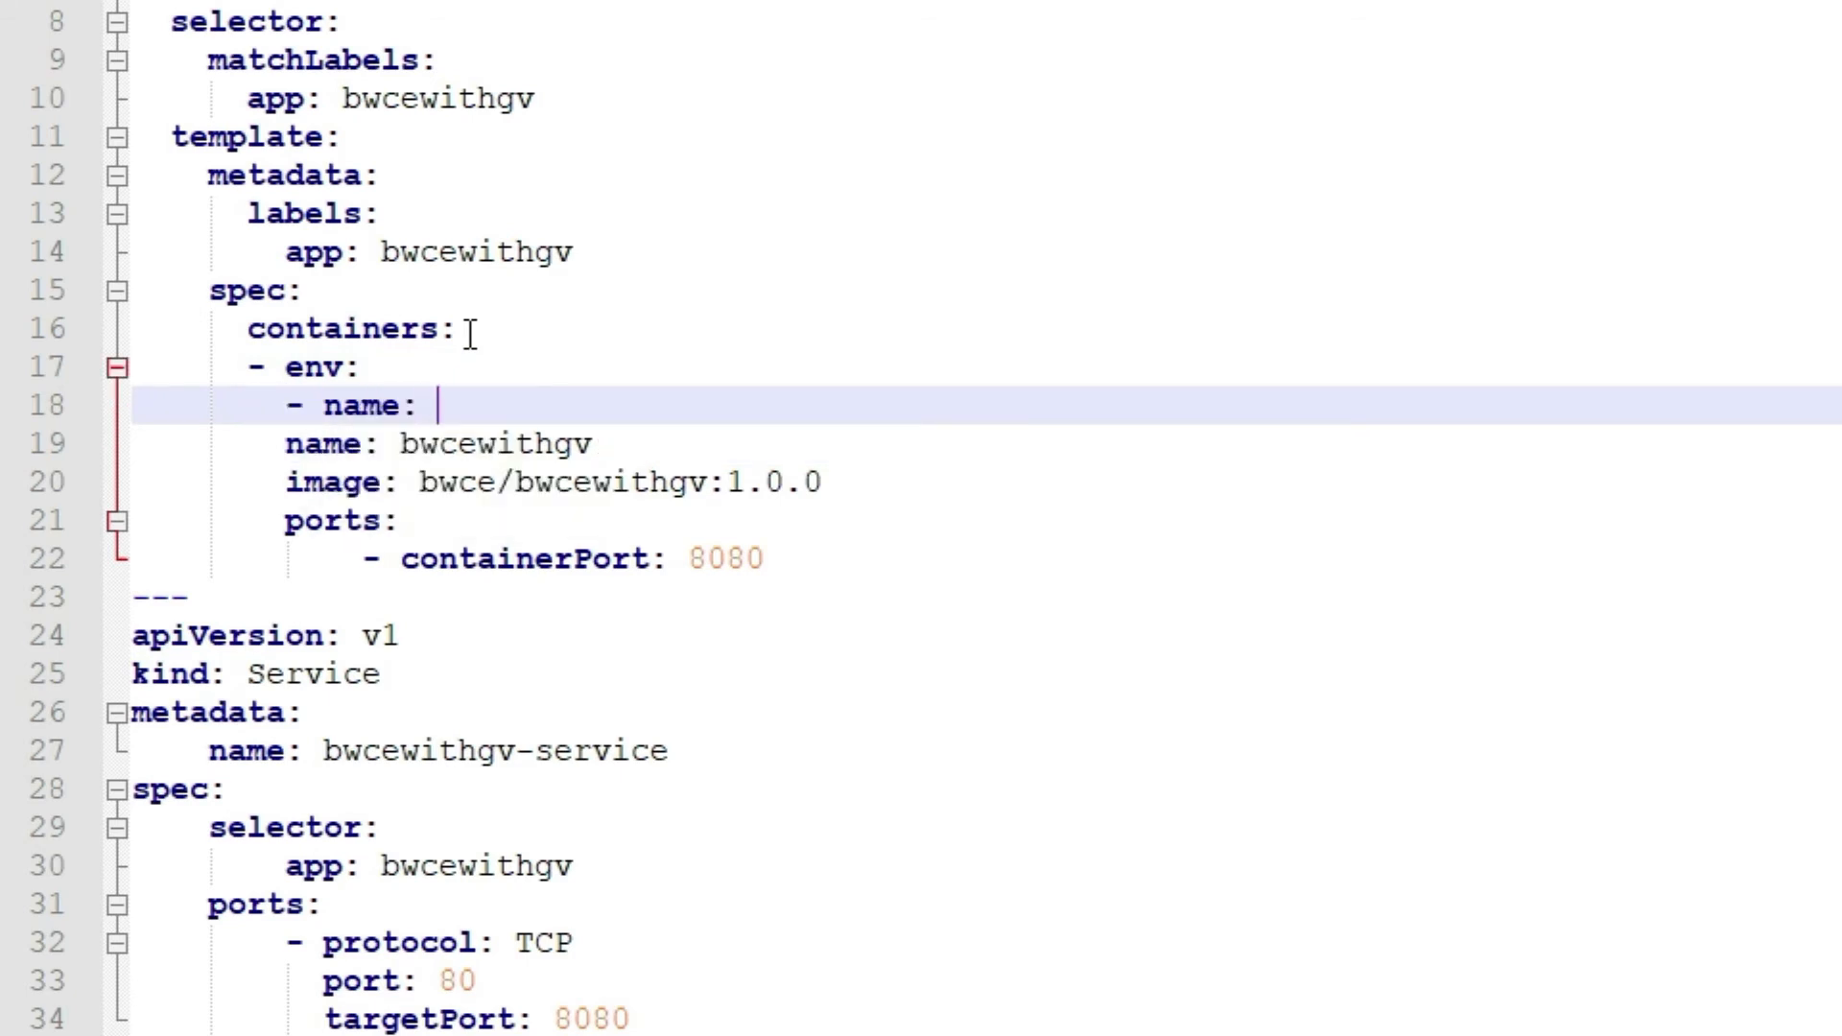
{"action": "type", "text": "BW_PROFILE"}
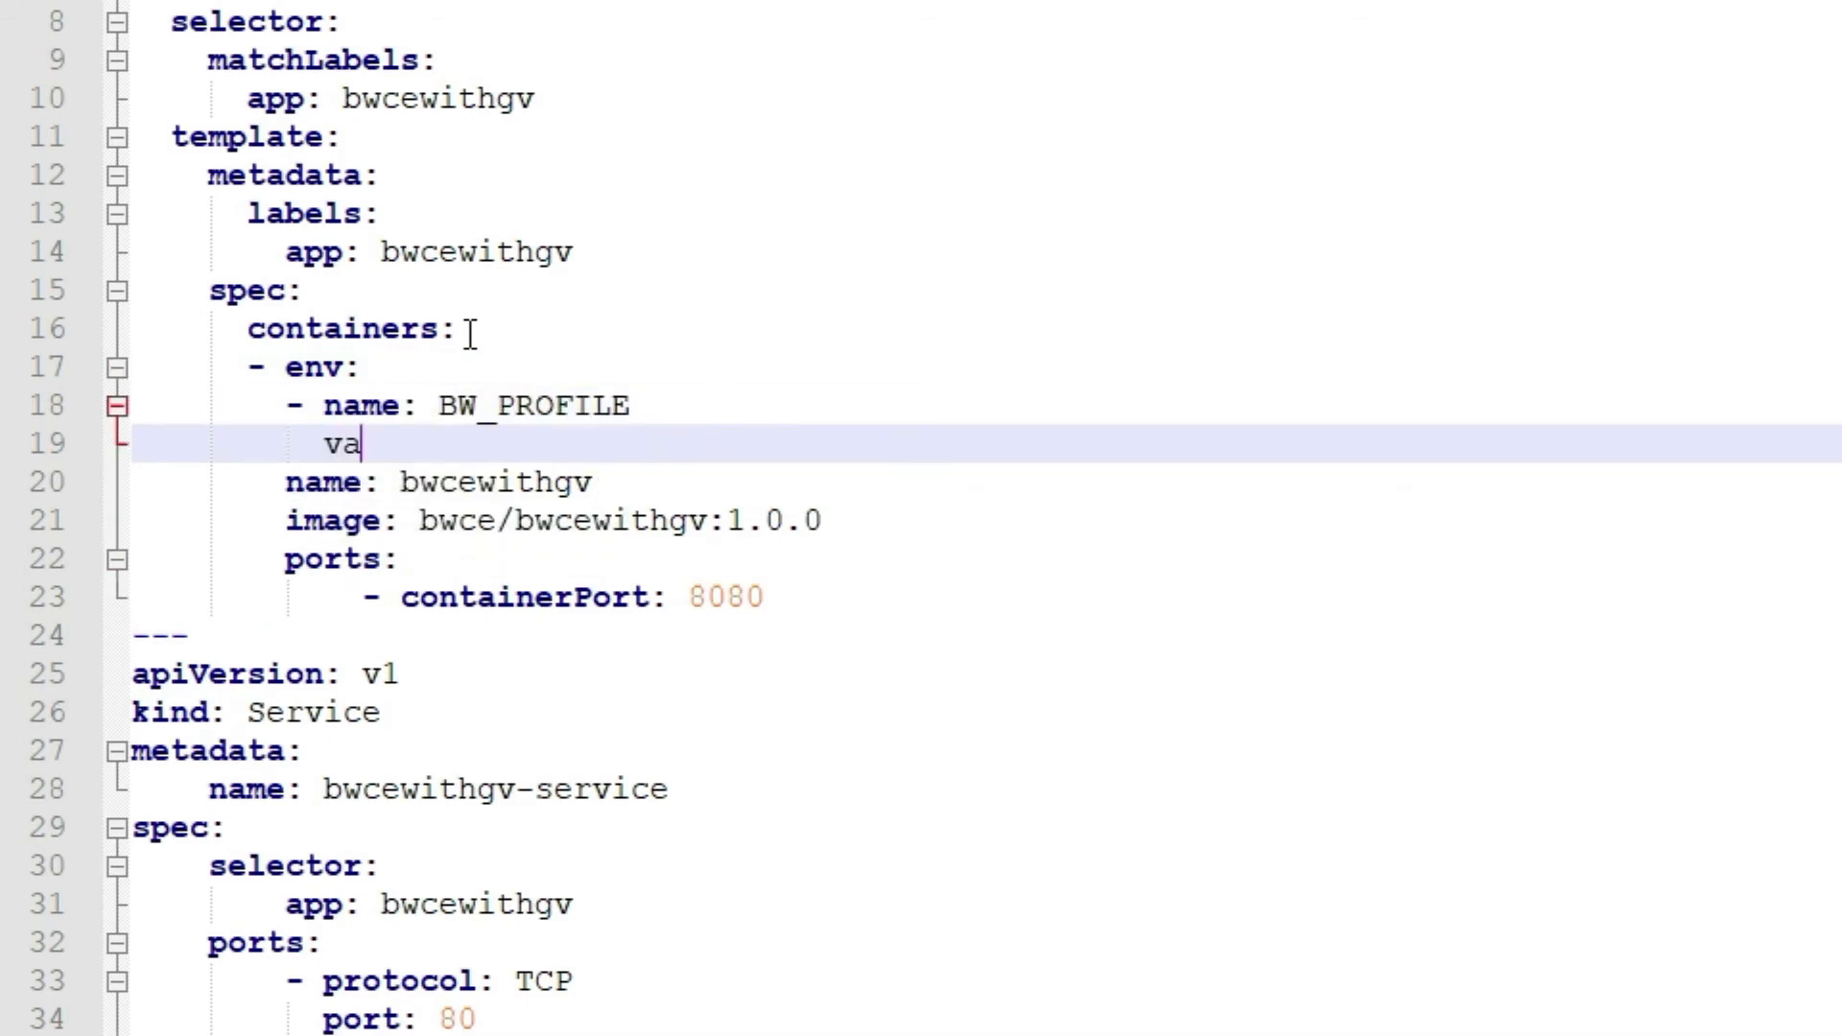
{"action": "type", "text": "lue: PROD"}
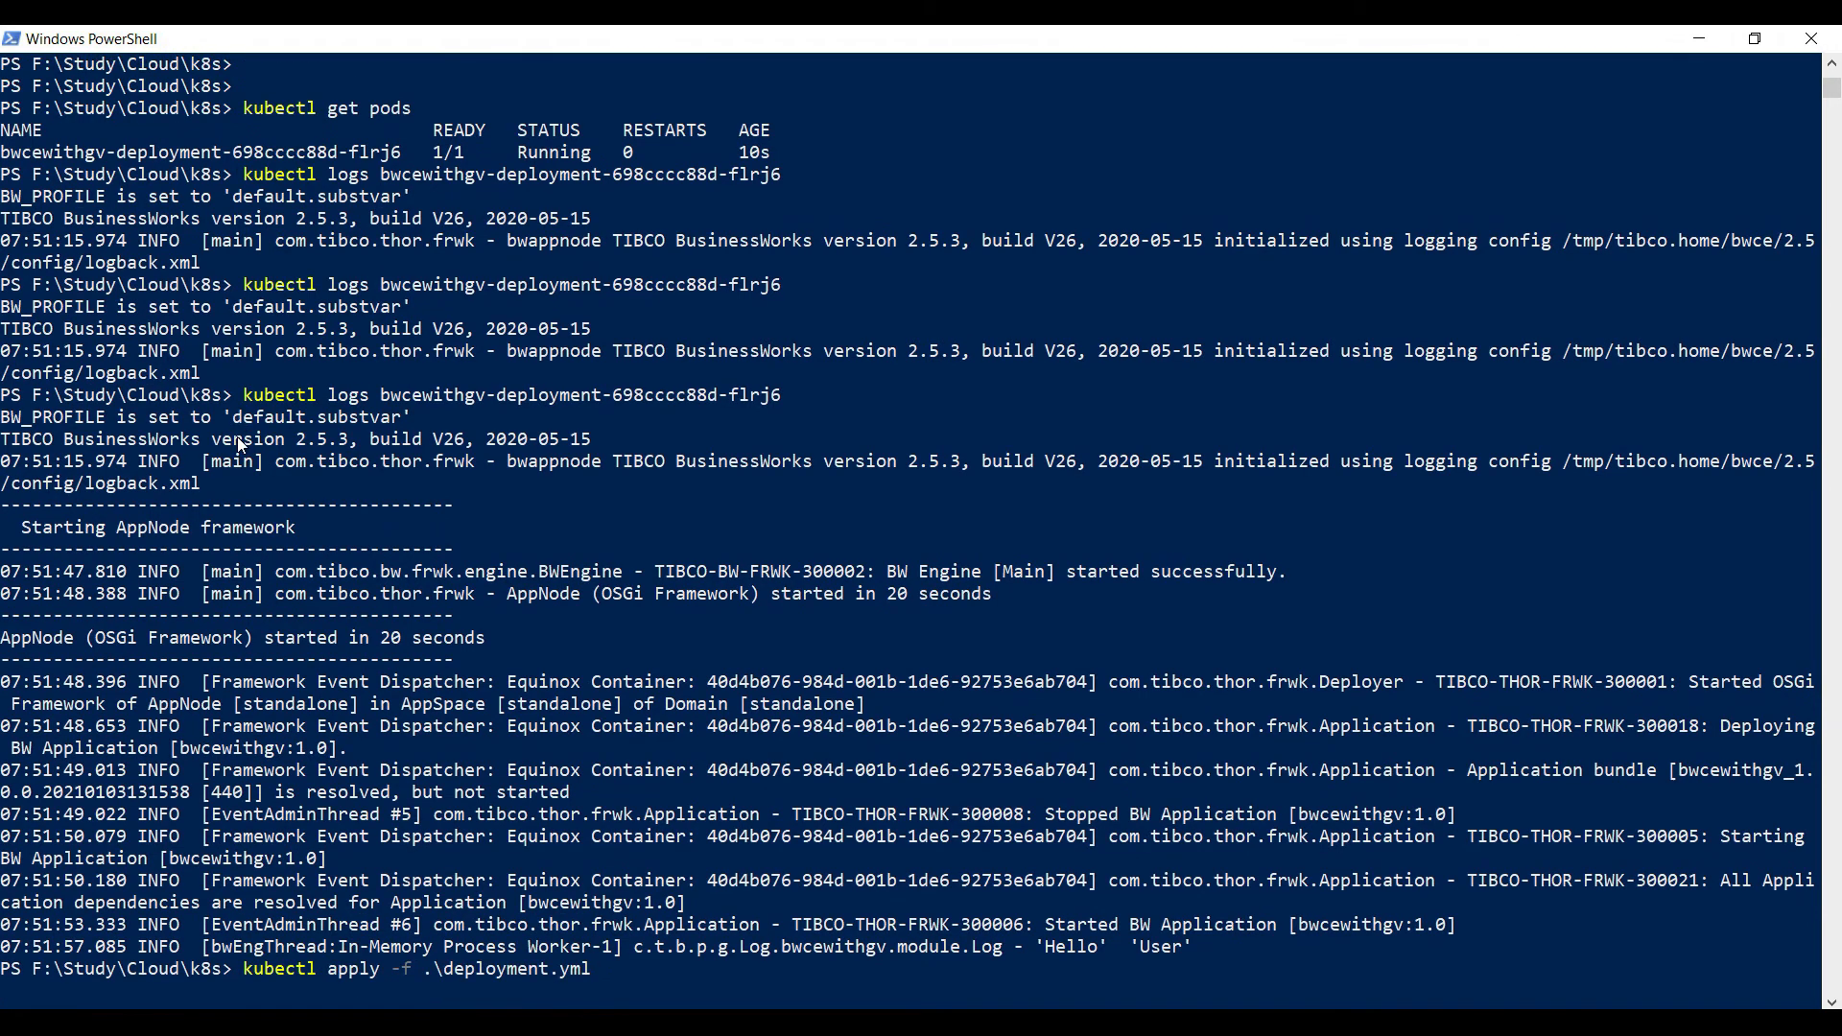
Reapply deployment.yml, list the pods showing the new one replacing the old, and begin a kubectl logs command.
{"action": "key", "text": "Return"}
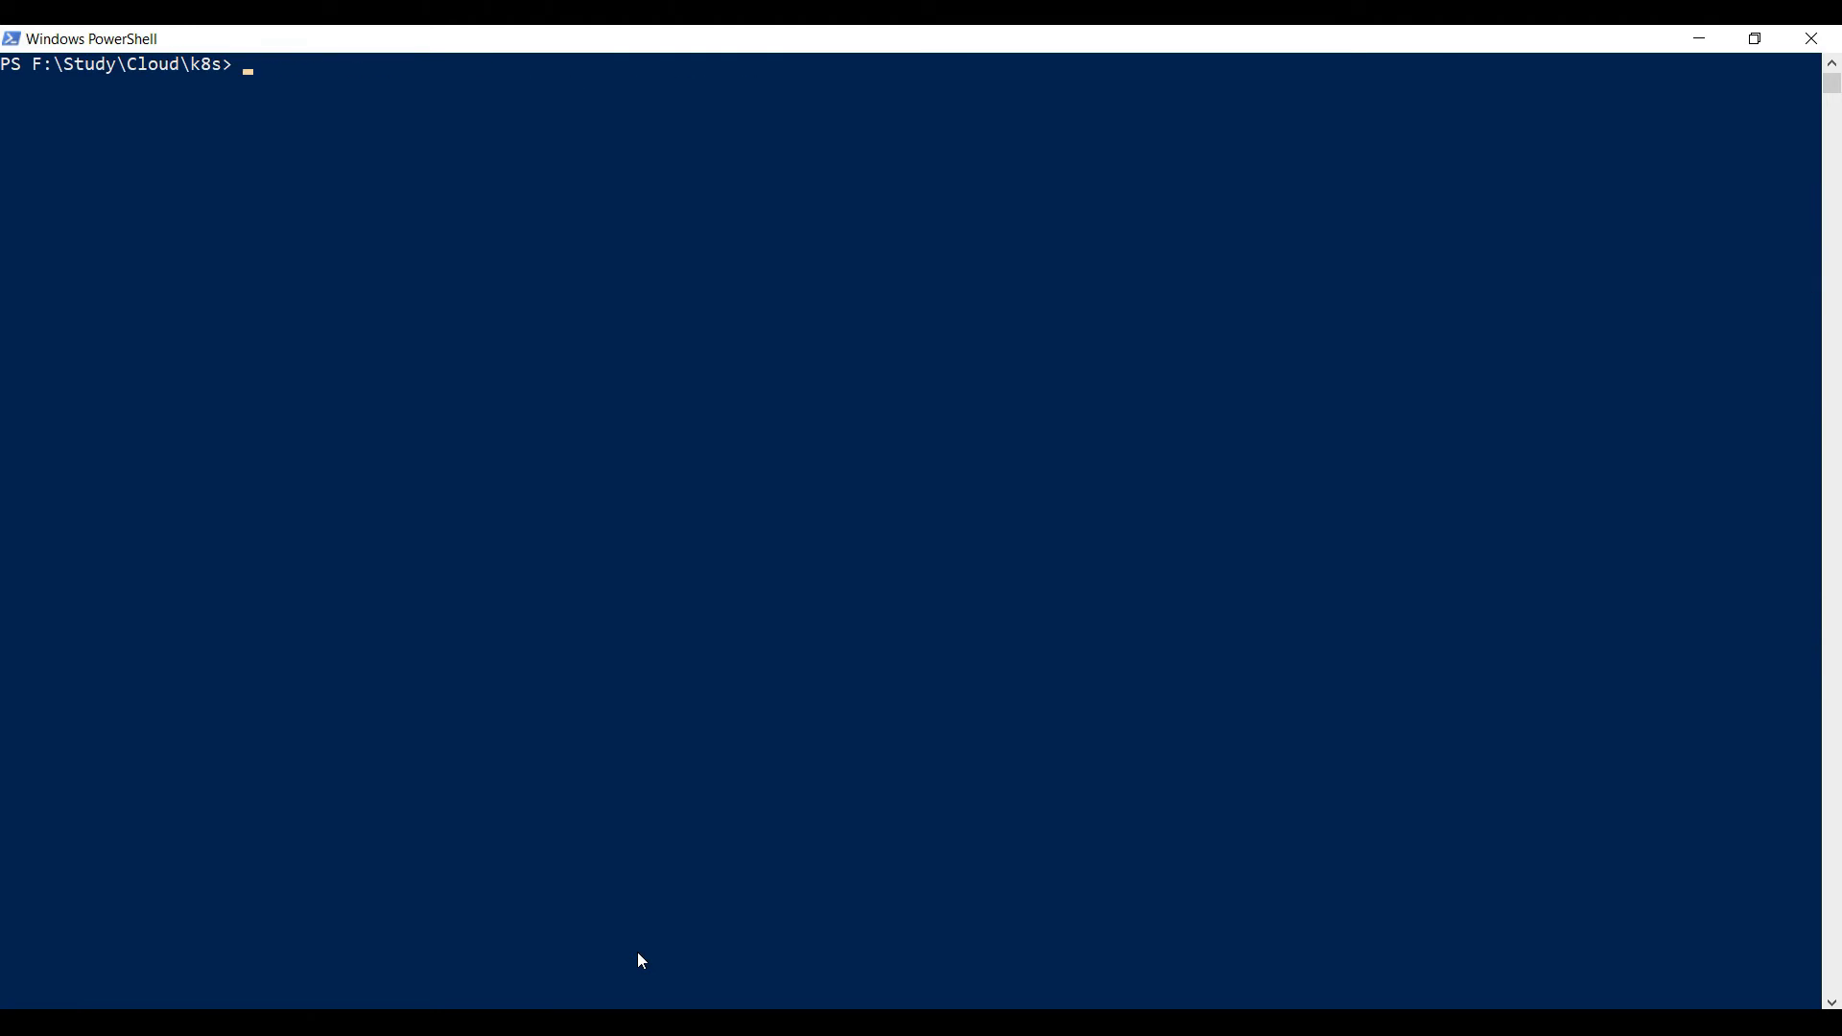
{"action": "type", "text": "kubectl get pod"}
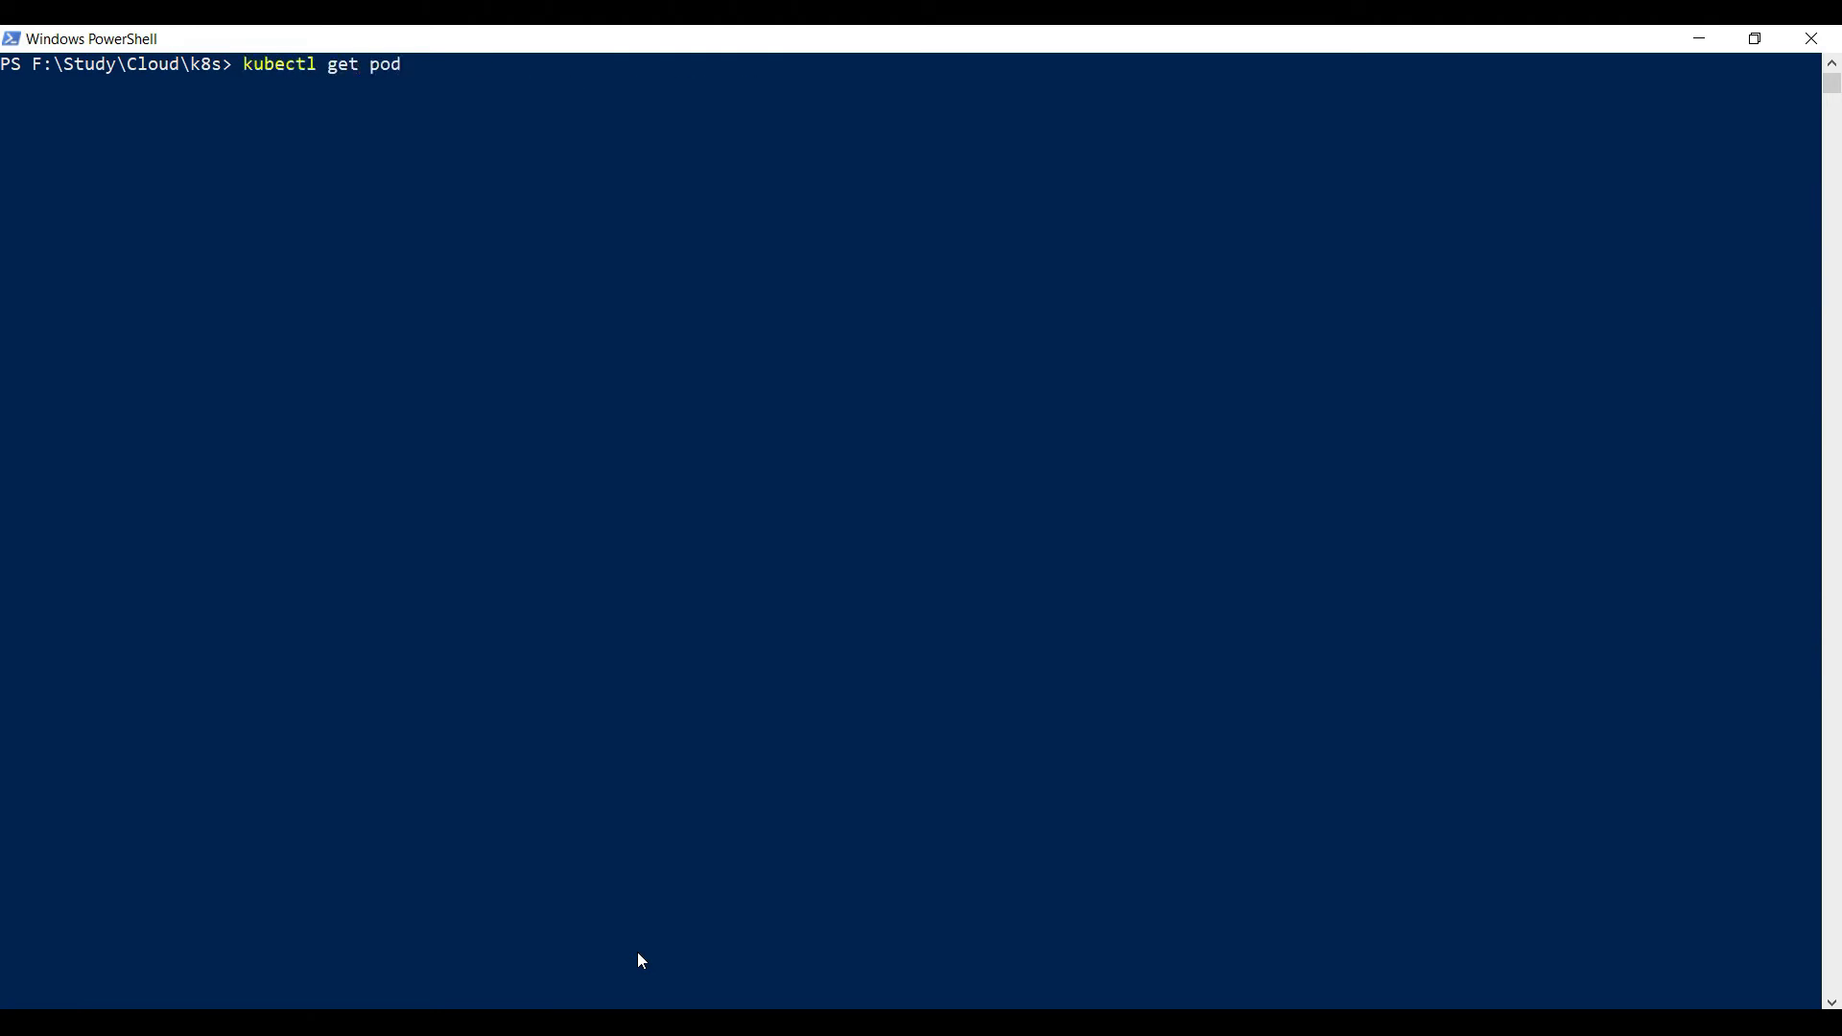
{"action": "key", "text": "Return"}
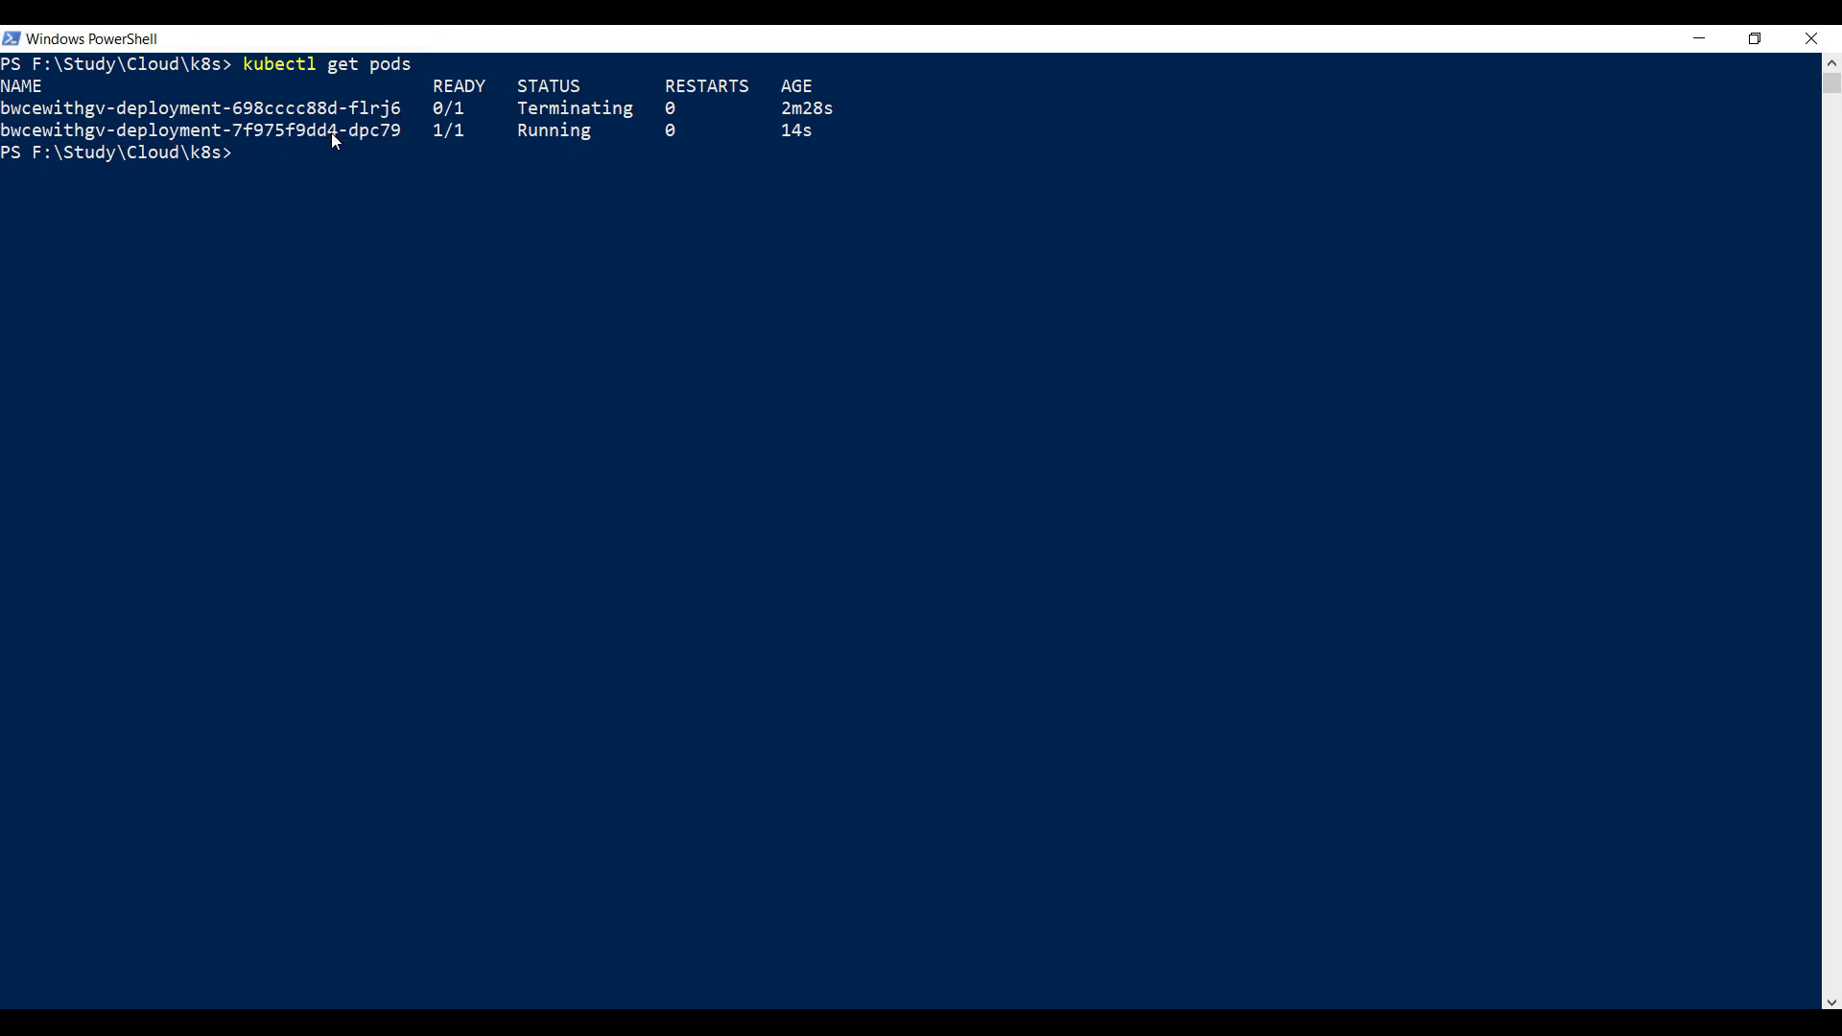
{"action": "type", "text": "kubect"}
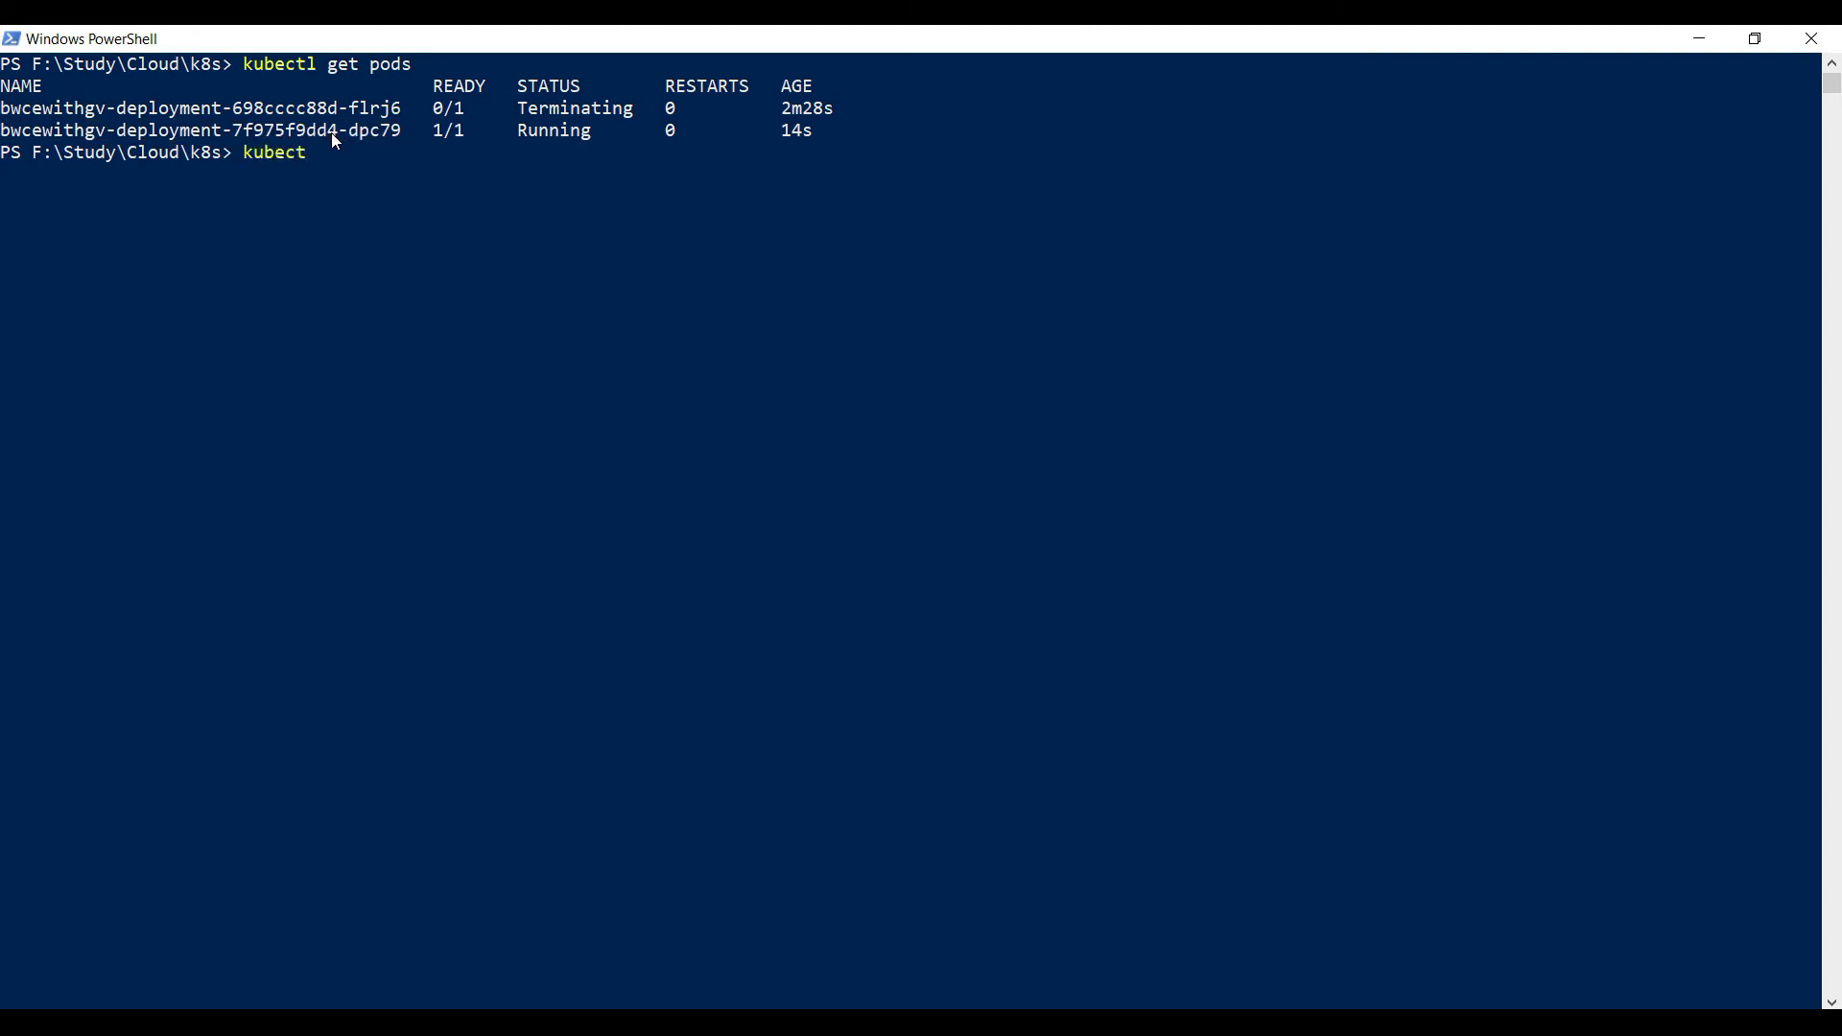
{"action": "type", "text": "lo"}
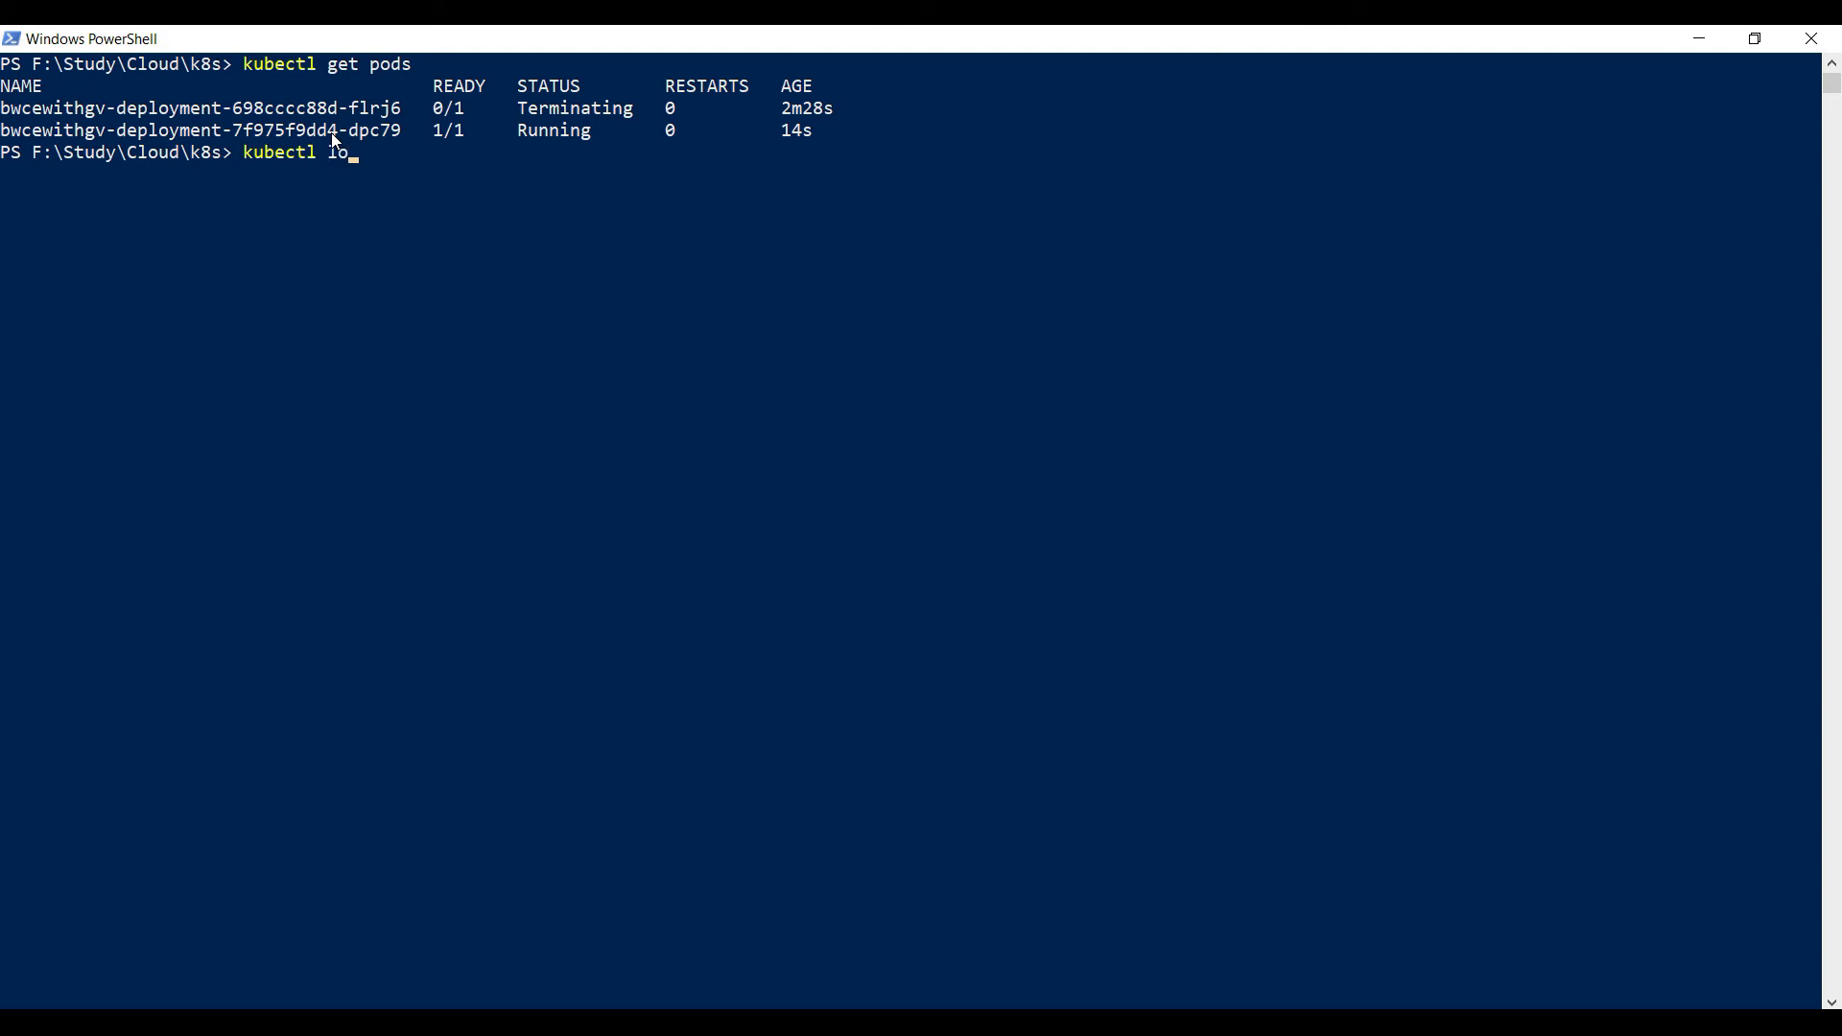
Follow the new pod's logs with kubectl logs -f, reading BW_PROFILE PROD.substvar and the missing BW_LOG error.
{"action": "type", "text": "gs"}
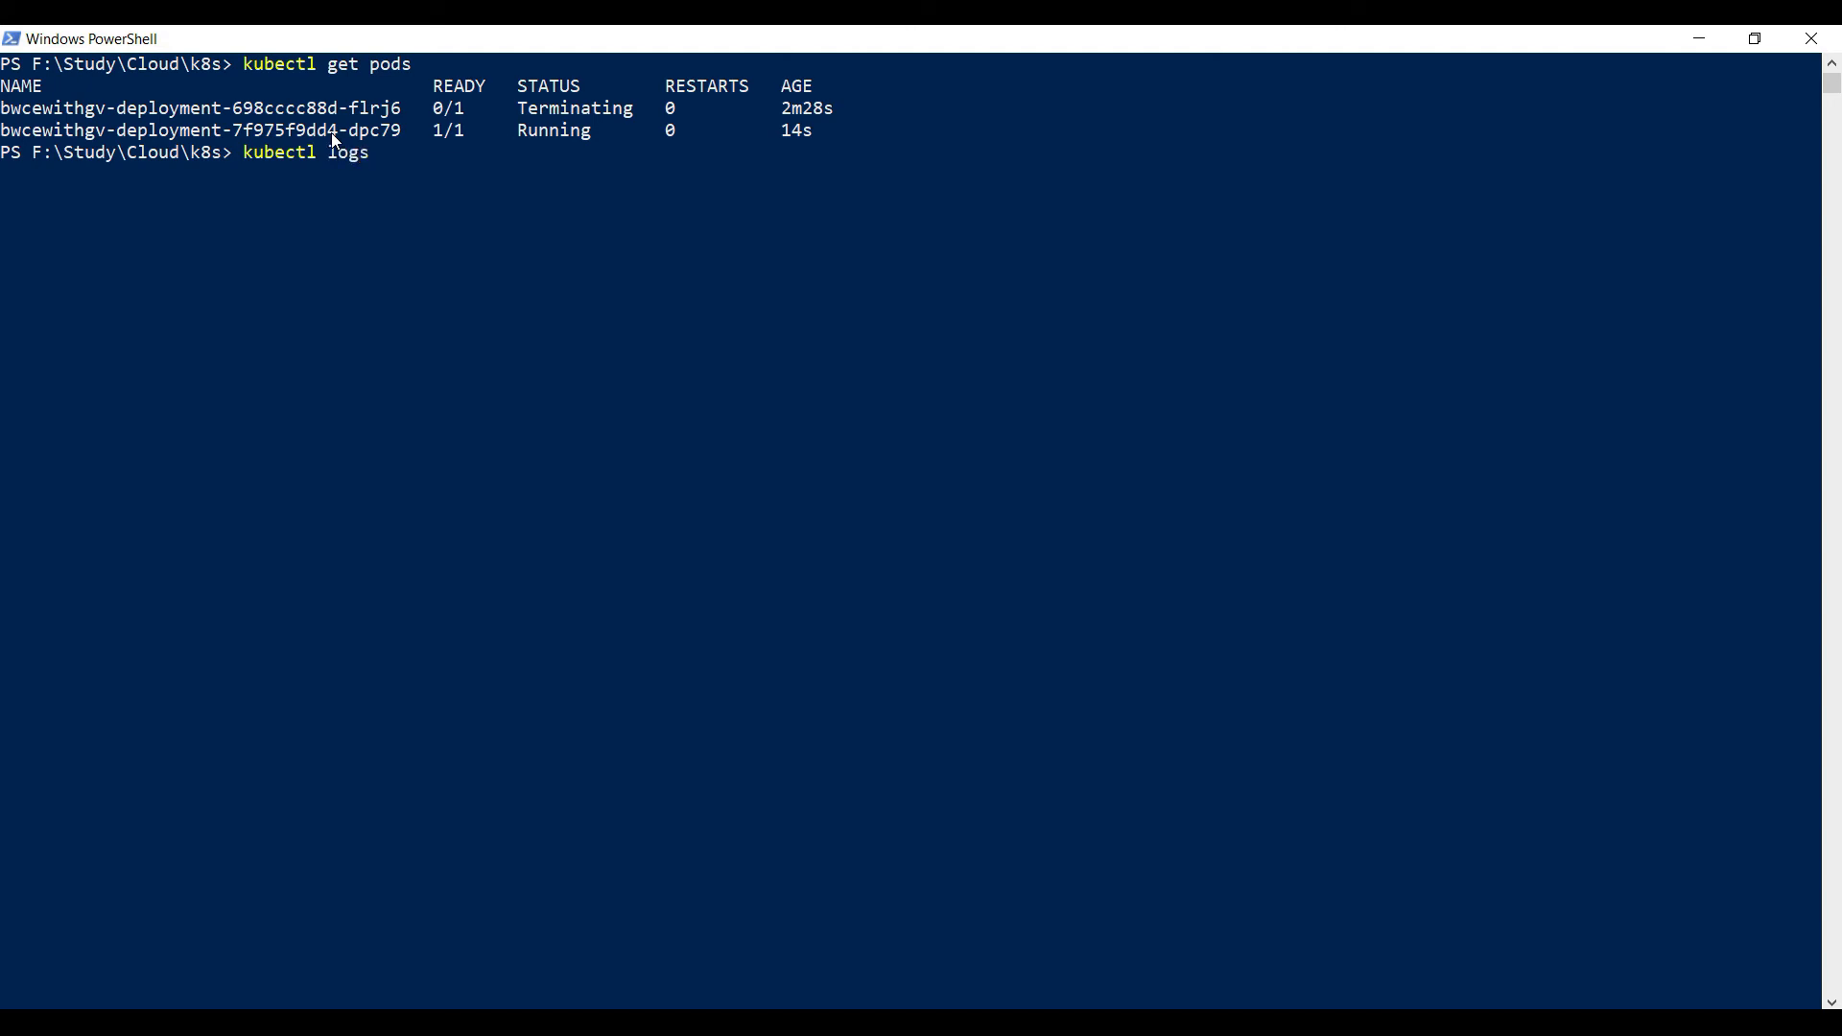
{"action": "type", "text": "-f"}
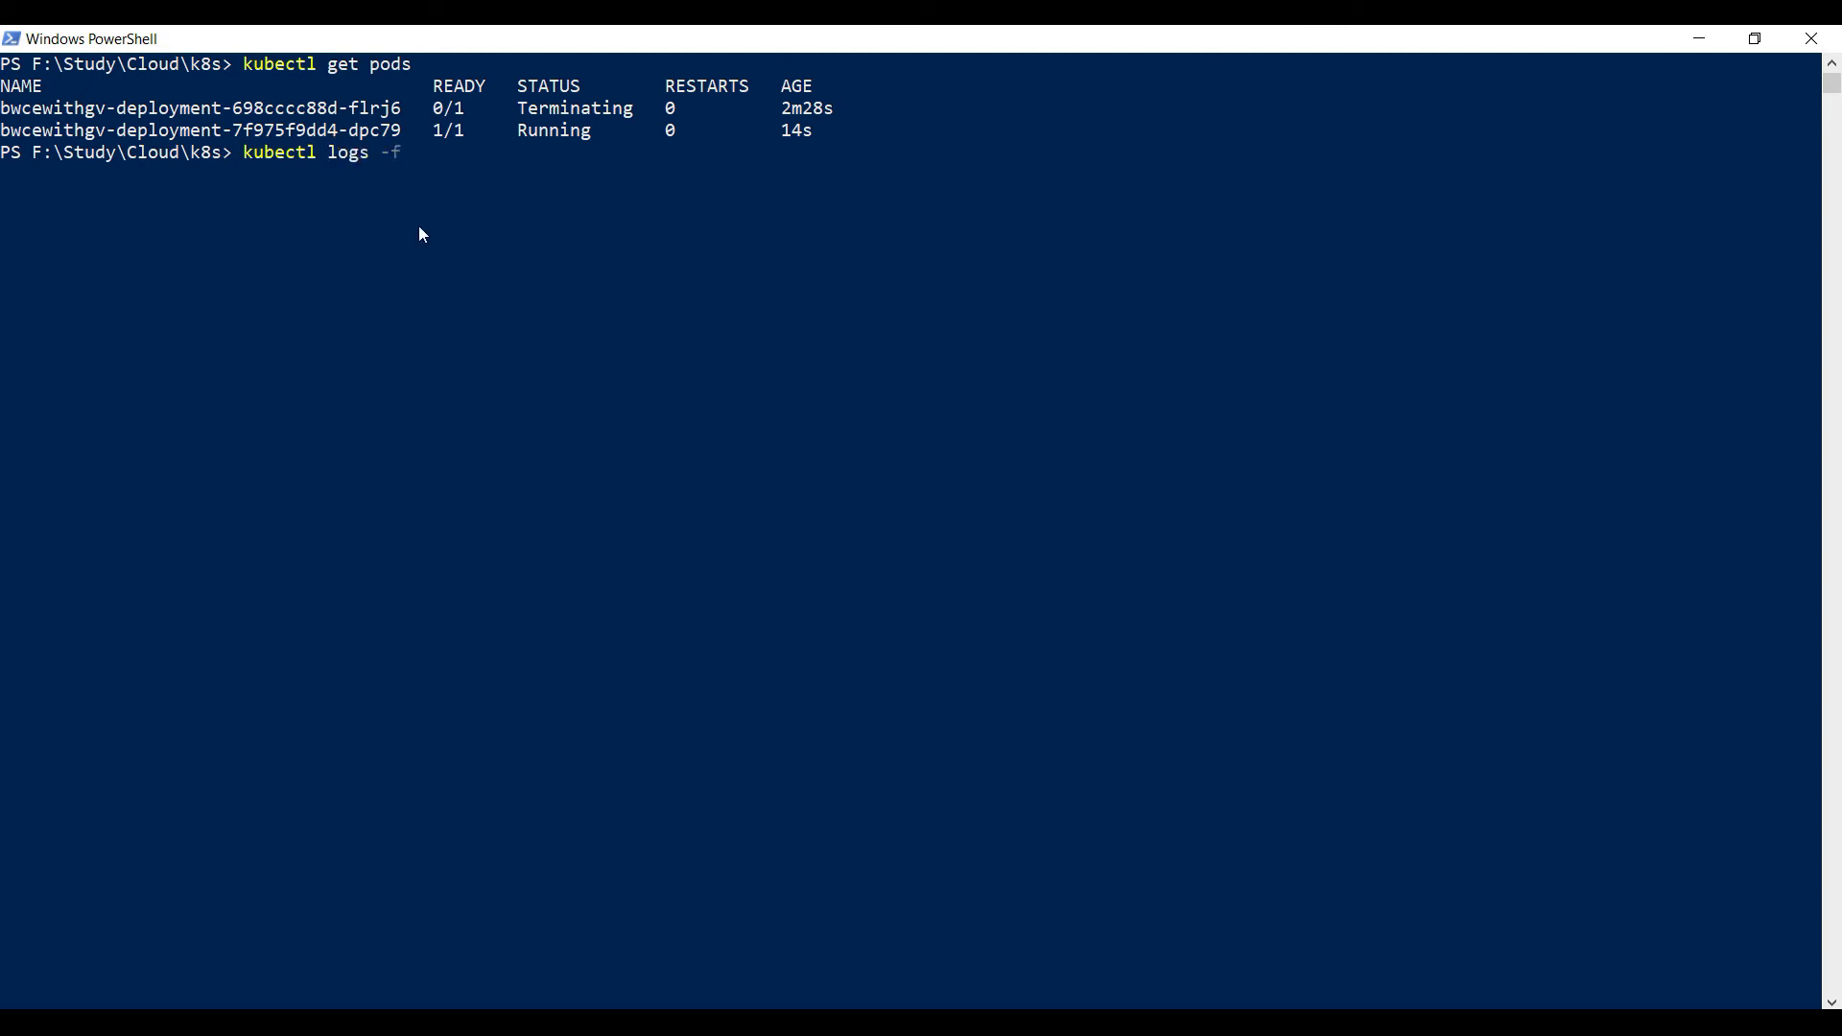
{"action": "key", "text": "Return"}
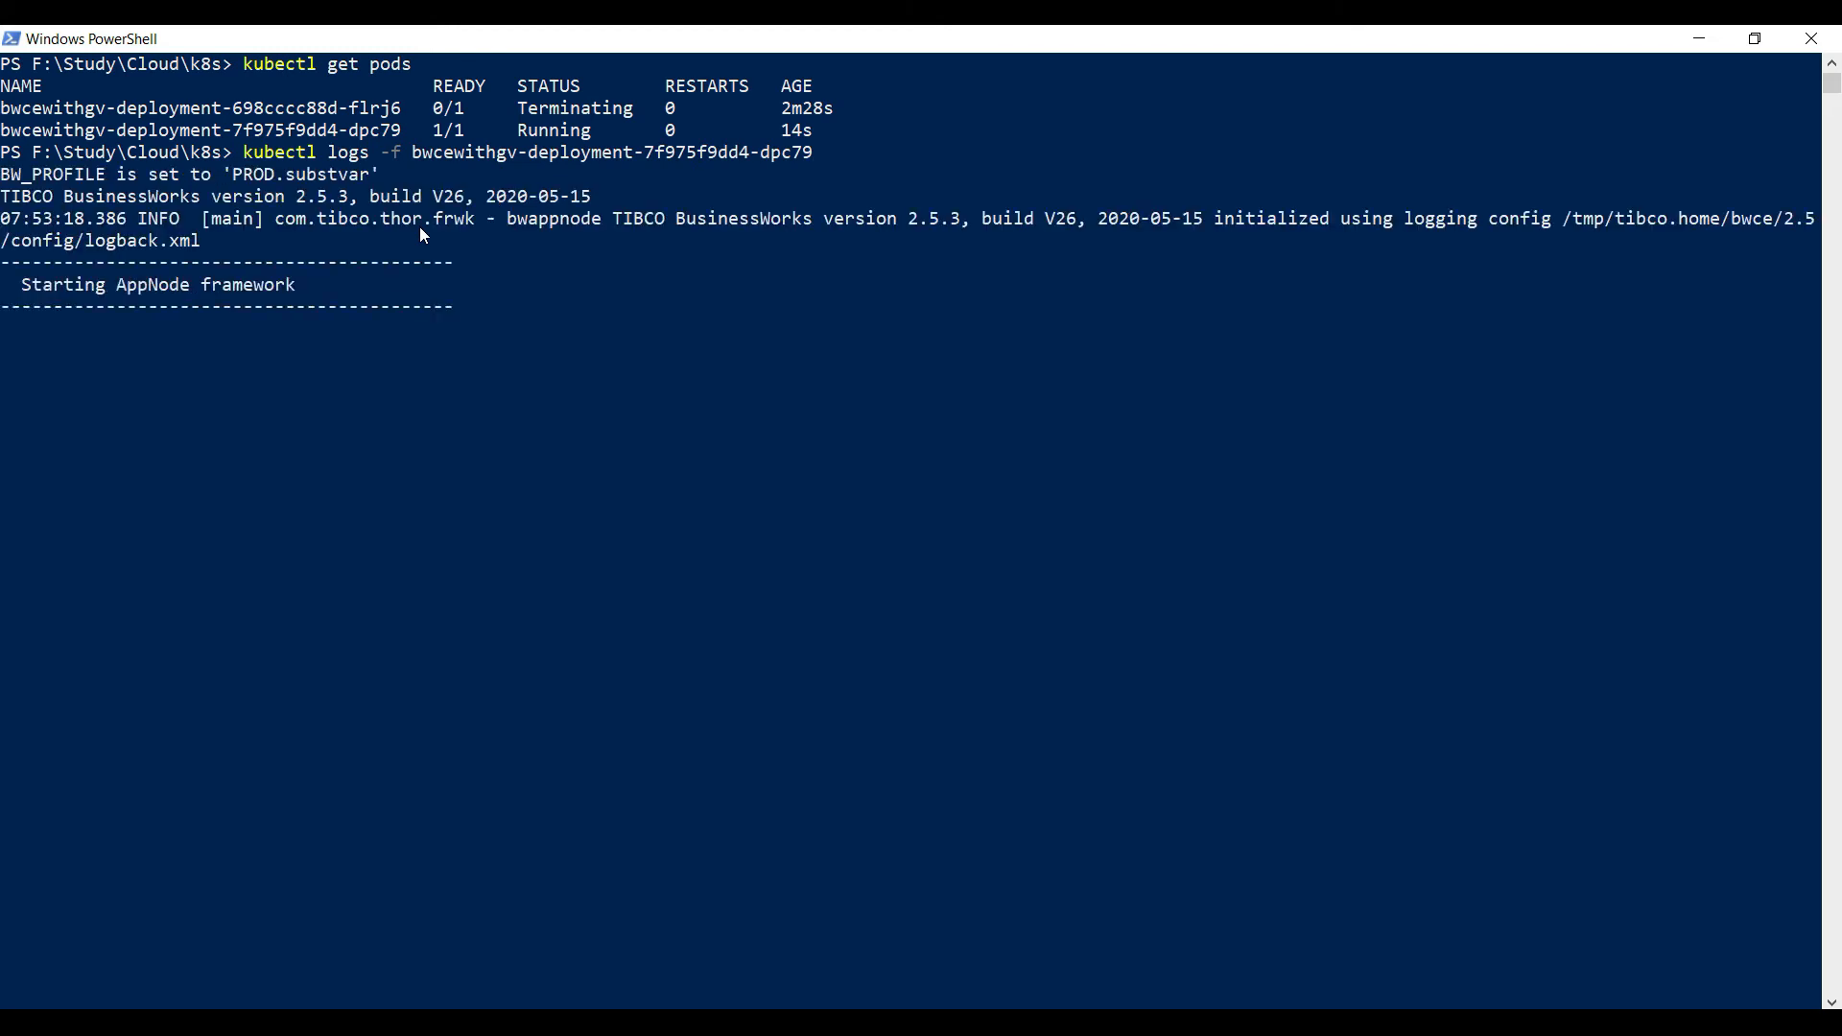
{"action": "mouse_move", "coordinate": [610, 332]}
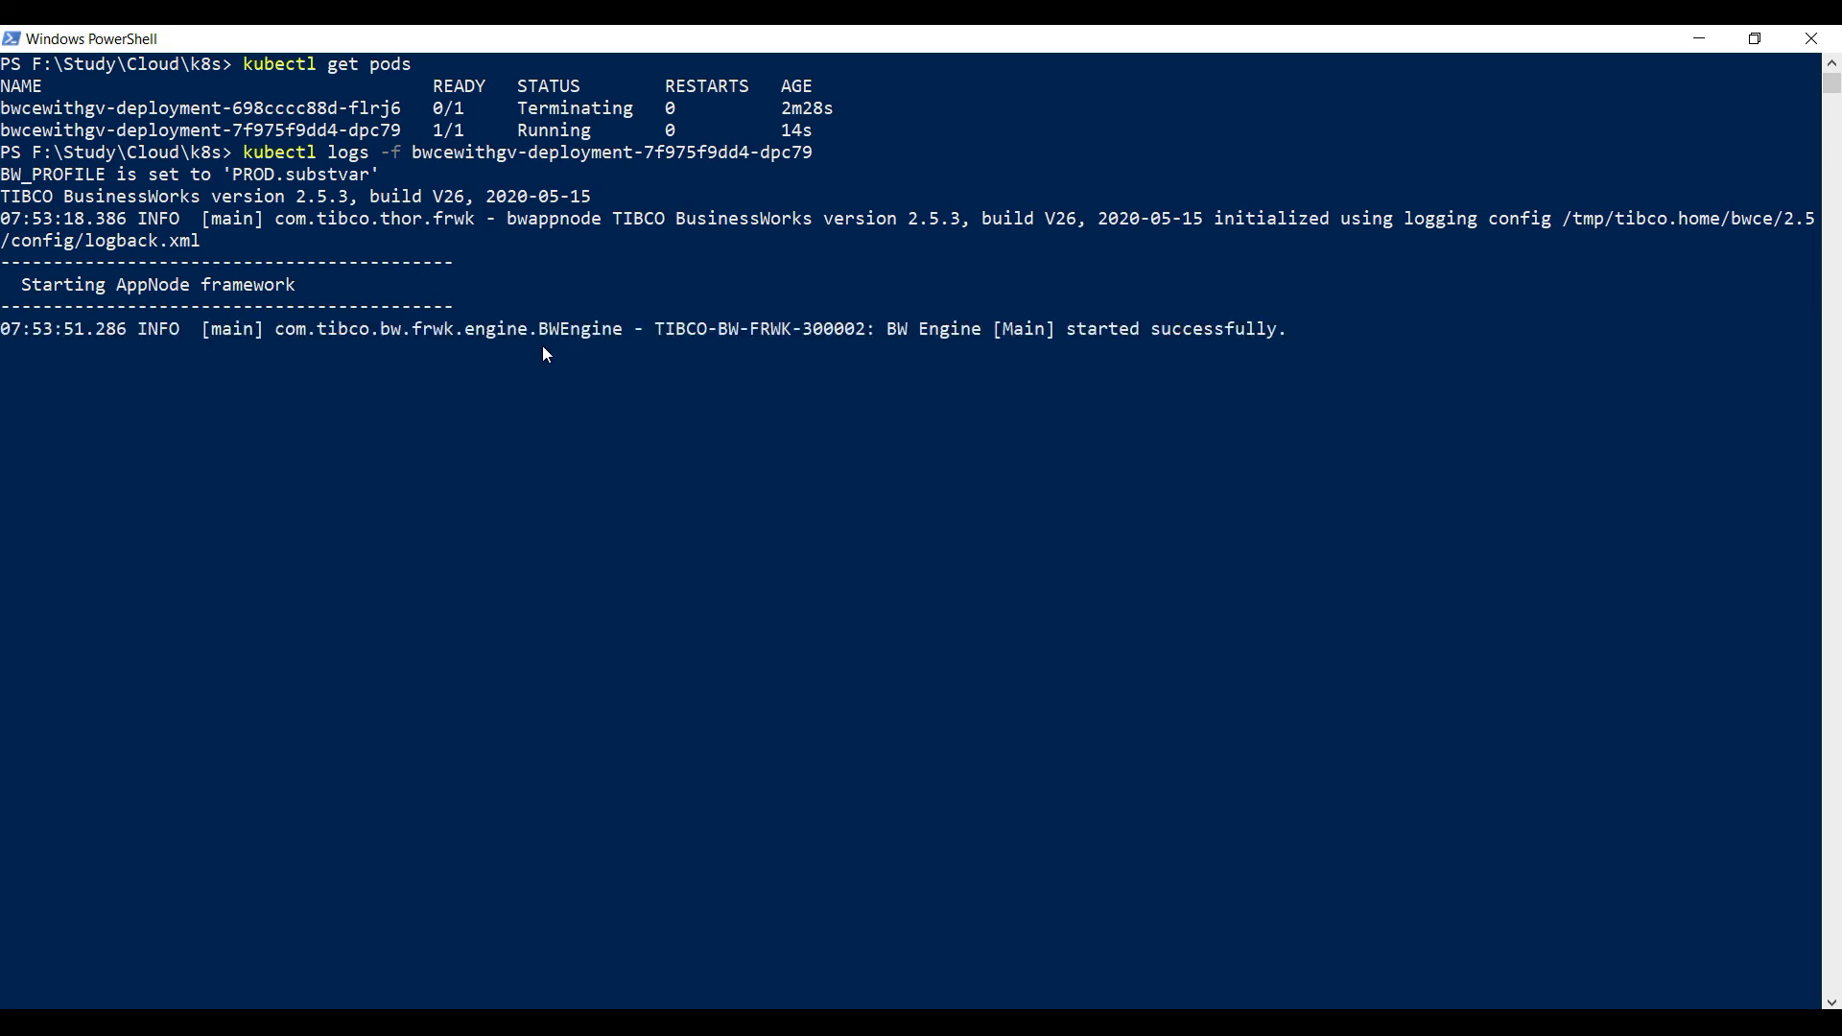
{"action": "scroll", "scroll_direction": "down", "scroll_amount": 3}
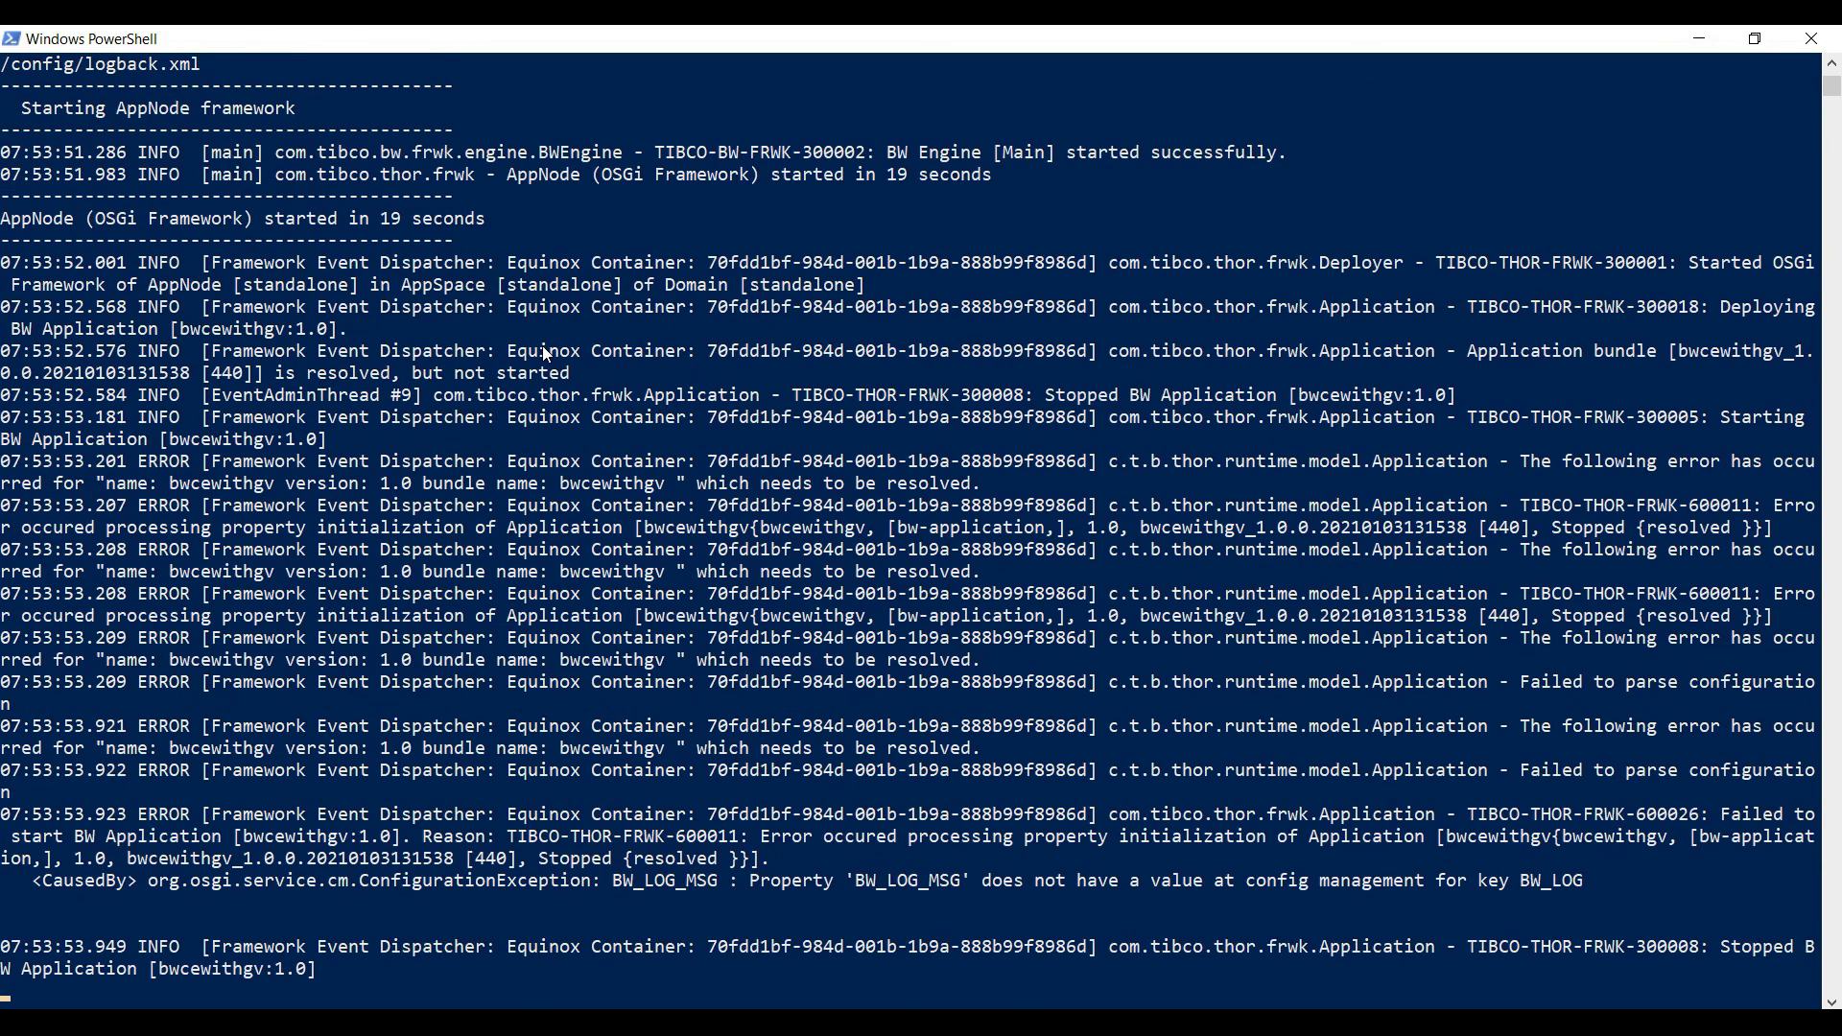
{"action": "mouse_move", "coordinate": [762, 856]}
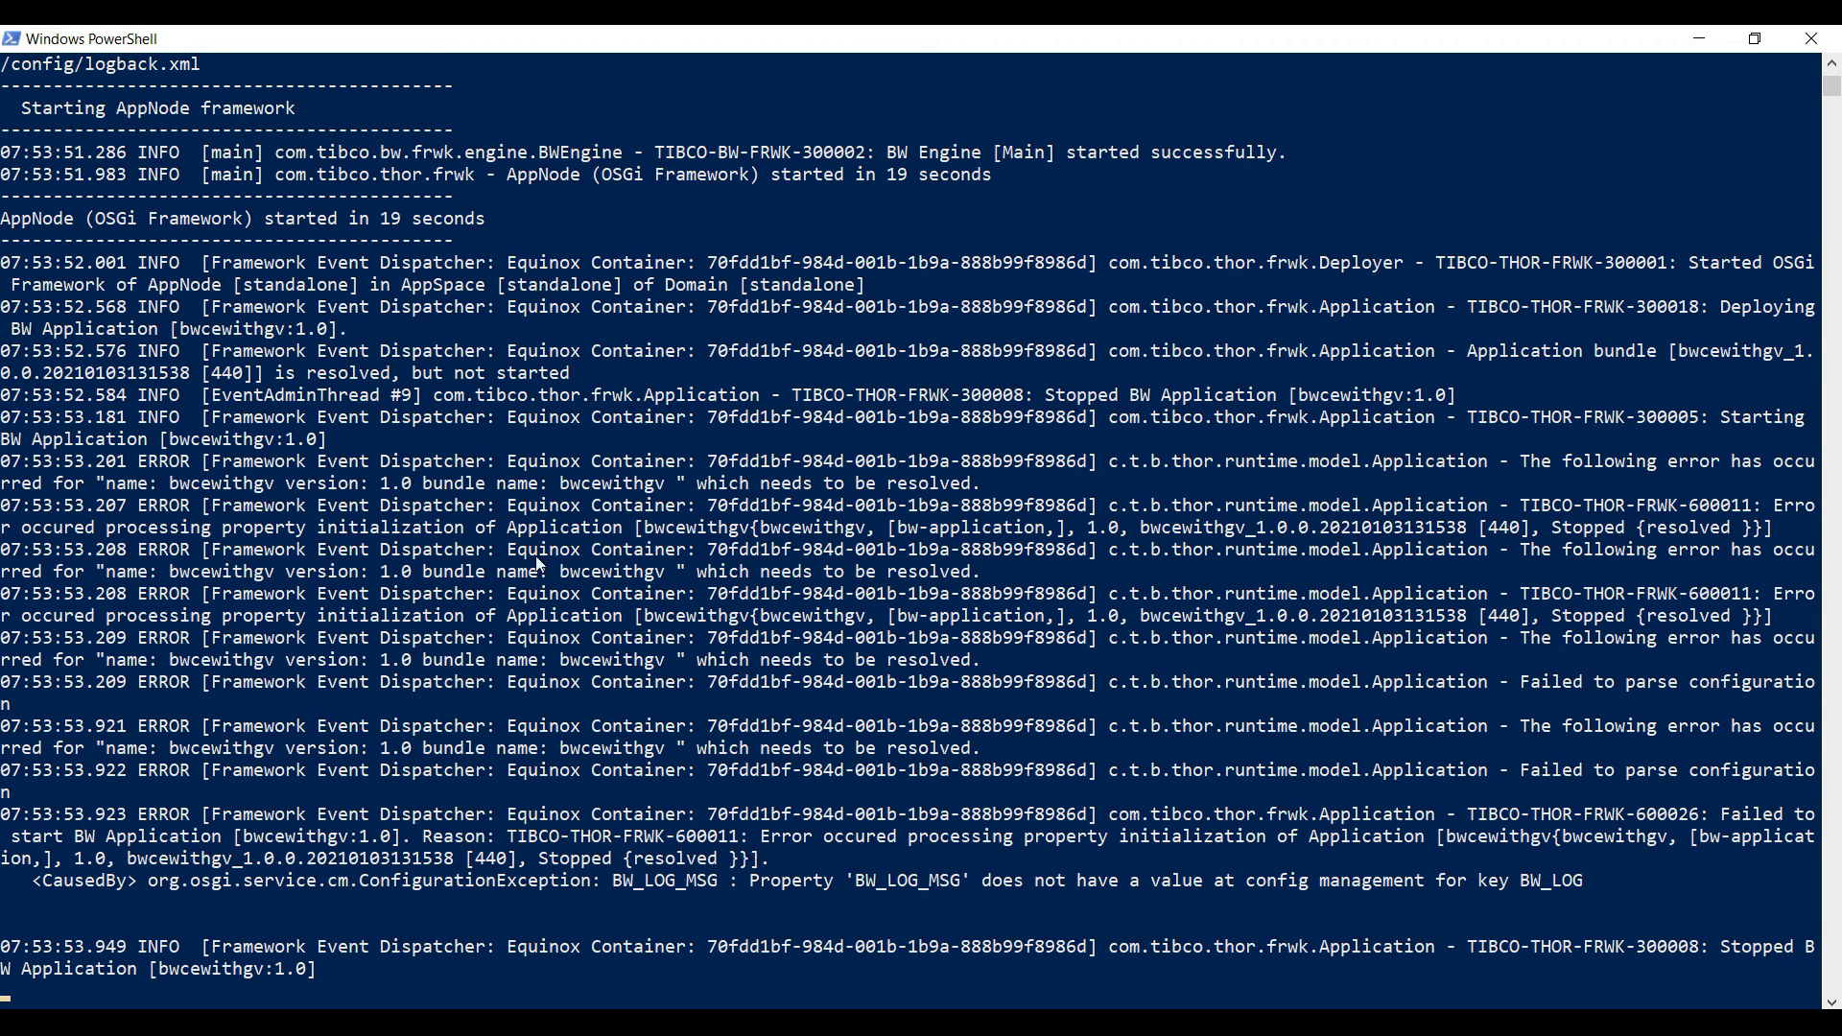
{"action": "mouse_move", "coordinate": [309, 266]}
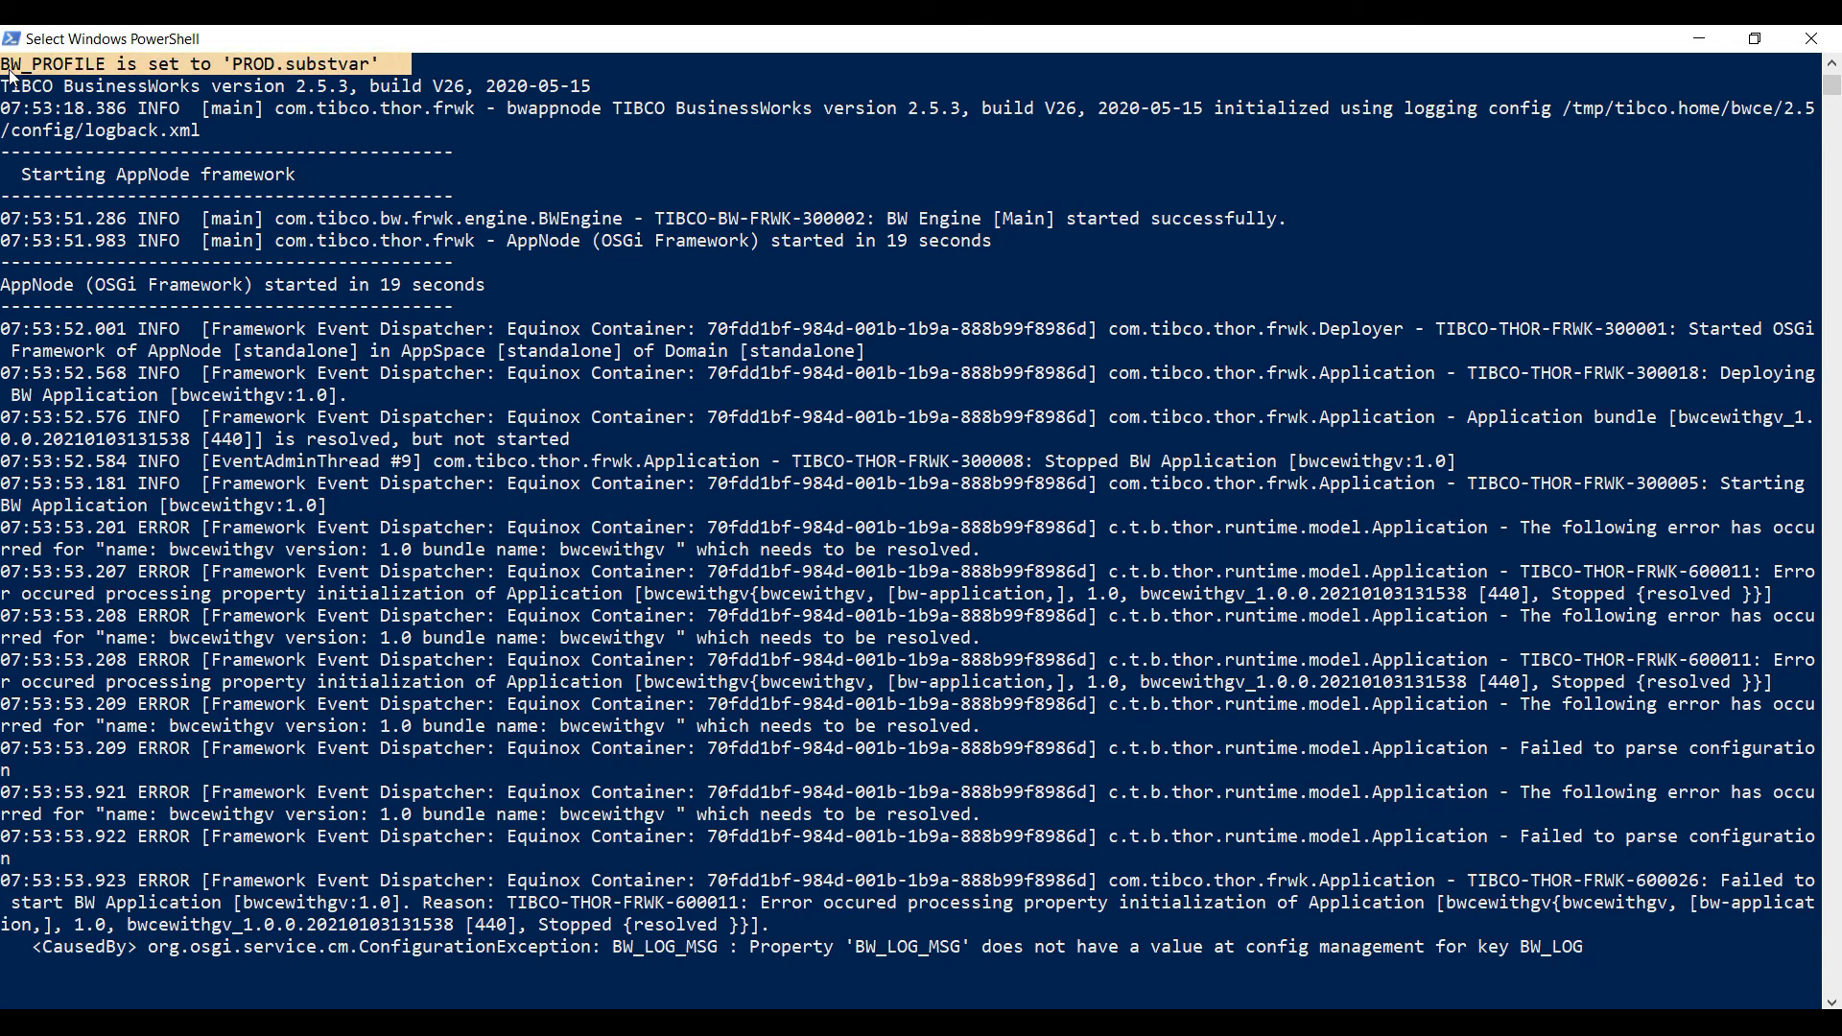
{"action": "scroll", "scroll_direction": "down", "scroll_amount": 3}
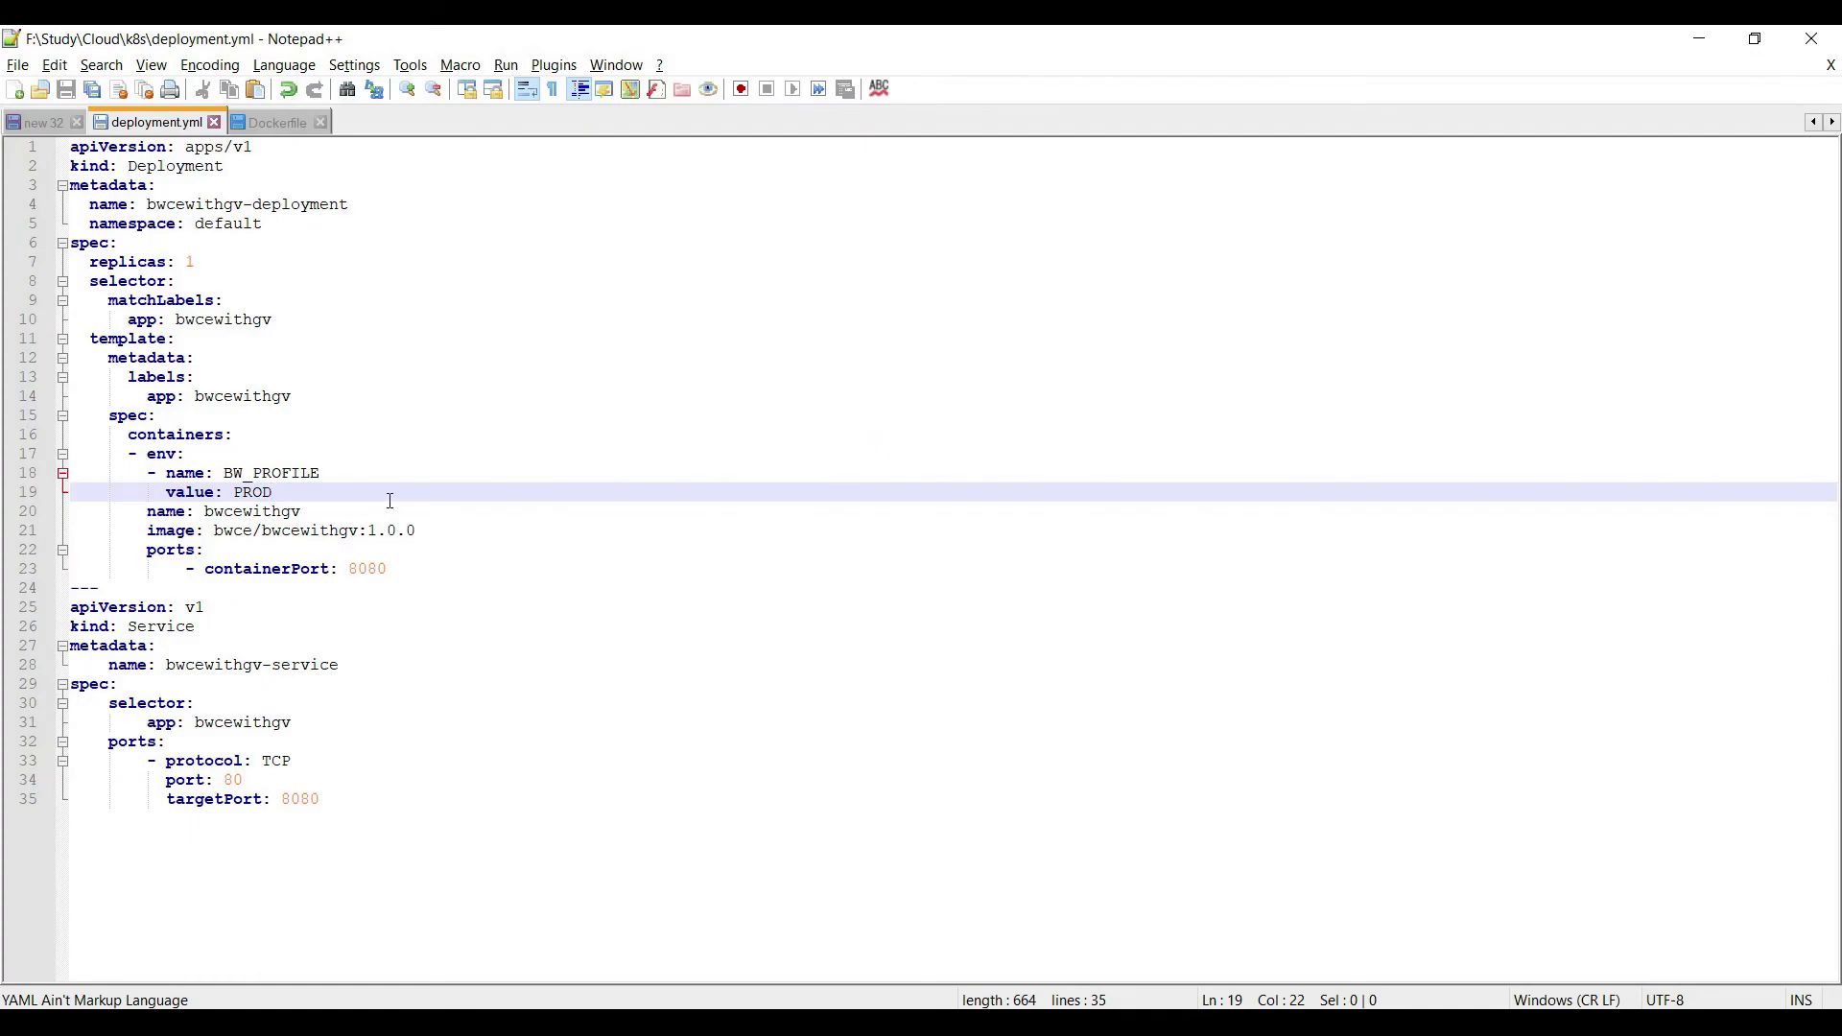
Add an env entry - name: BW_LOG, value: "Welcome to Production" beneath BW_PROFILE in deployment.yml.
{"action": "type", "text": "- n"}
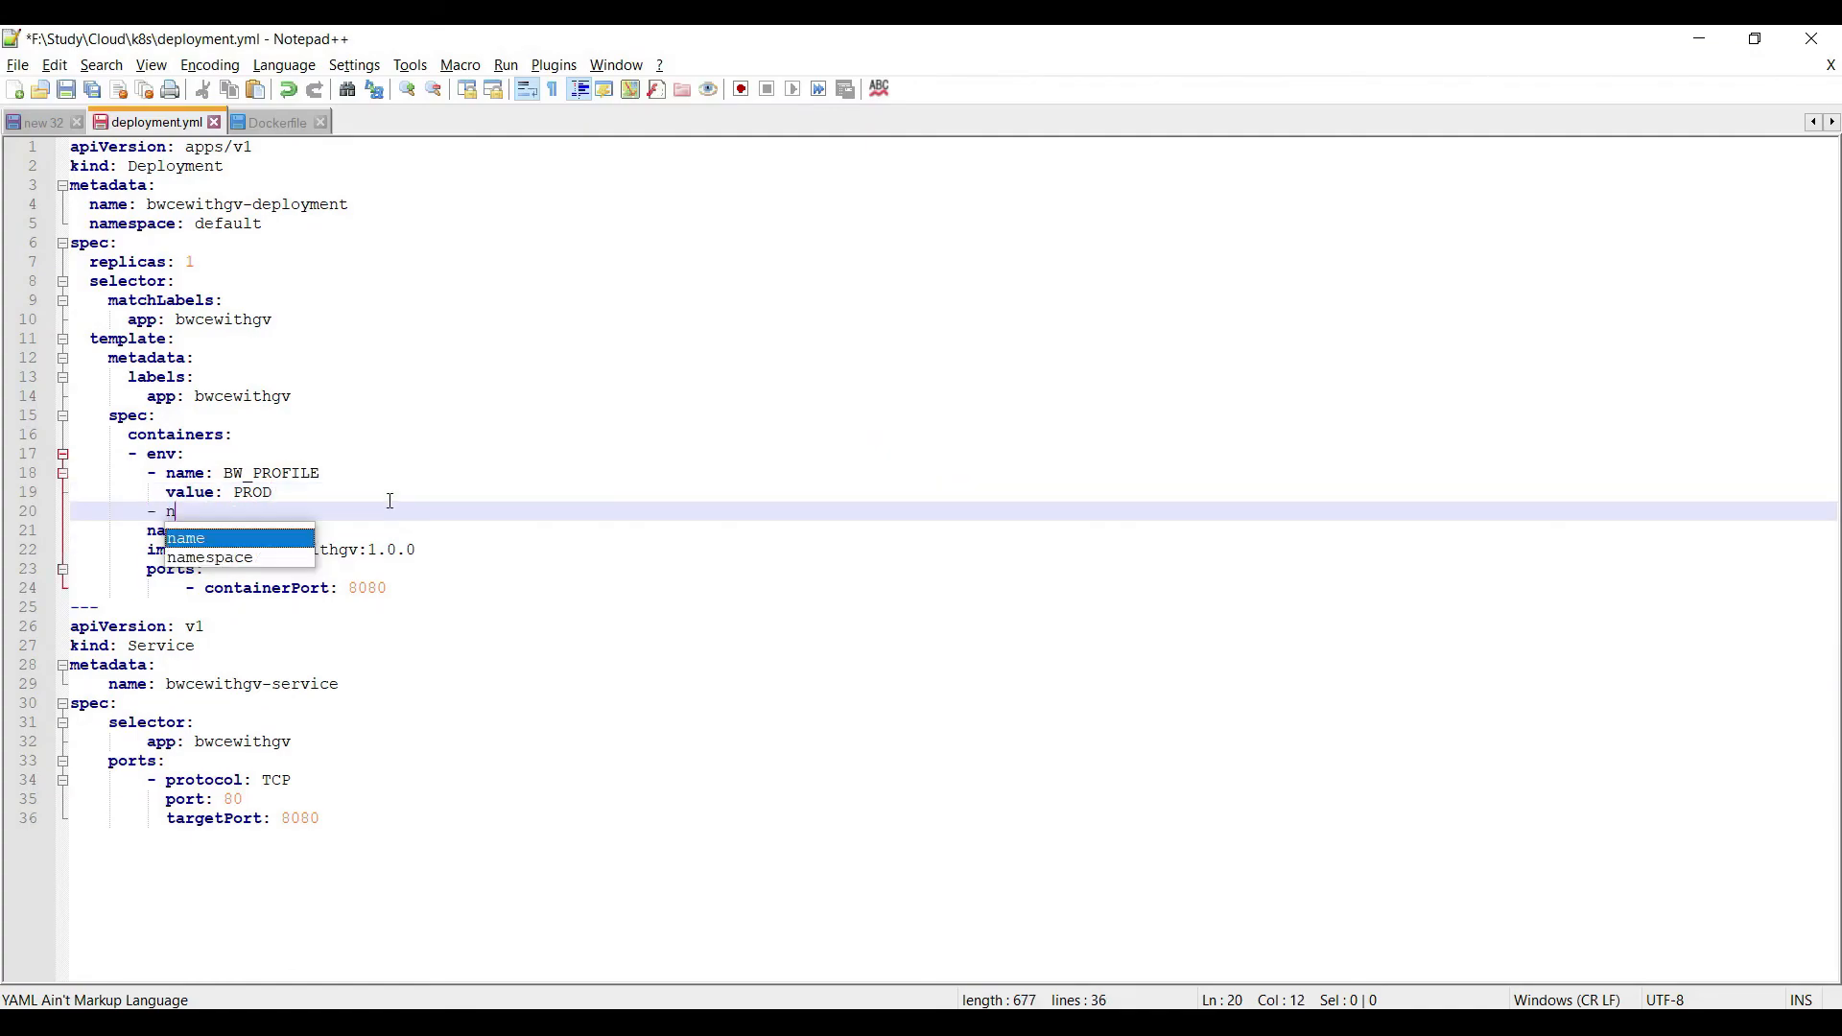
{"action": "type", "text": "ame: B"}
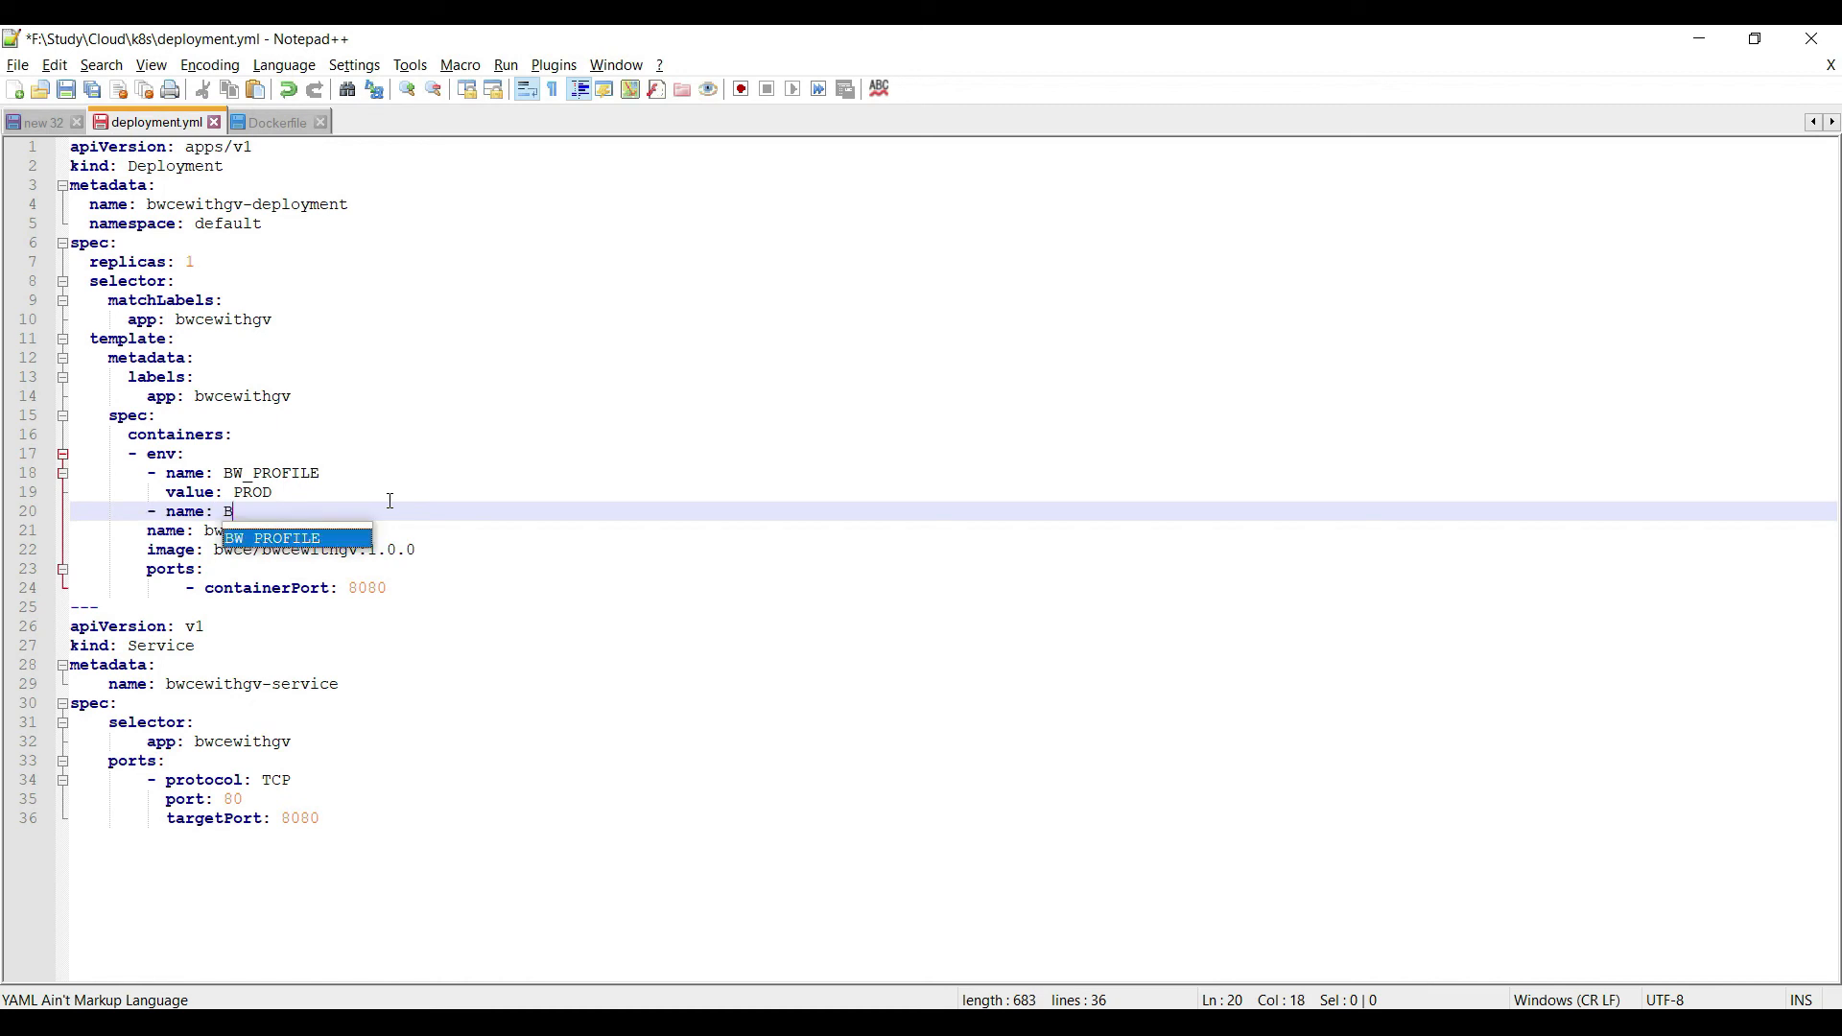
{"action": "type", "text": "W_LOG"}
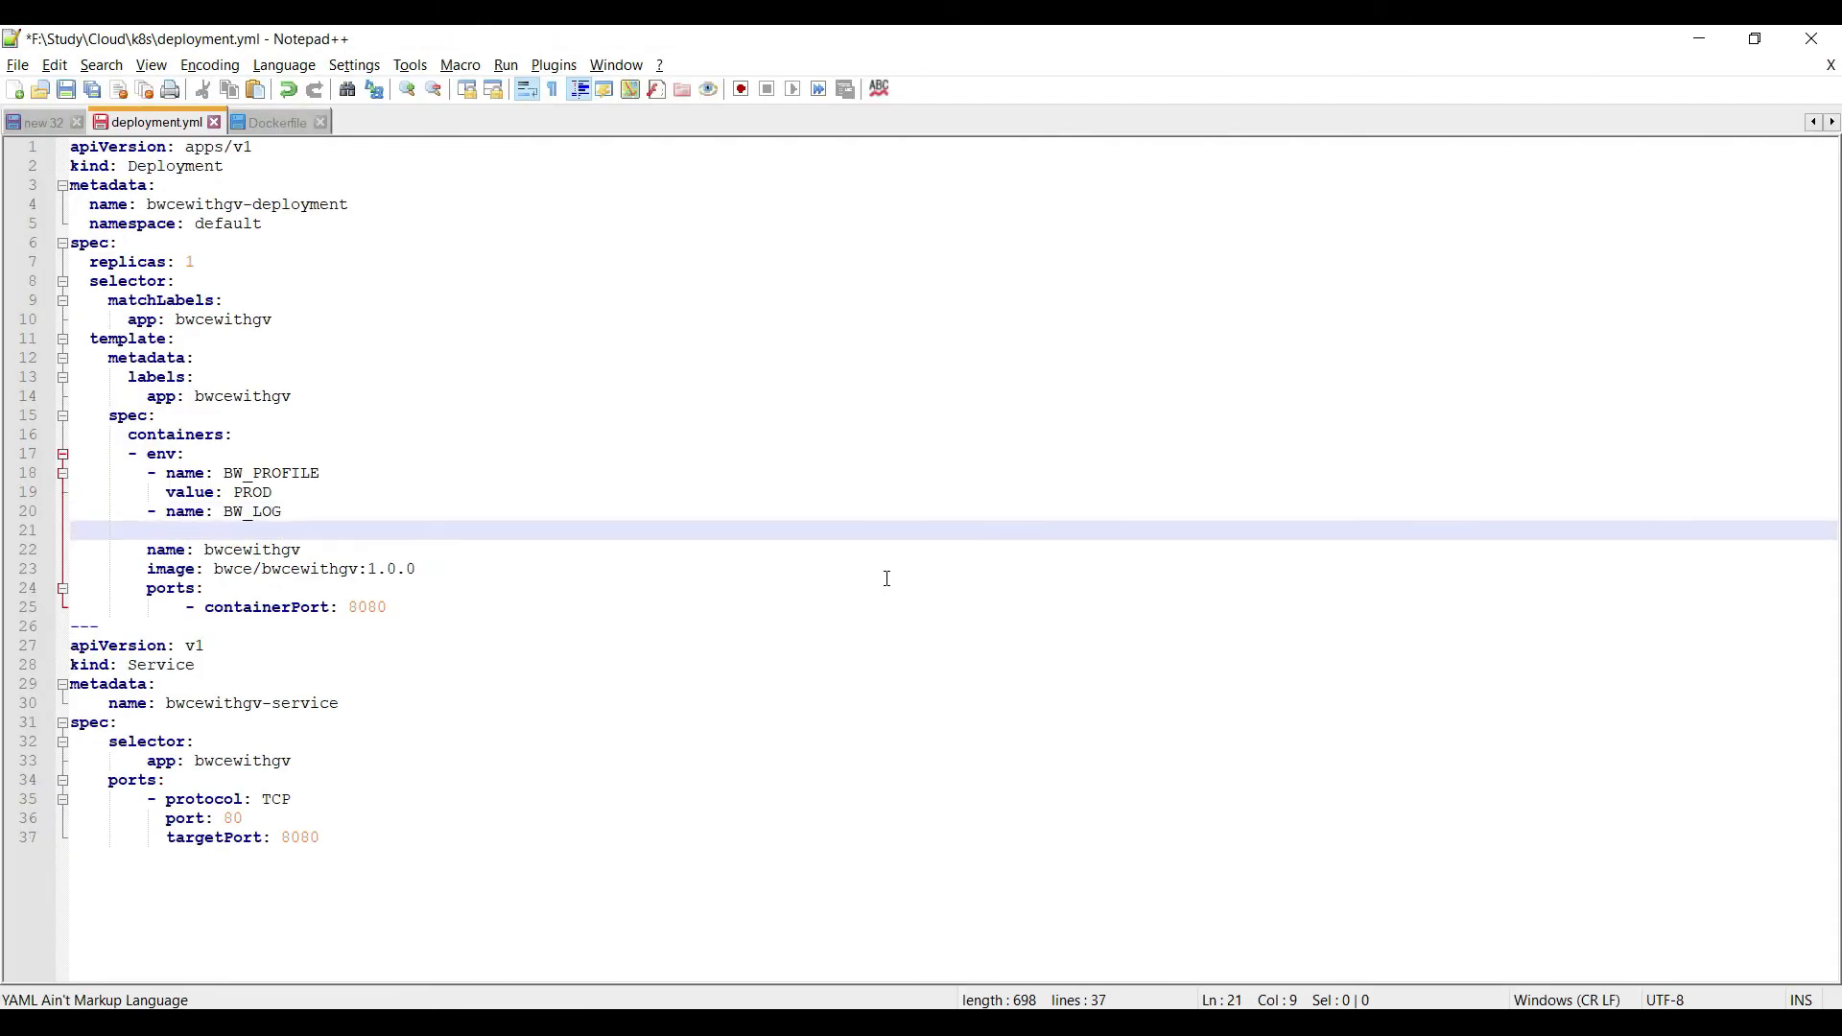
{"action": "type", "text": "value:"}
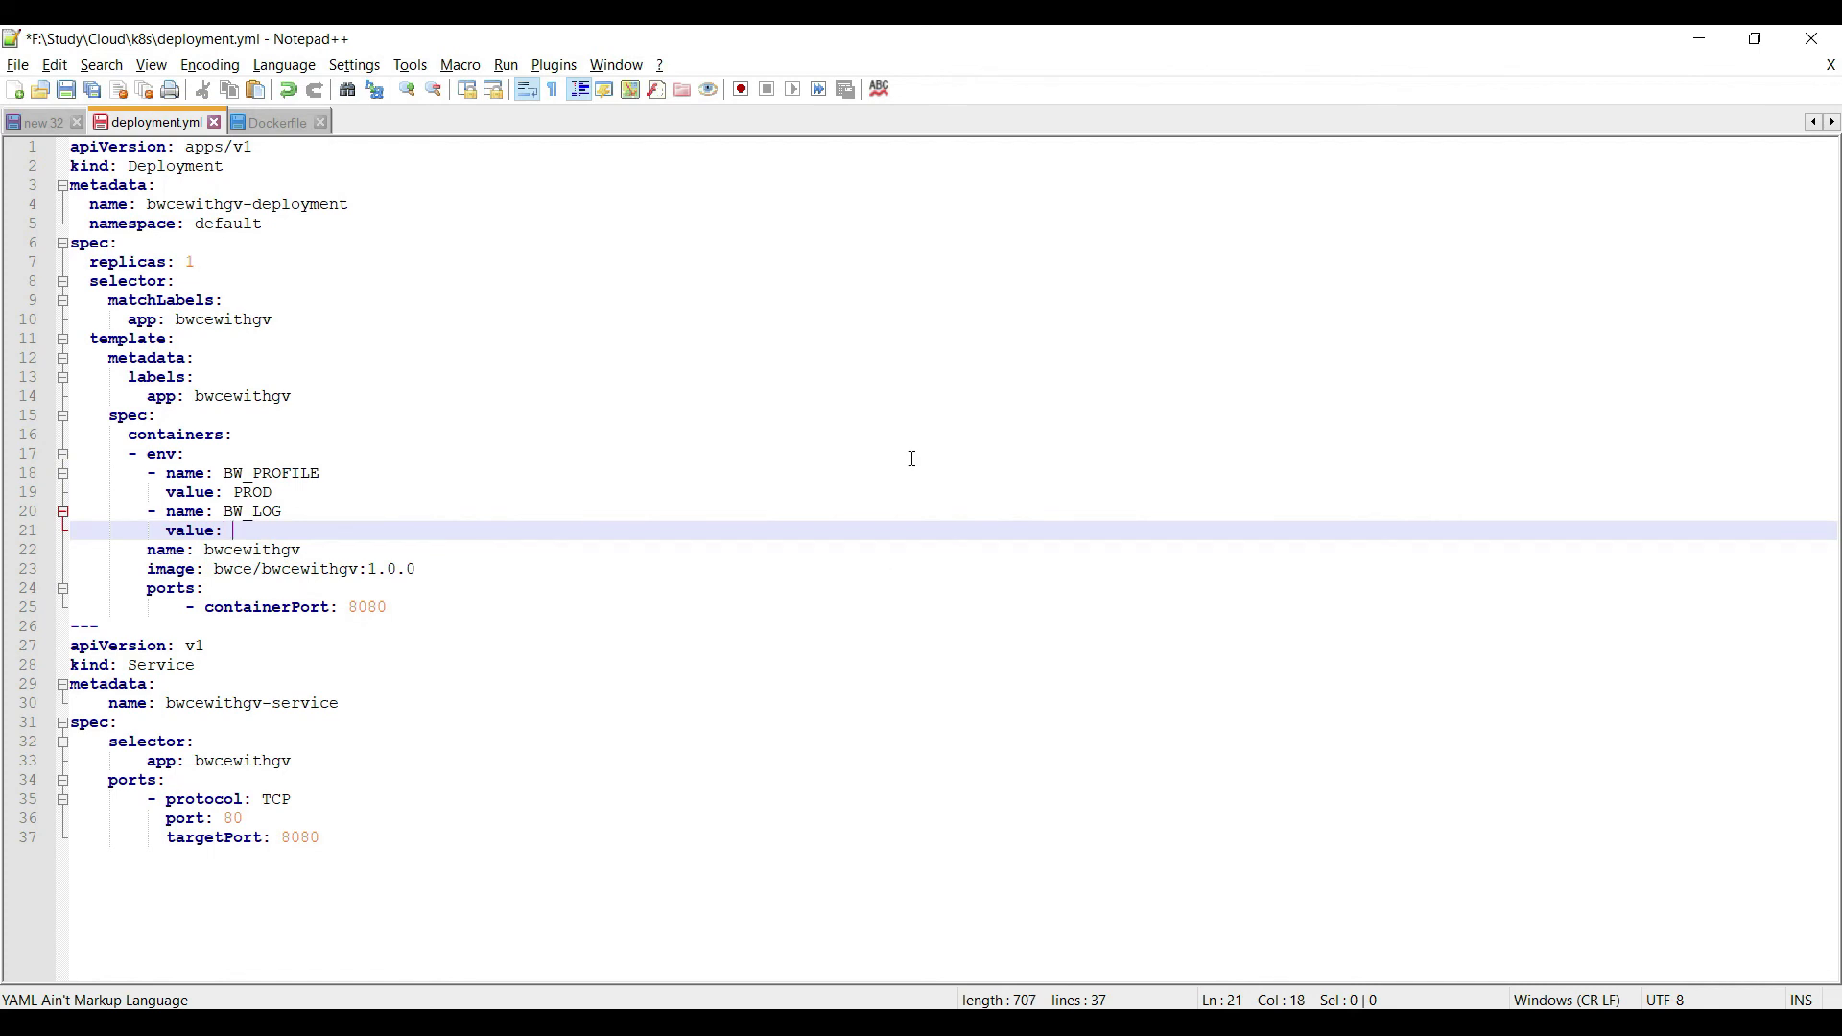
{"action": "type", "text": "\"Welcom\""}
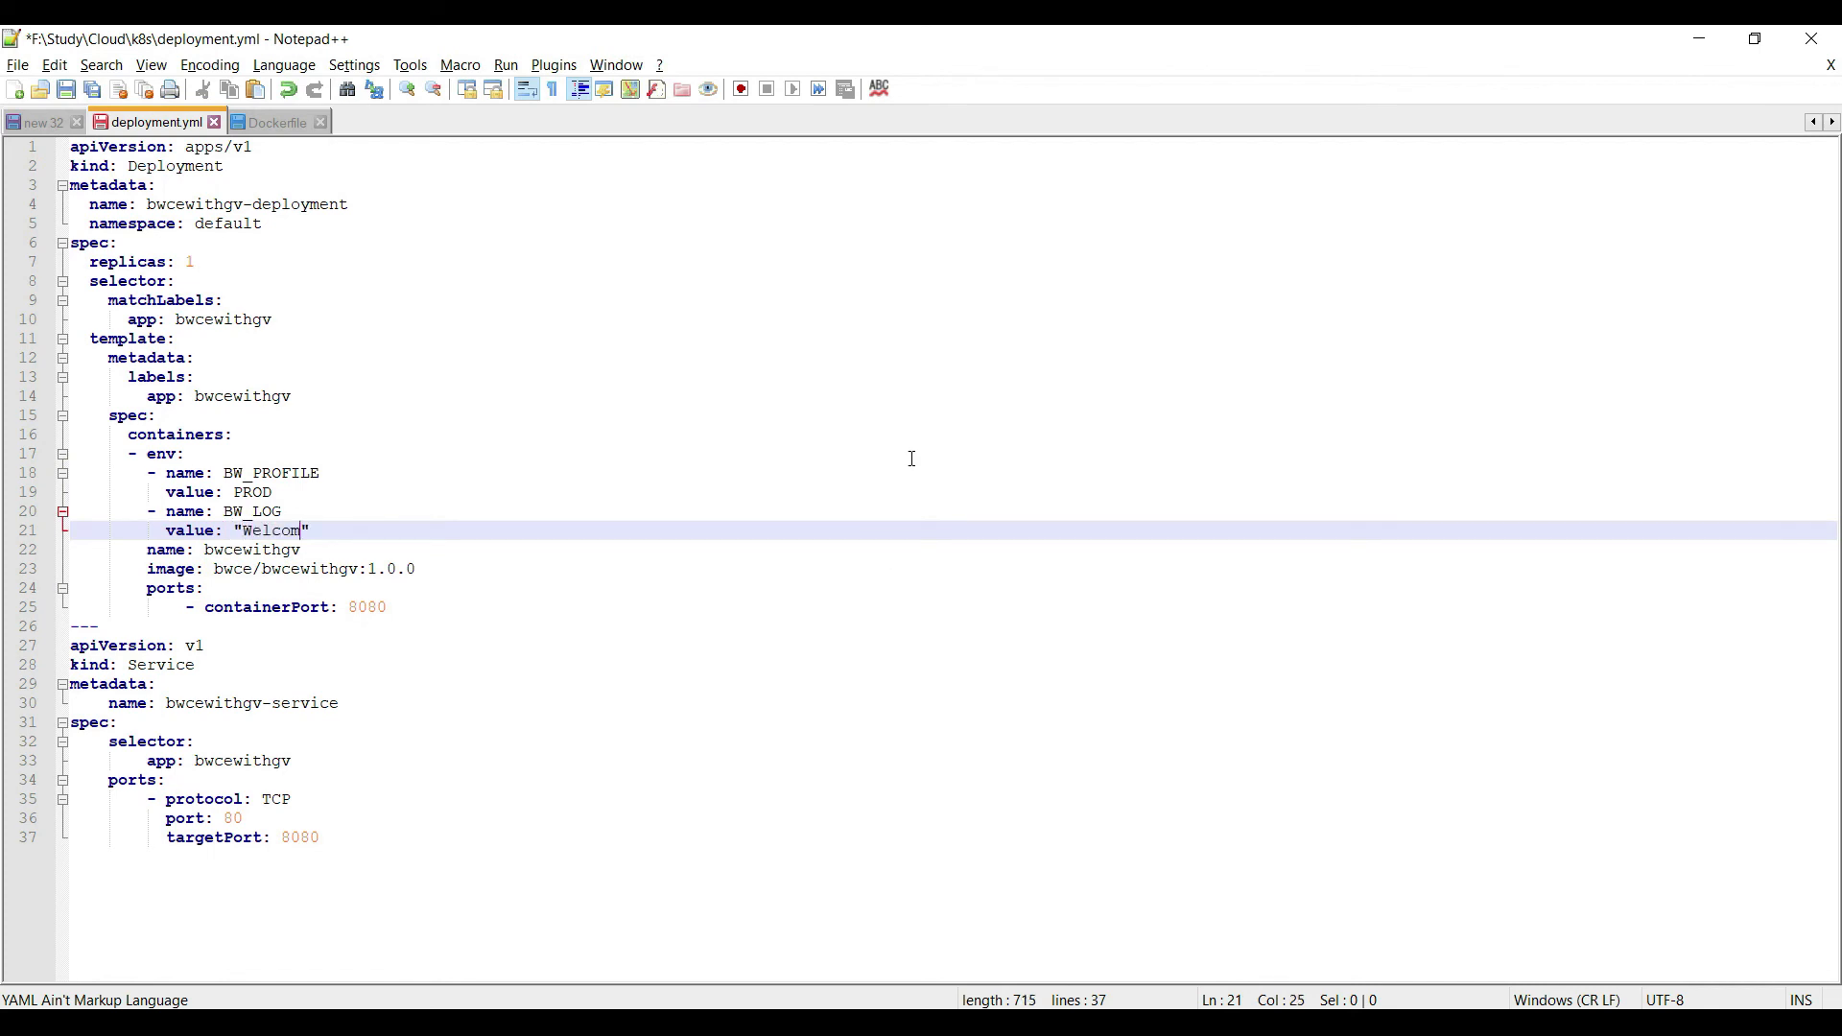
{"action": "type", "text": "e to Product"}
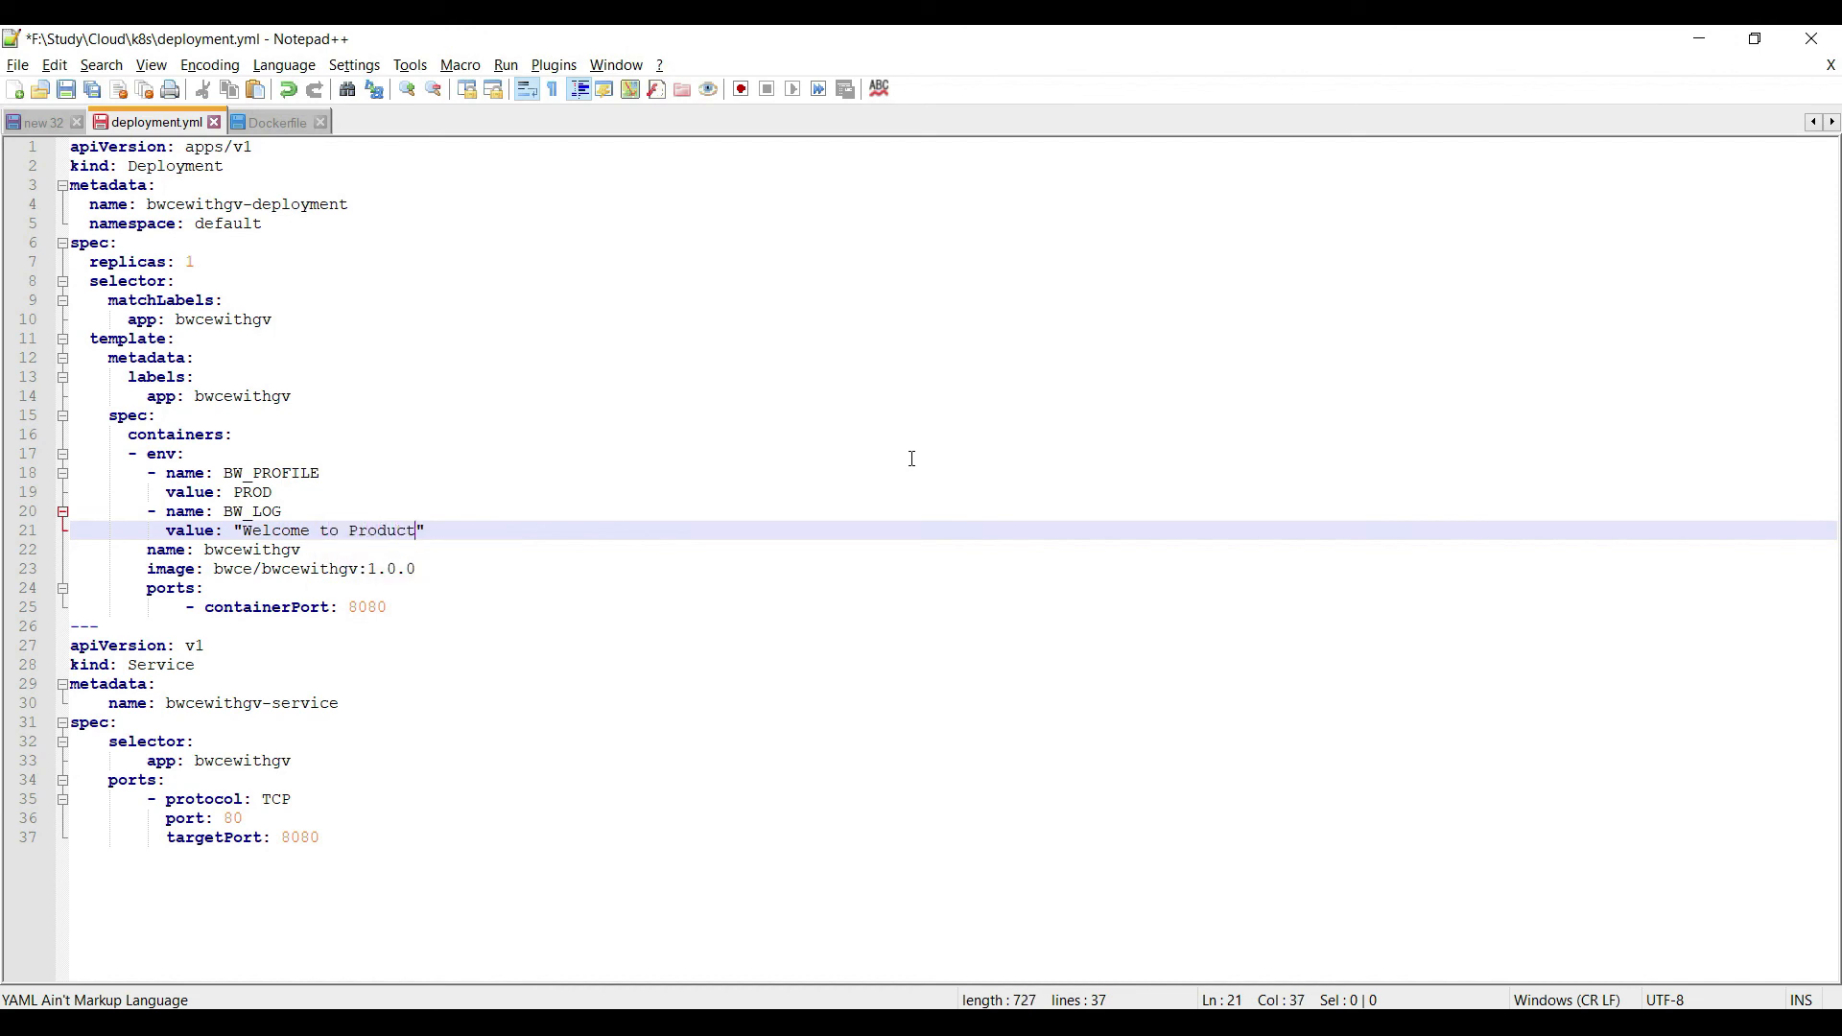
{"action": "type", "text": "ion"}
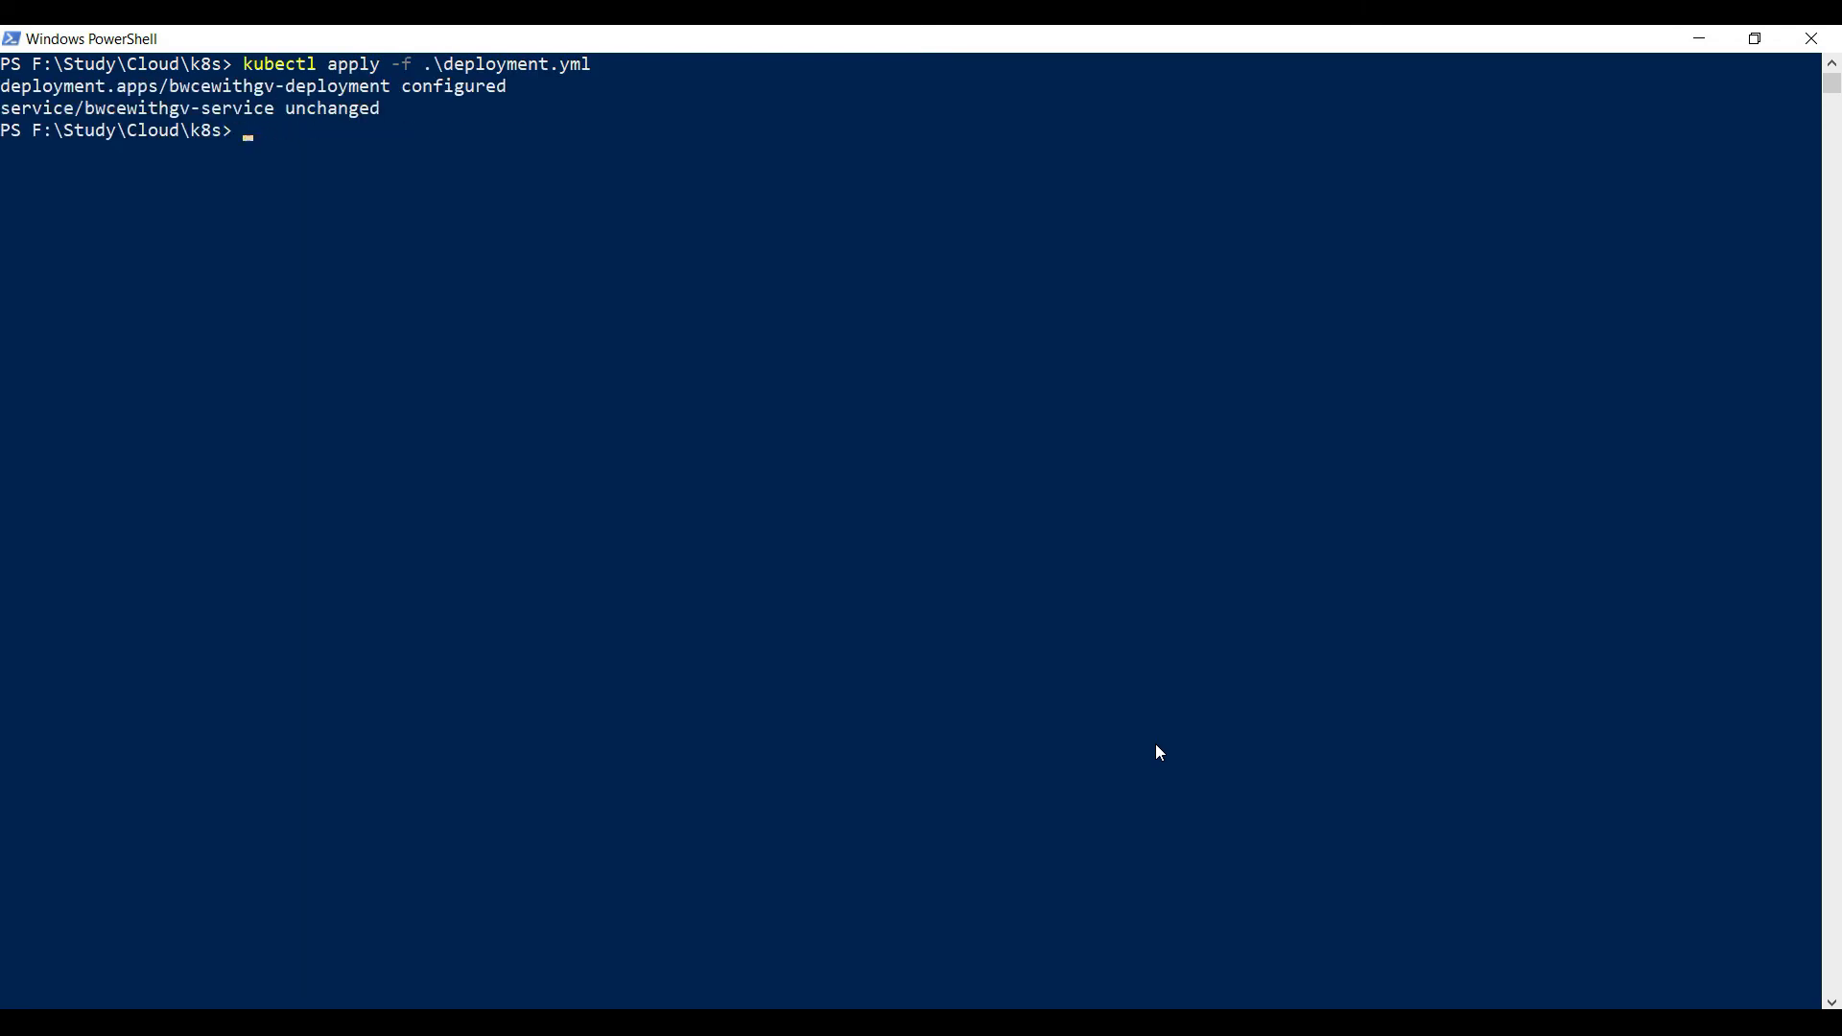
List the pods and prepare kubectl logs -f with the new bwcewithgv pod's name.
{"action": "type", "text": "kubectl get pods"}
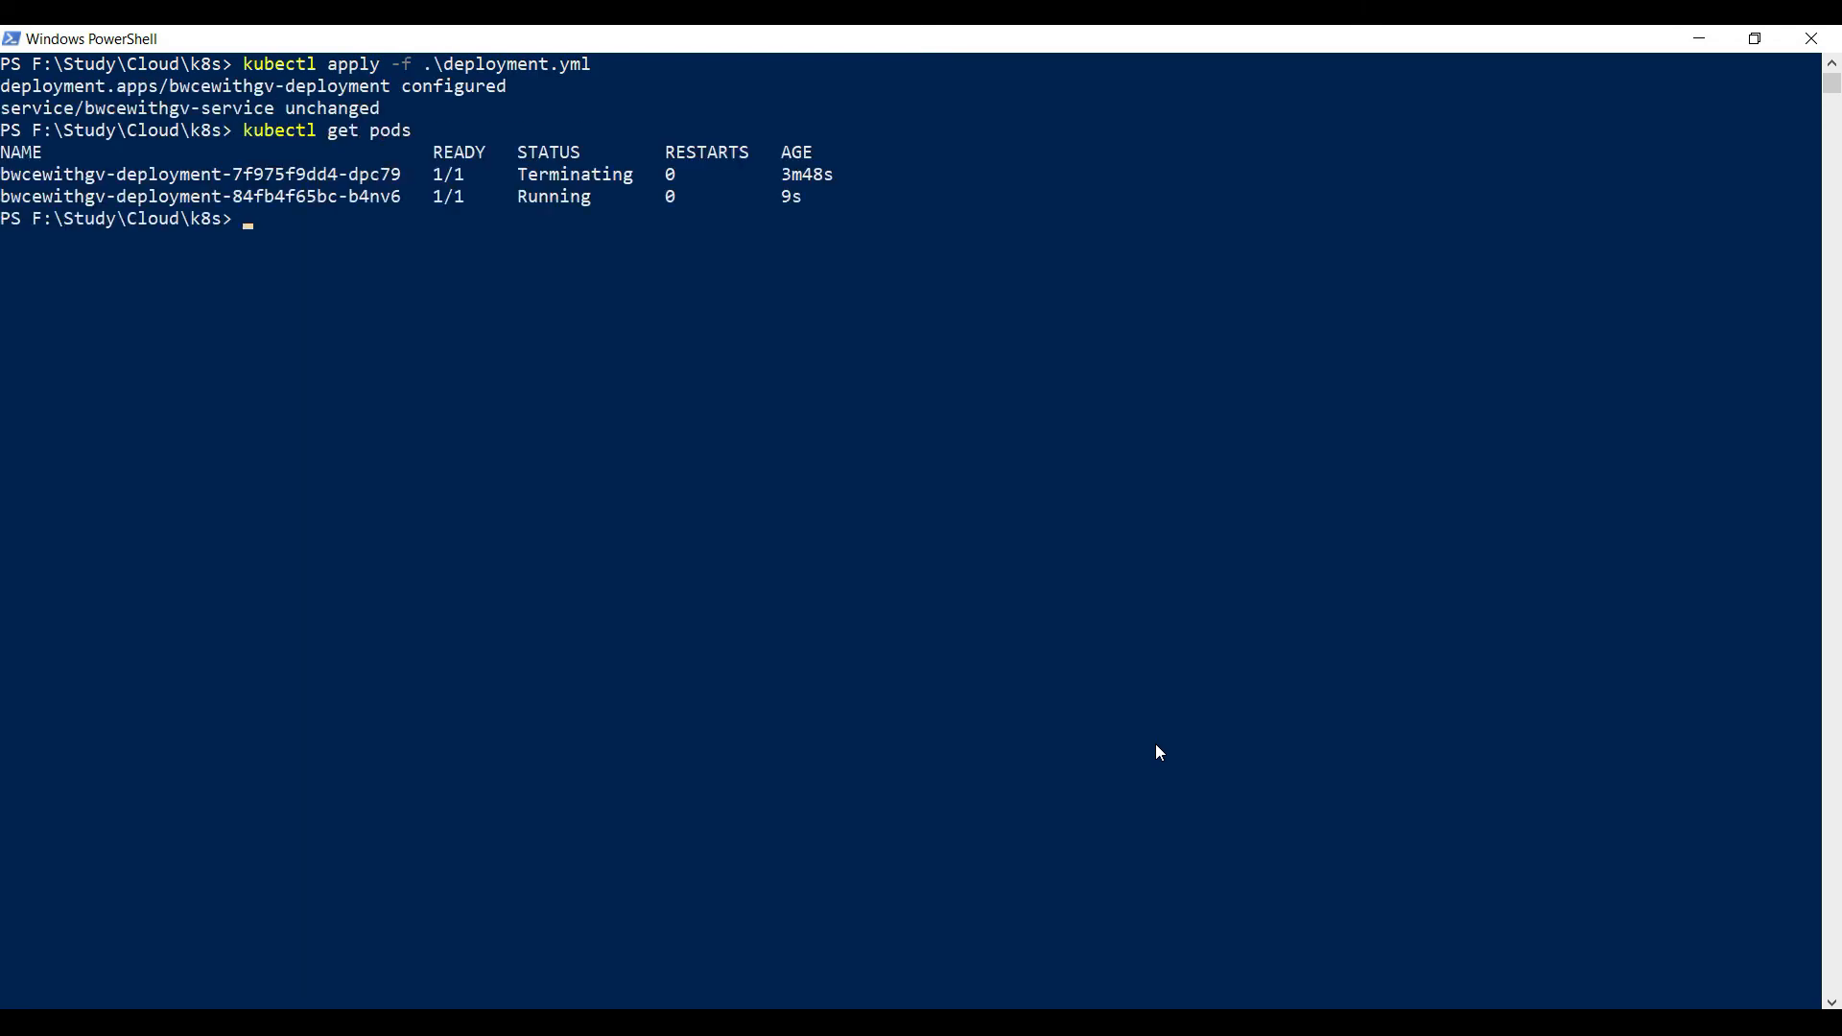
{"action": "type", "text": "kubectl lo"}
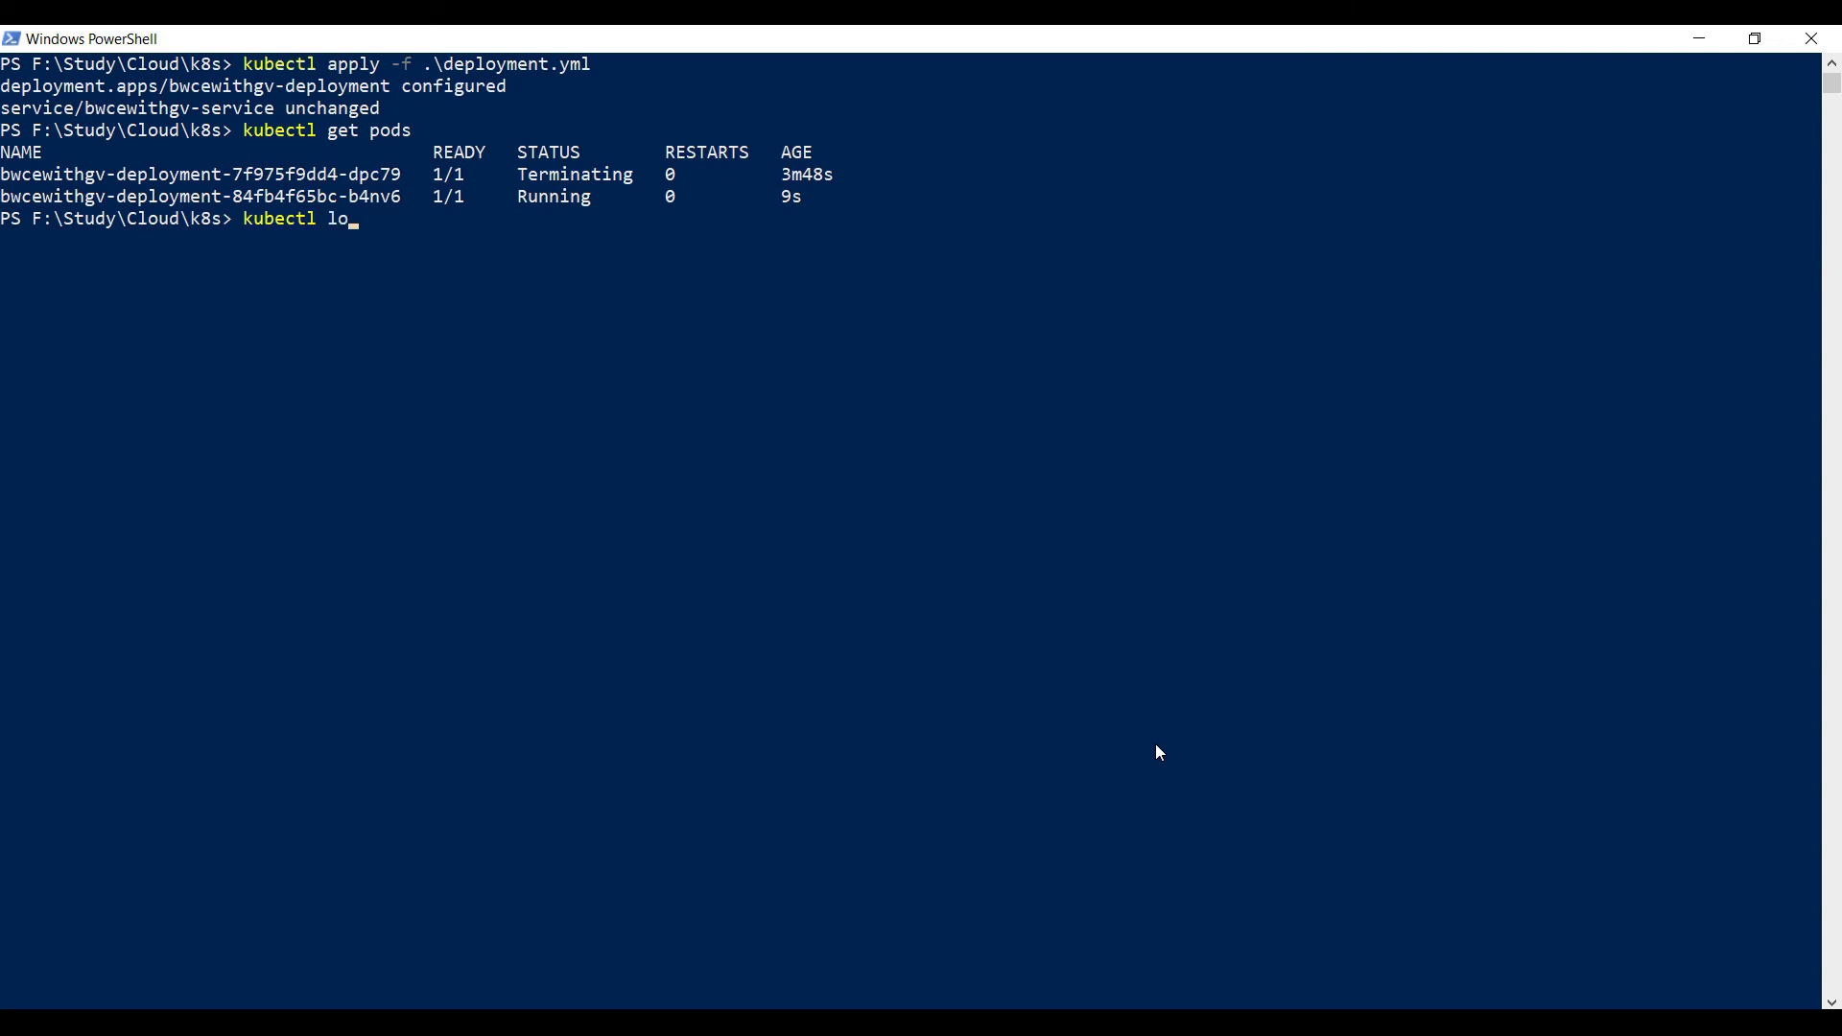
{"action": "type", "text": "gs -f"}
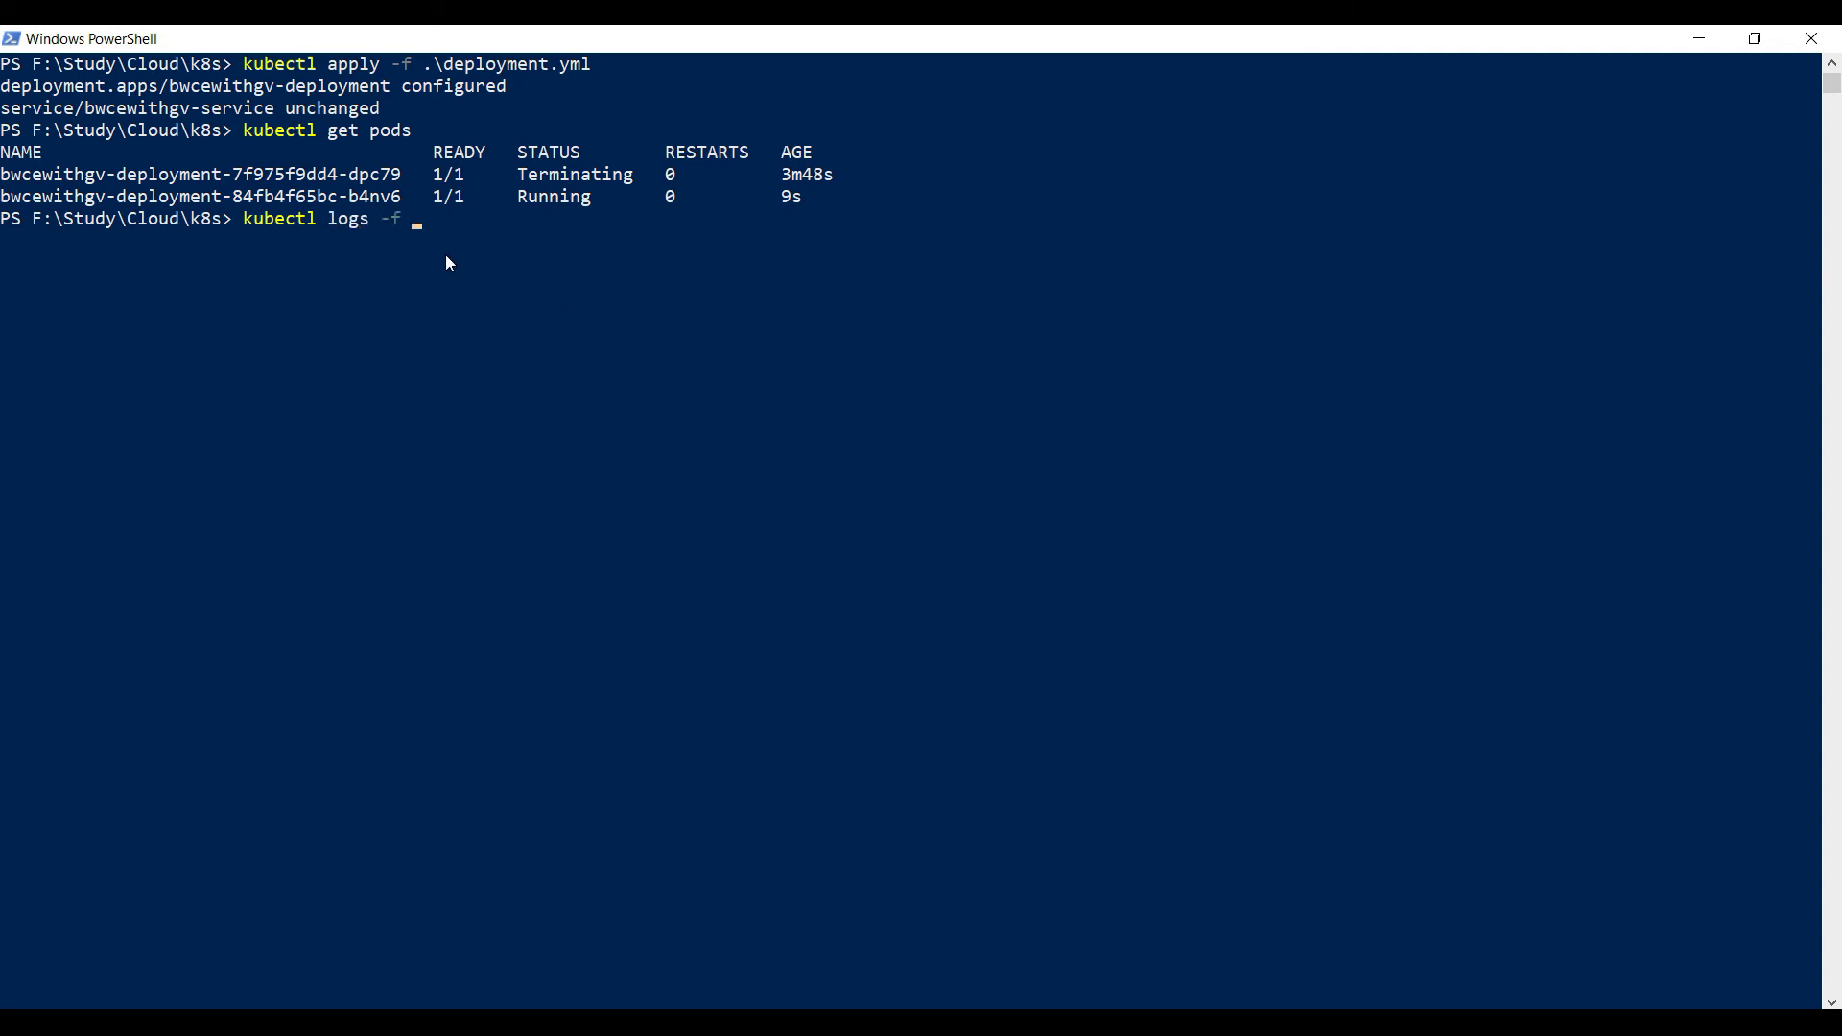
{"action": "double_click", "coordinate": [199, 195]}
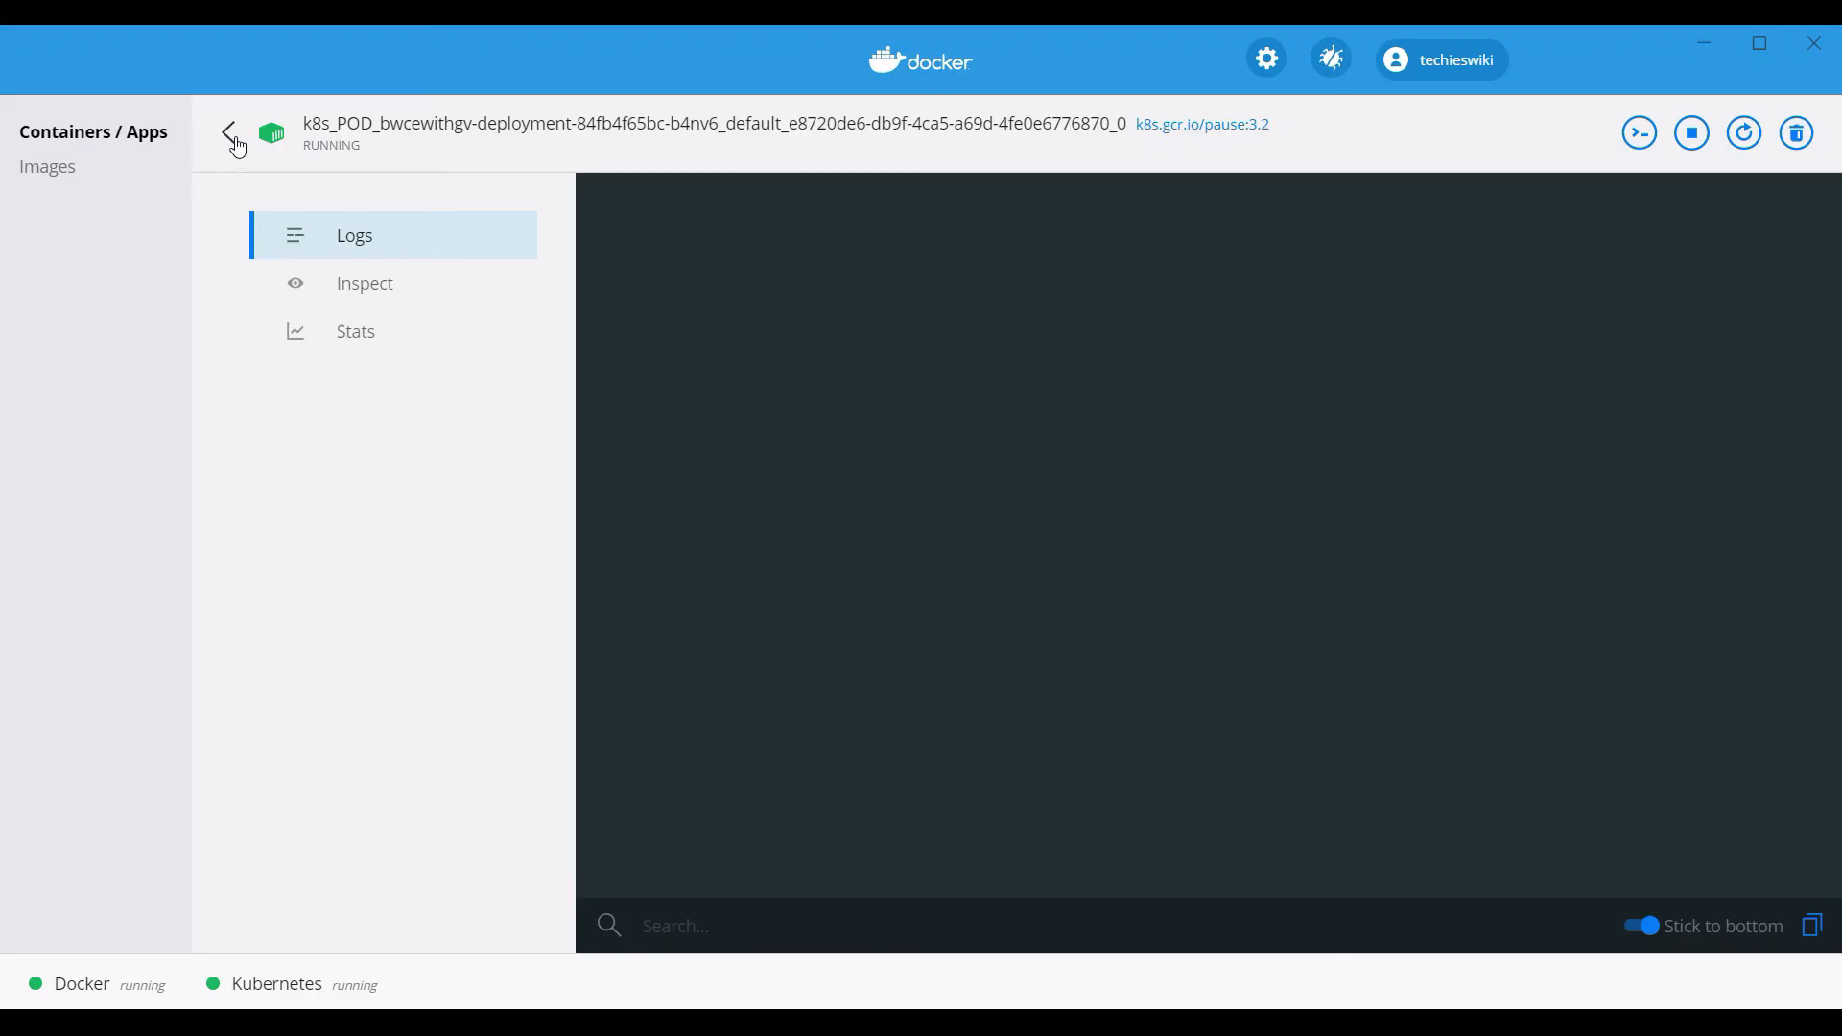
{"action": "left_click", "coordinate": [232, 132]}
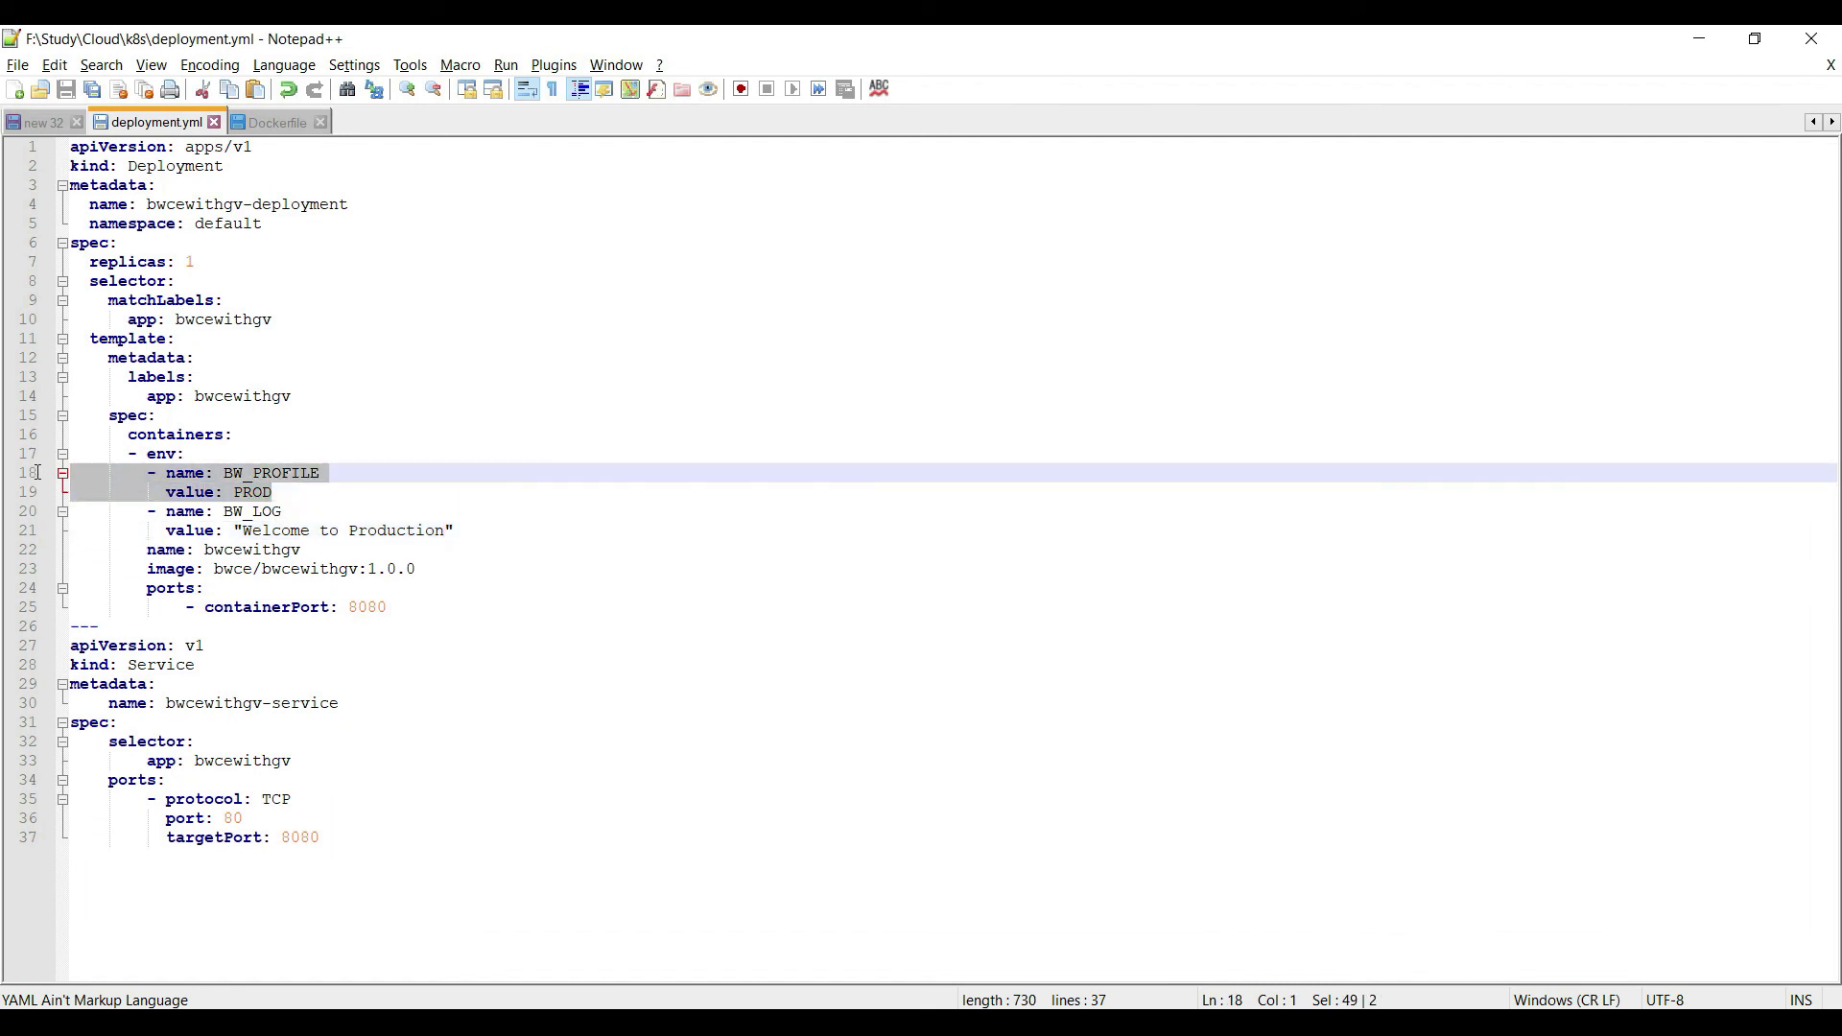
{"action": "mouse_move", "coordinate": [468, 378]}
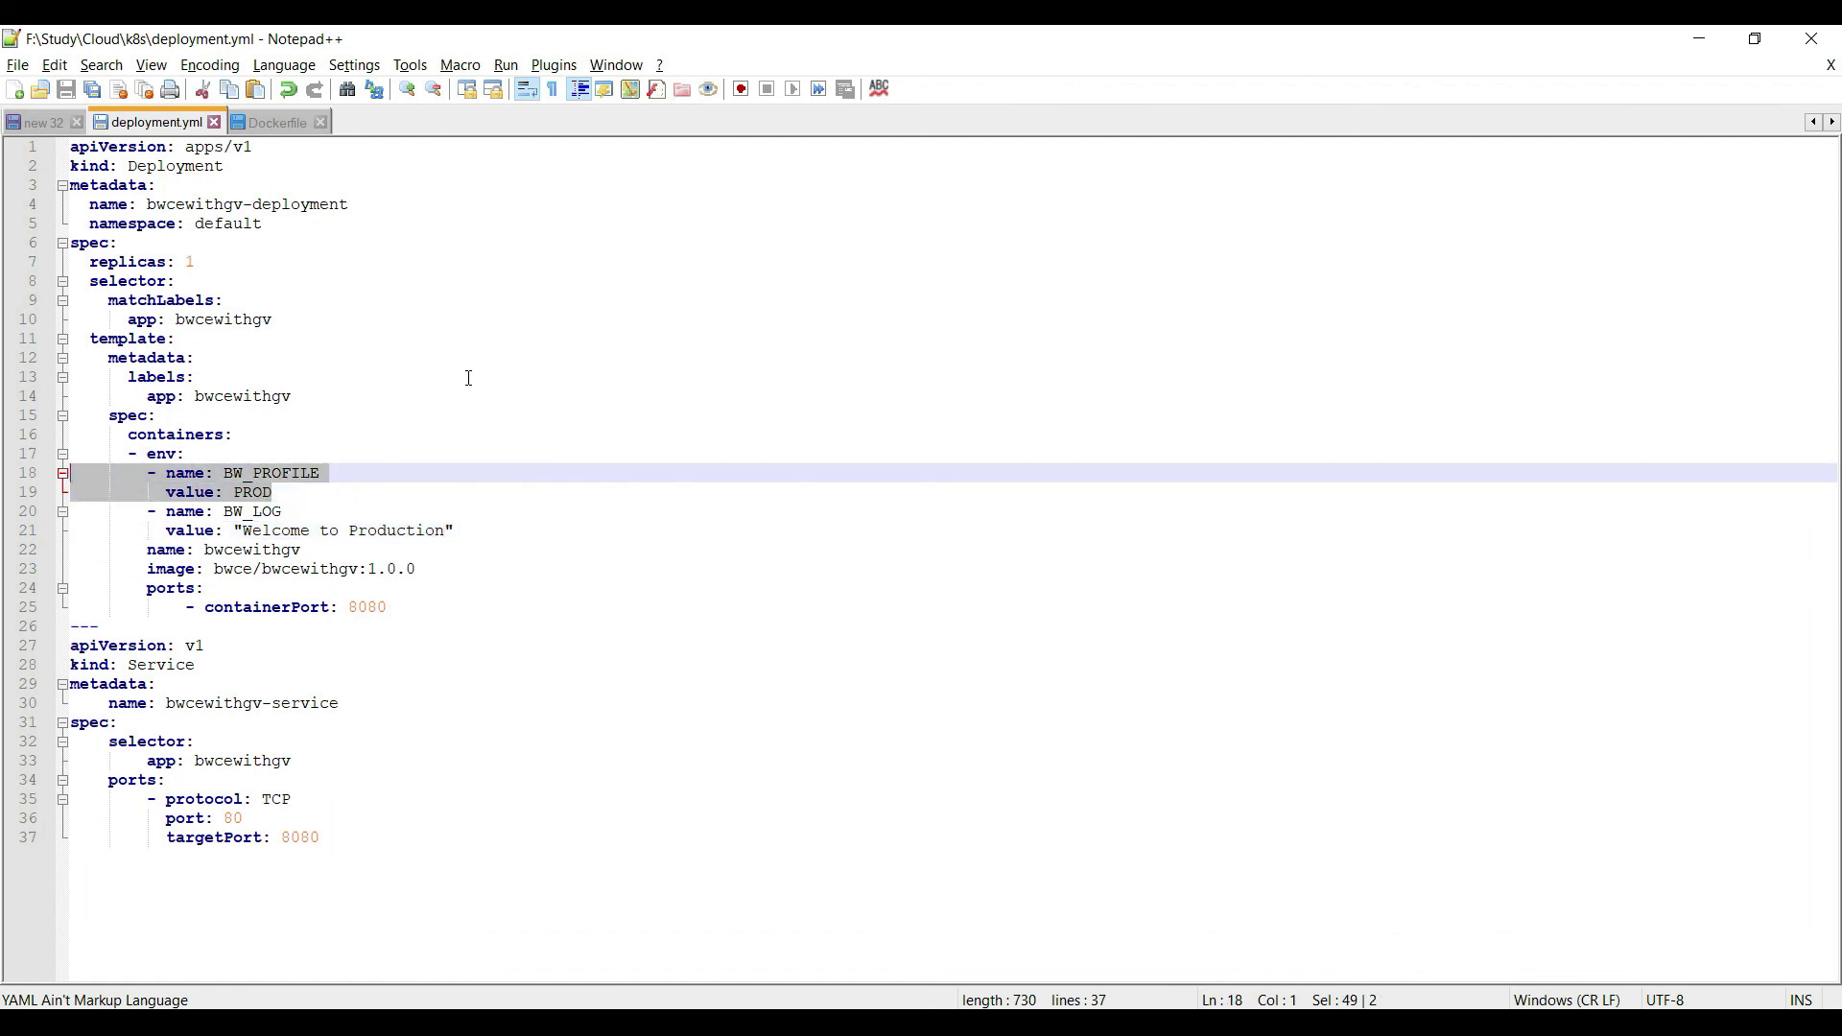
{"action": "mouse_move", "coordinate": [326, 547]}
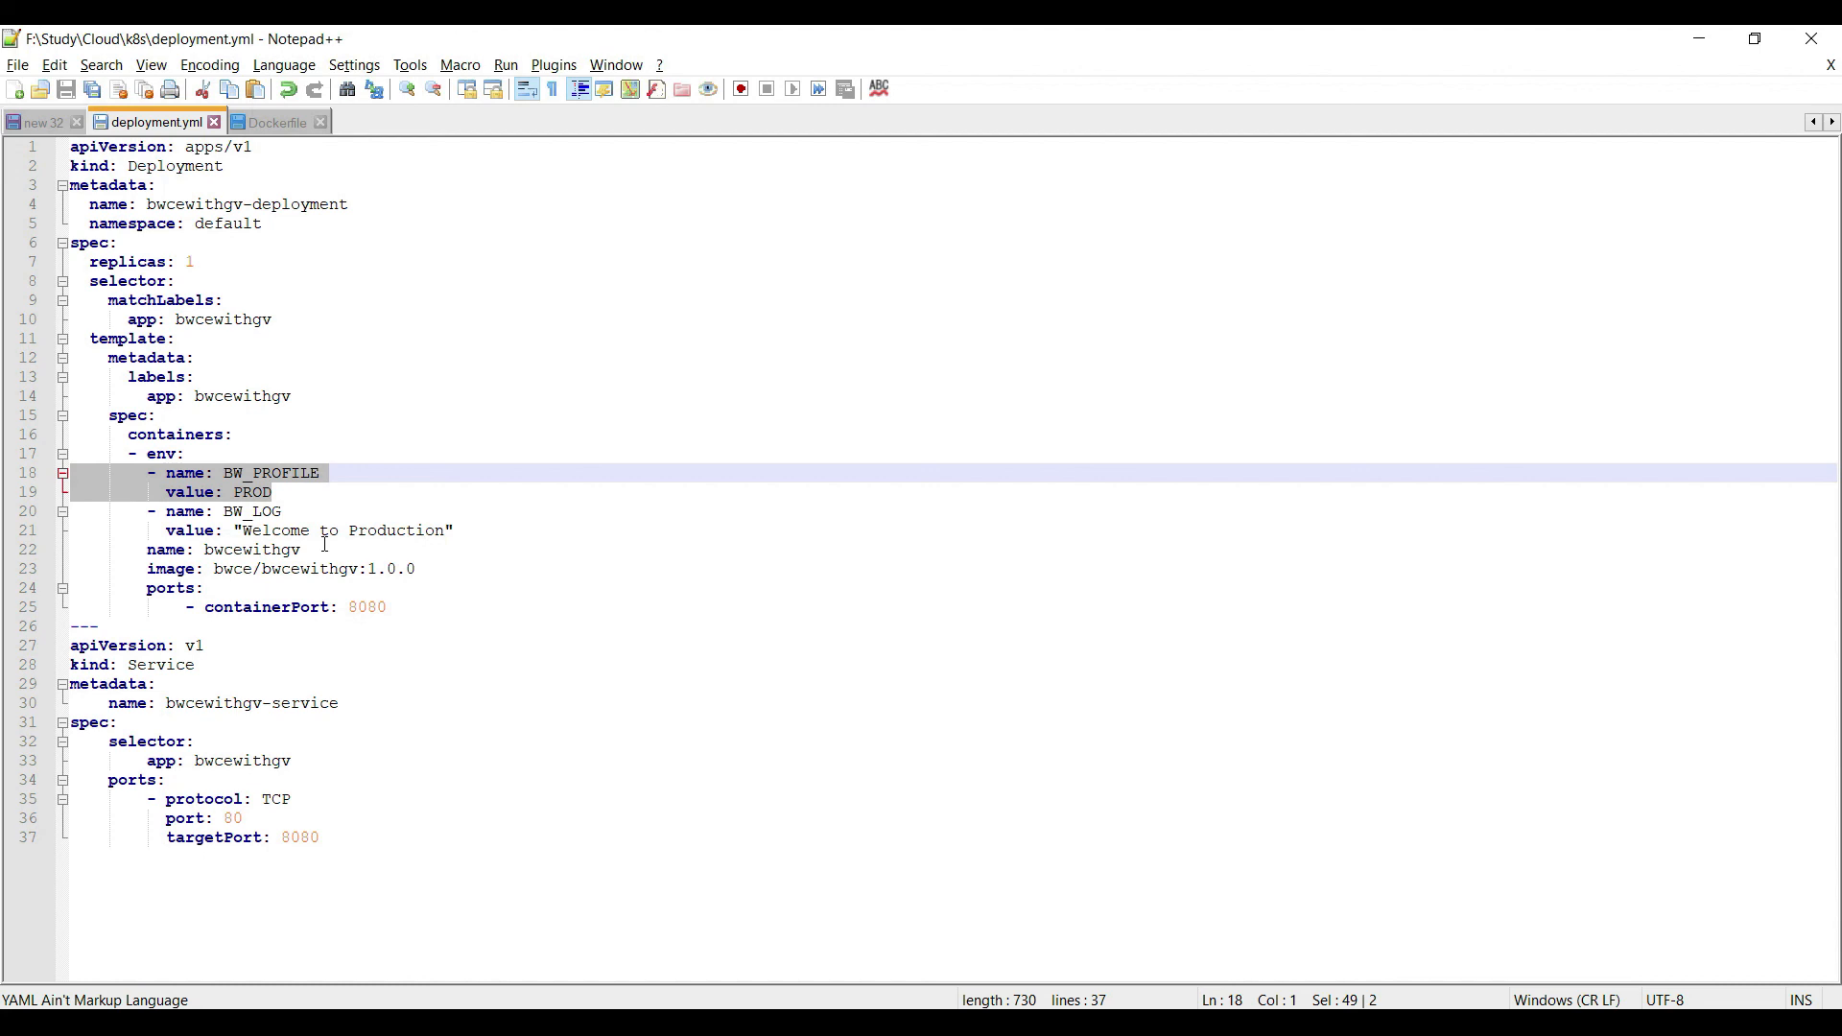
{"action": "mouse_move", "coordinate": [1075, 731]}
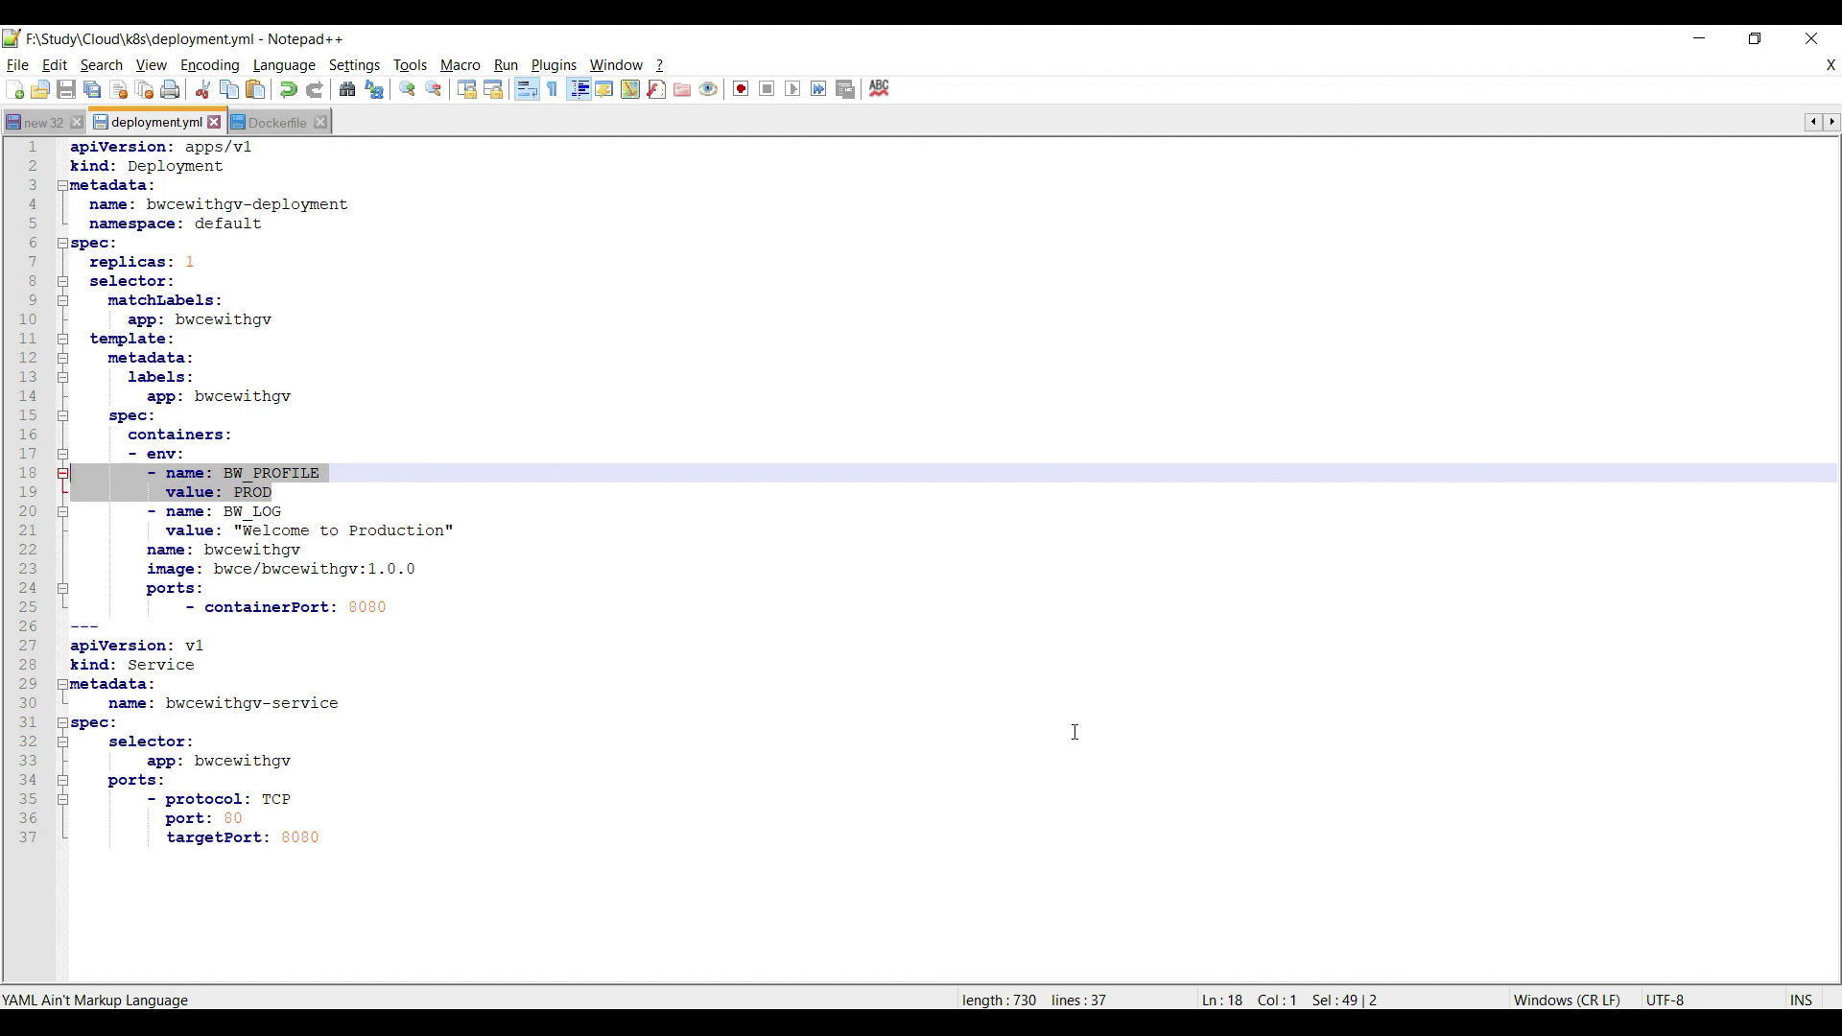
Set BW_PROFILE to CERT and BW_LOG to "Welcome to Certification" in deployment.yml.
{"action": "double_click", "coordinate": [251, 491]}
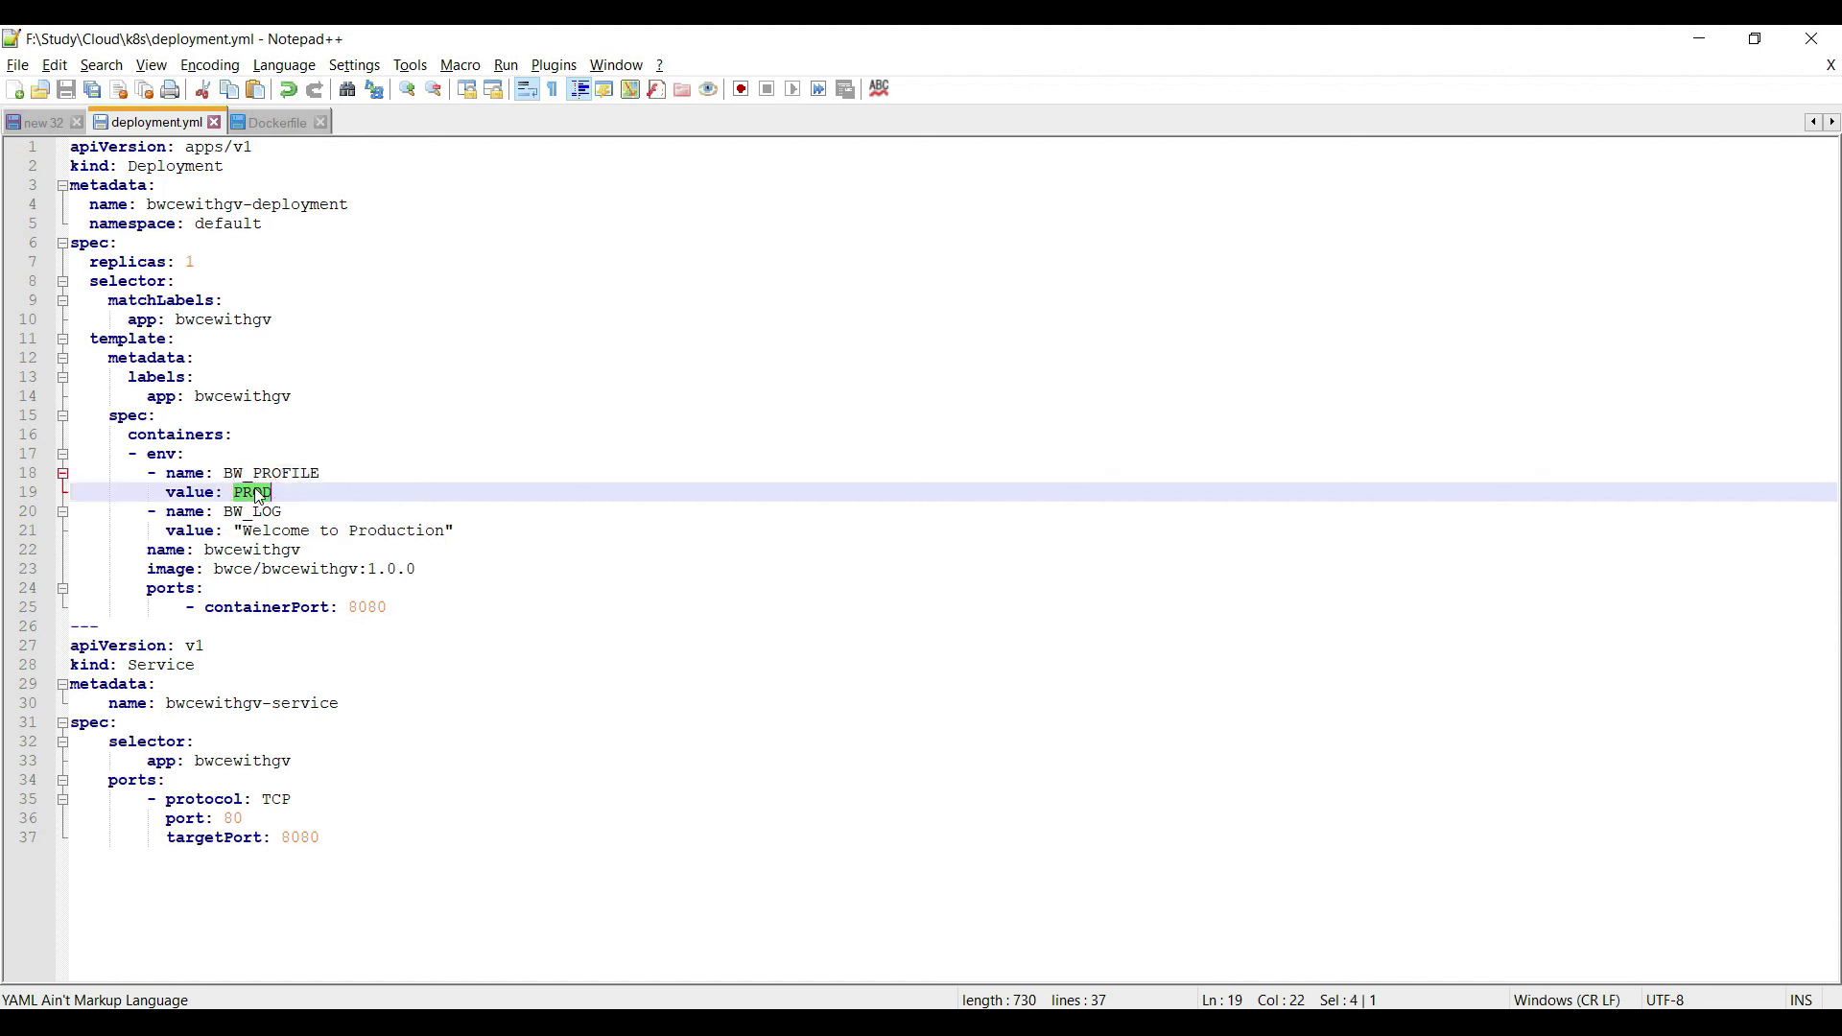
{"action": "double_click", "coordinate": [395, 530]}
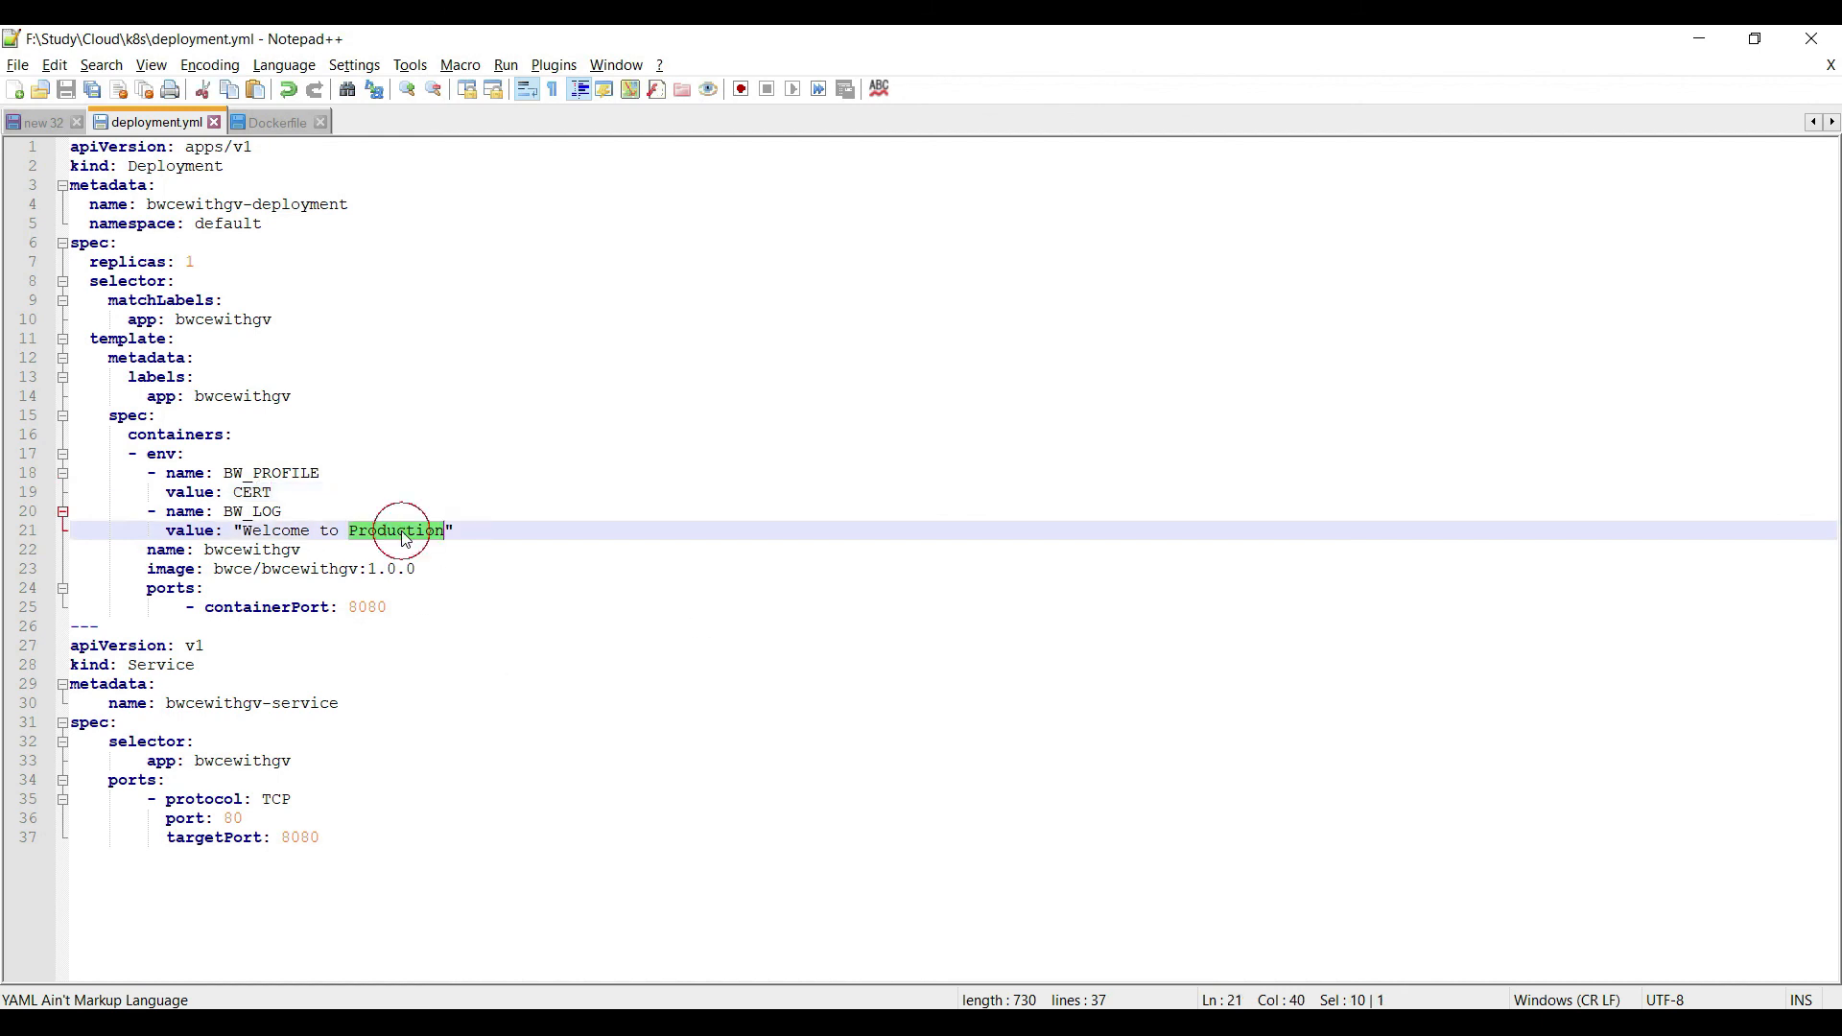
{"action": "type", "text": "Certification"}
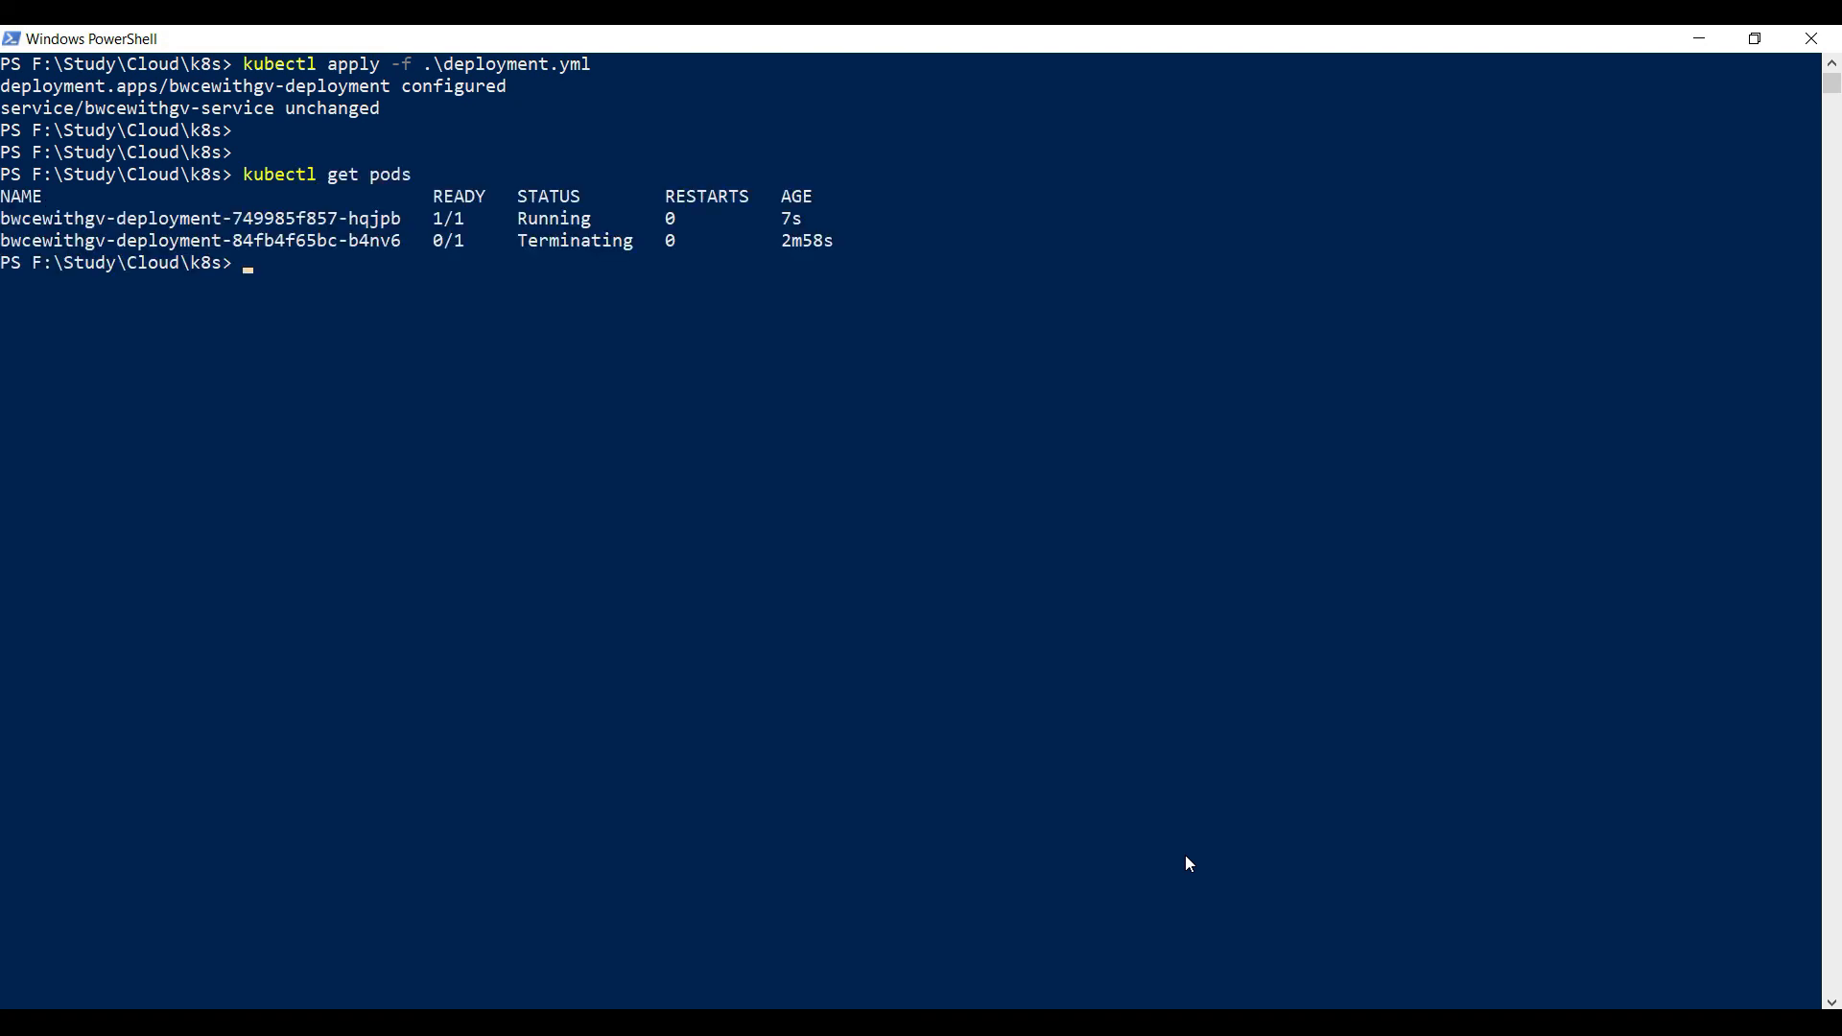
Redeploy and follow the new pod's logs showing CERT.substvar and "Welcome to Certification 'Tester'", then stop.
{"action": "type", "text": "kubectl logs -f bwcewithgv-deployment-749985f857-hqjpb"}
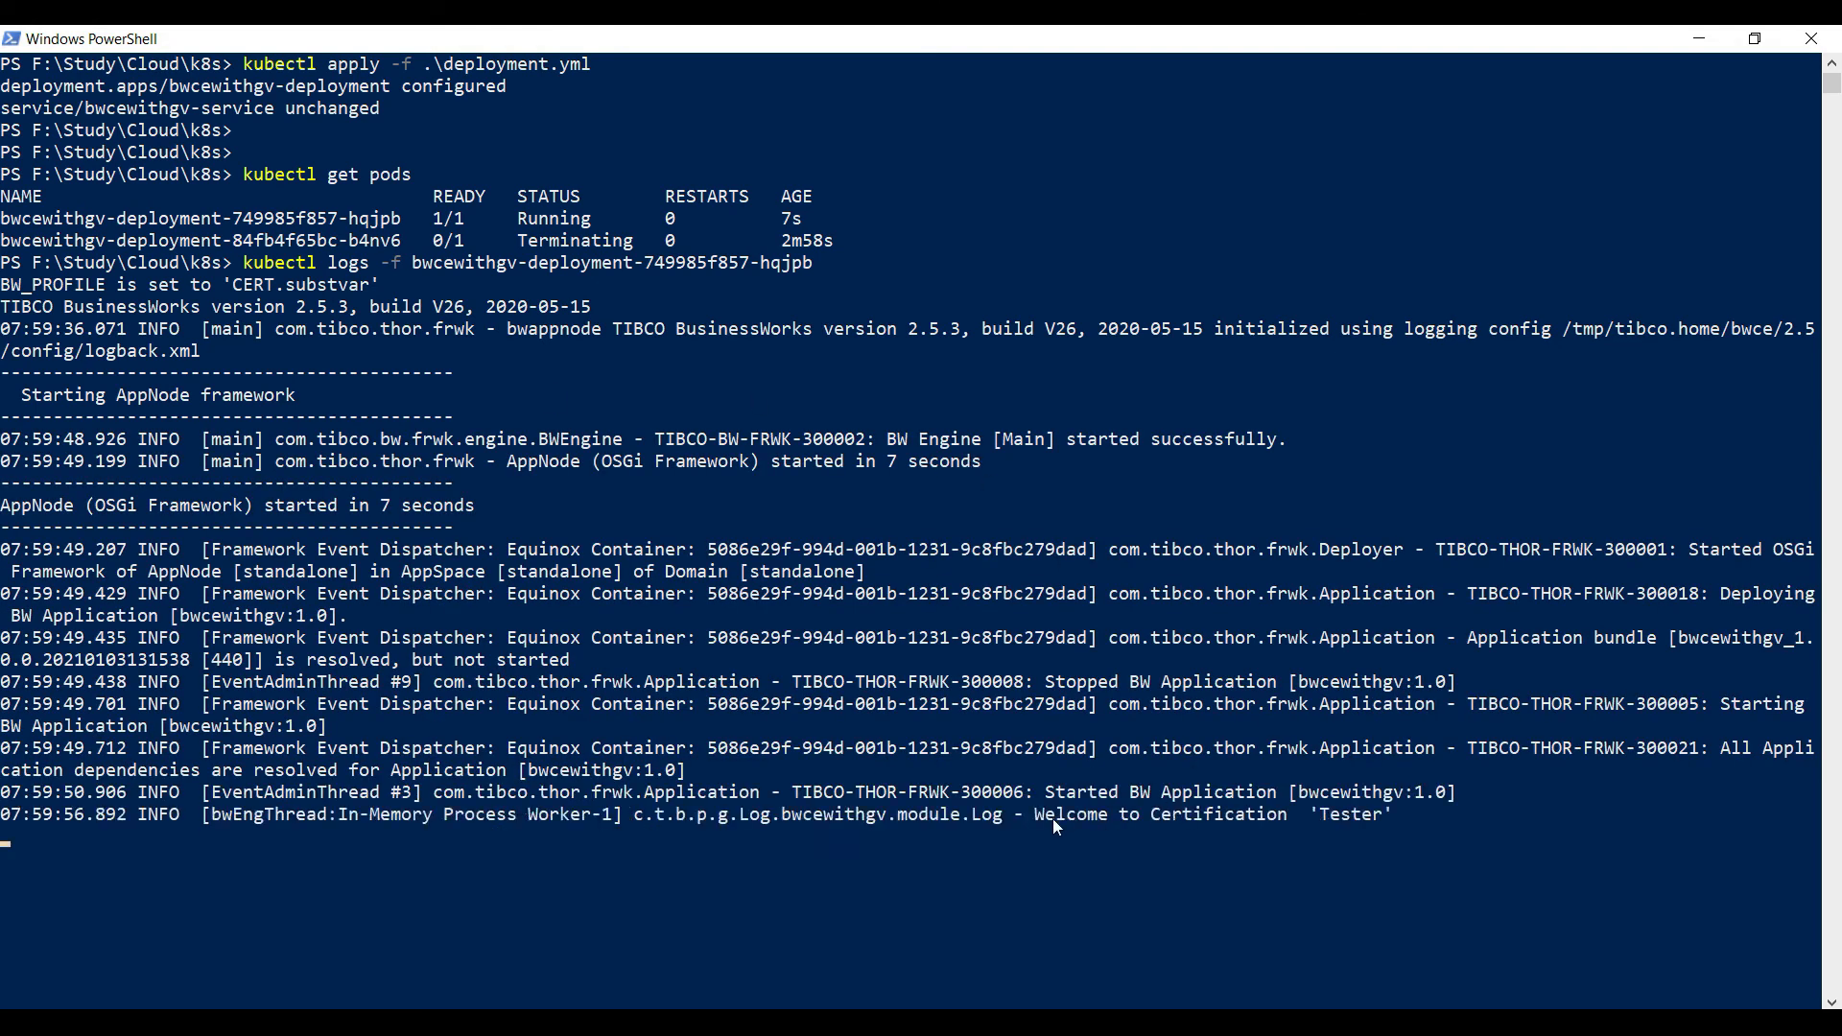
{"action": "mouse_move", "coordinate": [1332, 823]}
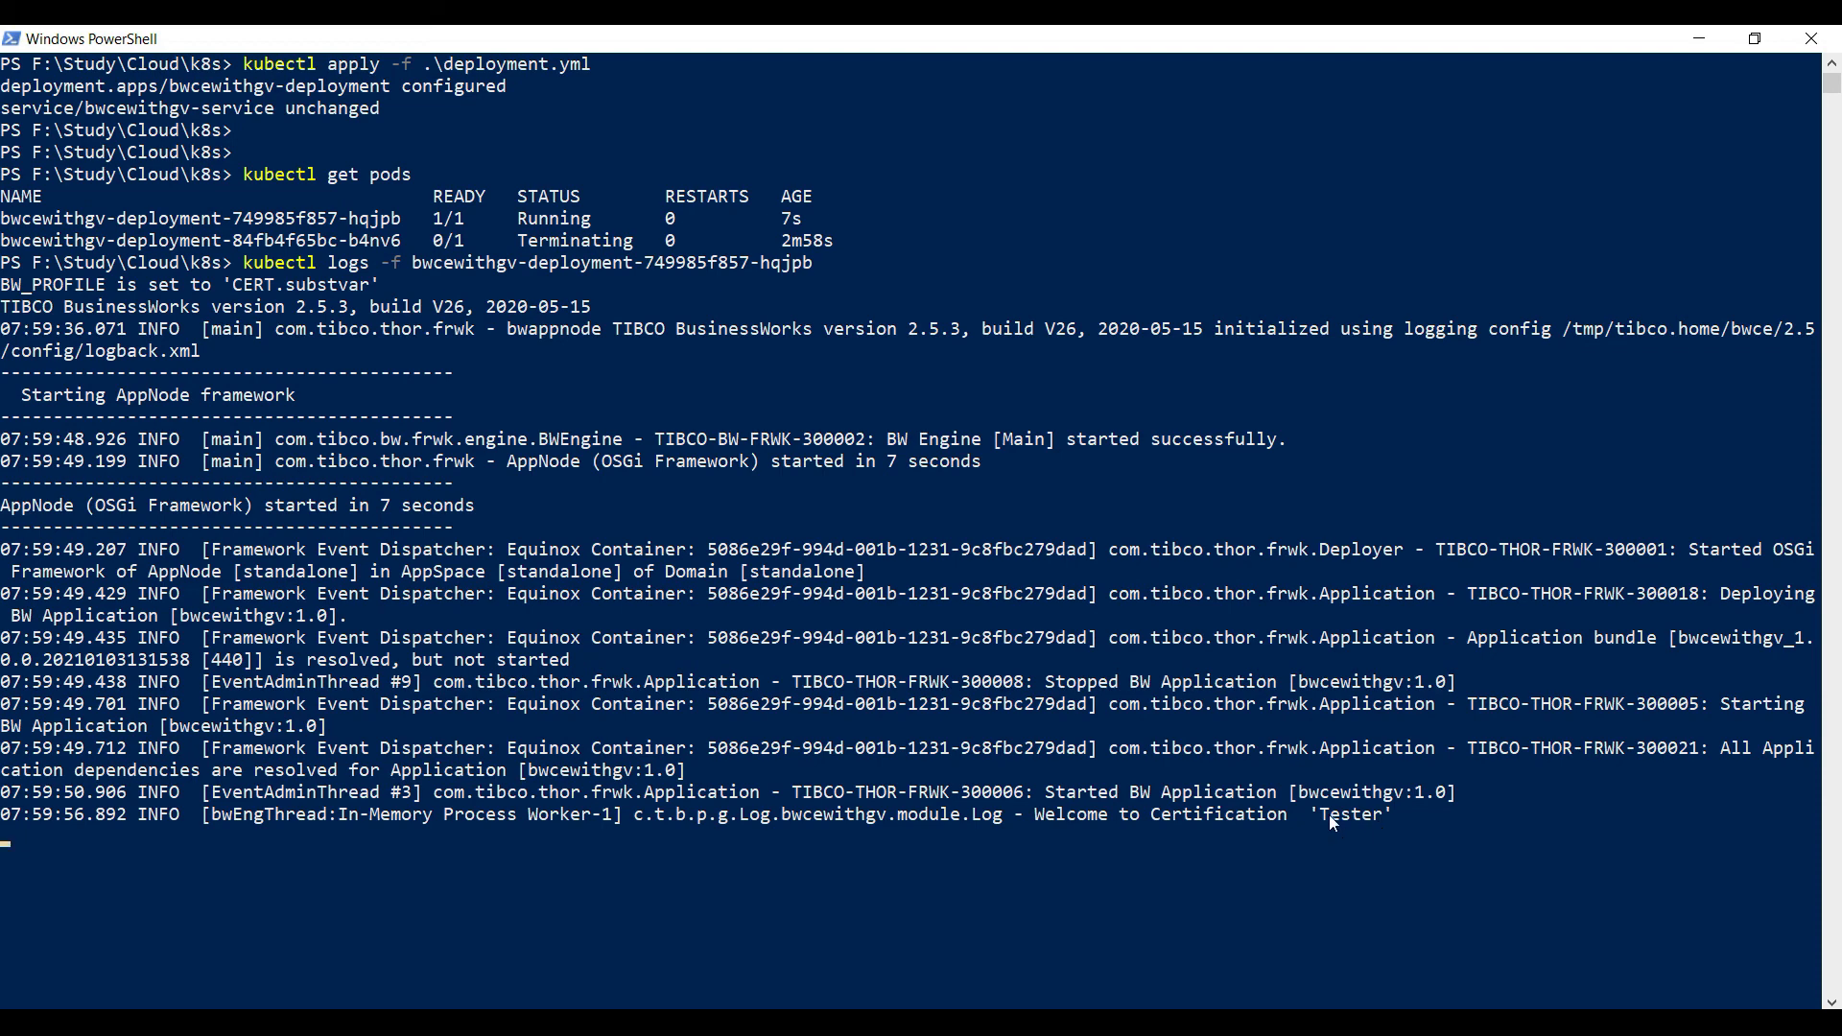
{"action": "mouse_move", "coordinate": [1242, 819]}
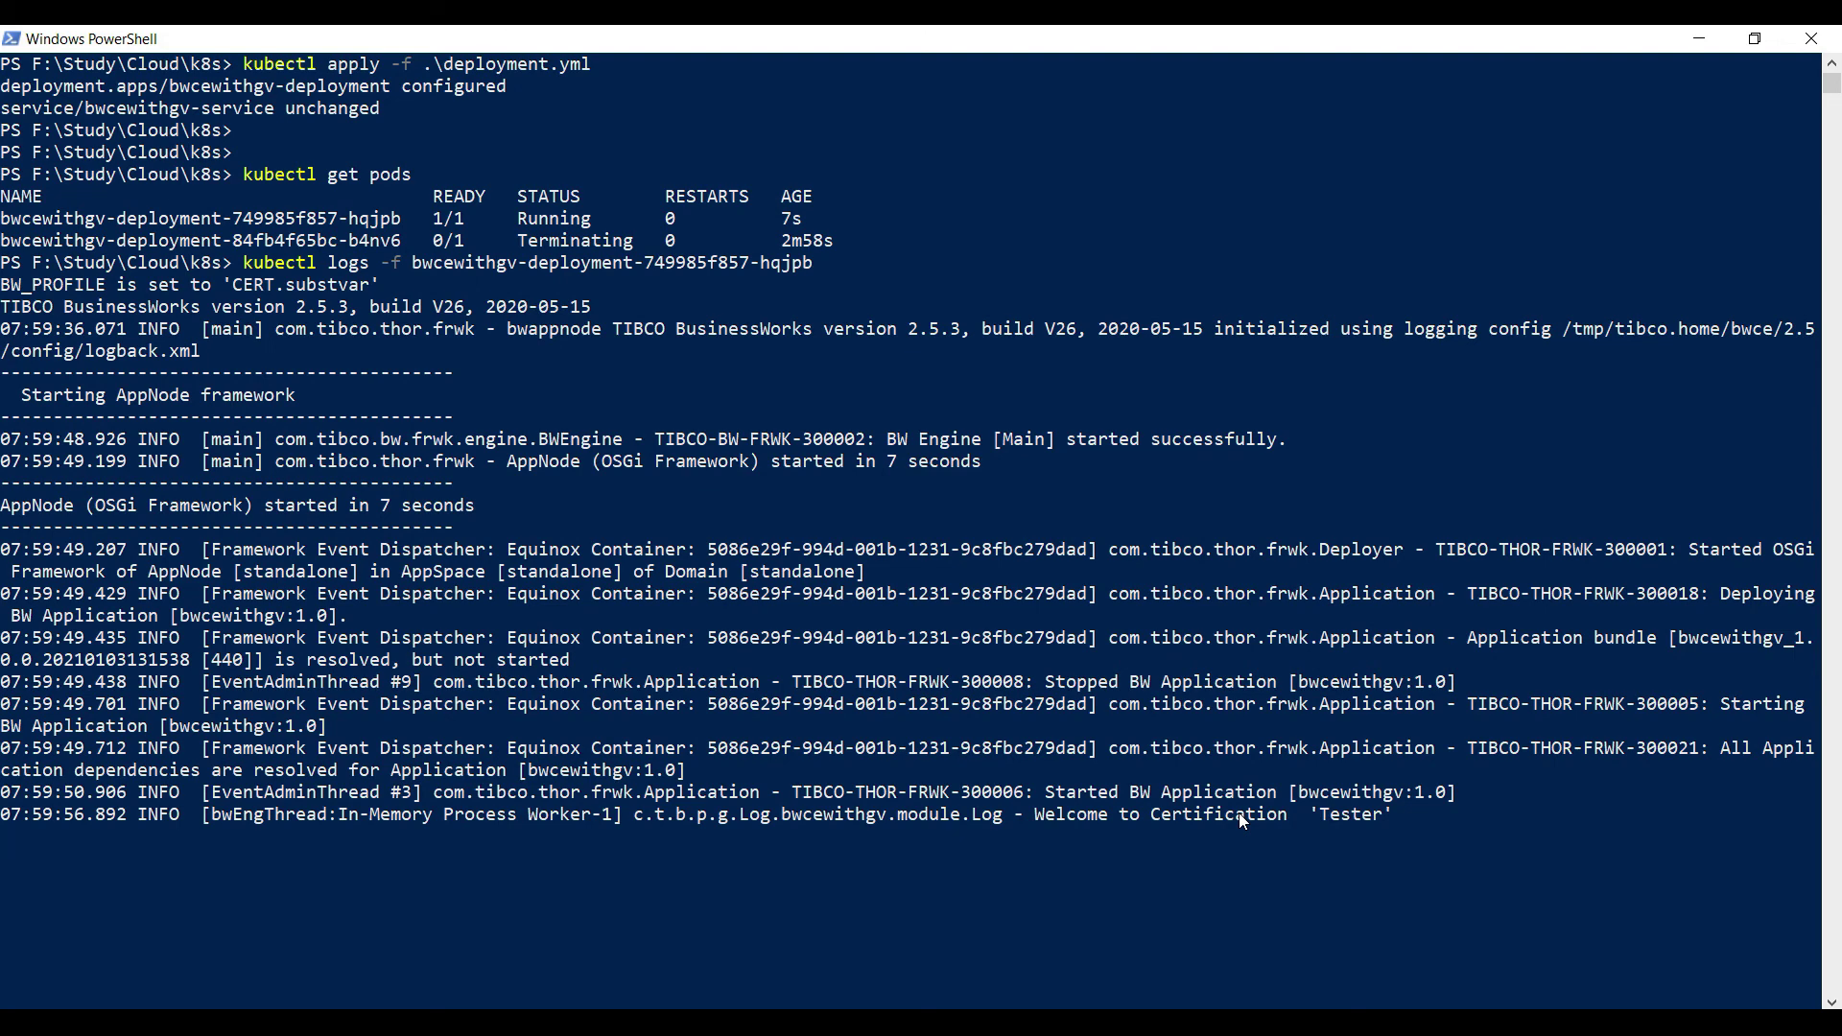
{"action": "mouse_move", "coordinate": [1331, 913]}
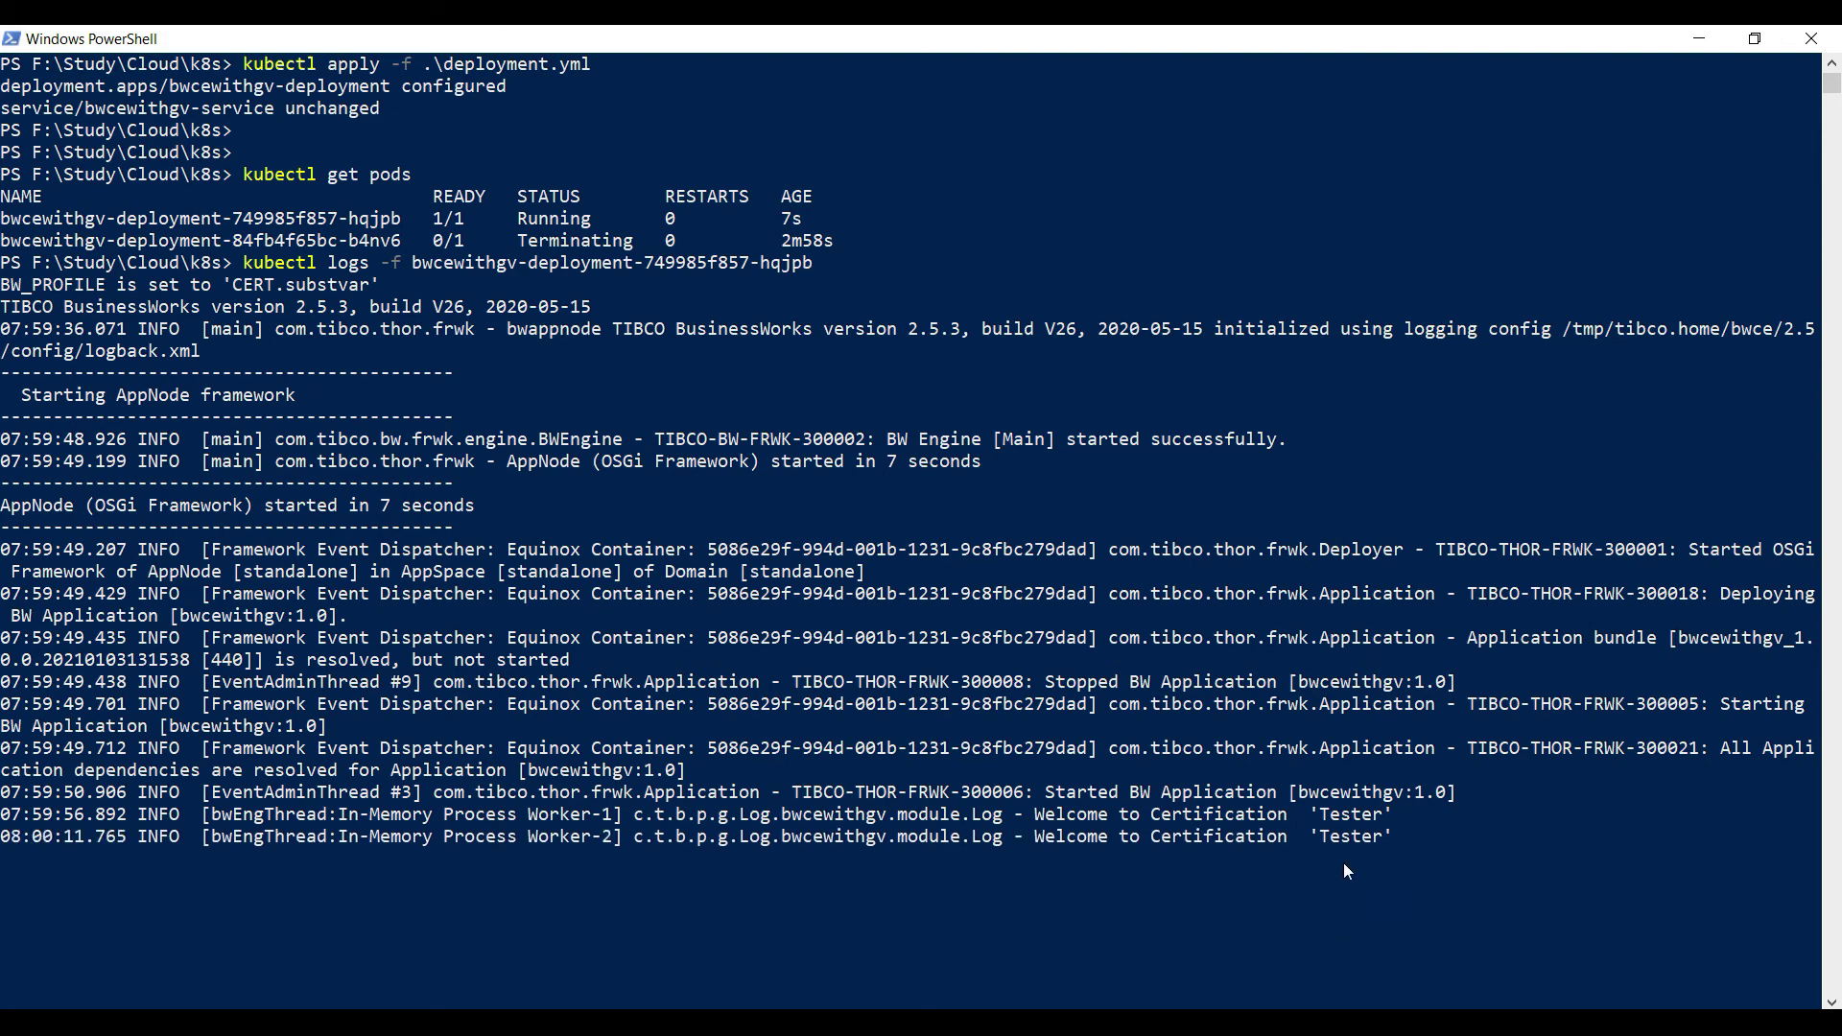
{"action": "mouse_move", "coordinate": [1358, 856]}
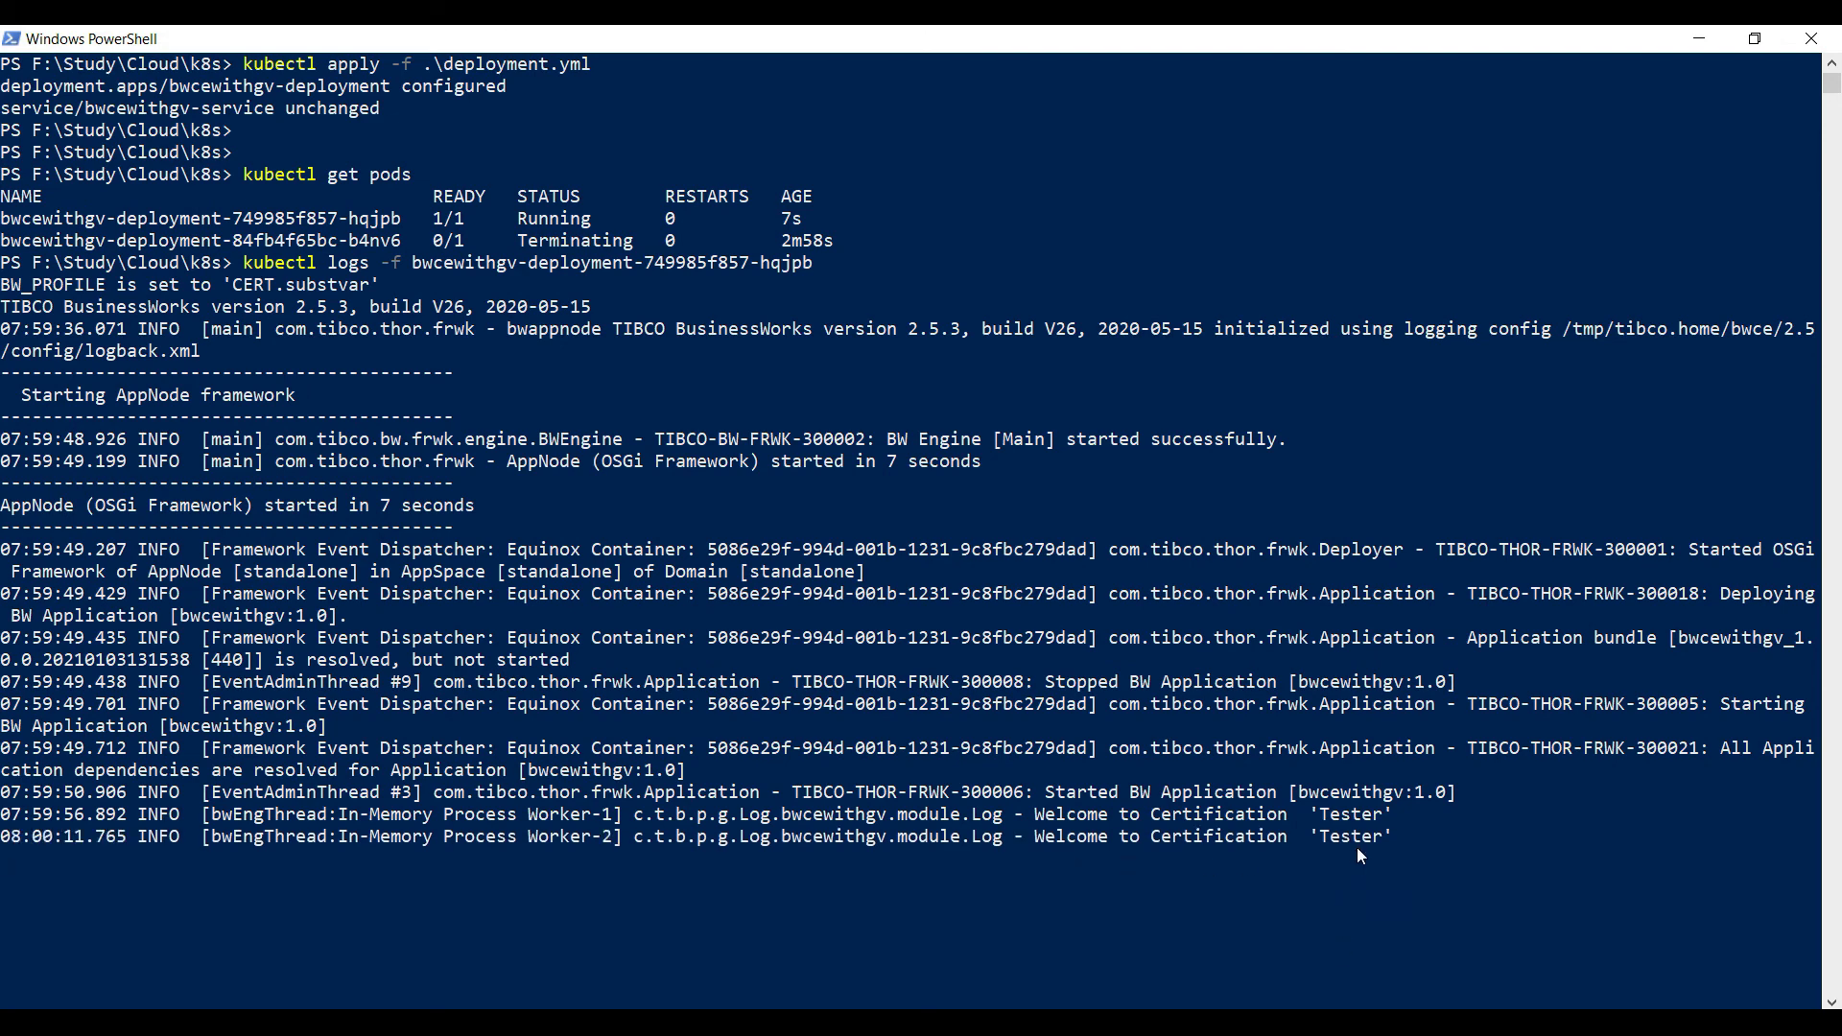
{"action": "mouse_move", "coordinate": [1383, 854]}
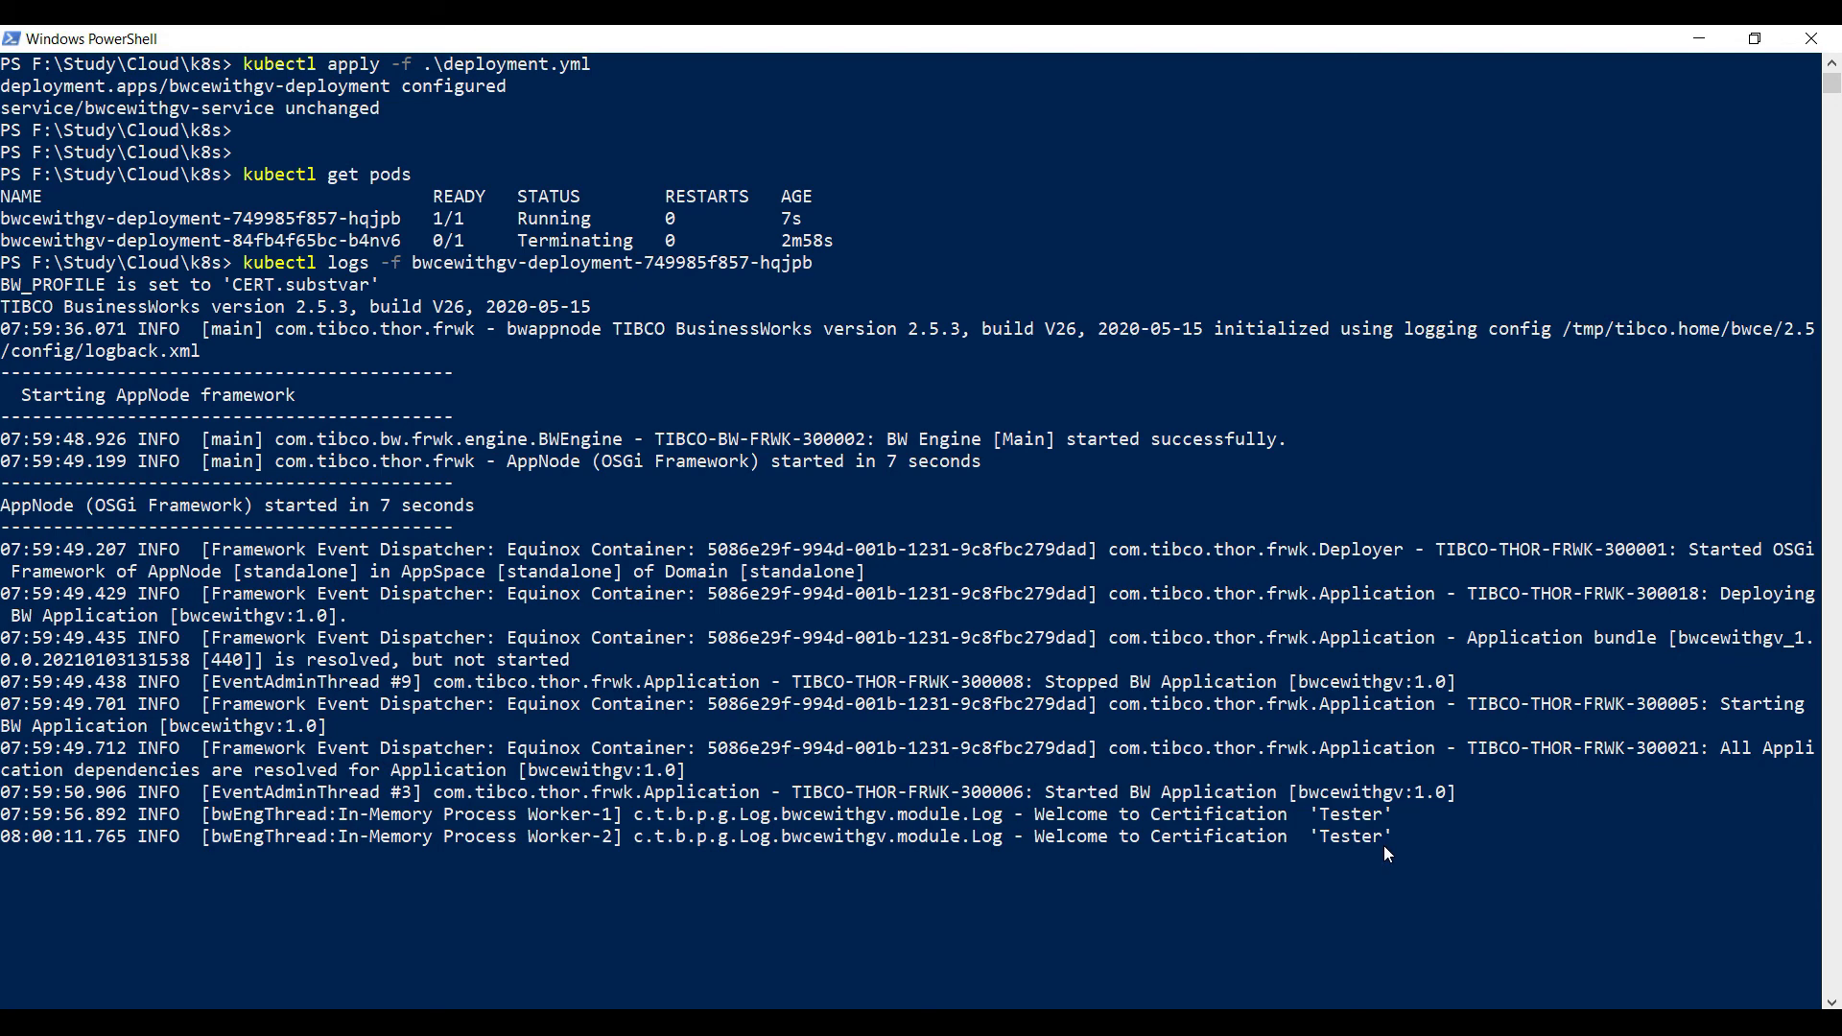
{"action": "key", "text": "ctrl+c"}
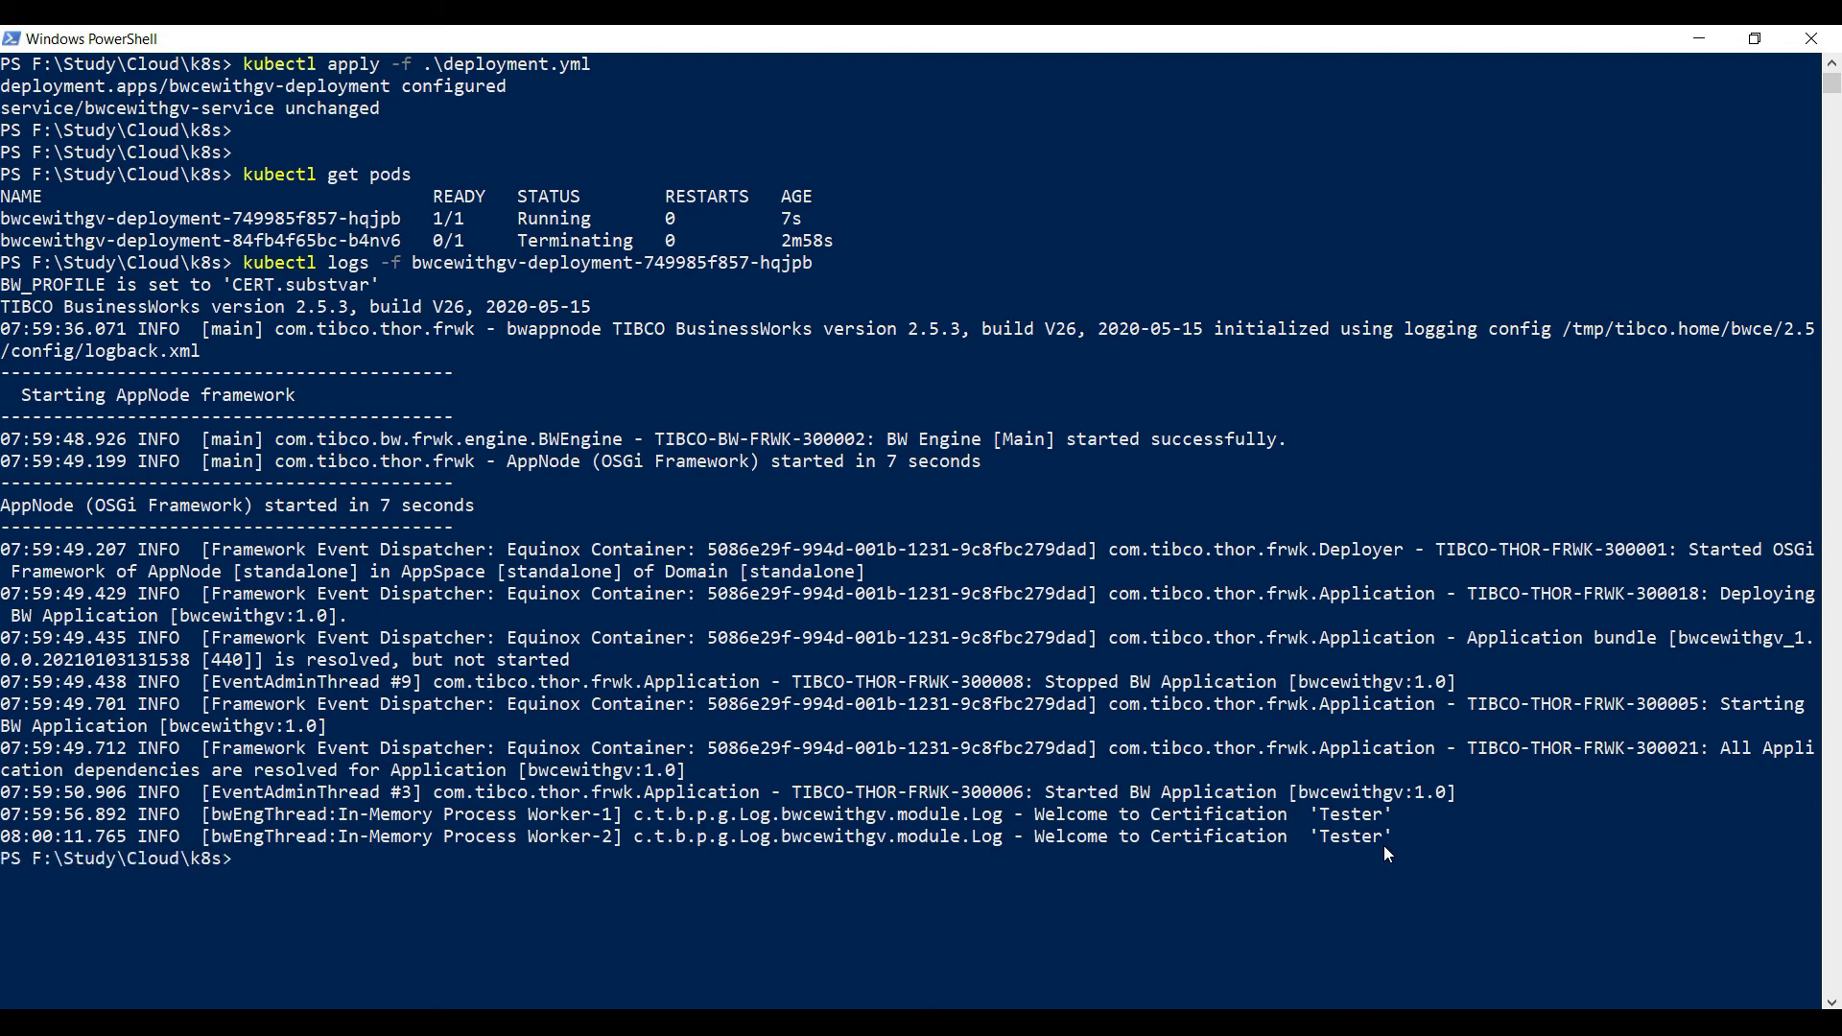